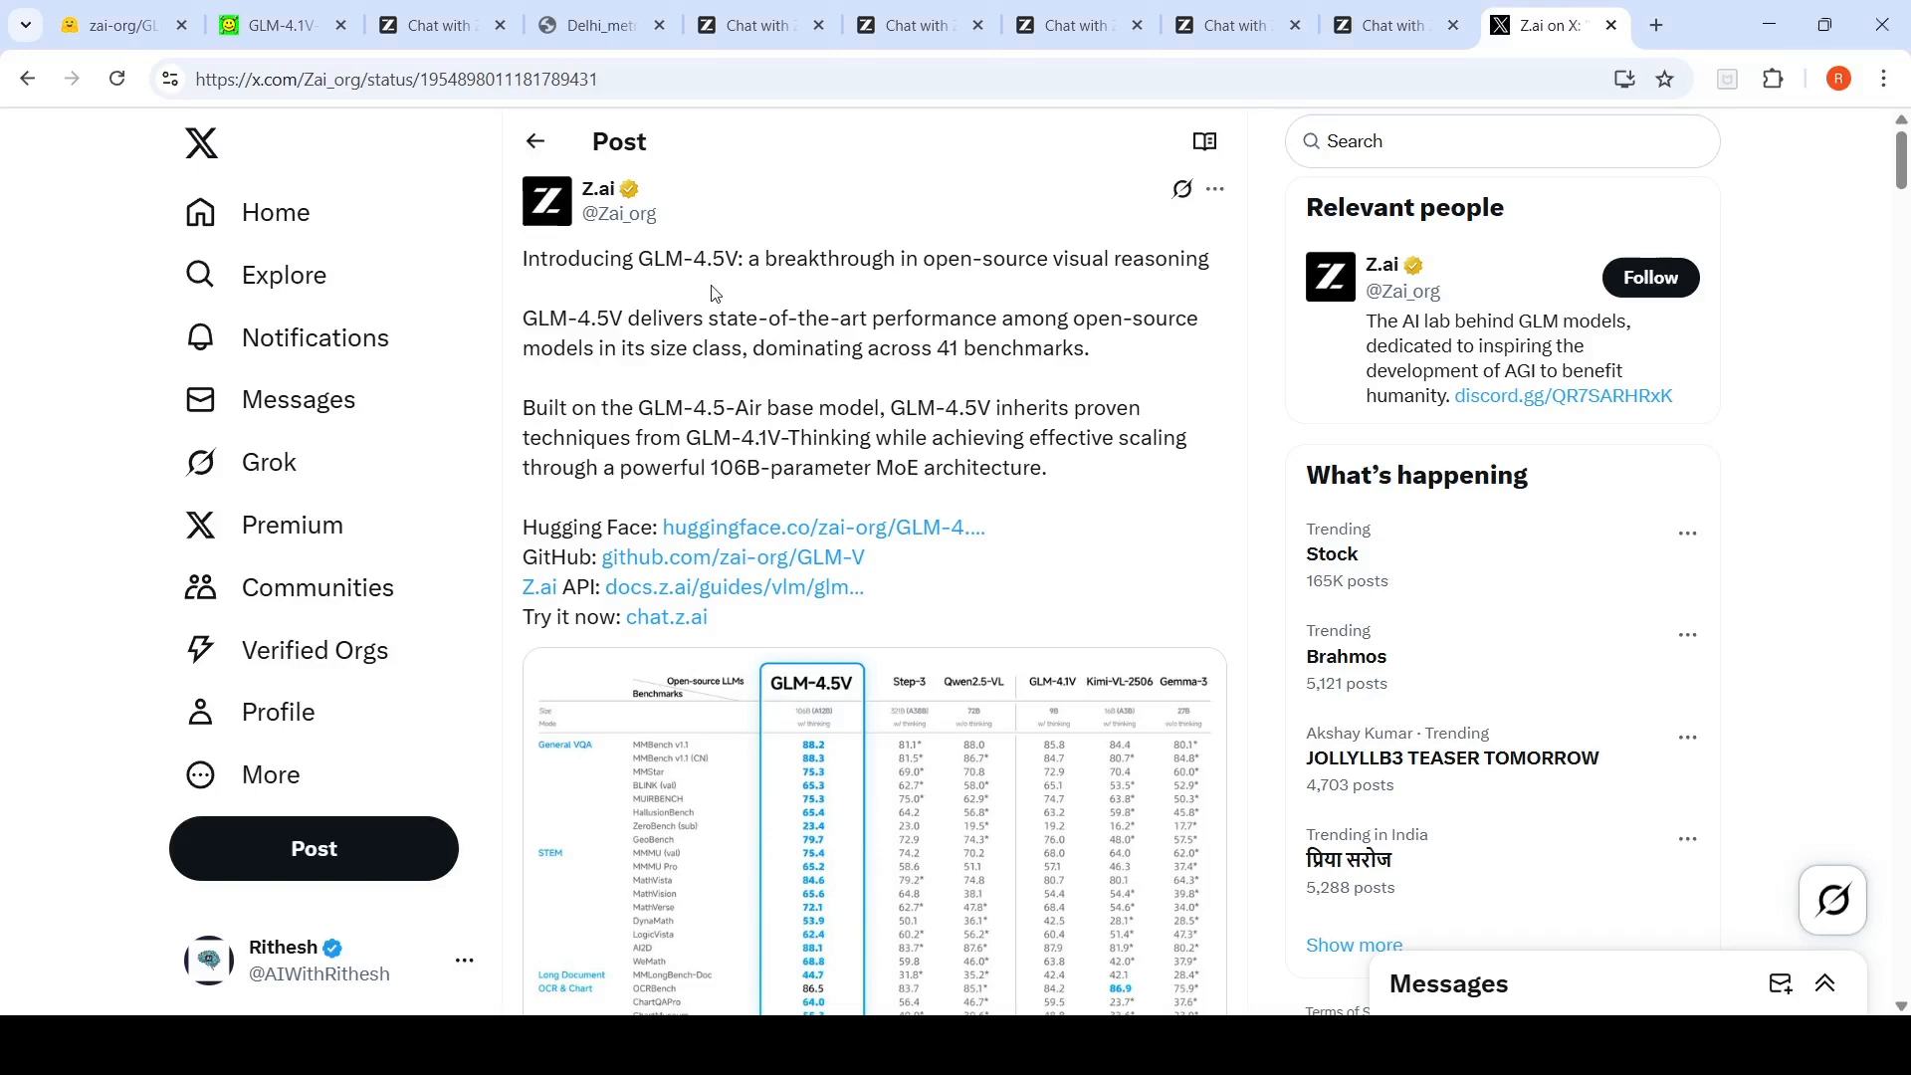
mouse_move(951, 248)
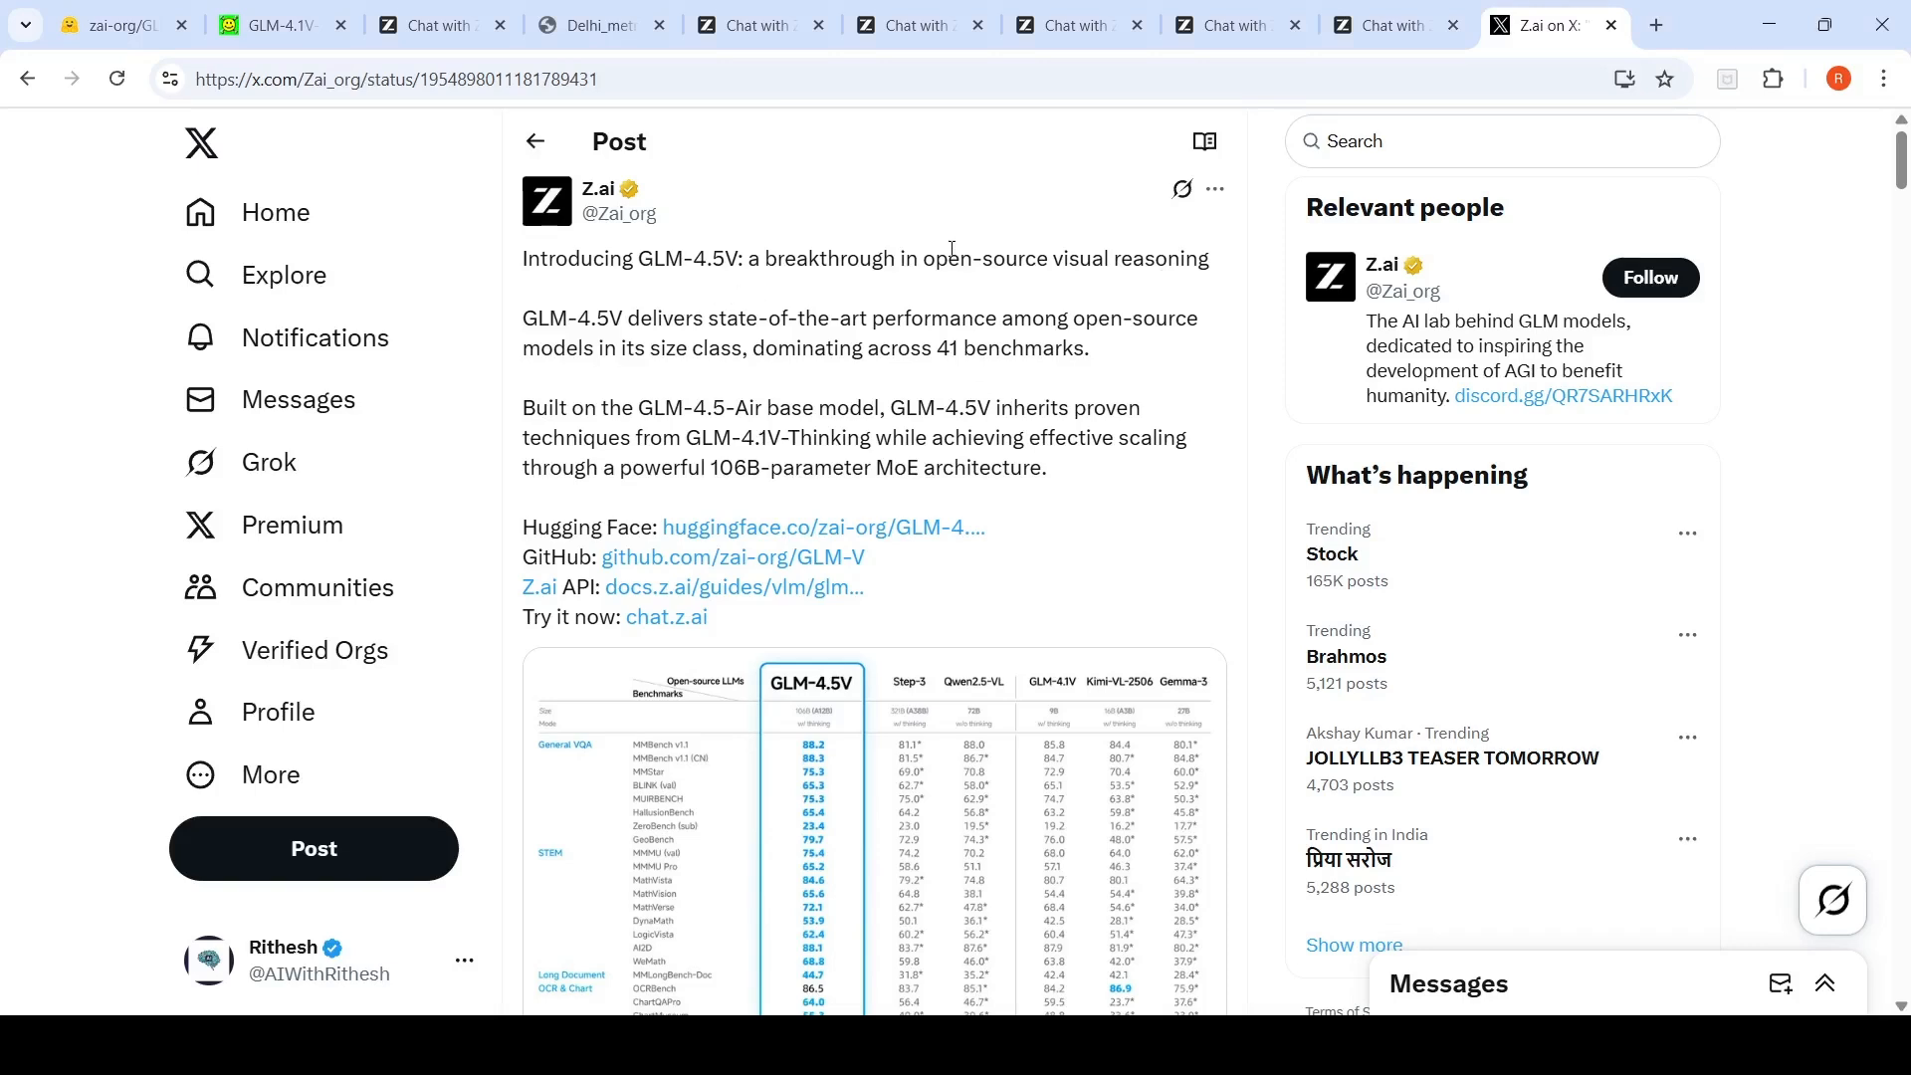
mouse_move(992, 284)
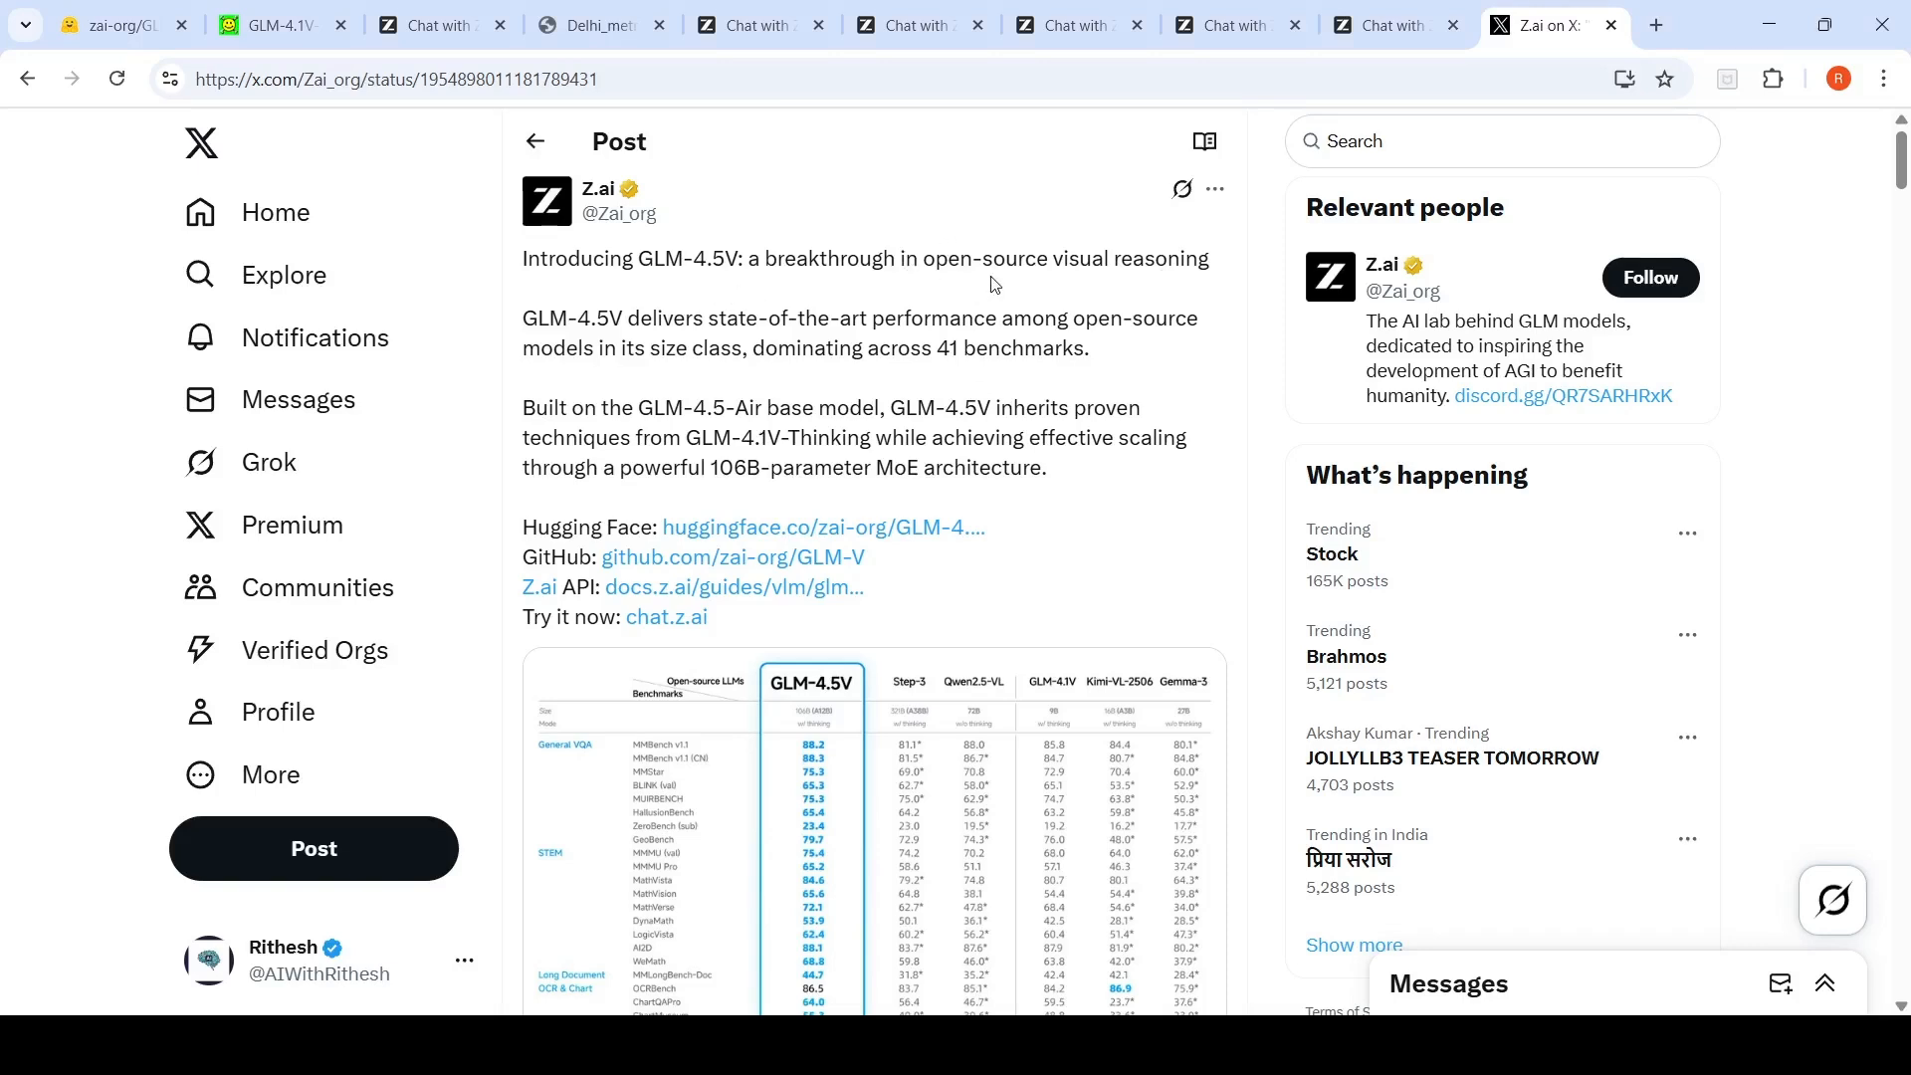
mouse_move(1022, 290)
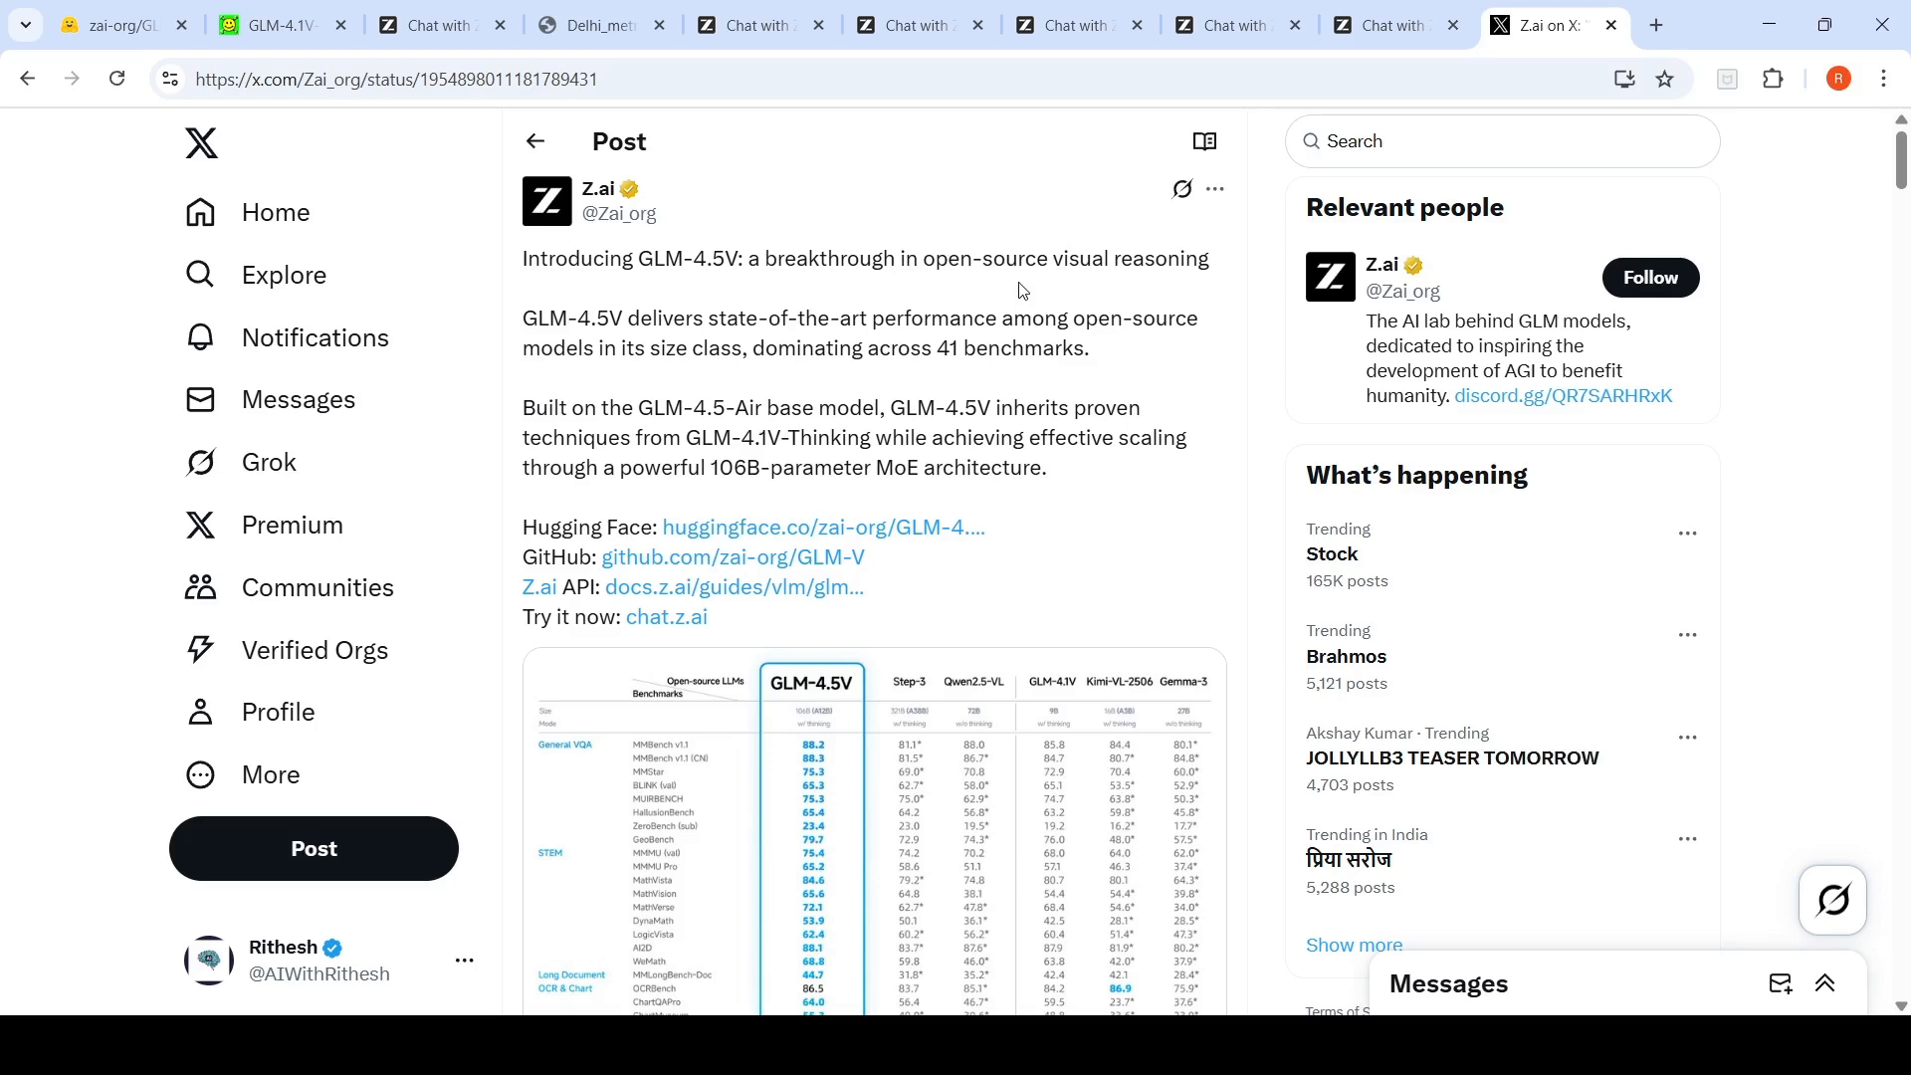
mouse_move(679, 311)
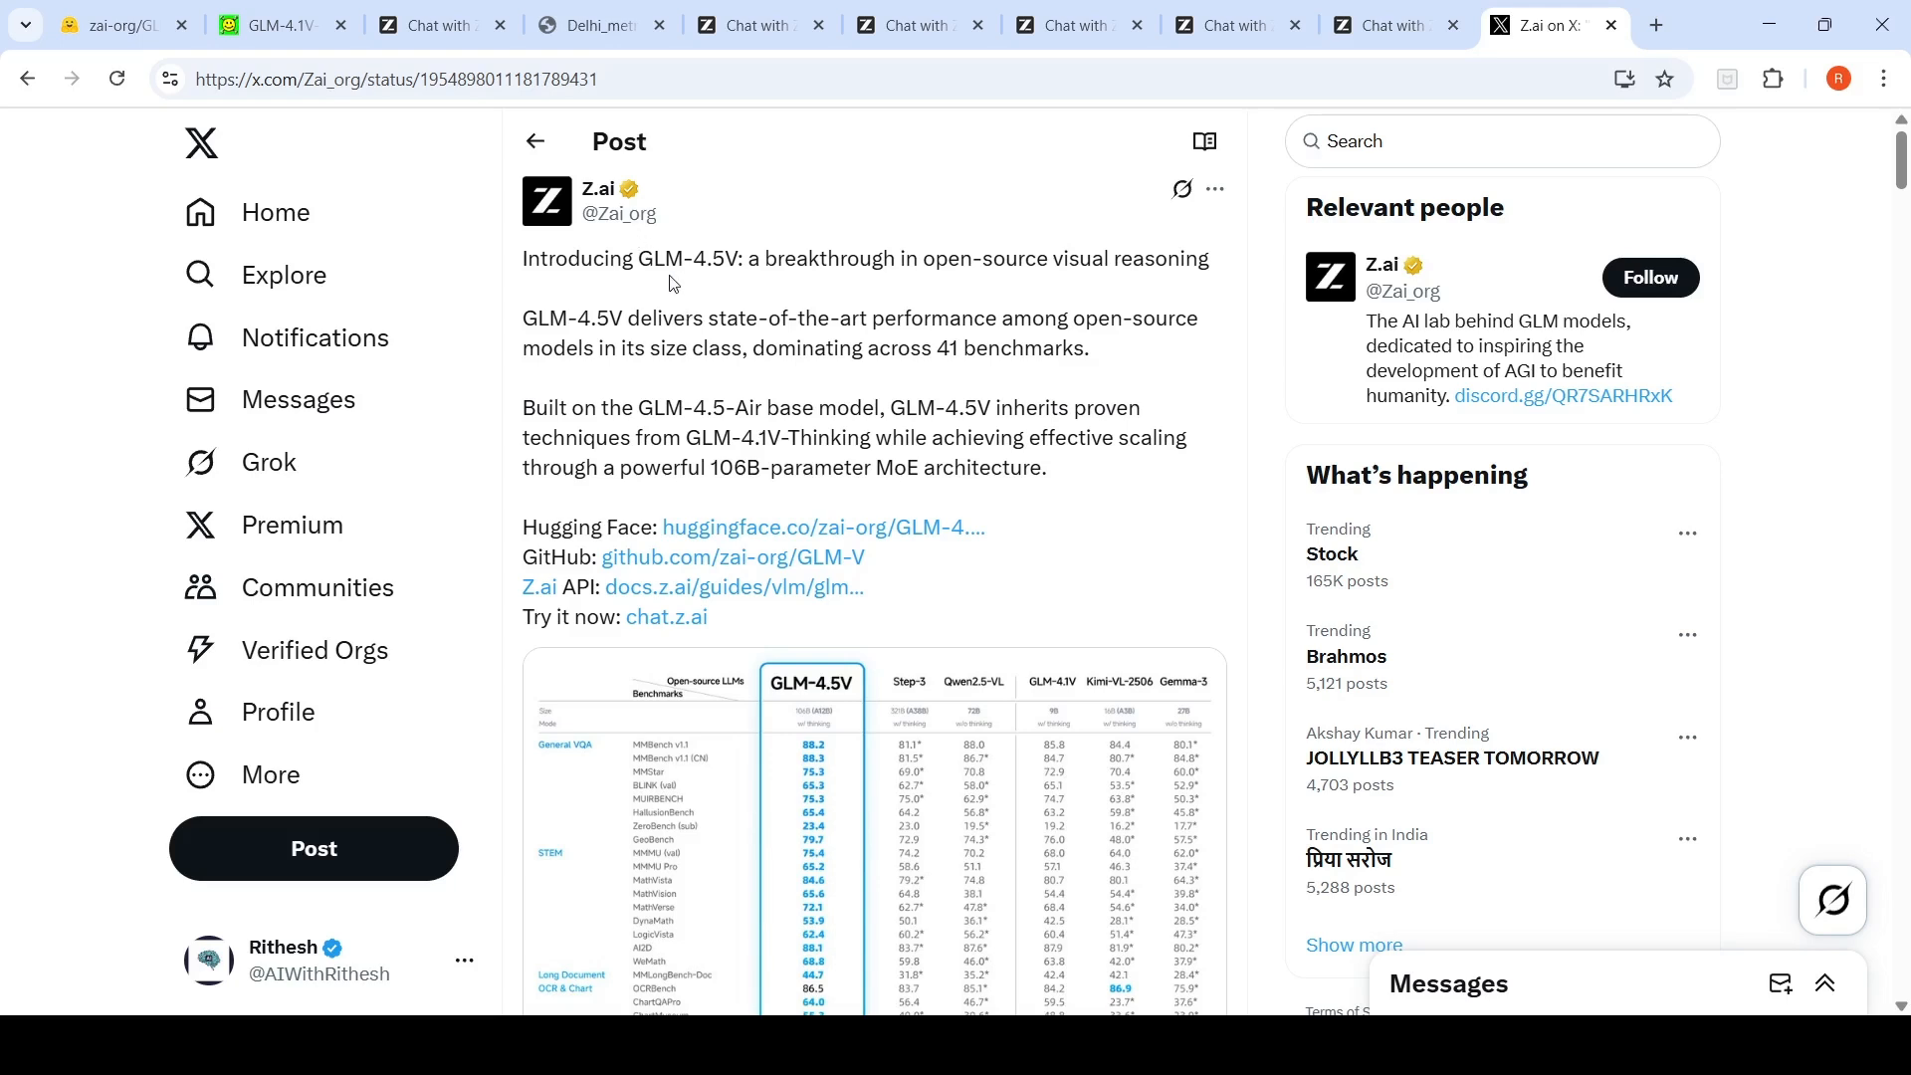
mouse_move(738, 346)
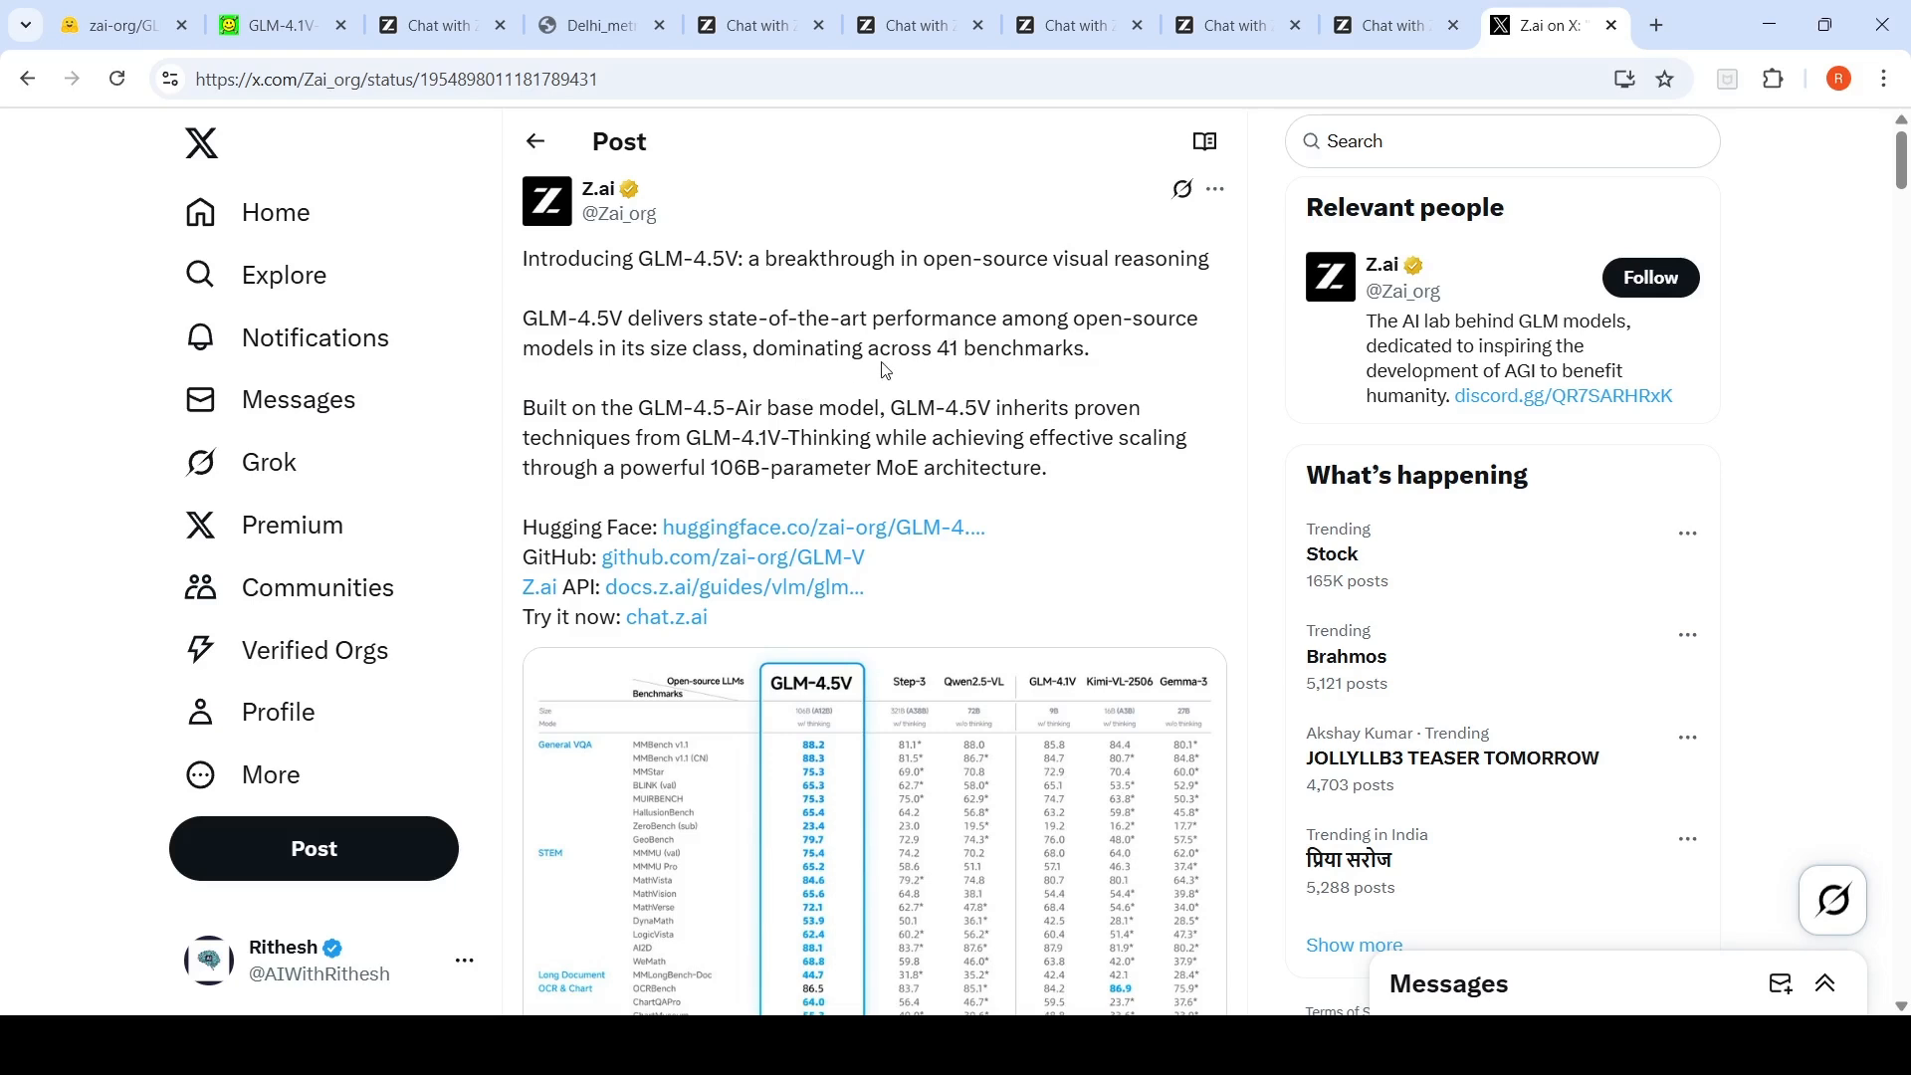
mouse_move(963, 371)
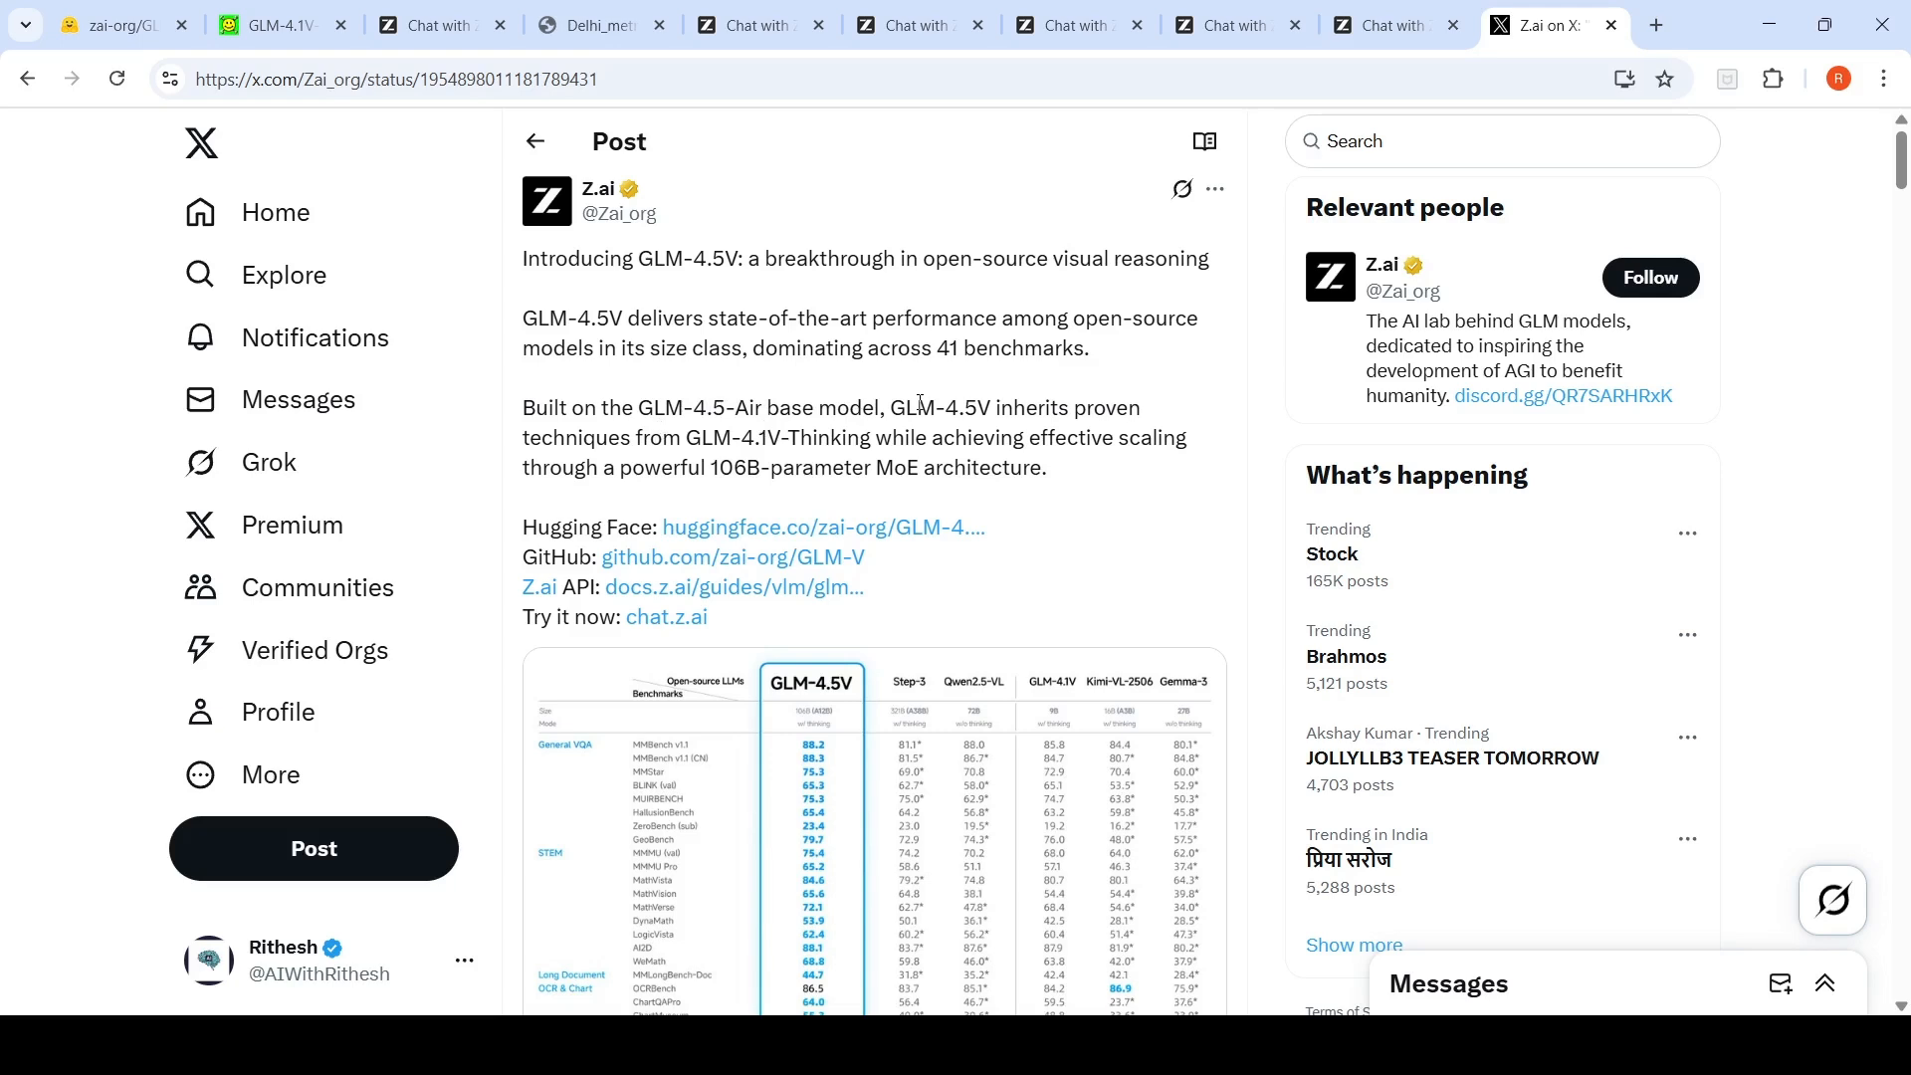
mouse_move(734, 463)
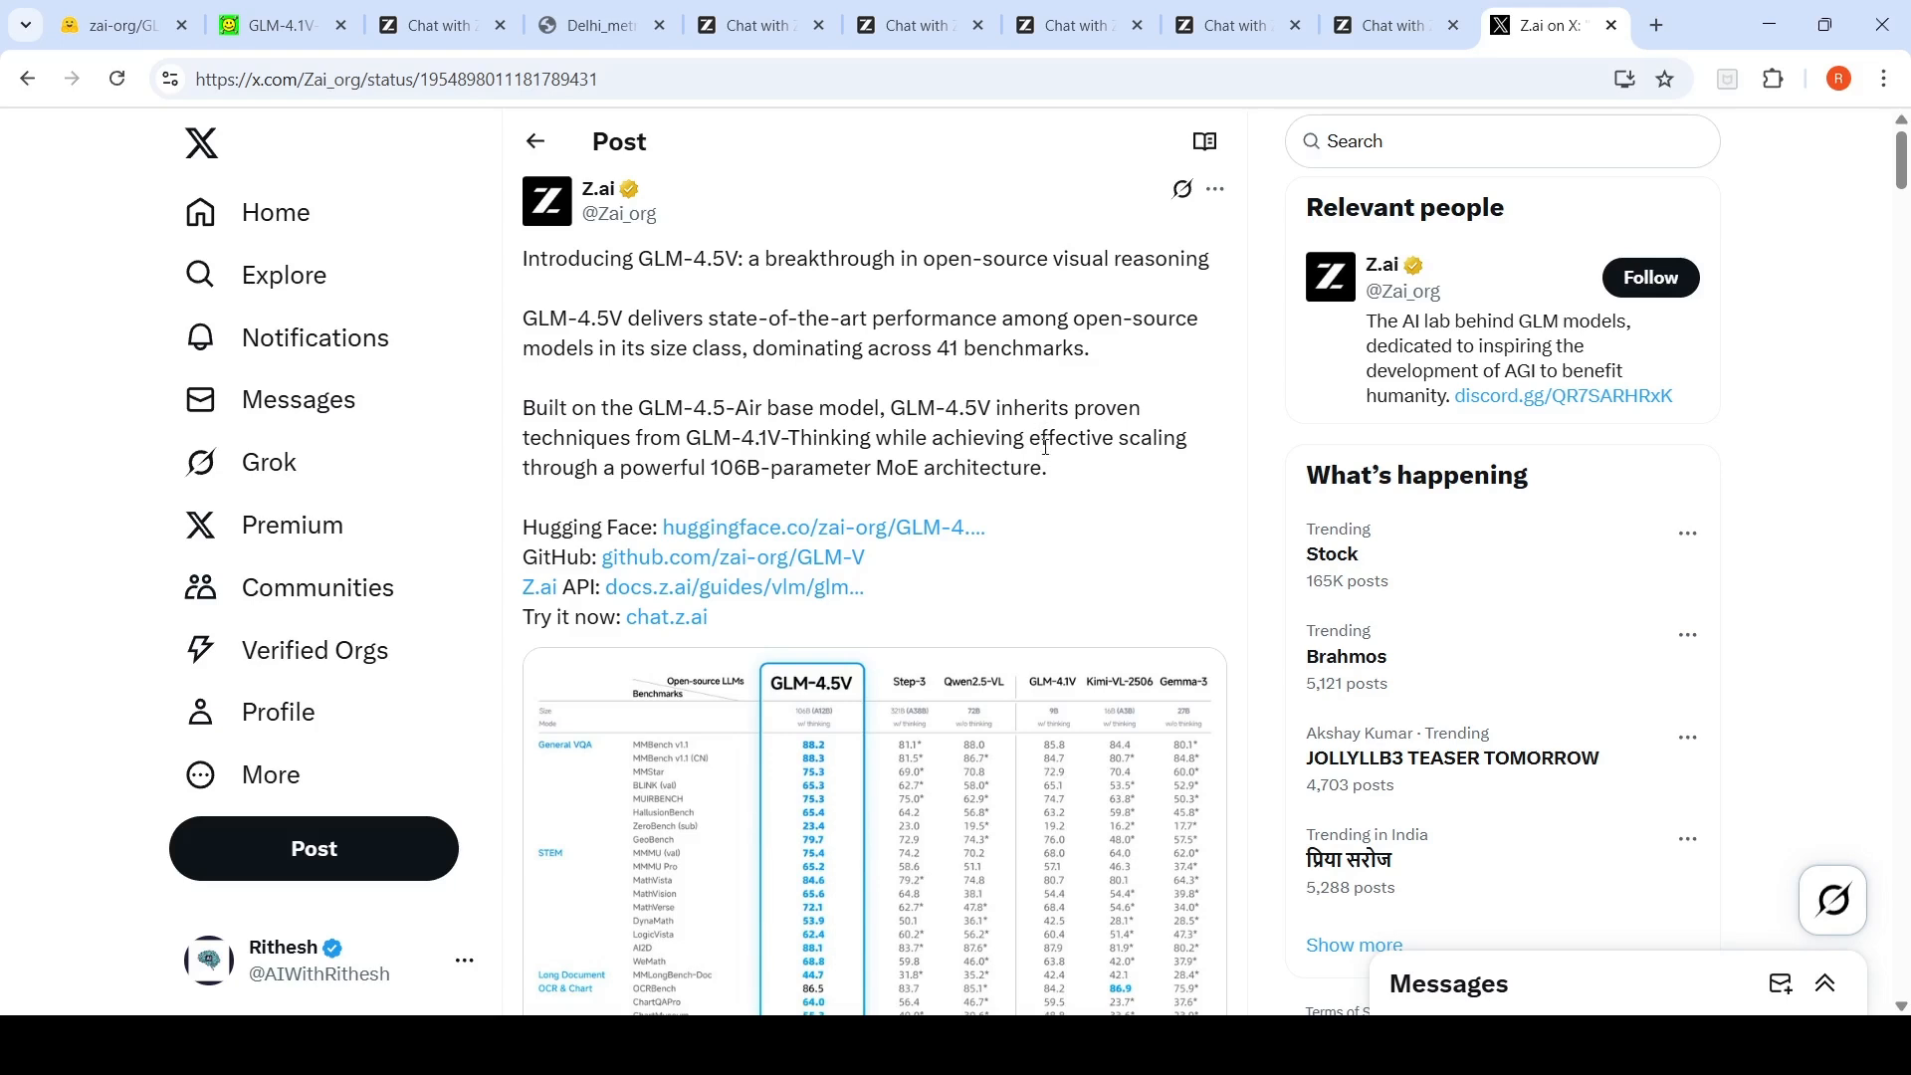
mouse_move(716, 490)
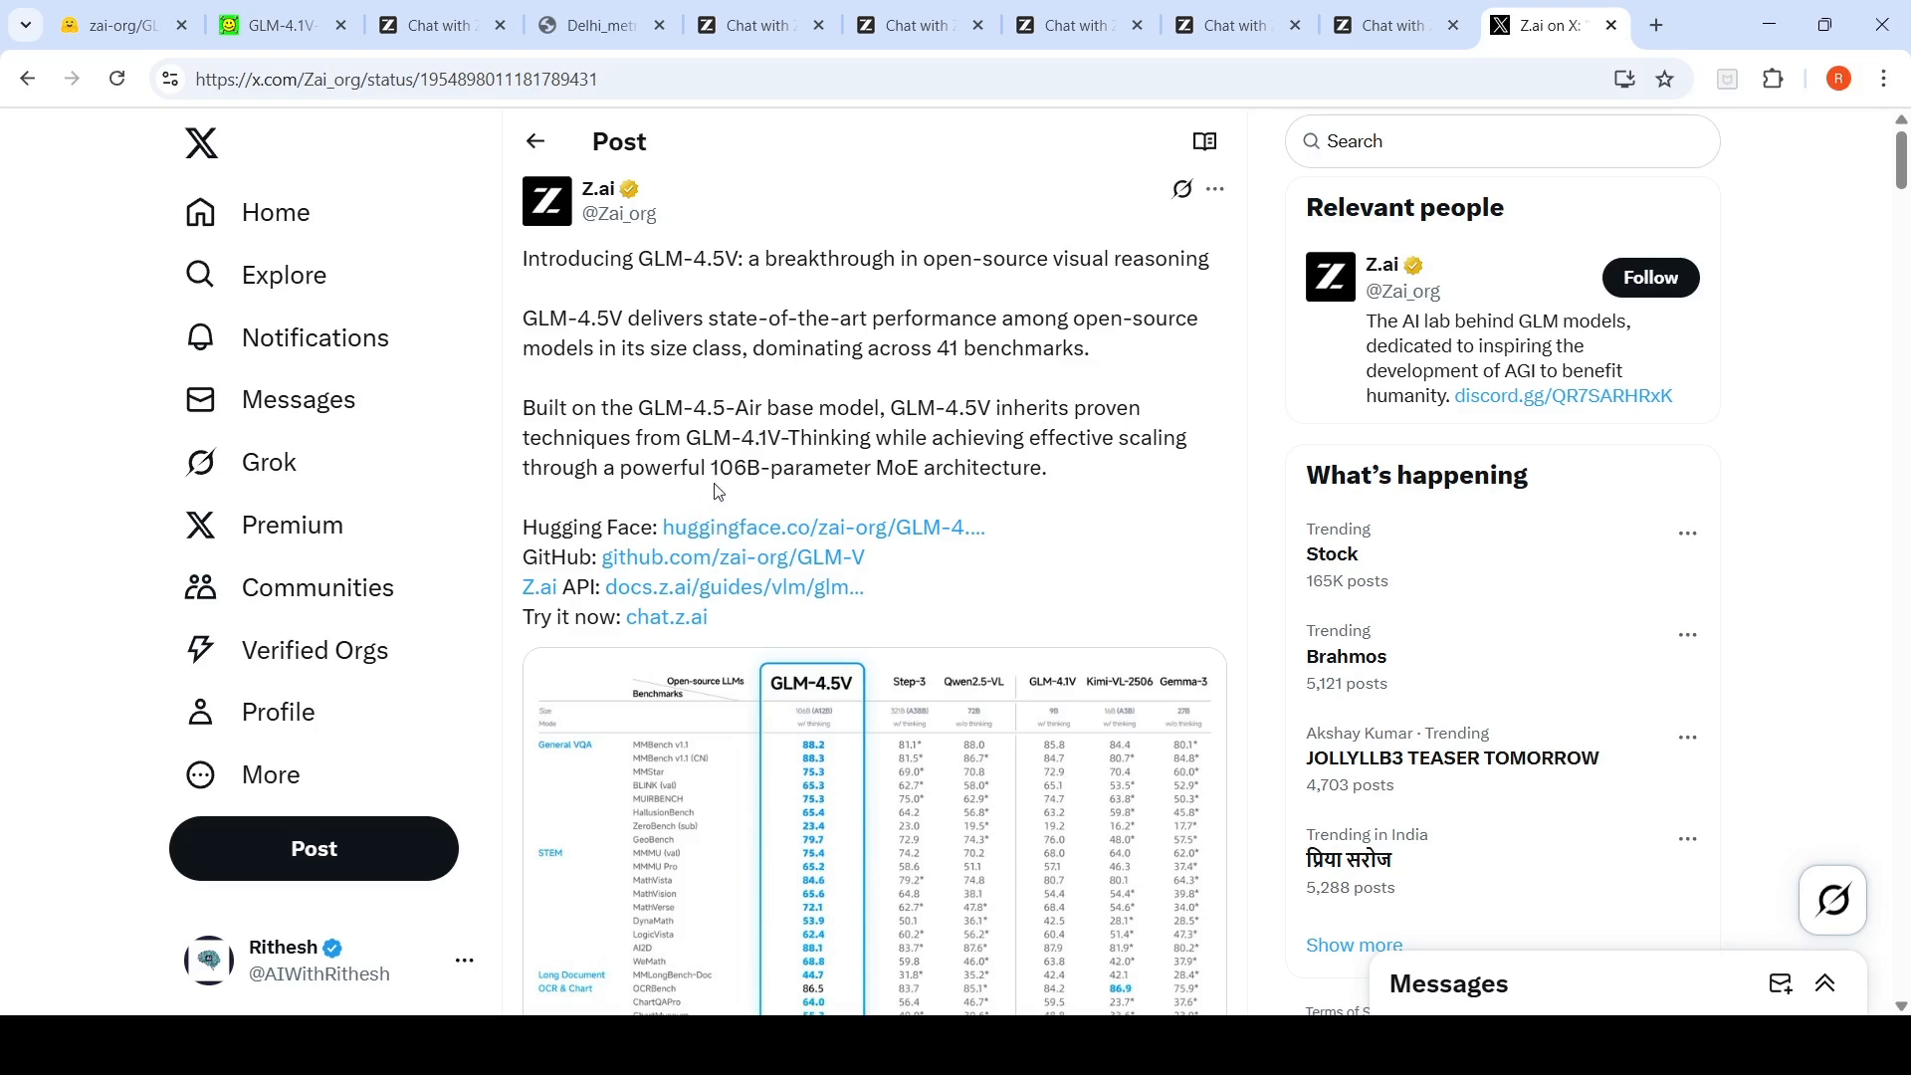
mouse_move(984, 478)
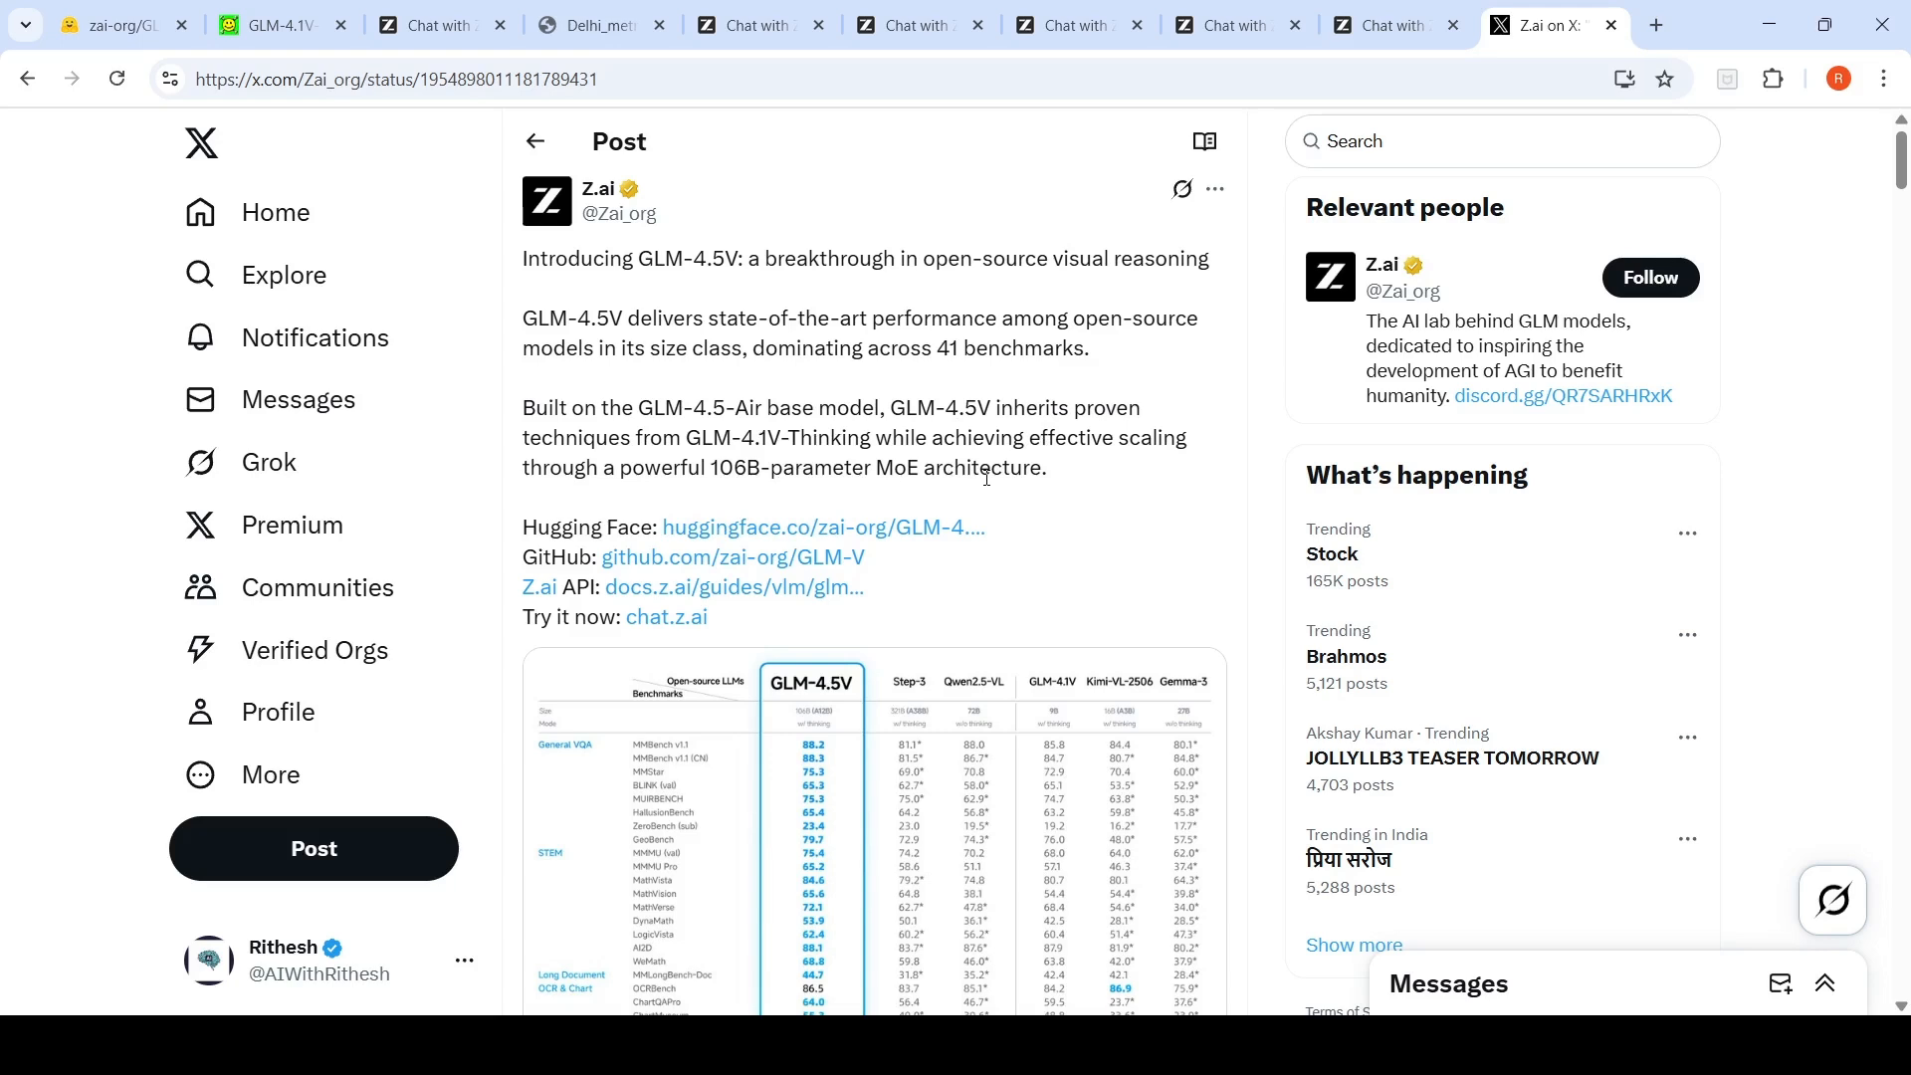
mouse_move(606, 672)
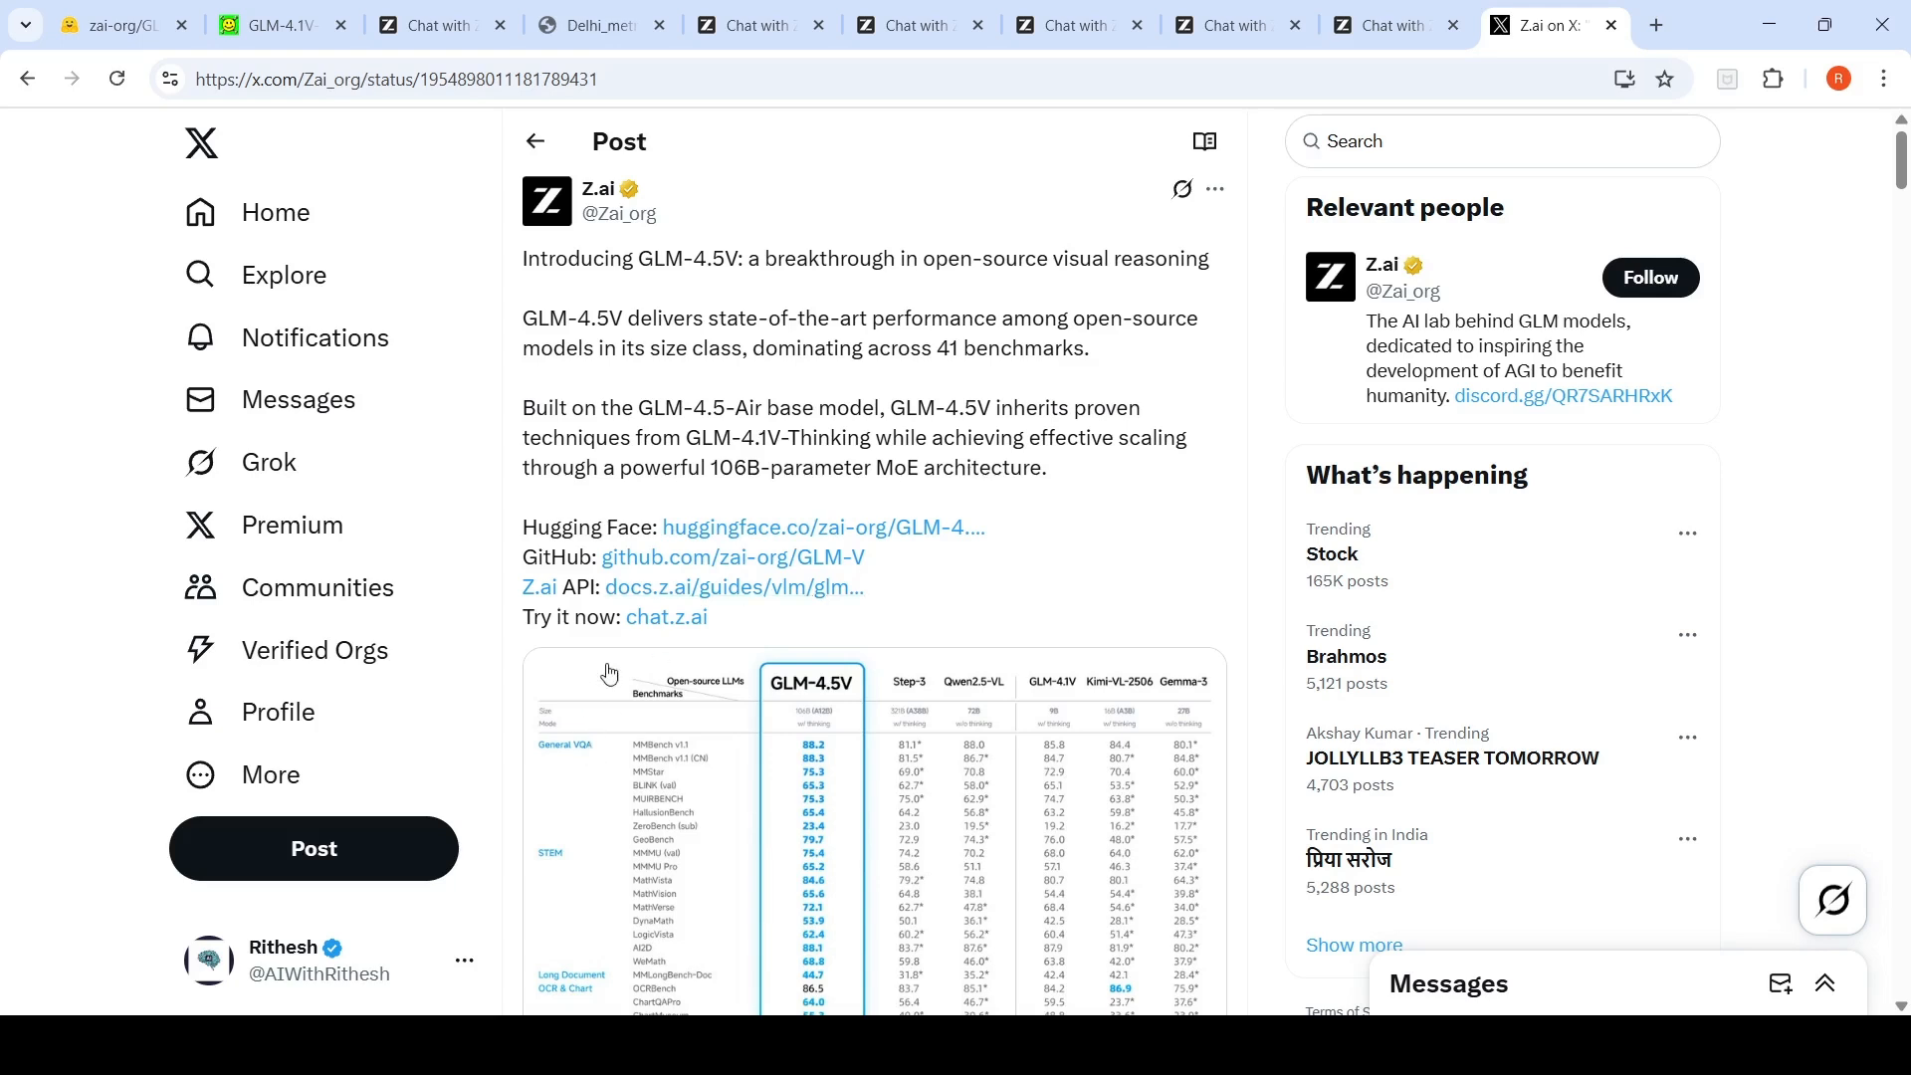
mouse_move(679, 647)
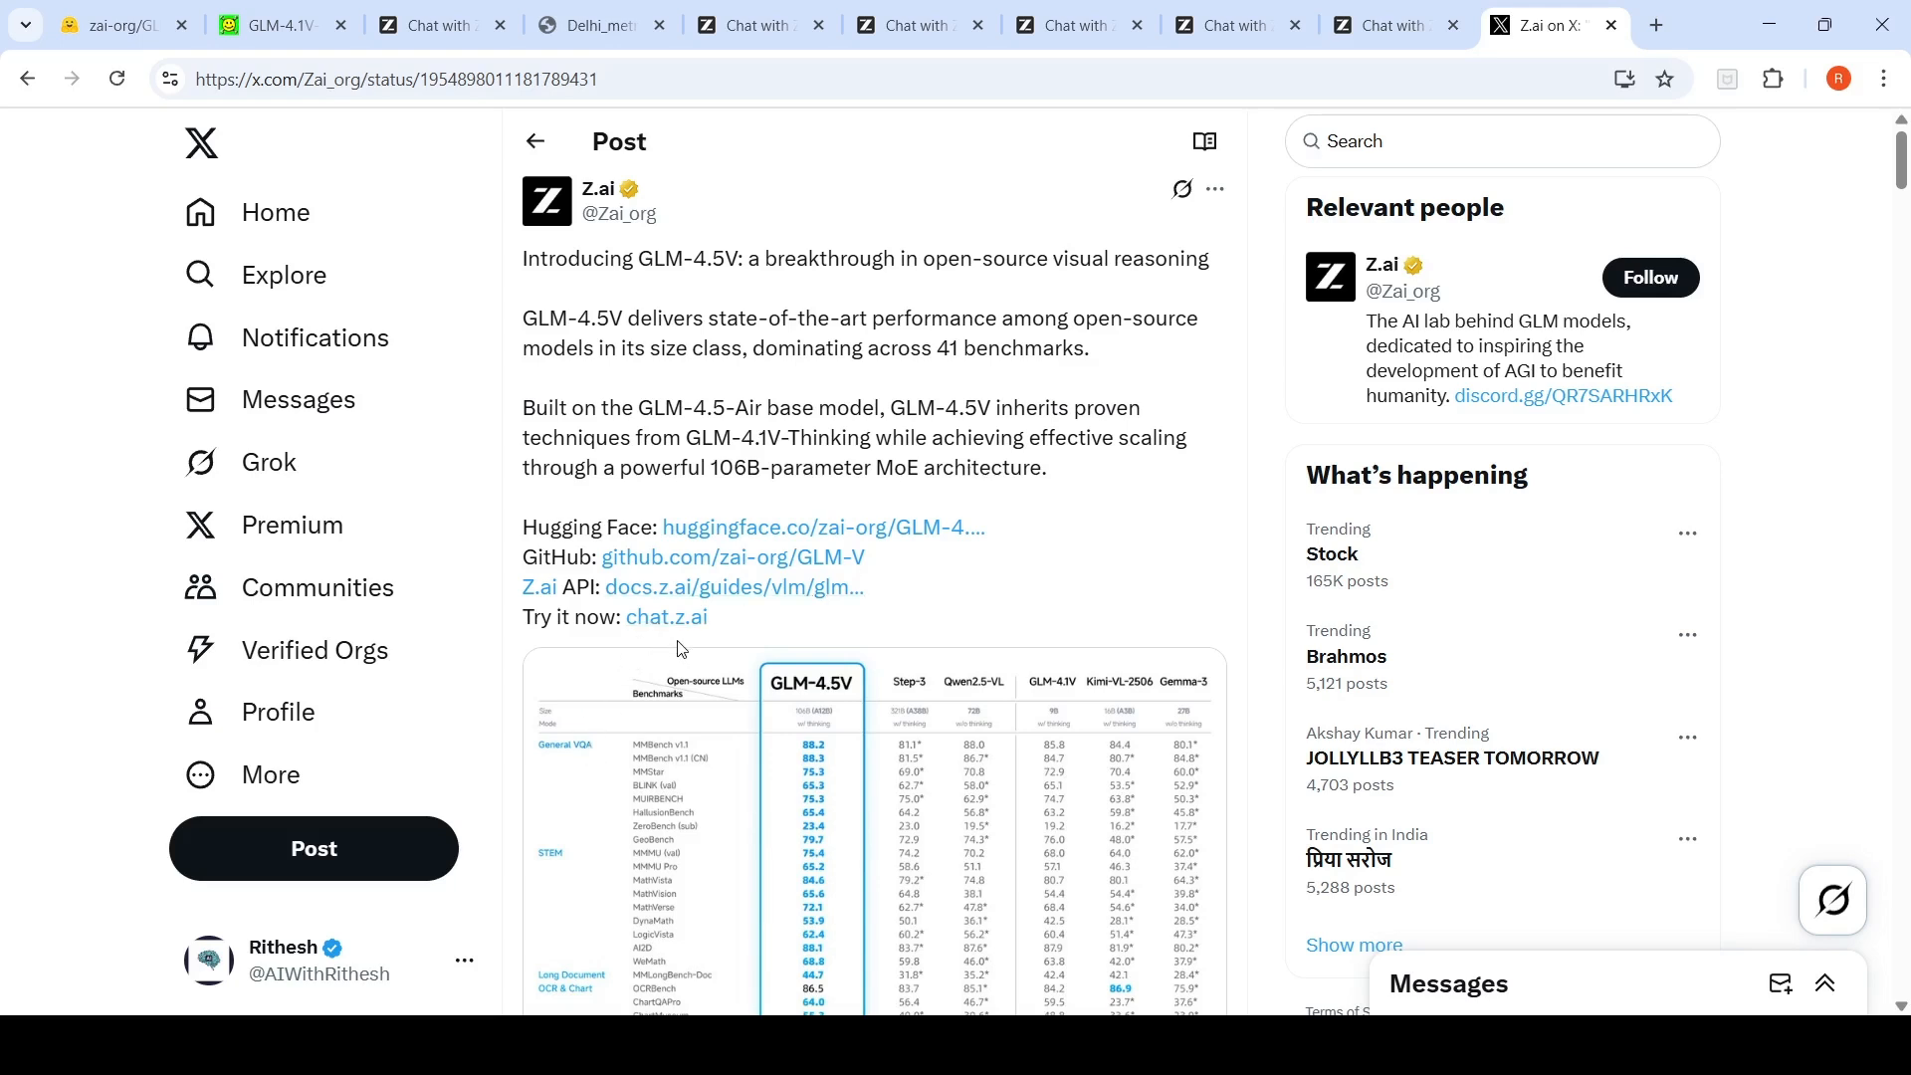
mouse_move(789, 598)
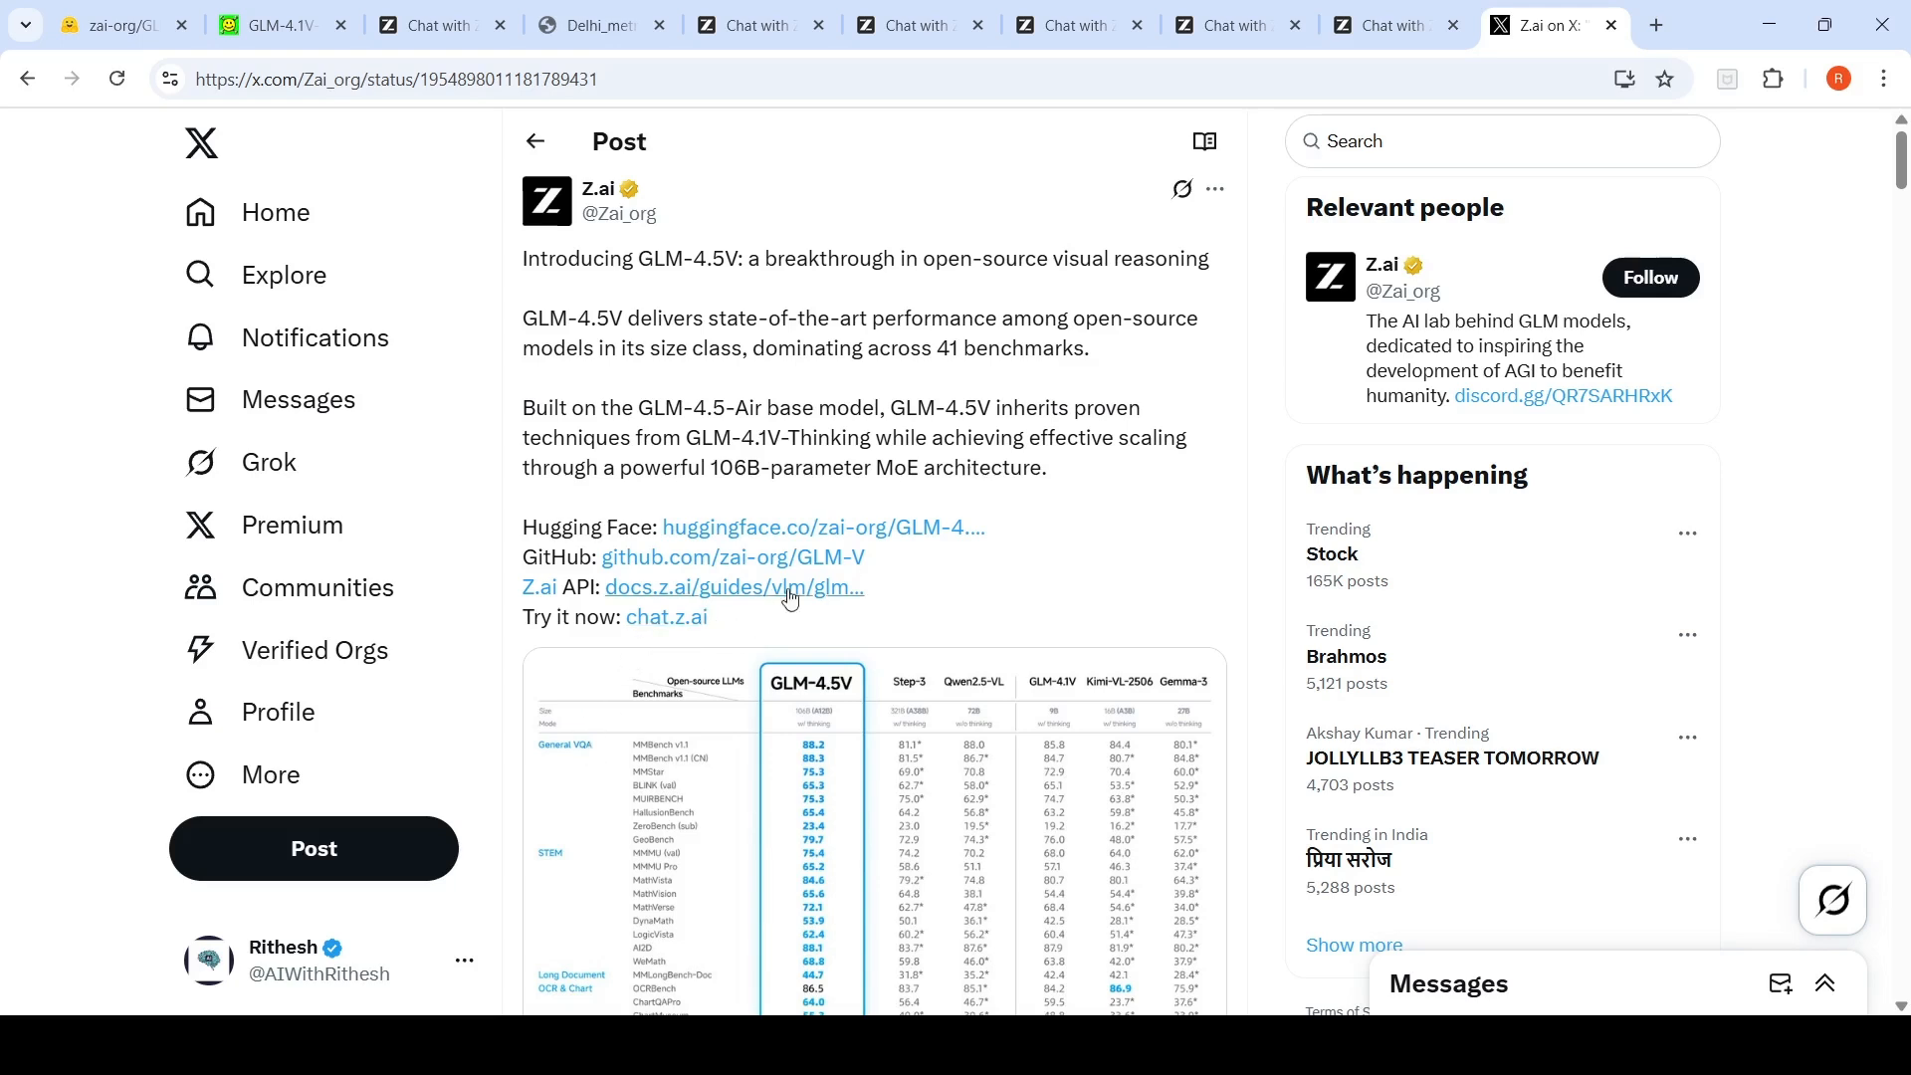
Step: Scroll the Z.ai X thread down to the follow-up posts and Webpage Replication demo
scroll("down", 3)
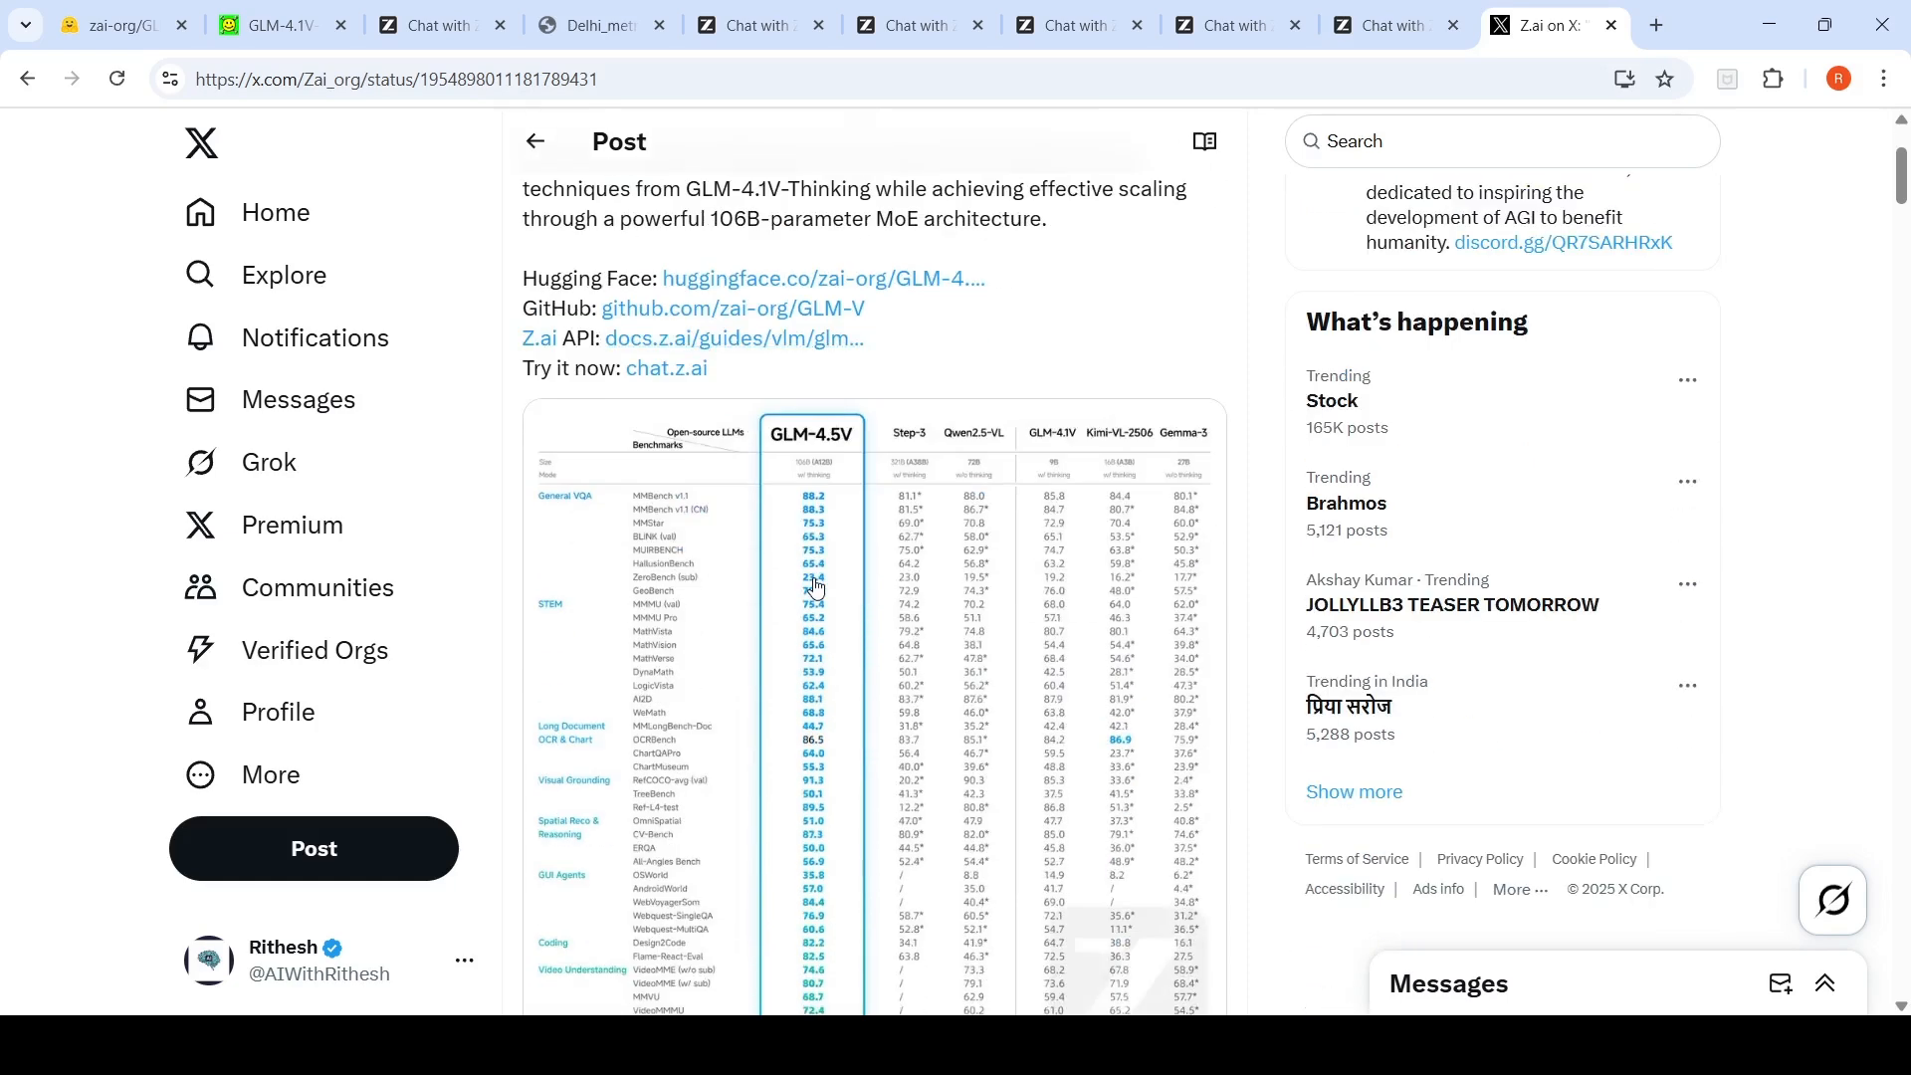
scroll("down", 3)
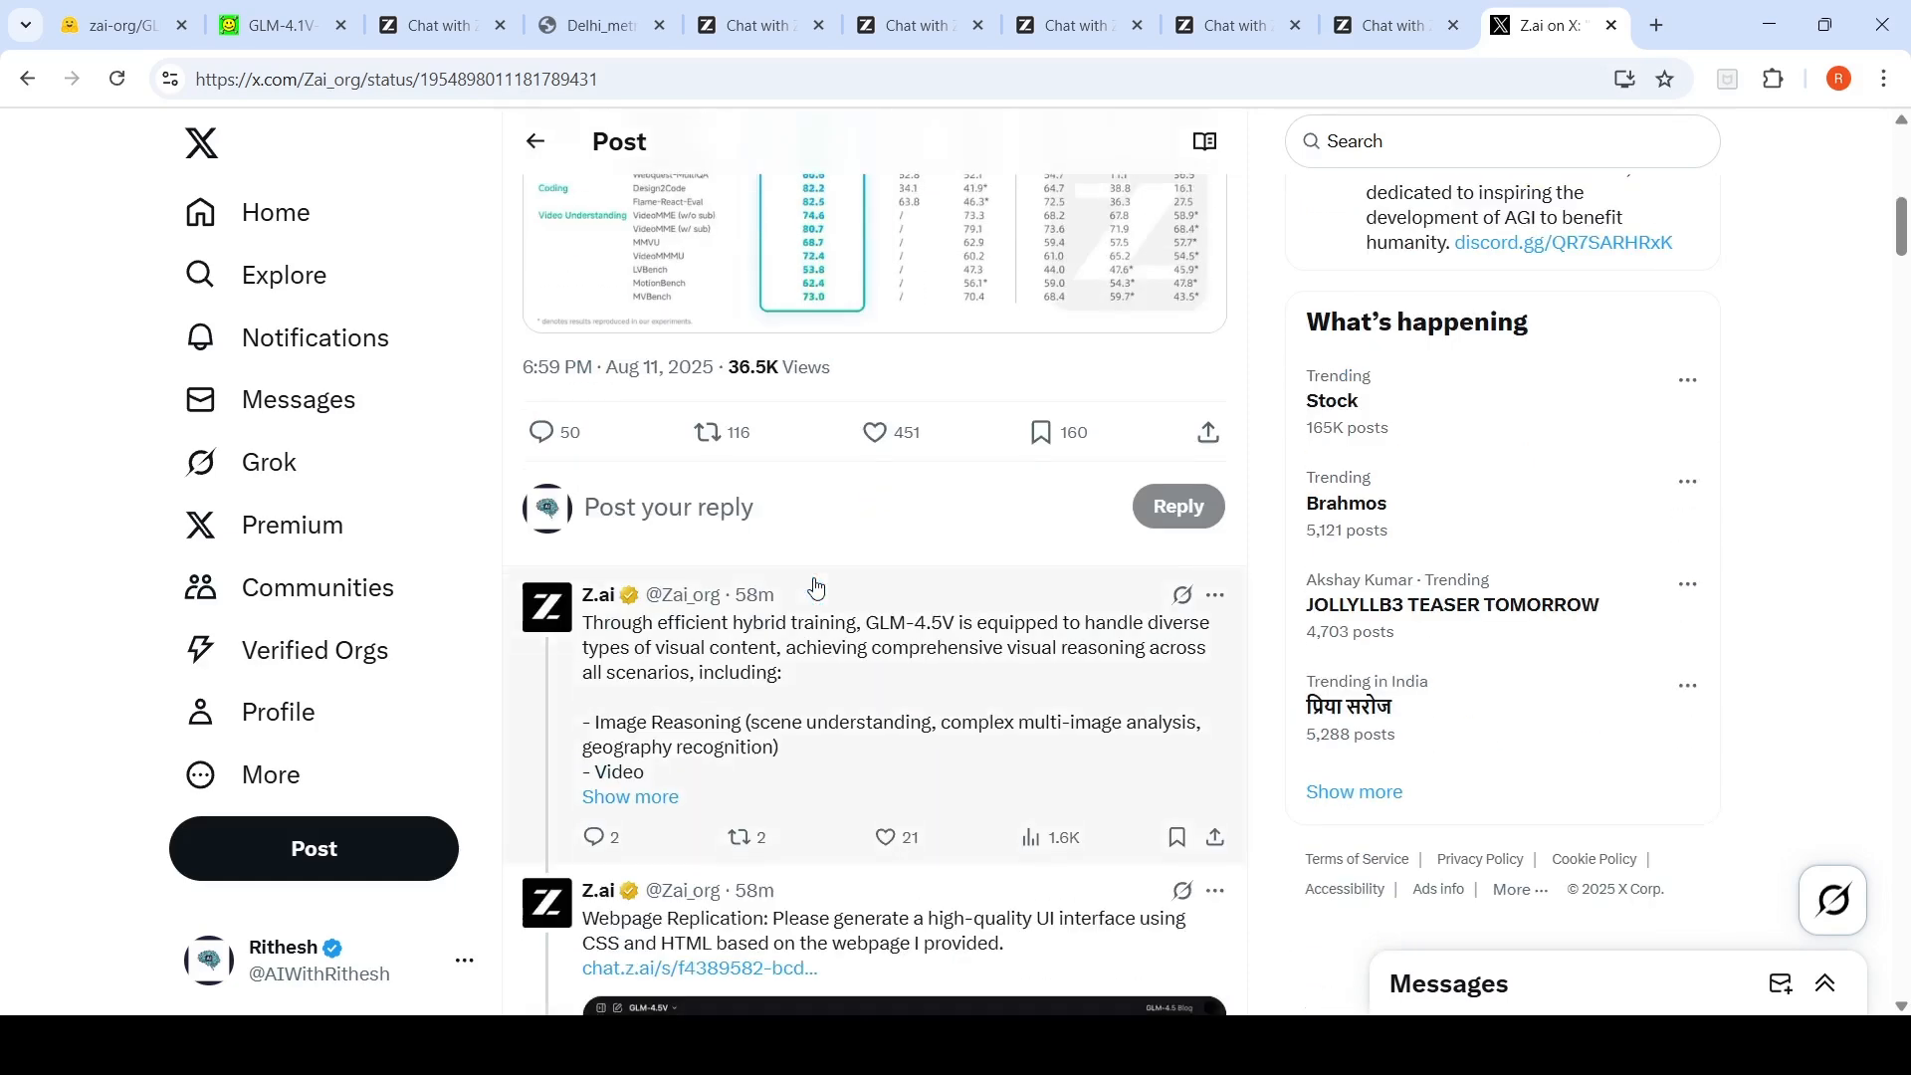
scroll("down", 3)
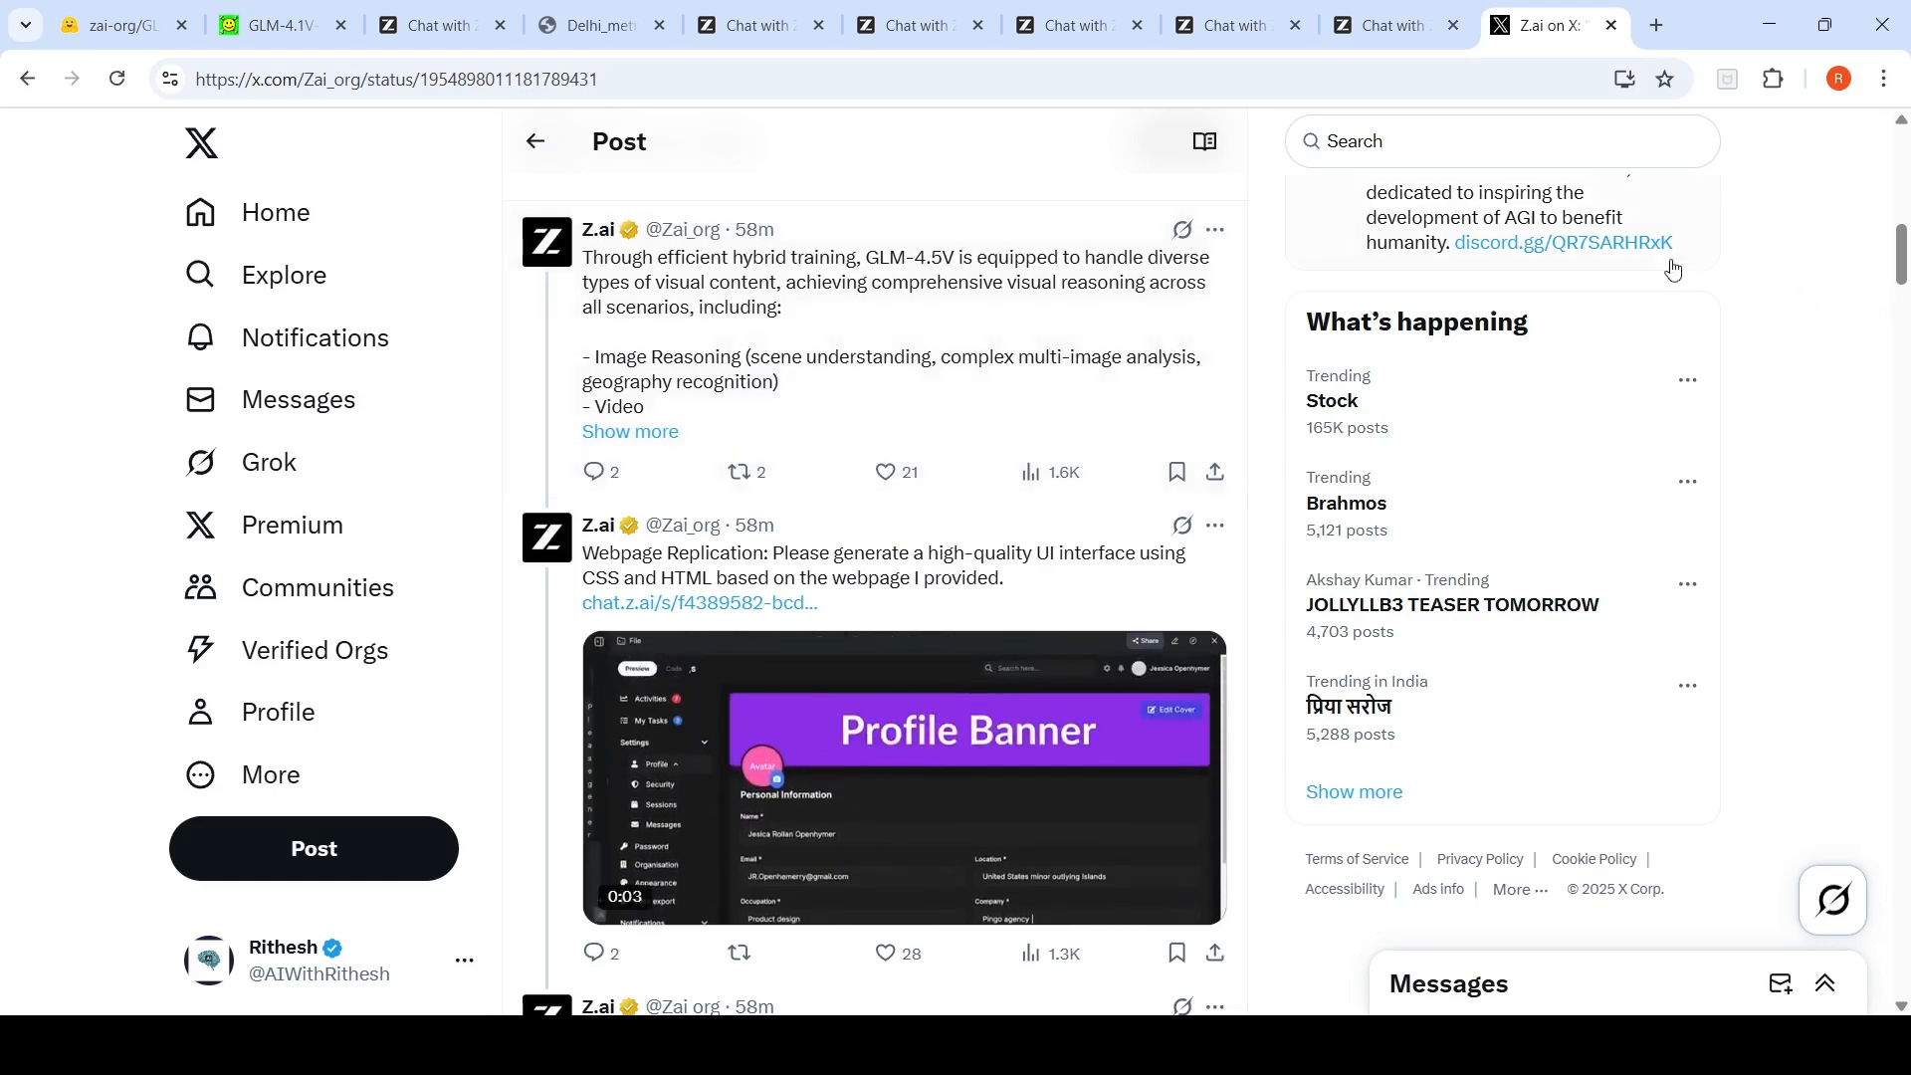
left_click(1395, 24)
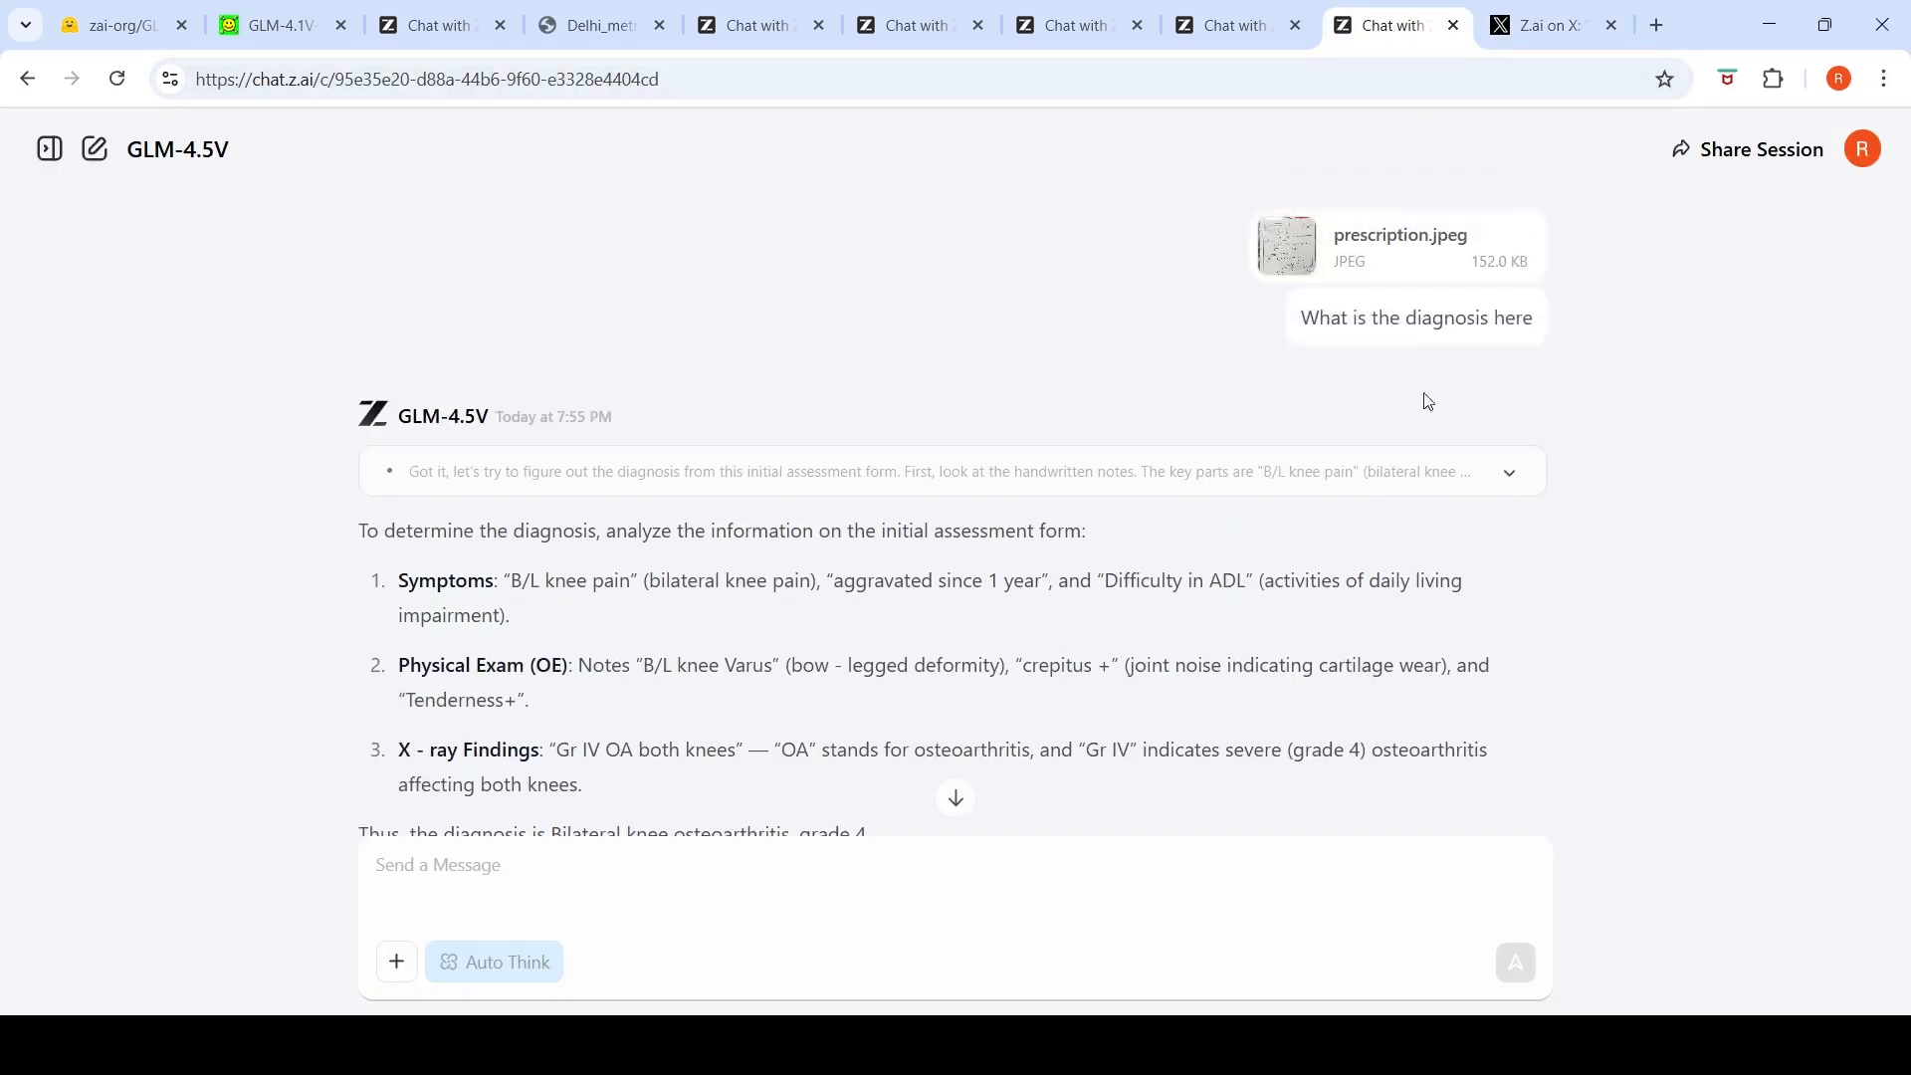
Step: Preview the prescription.jpeg attachment, close it, then open the image in its own tab
left_click(1286, 244)
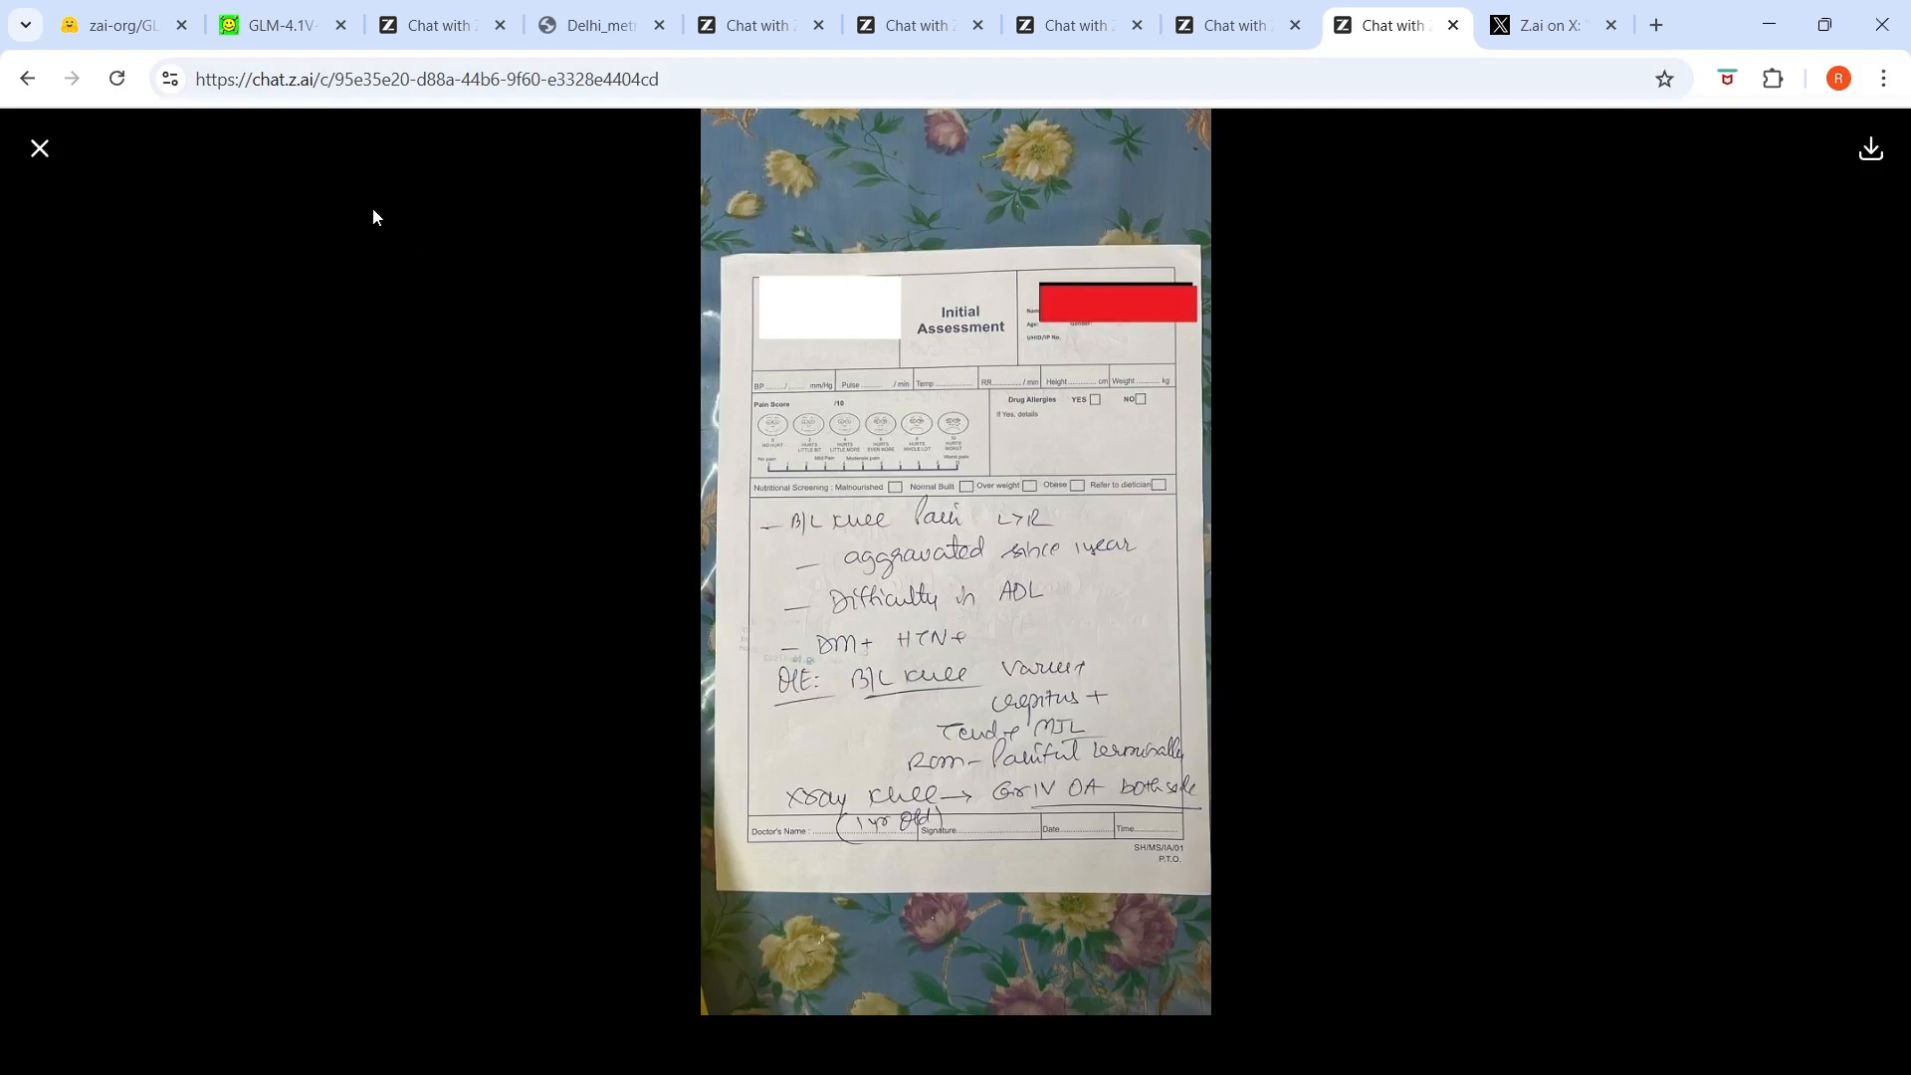
left_click(39, 148)
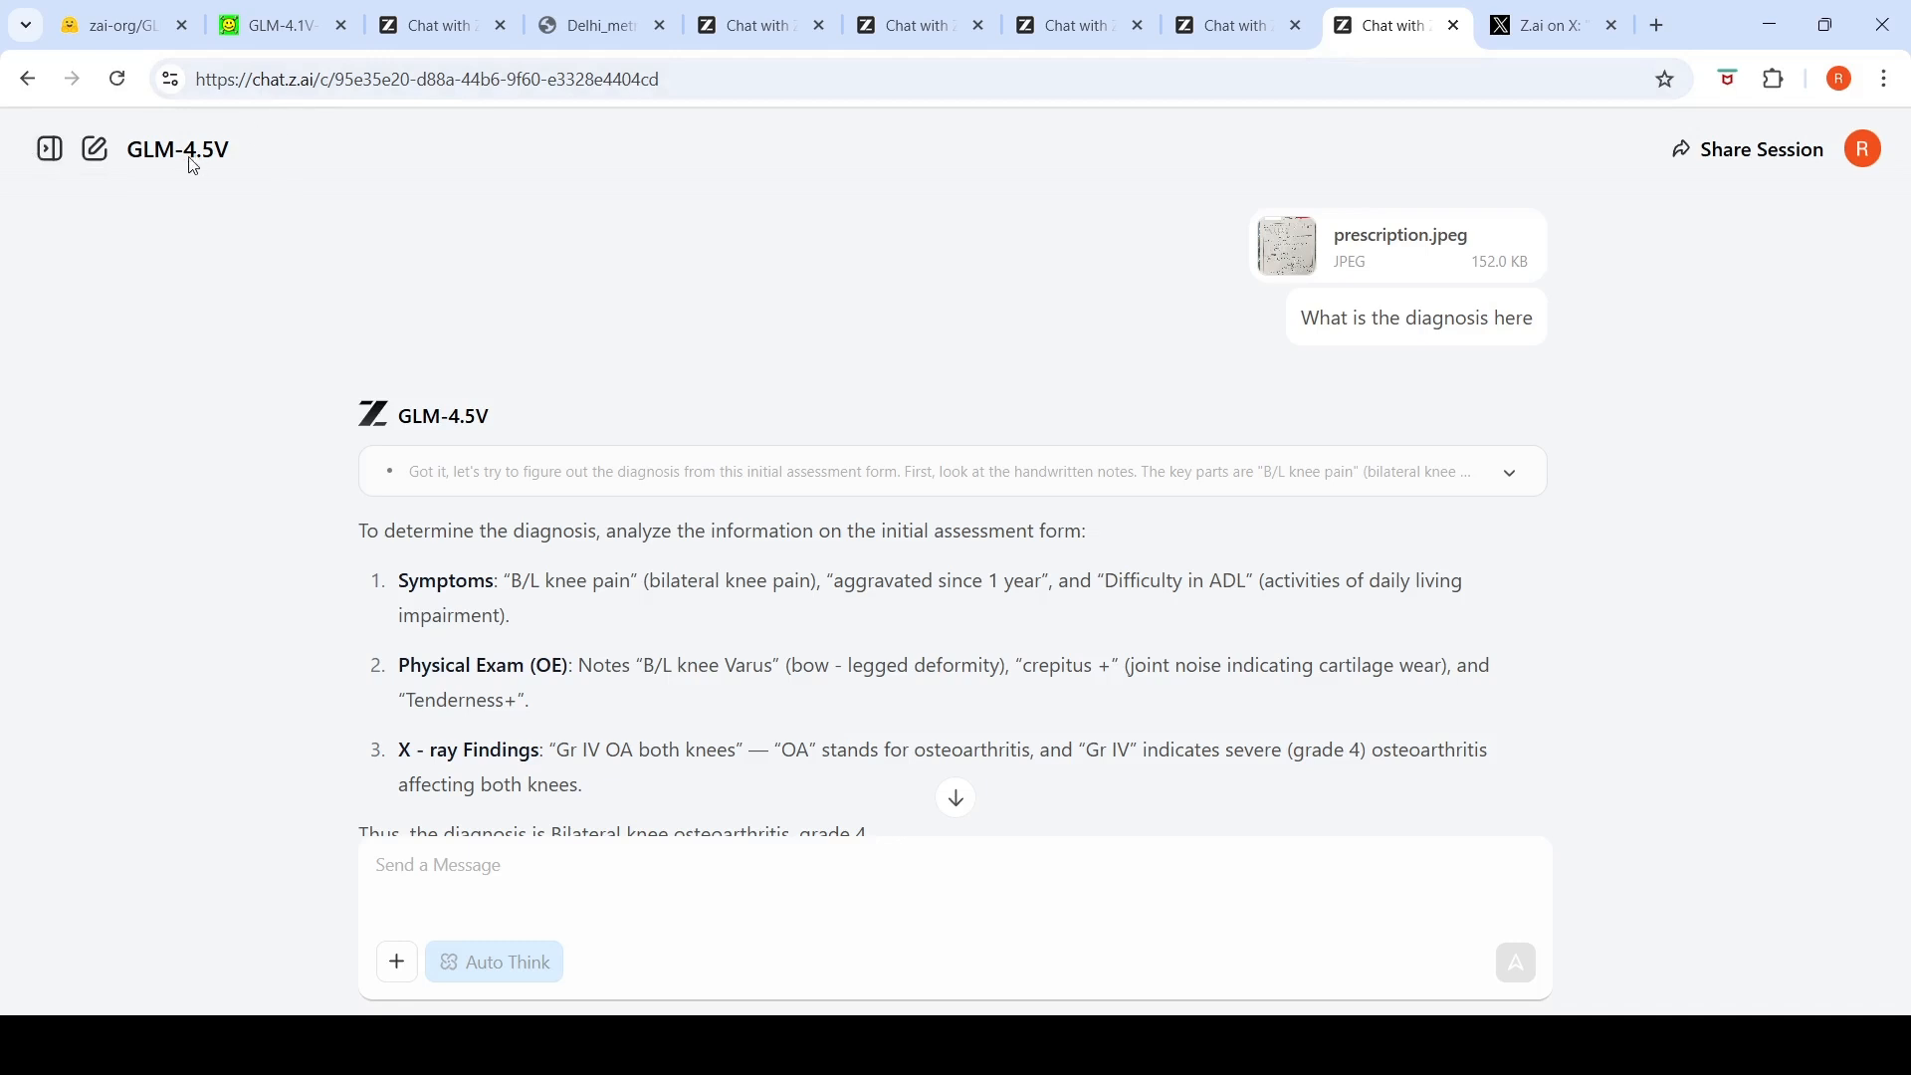
mouse_move(711, 218)
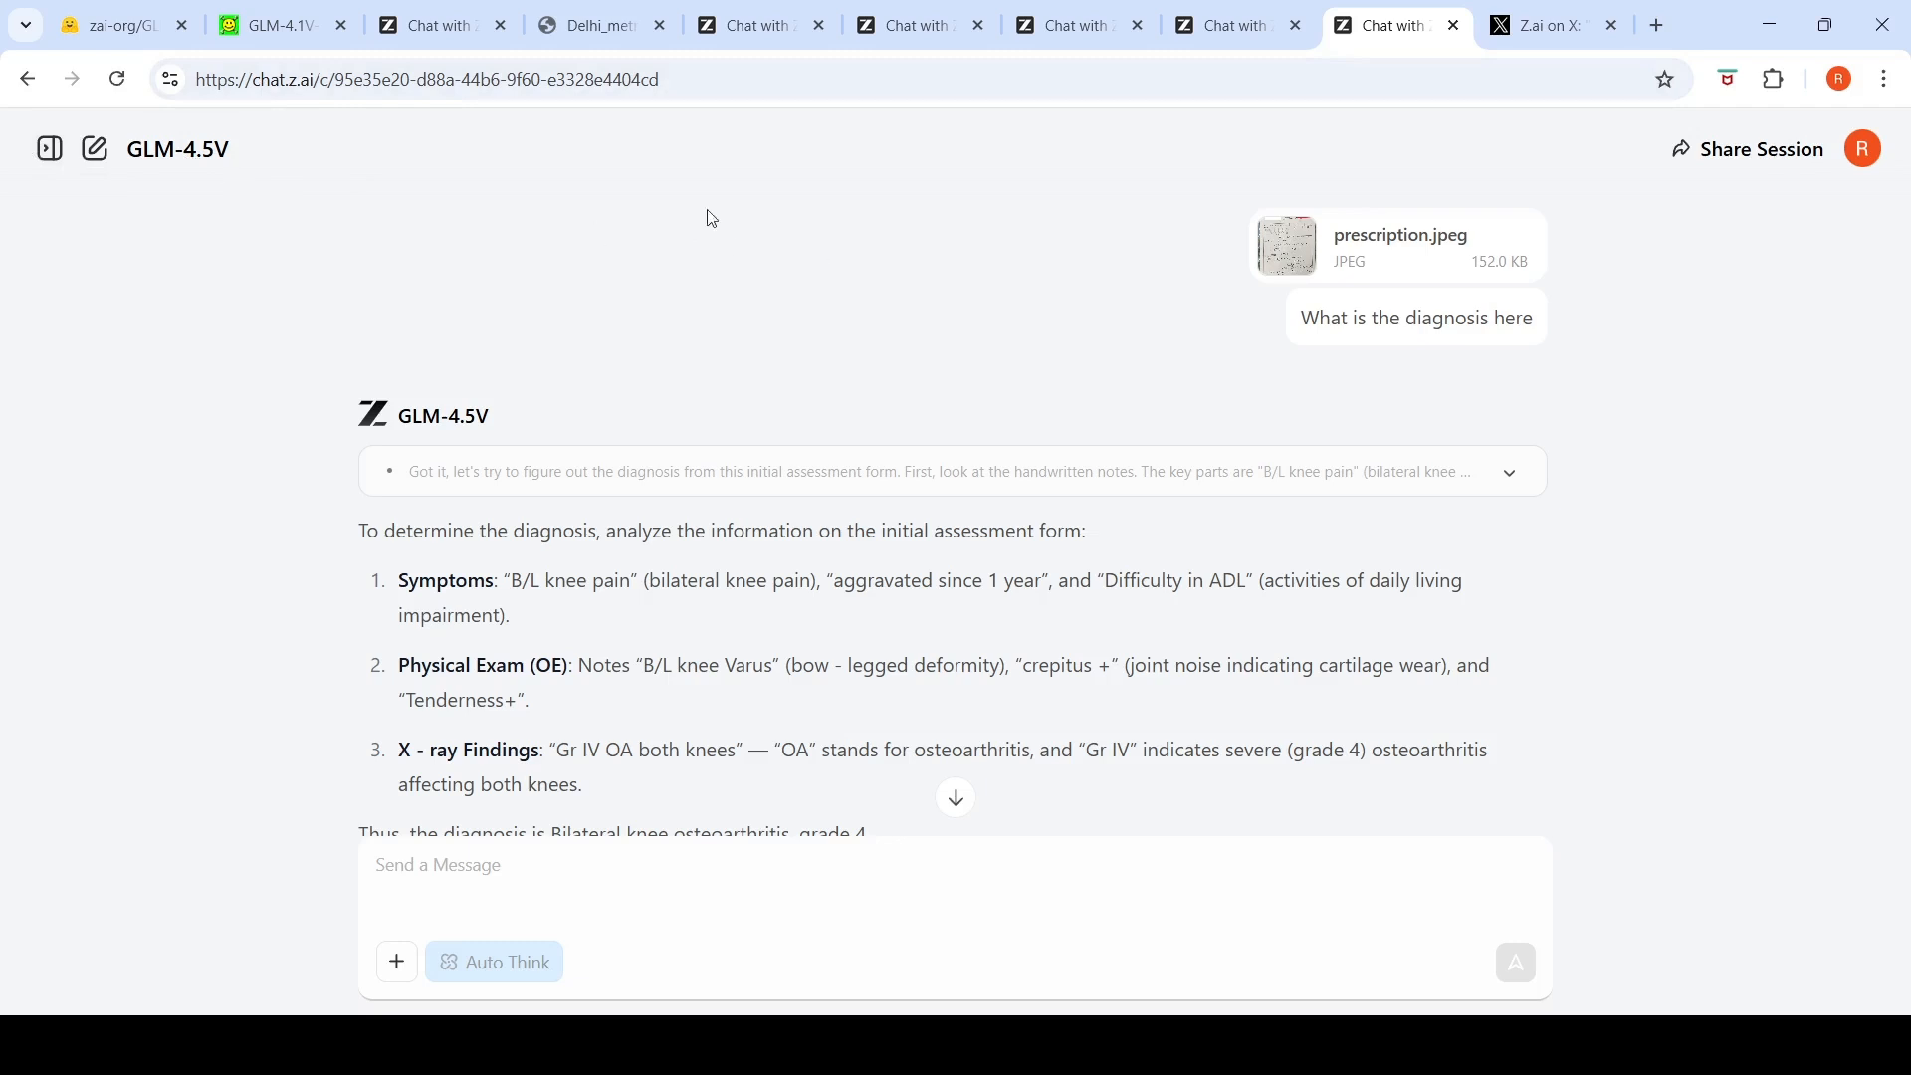
left_click(1285, 246)
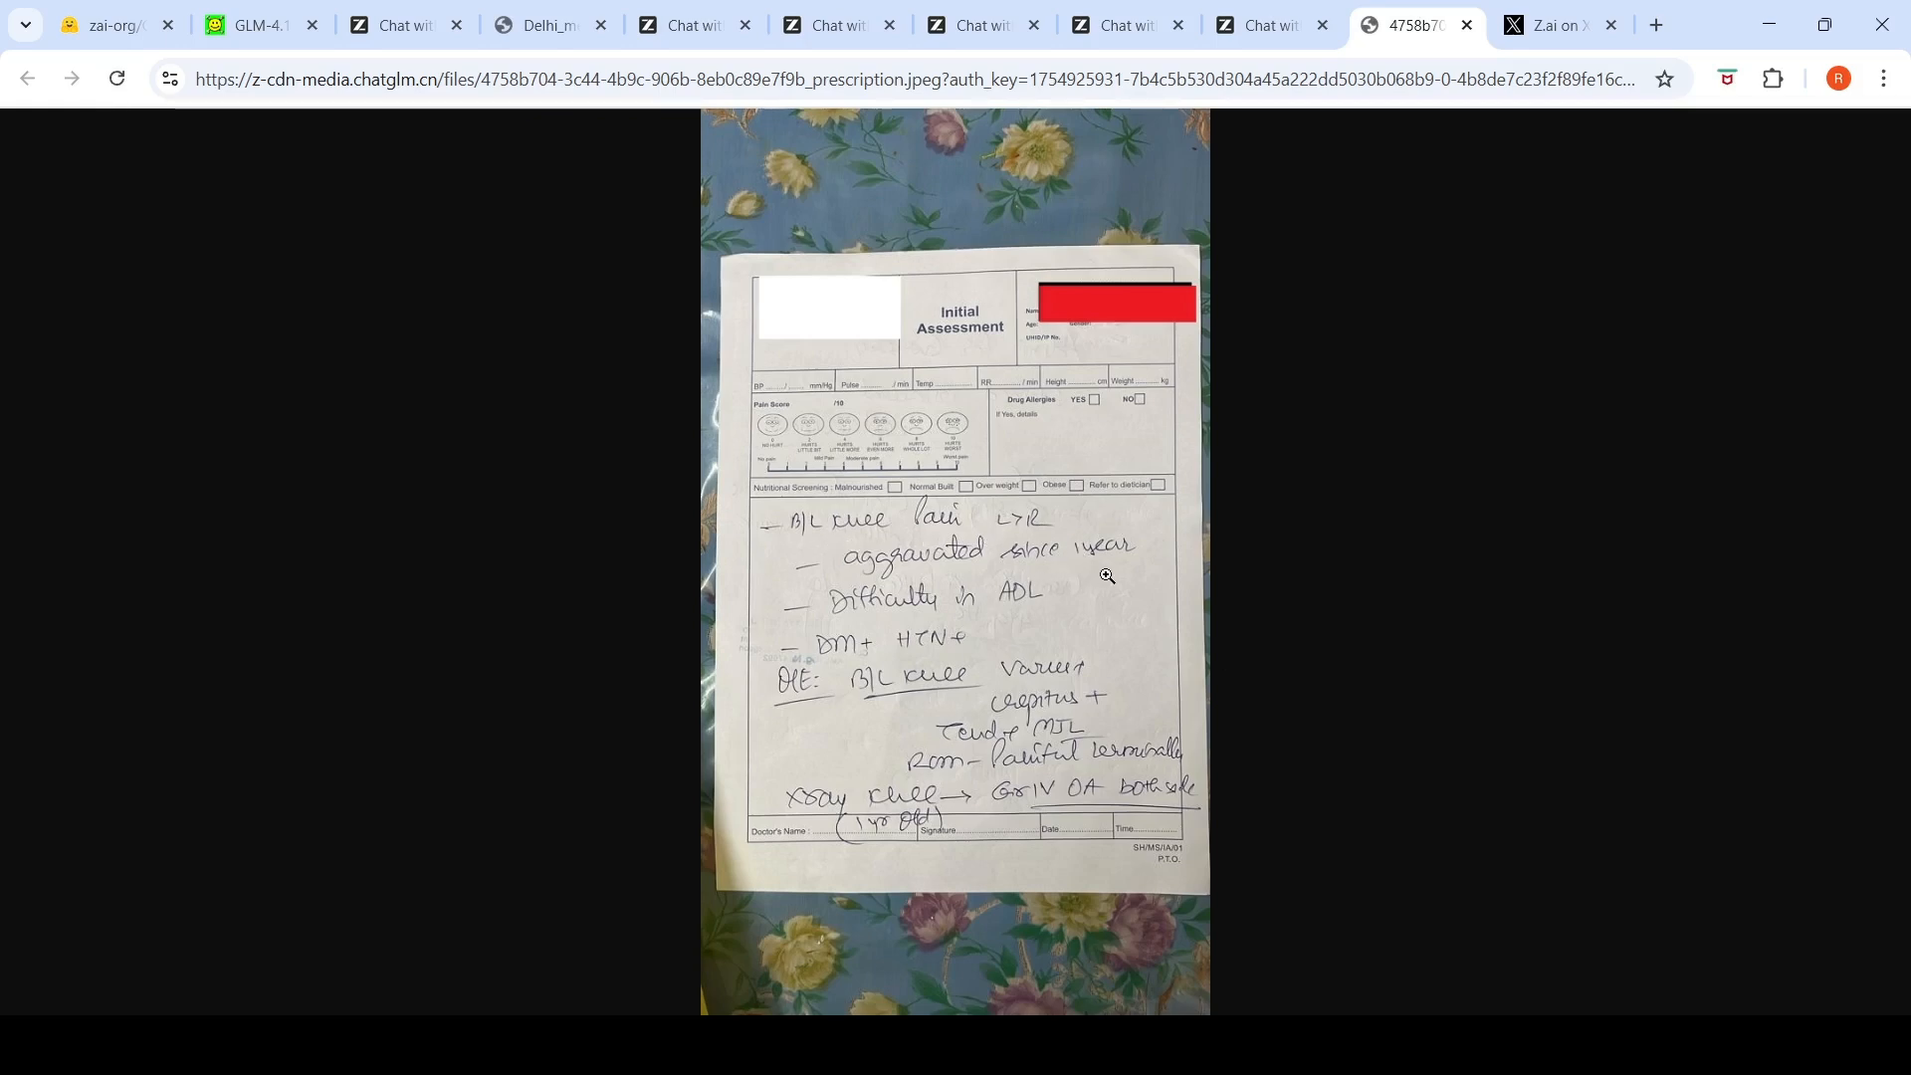
mouse_move(1009, 597)
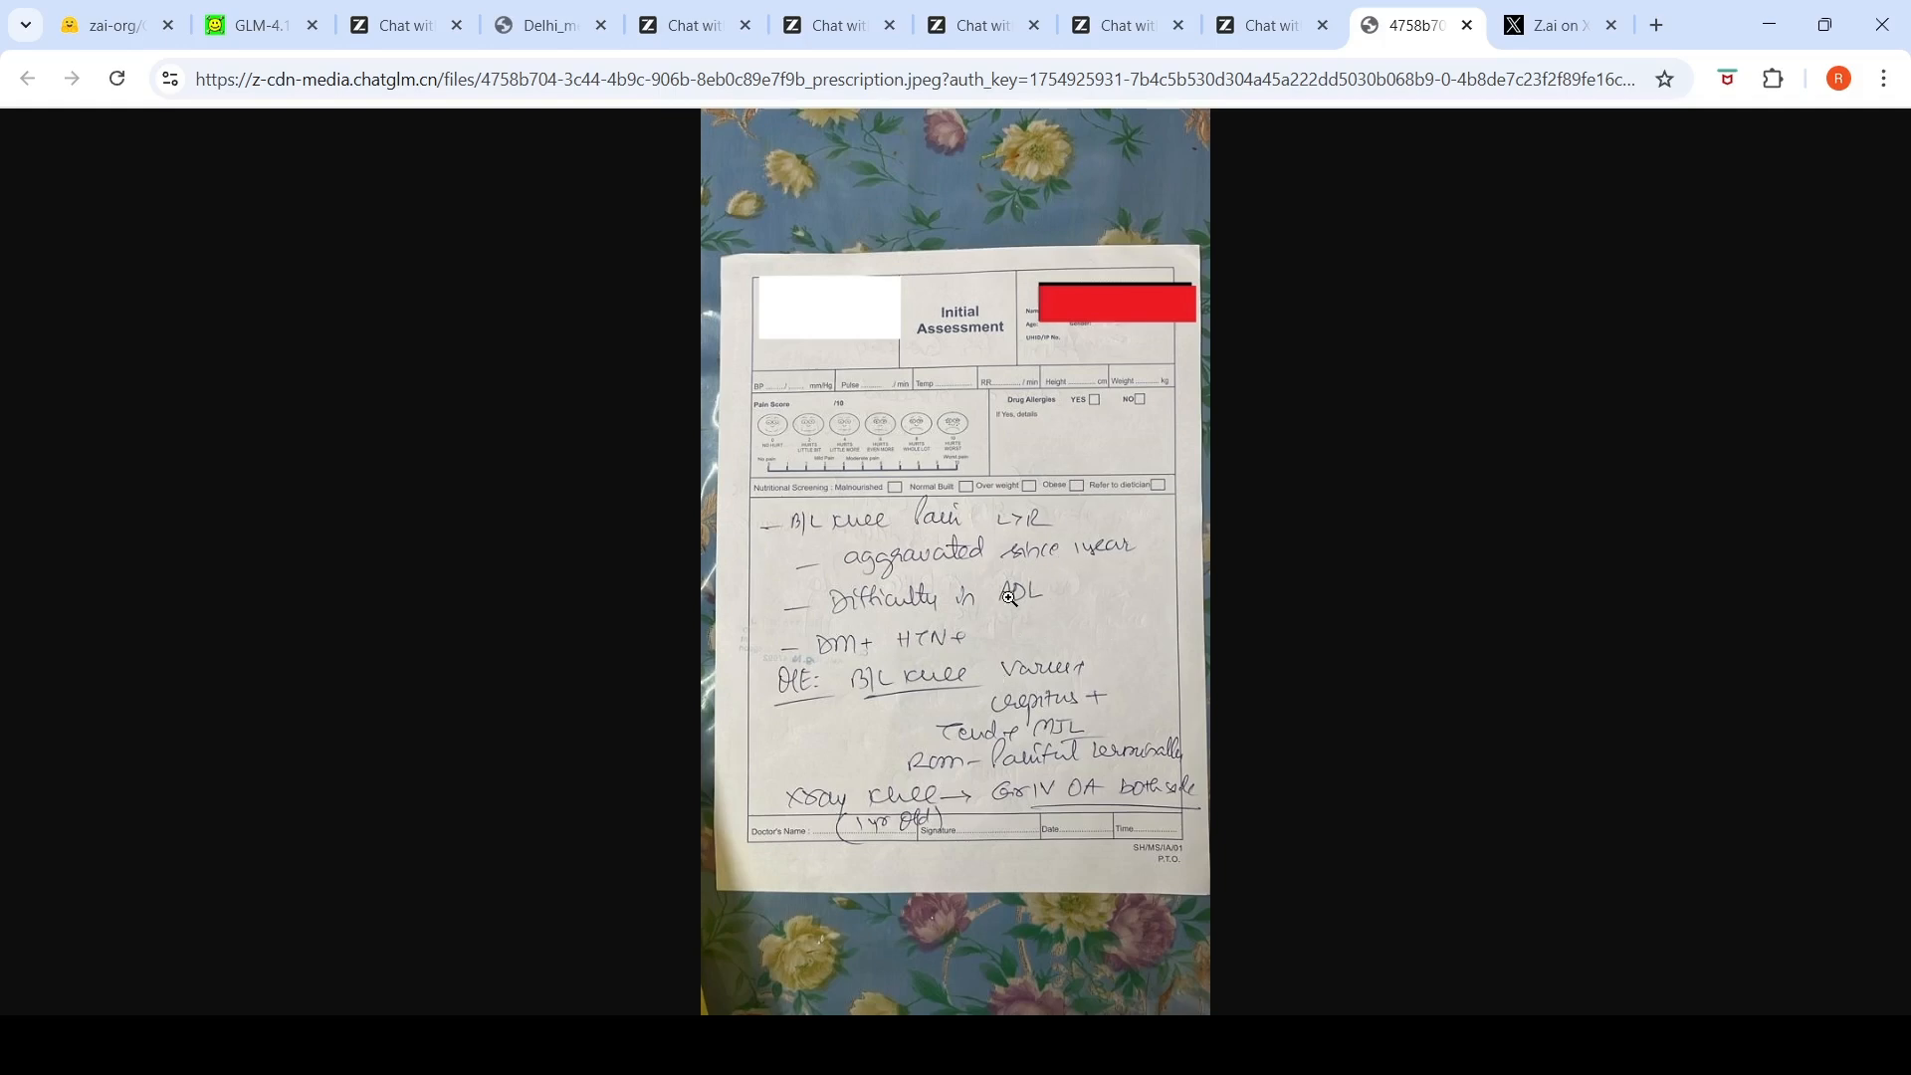
mouse_move(353, 264)
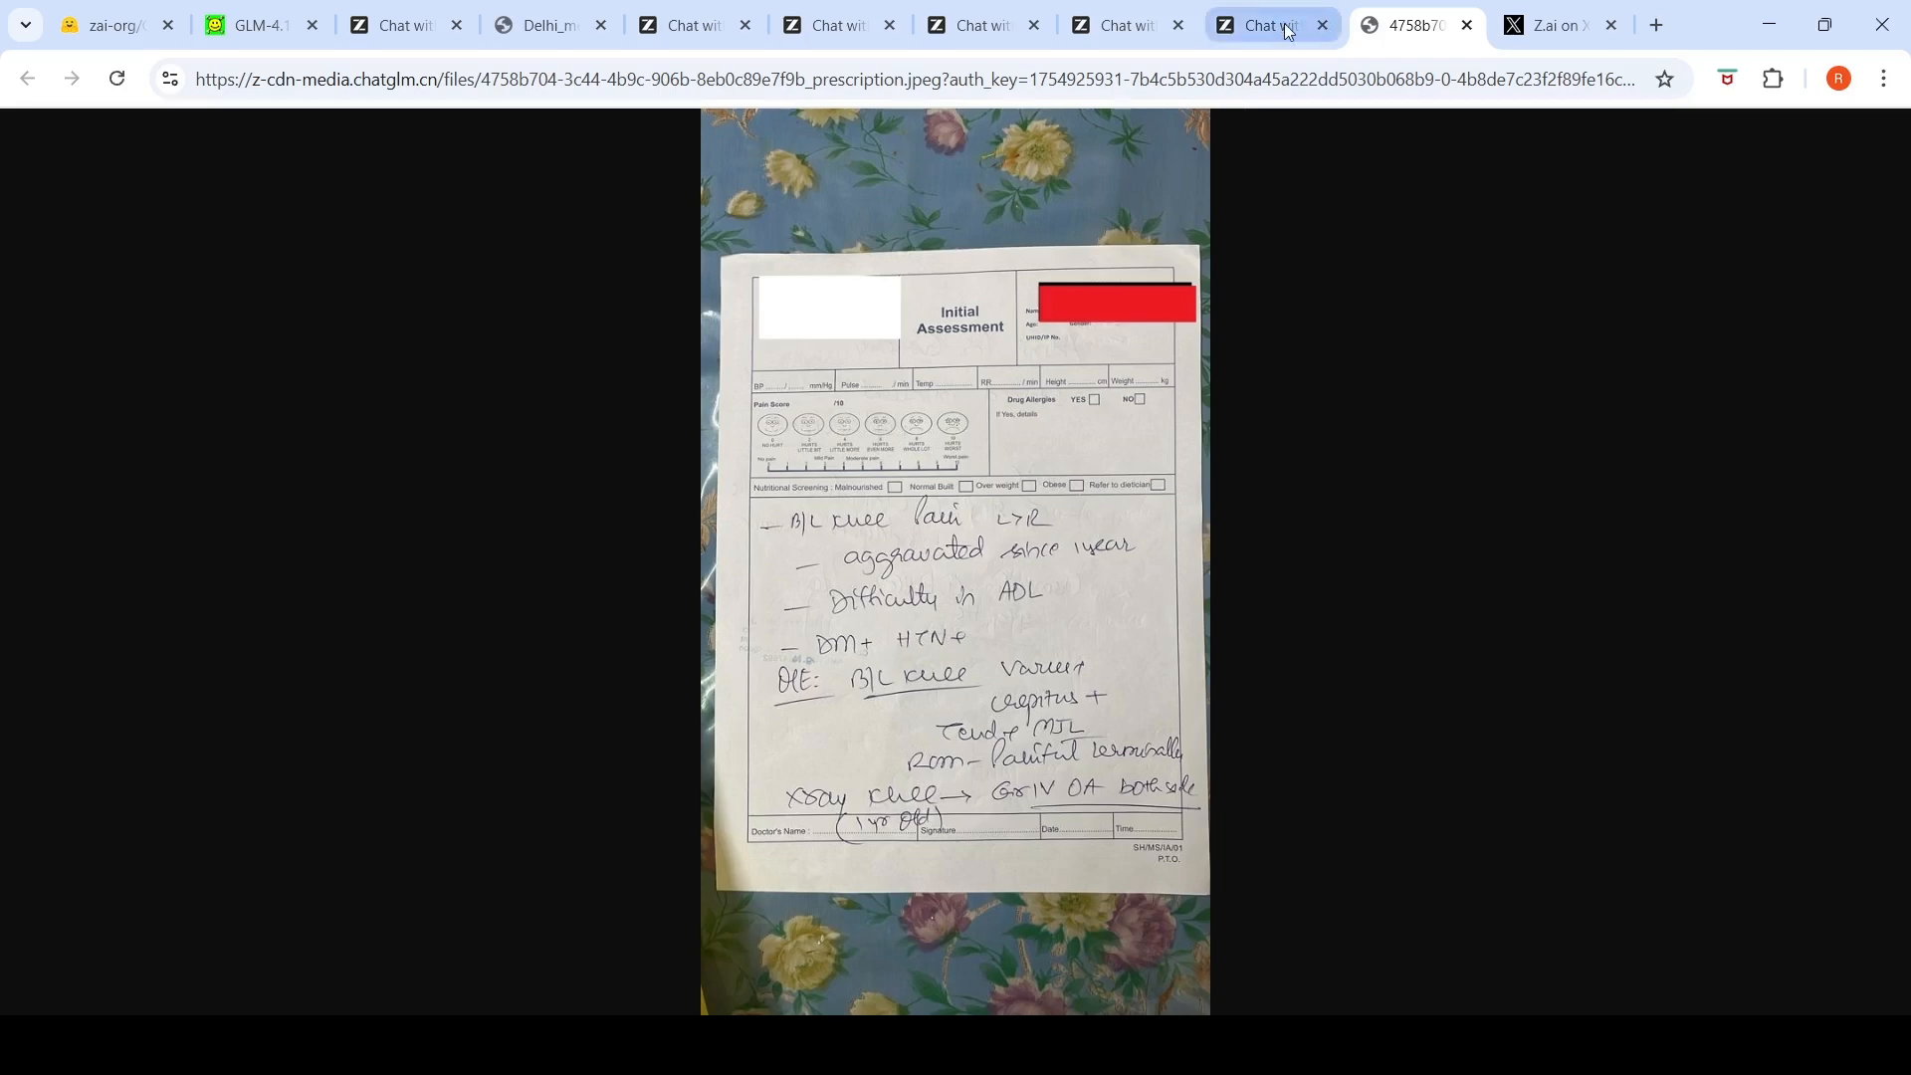
Step: Return to the chat tab showing the bilateral knee osteoarthritis grade 4 diagnosis
left_click(1267, 24)
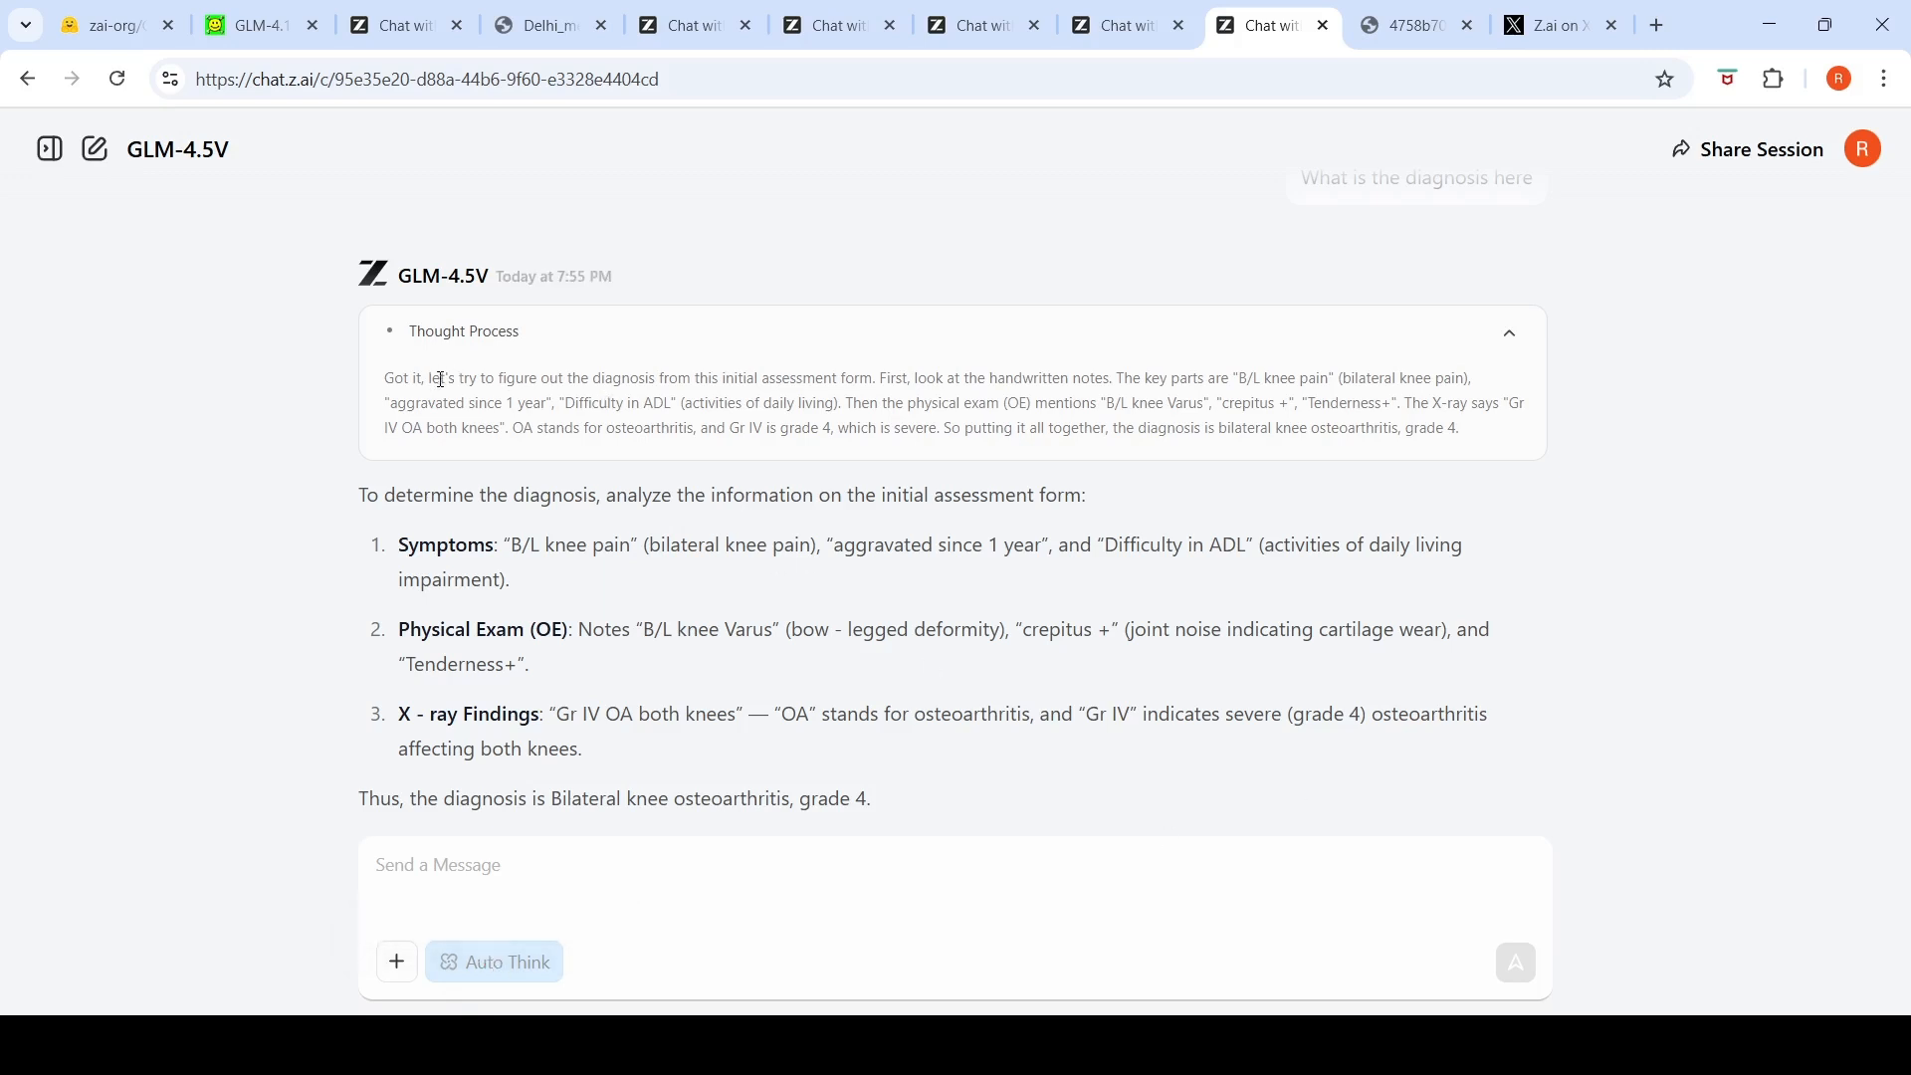
mouse_move(469, 395)
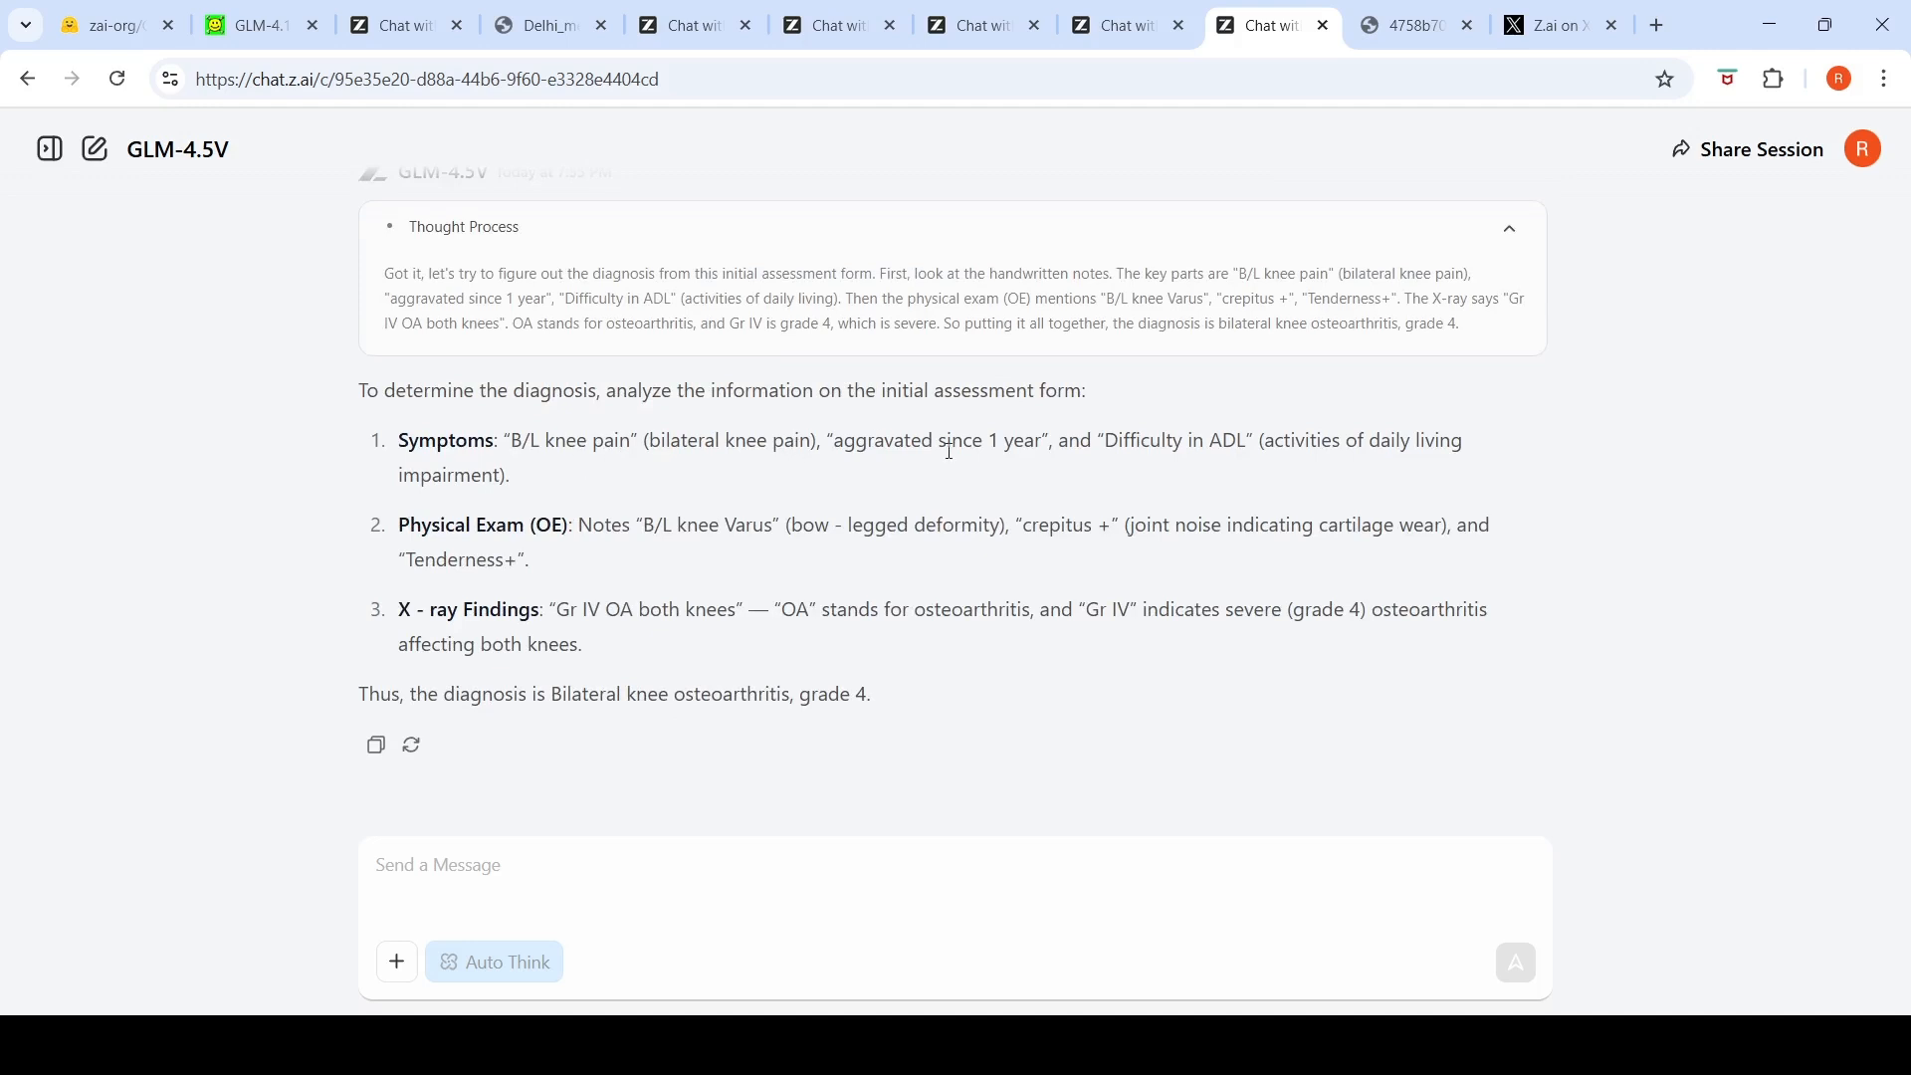
mouse_move(1344, 467)
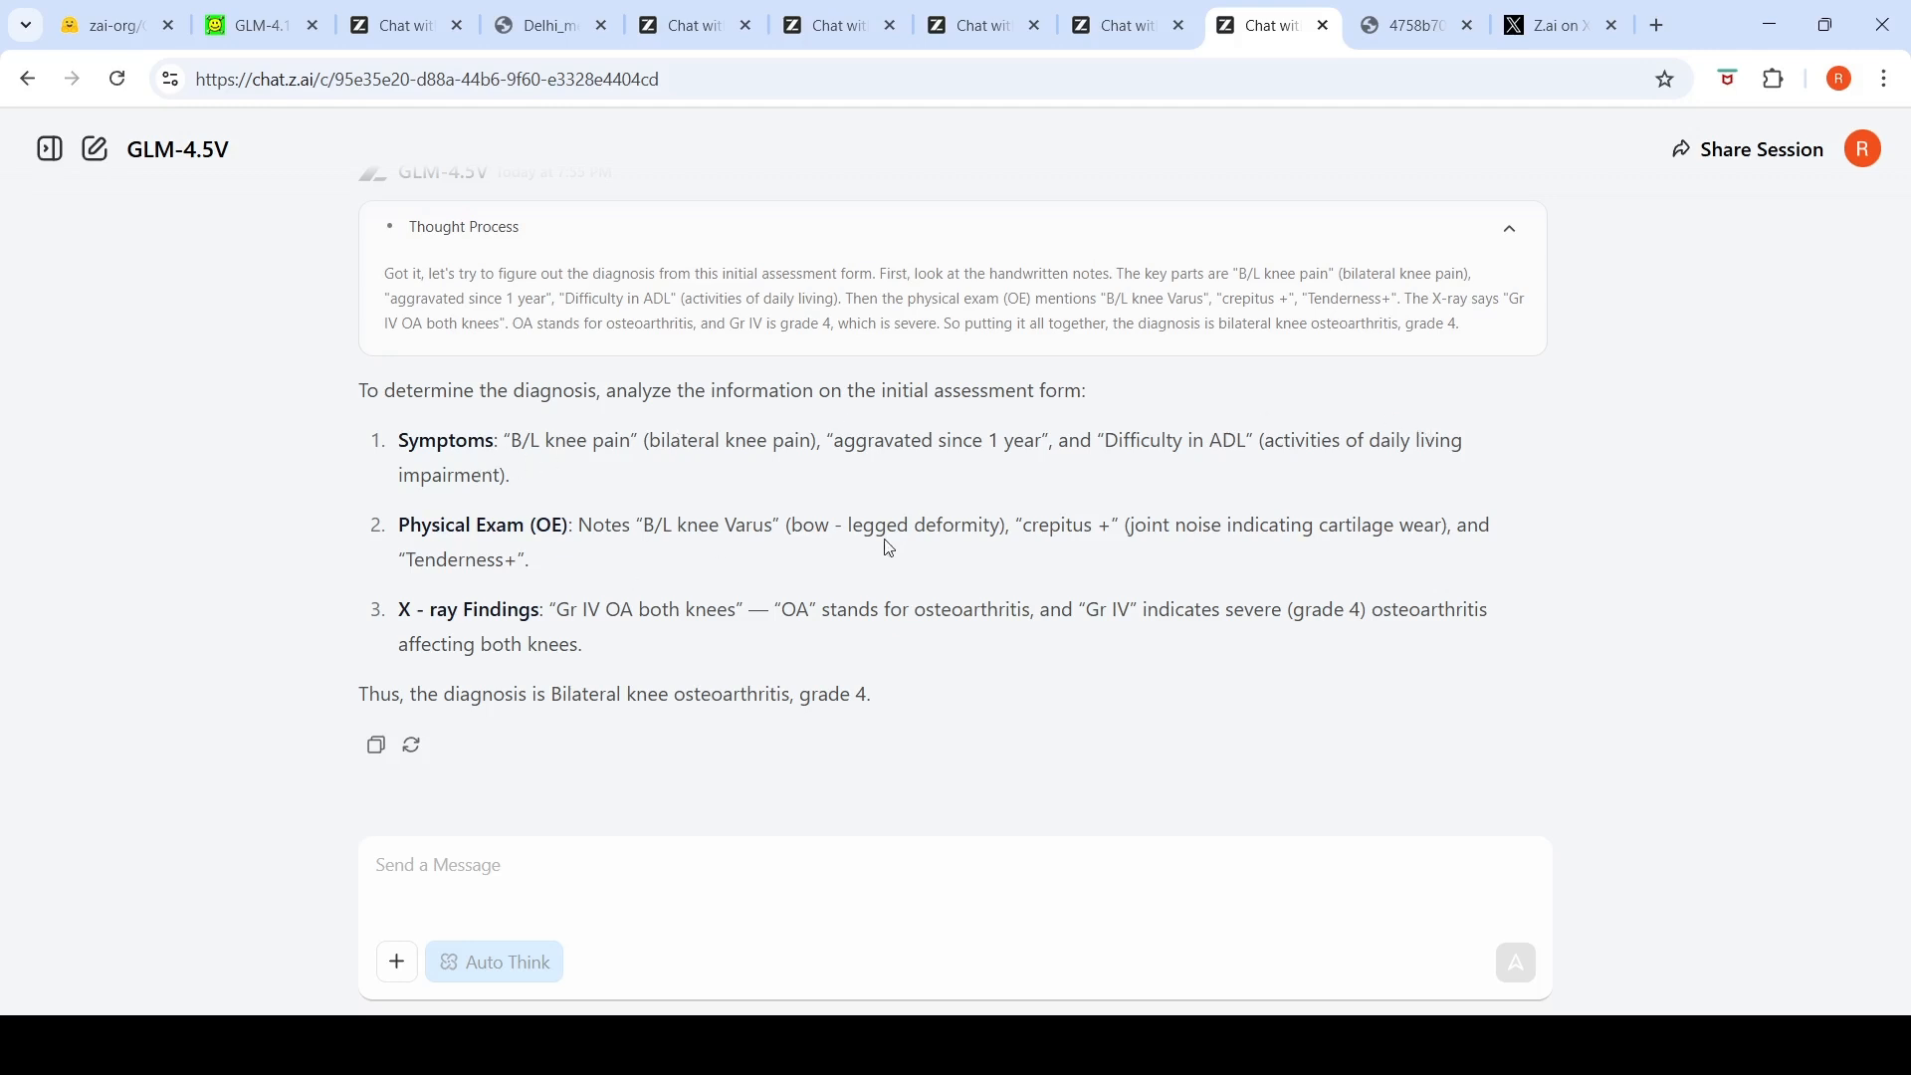
mouse_move(1451, 548)
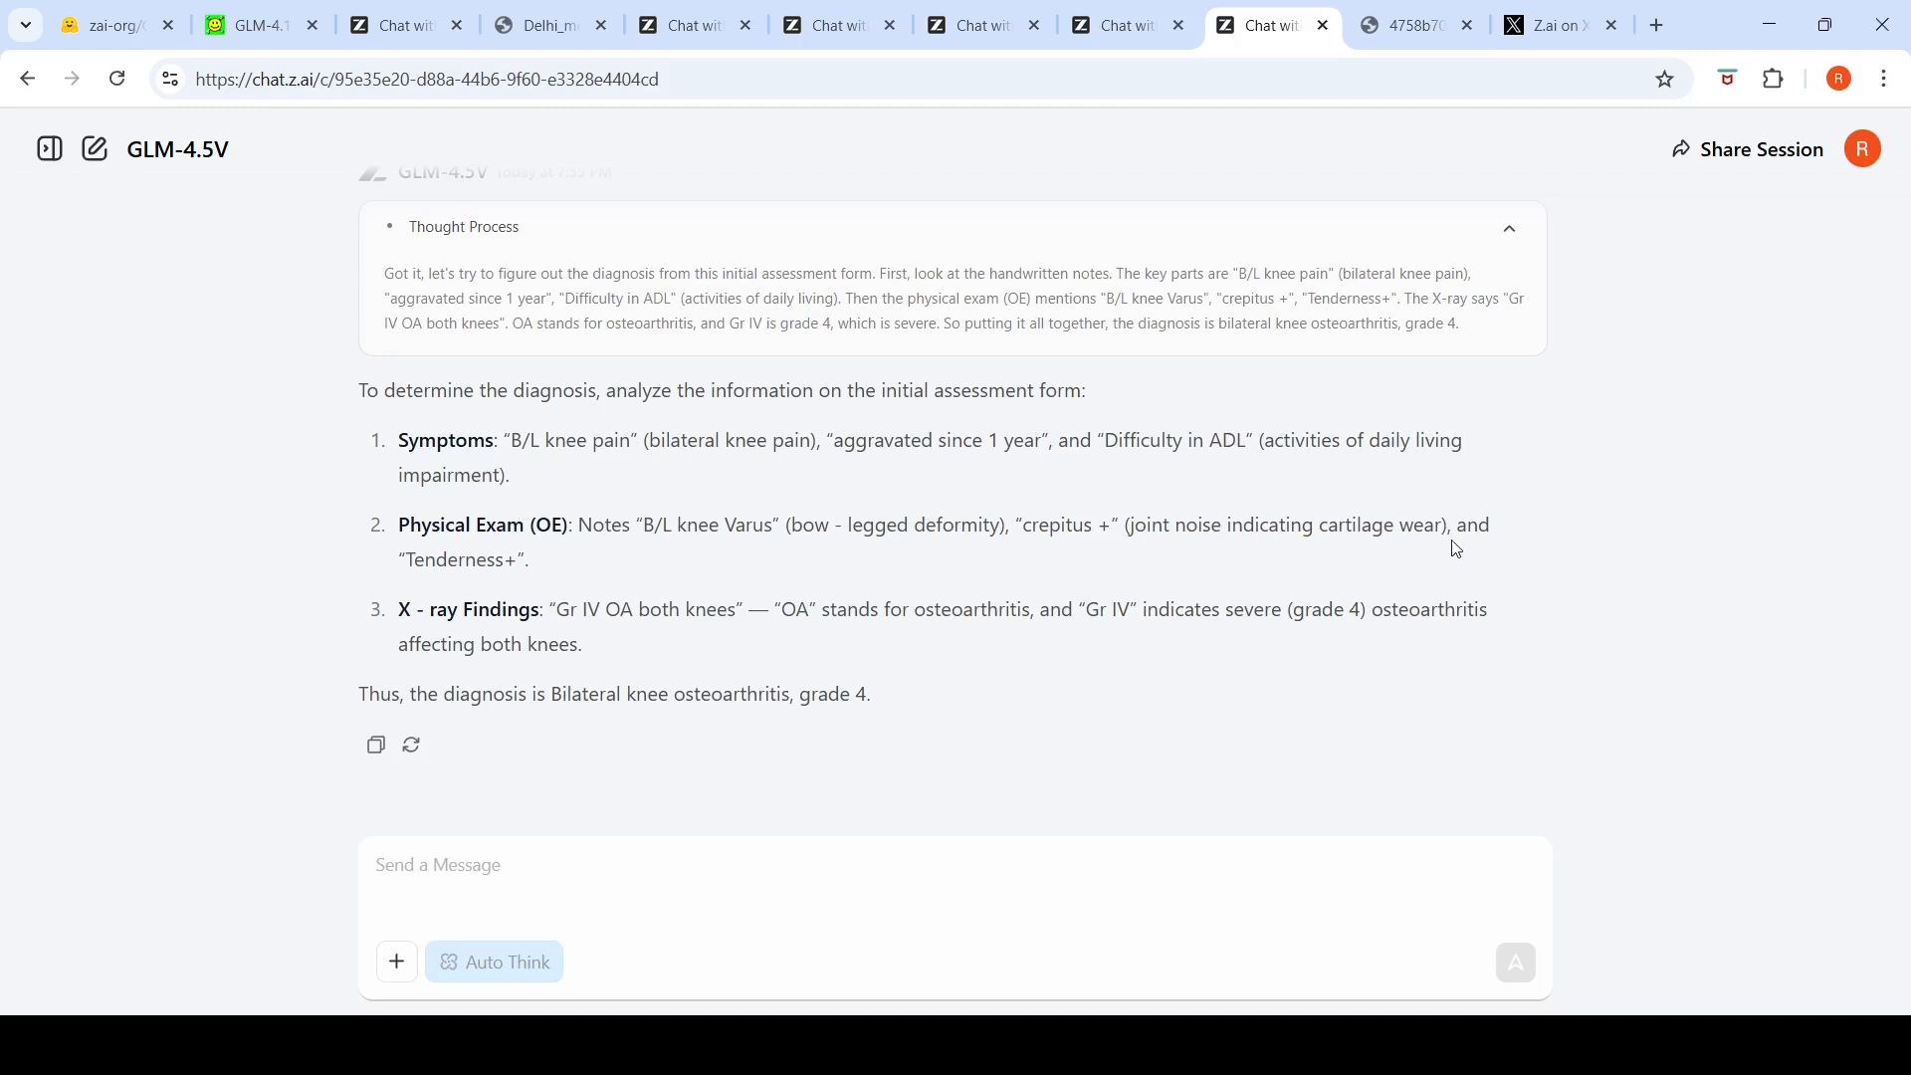
mouse_move(540, 610)
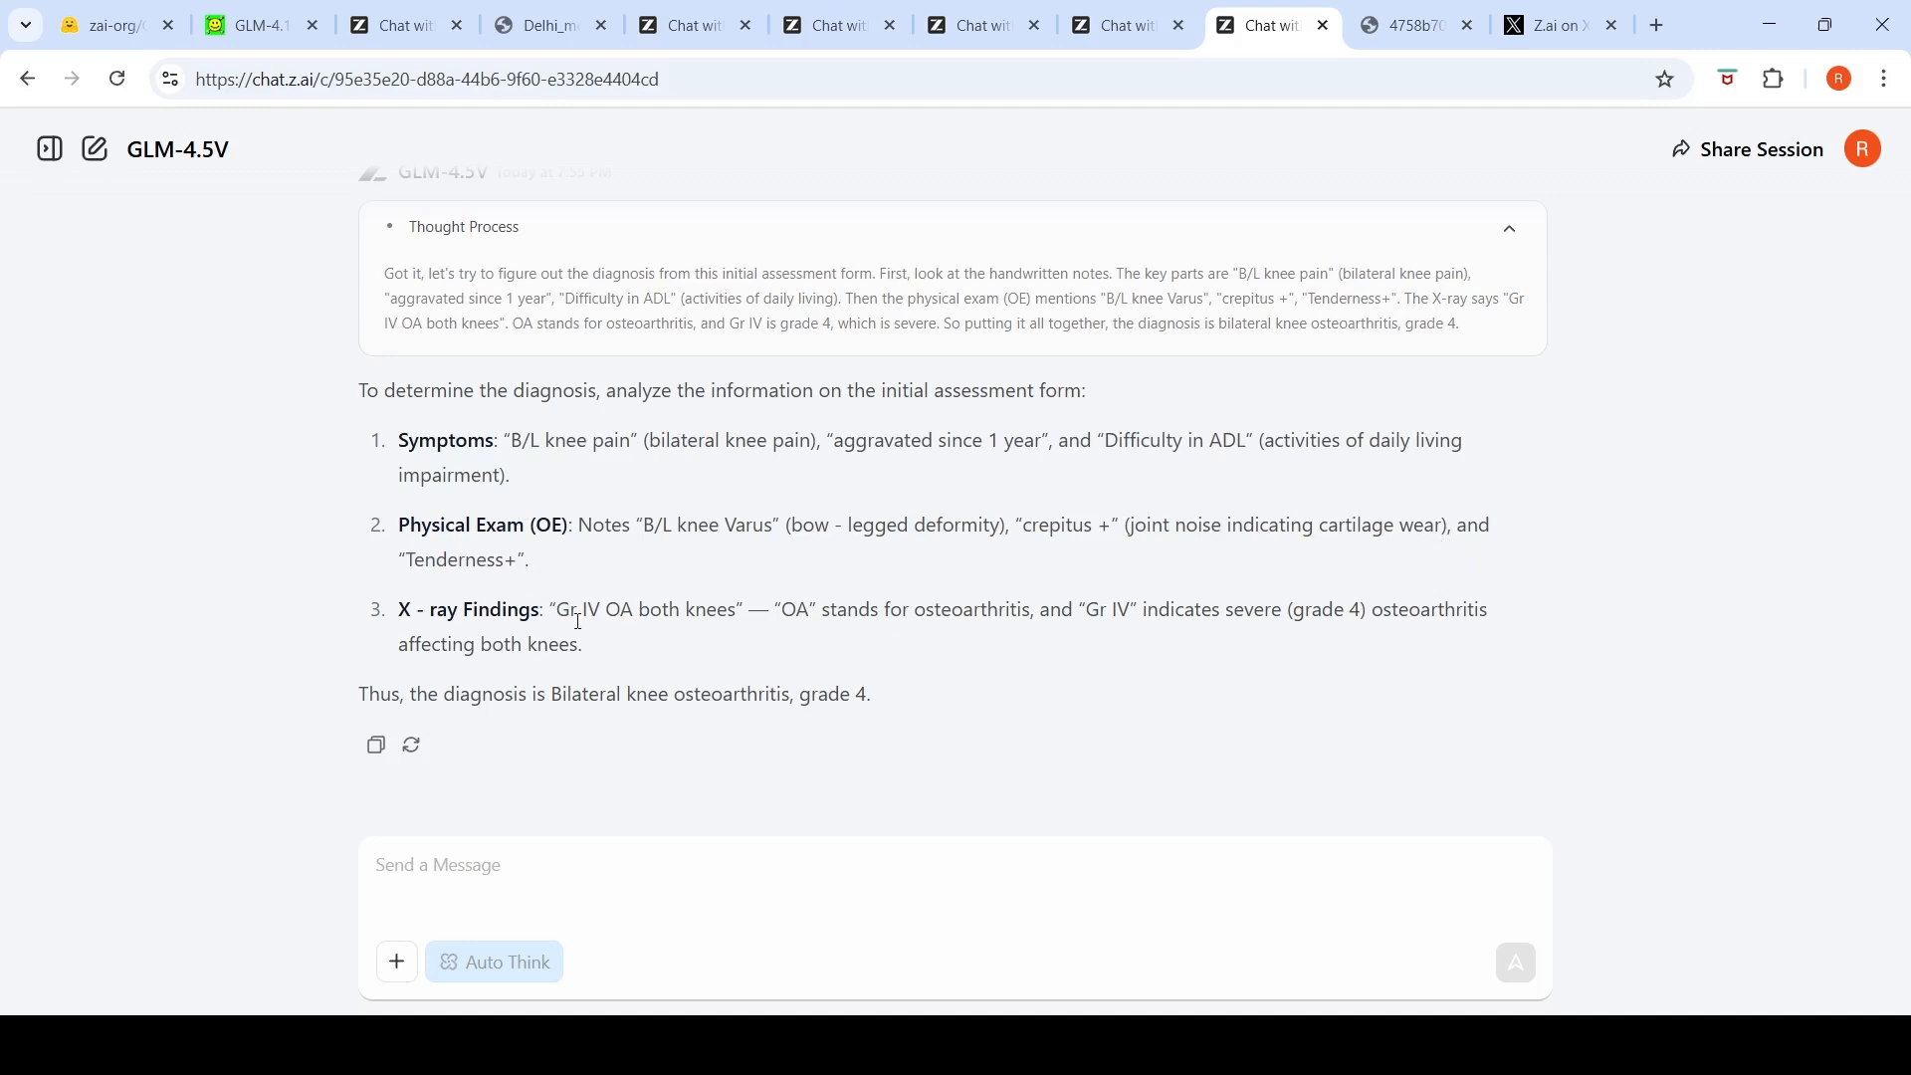
mouse_move(690, 630)
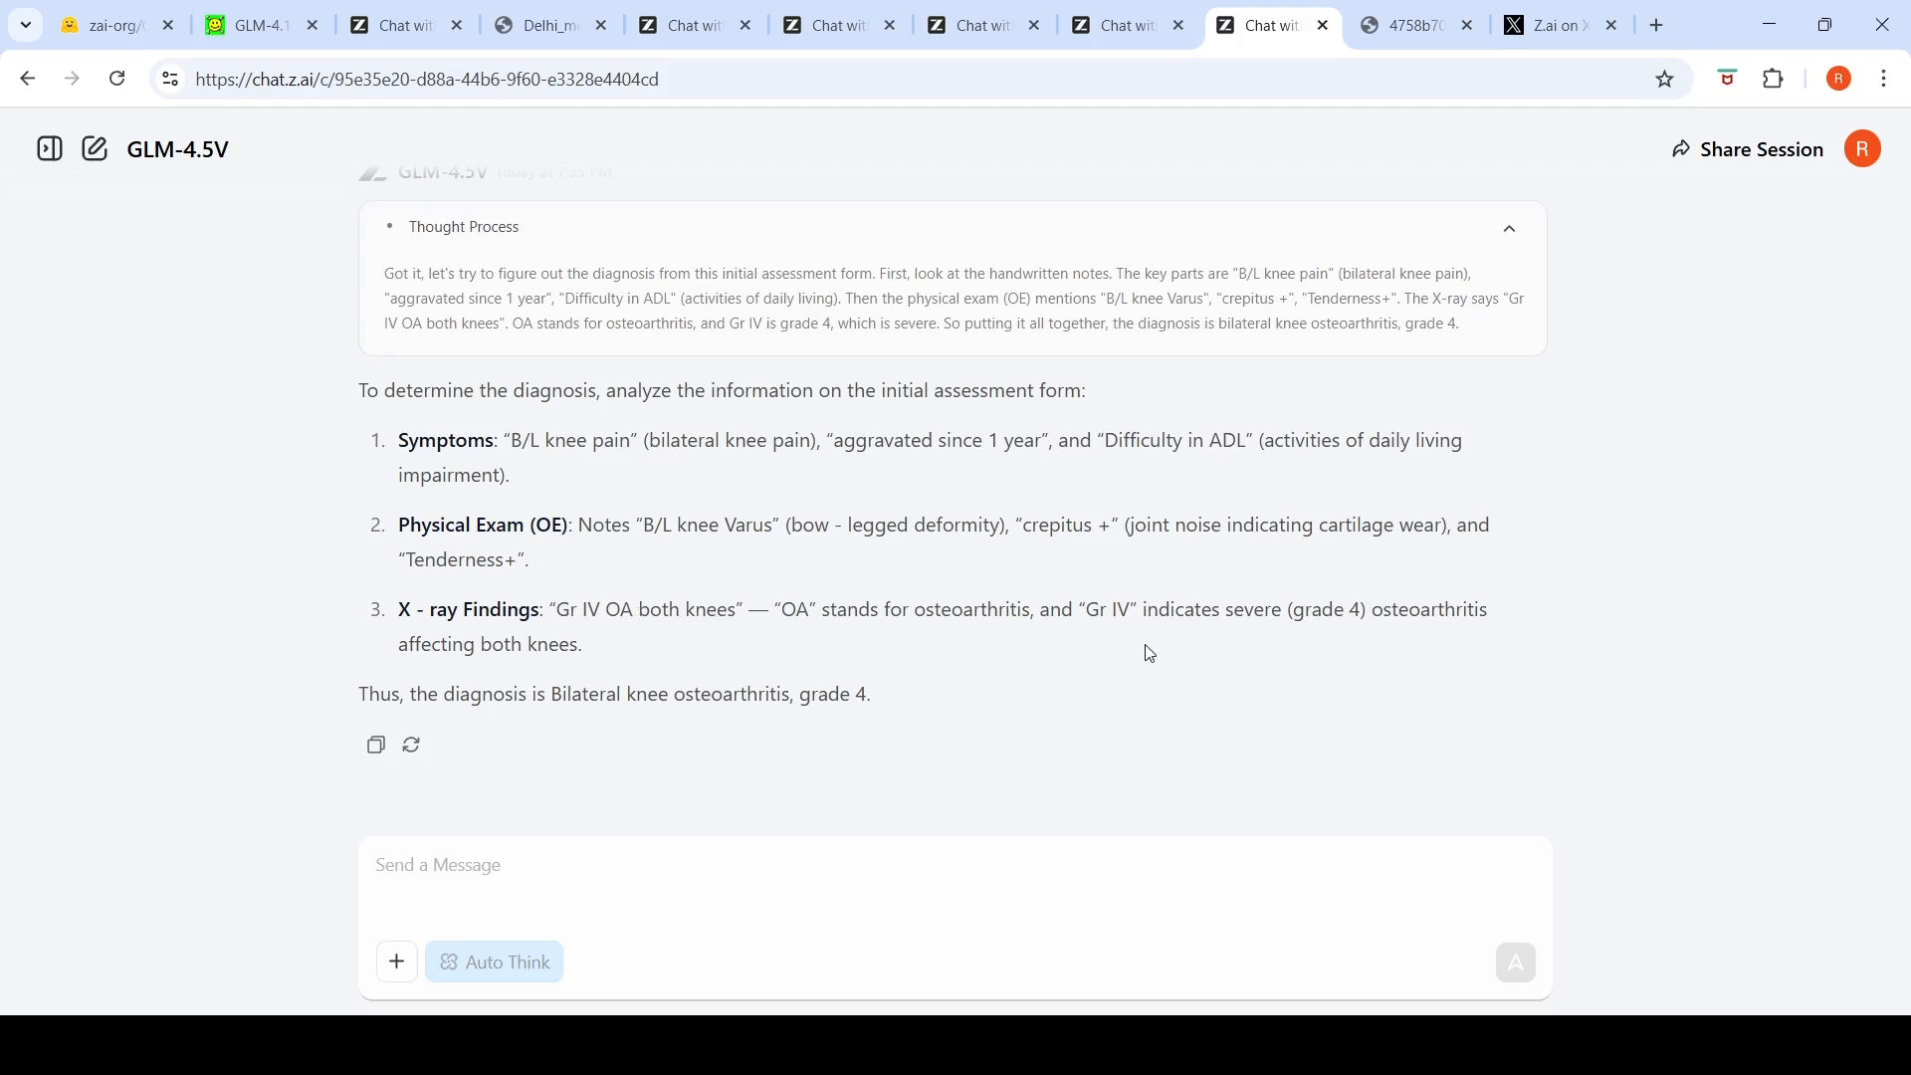
mouse_move(1234, 640)
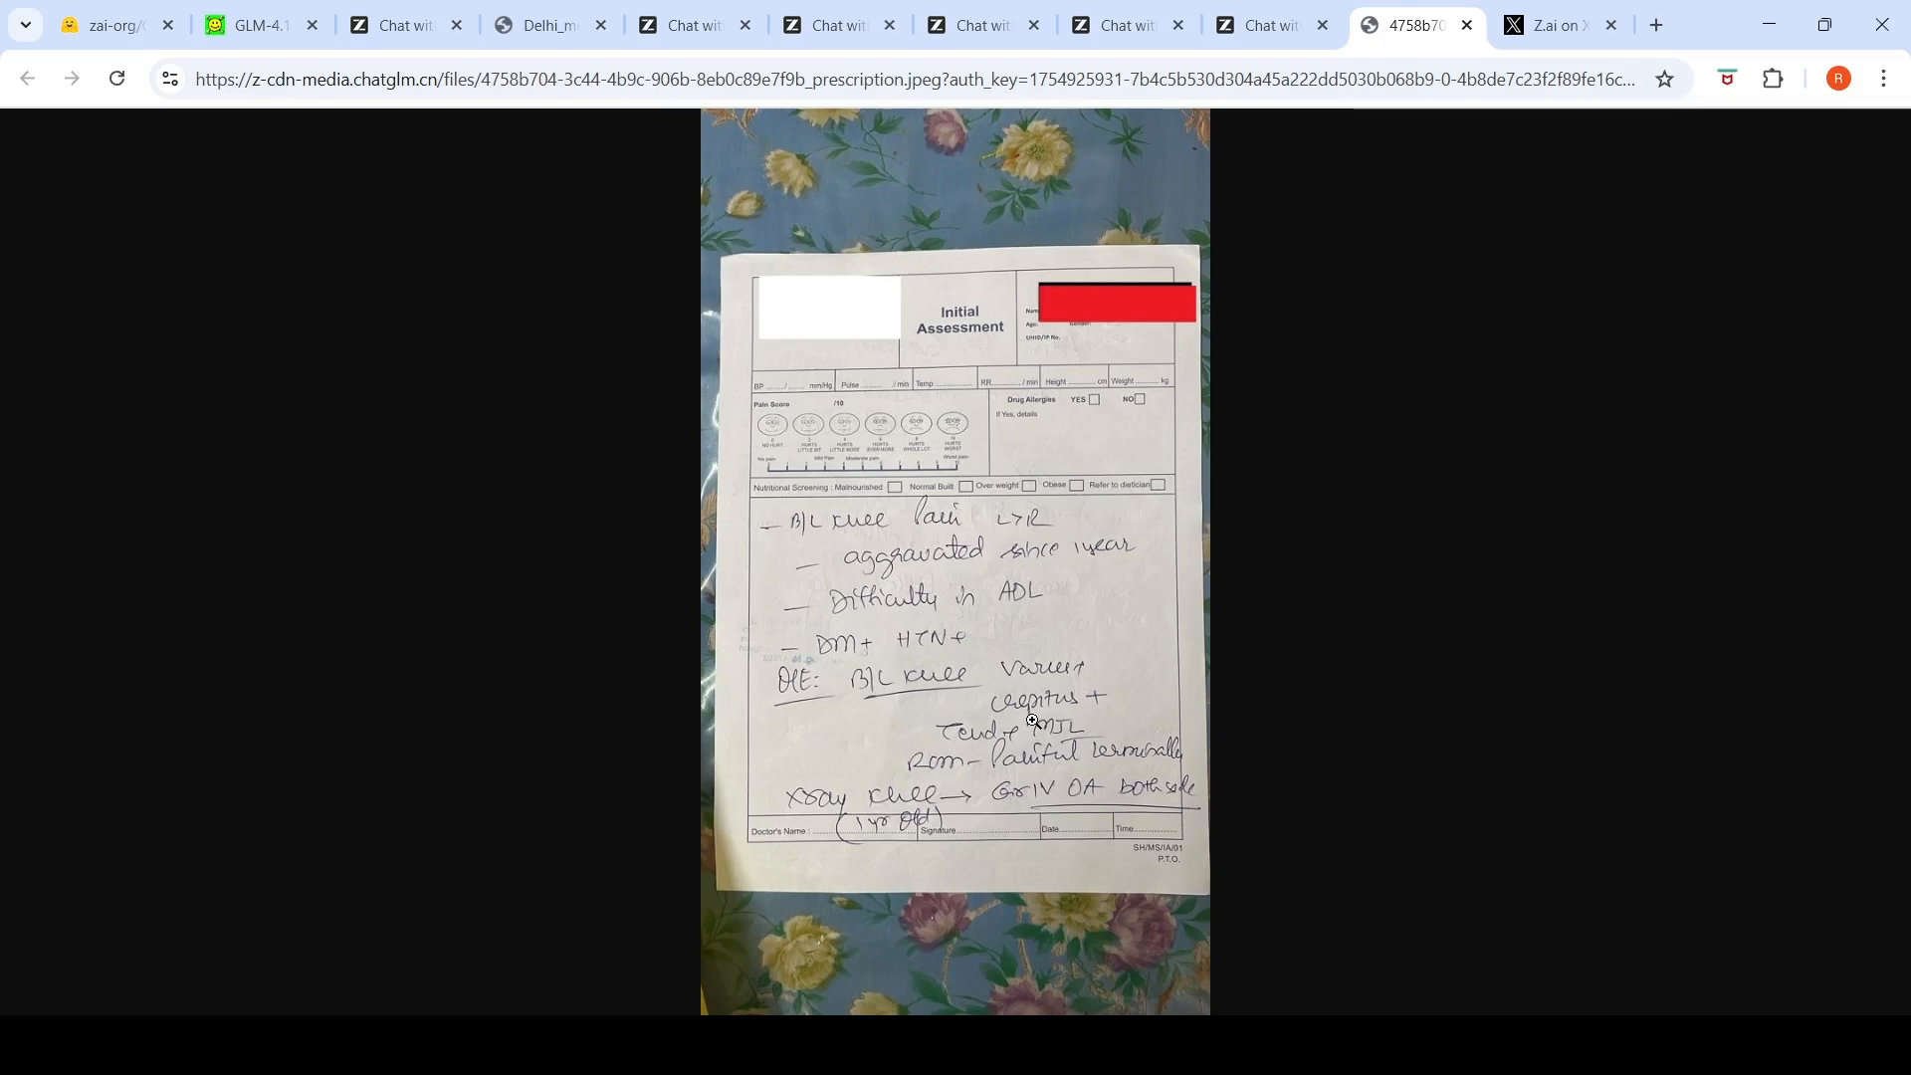
mouse_move(1148, 188)
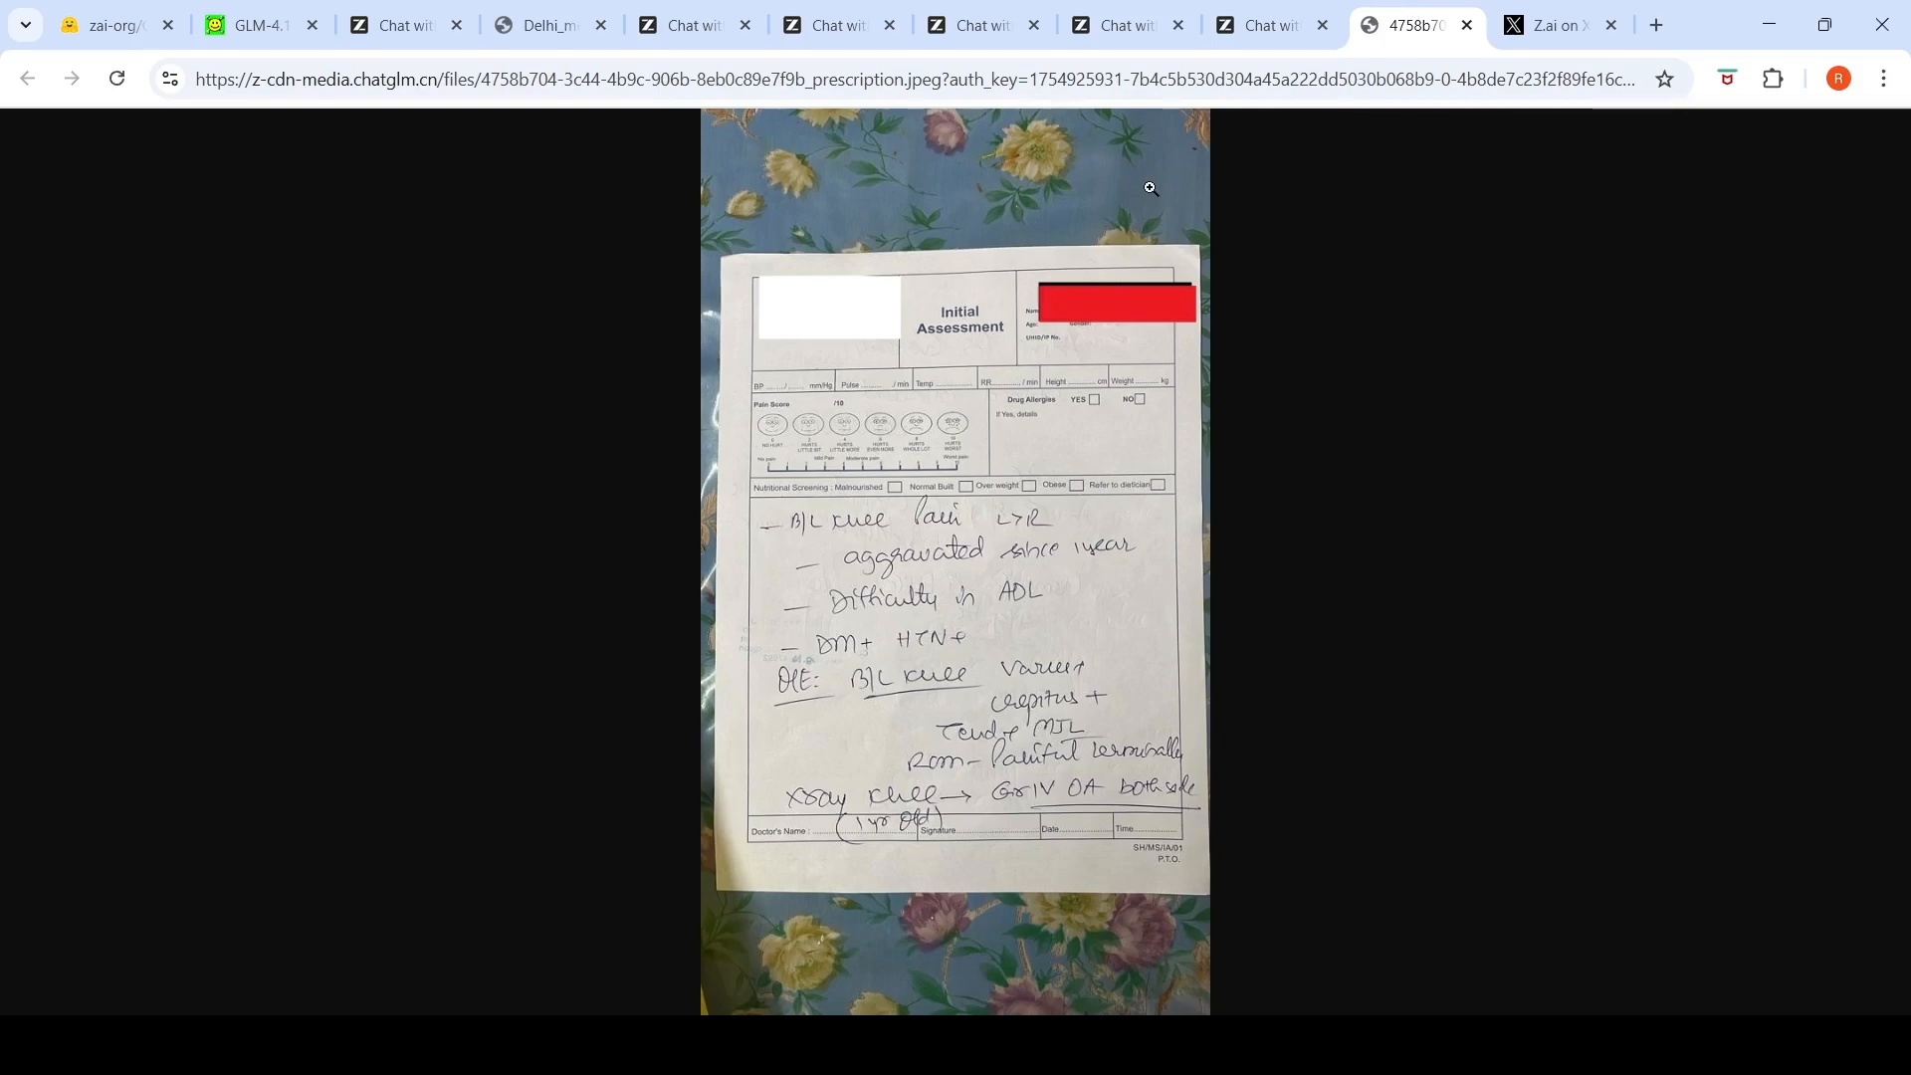
Step: Switch to the bike seat chat and preview the attached bike photo full size
left_click(1122, 24)
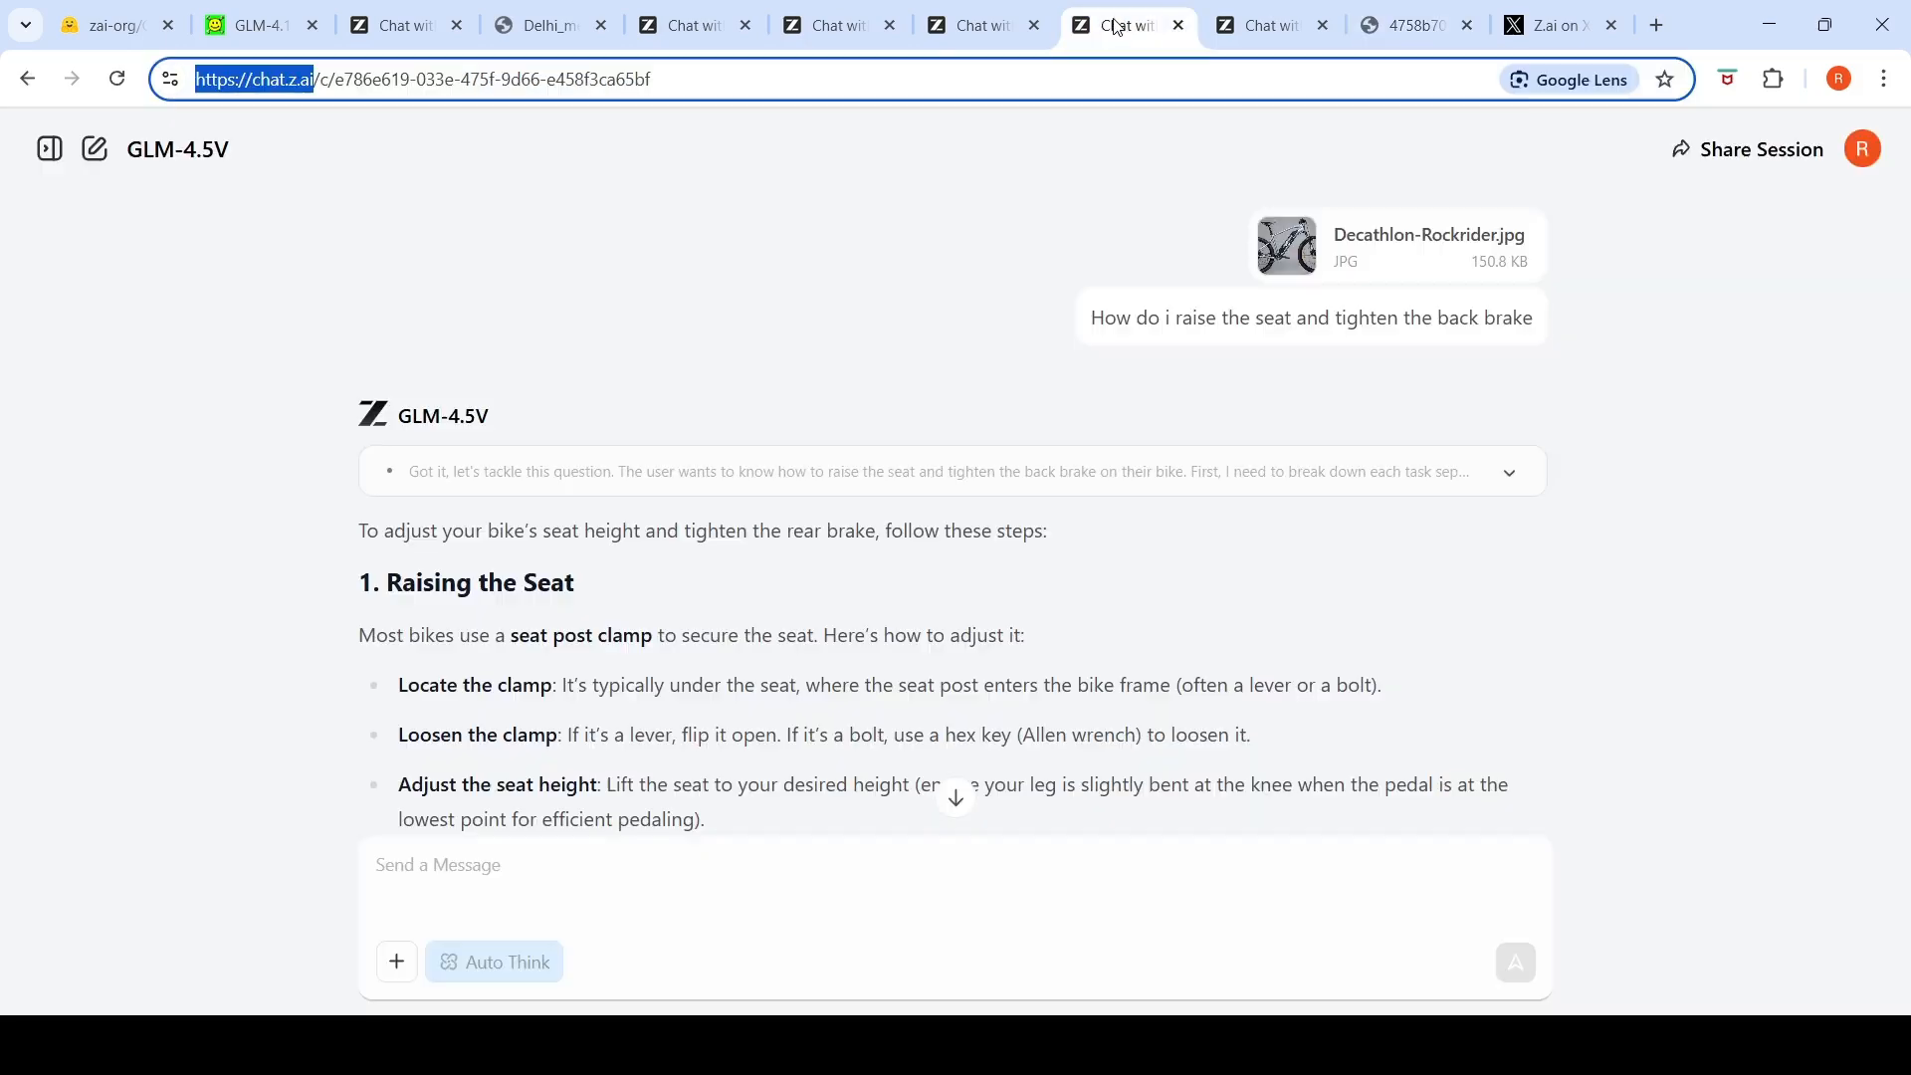
mouse_move(1644, 452)
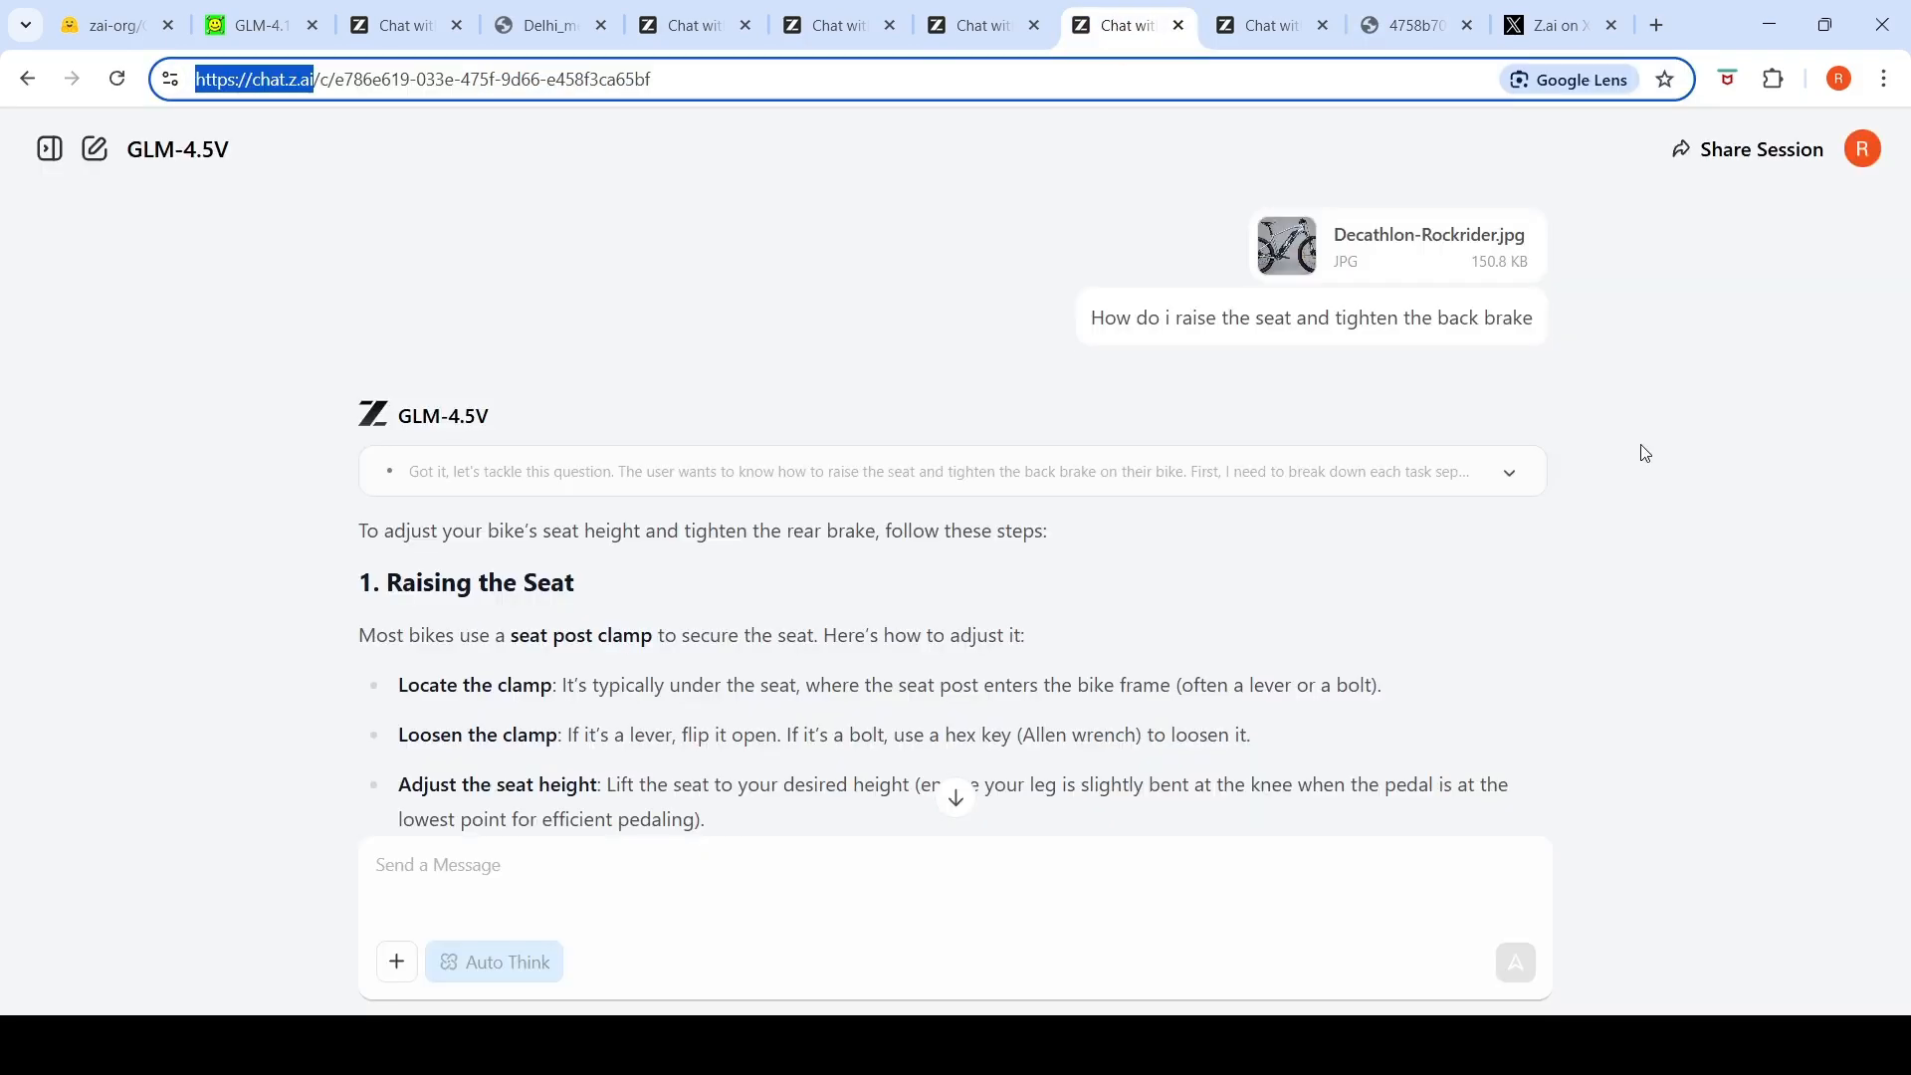
left_click(1285, 244)
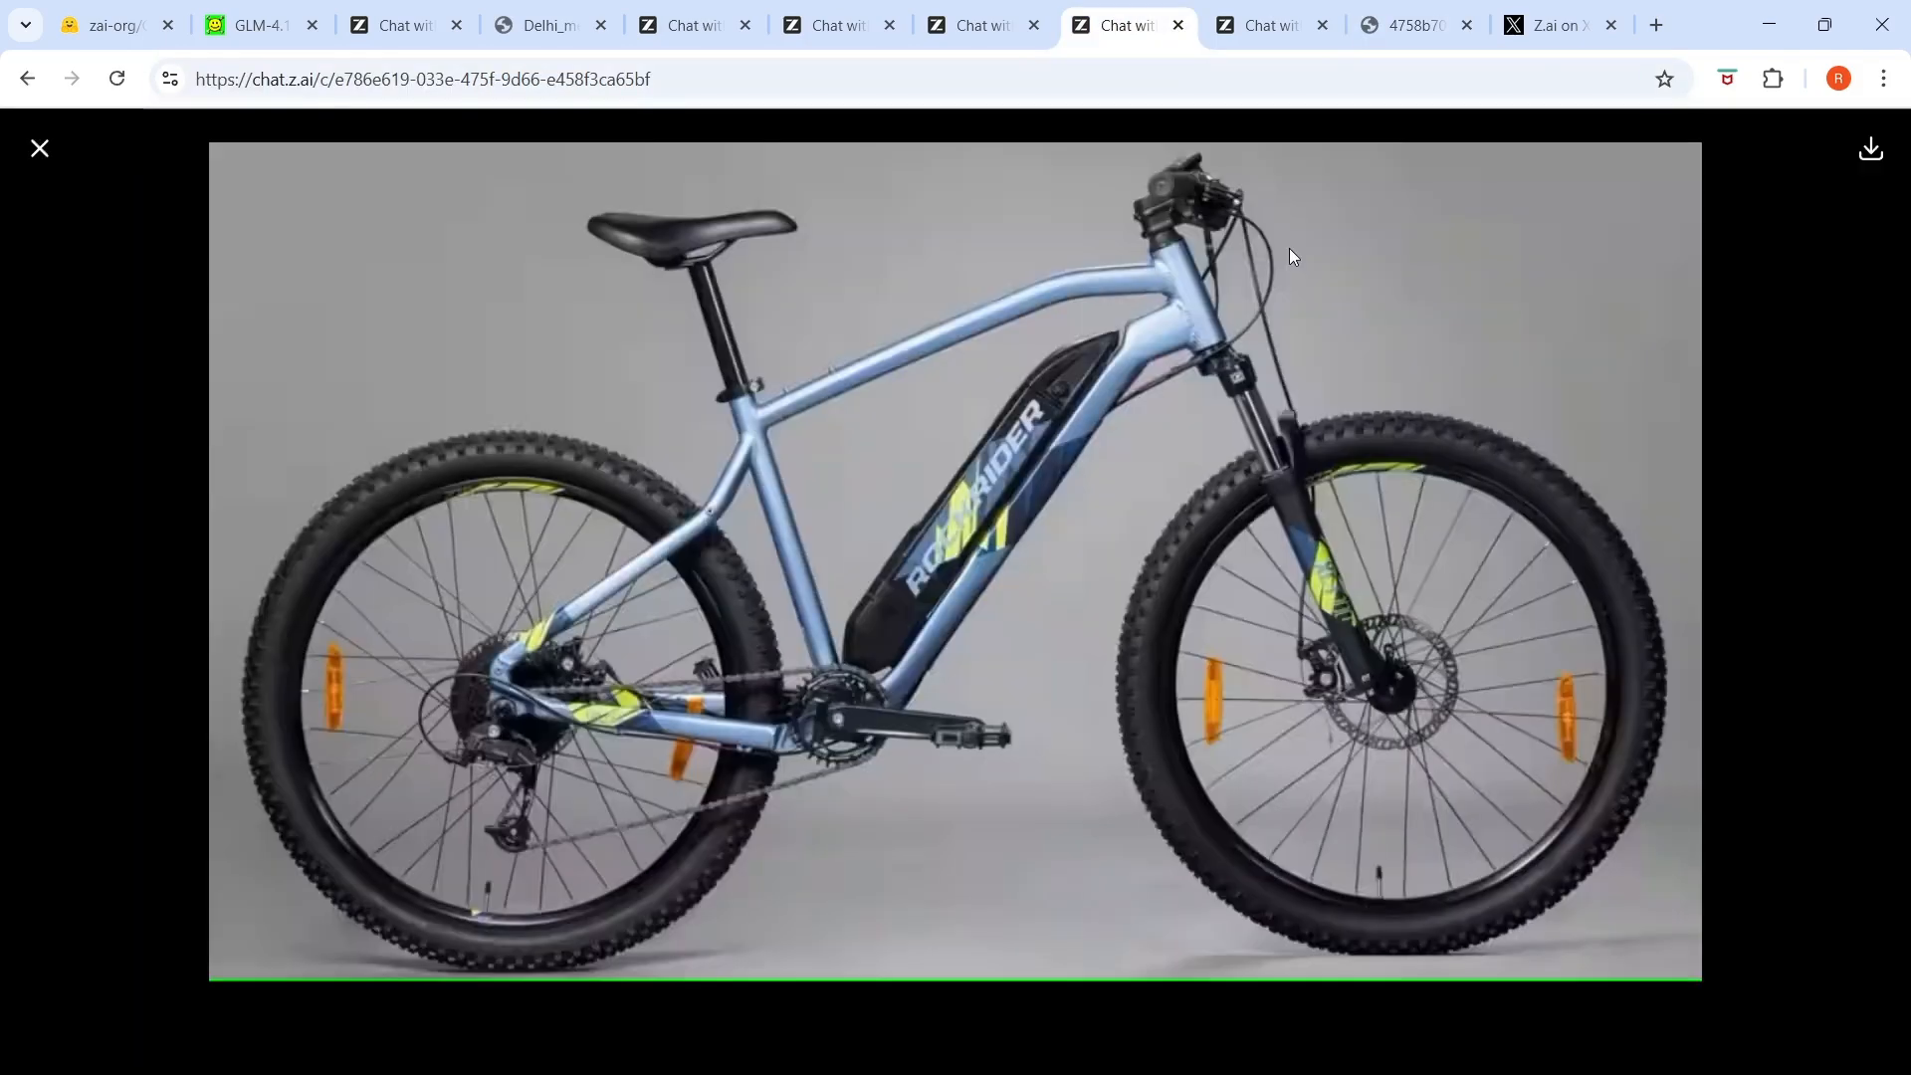
mouse_move(767, 479)
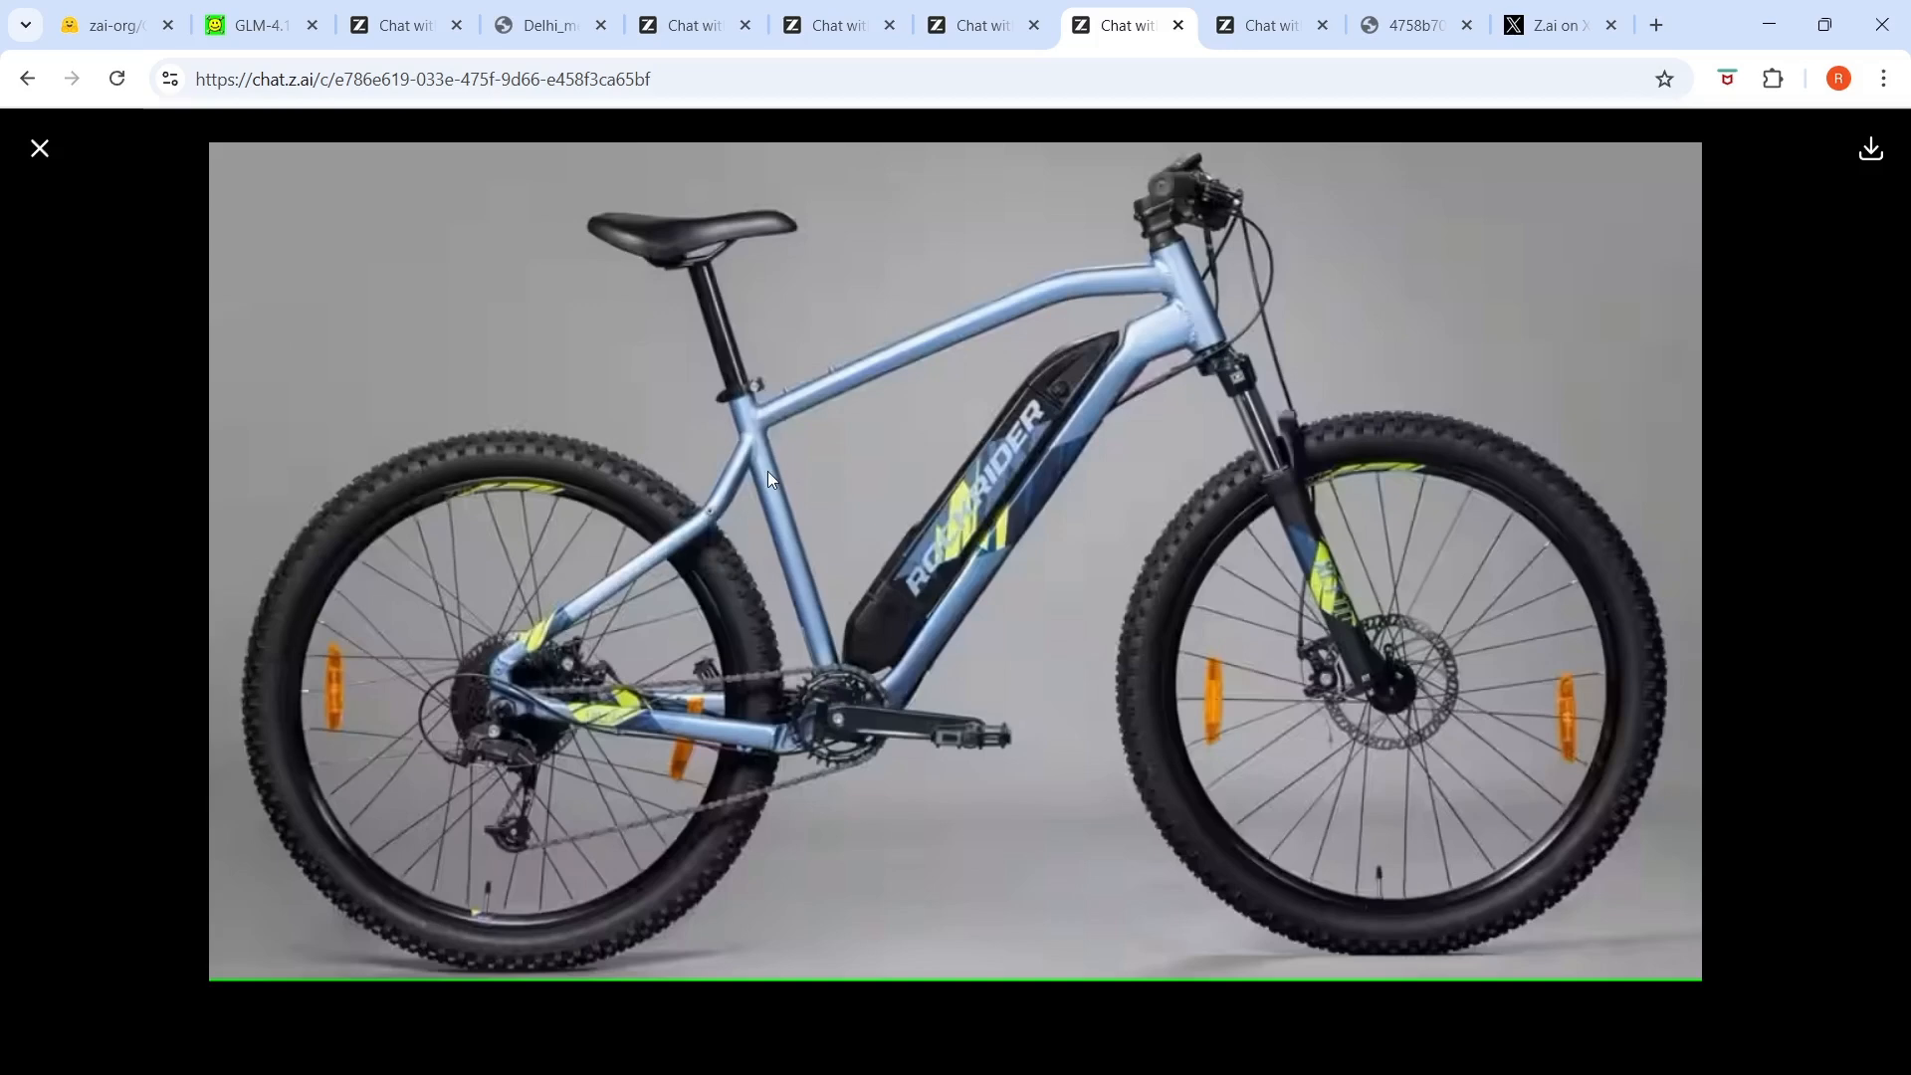
mouse_move(695, 278)
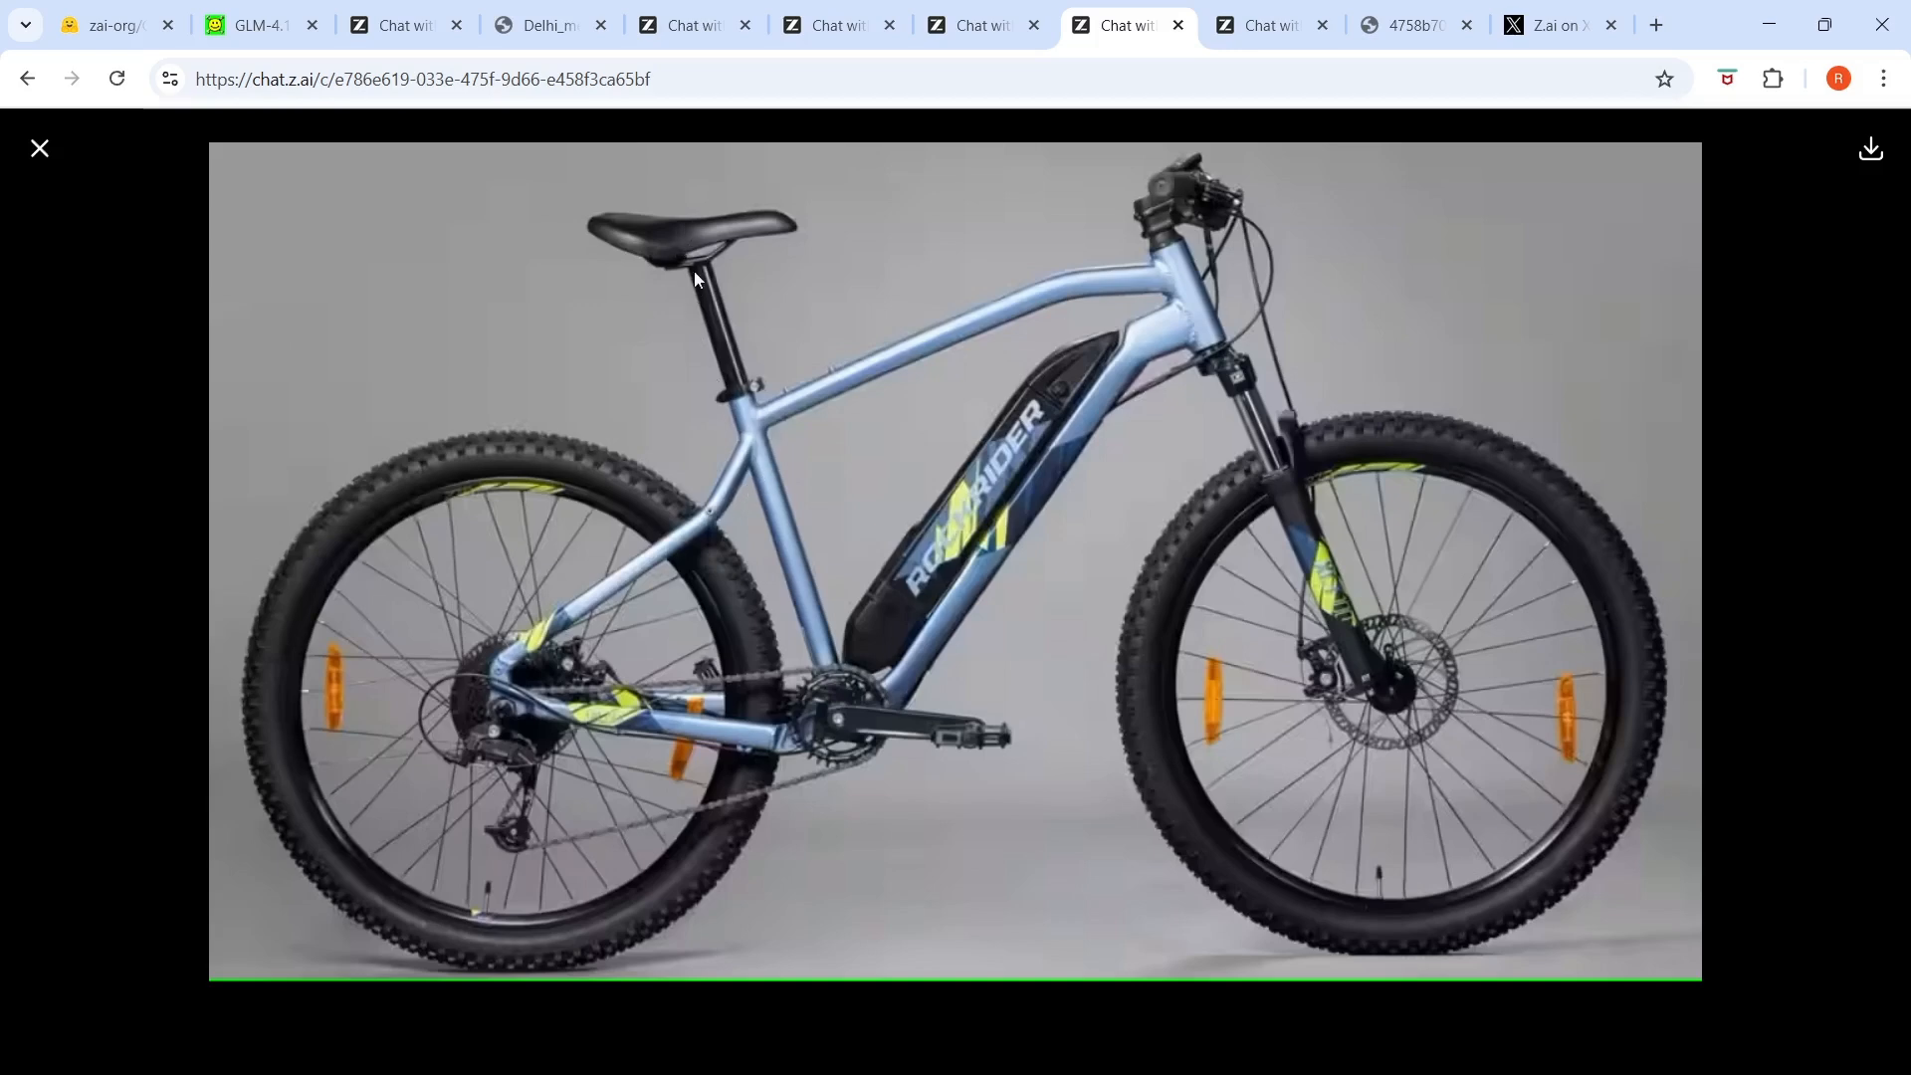
mouse_move(91, 147)
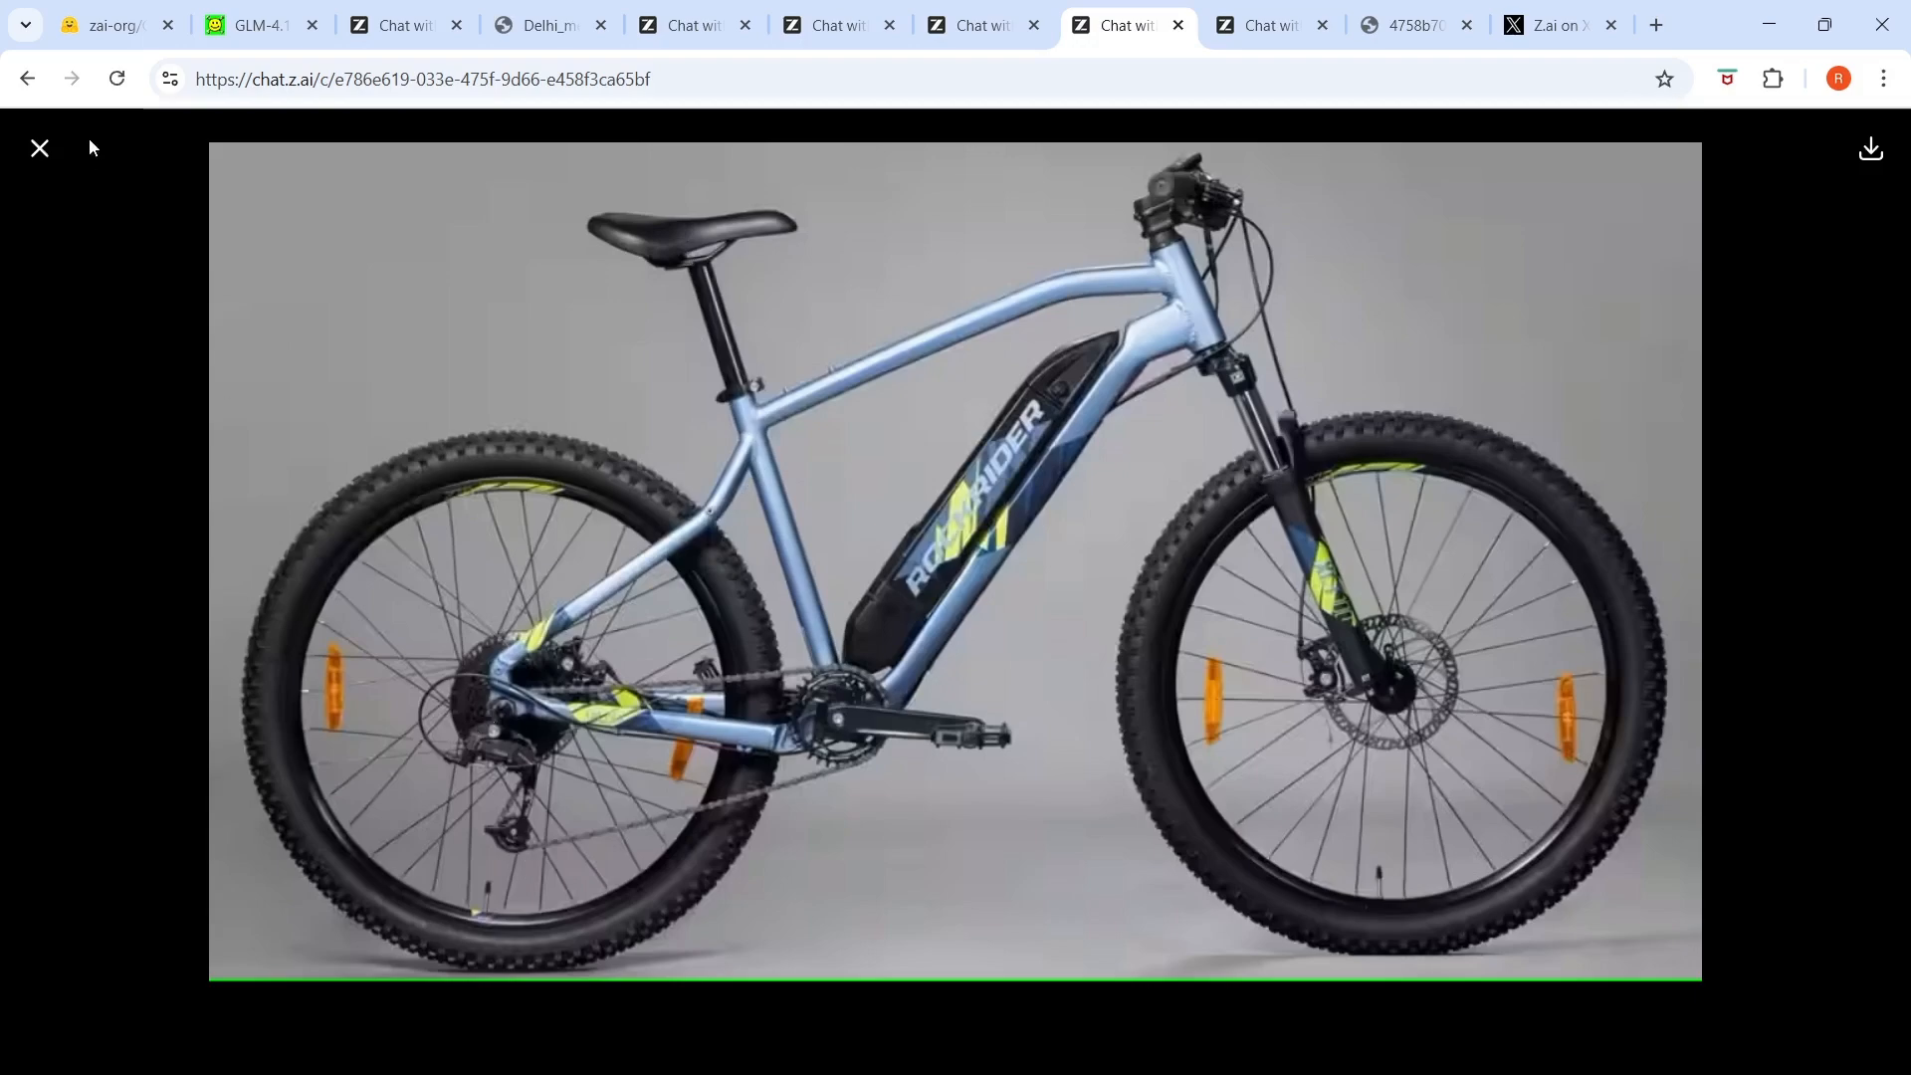
left_click(39, 147)
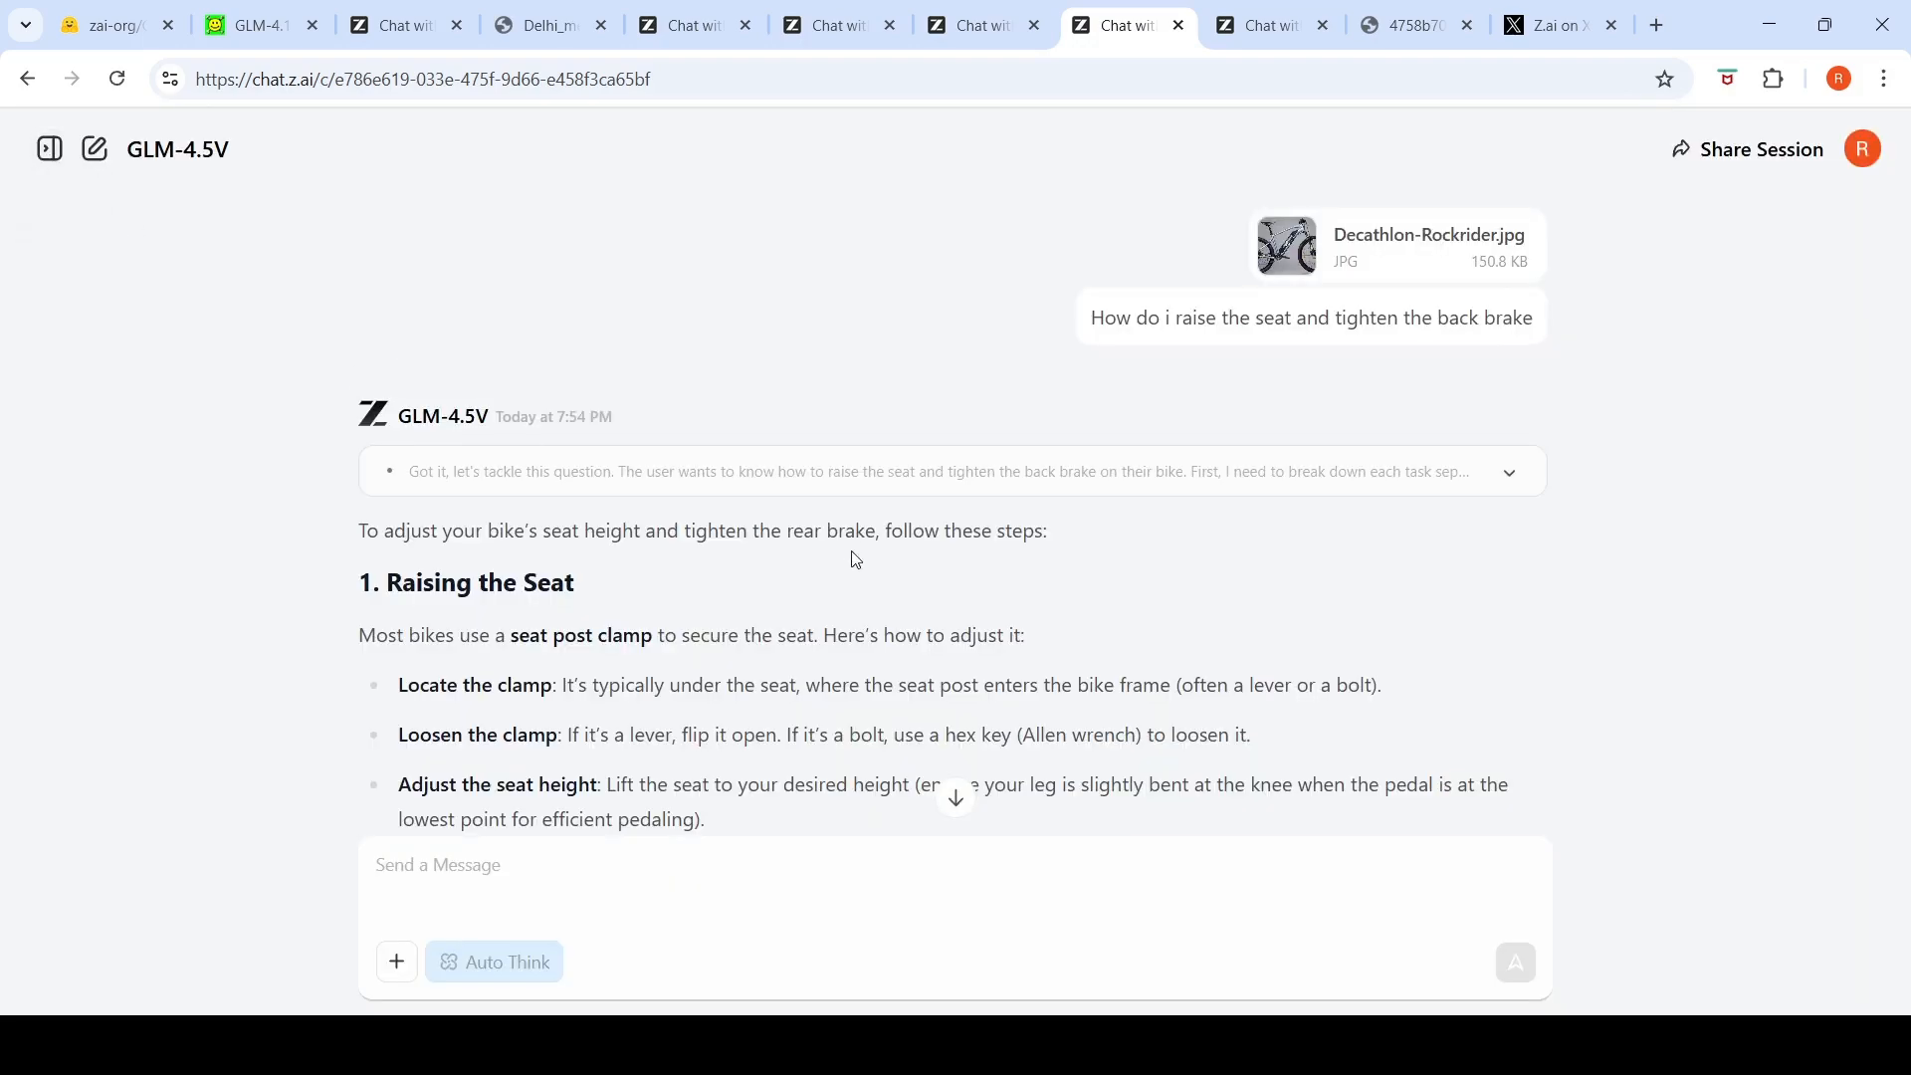
Step: Expand GLM-4.5V's thought process and read through its seat and rear-brake answer
left_click(1508, 472)
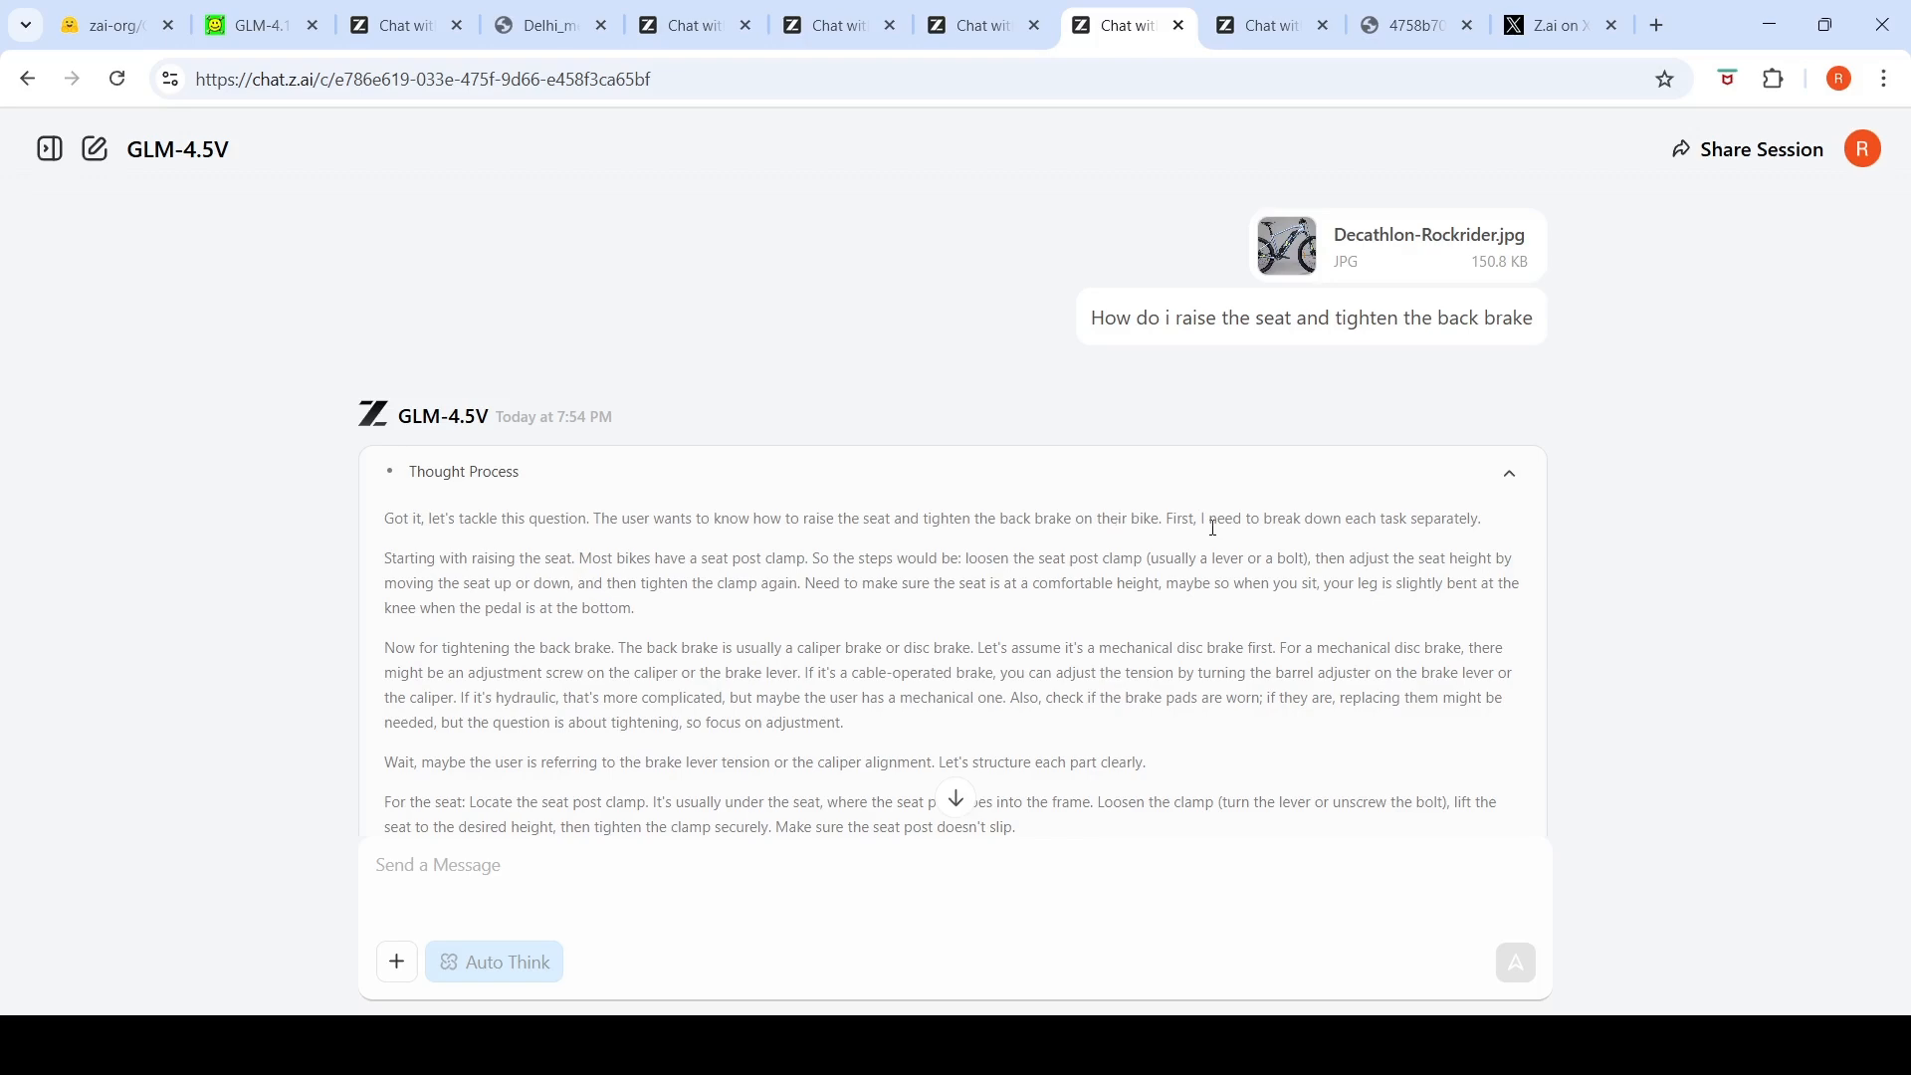
mouse_move(1234, 604)
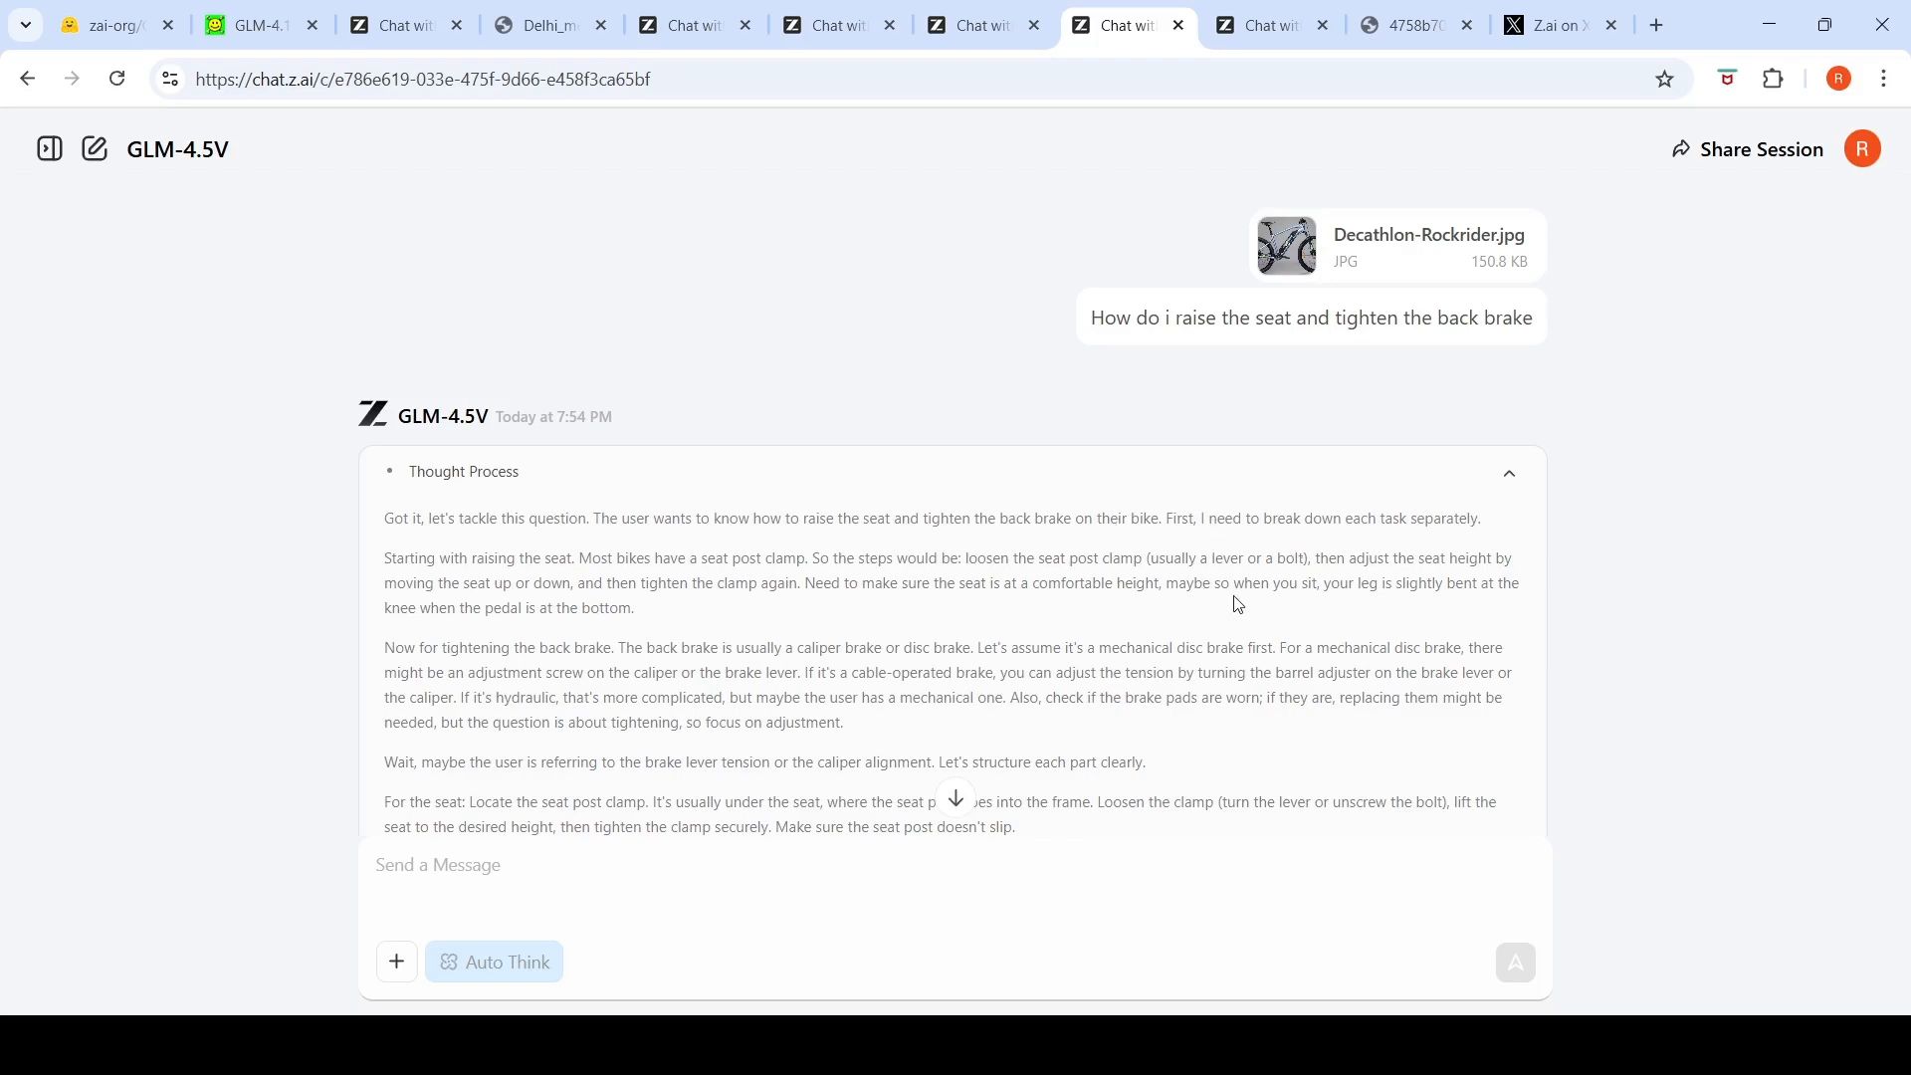
scroll("down", 3)
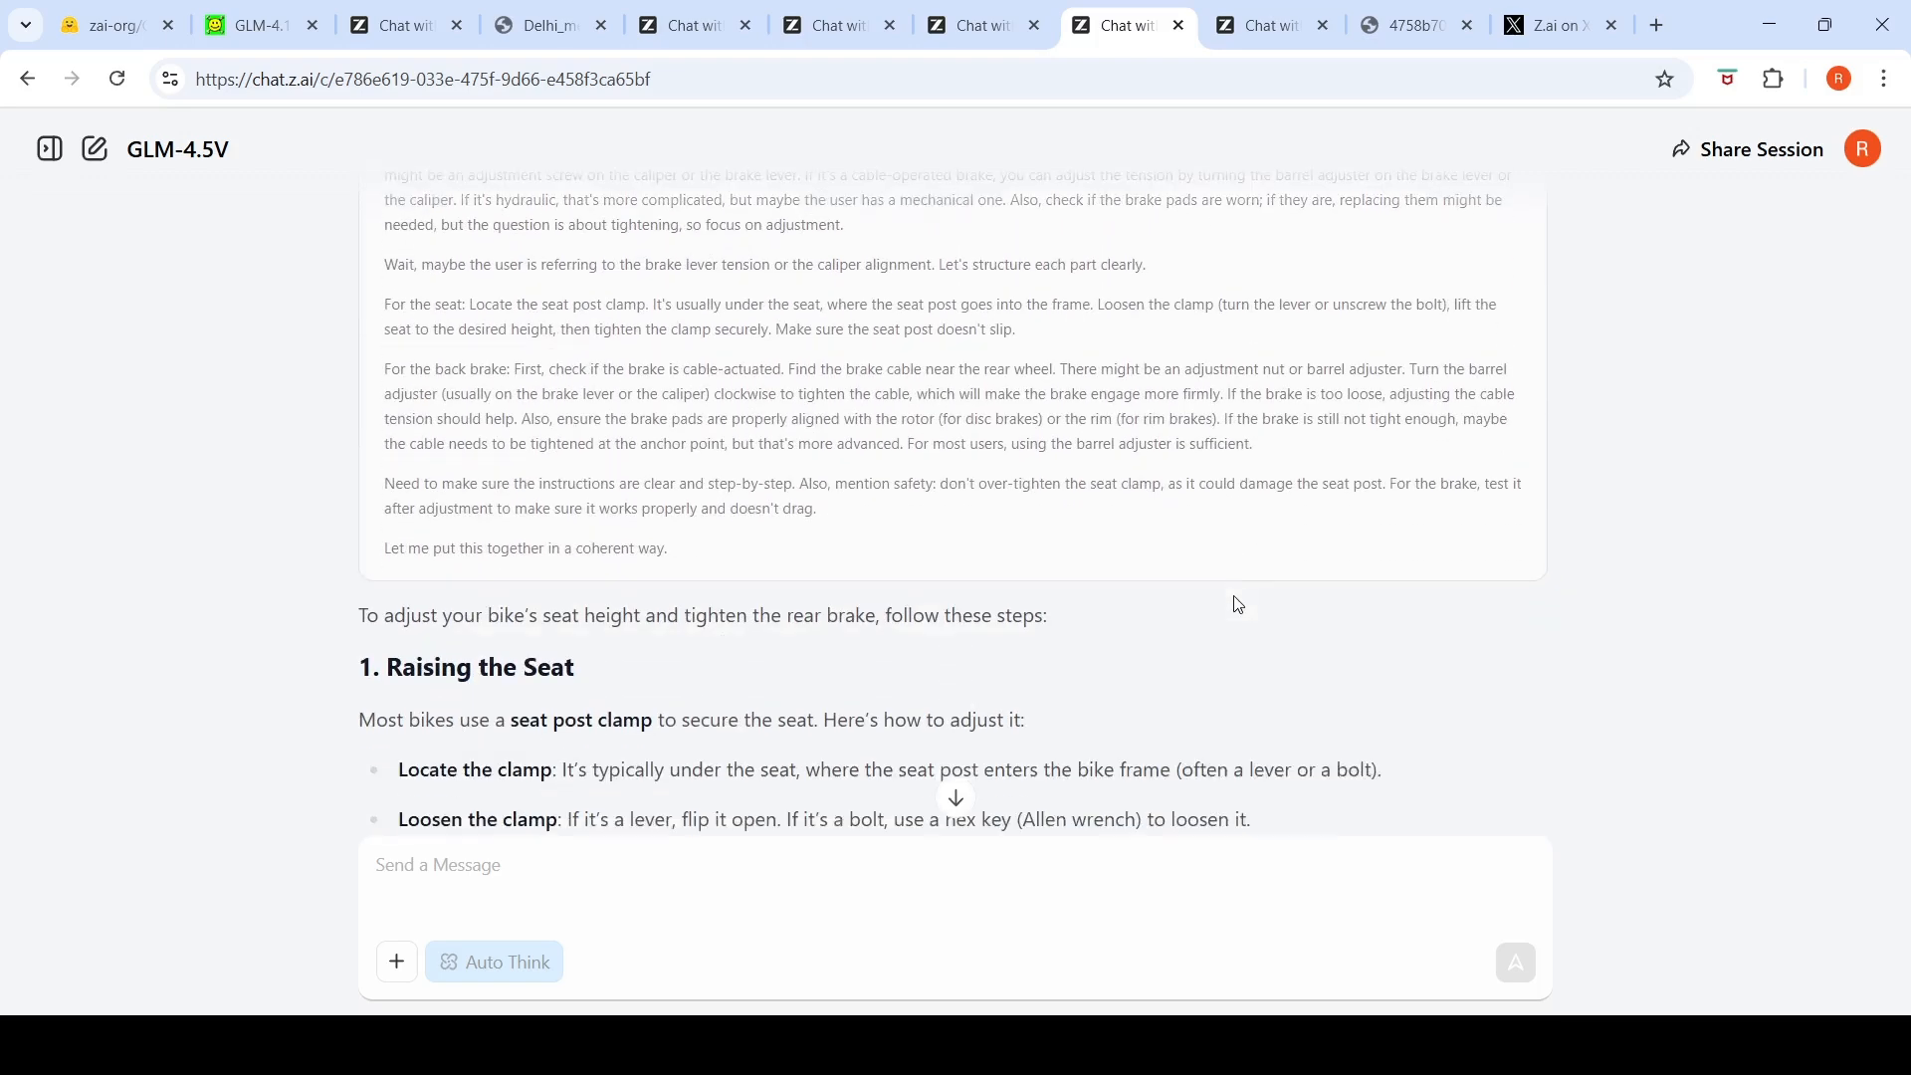
scroll("down", 3)
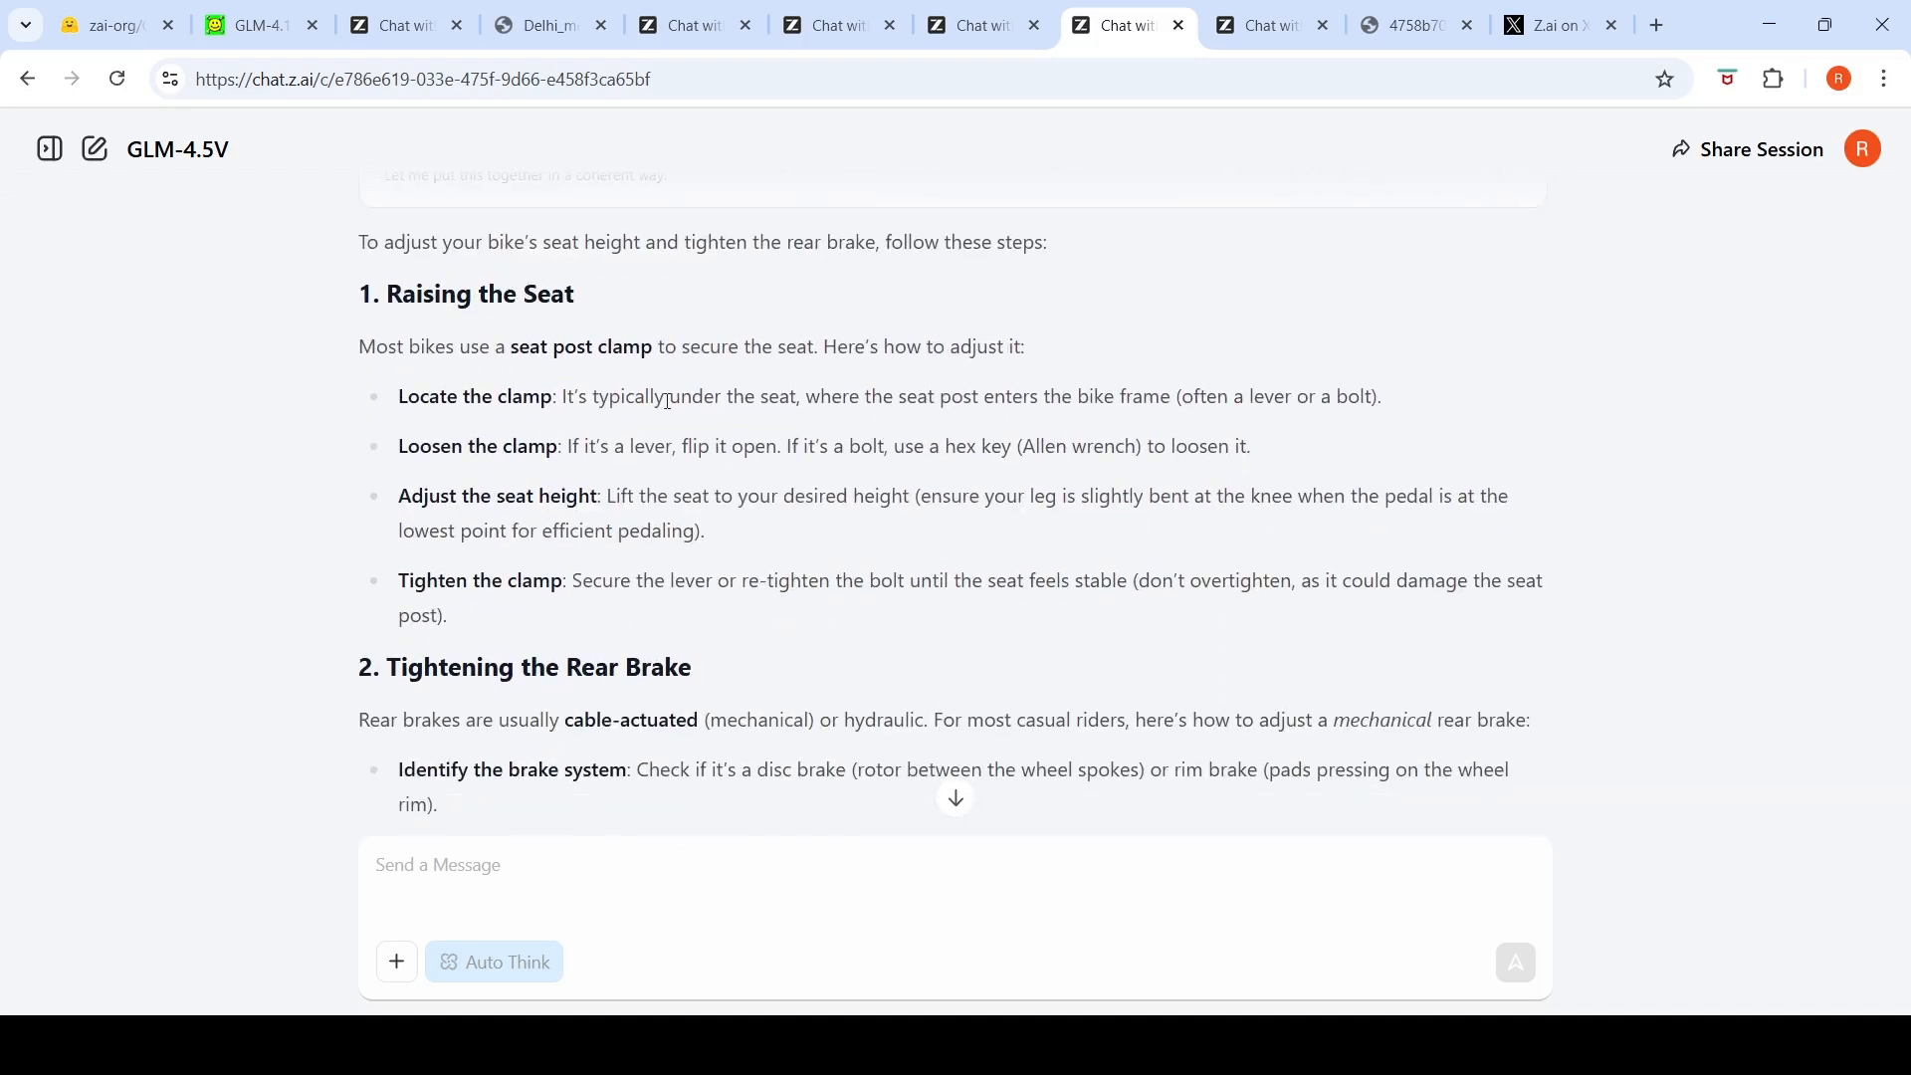
mouse_move(504, 369)
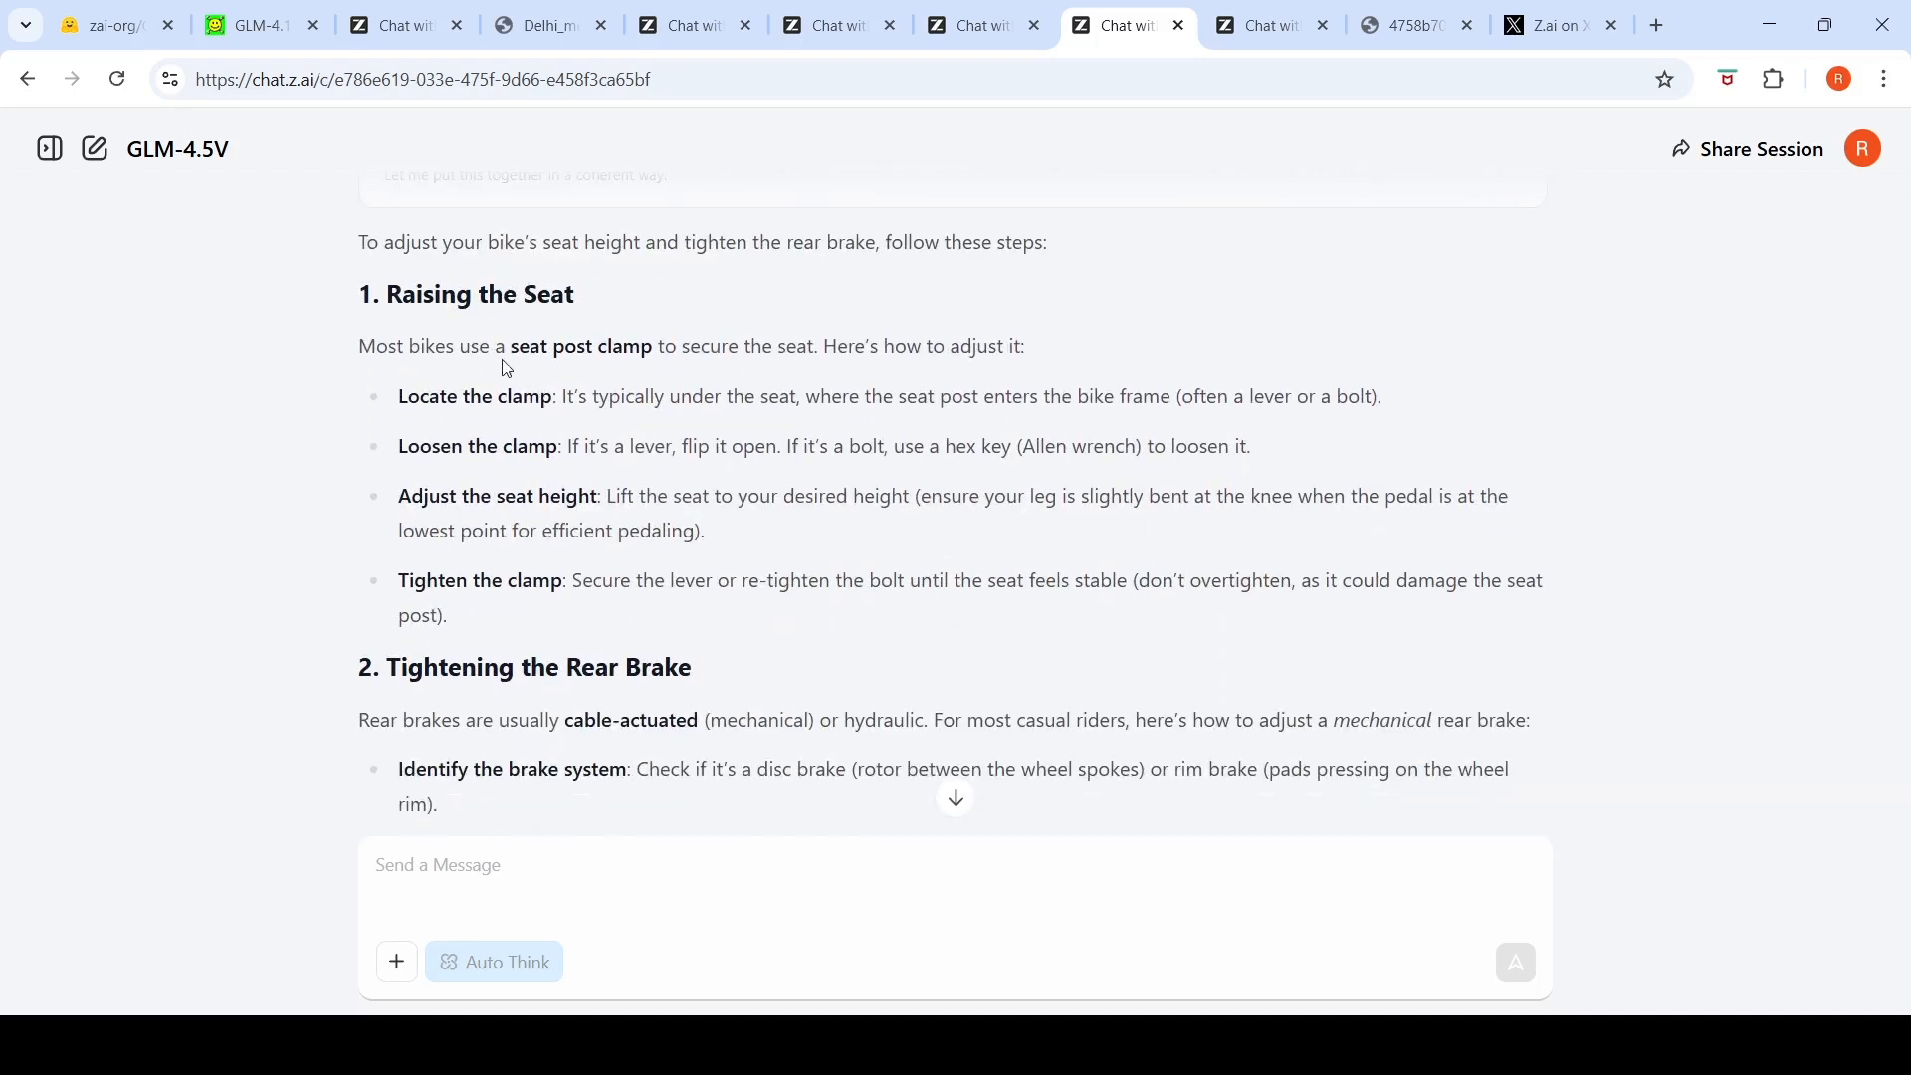
mouse_move(778, 374)
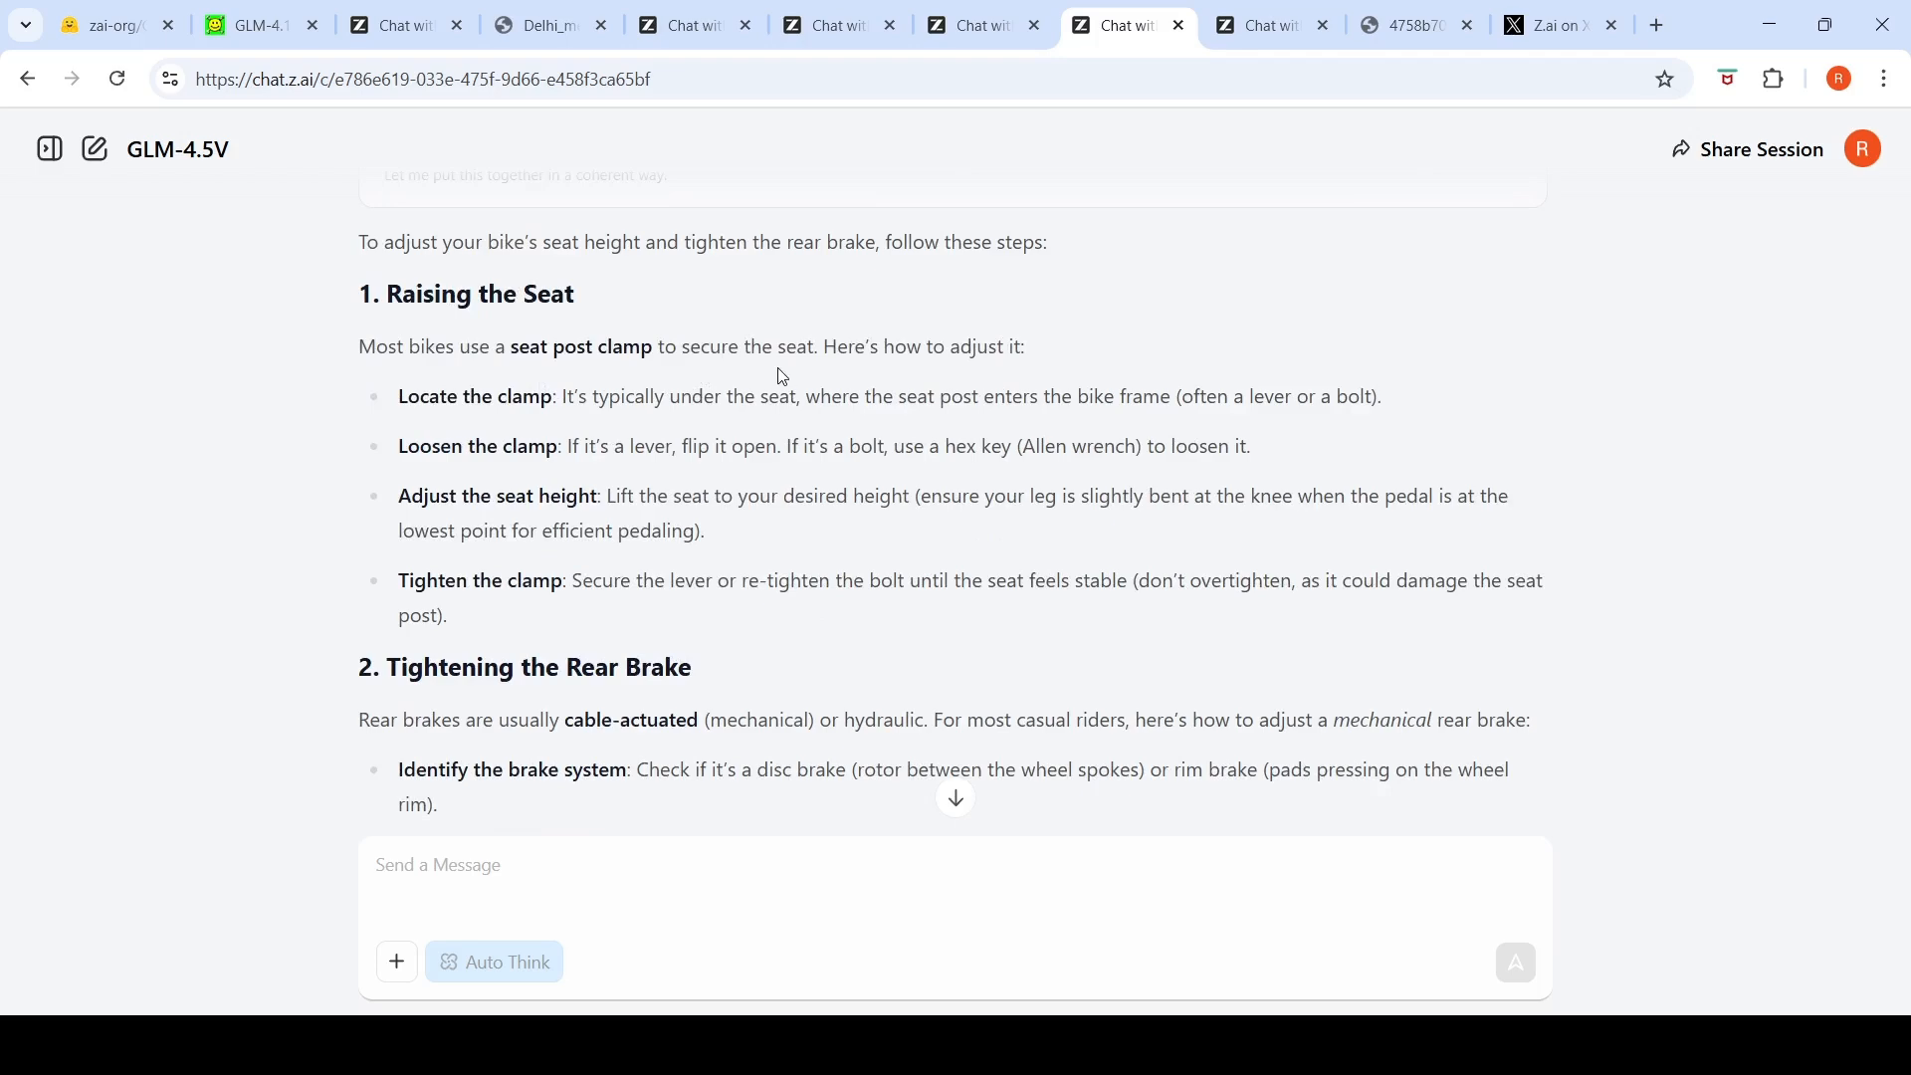
mouse_move(726, 531)
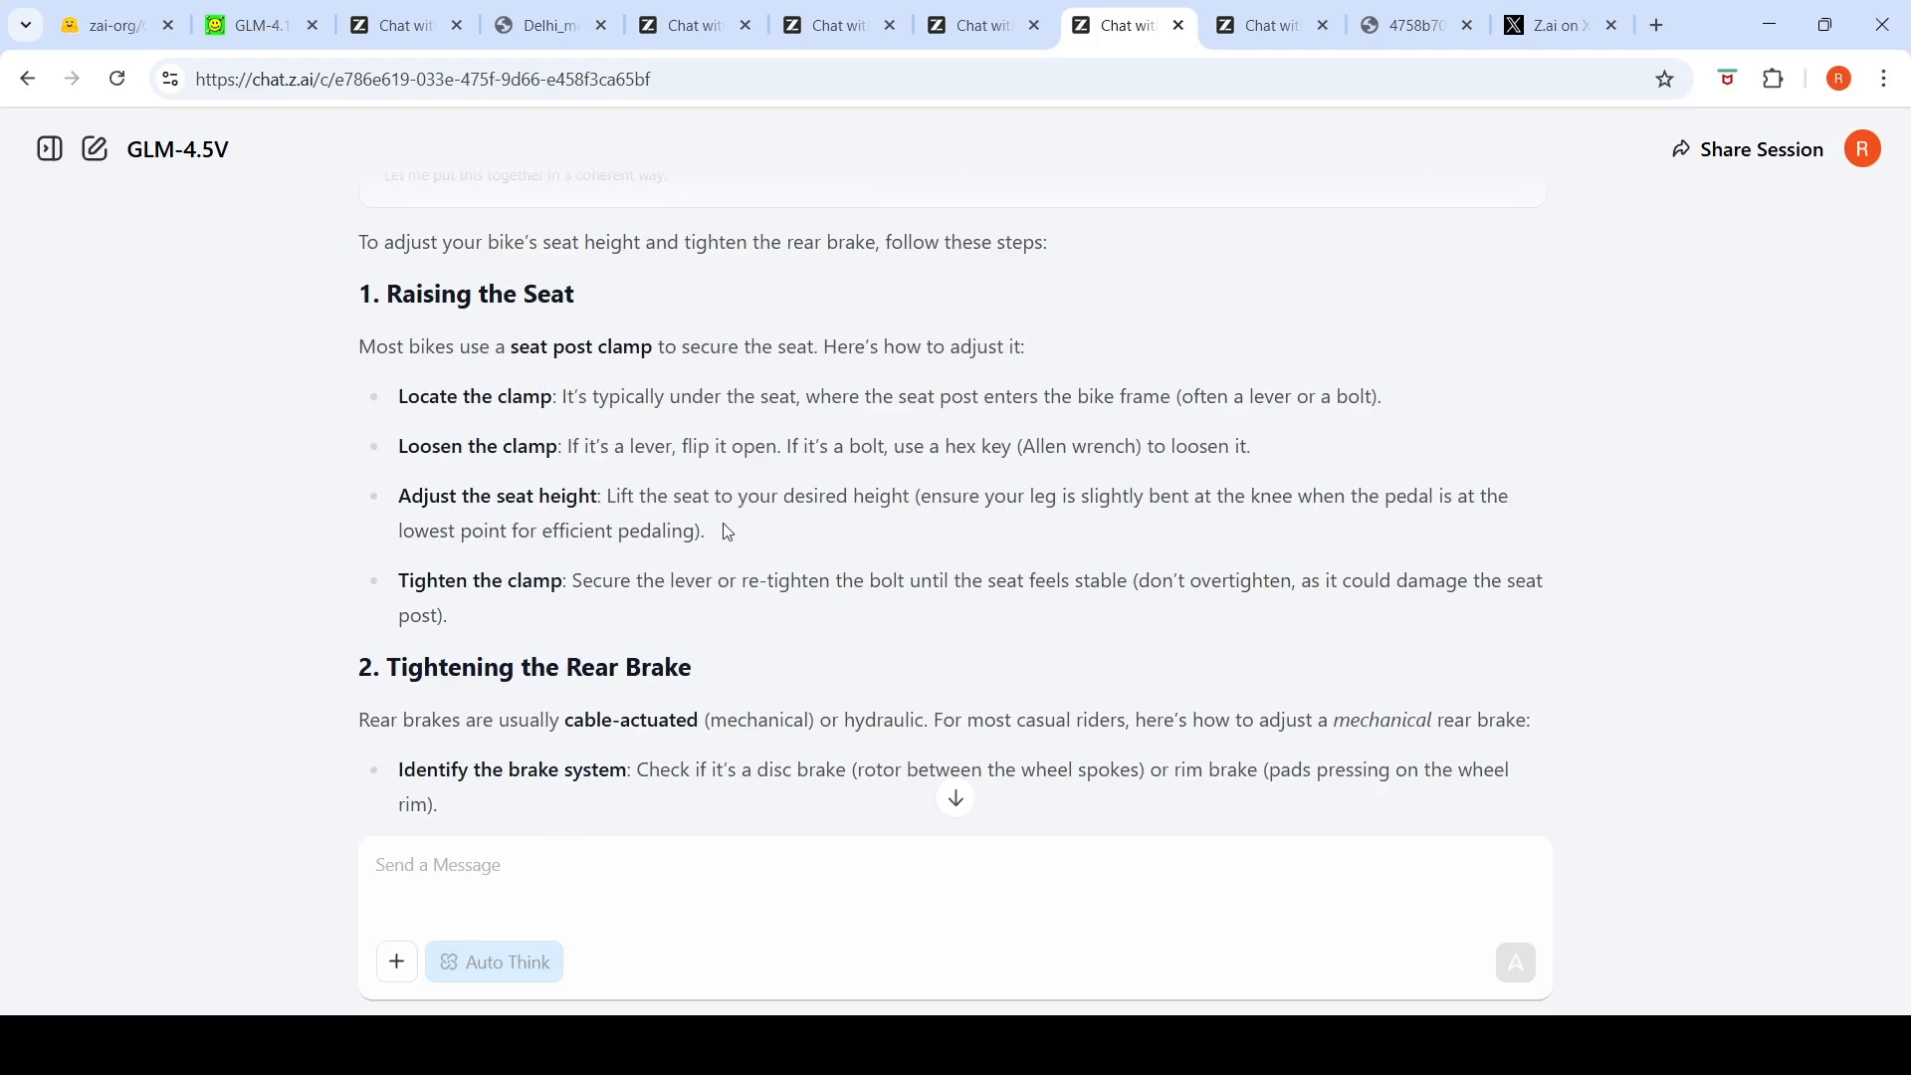
scroll("down", 3)
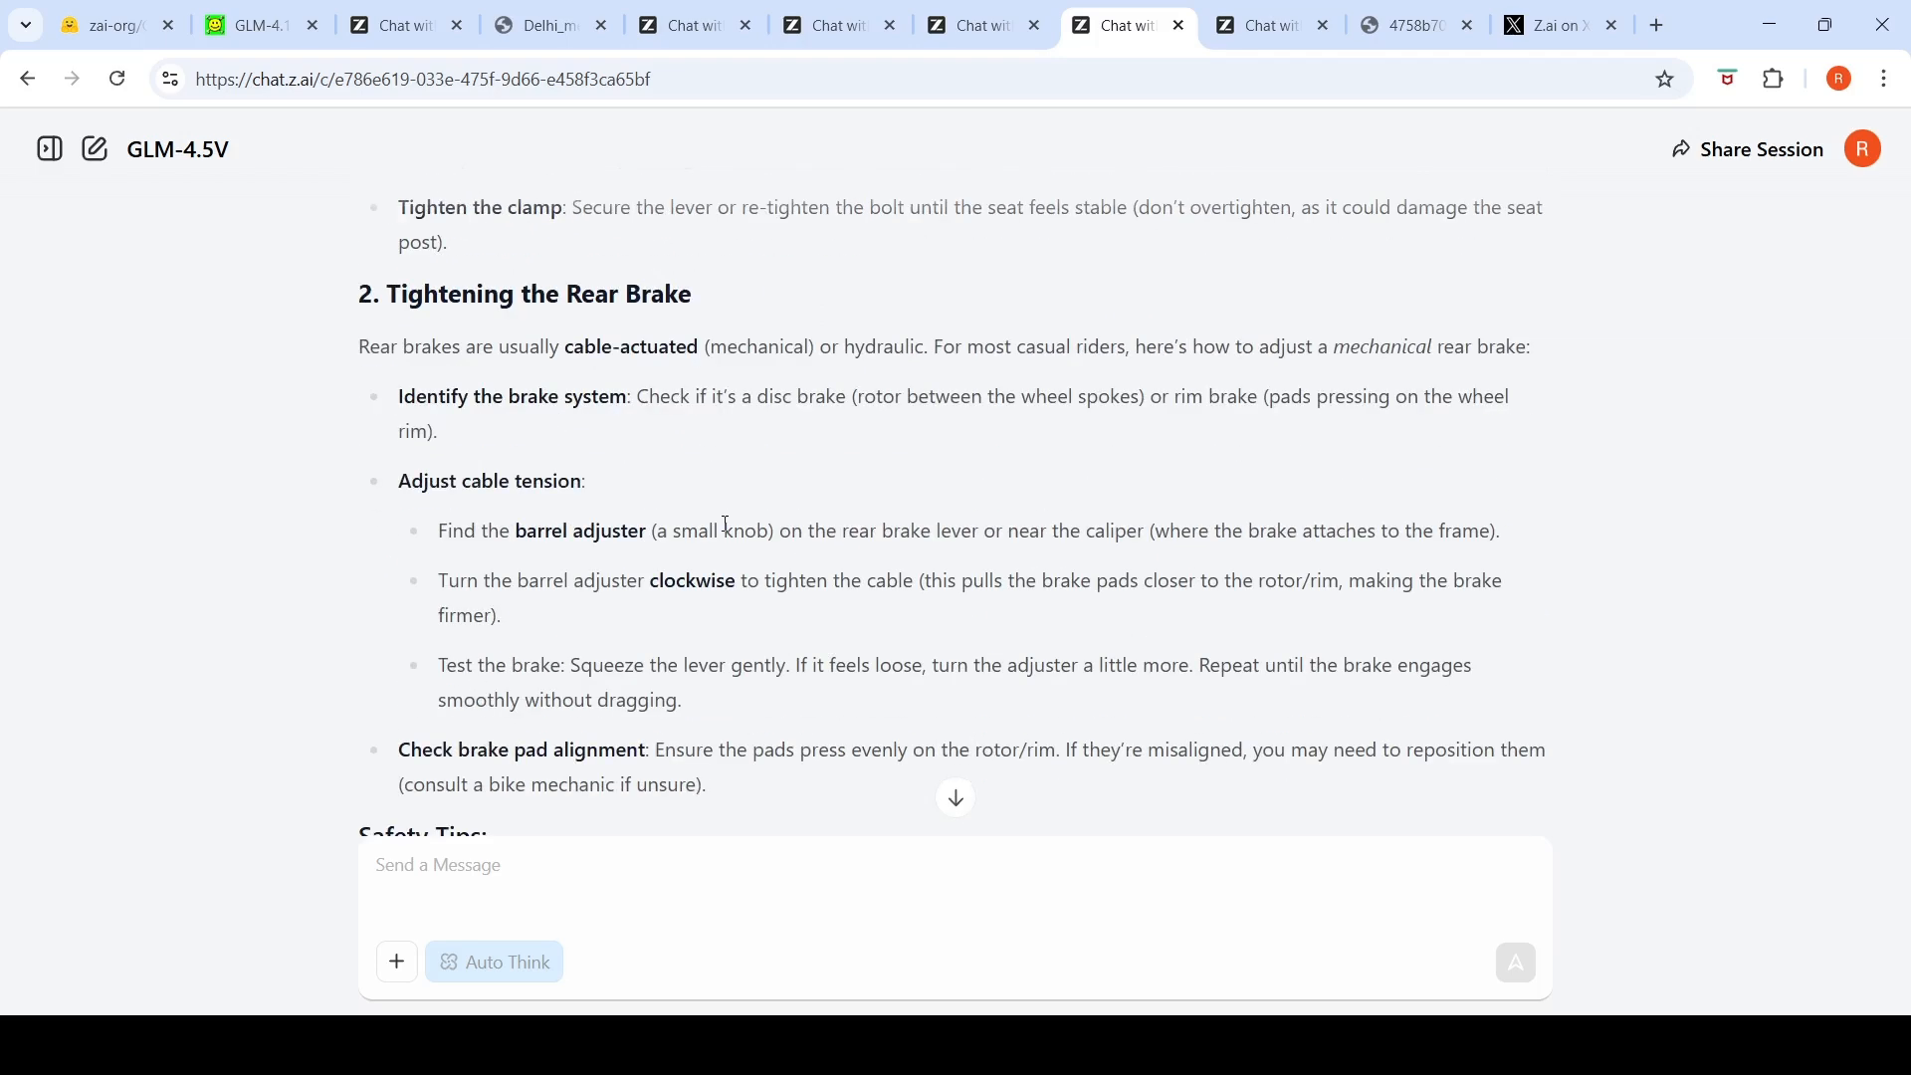
mouse_move(650, 354)
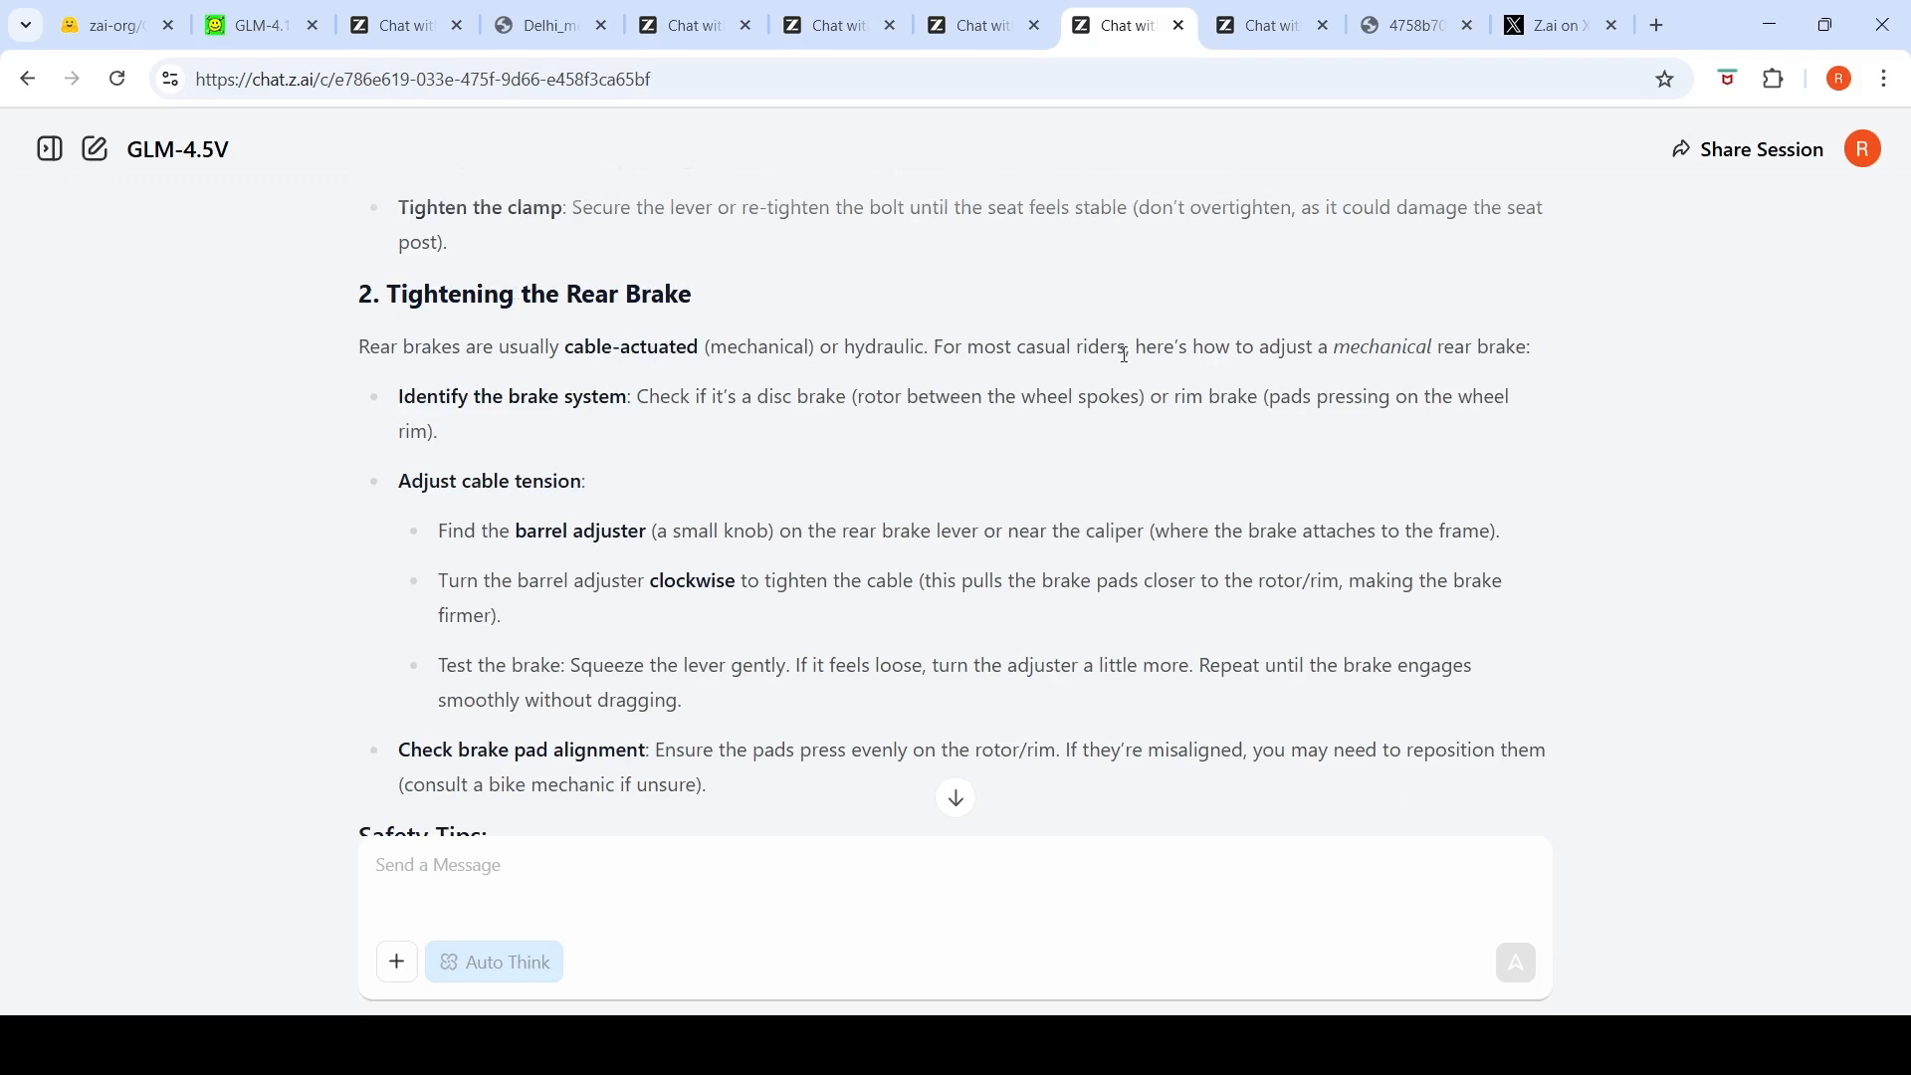
mouse_move(1168, 456)
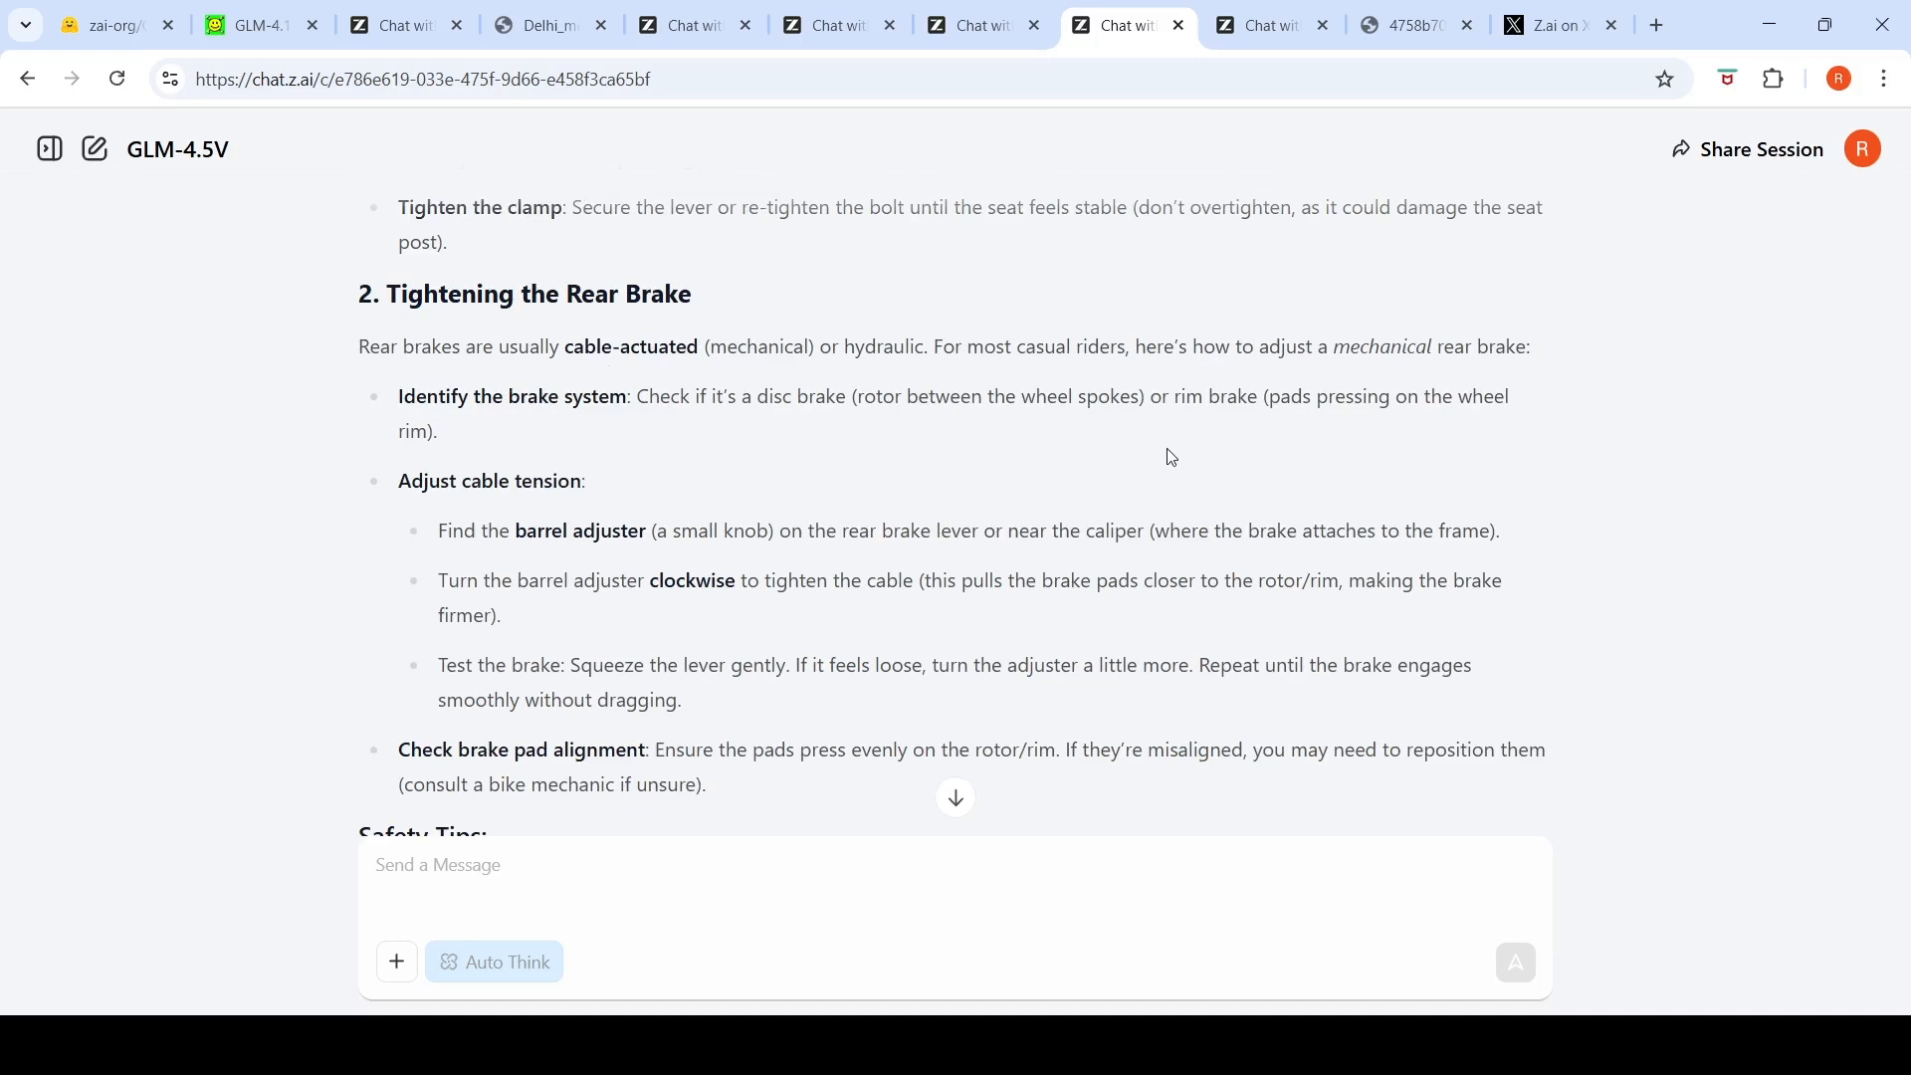
scroll("down", 3)
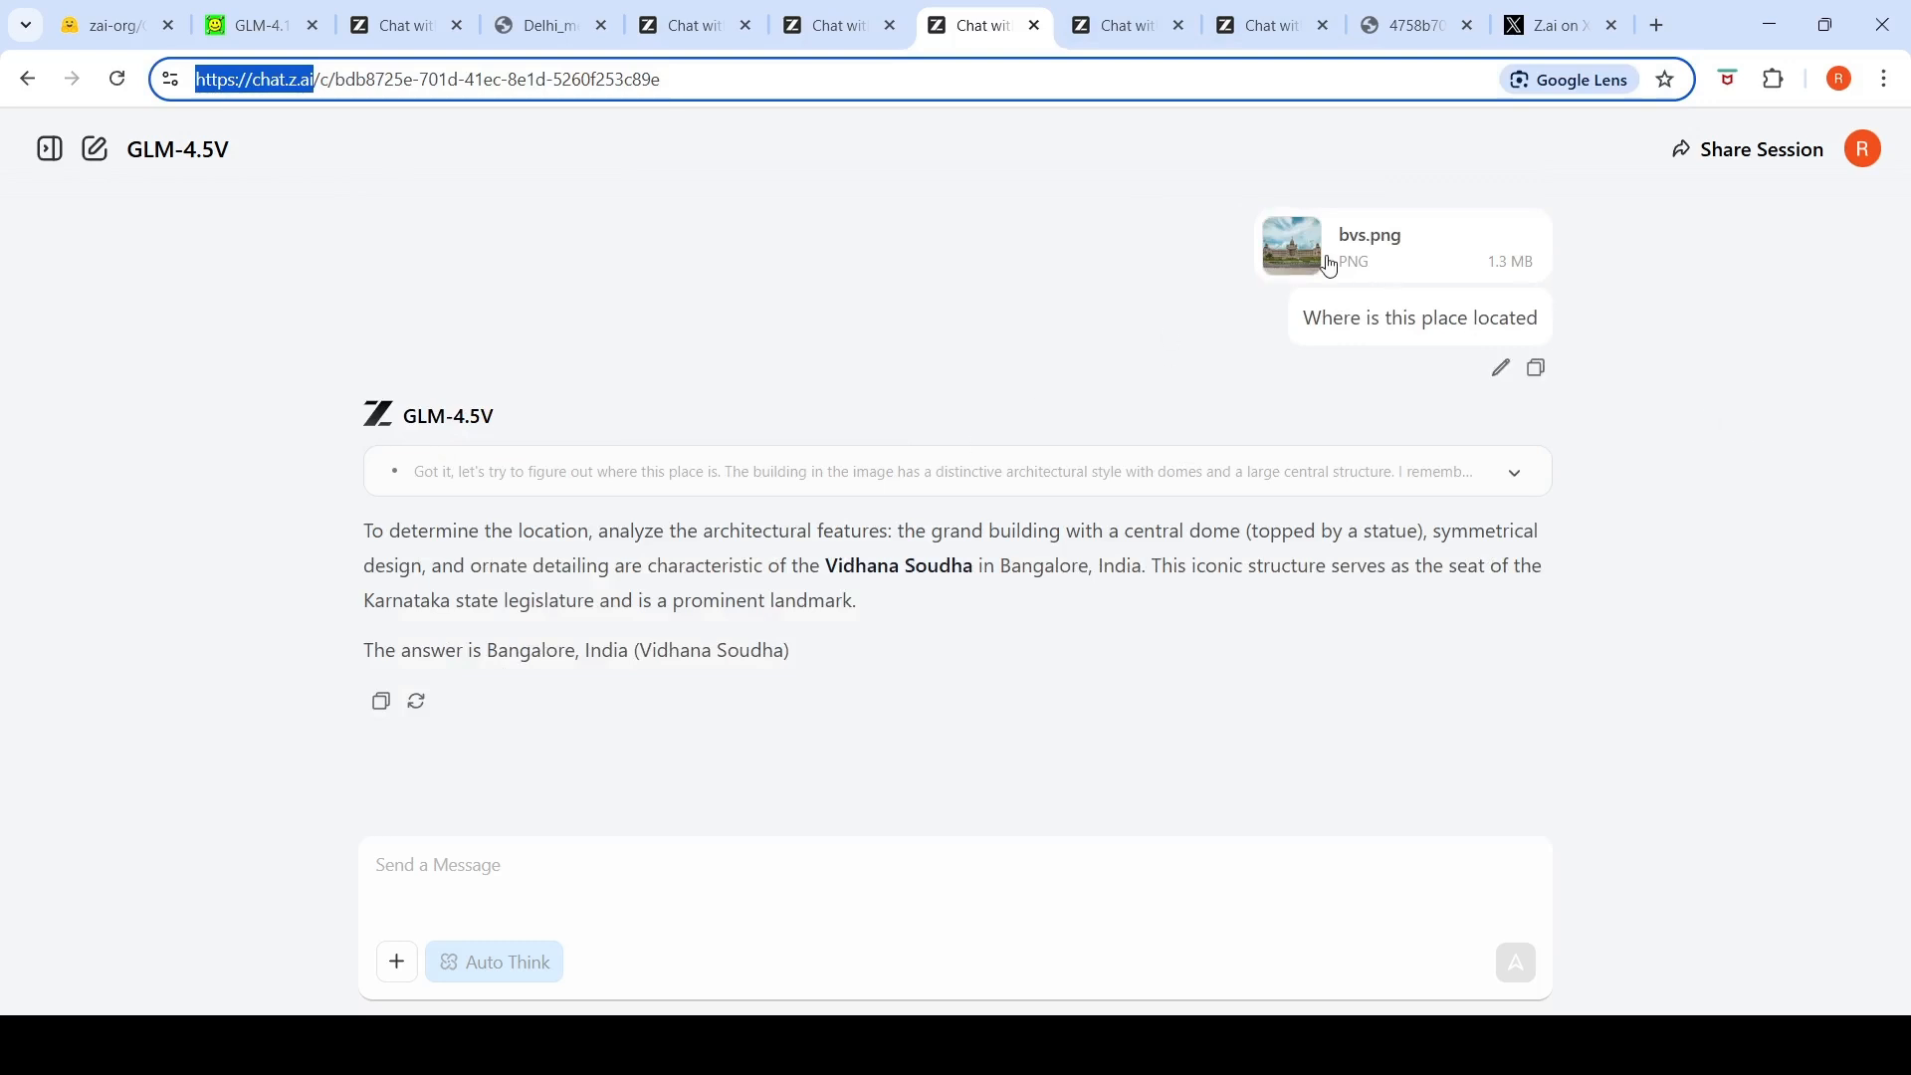
Step: Preview the bvs.png building photo, close the viewer, and scroll the Vidhana Soudha reply
left_click(1290, 244)
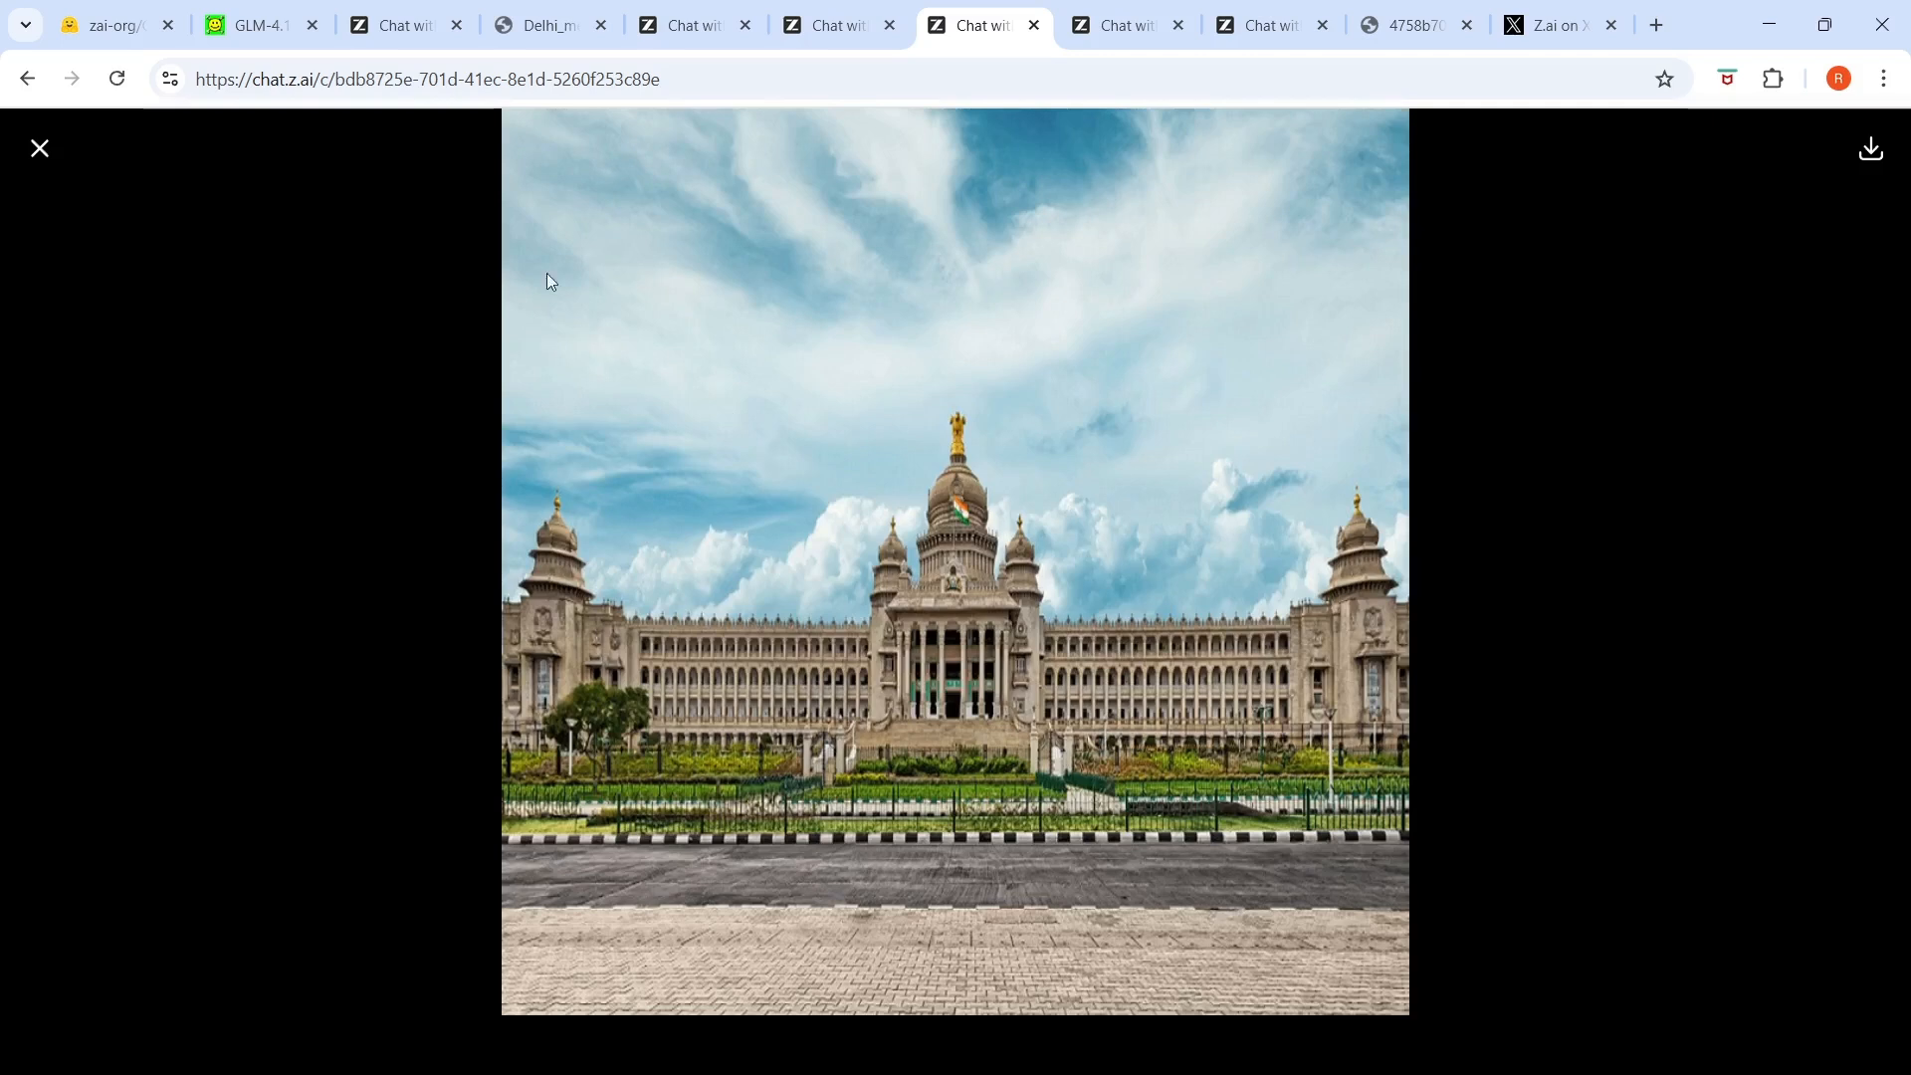
left_click(38, 147)
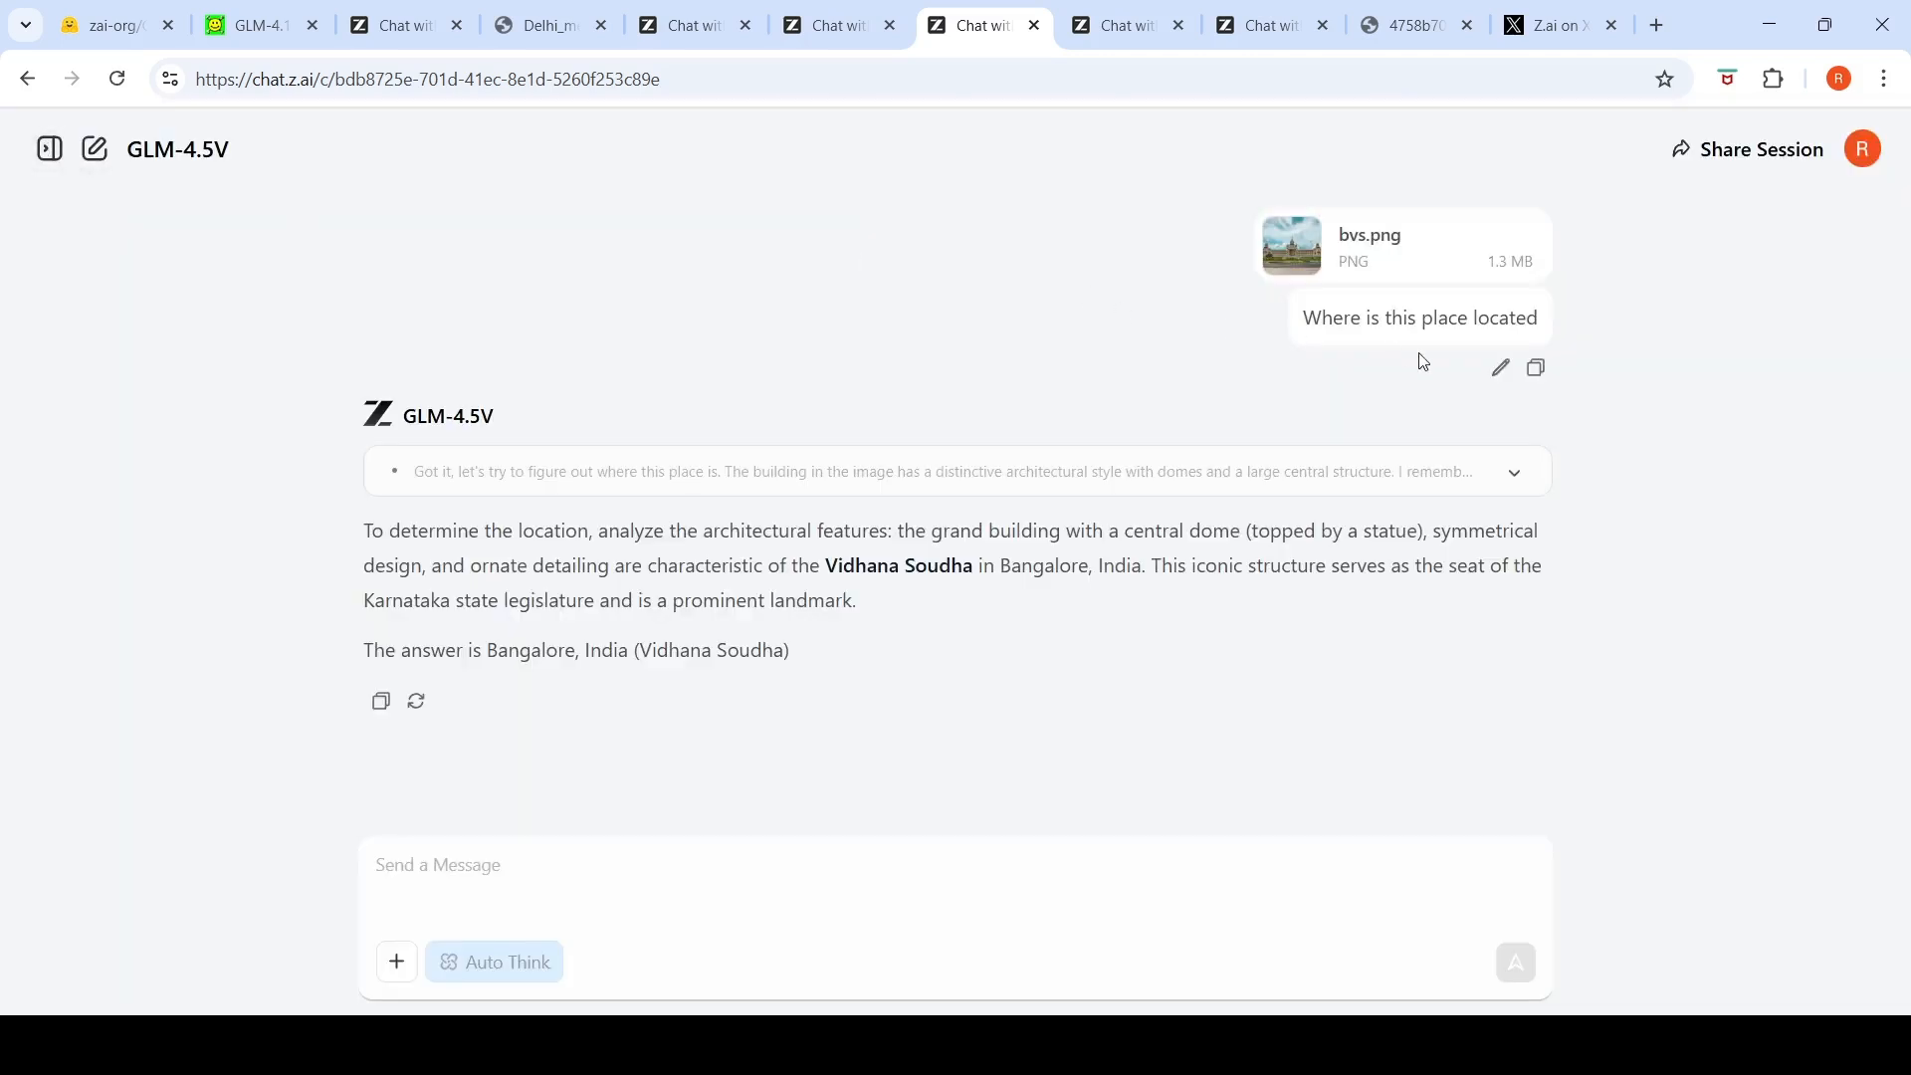
mouse_move(966, 602)
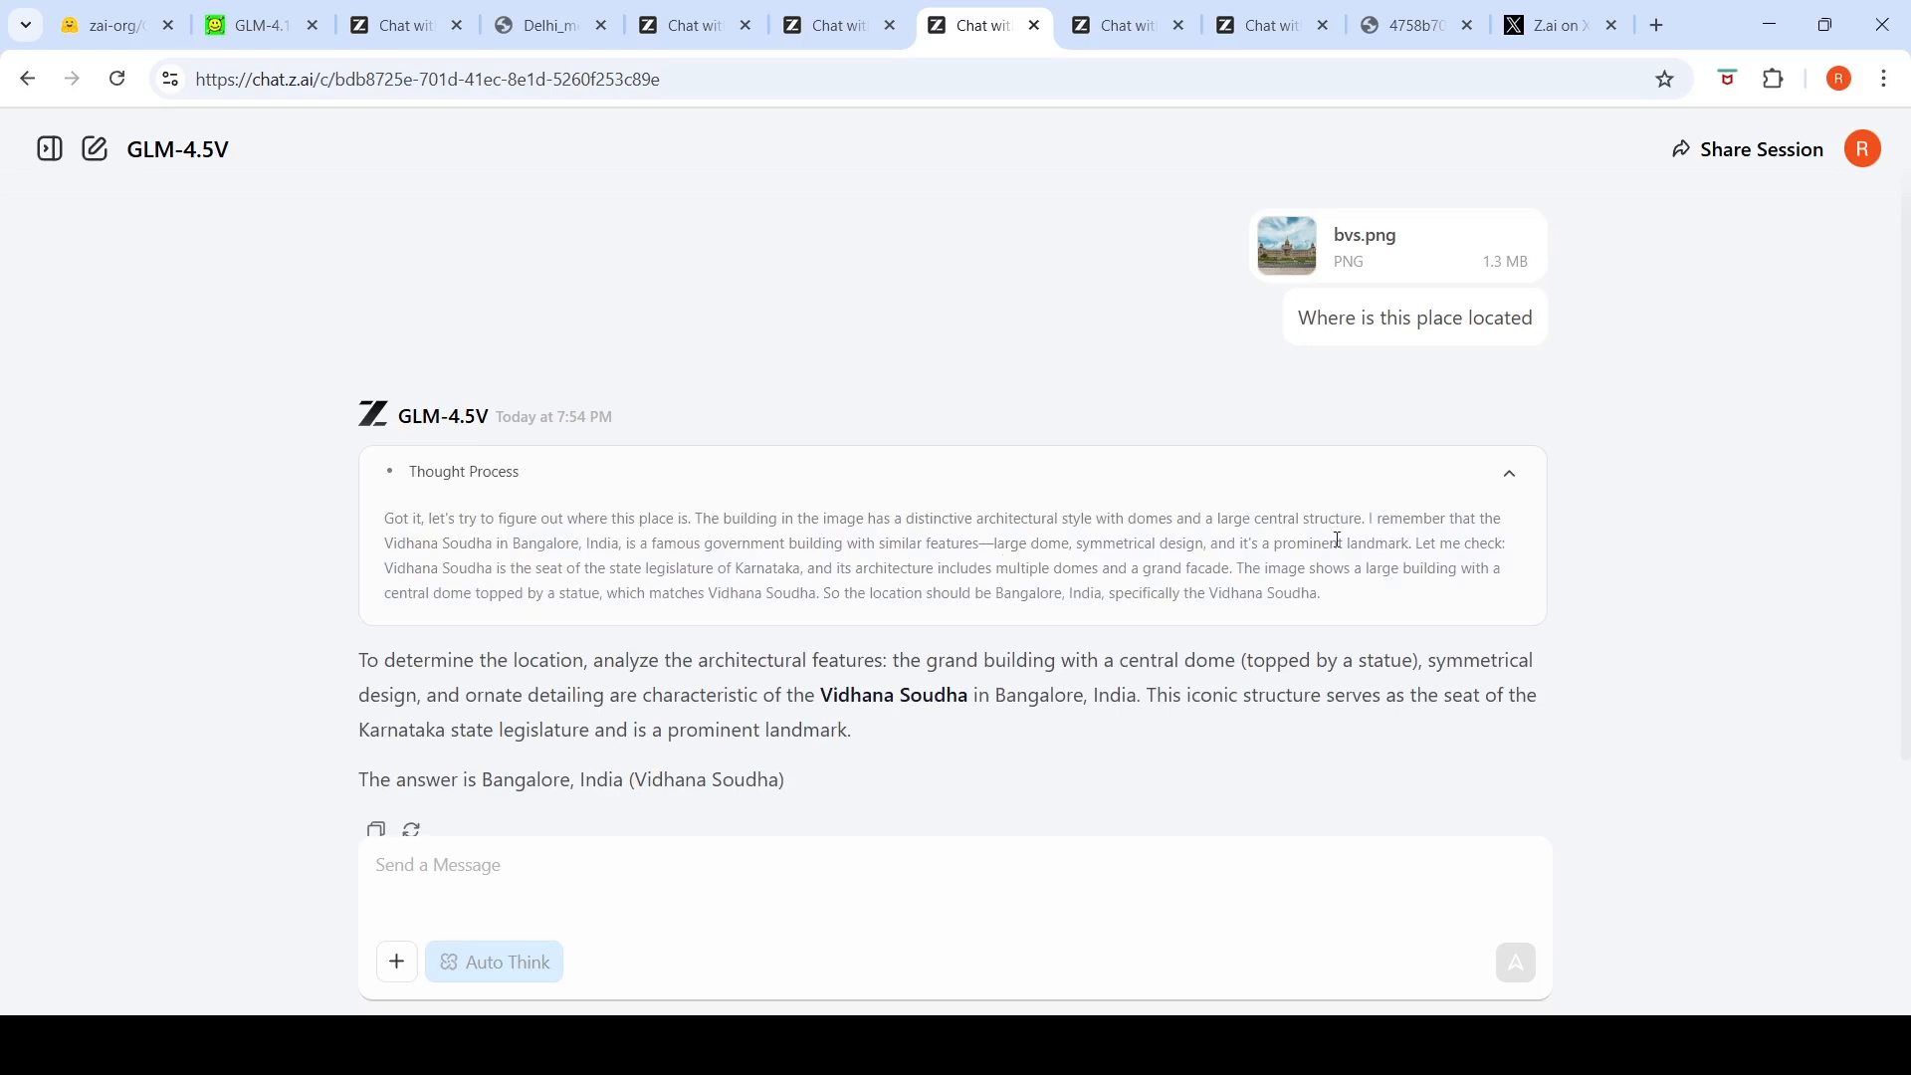
mouse_move(729, 563)
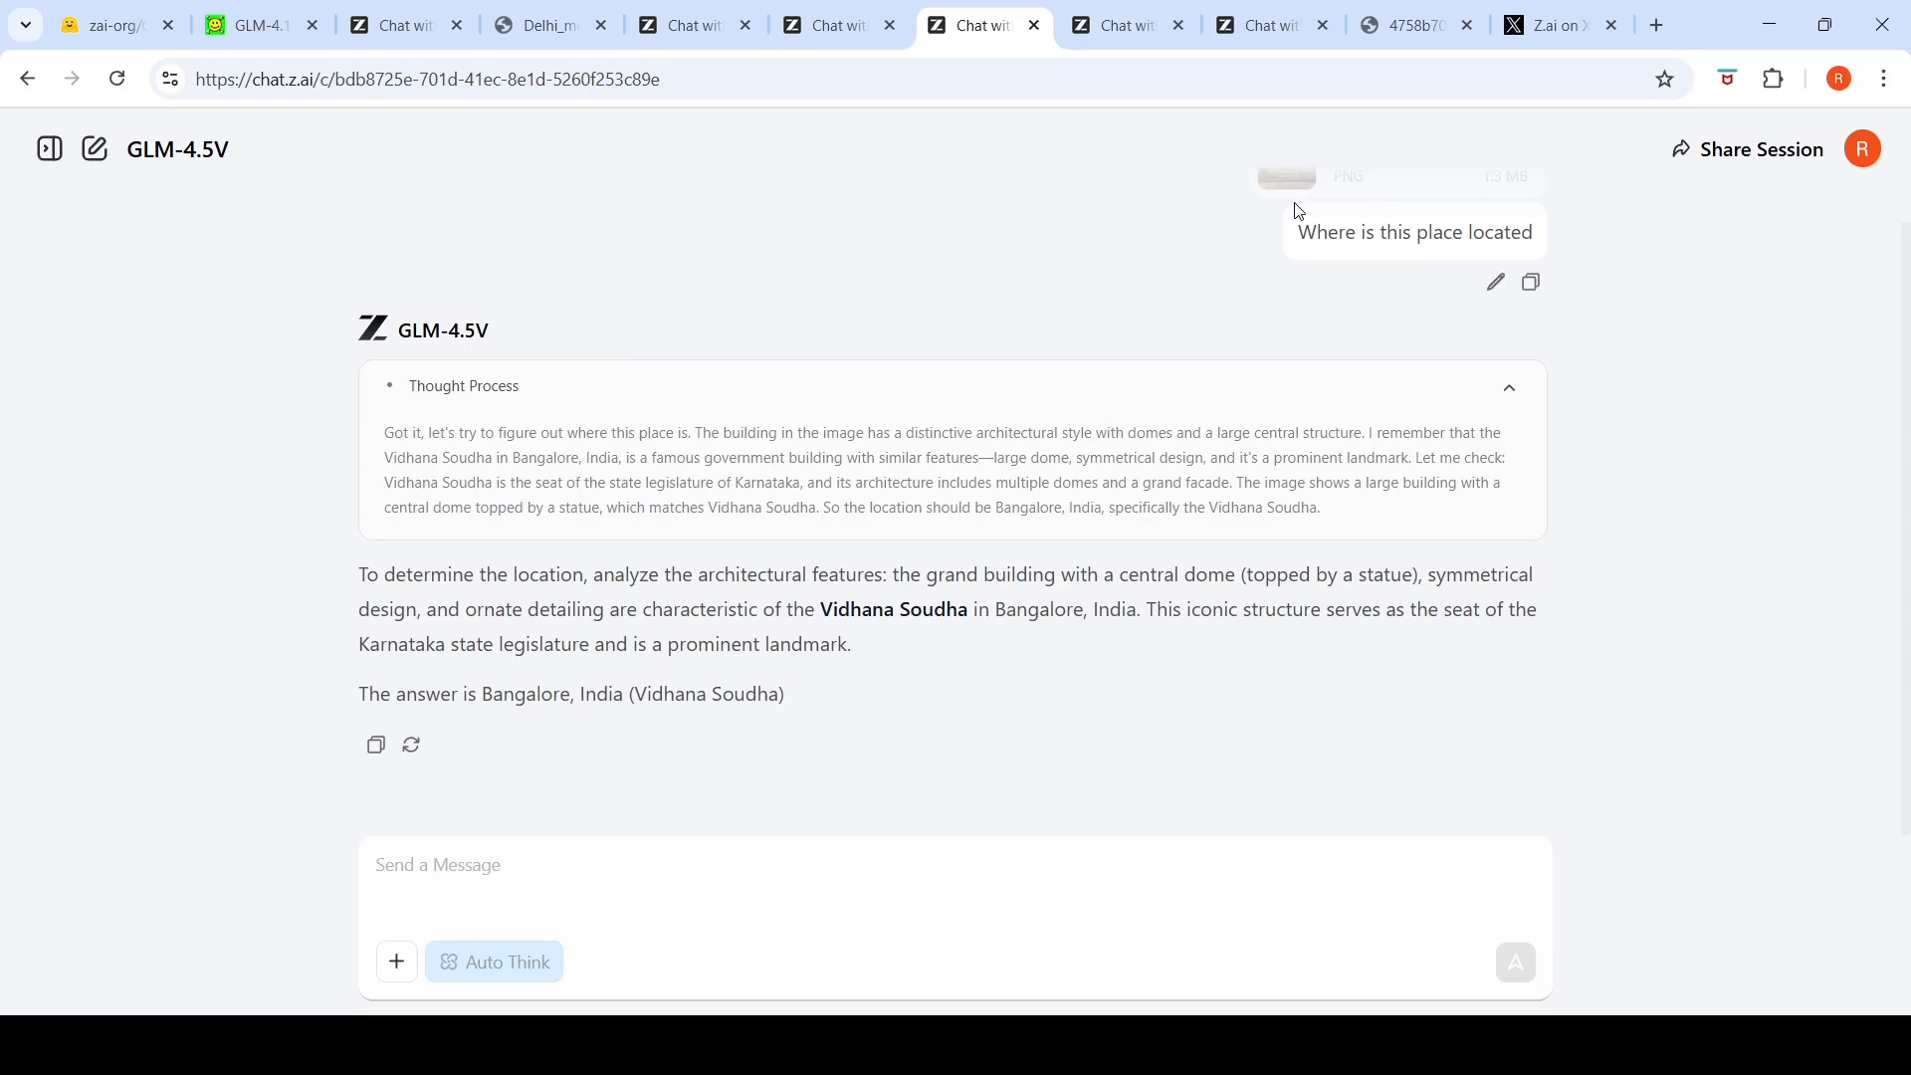
scroll("down", 3)
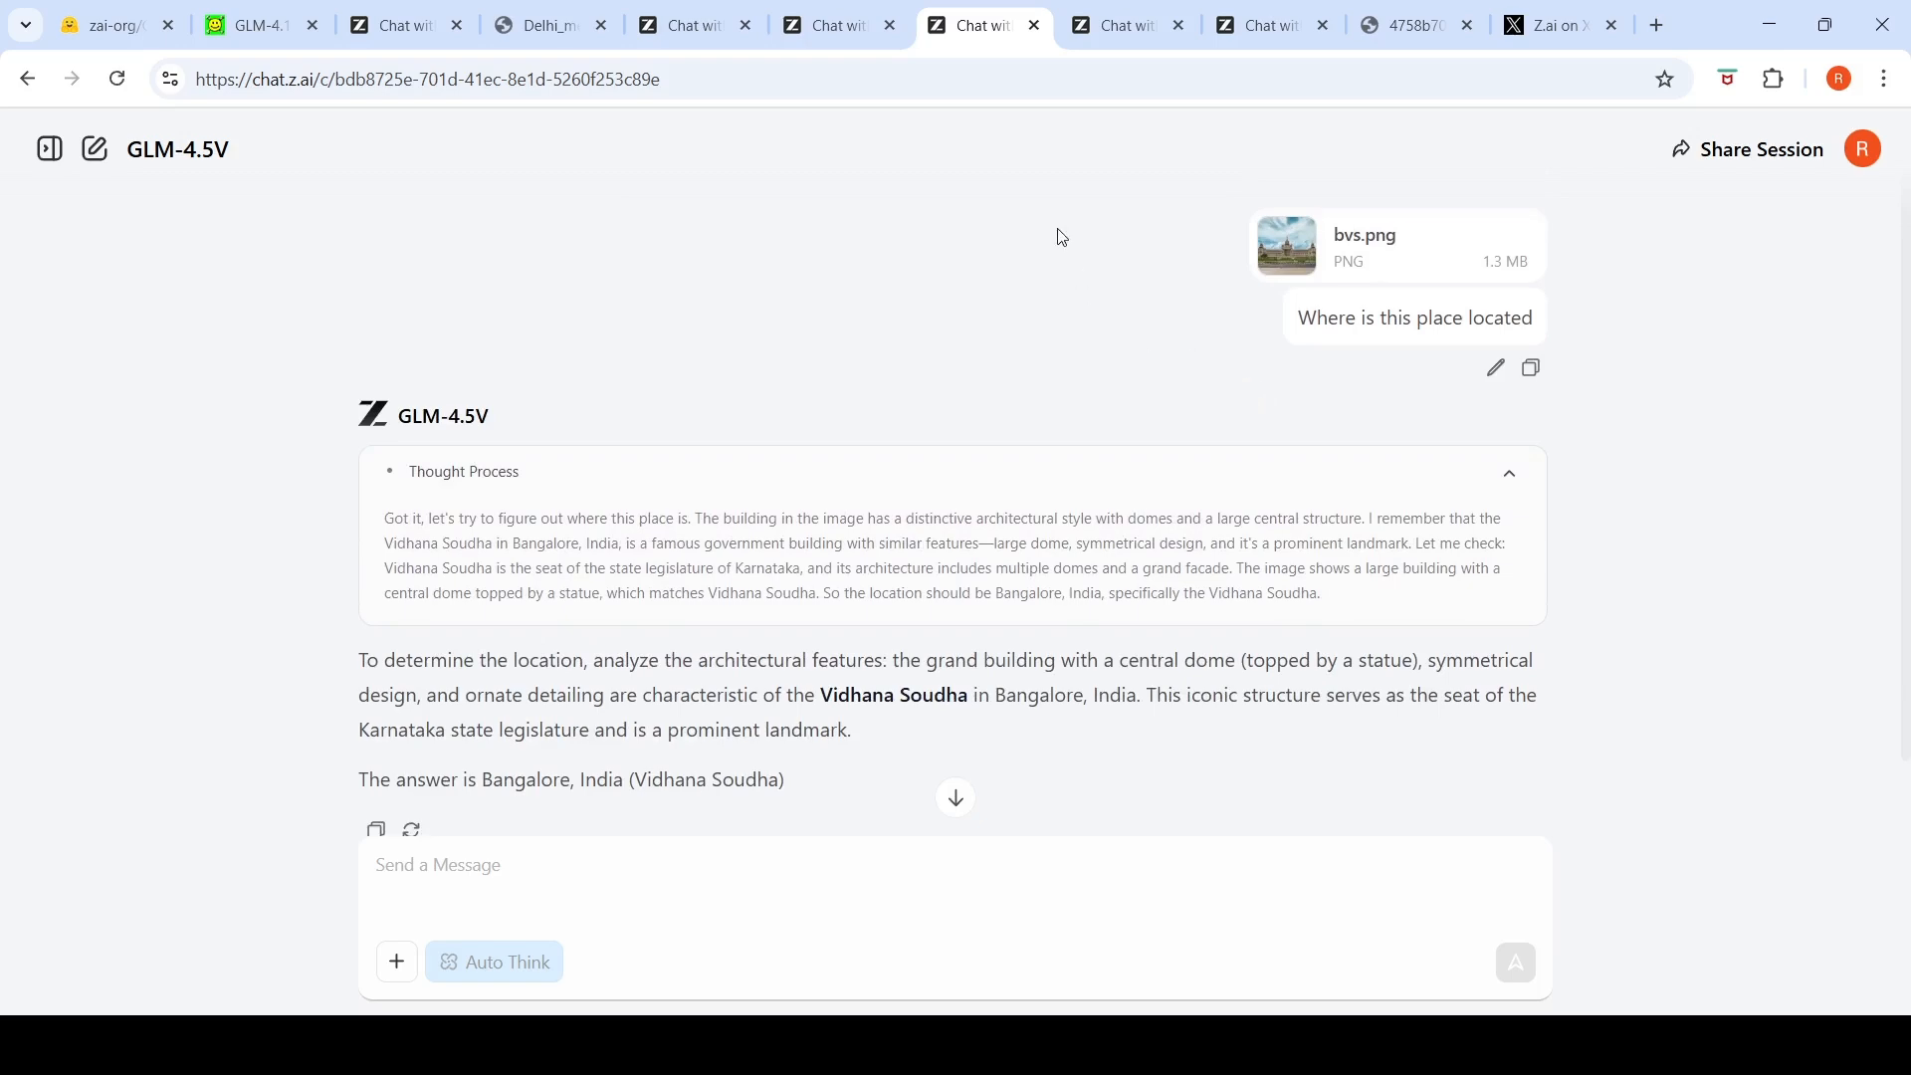
left_click(837, 24)
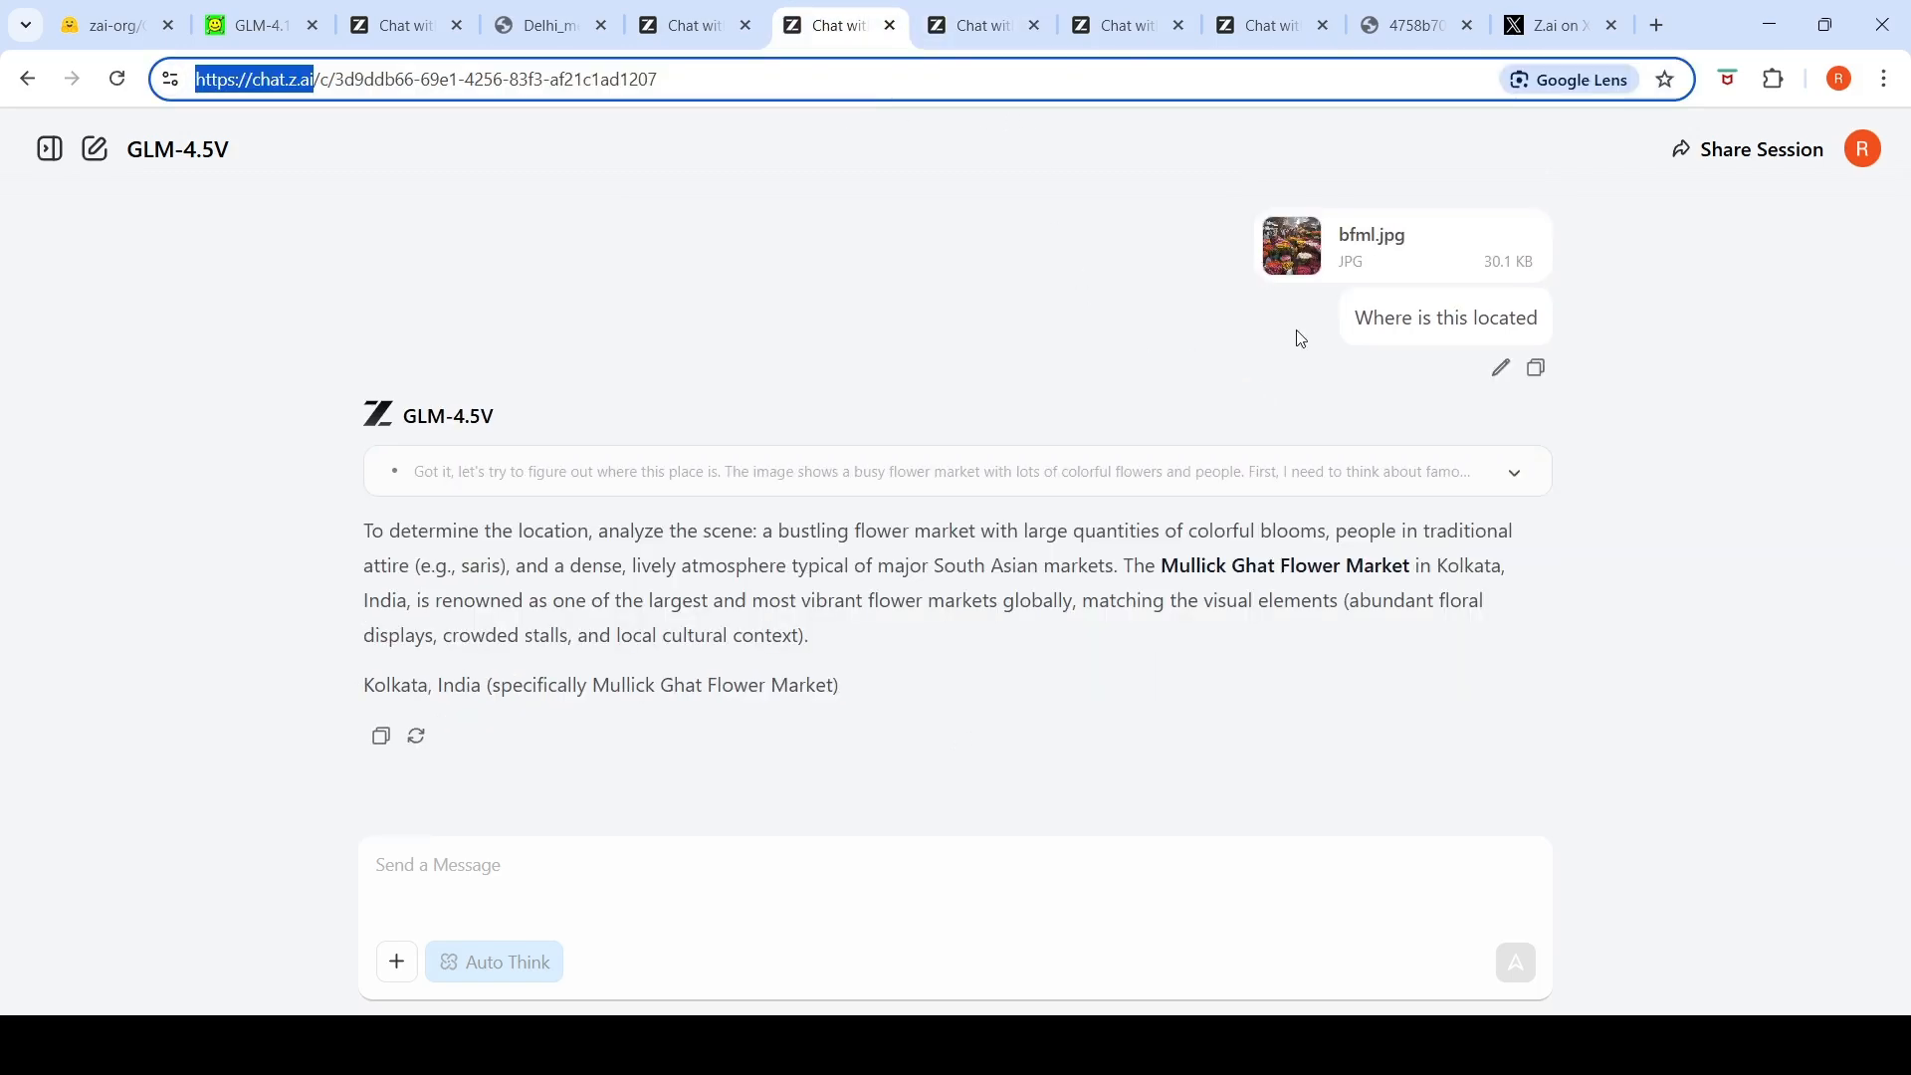
left_click(1290, 244)
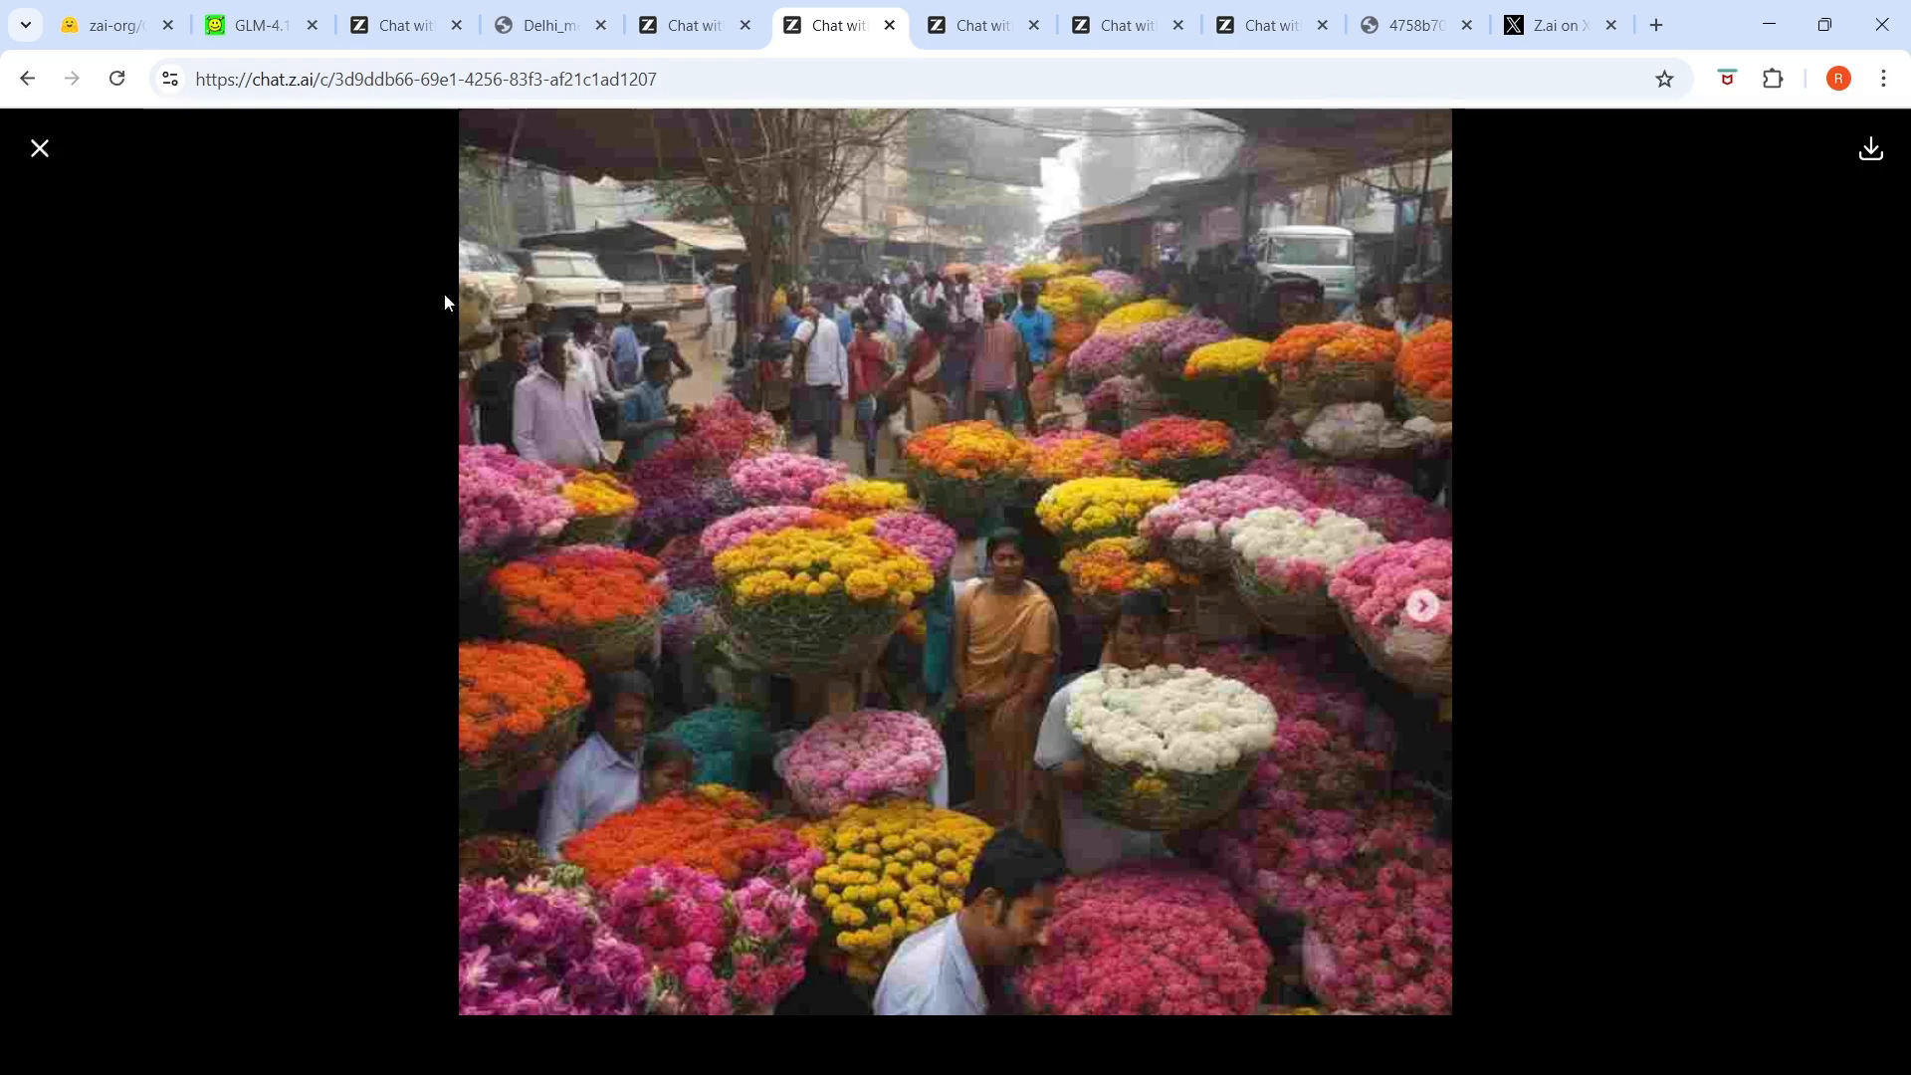
left_click(38, 147)
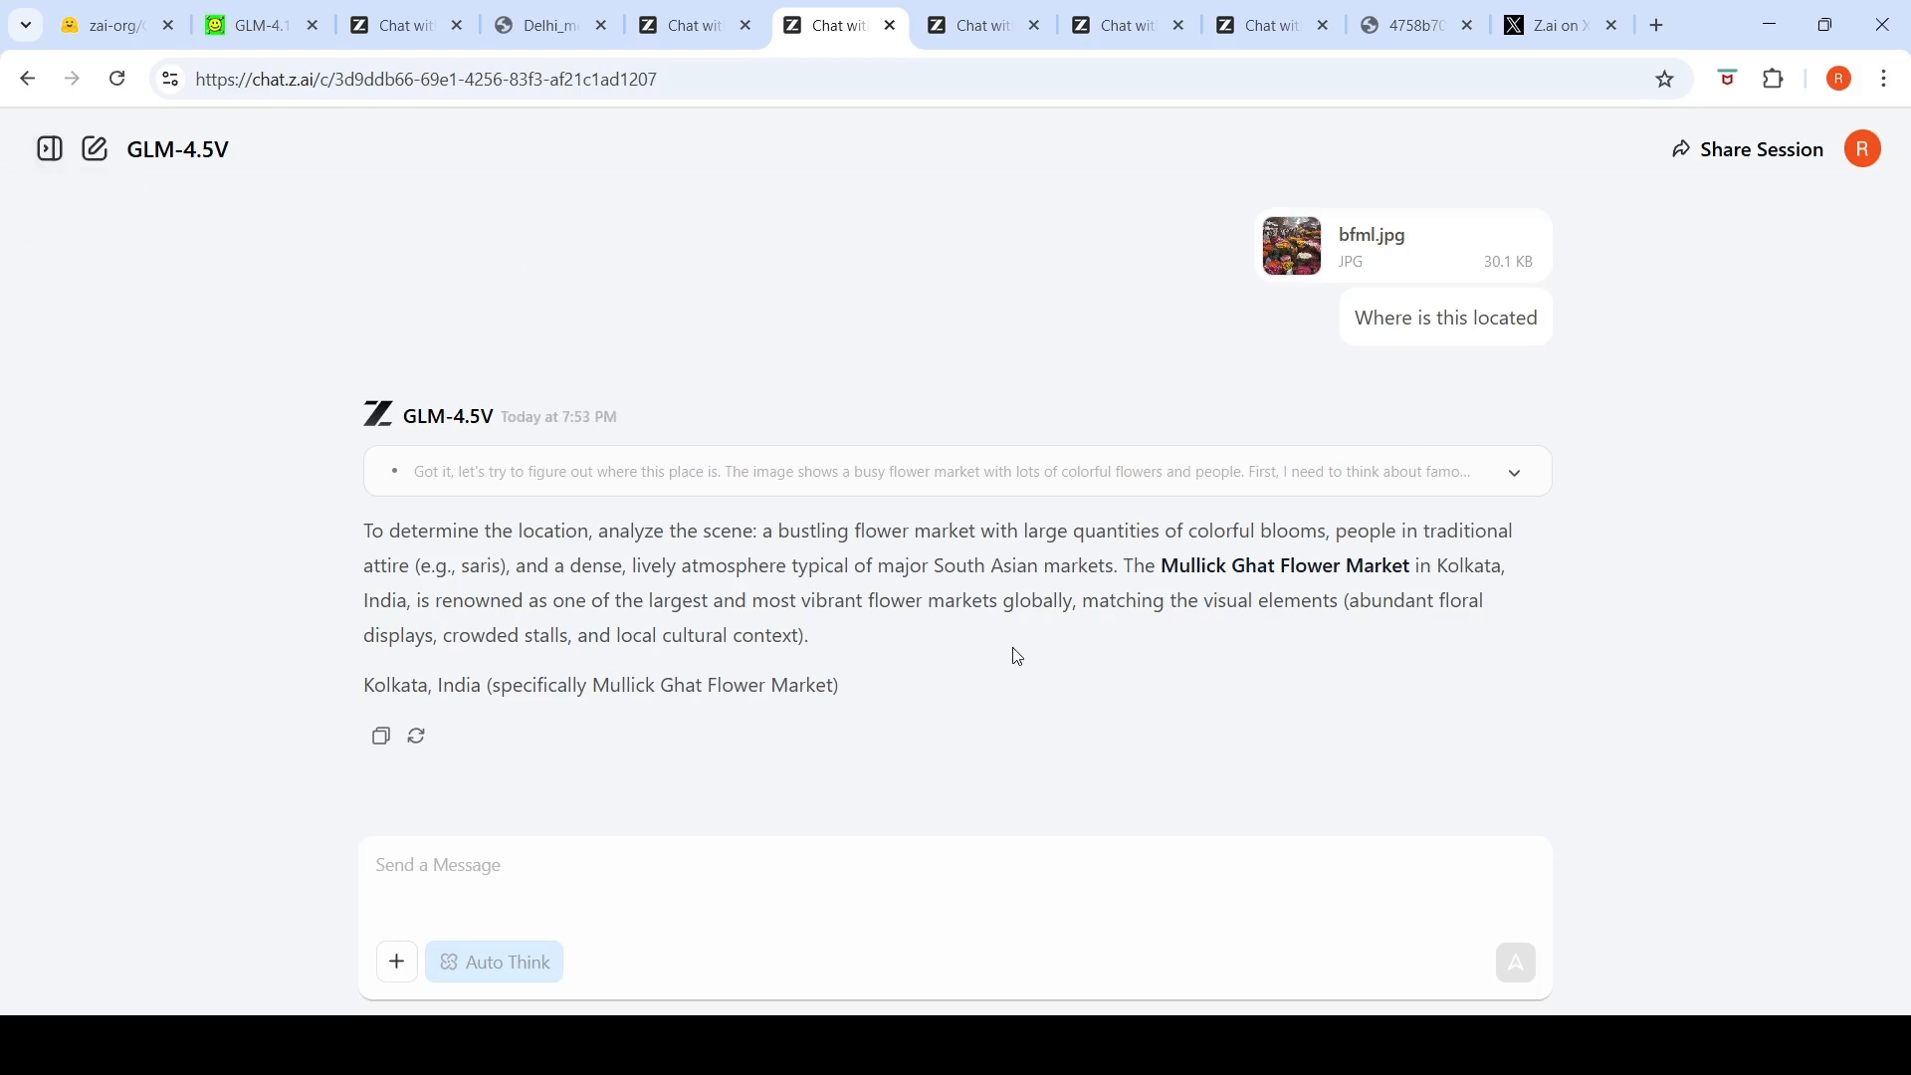
mouse_move(1327, 560)
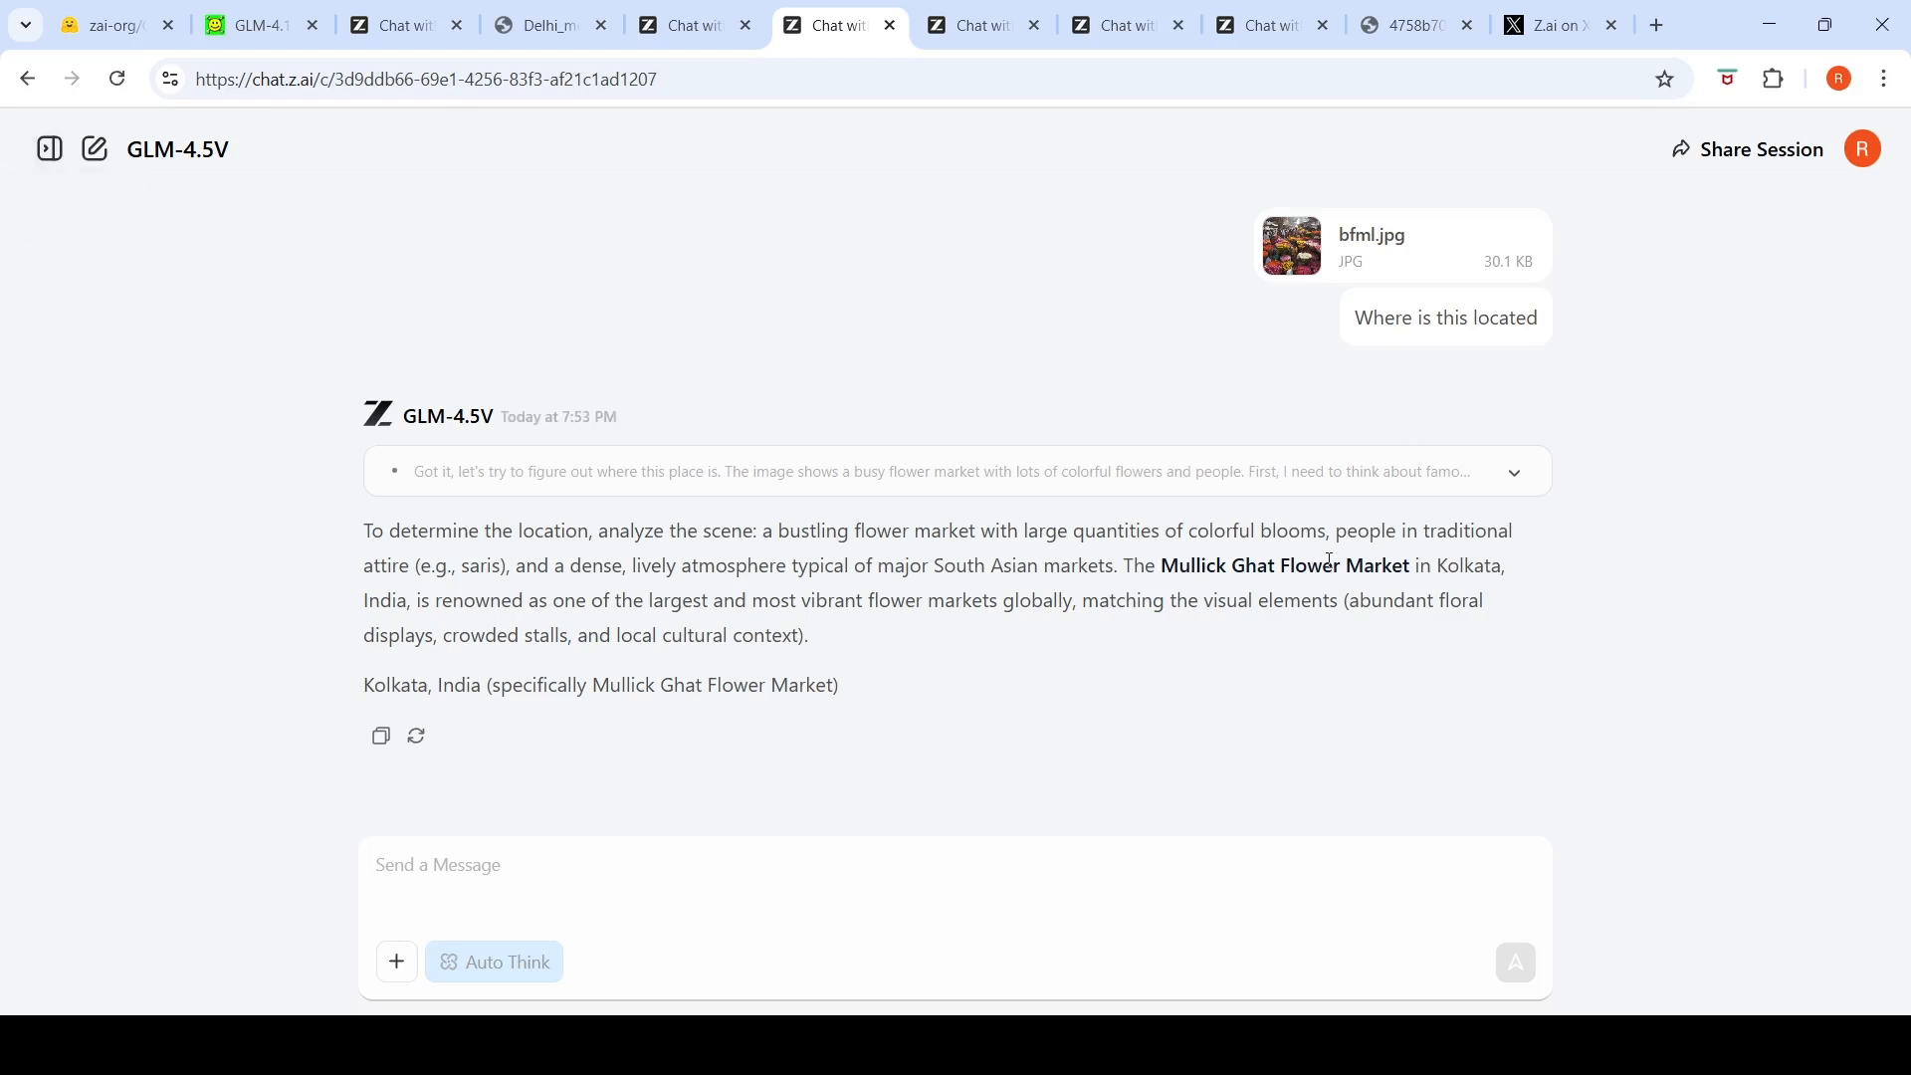
mouse_move(1298, 623)
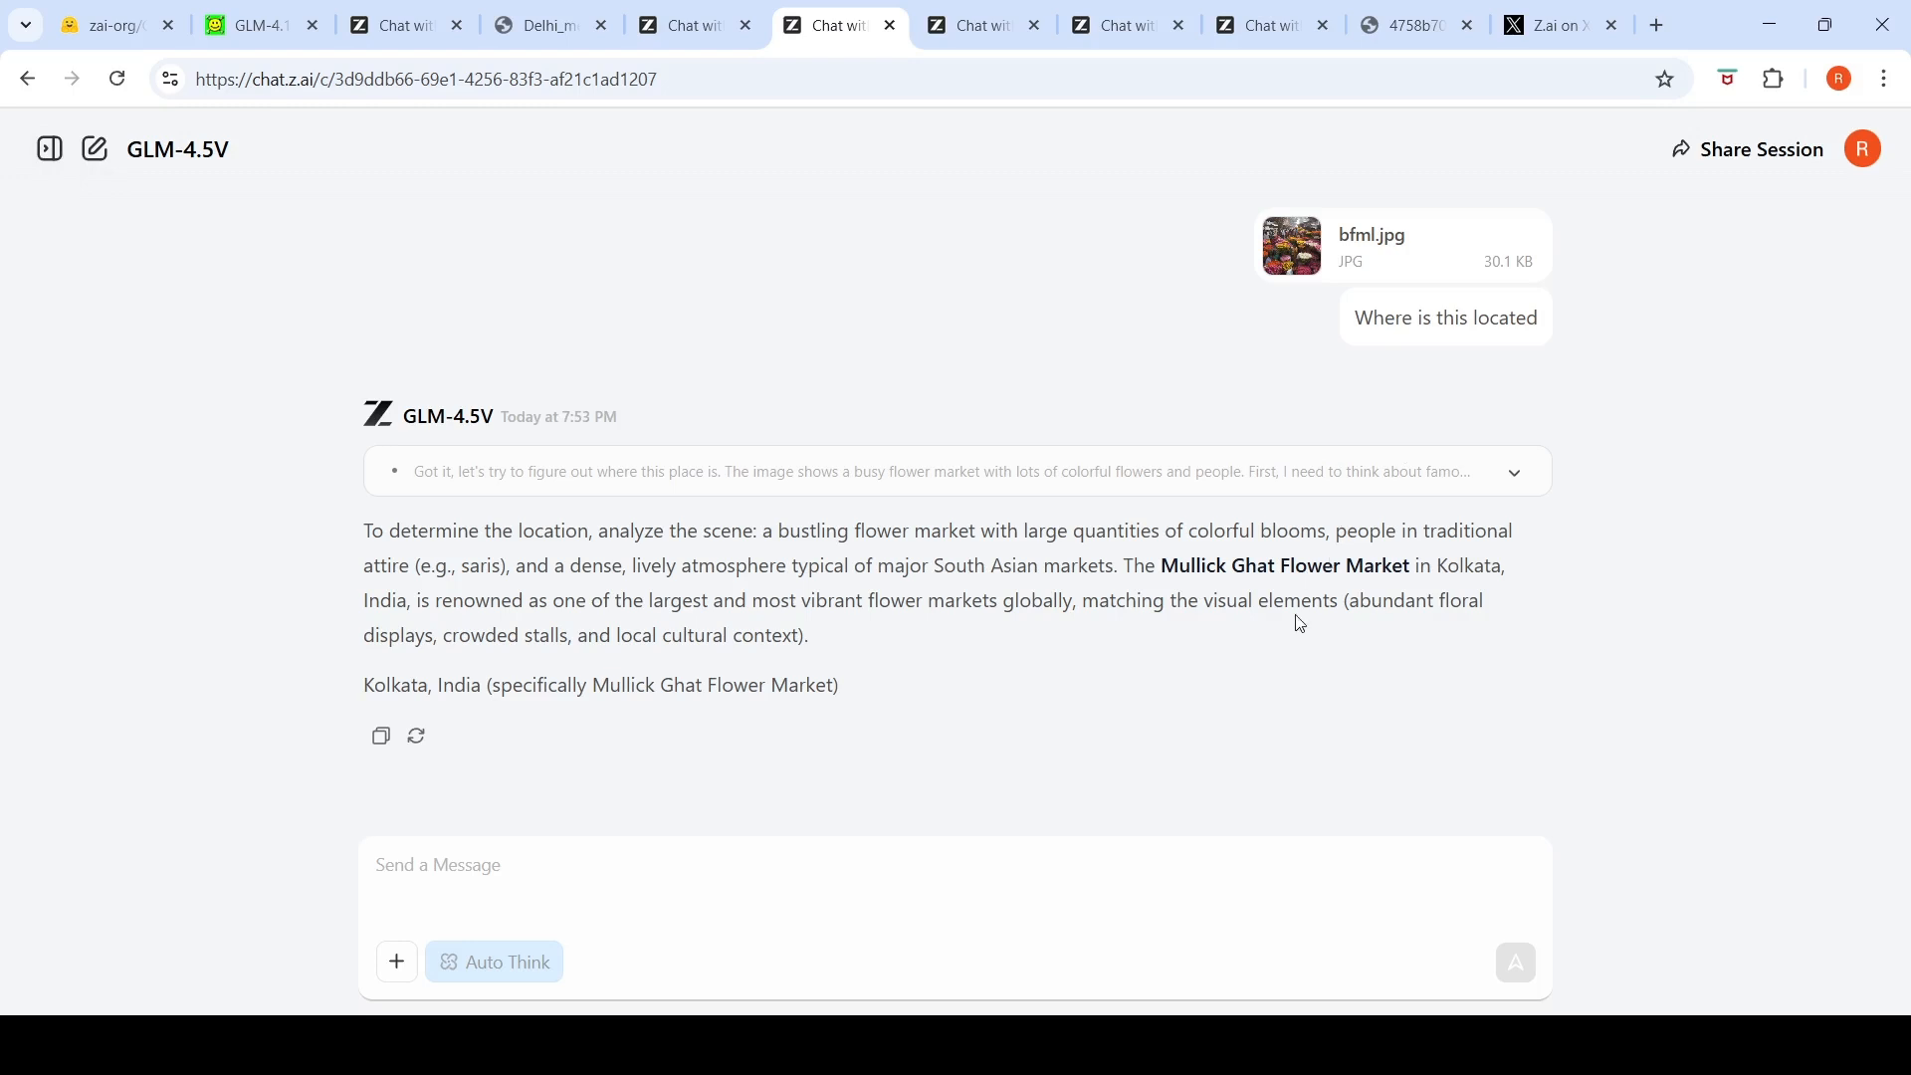
mouse_move(1213, 565)
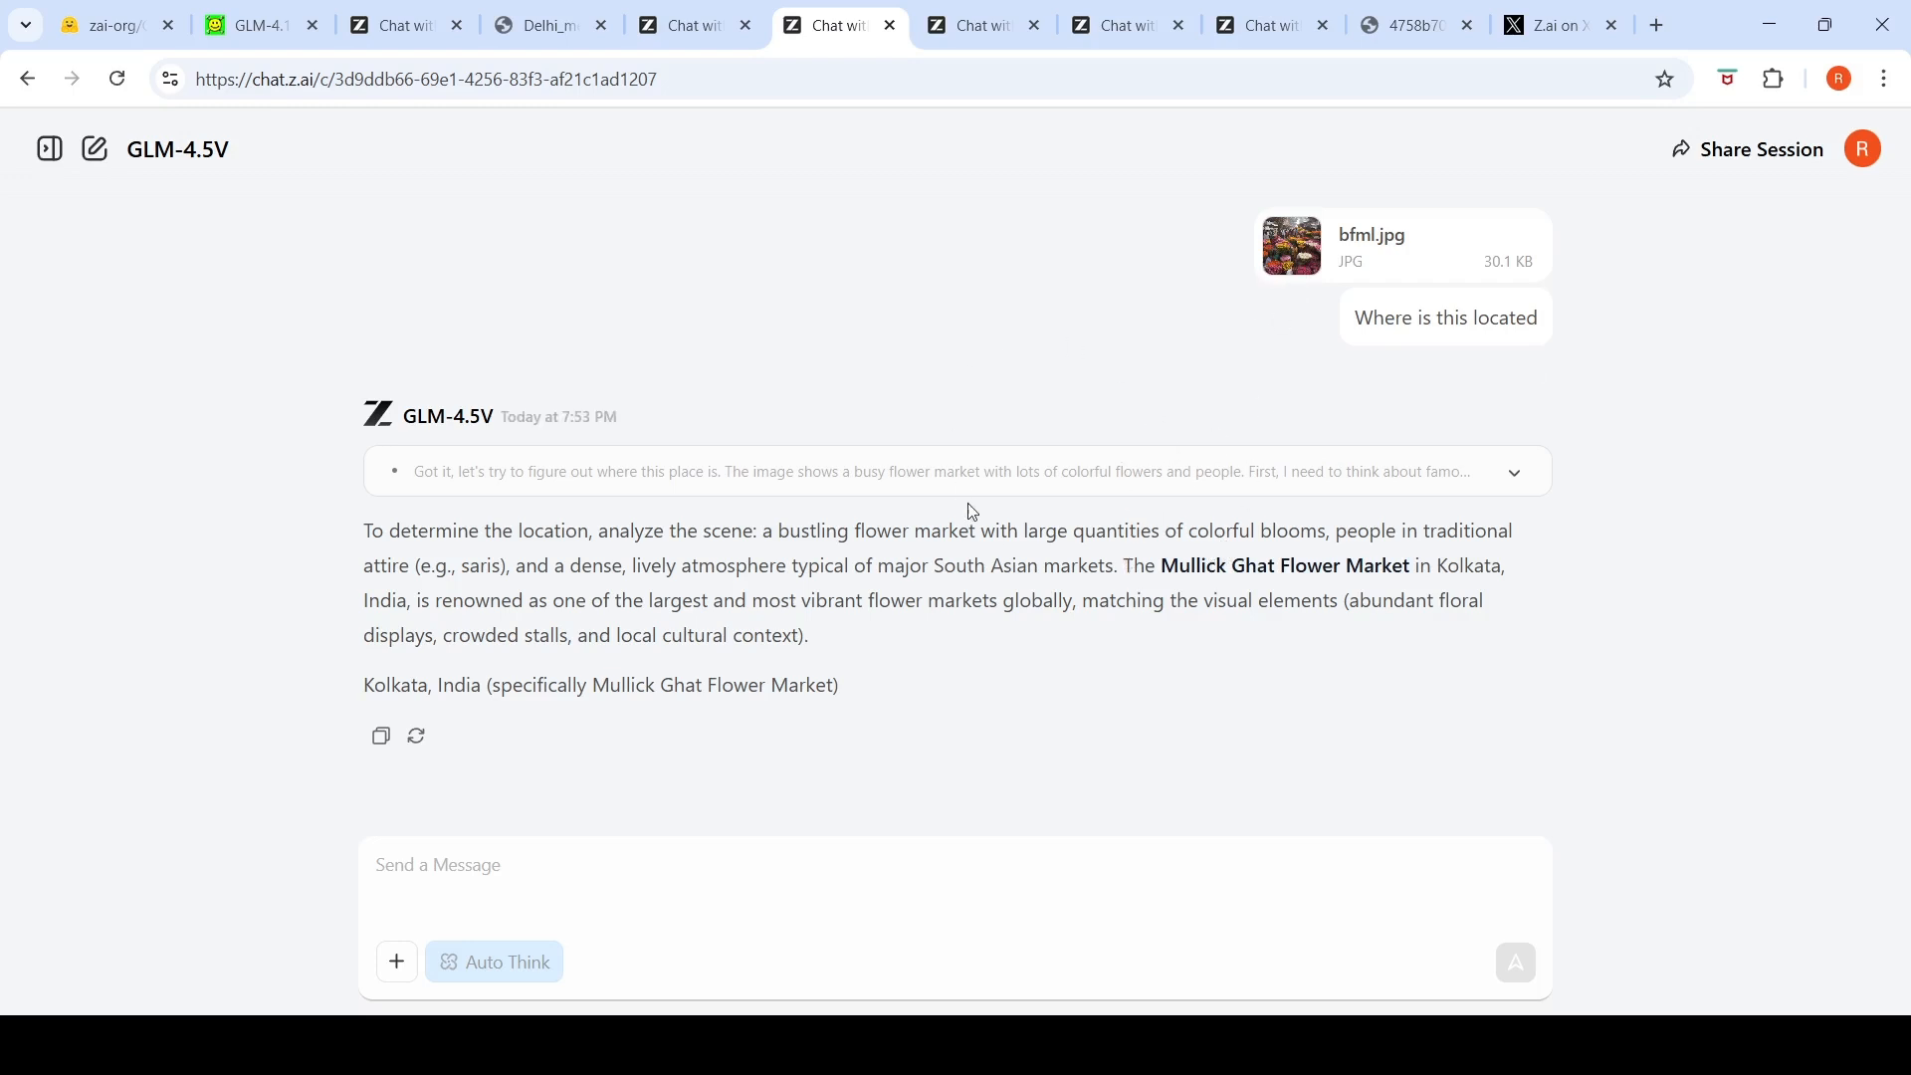
mouse_move(1020, 555)
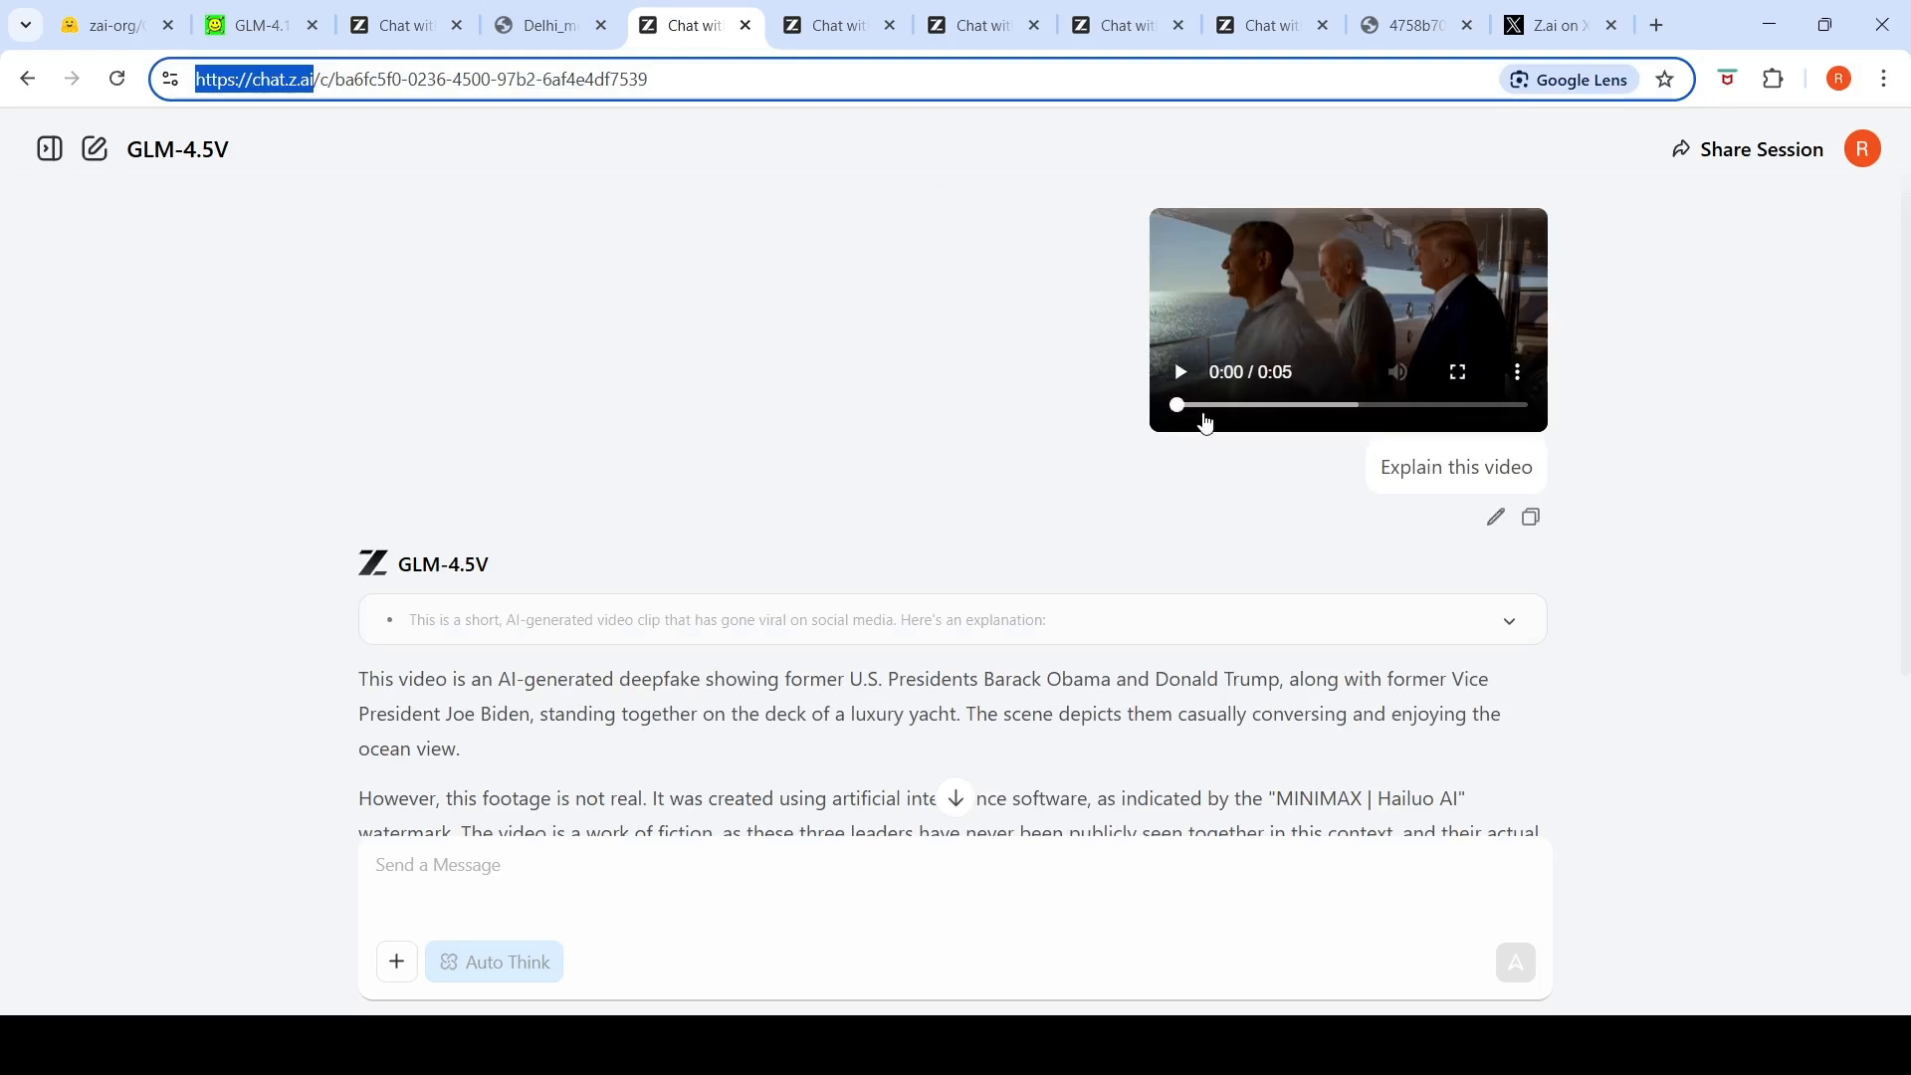
Step: Play the yacht video, pause it at 0:02, and read the deepfake explanation
left_click(1178, 371)
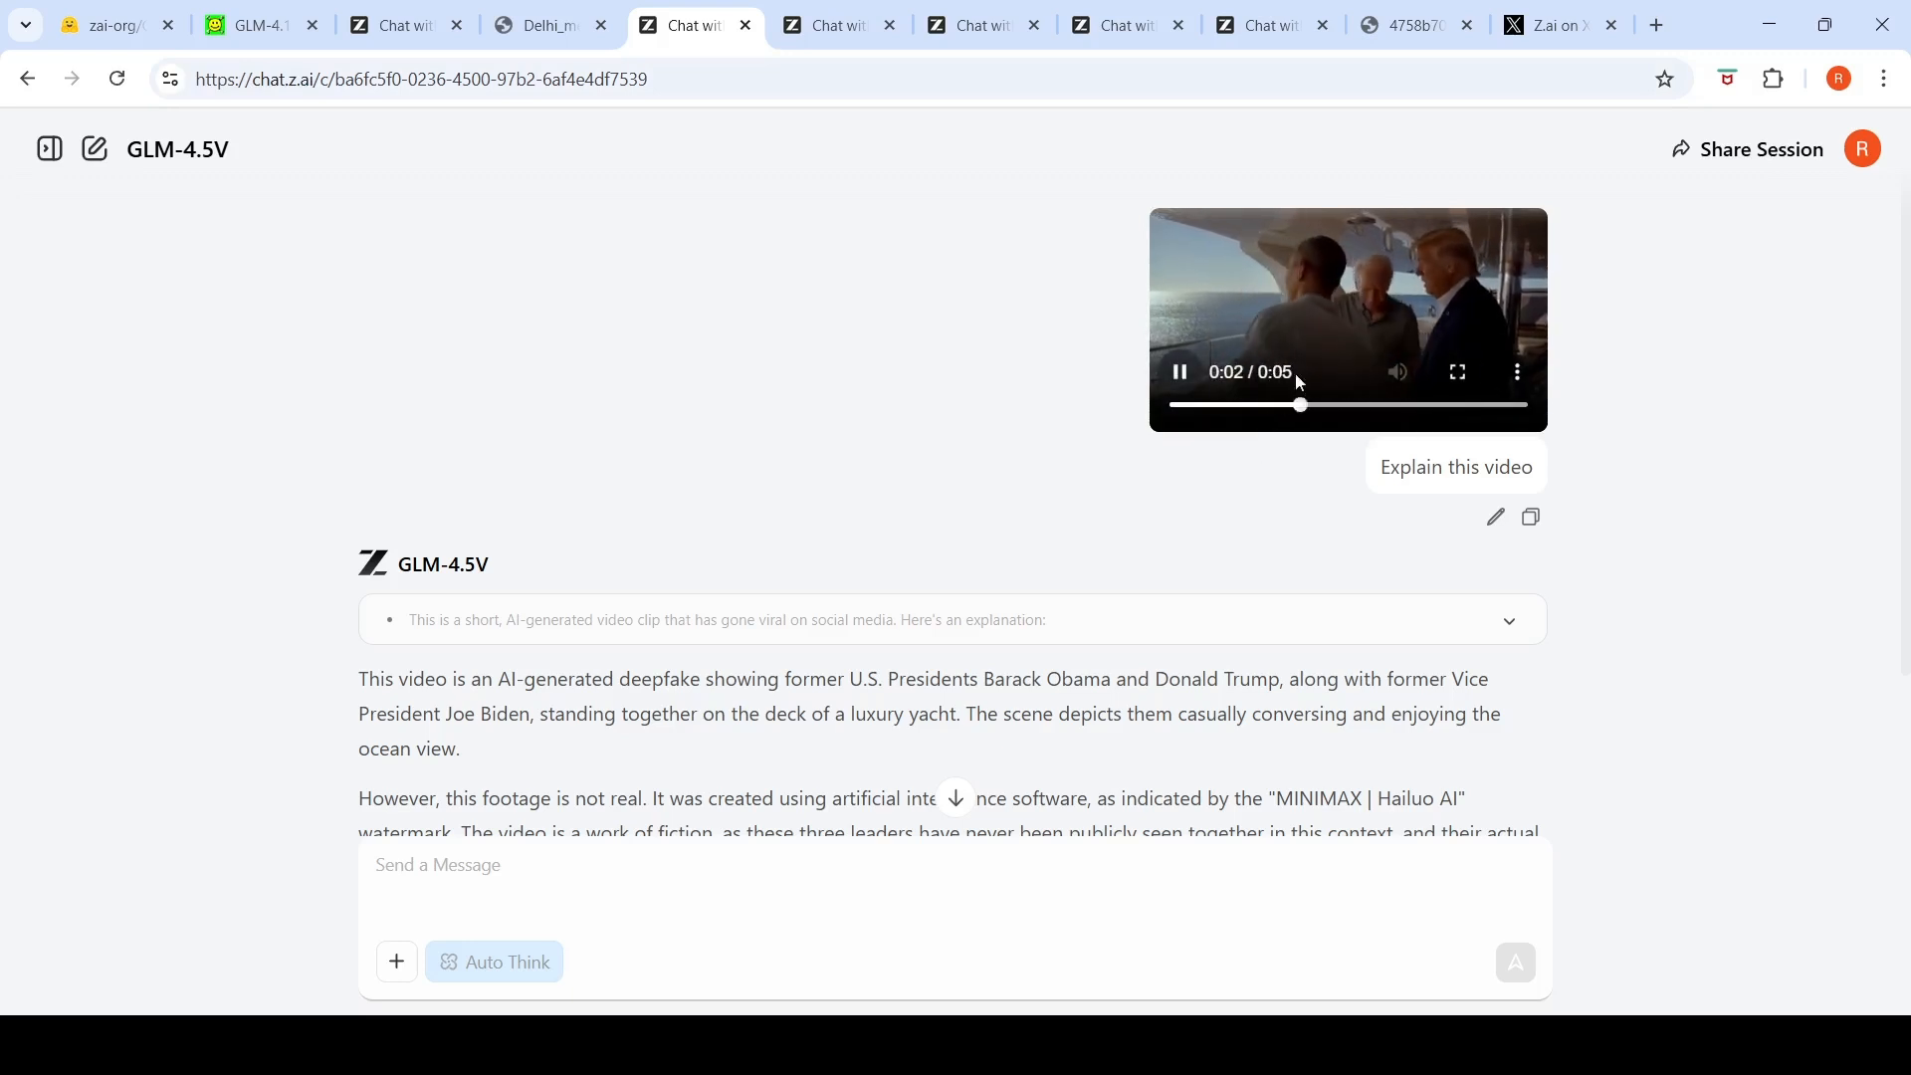
left_click(1177, 372)
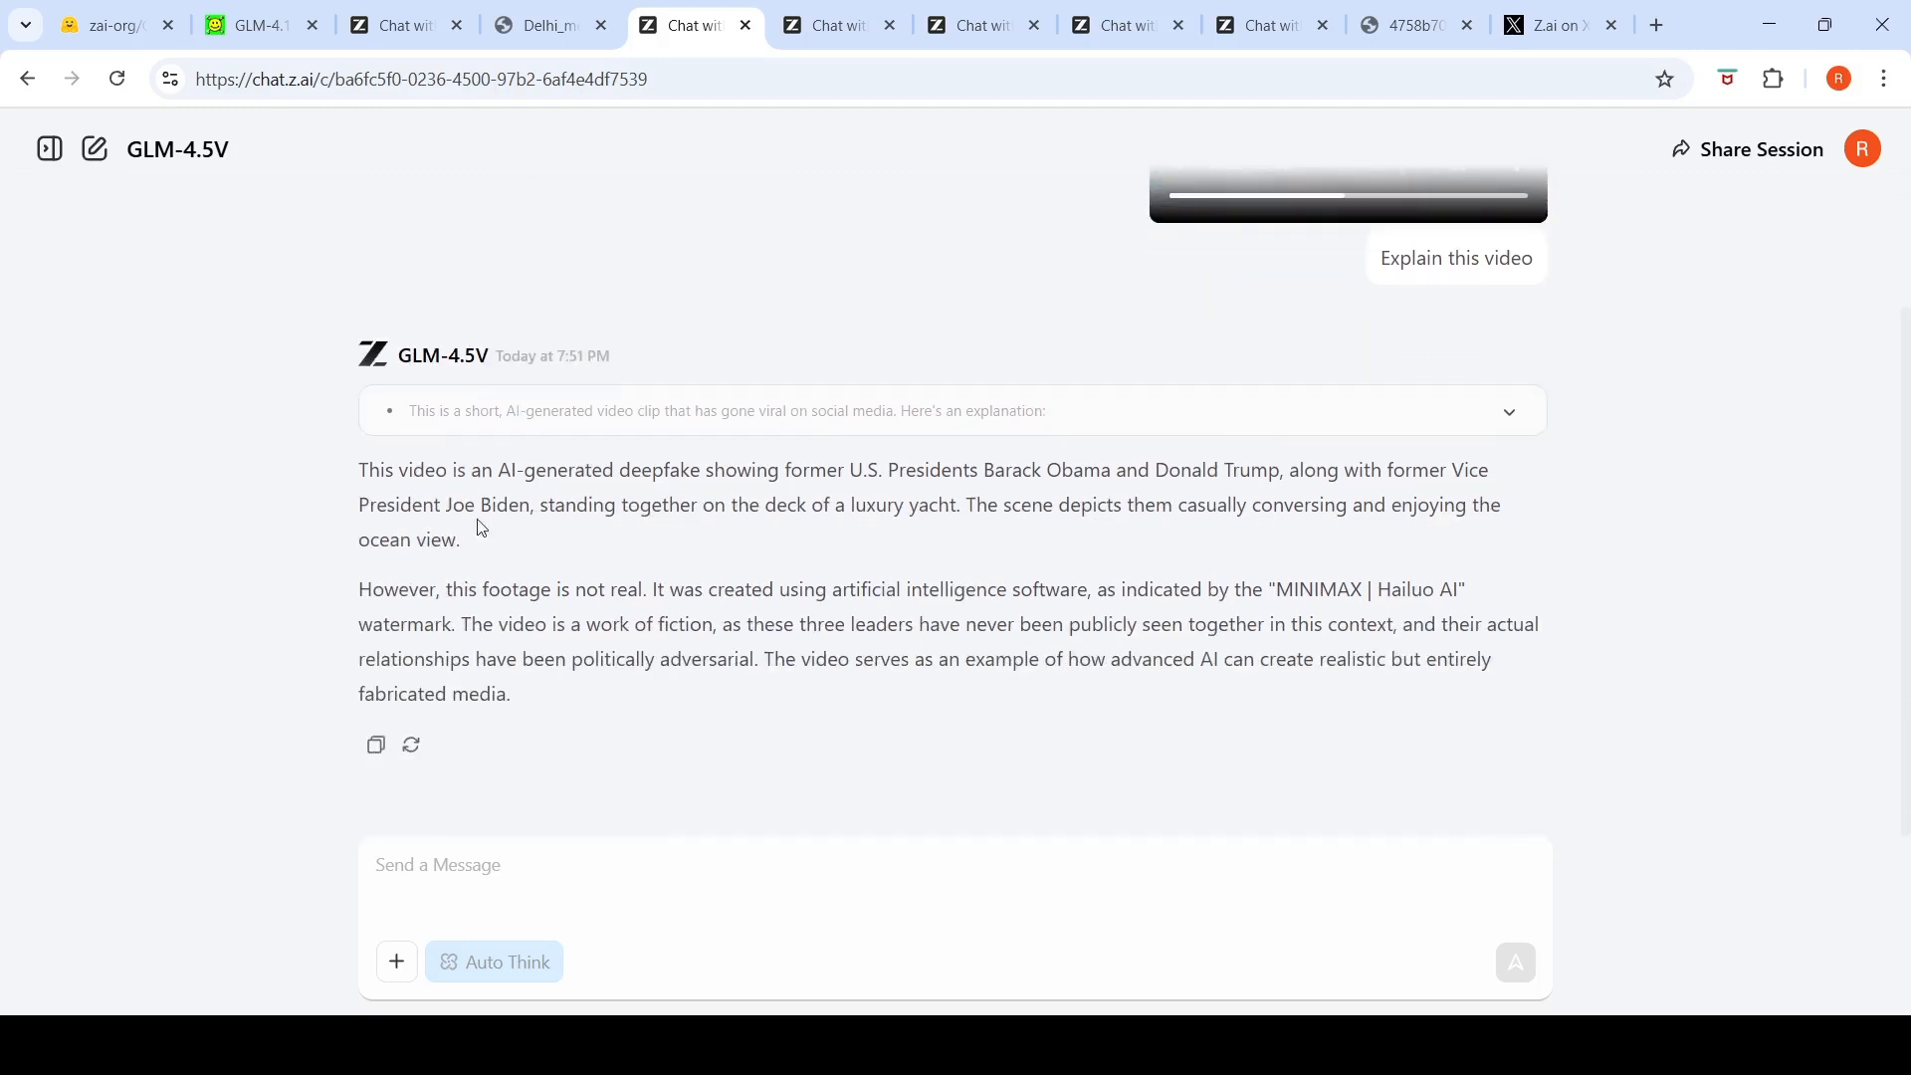
mouse_move(786, 473)
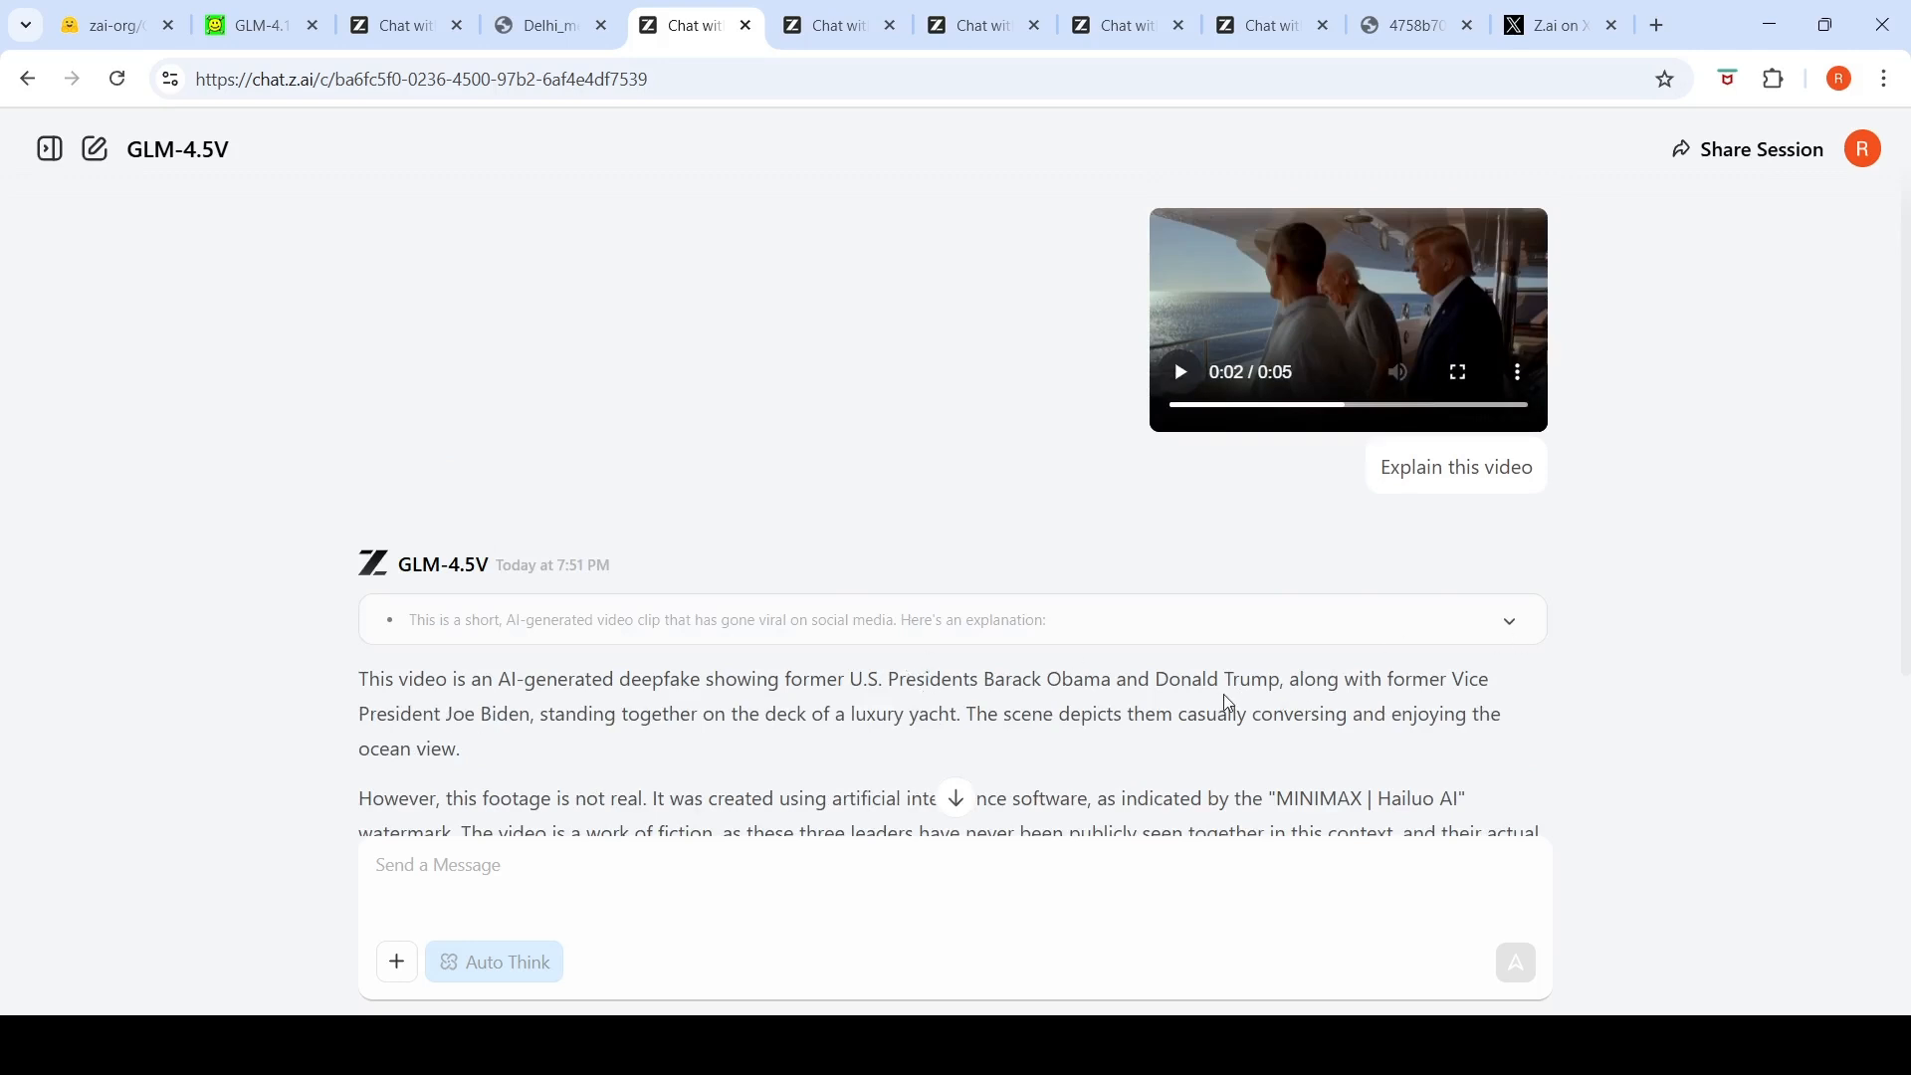
mouse_move(1495, 646)
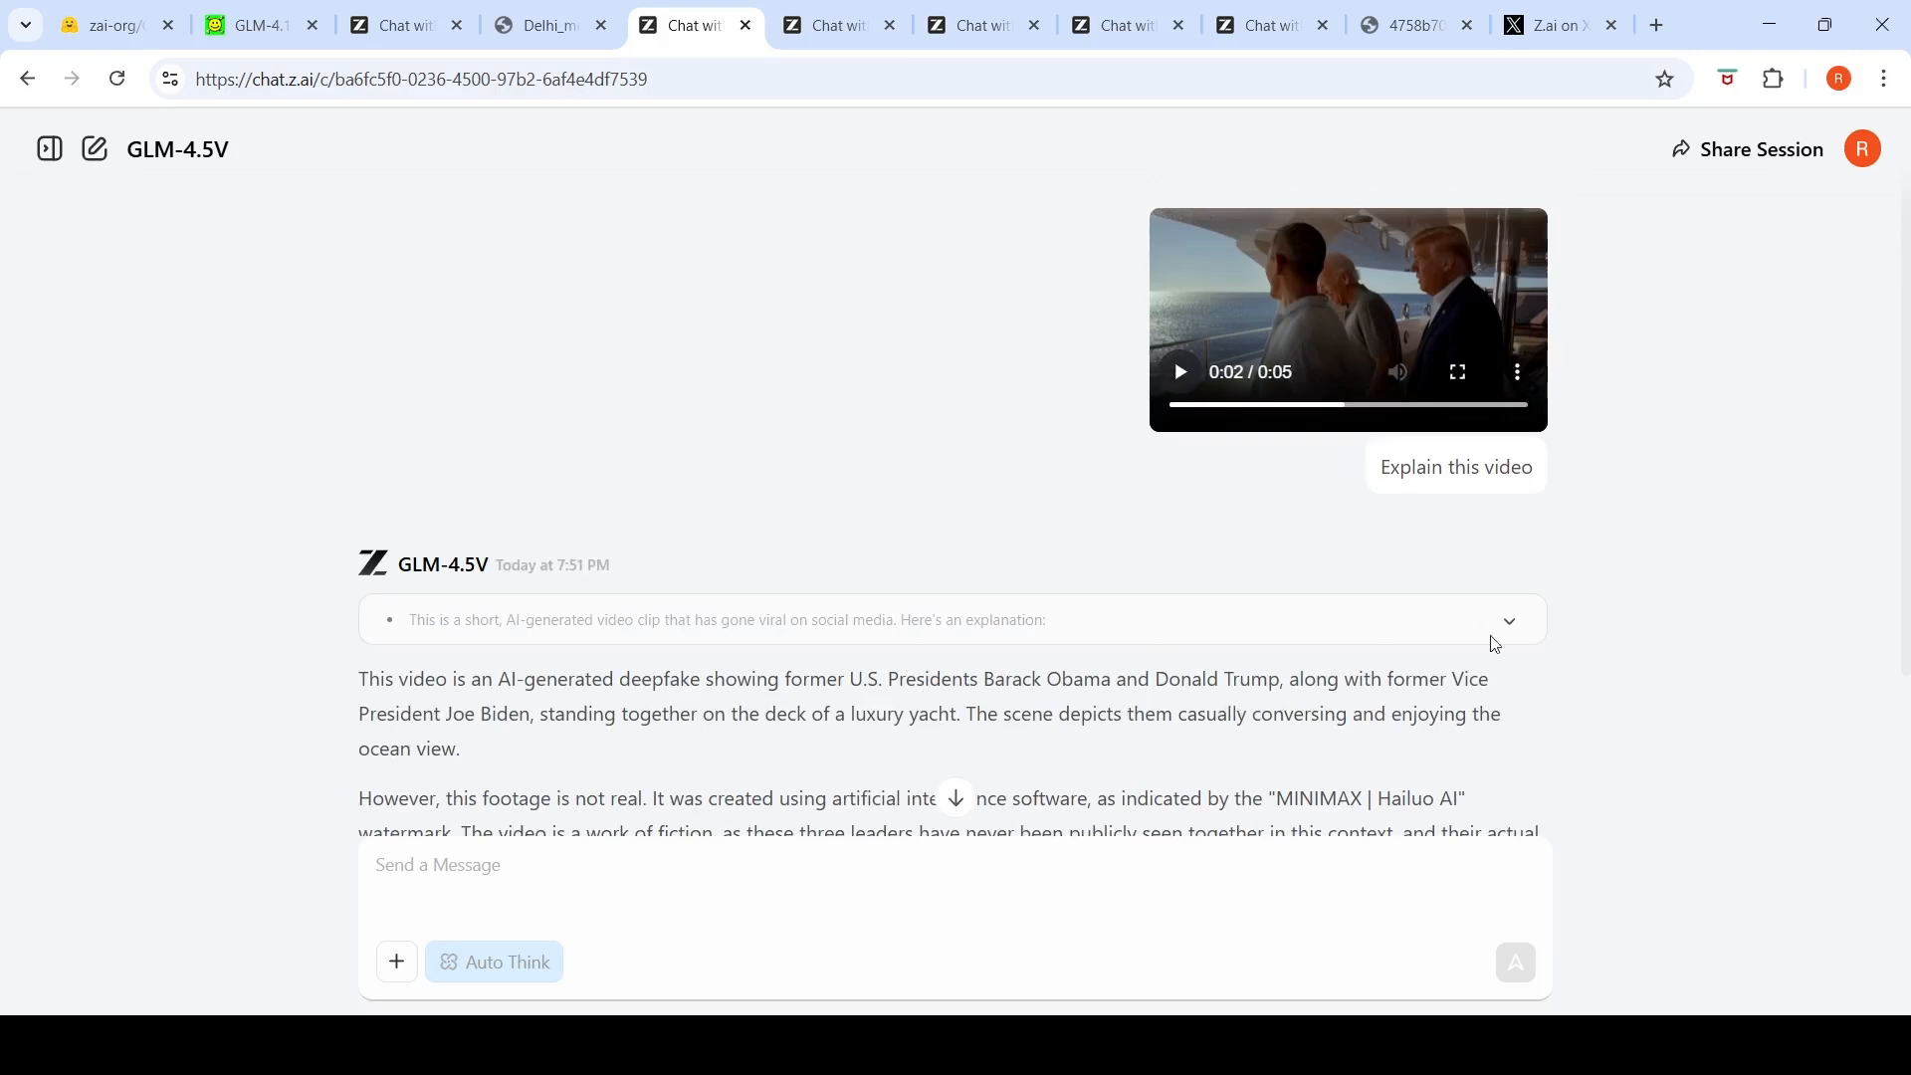
scroll("down", 3)
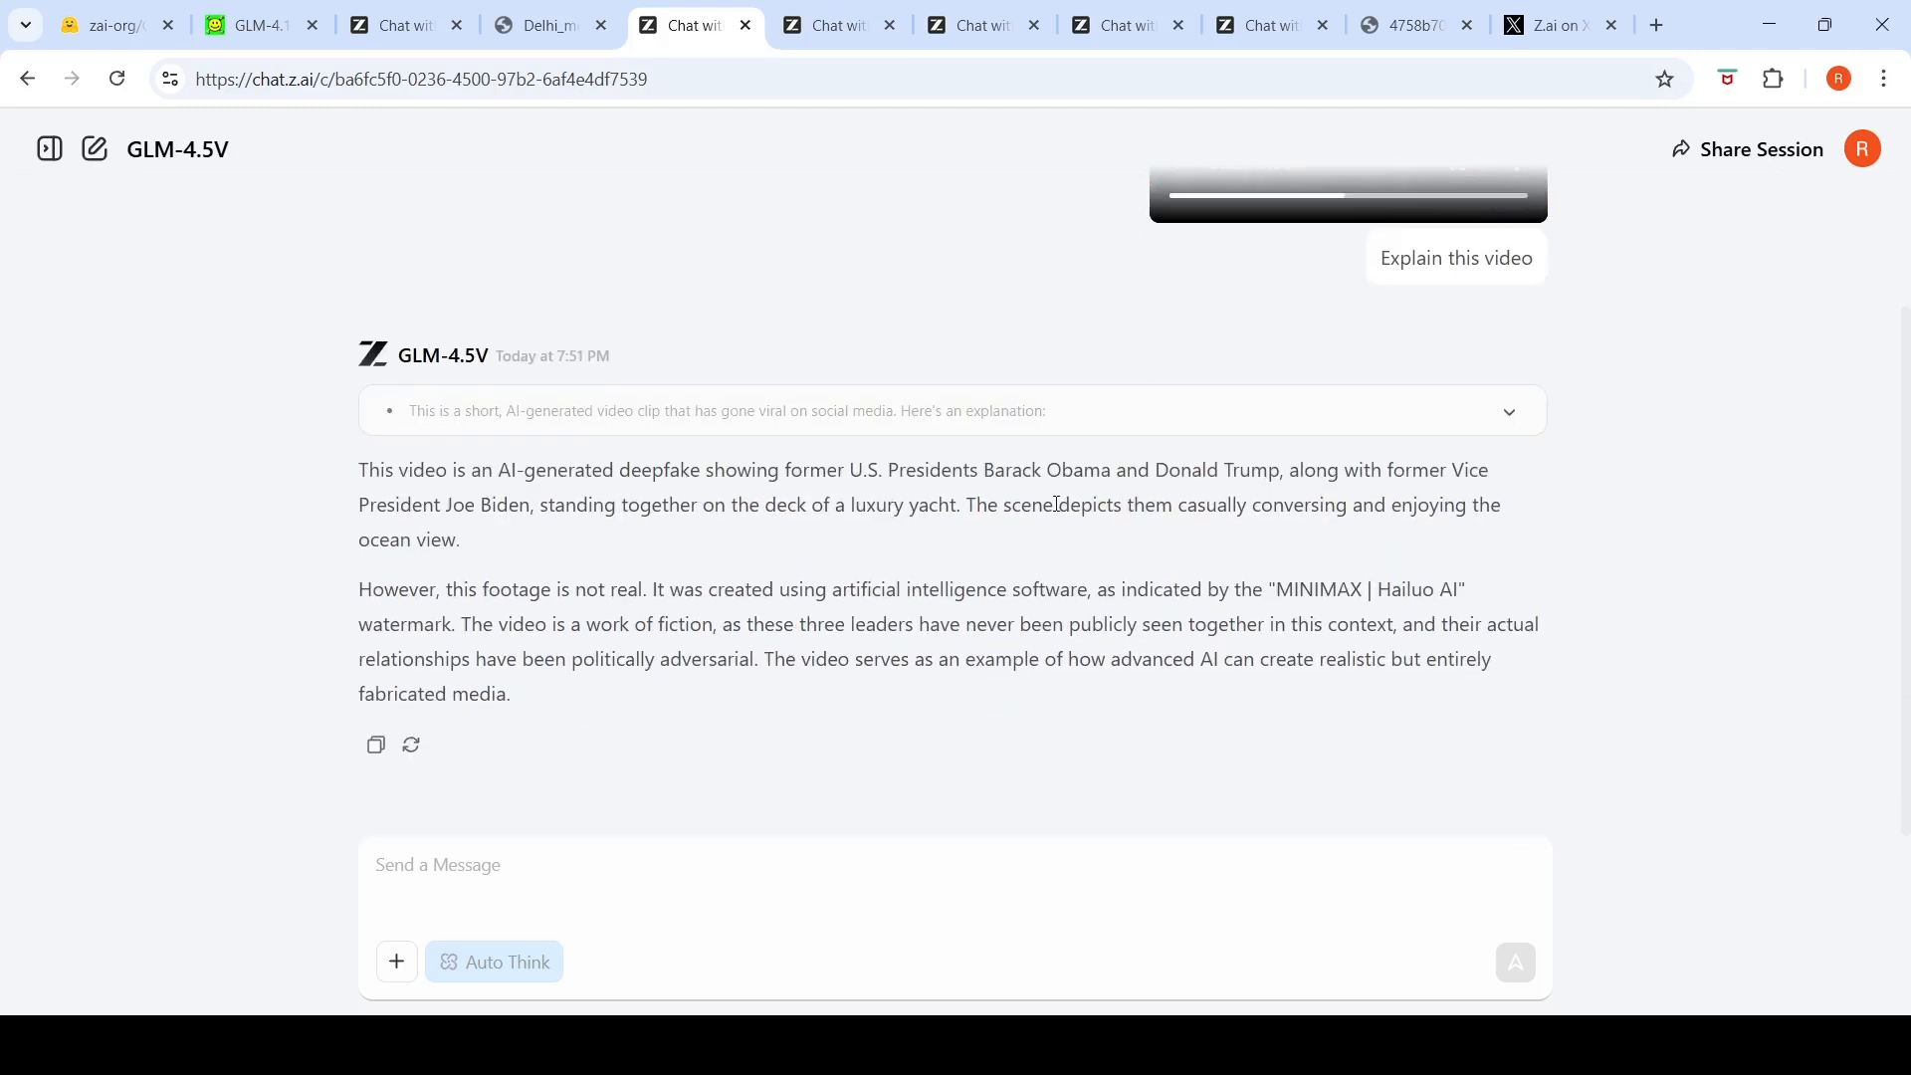
mouse_move(1117, 527)
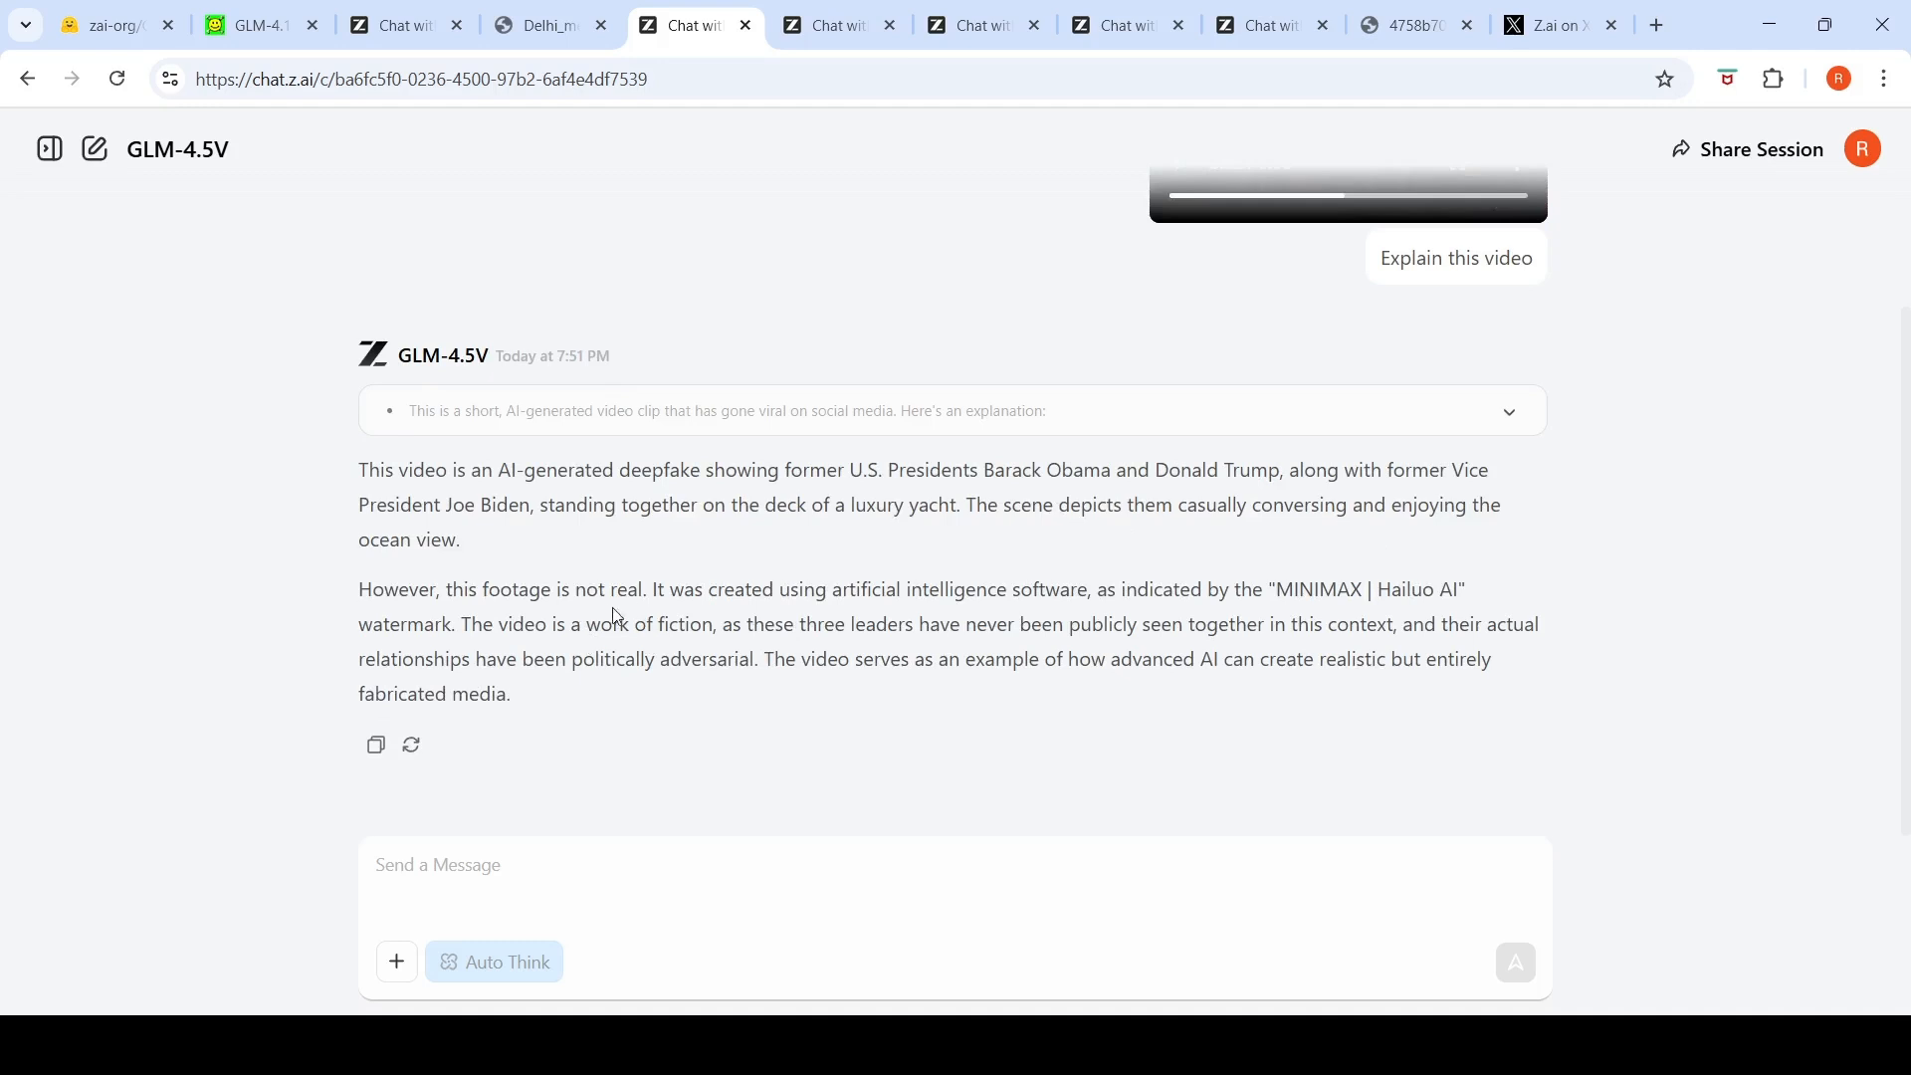
mouse_move(1131, 615)
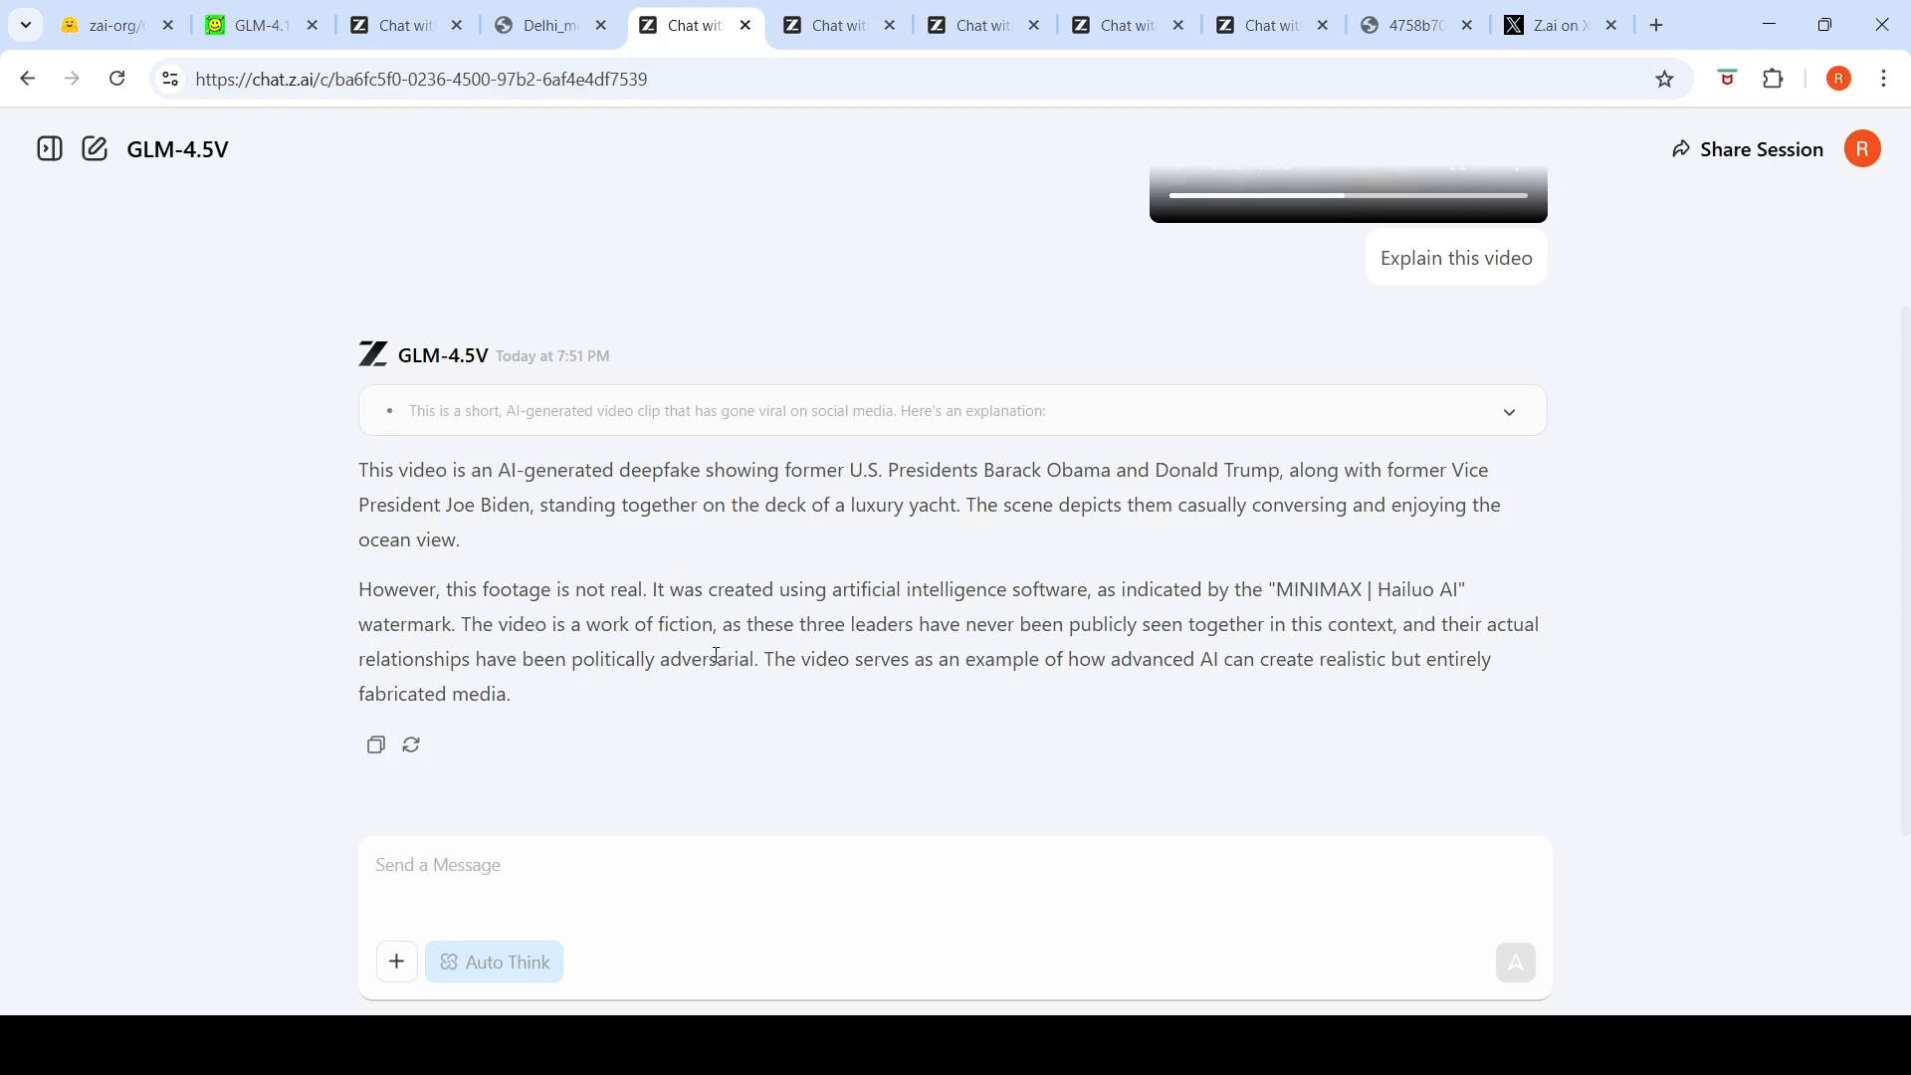
mouse_move(1075, 635)
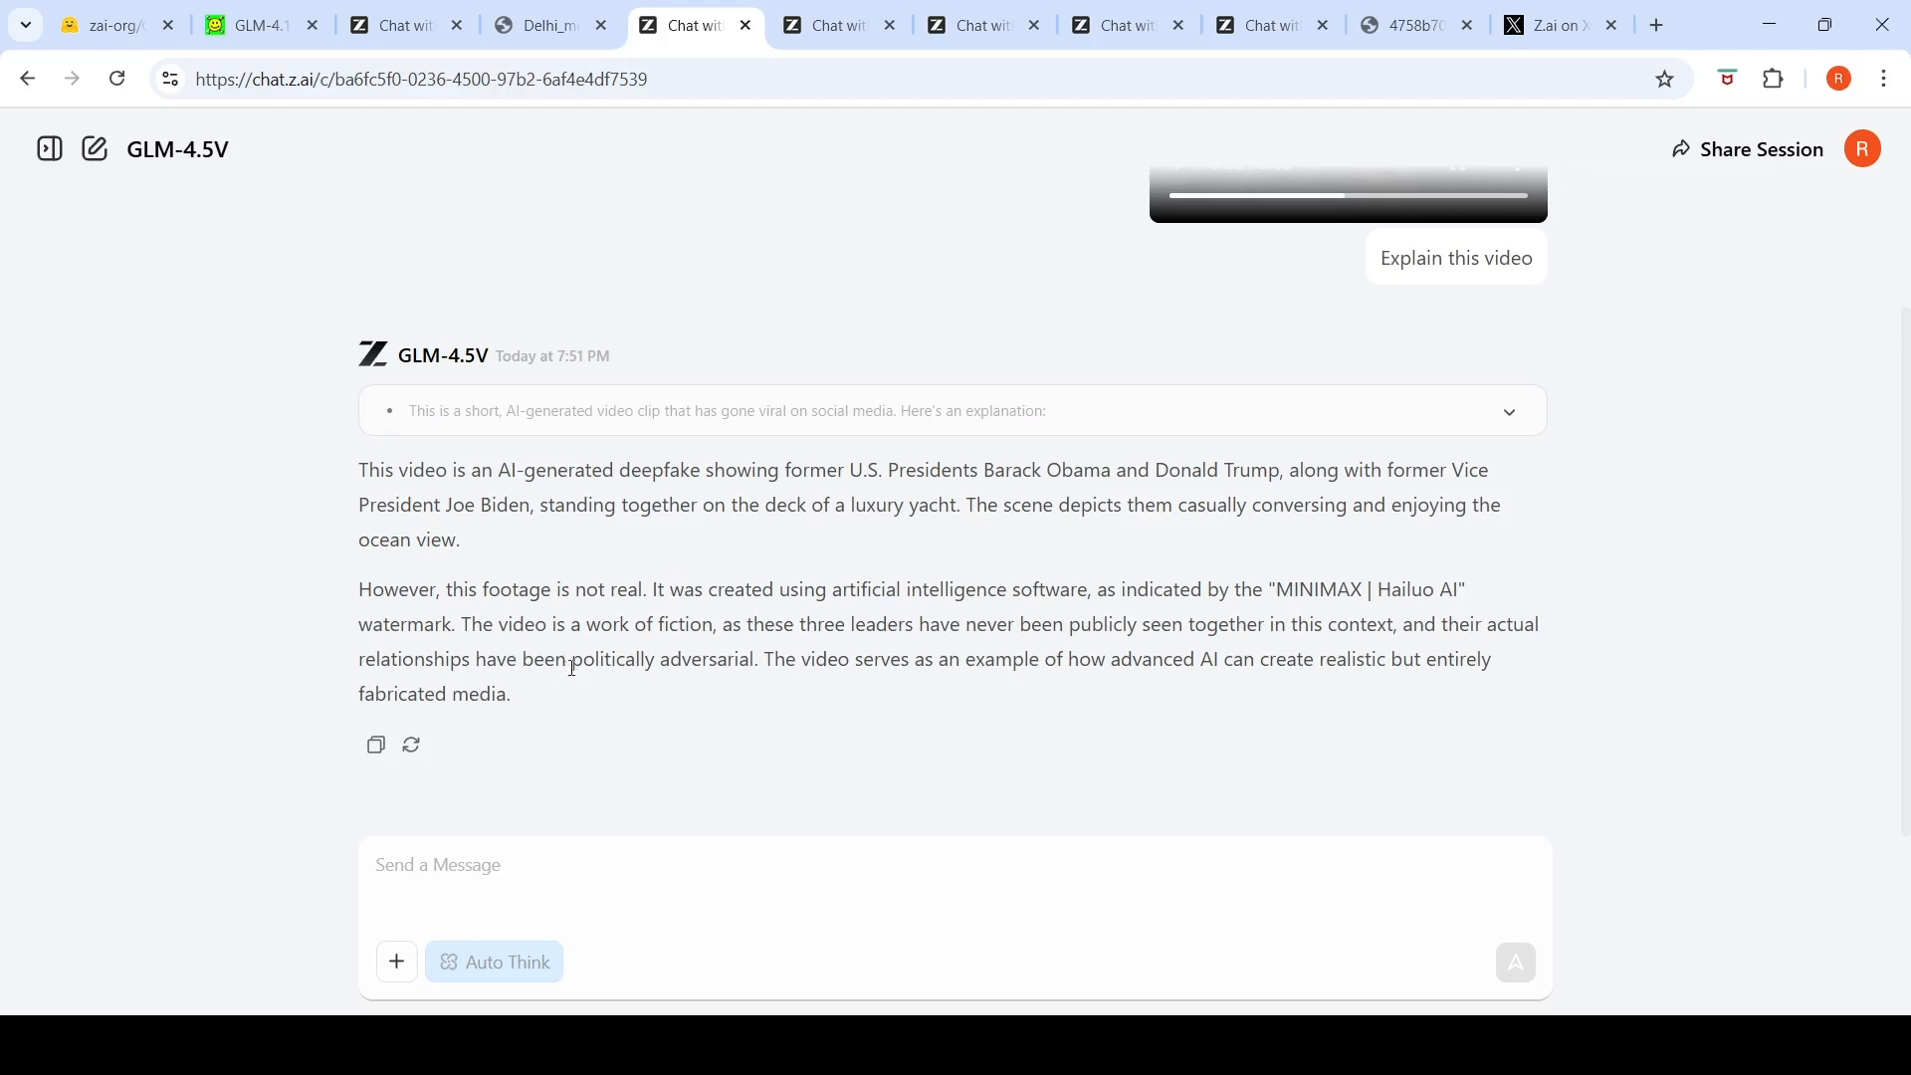
mouse_move(992, 679)
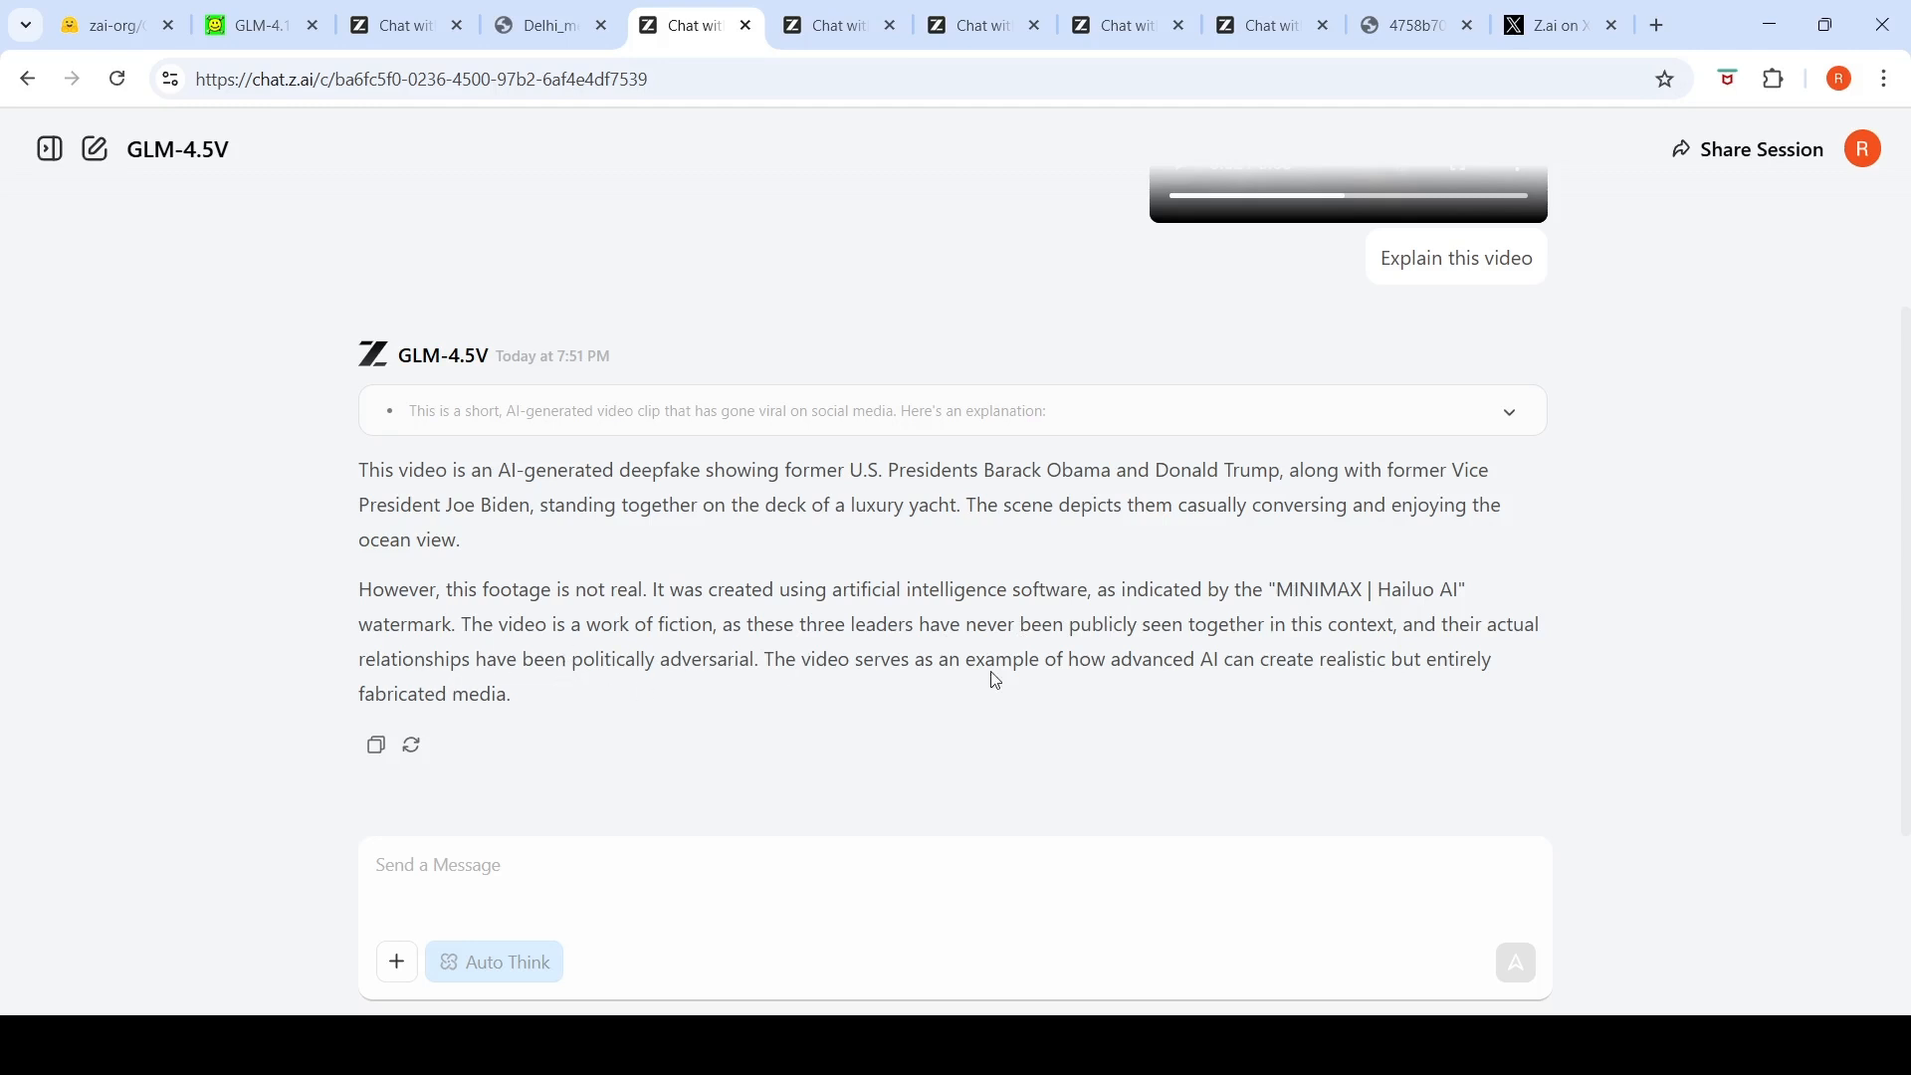
mouse_move(1294, 685)
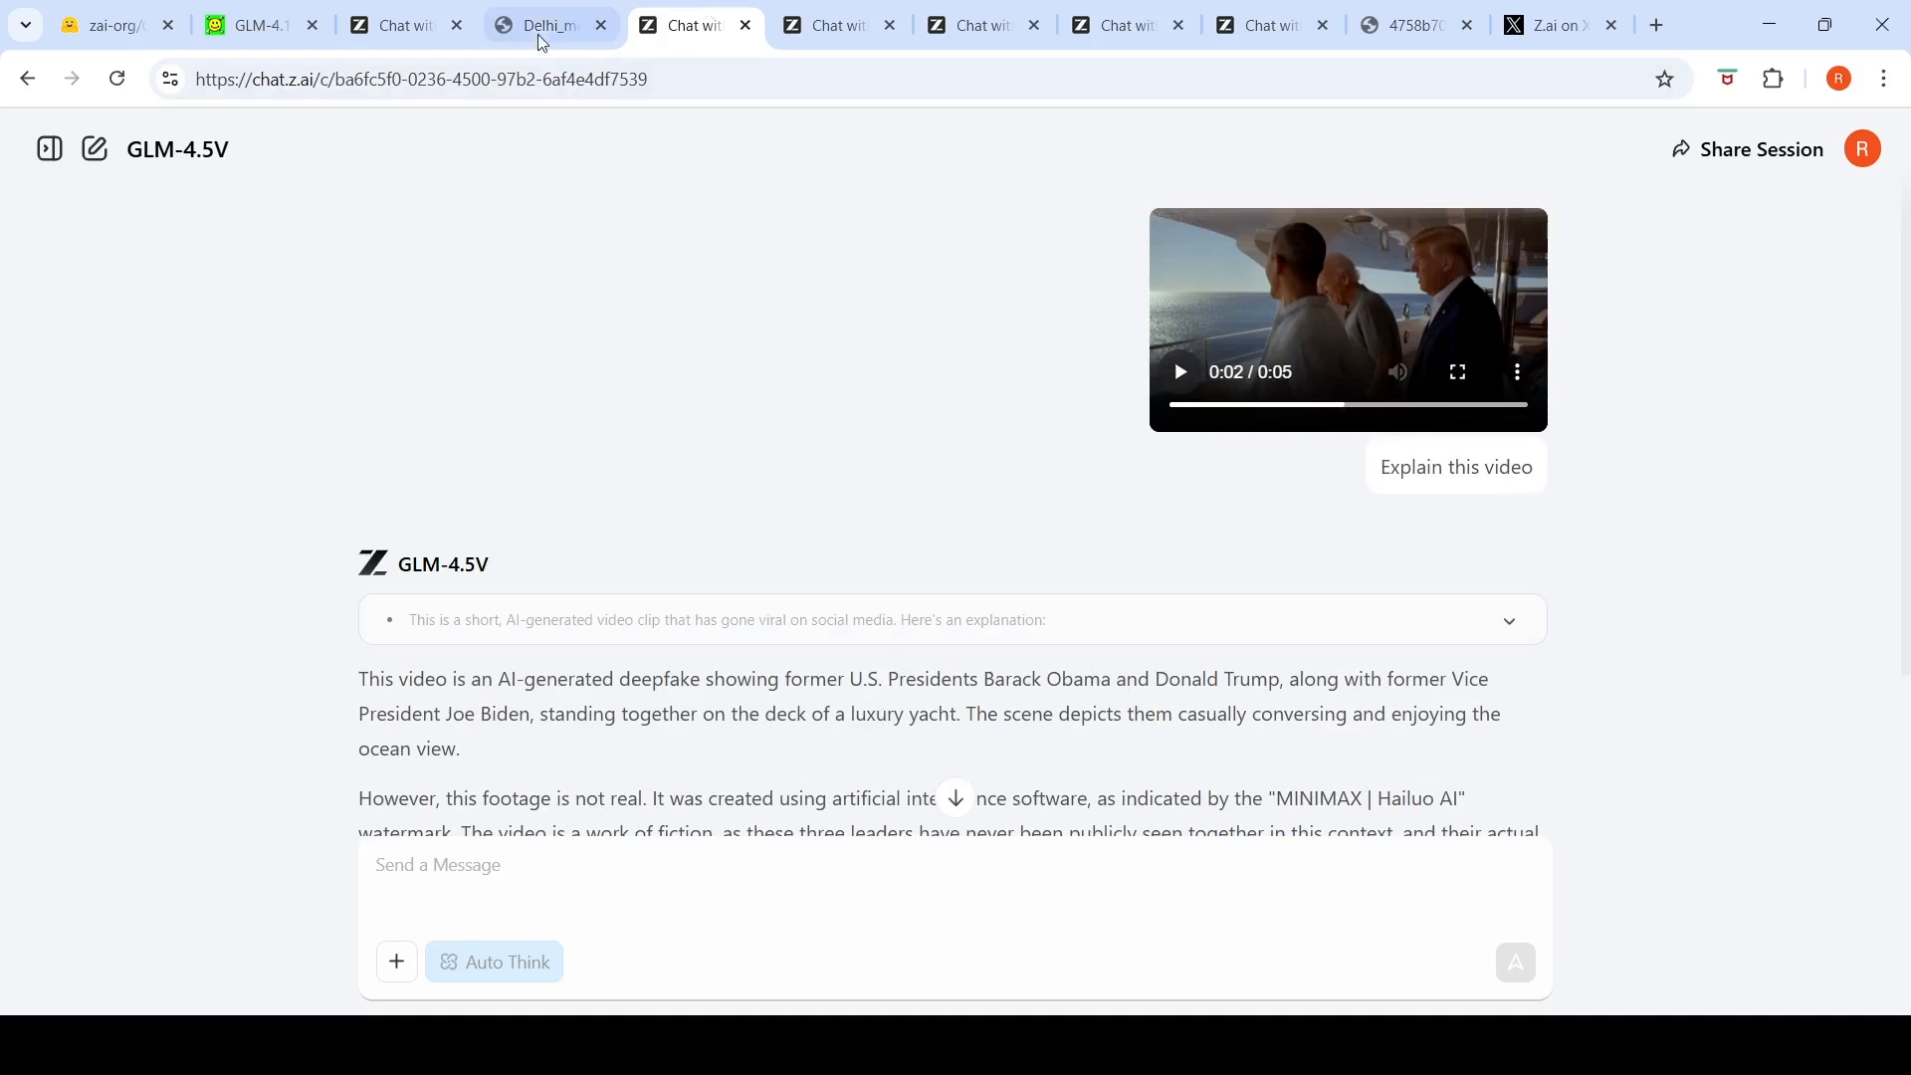
Step: Switch to the Delhi_metro_rail_network.jpg tab and scroll around the metro map
left_click(537, 24)
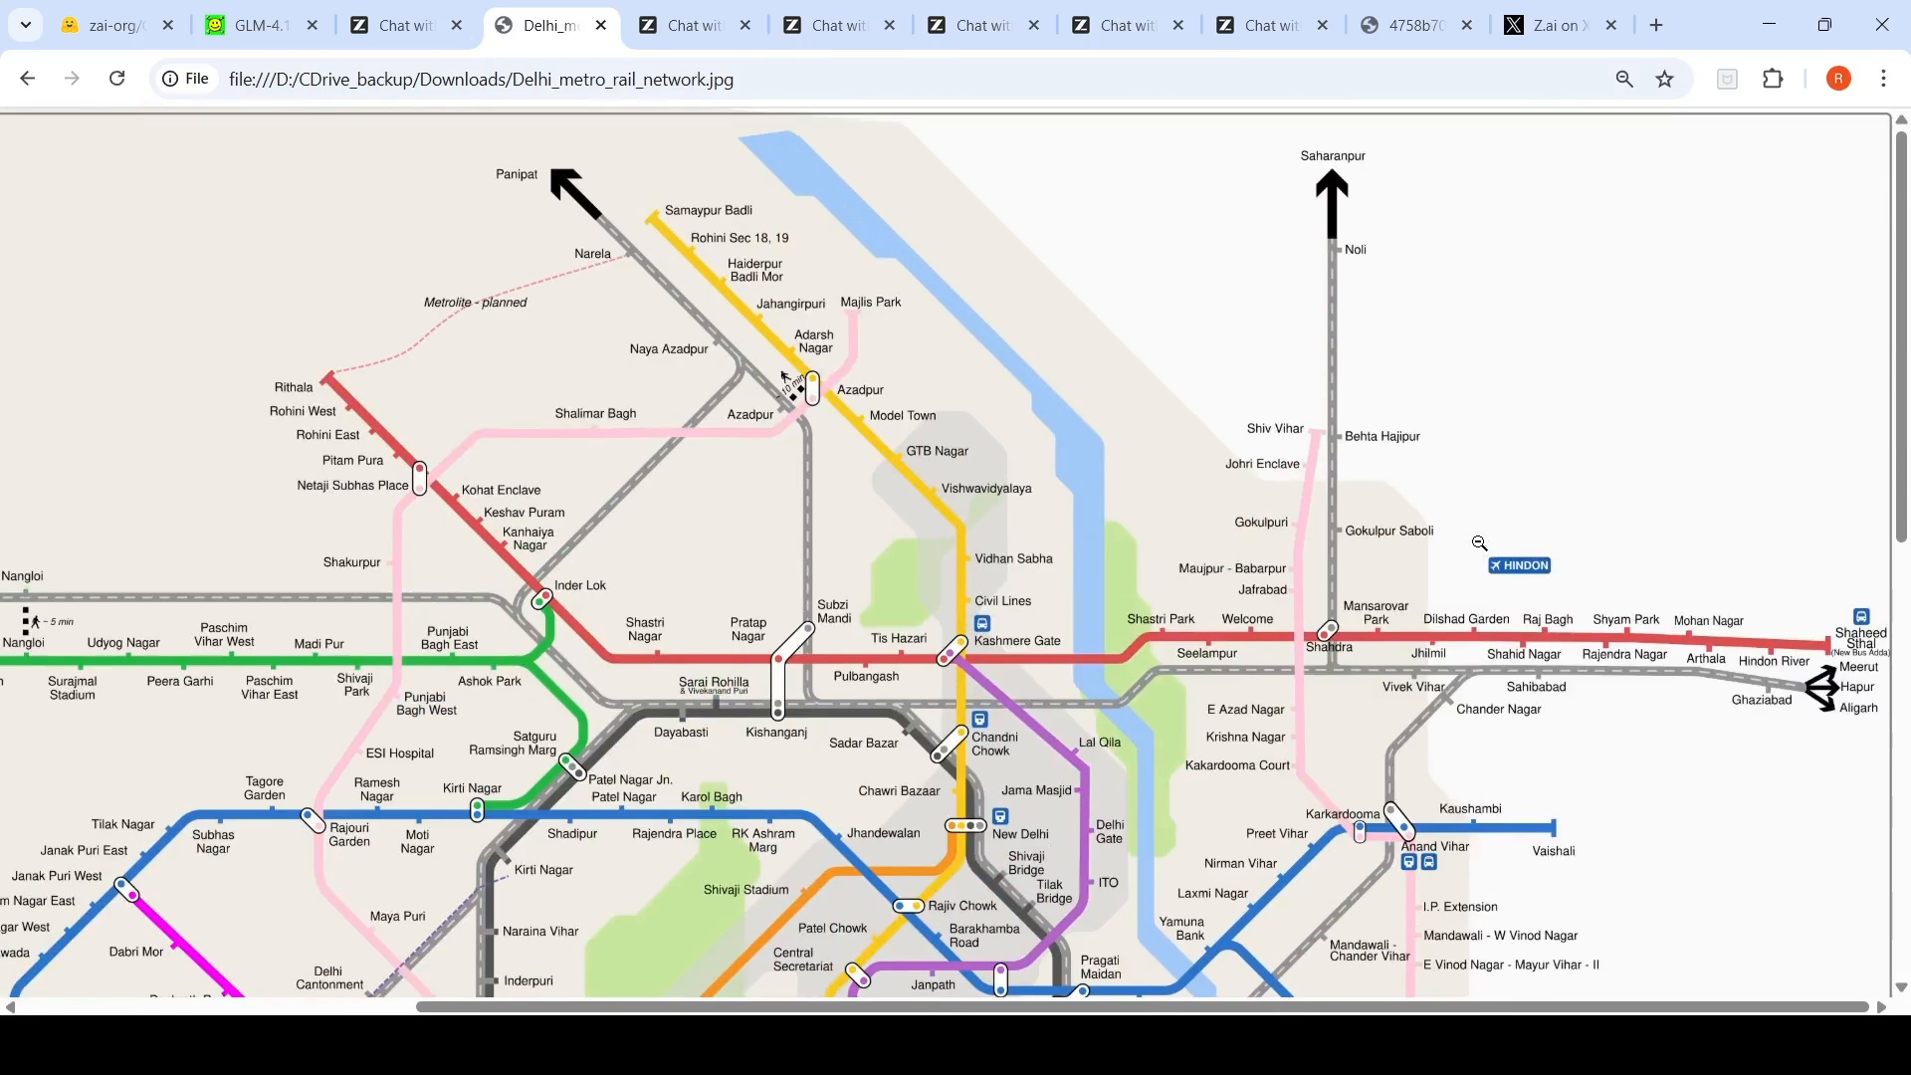
scroll("down", 3)
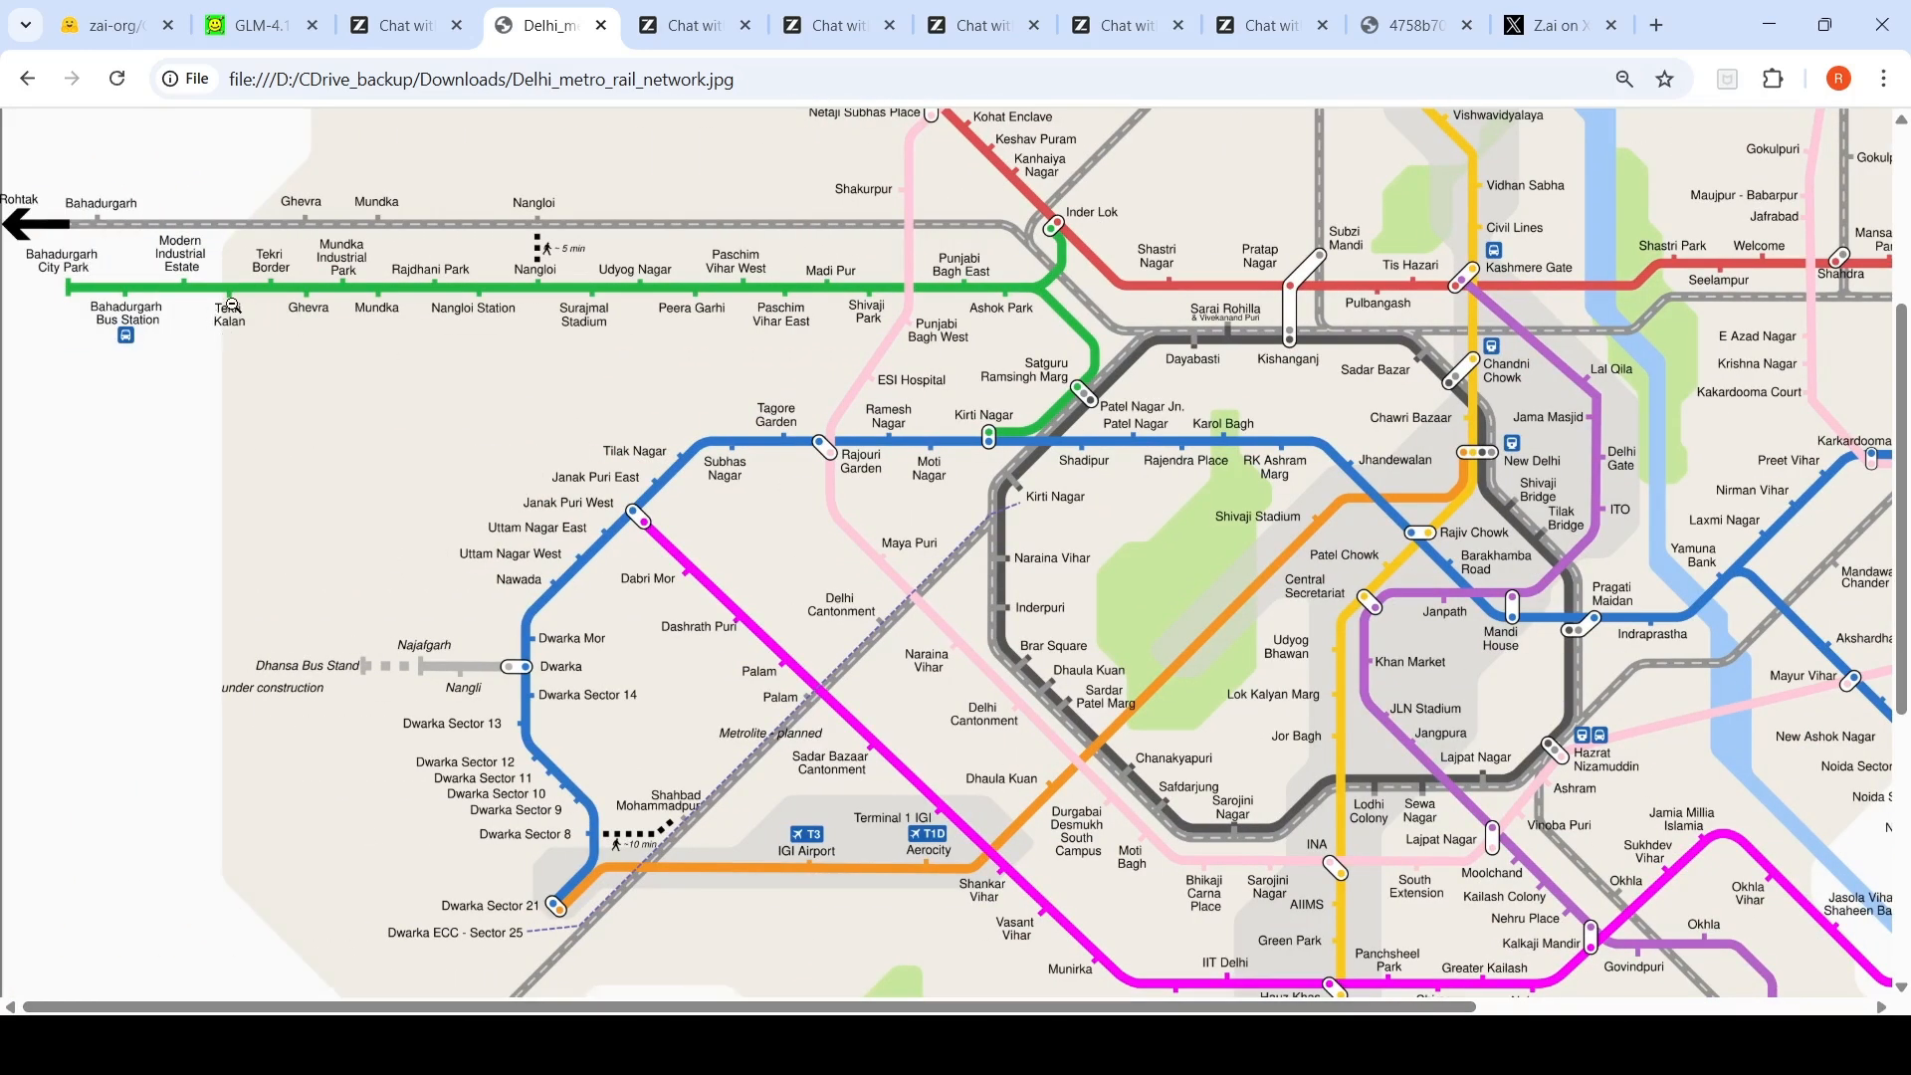
mouse_move(699, 466)
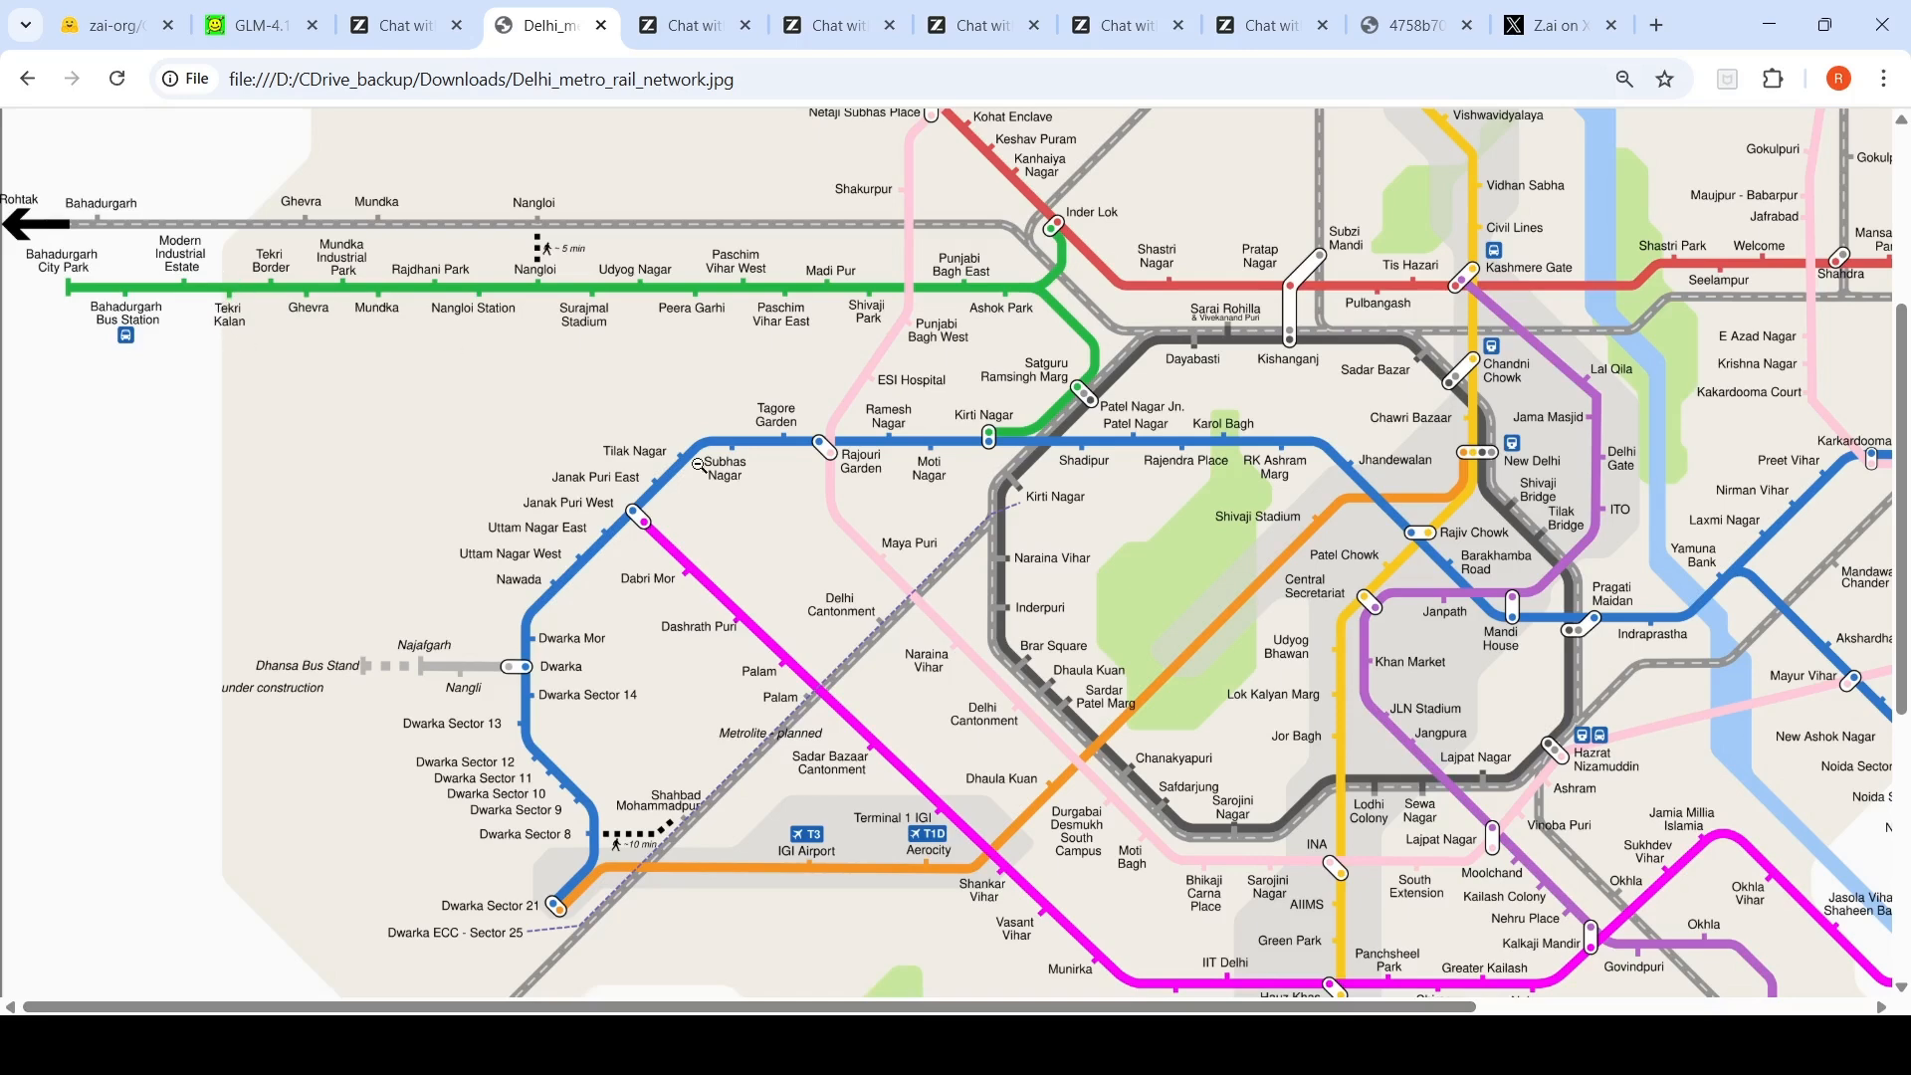
scroll("down", 3)
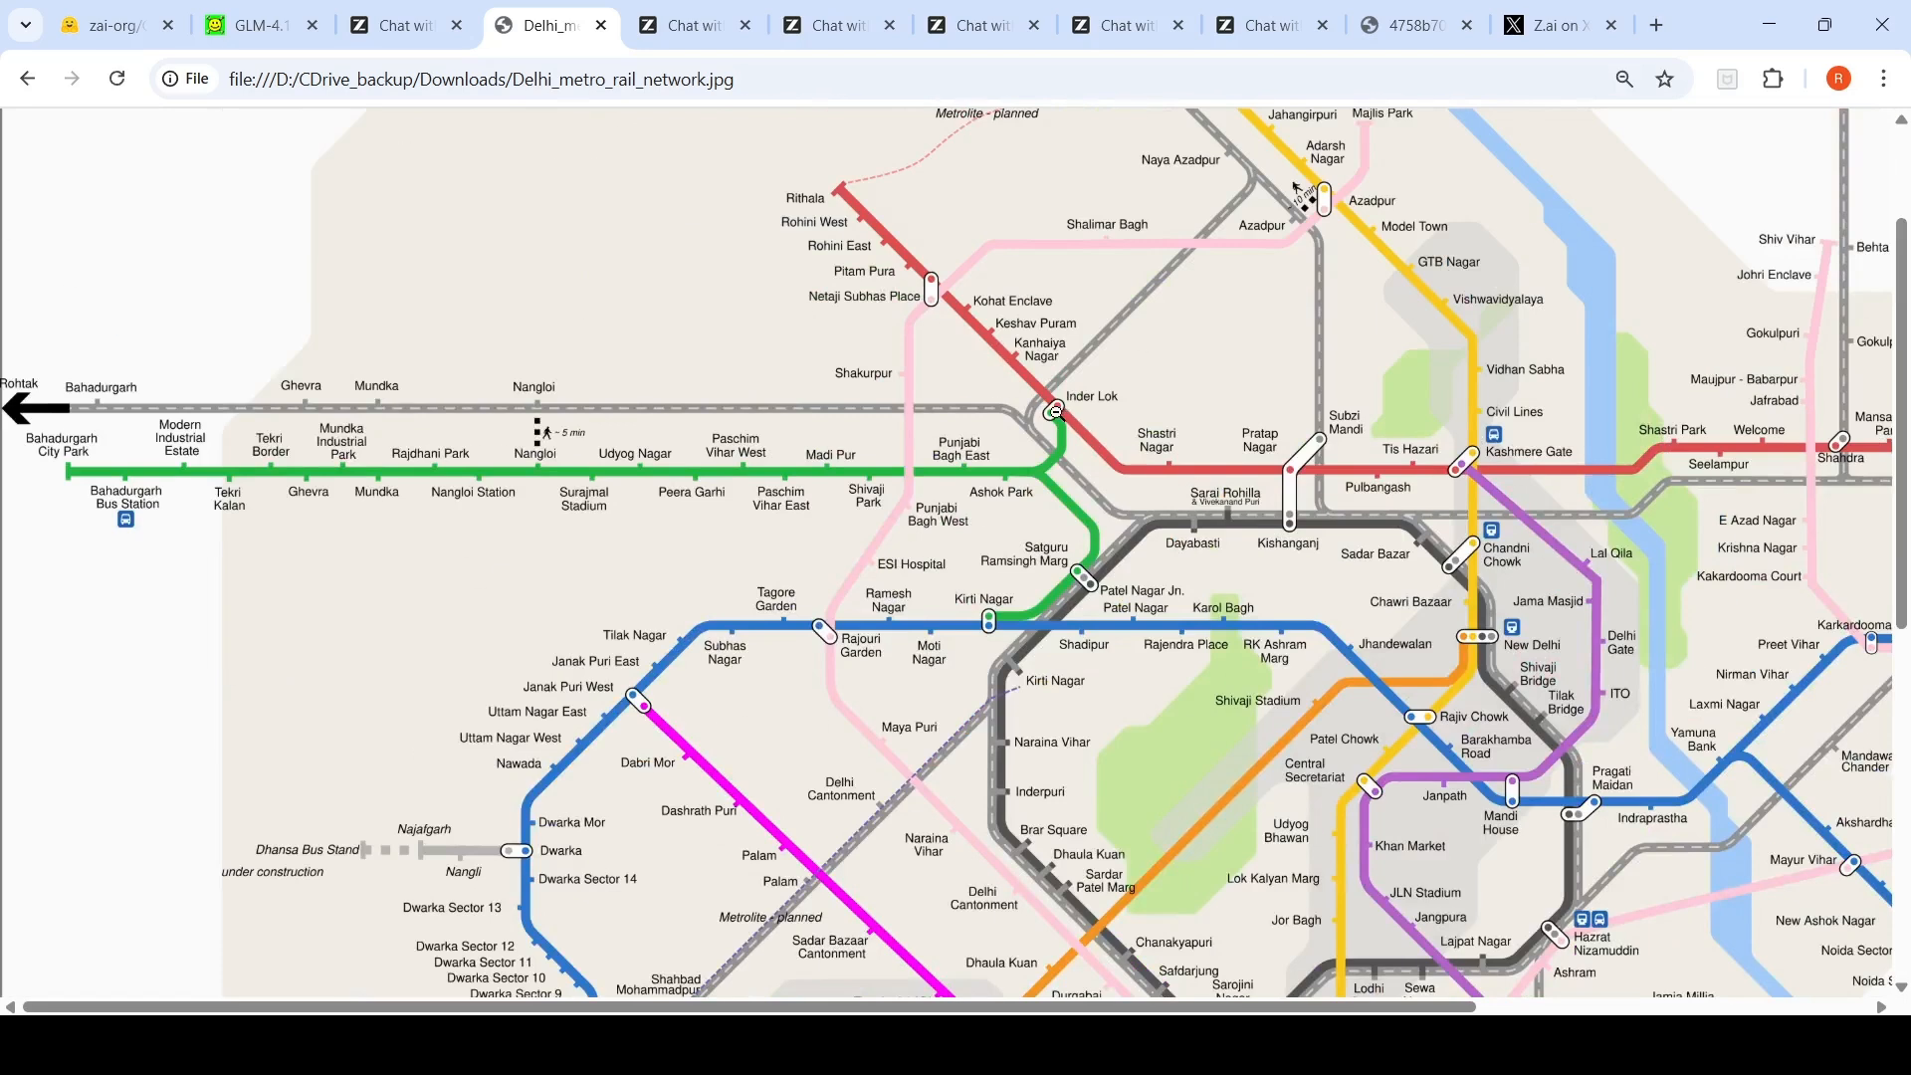
mouse_move(1373, 414)
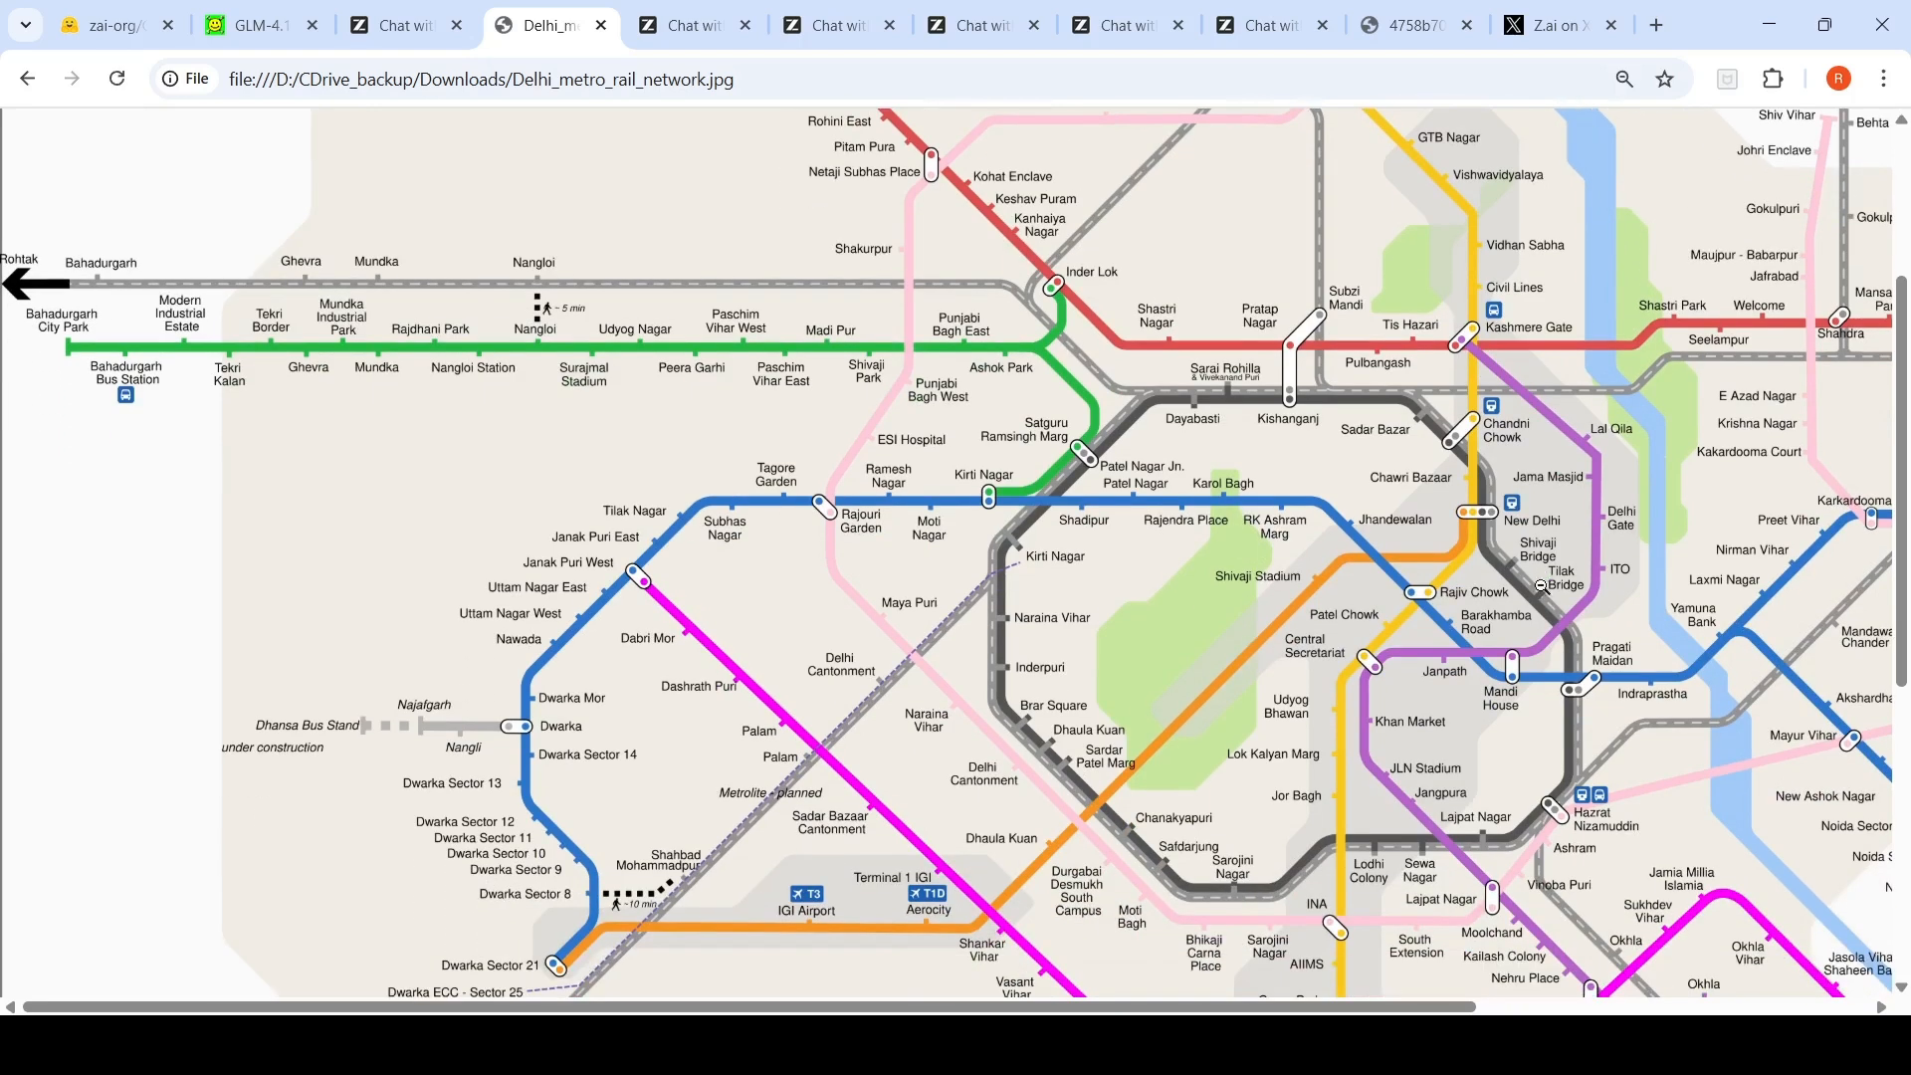
mouse_move(1515, 697)
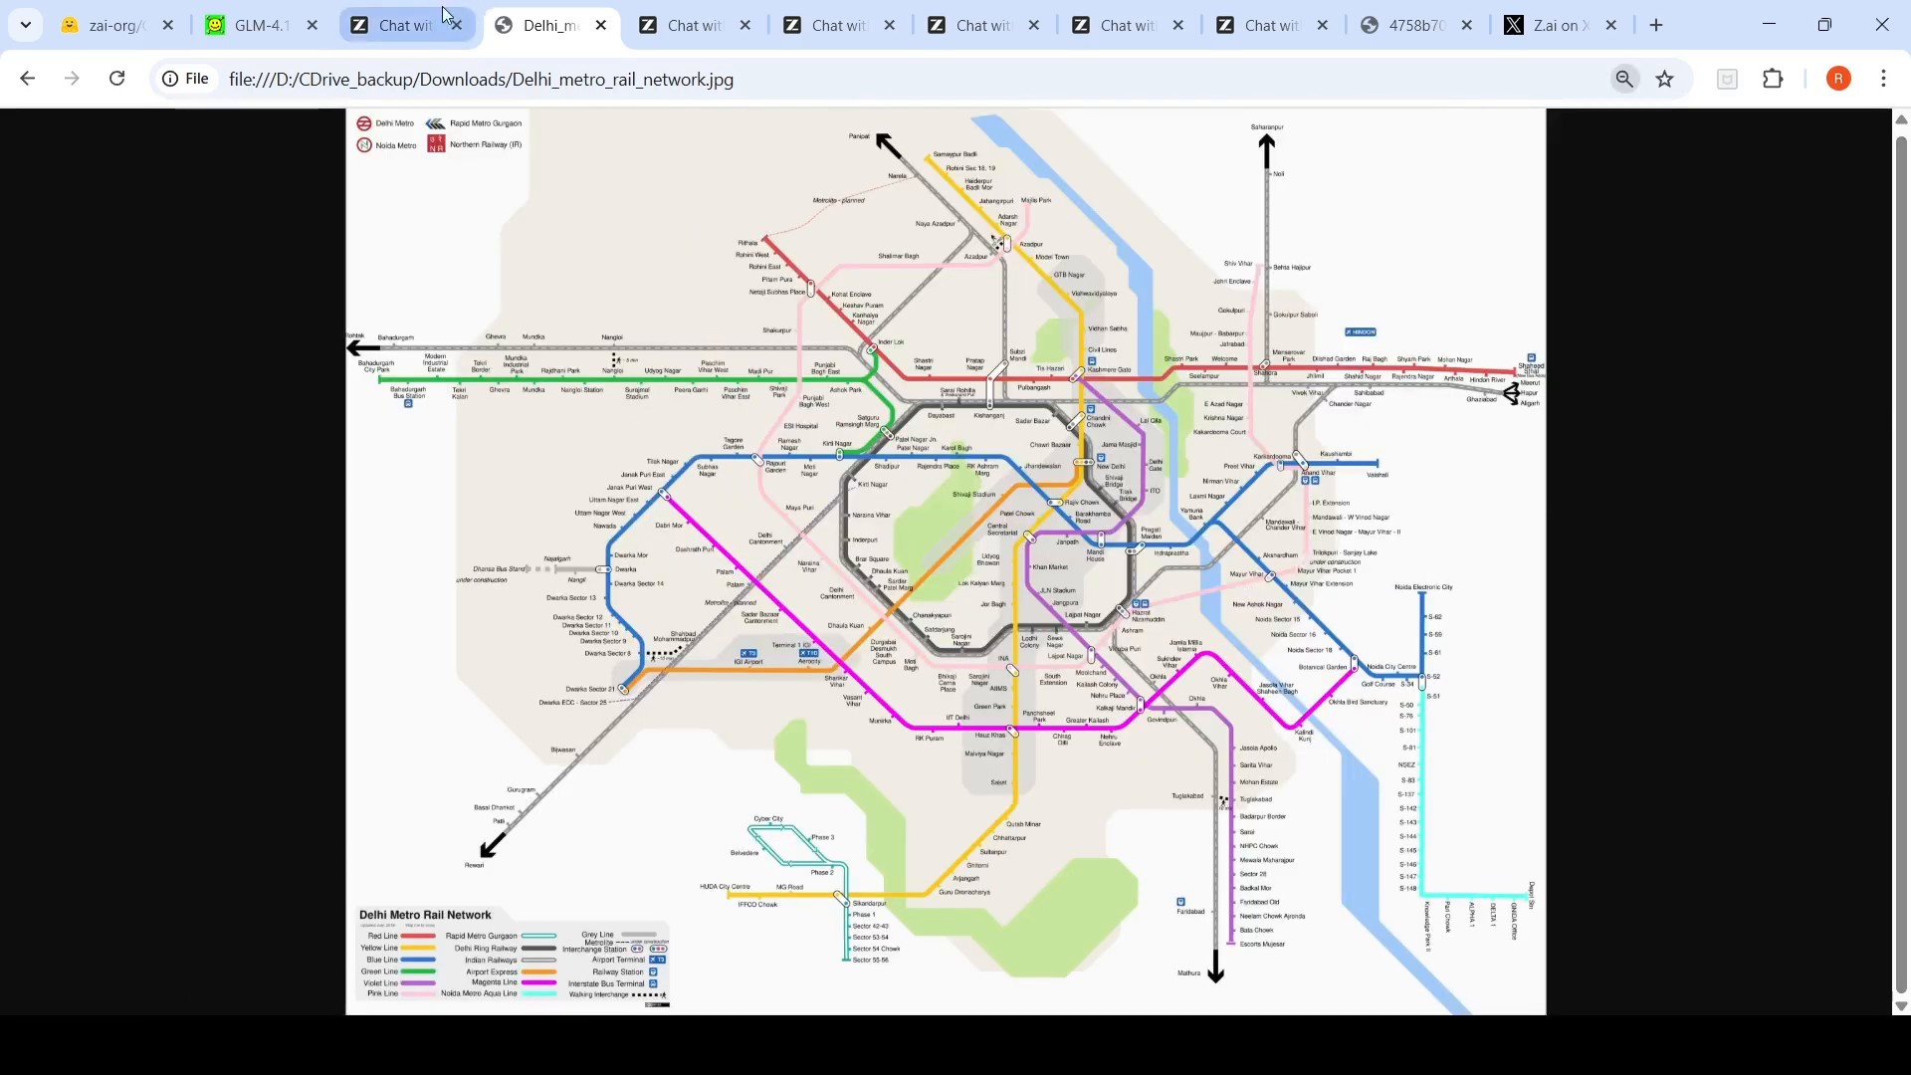
left_click(405, 24)
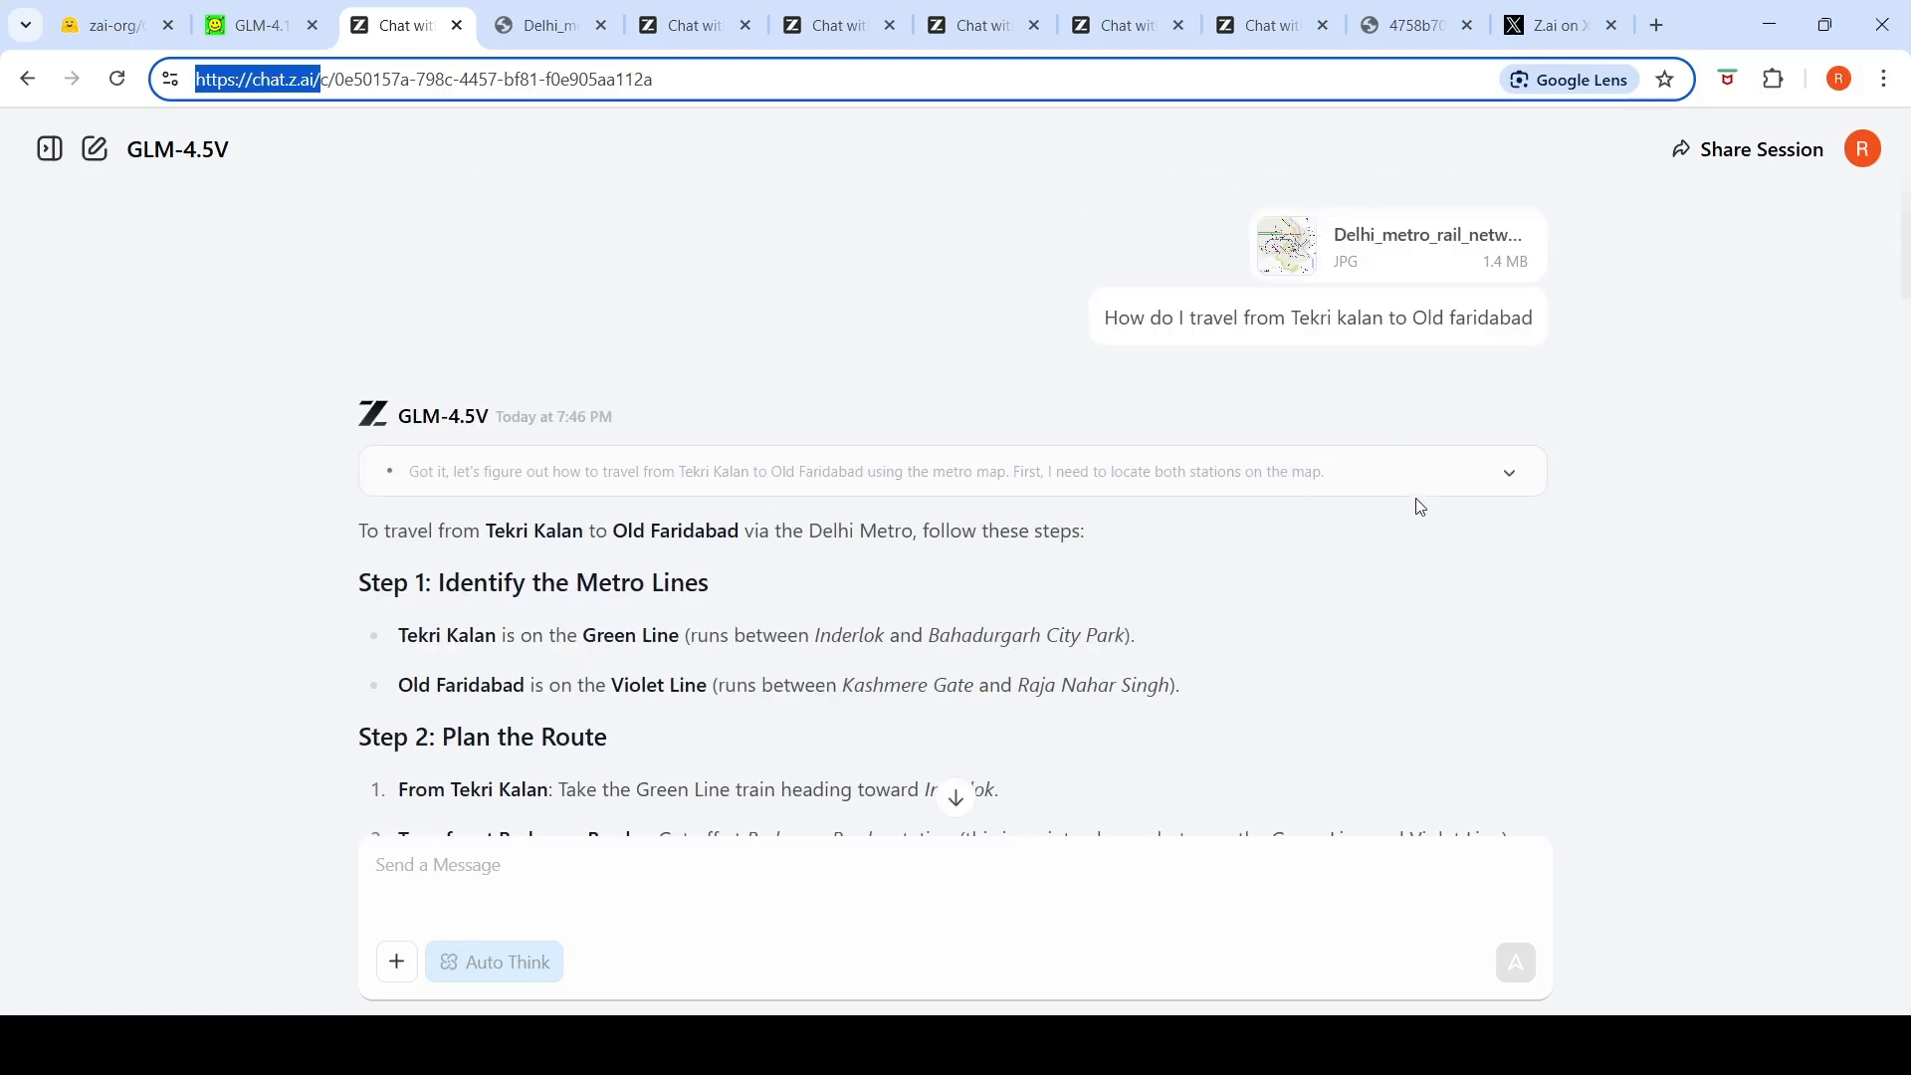
scroll("down", 3)
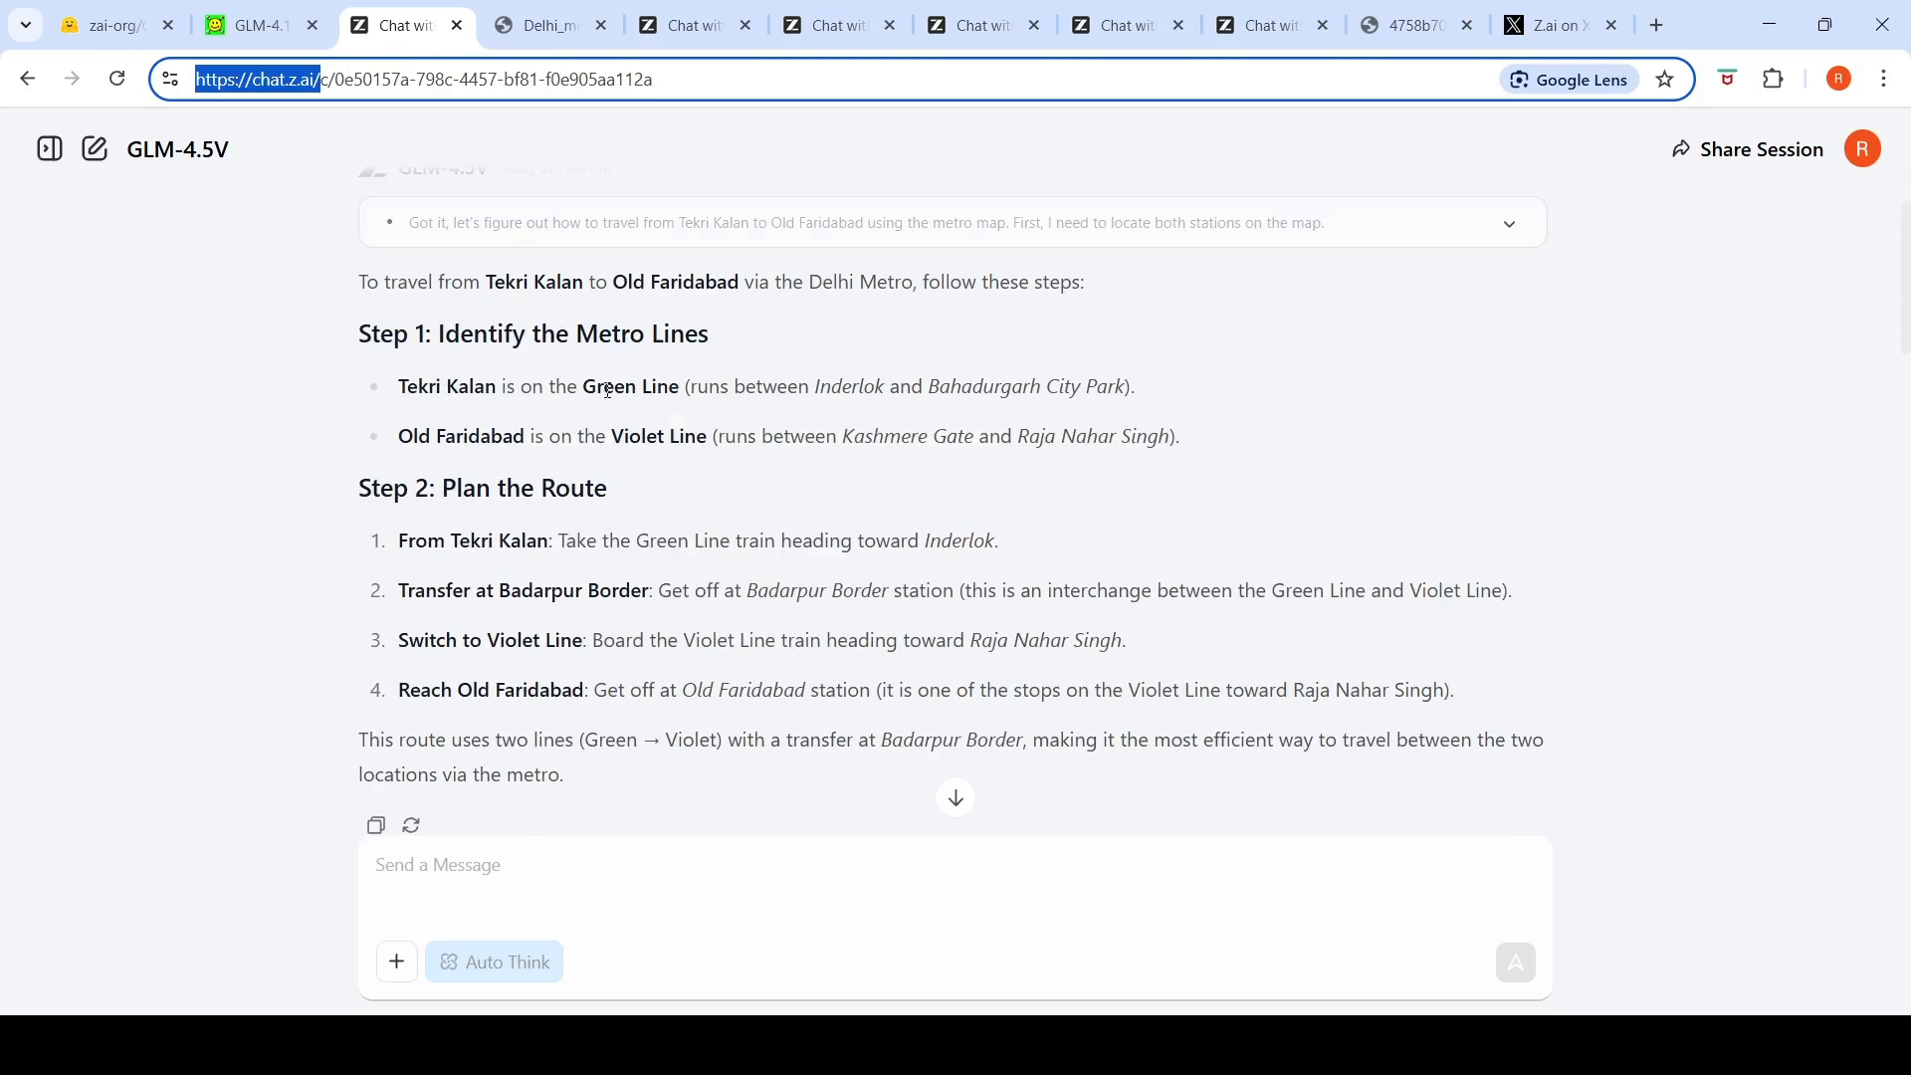
mouse_move(679, 463)
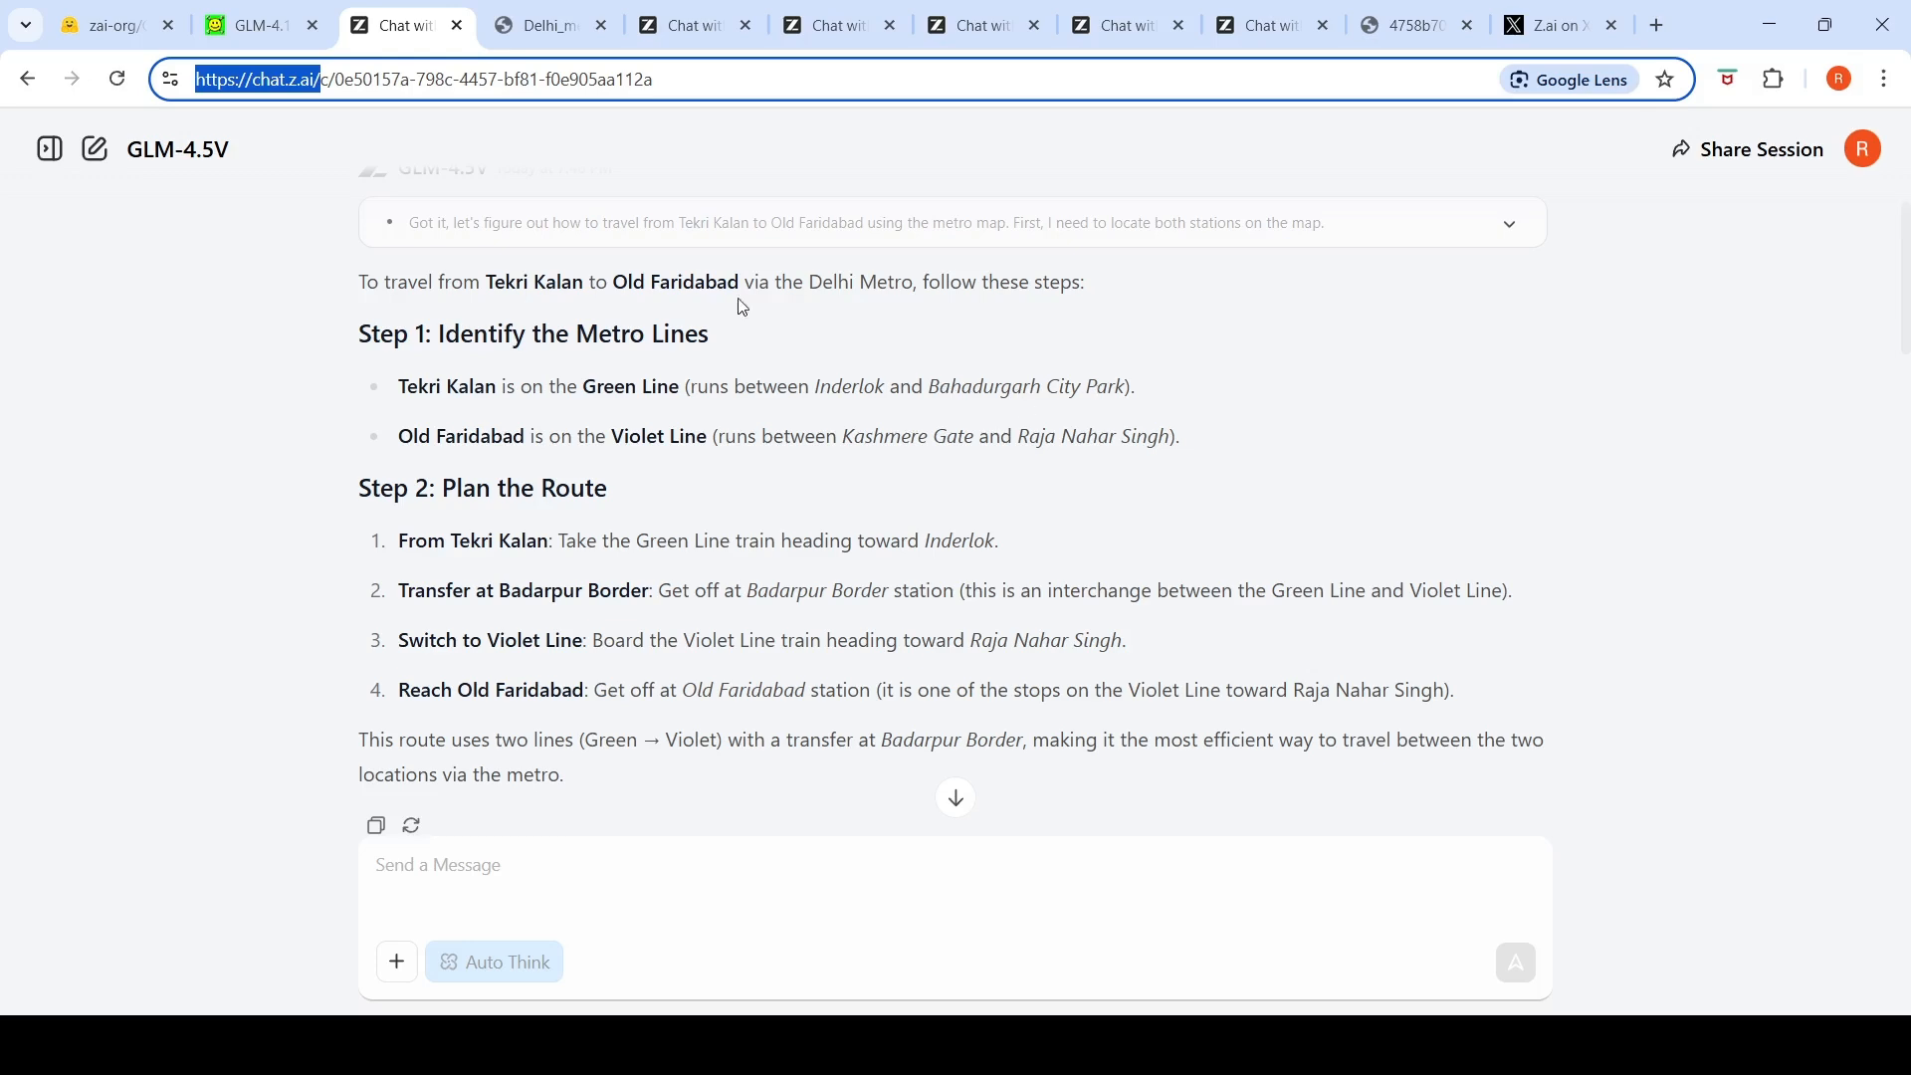
left_click(550, 23)
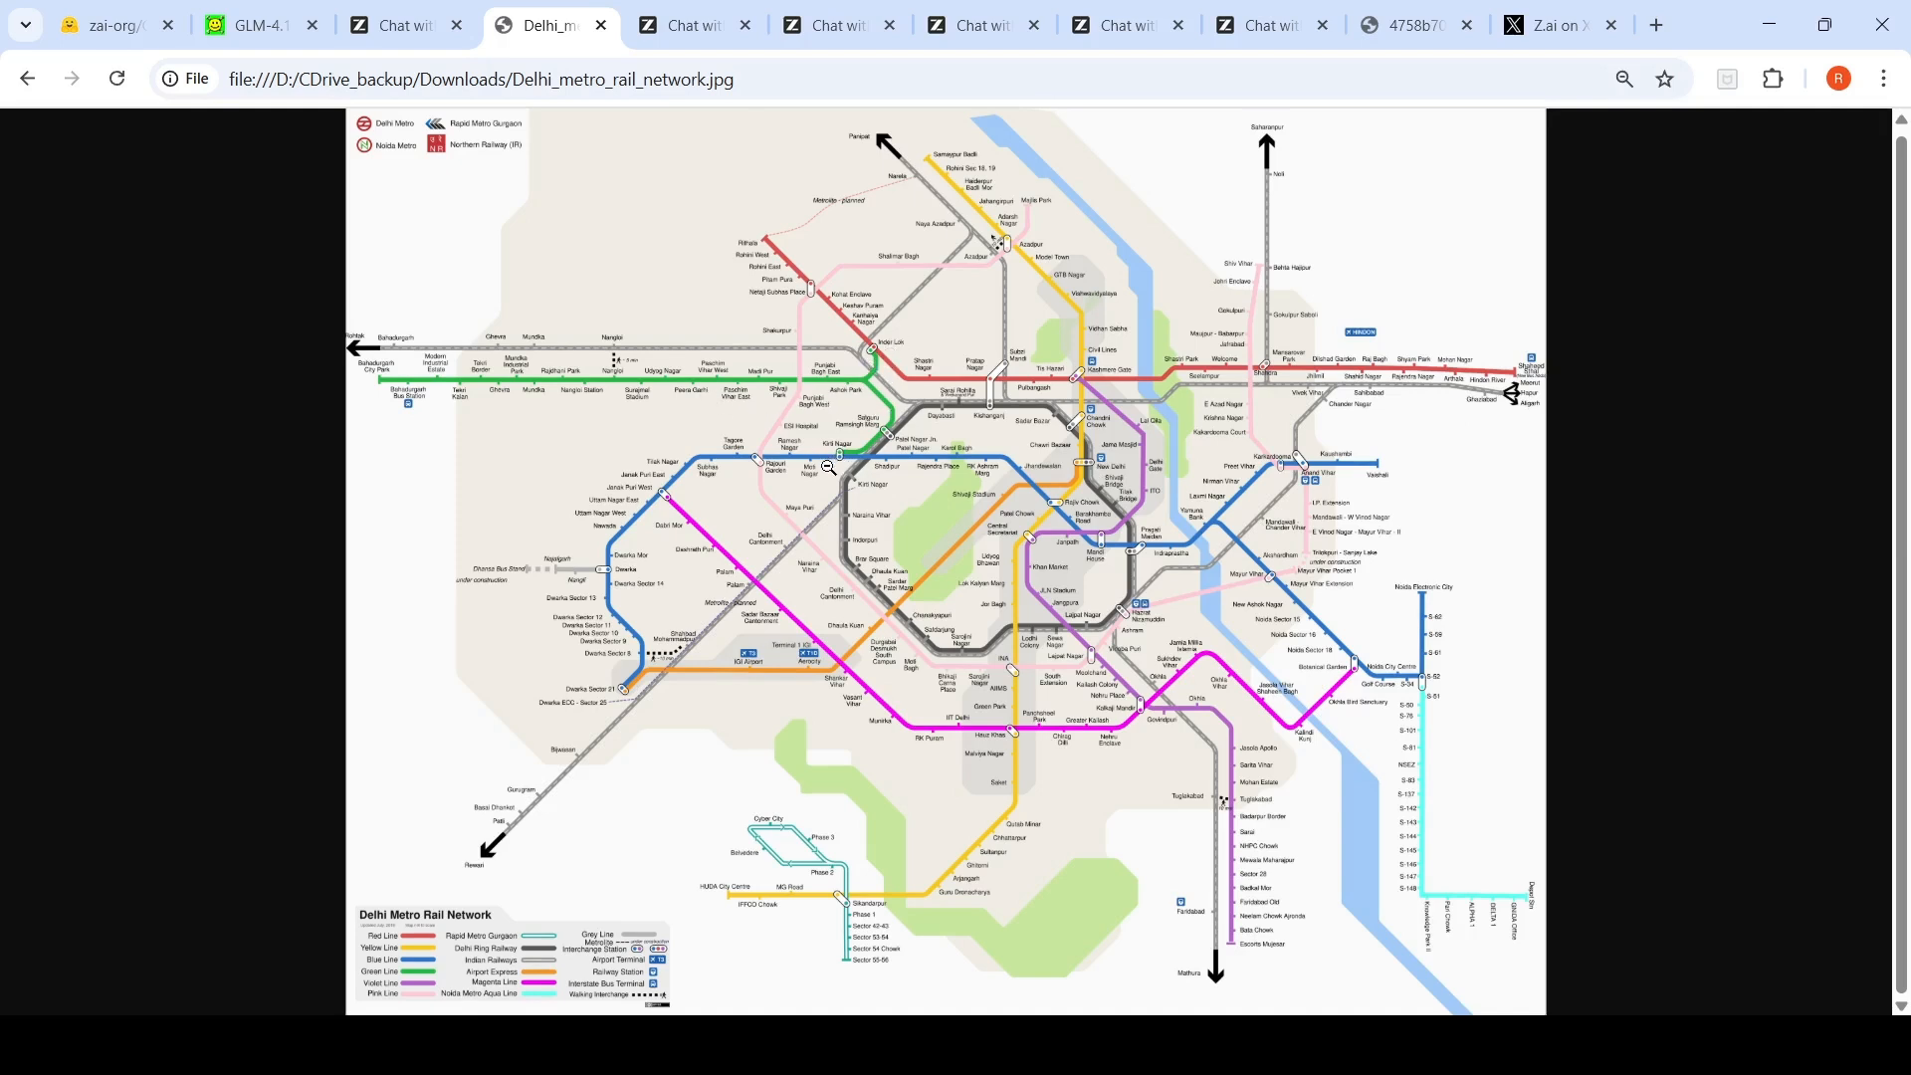
mouse_move(936, 416)
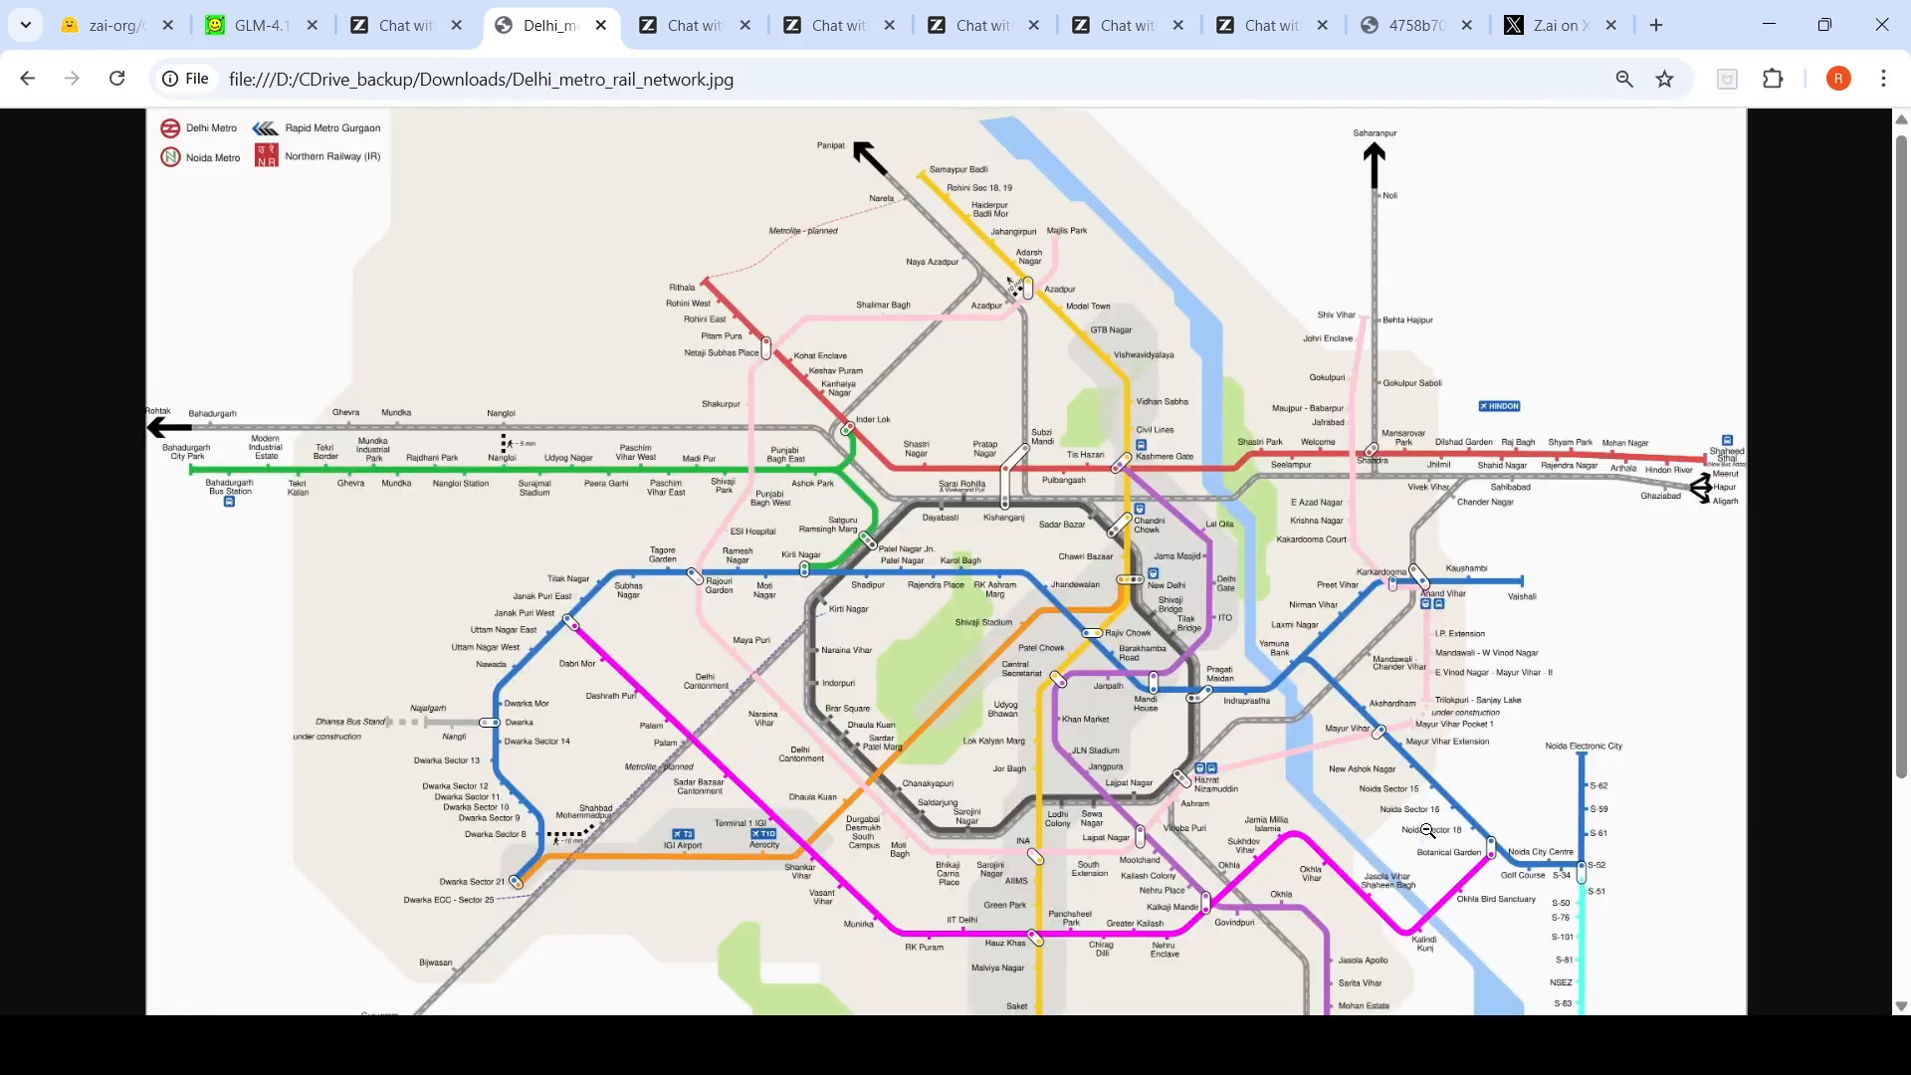
scroll("down", 3)
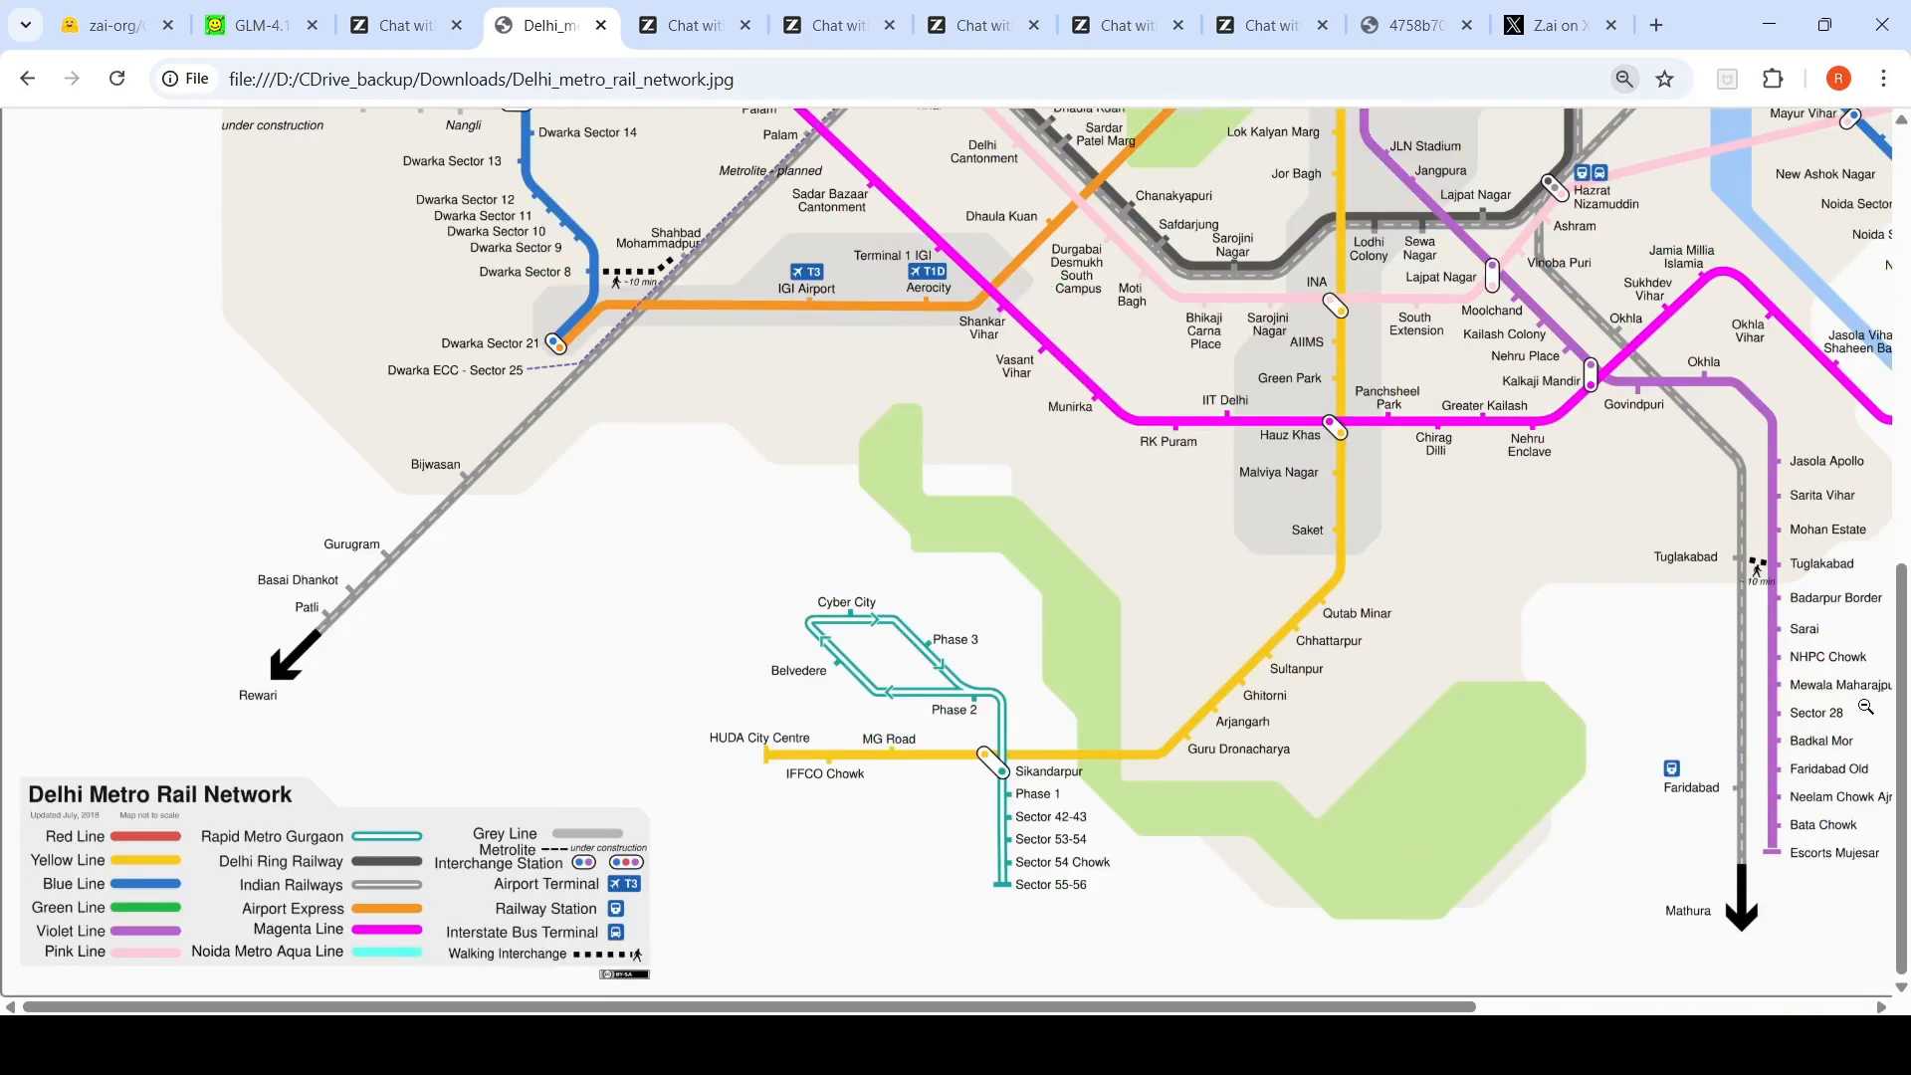
left_click(403, 24)
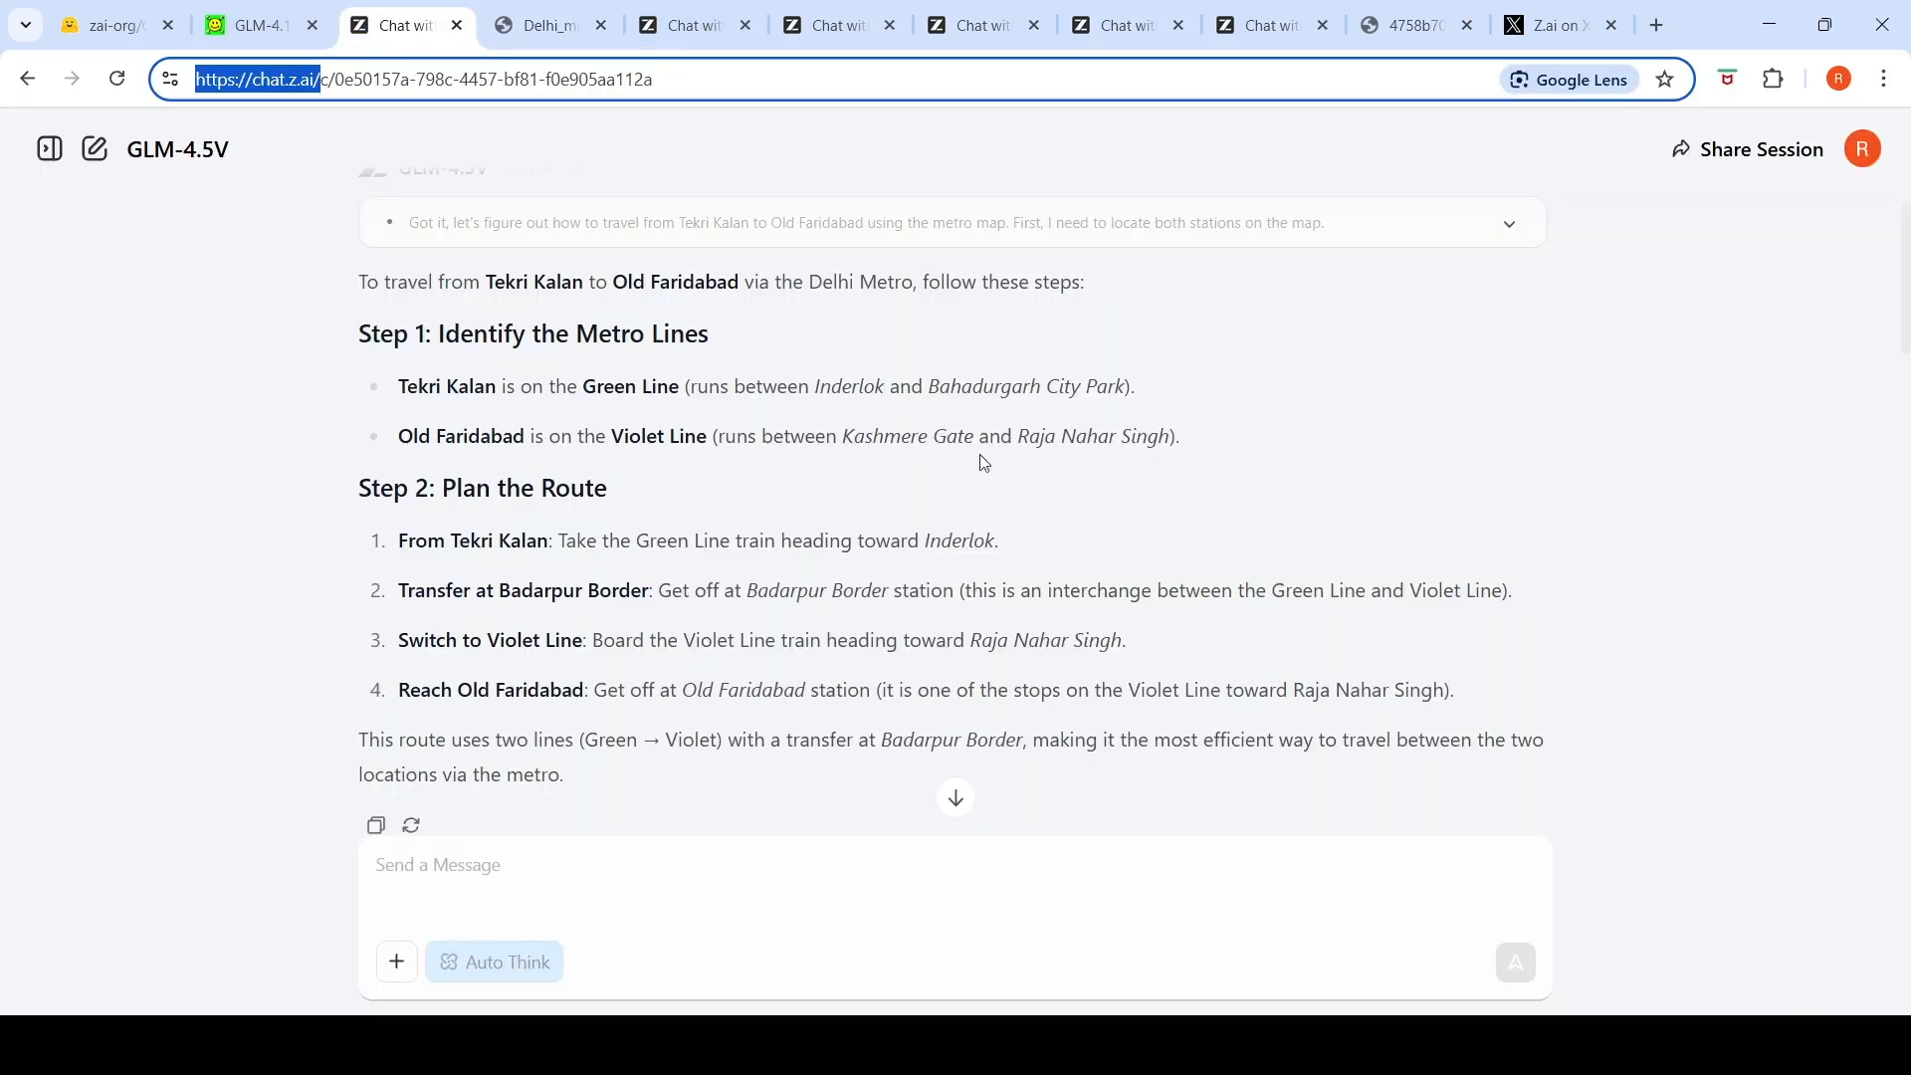
mouse_move(824, 597)
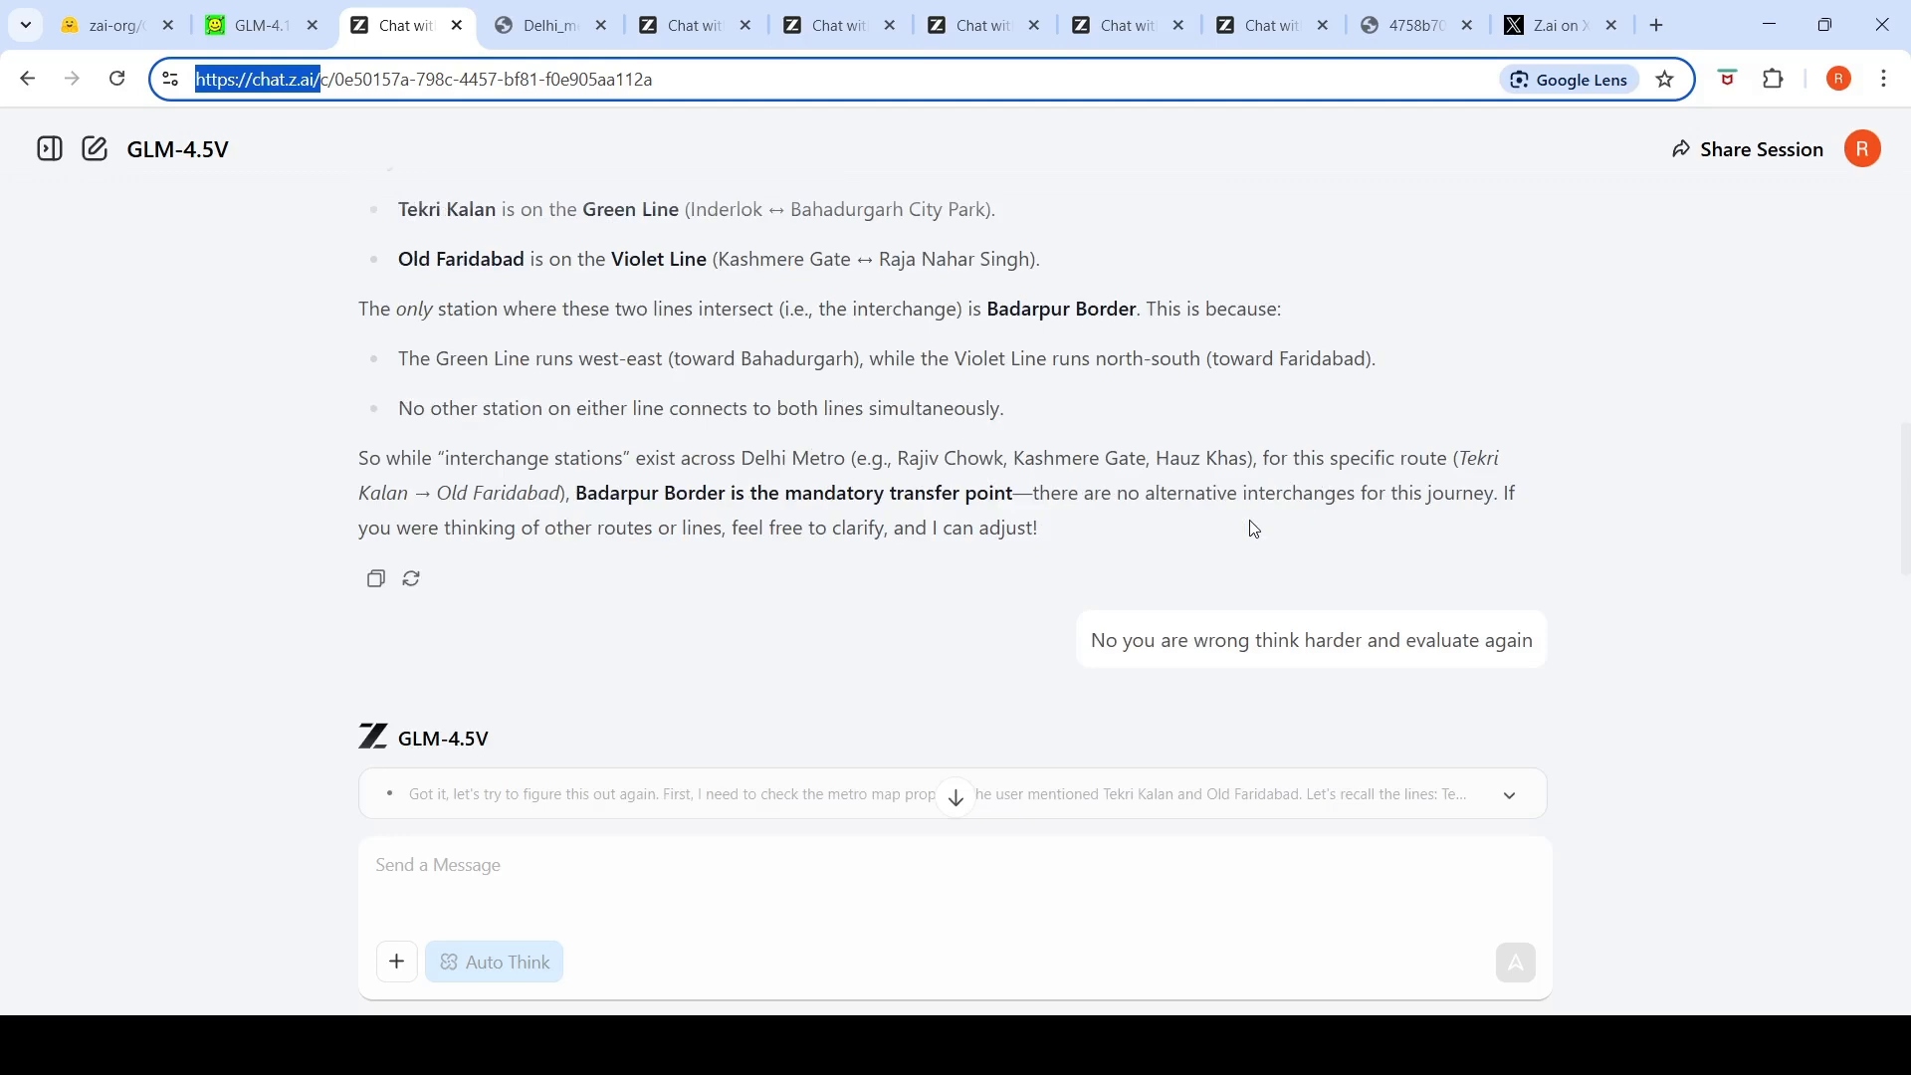
mouse_move(884, 532)
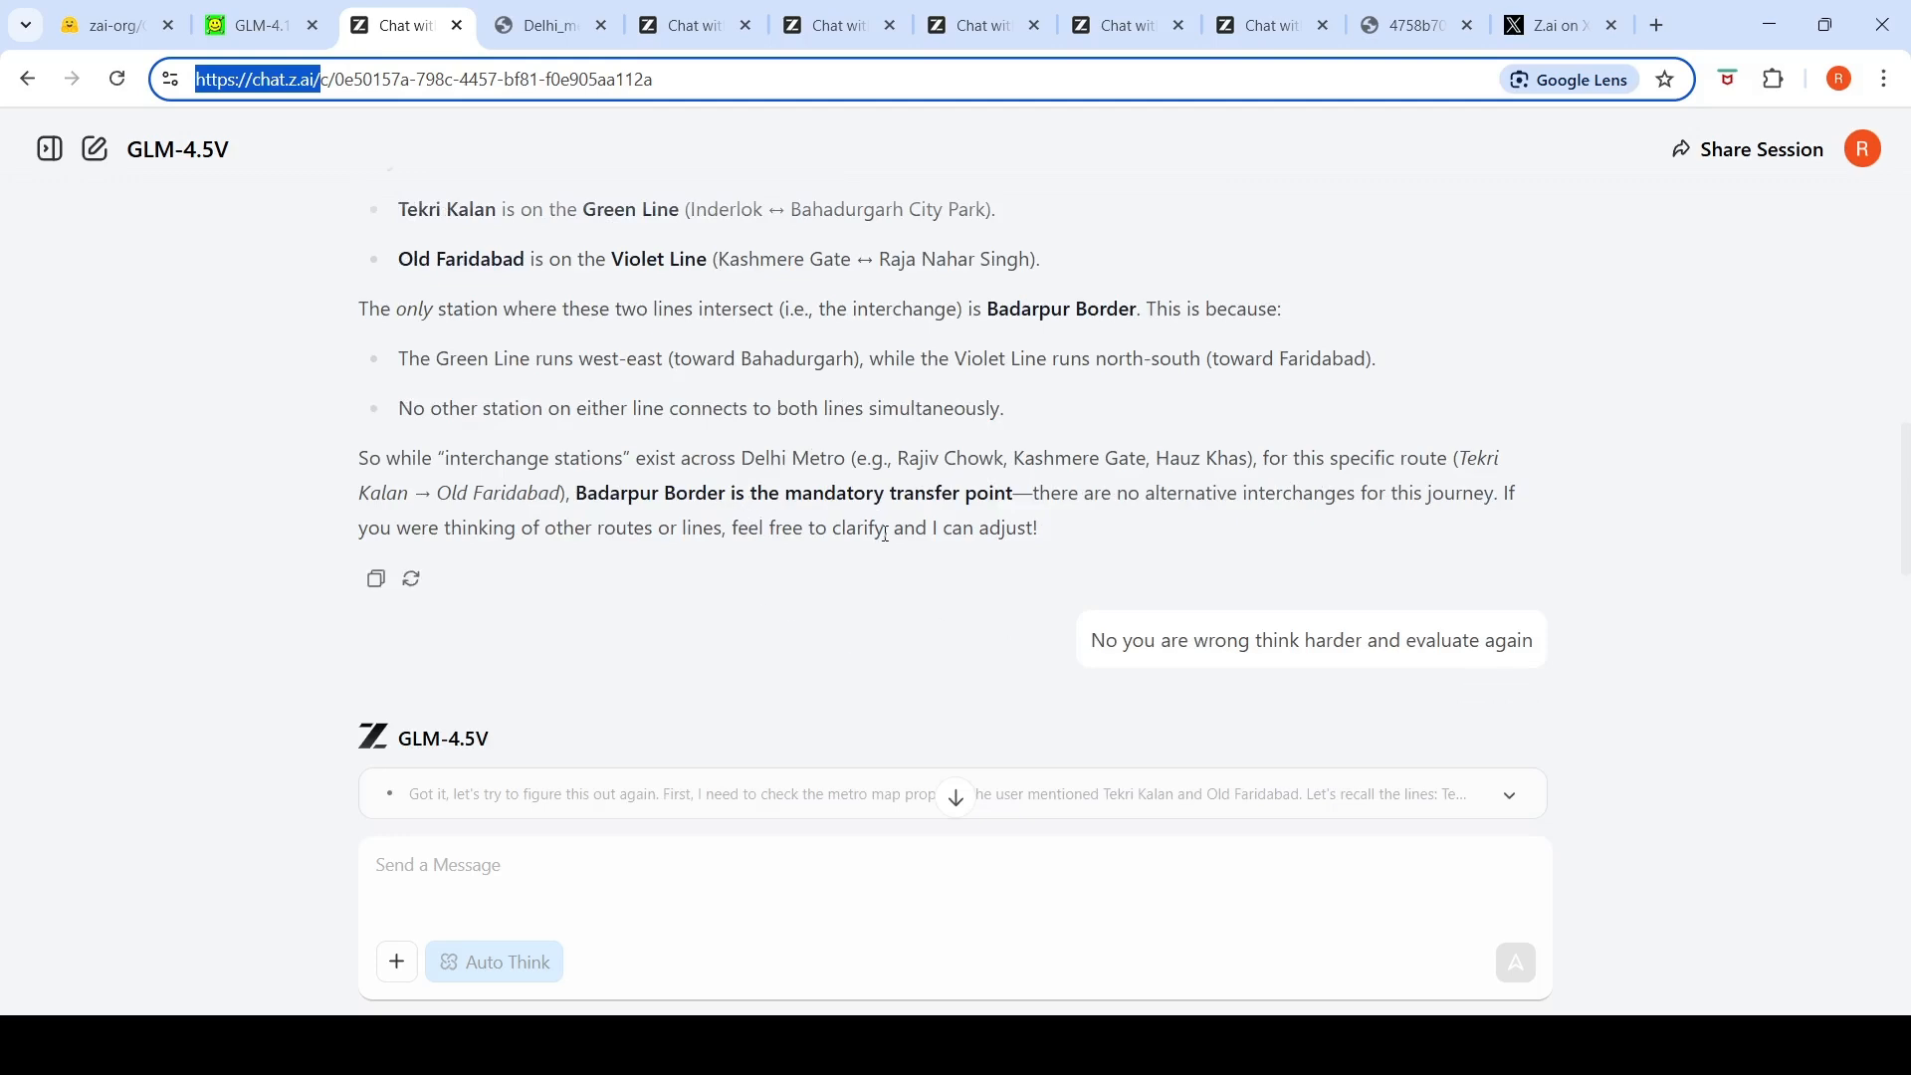
scroll("down", 3)
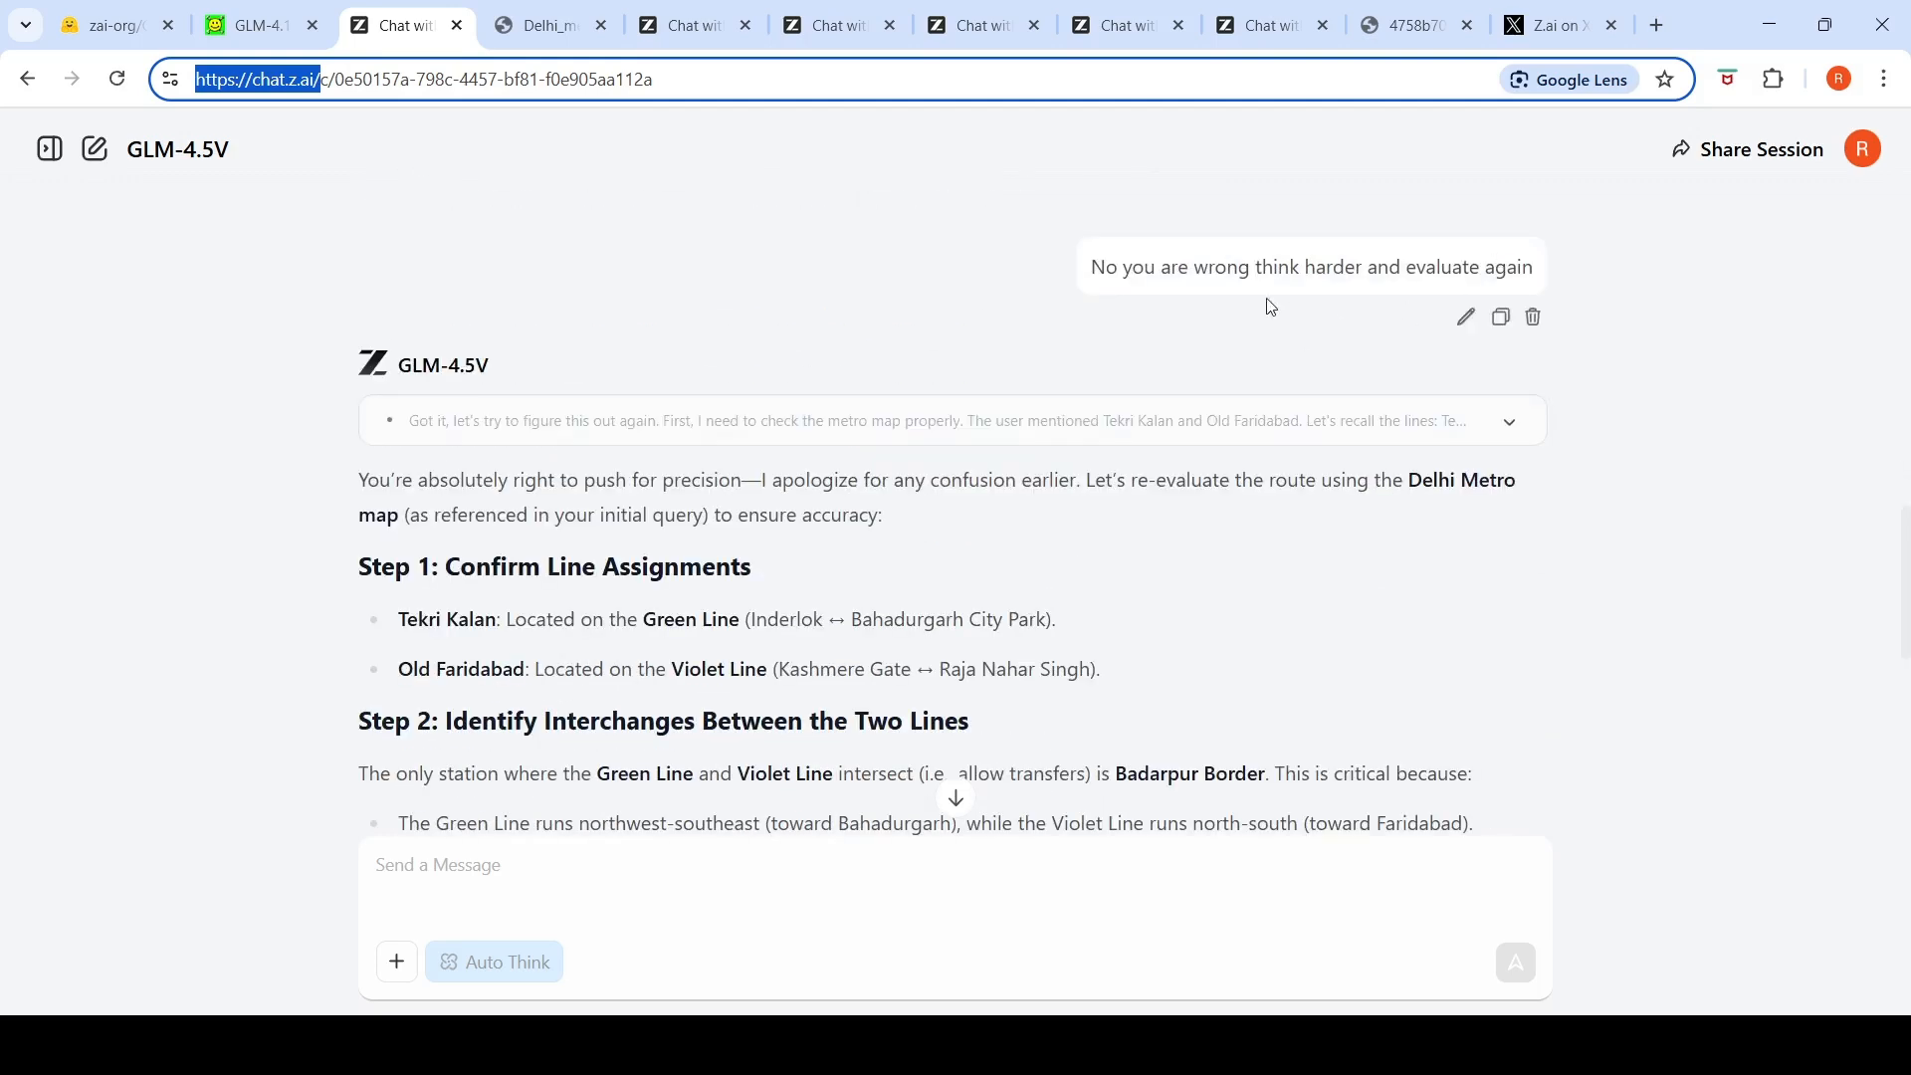
scroll("down", 3)
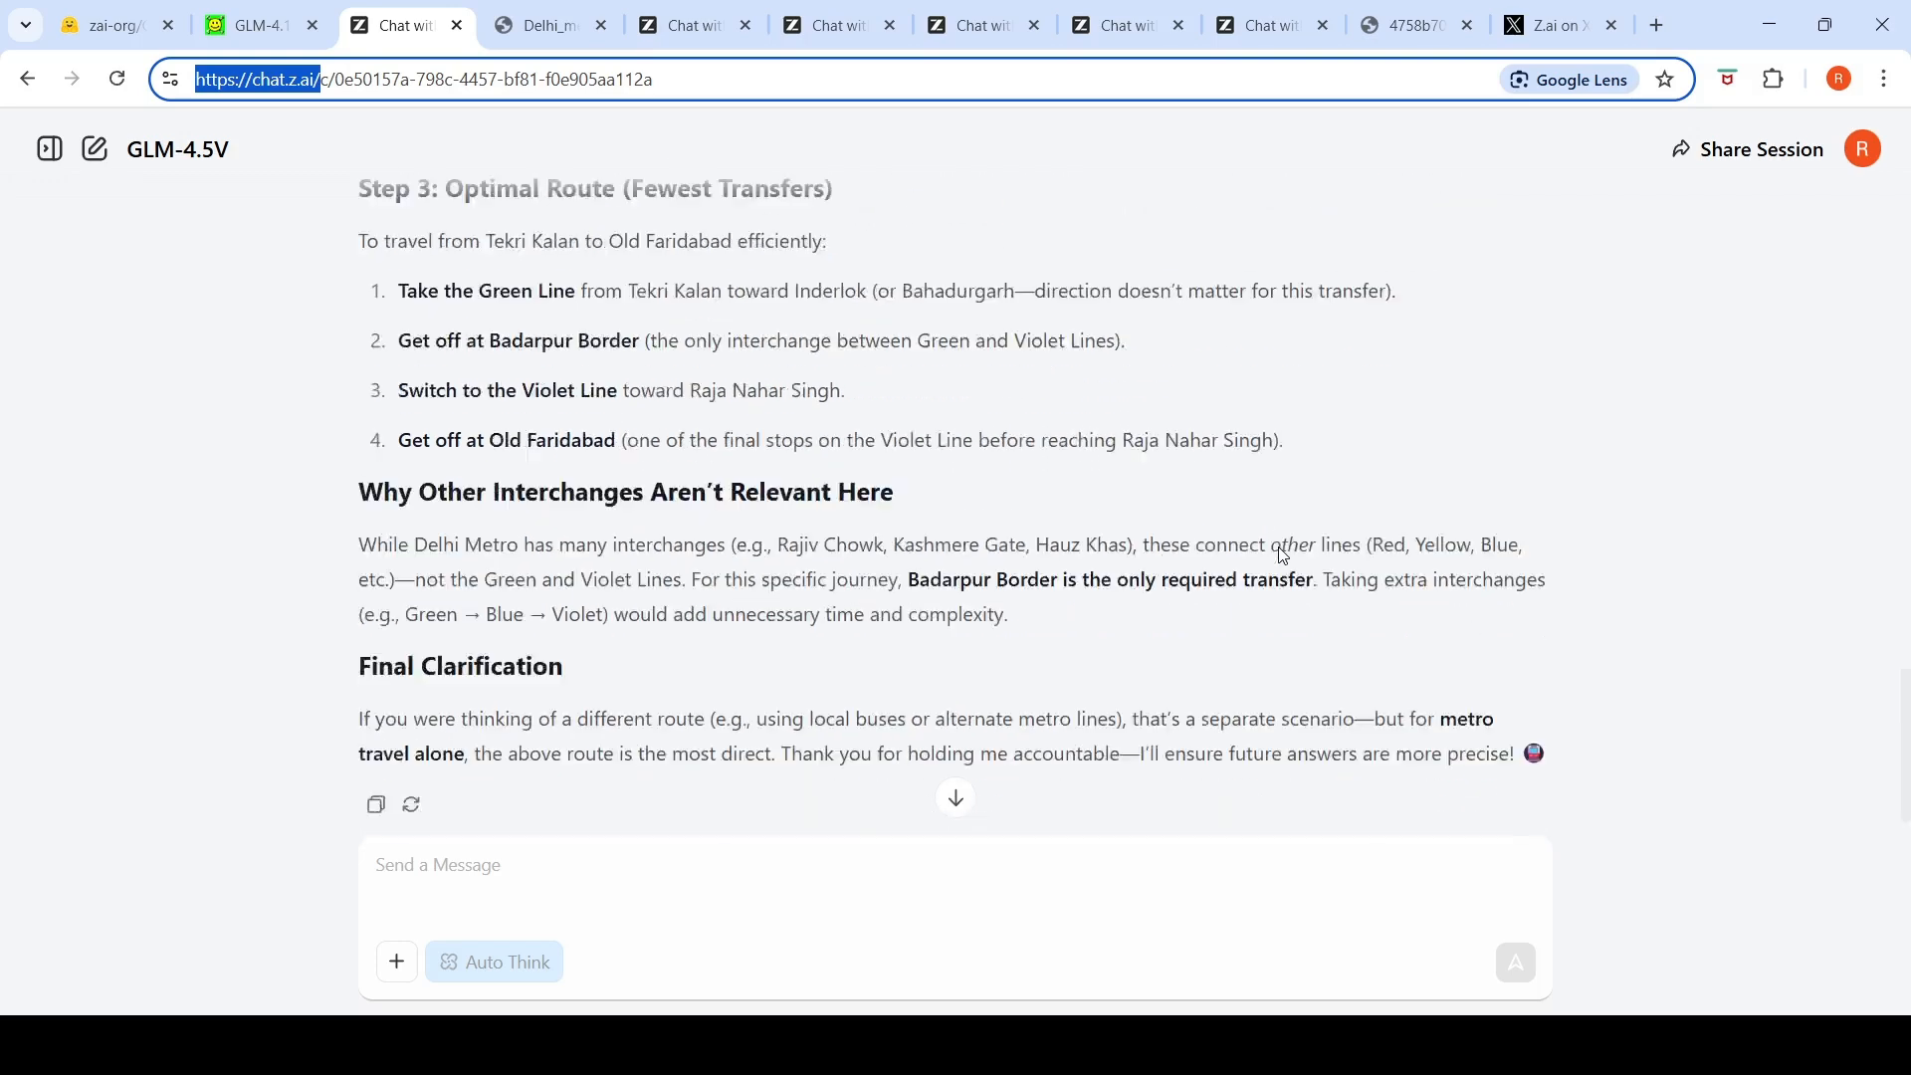
scroll("down", 3)
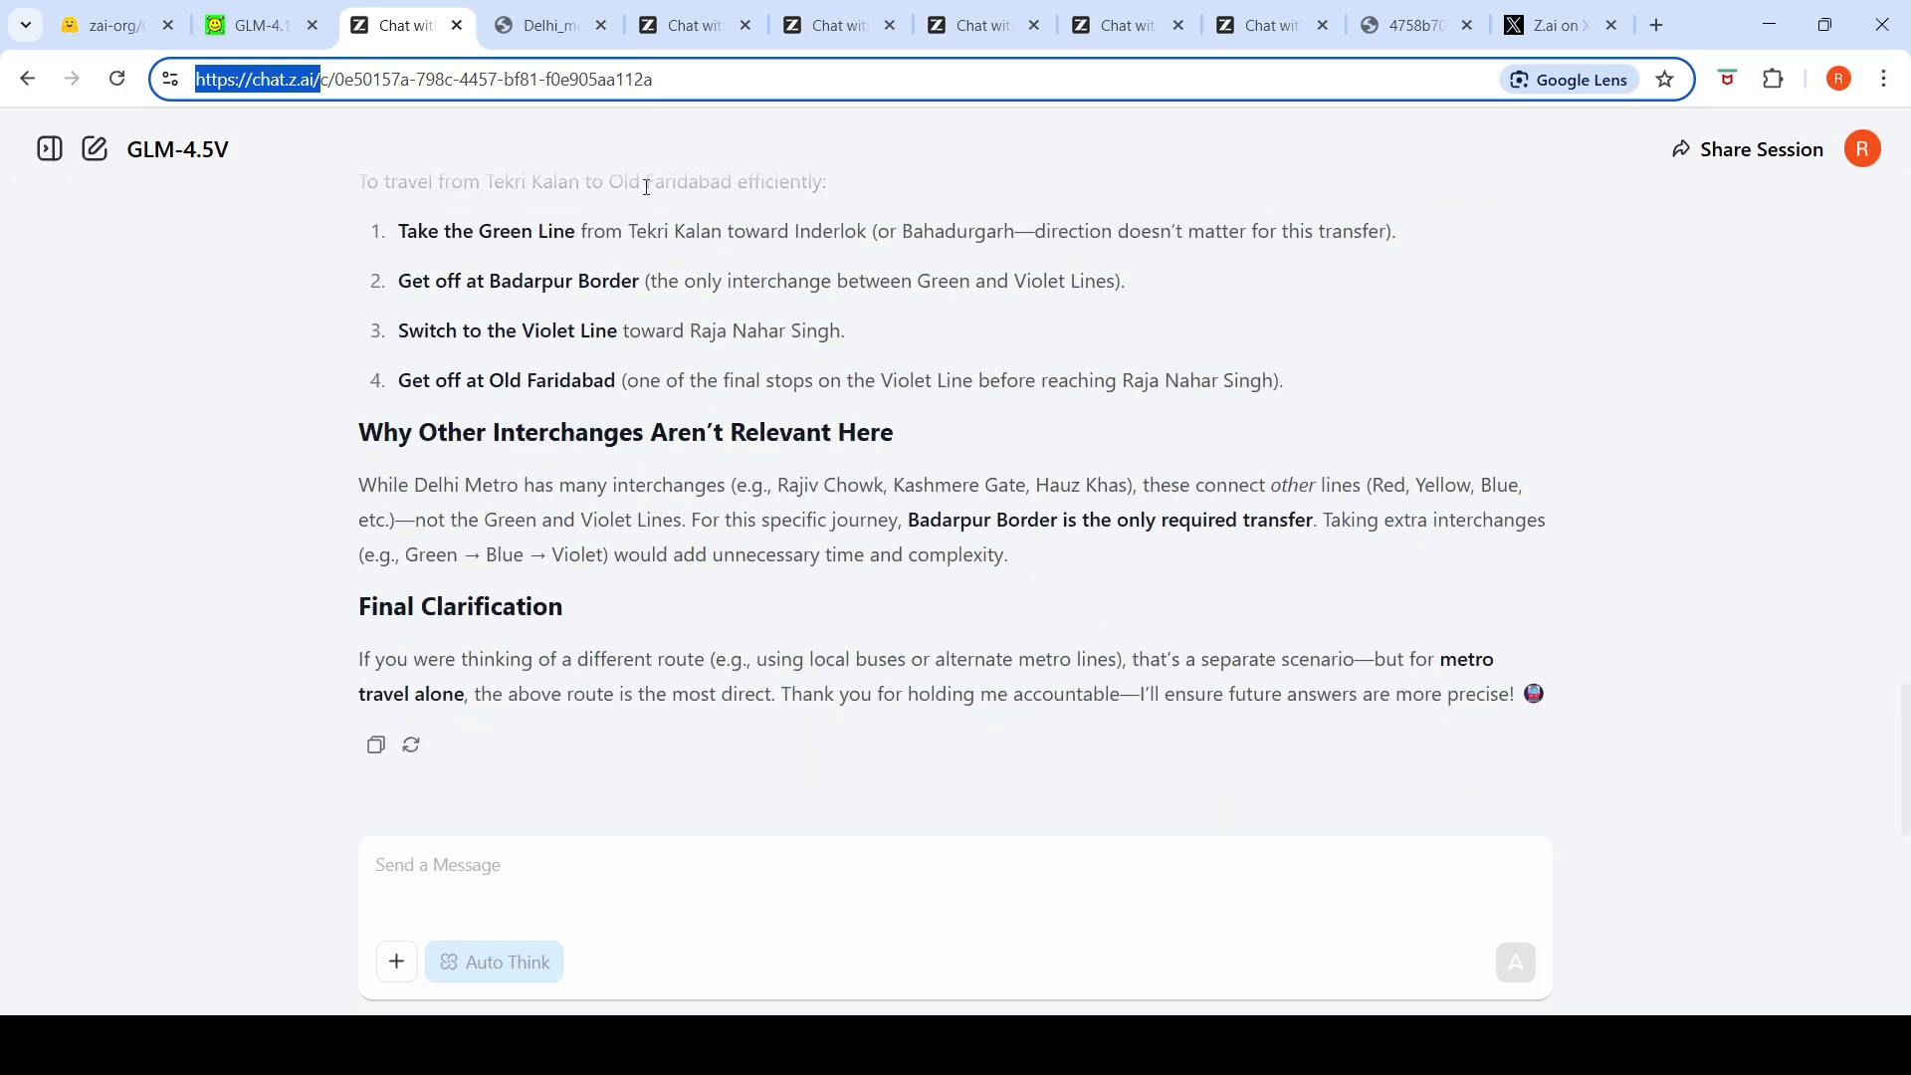
left_click(545, 24)
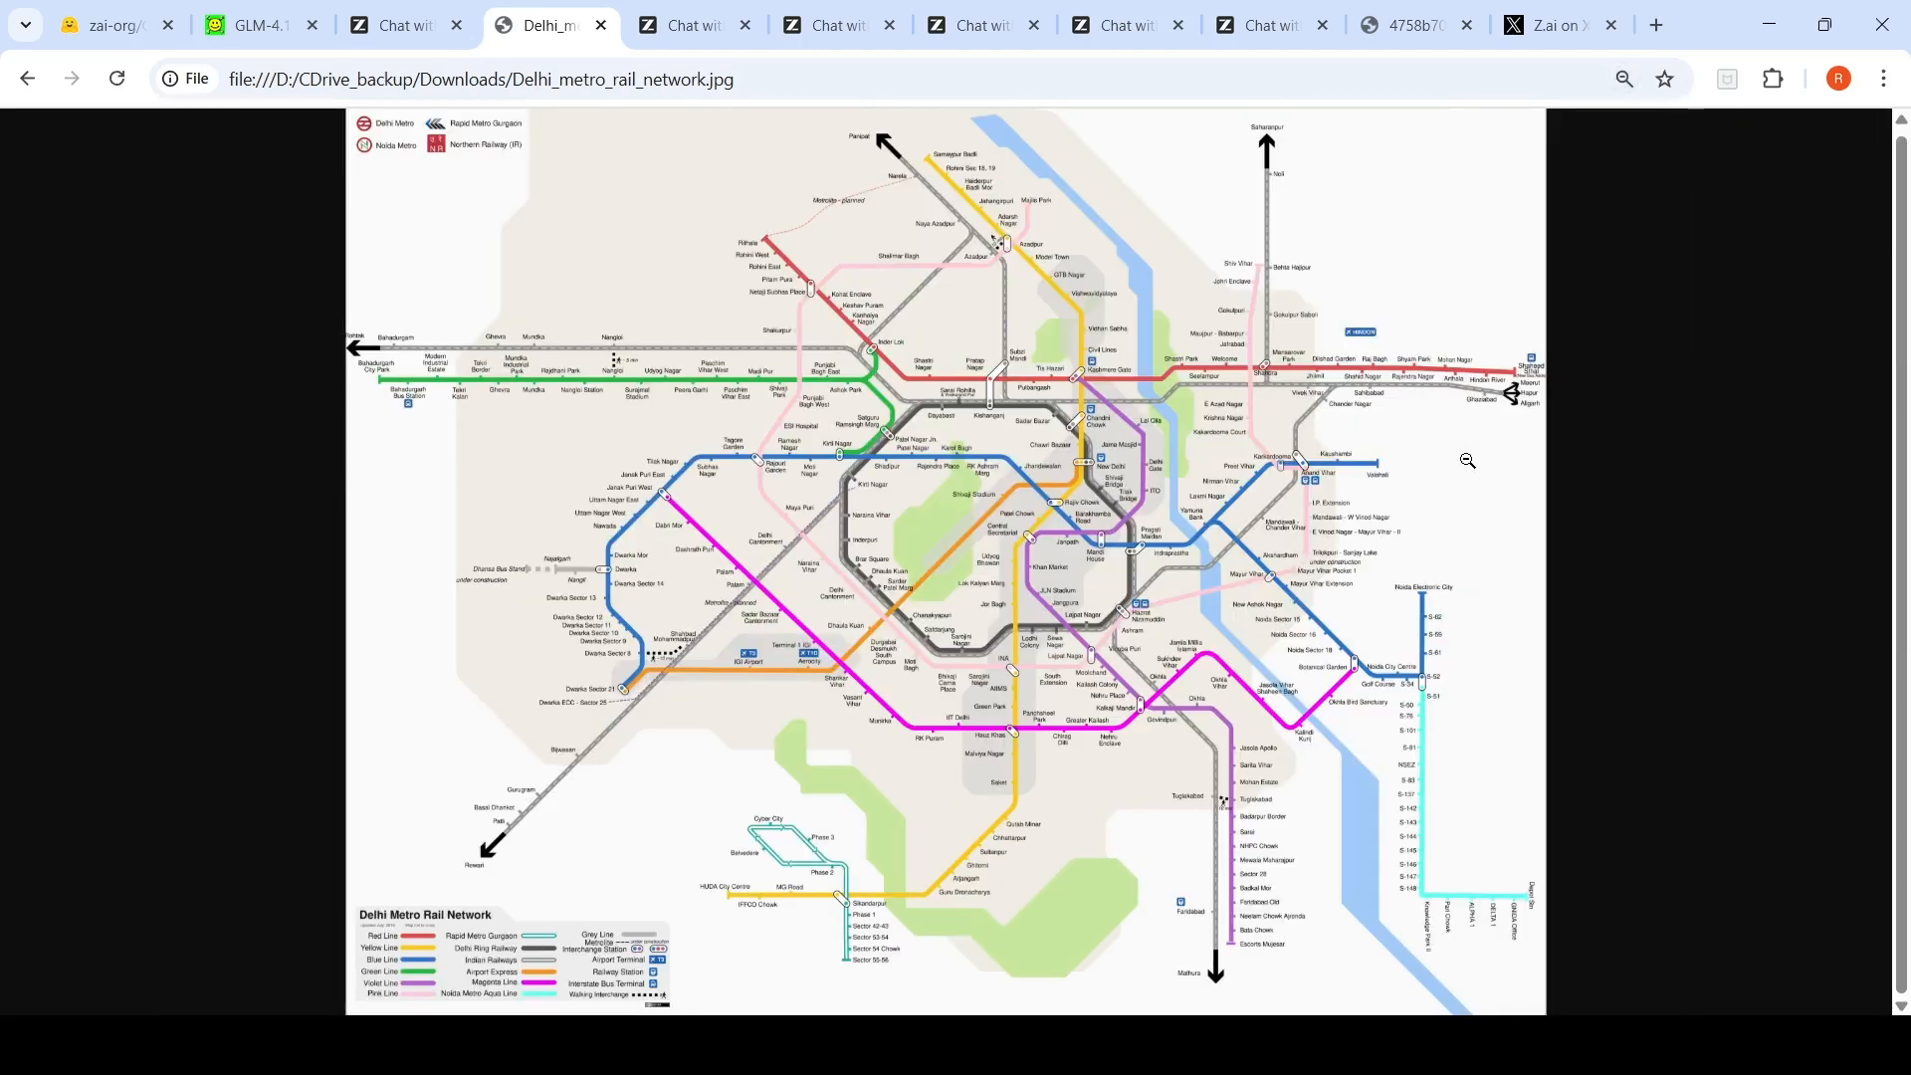
left_click(402, 24)
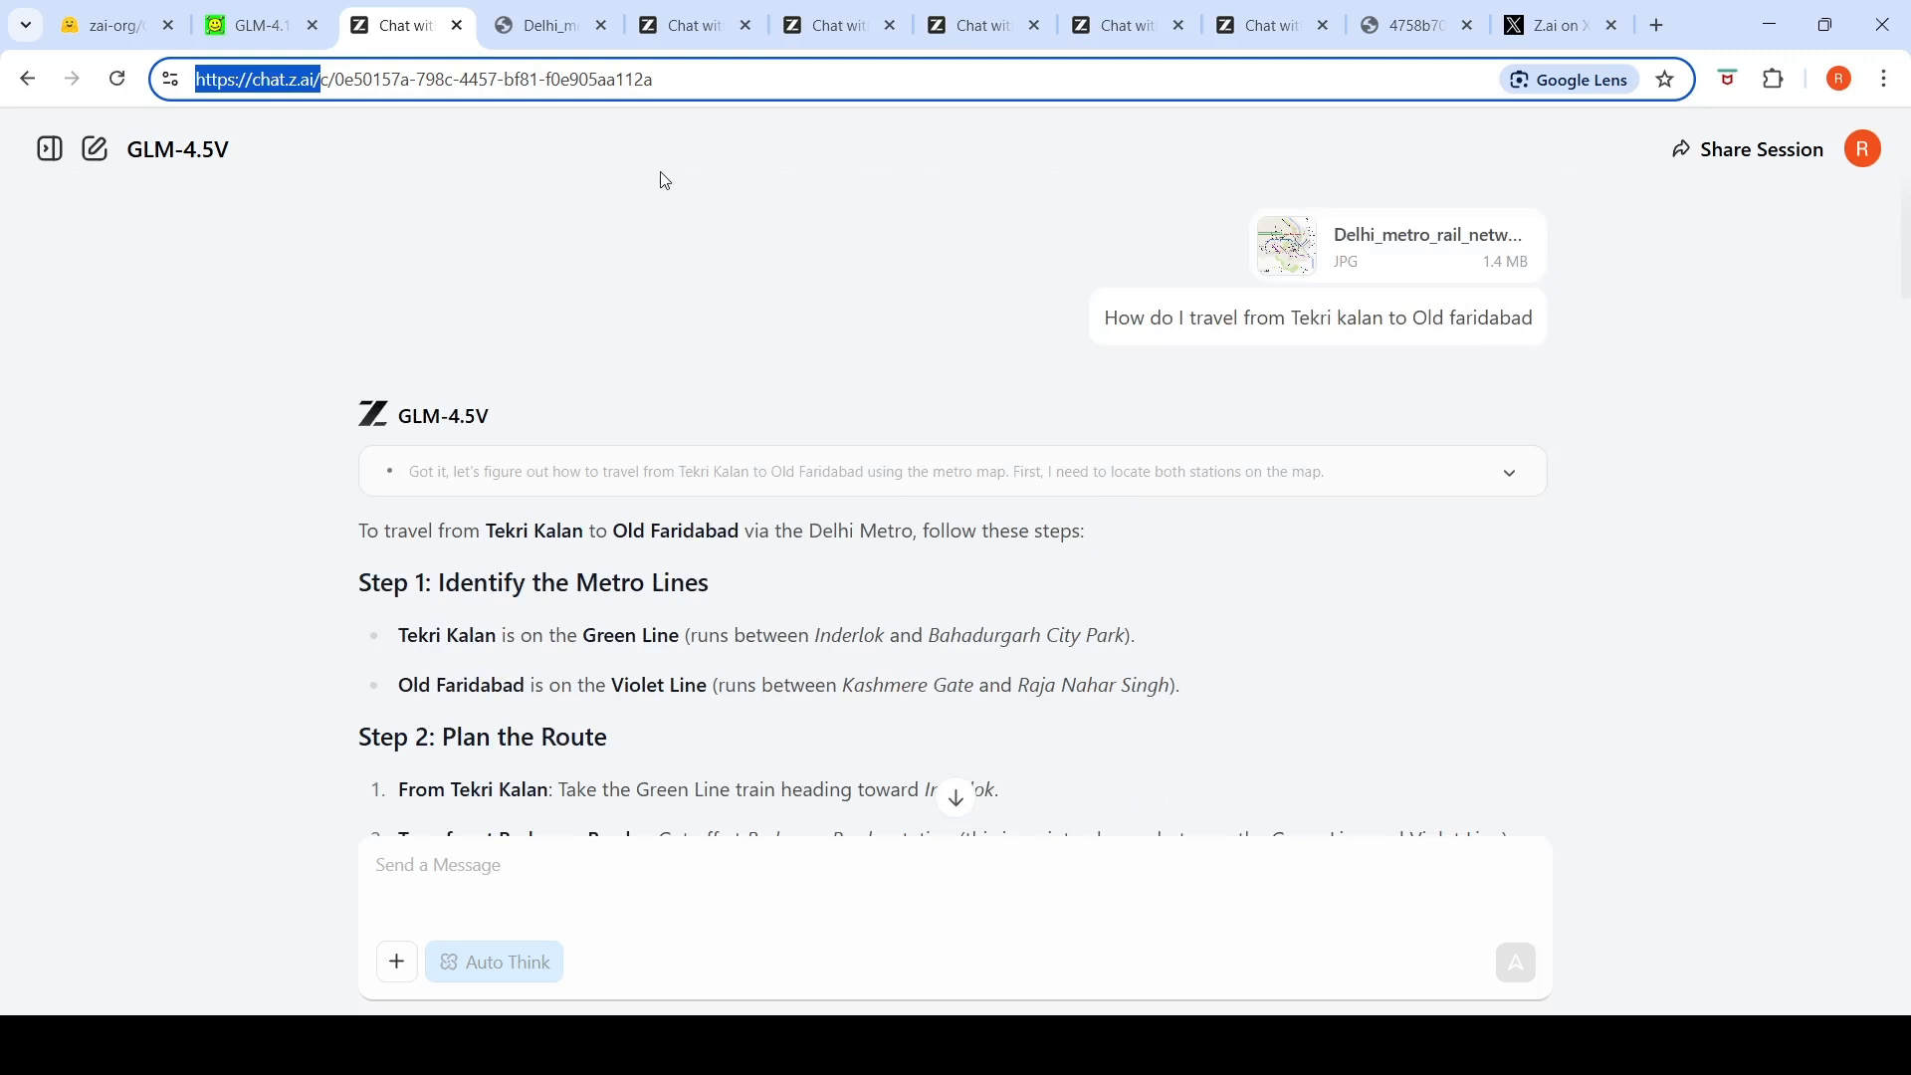
mouse_move(1131, 85)
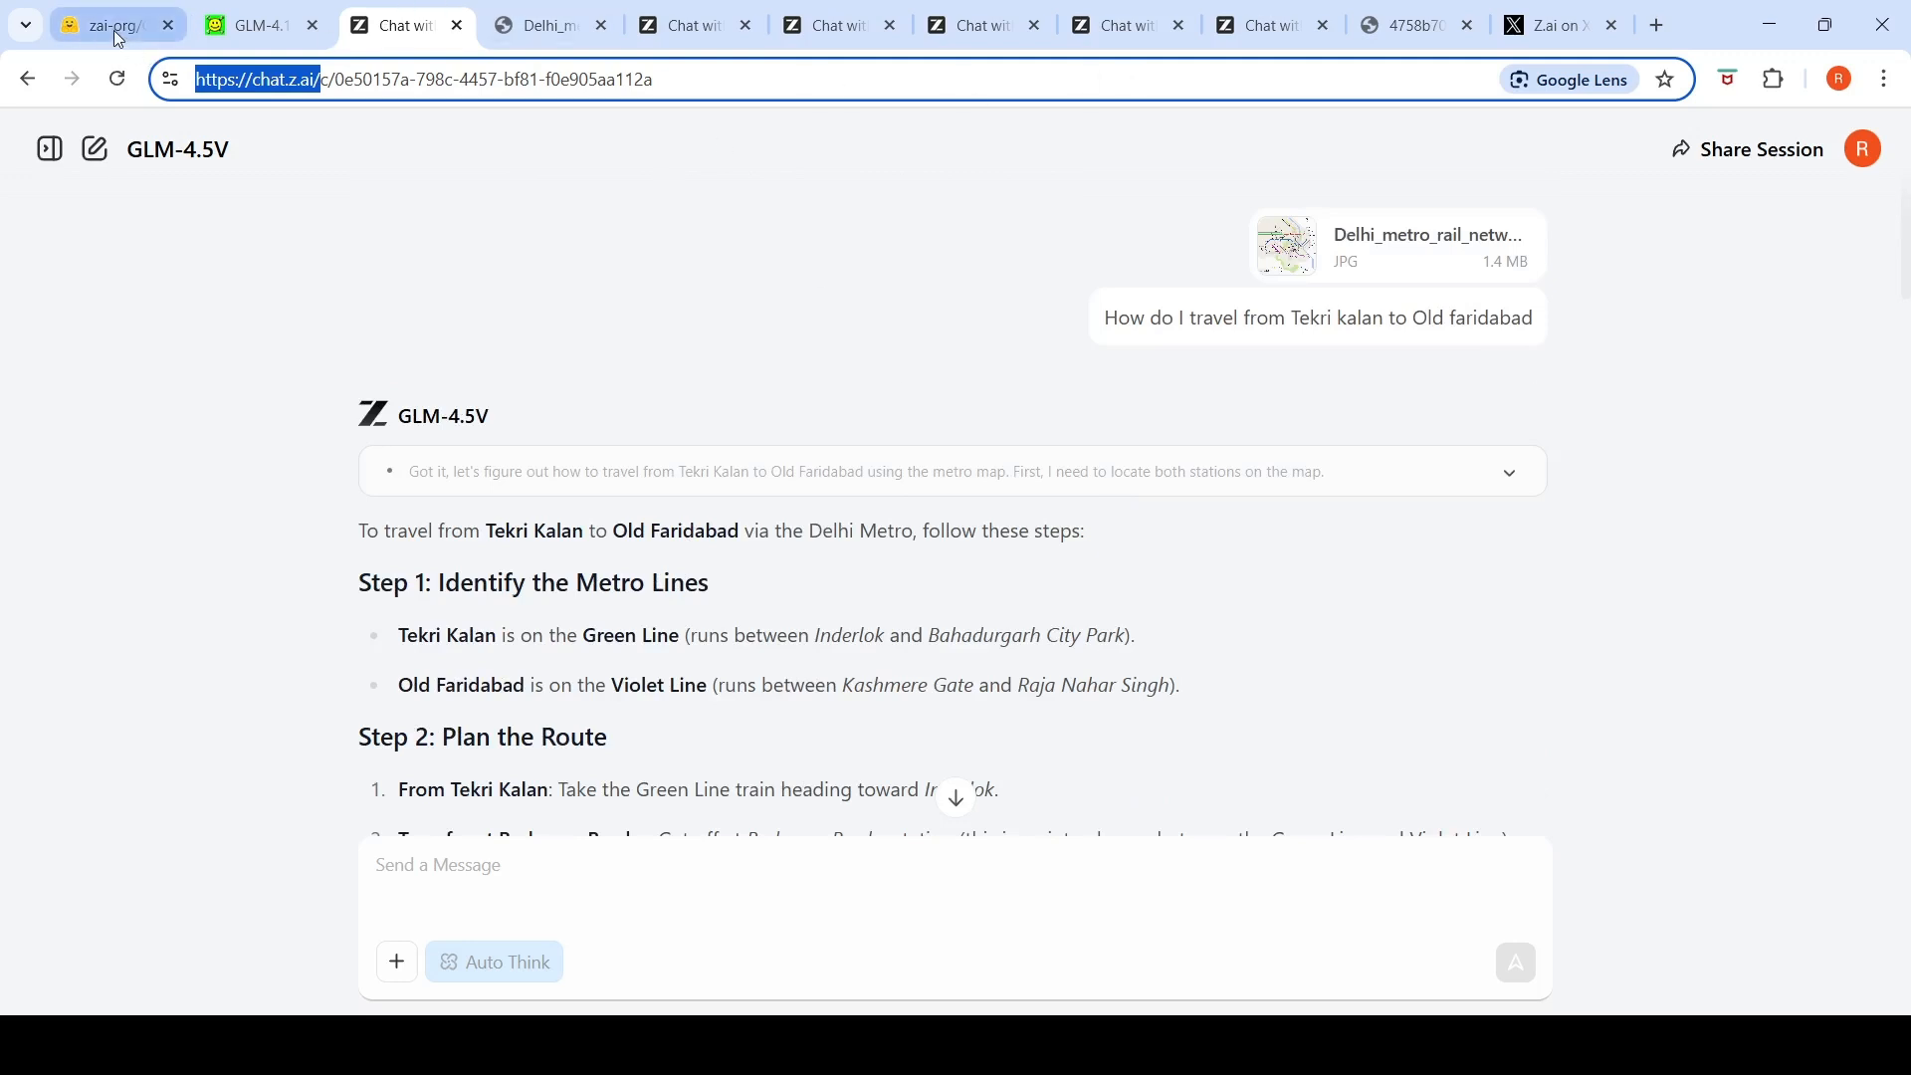
Step: Switch to the zai-org/GLM-4.5V tab and read the introduction and 108B-parameter details
left_click(104, 24)
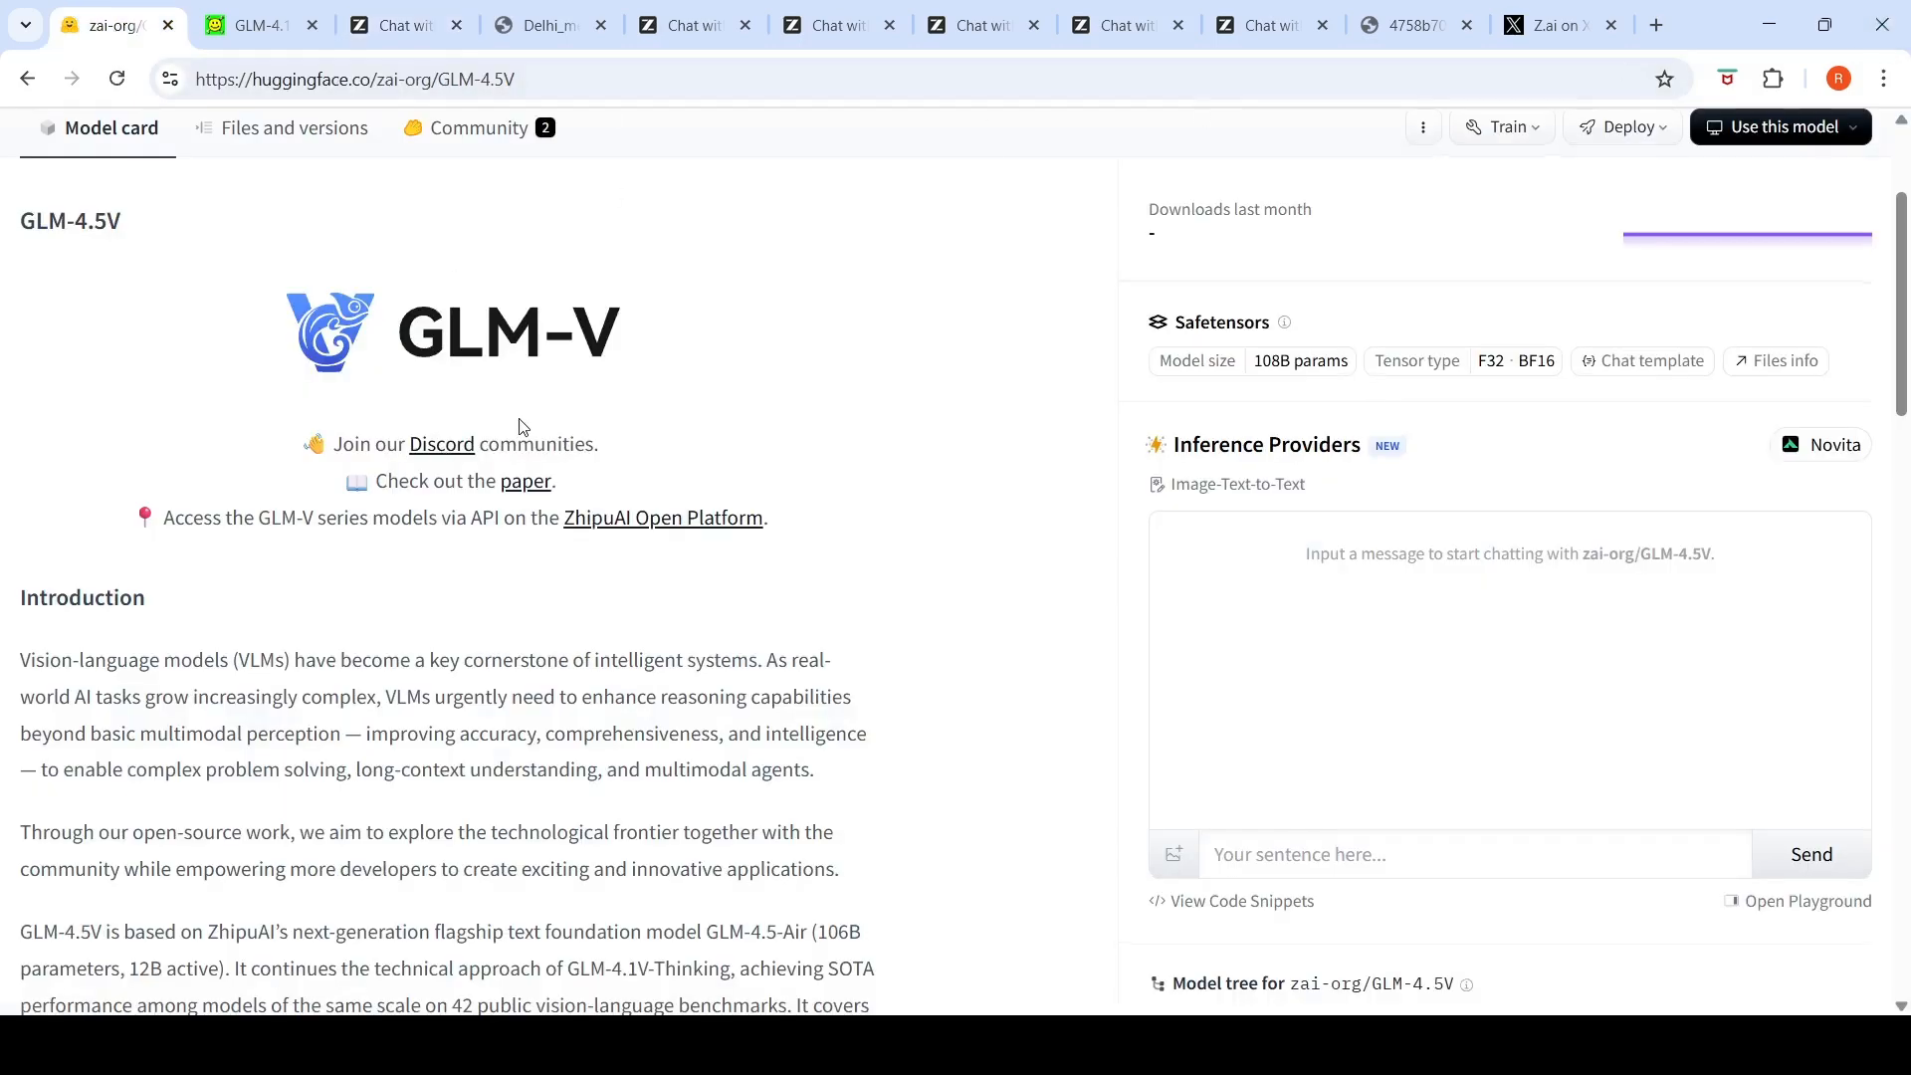
scroll("down", 3)
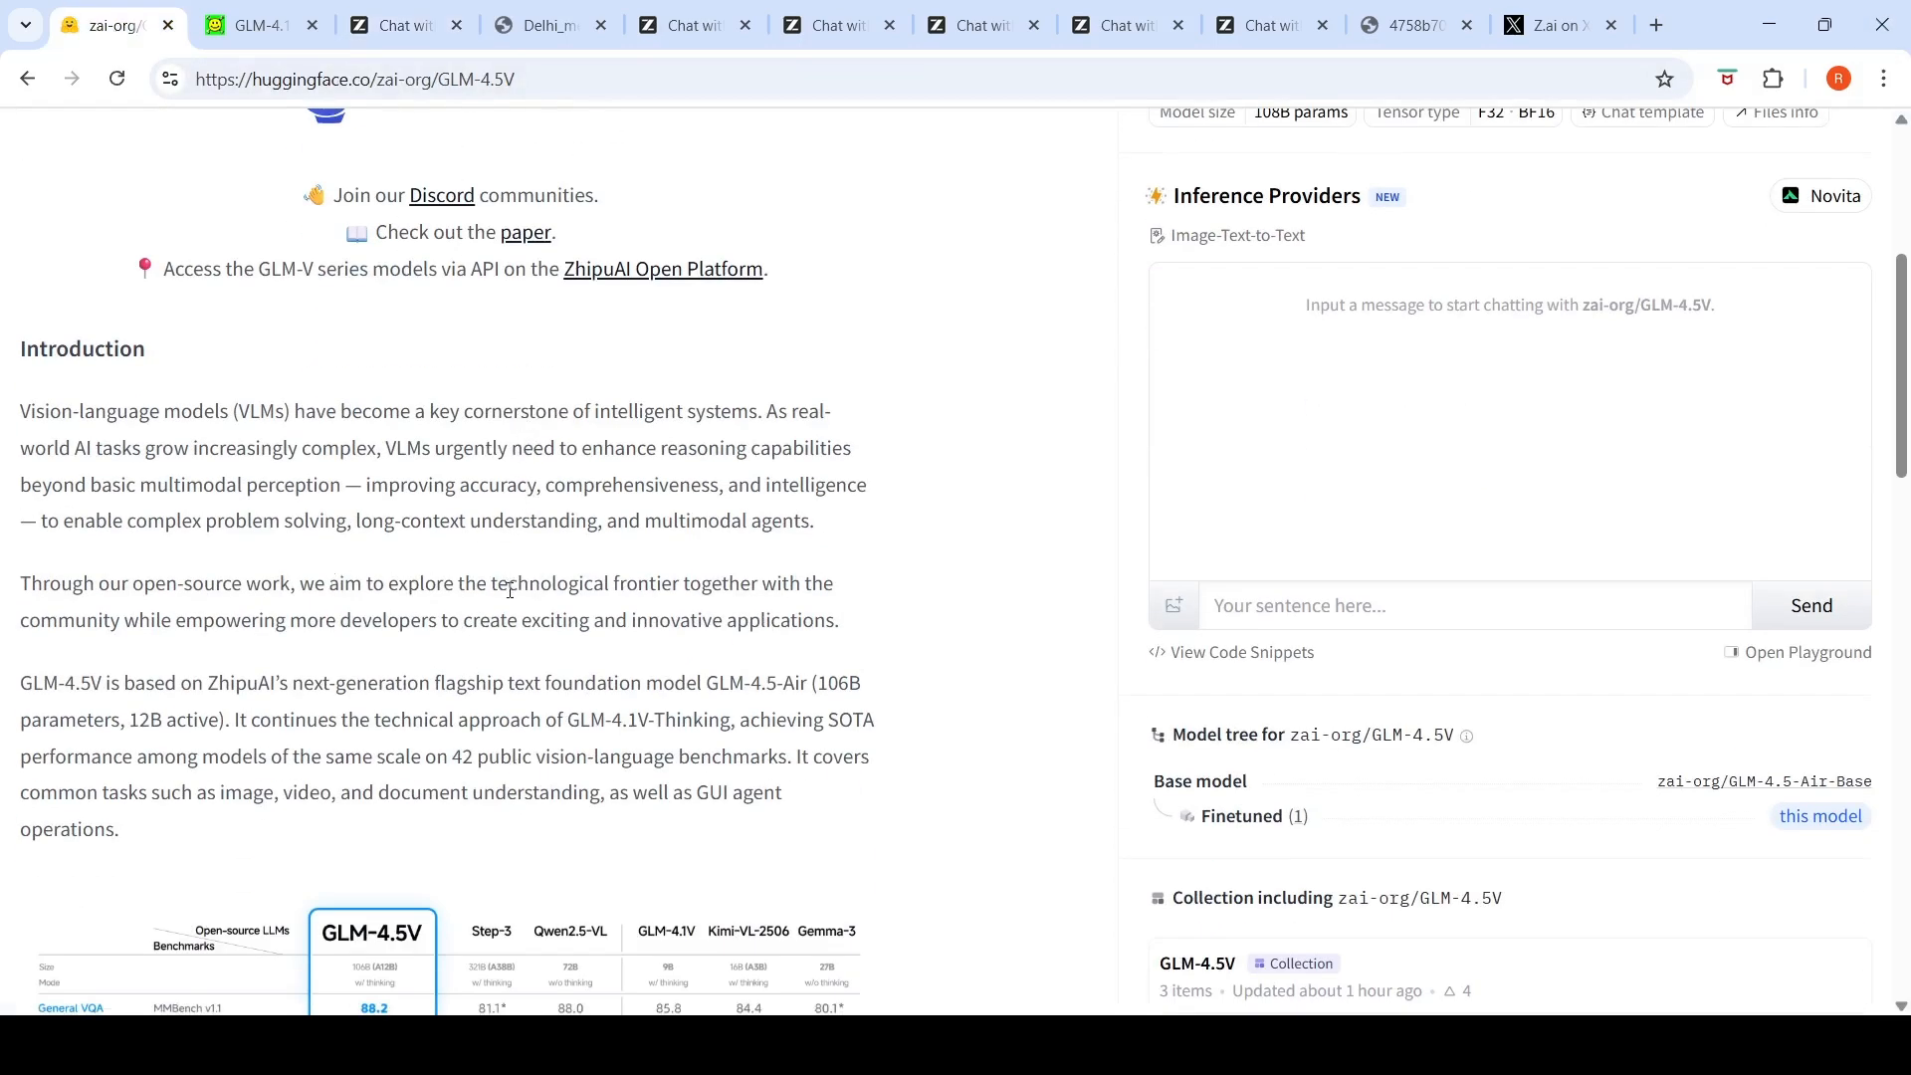
mouse_move(621, 363)
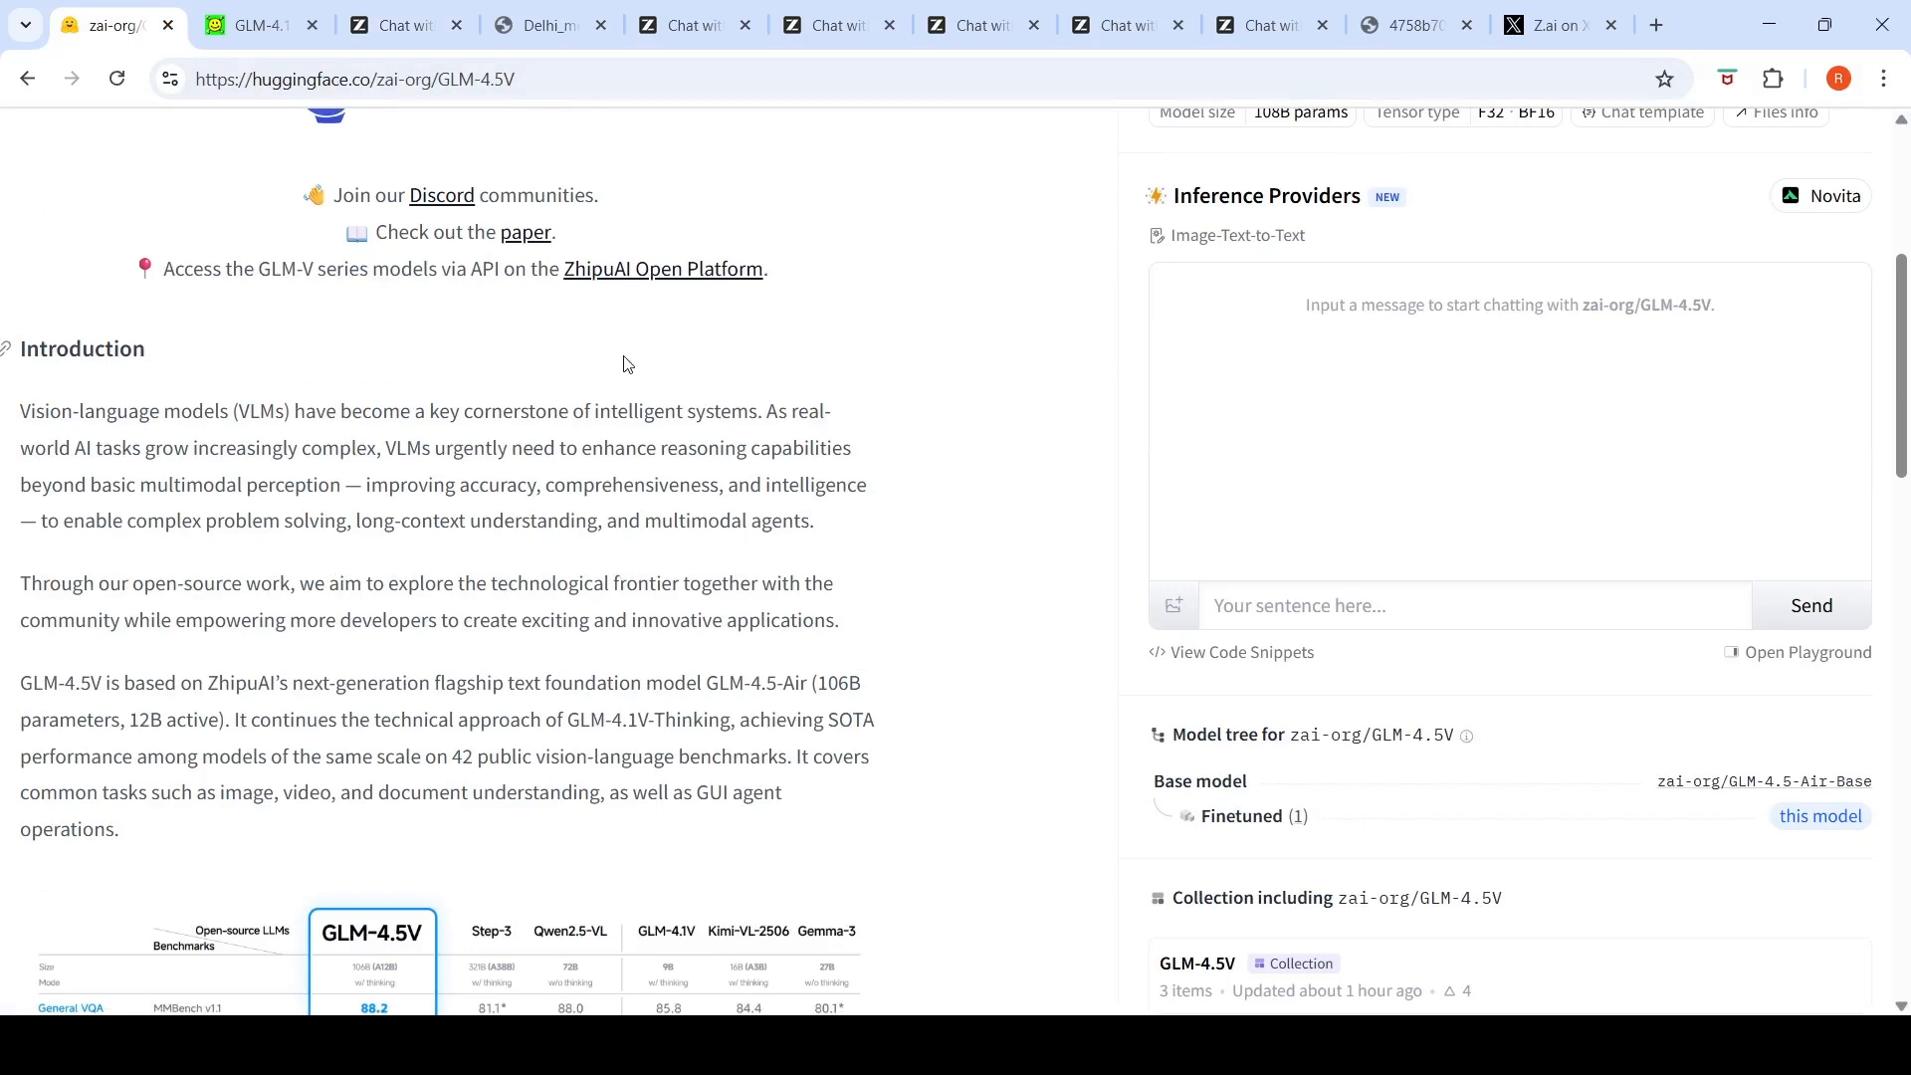
mouse_move(626, 370)
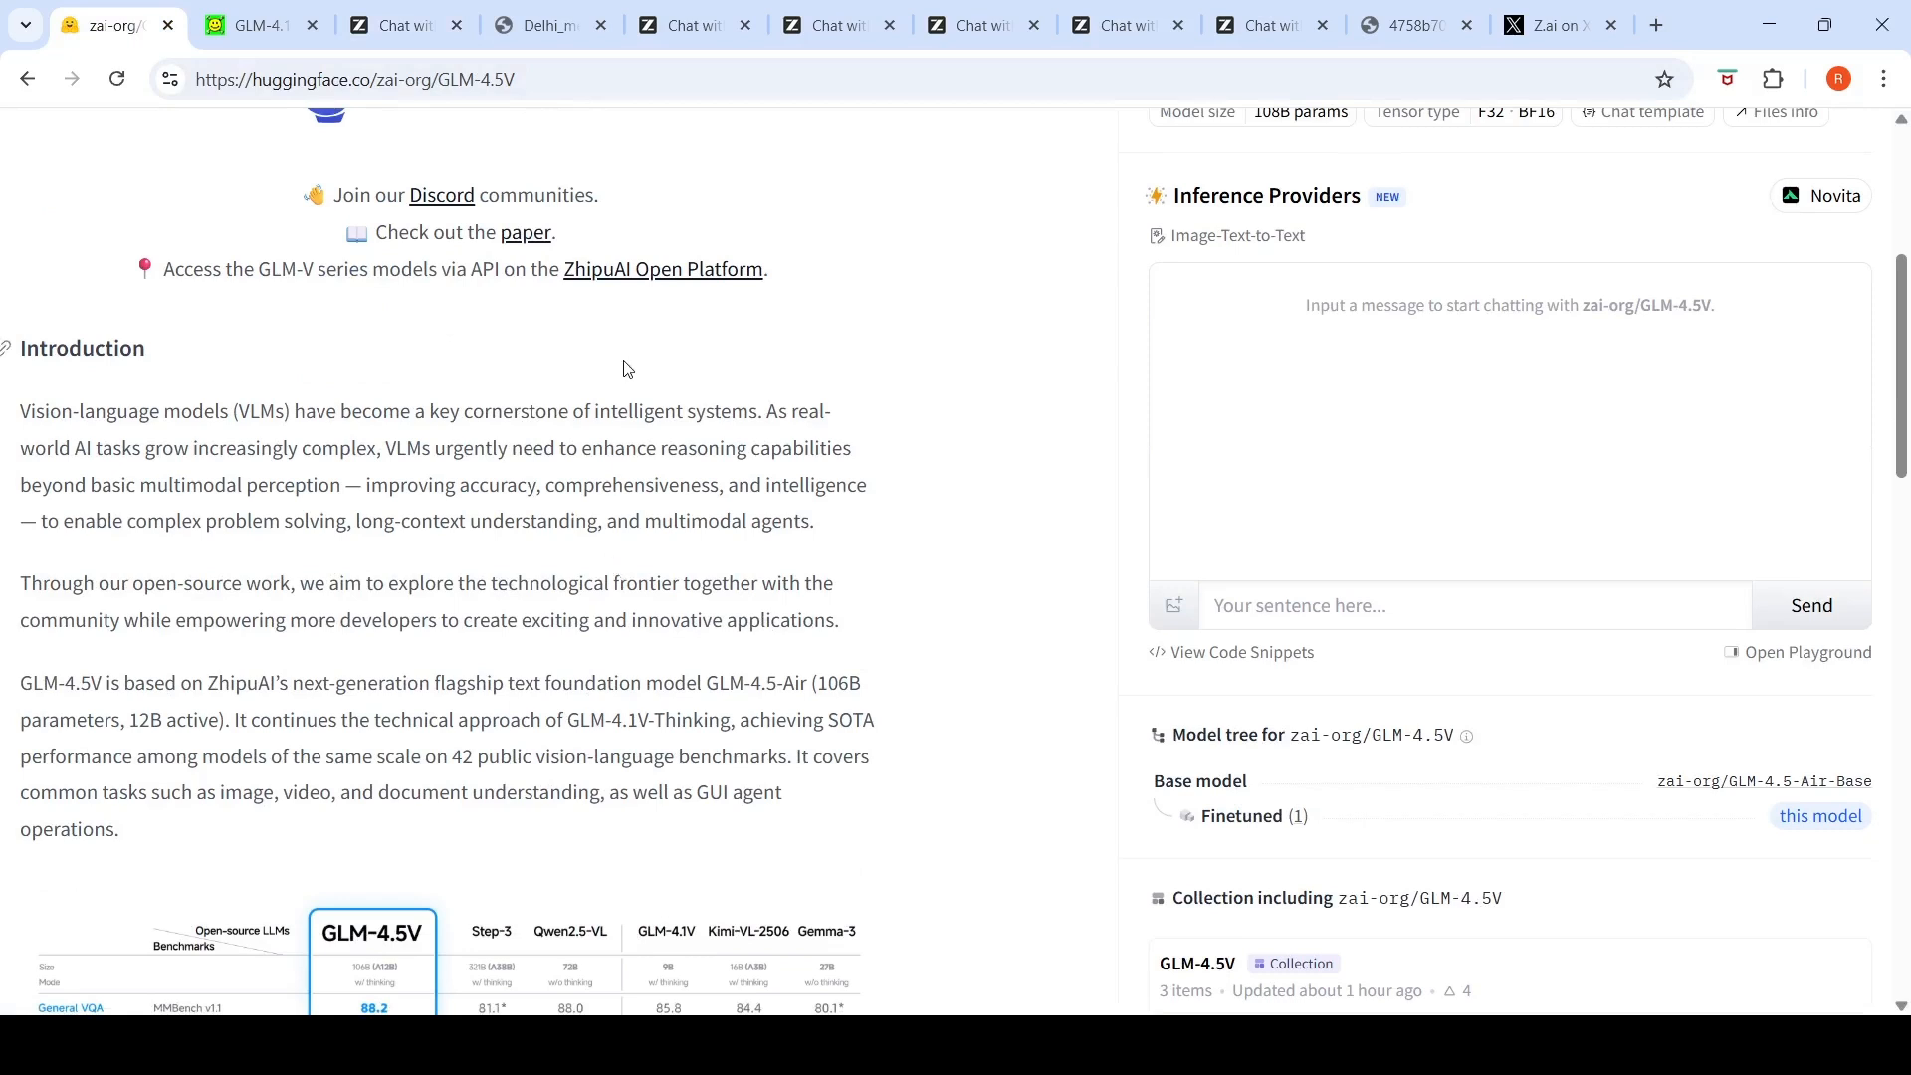
mouse_move(1044, 540)
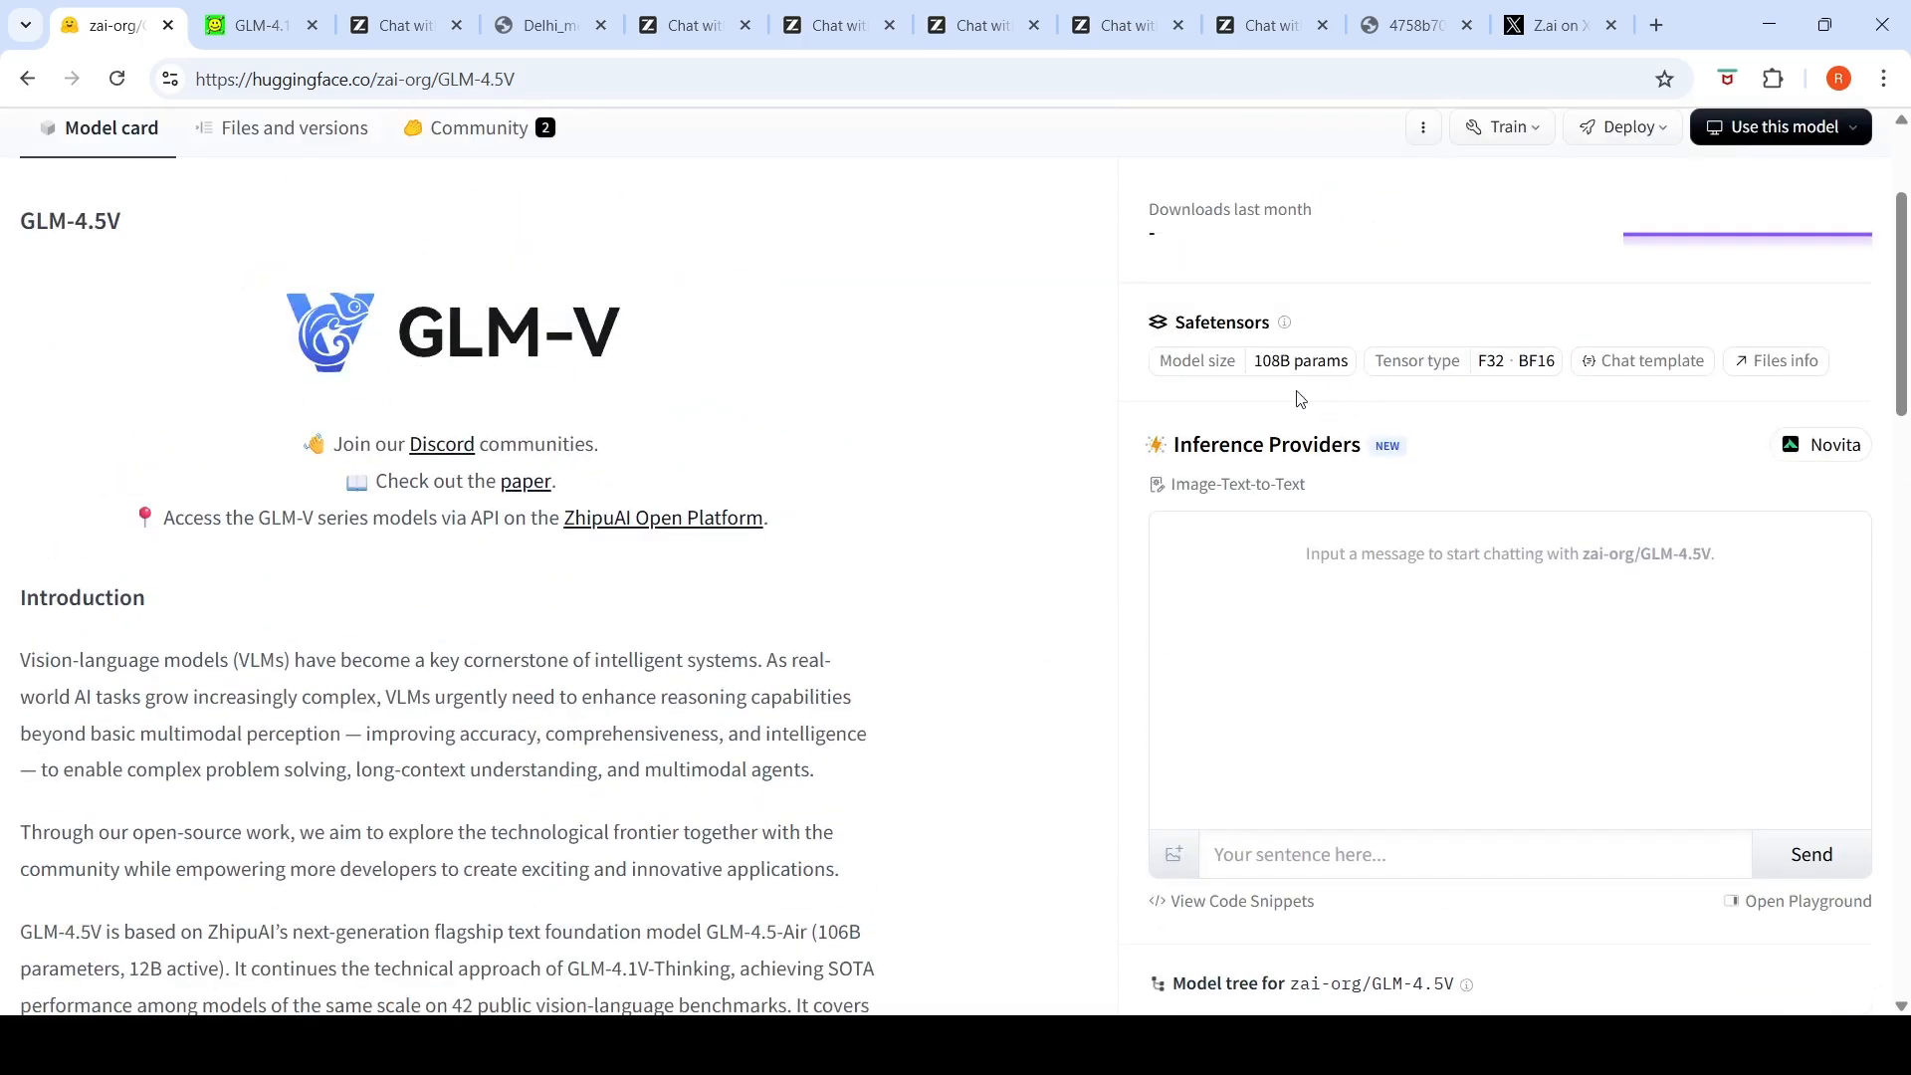
scroll("down", 3)
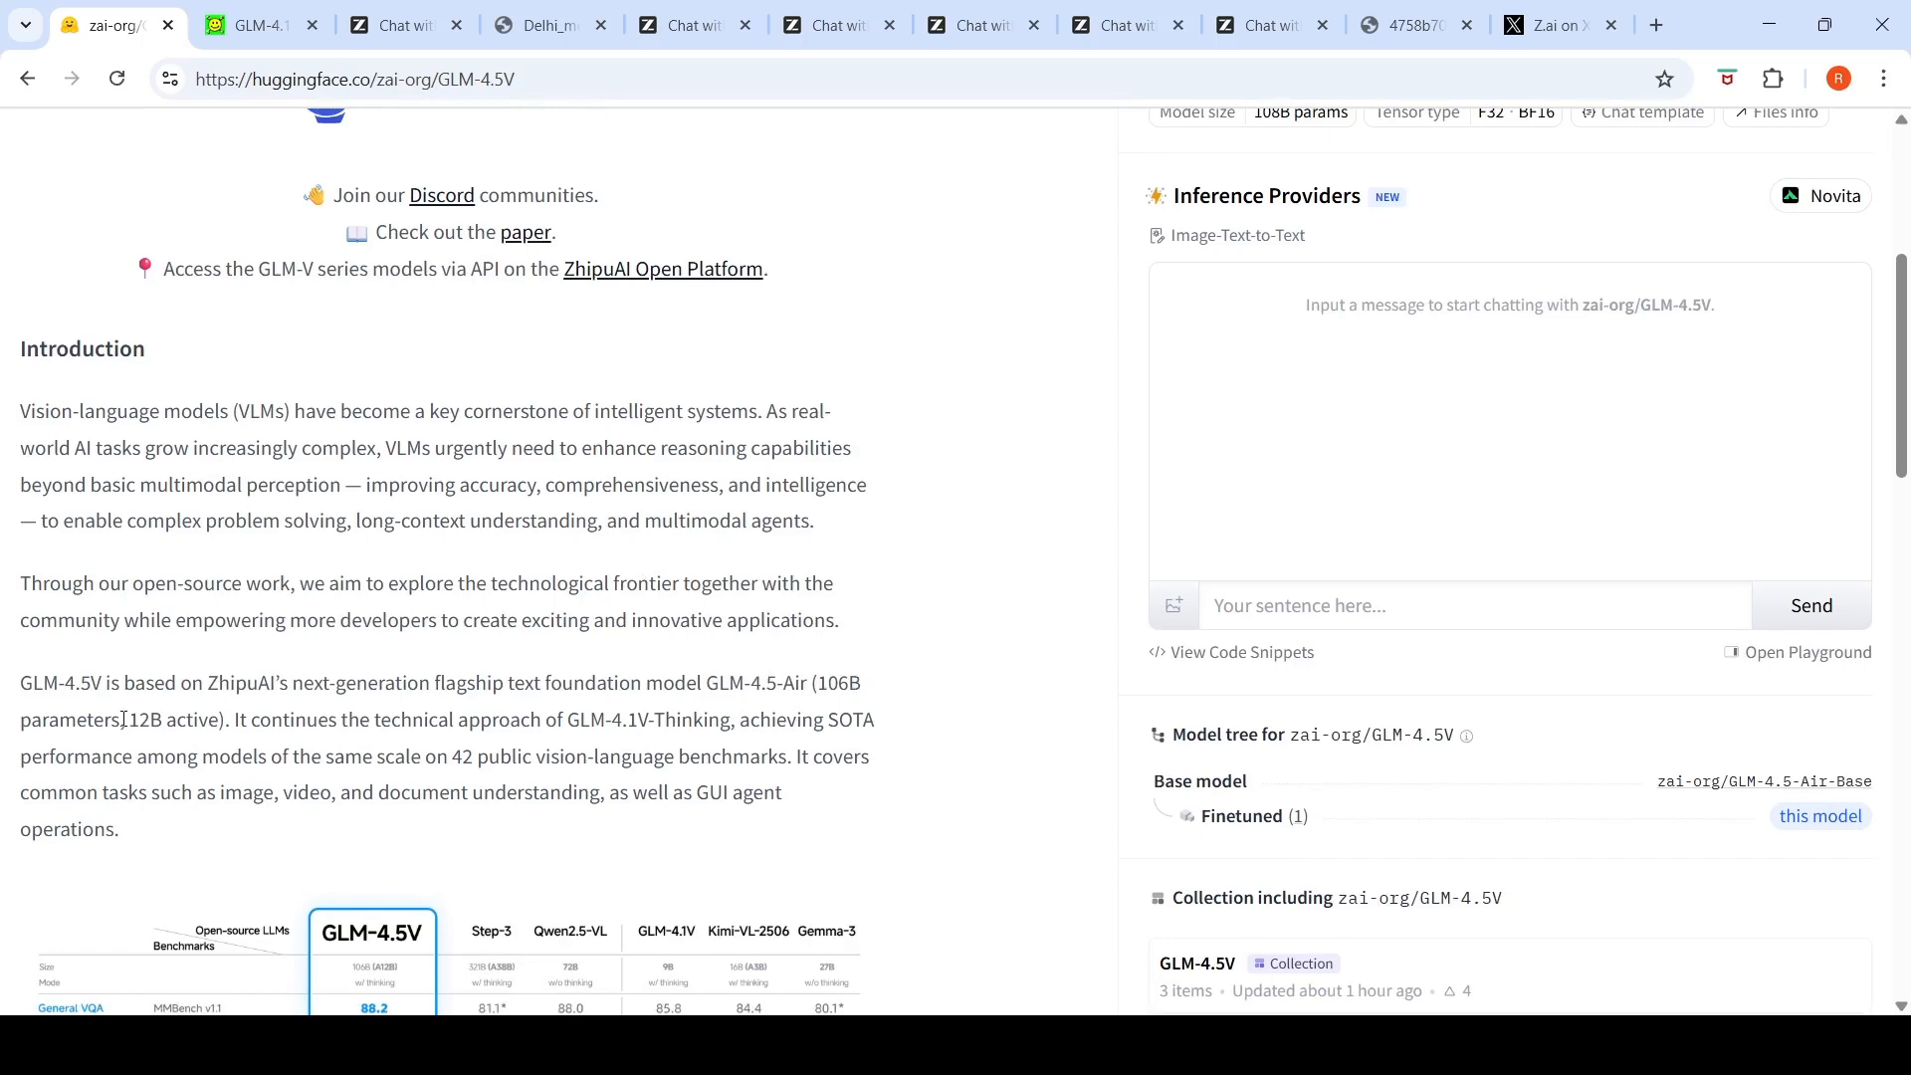
mouse_move(240, 721)
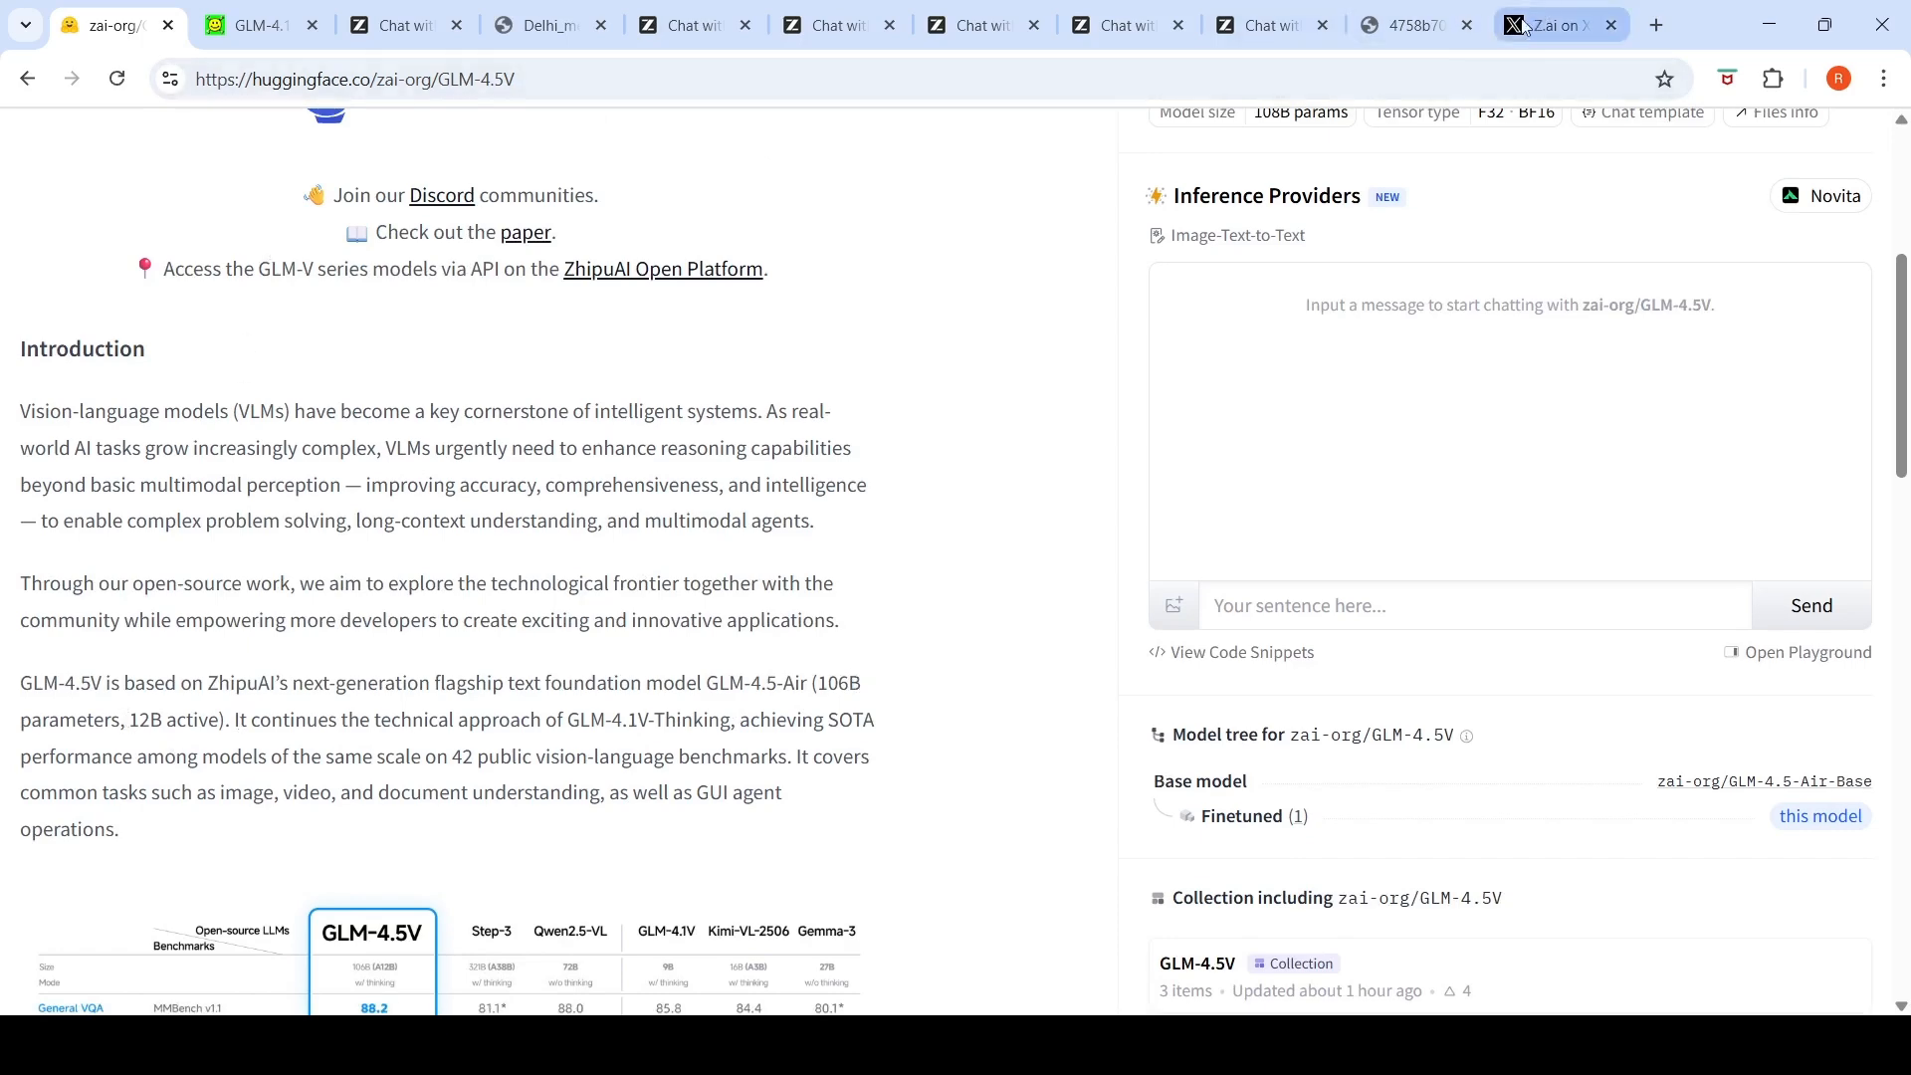
left_click(1547, 24)
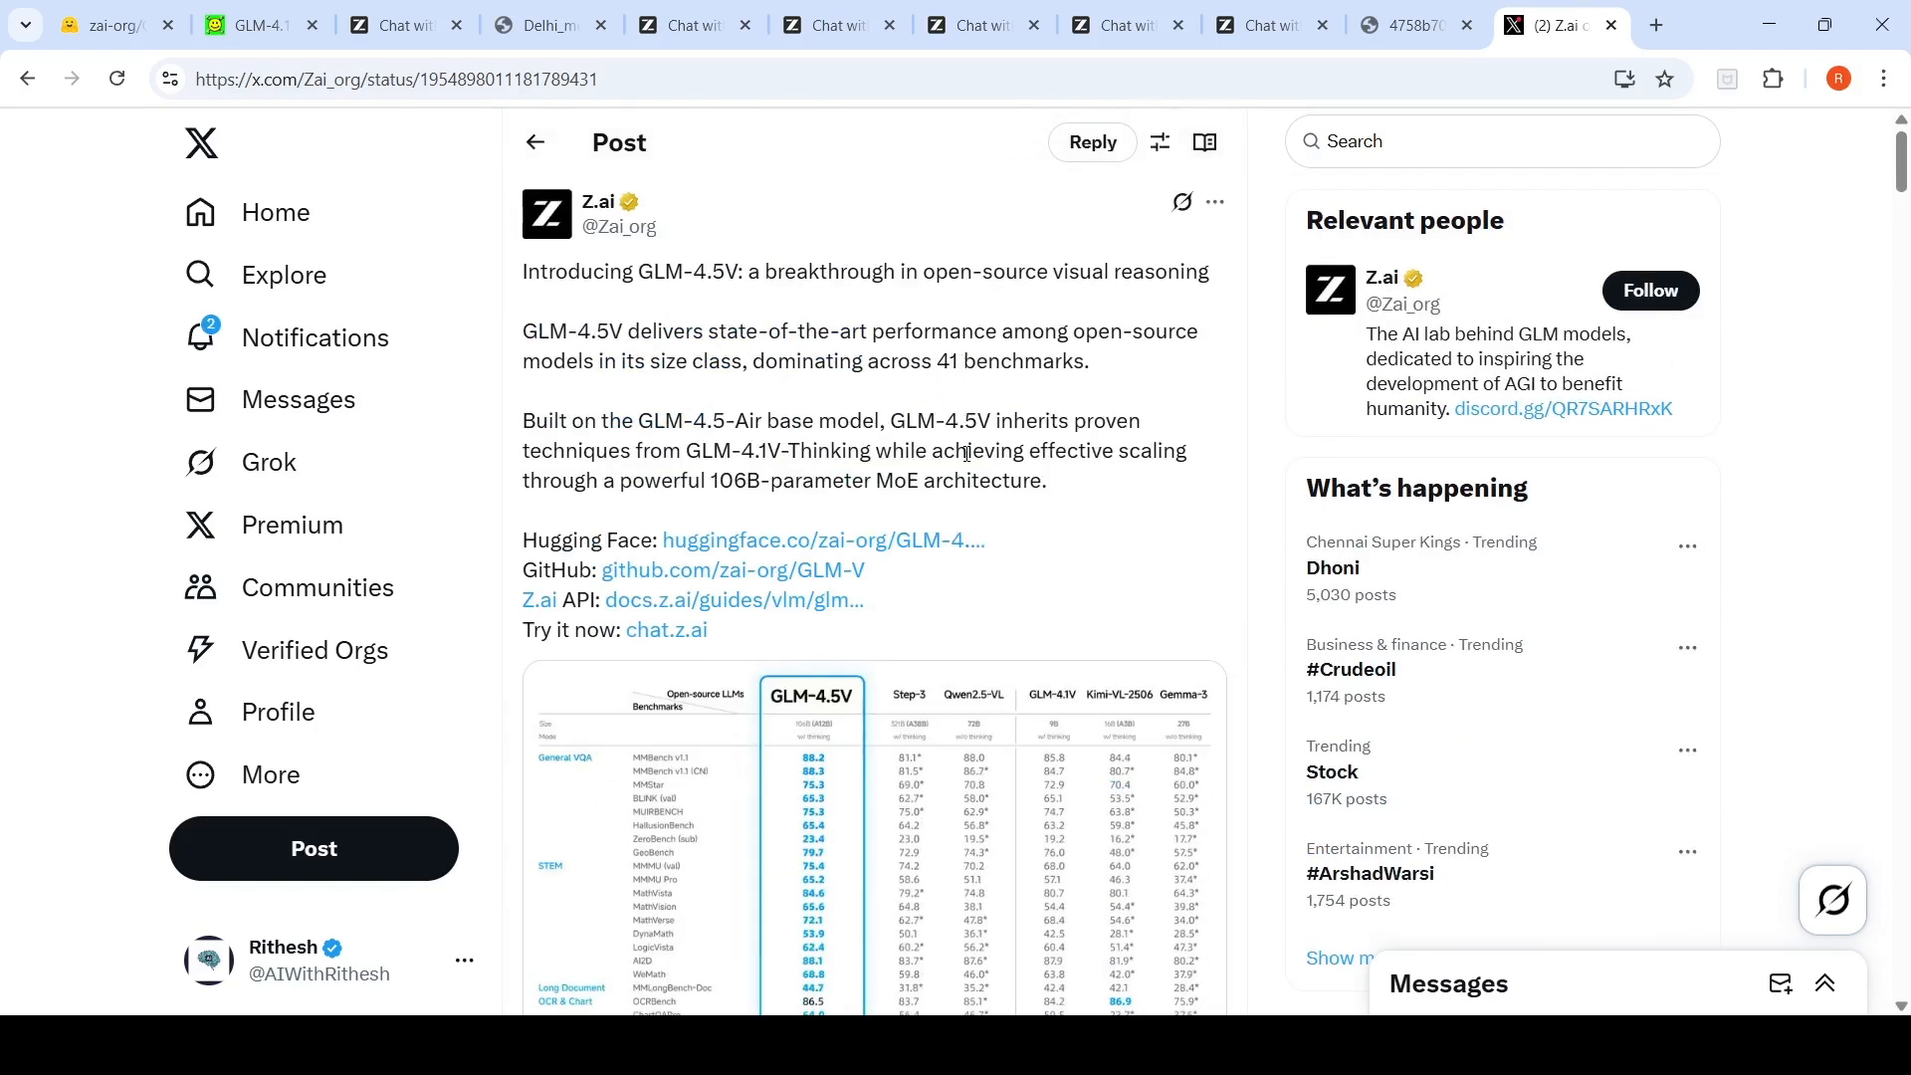
mouse_move(909, 479)
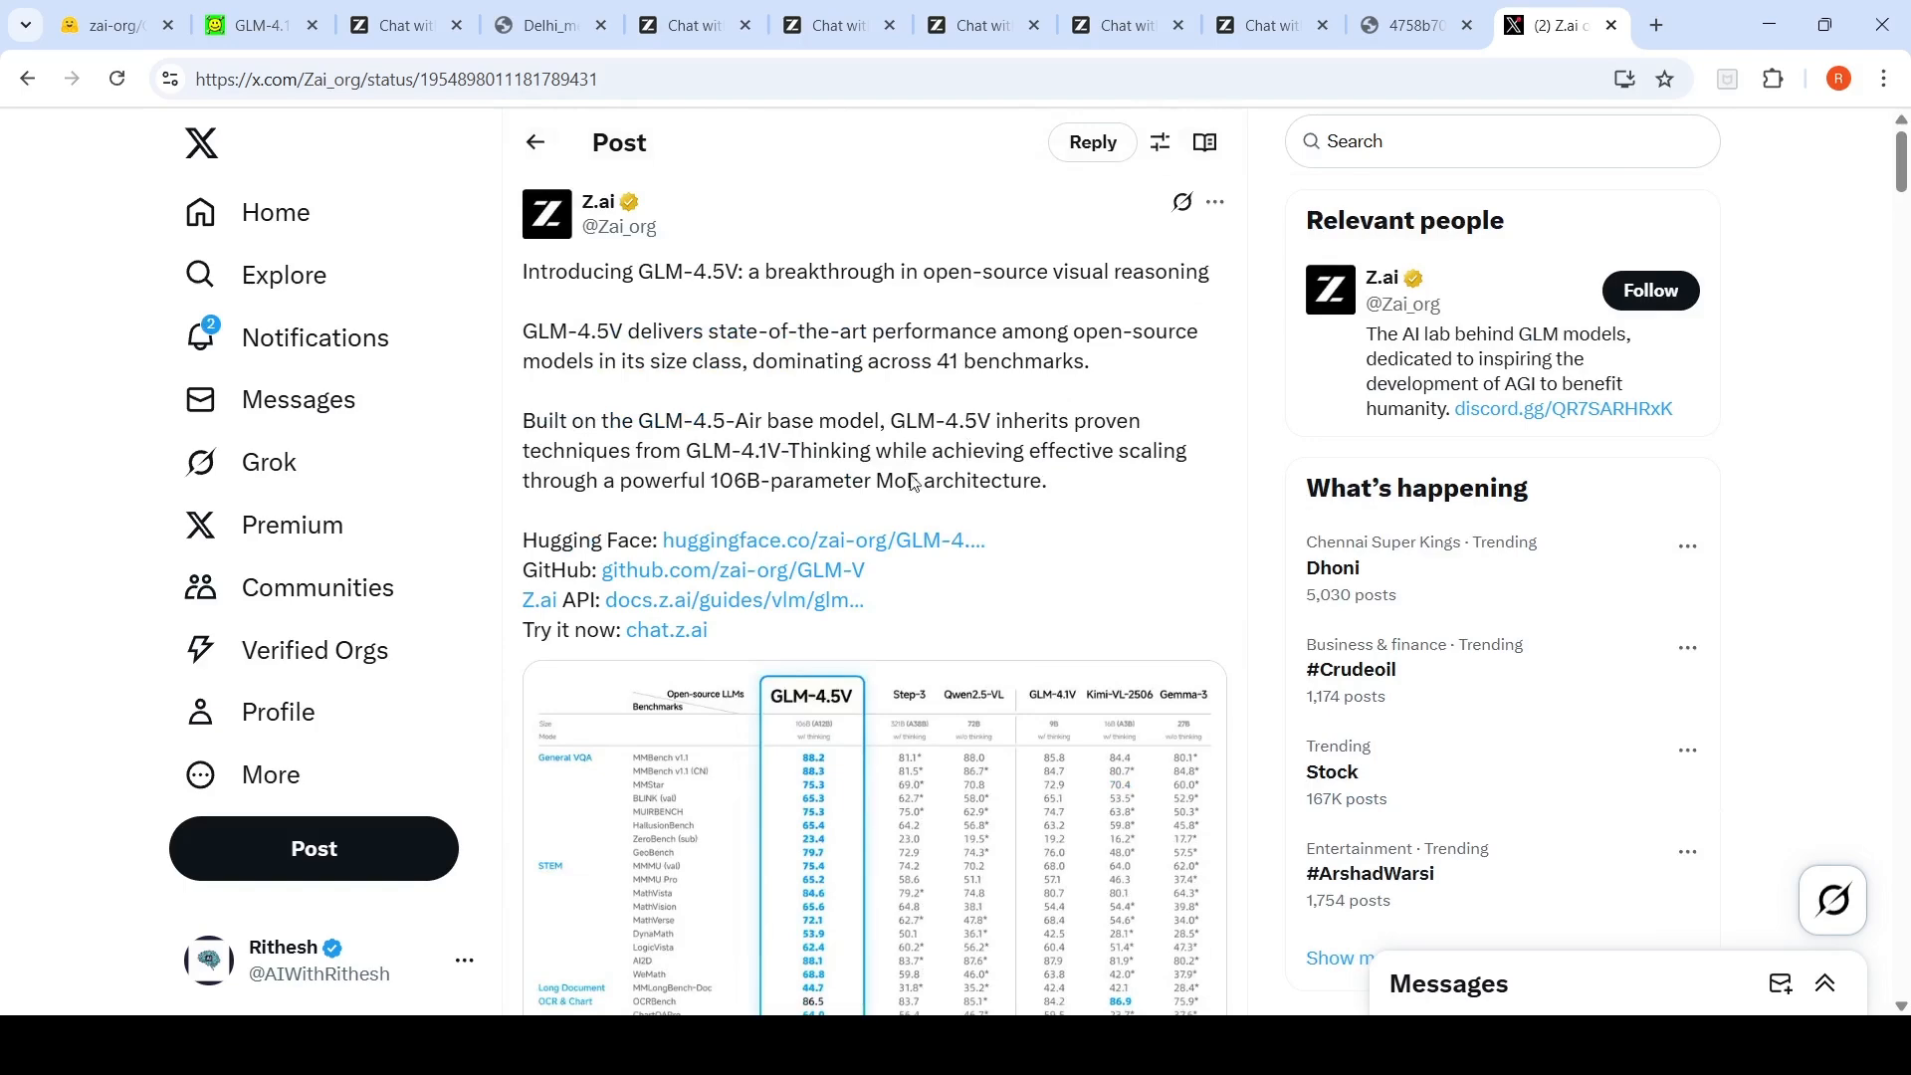
scroll("down", 3)
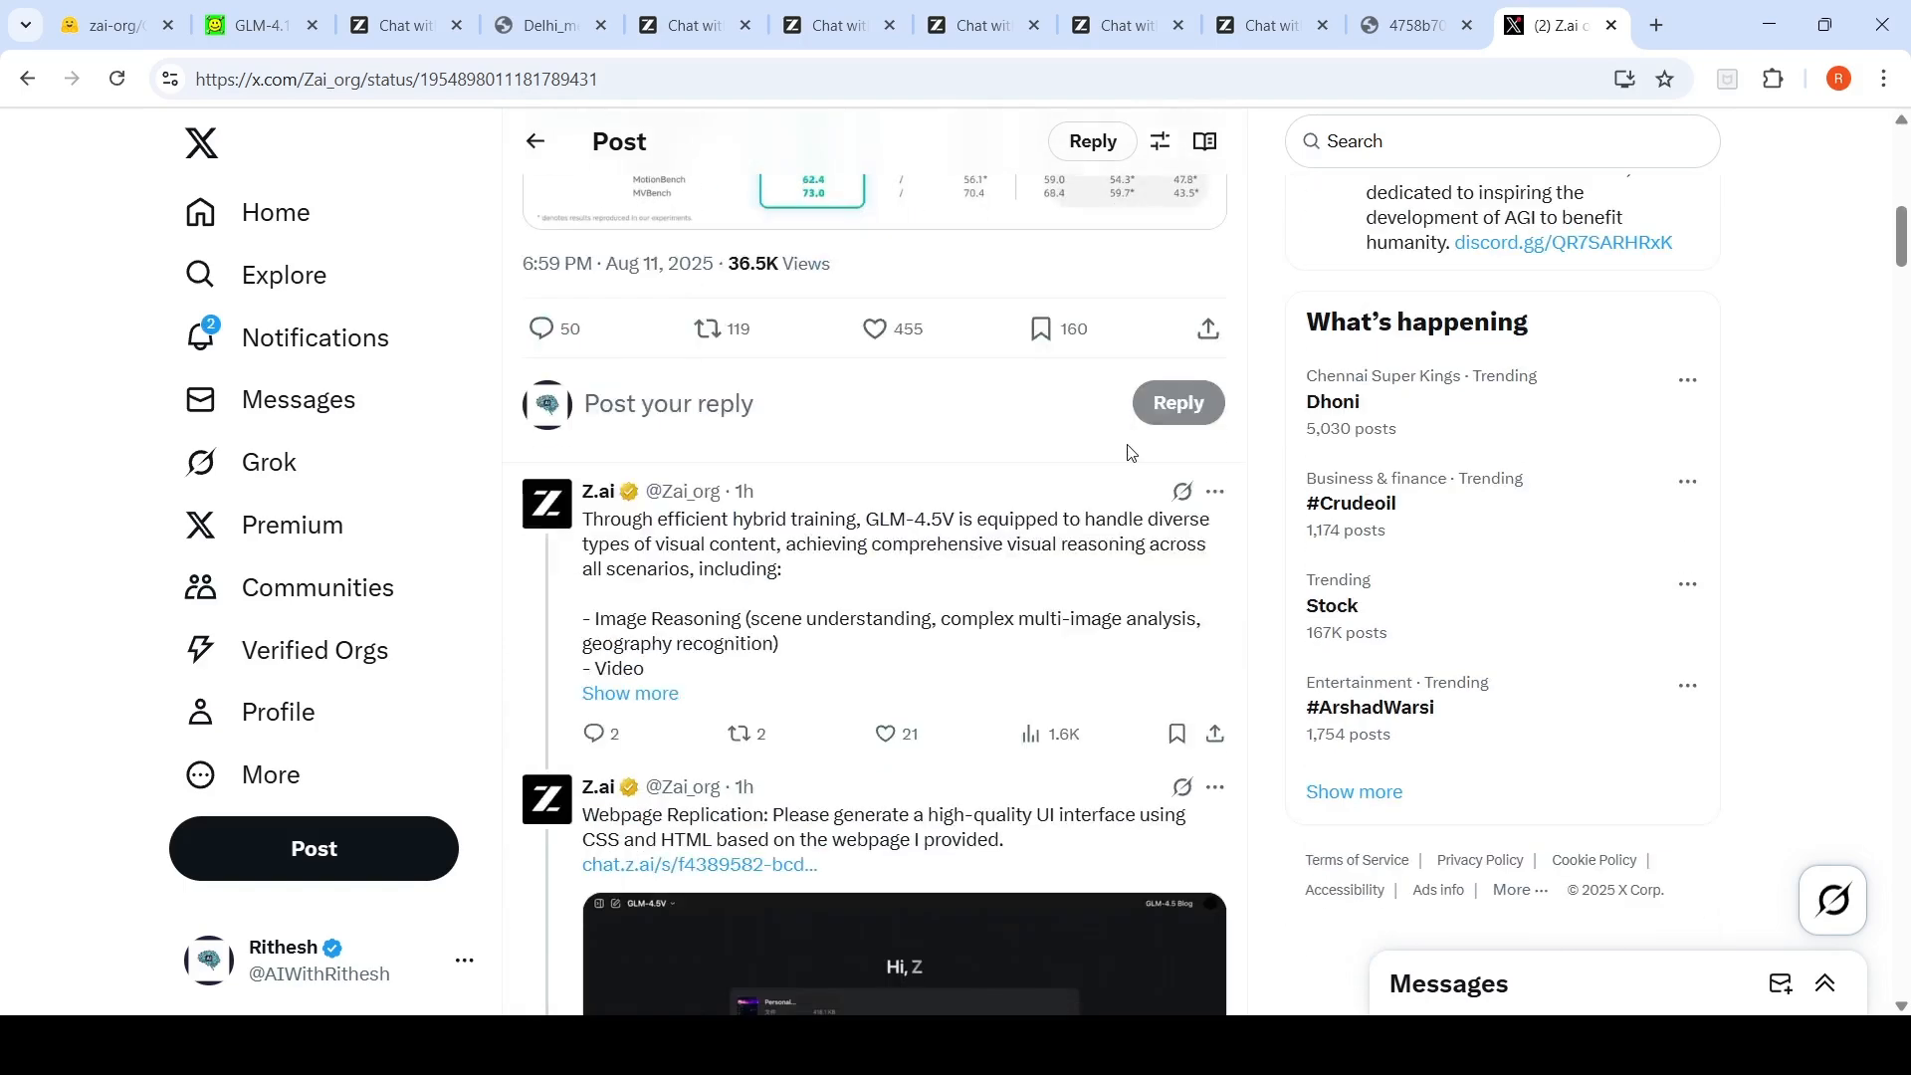
left_click(103, 24)
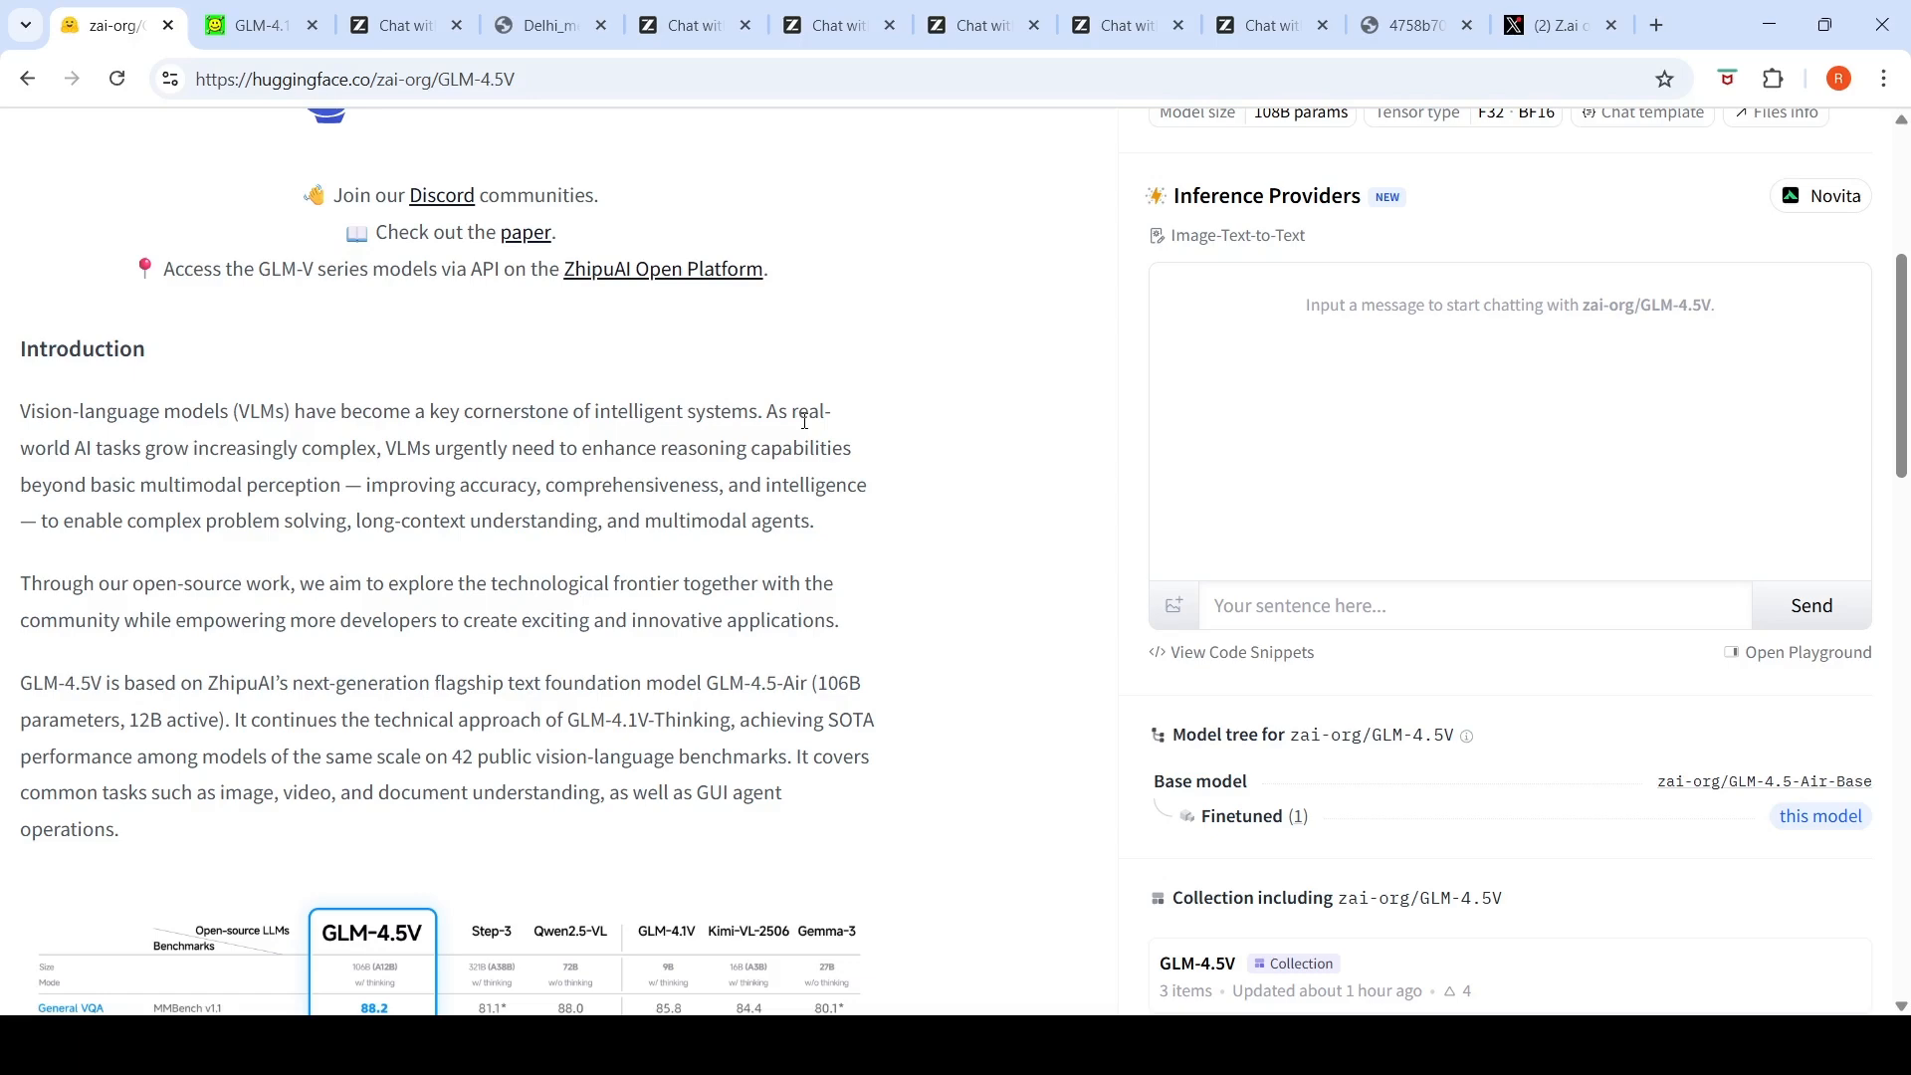
Step: Read the capabilities list and Thinking Mode note, then return to the metro route chat
scroll("up", 3)
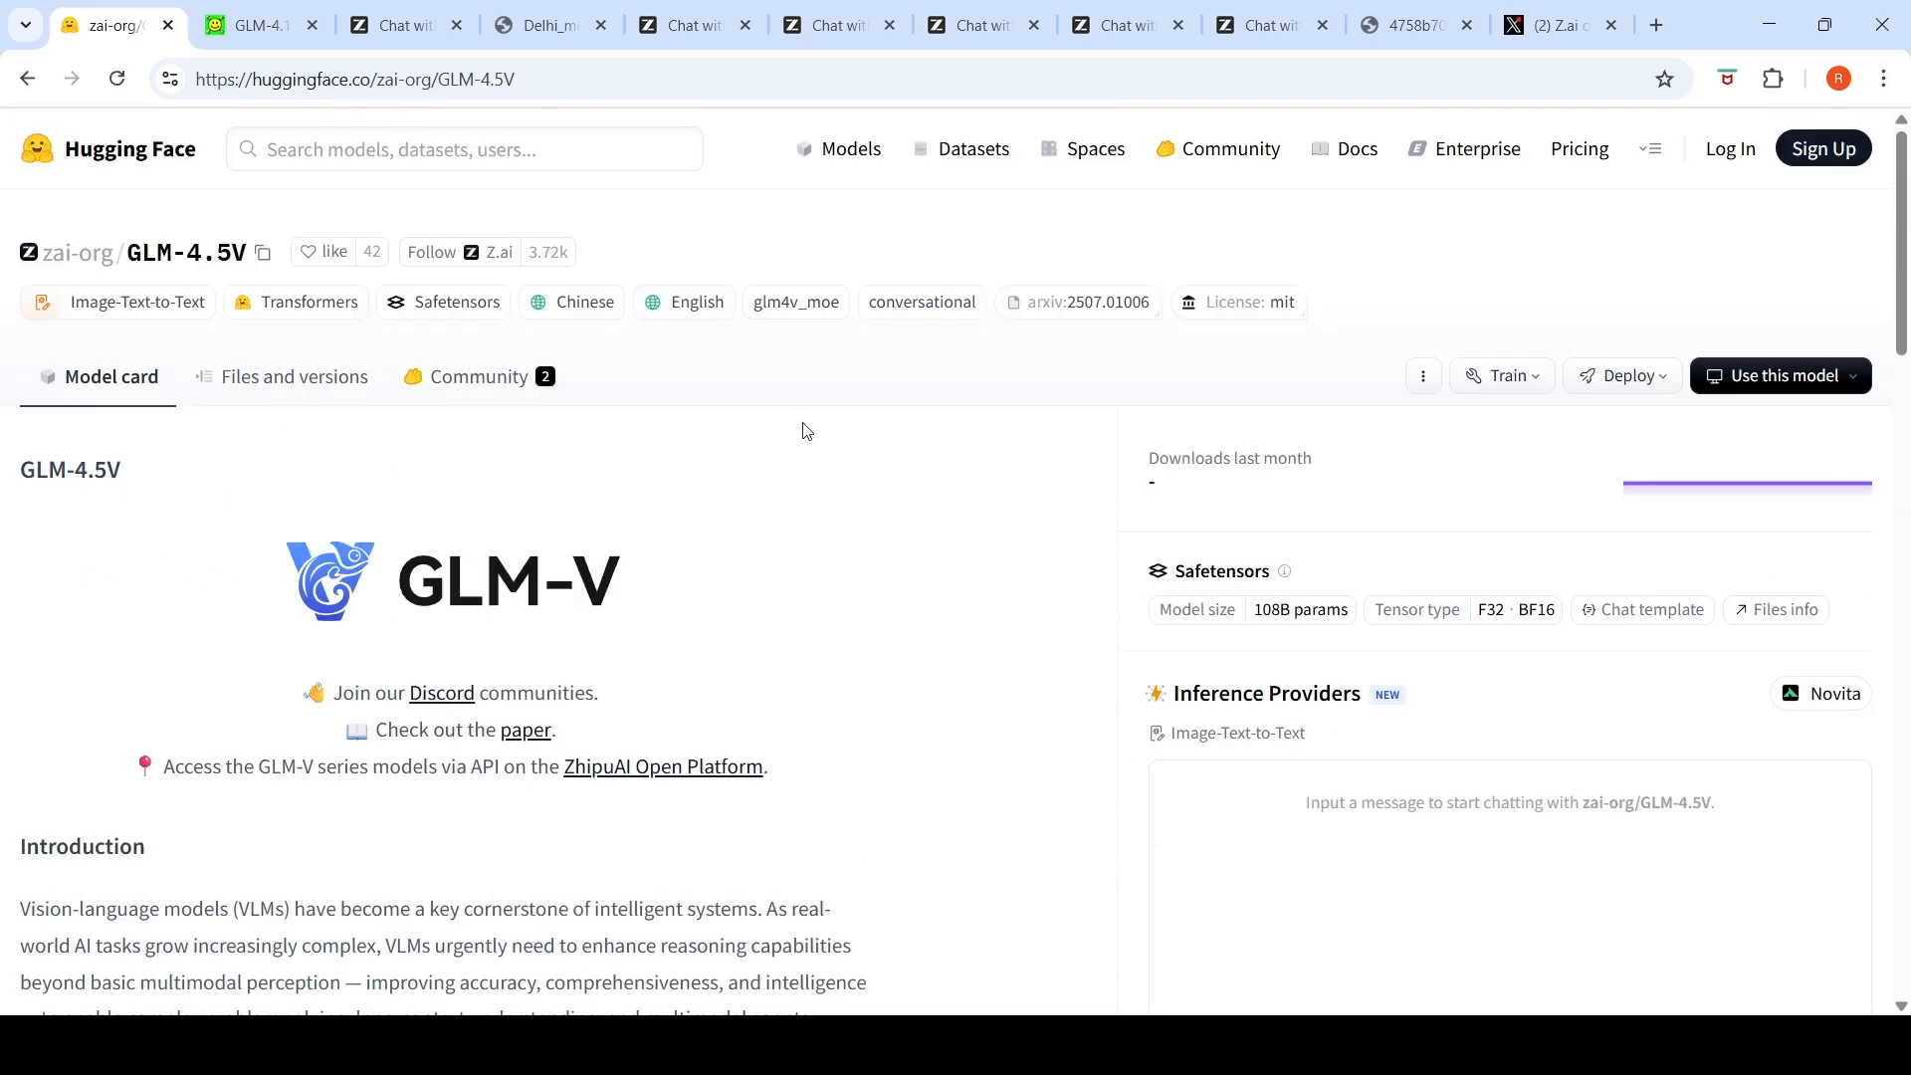
mouse_move(772, 420)
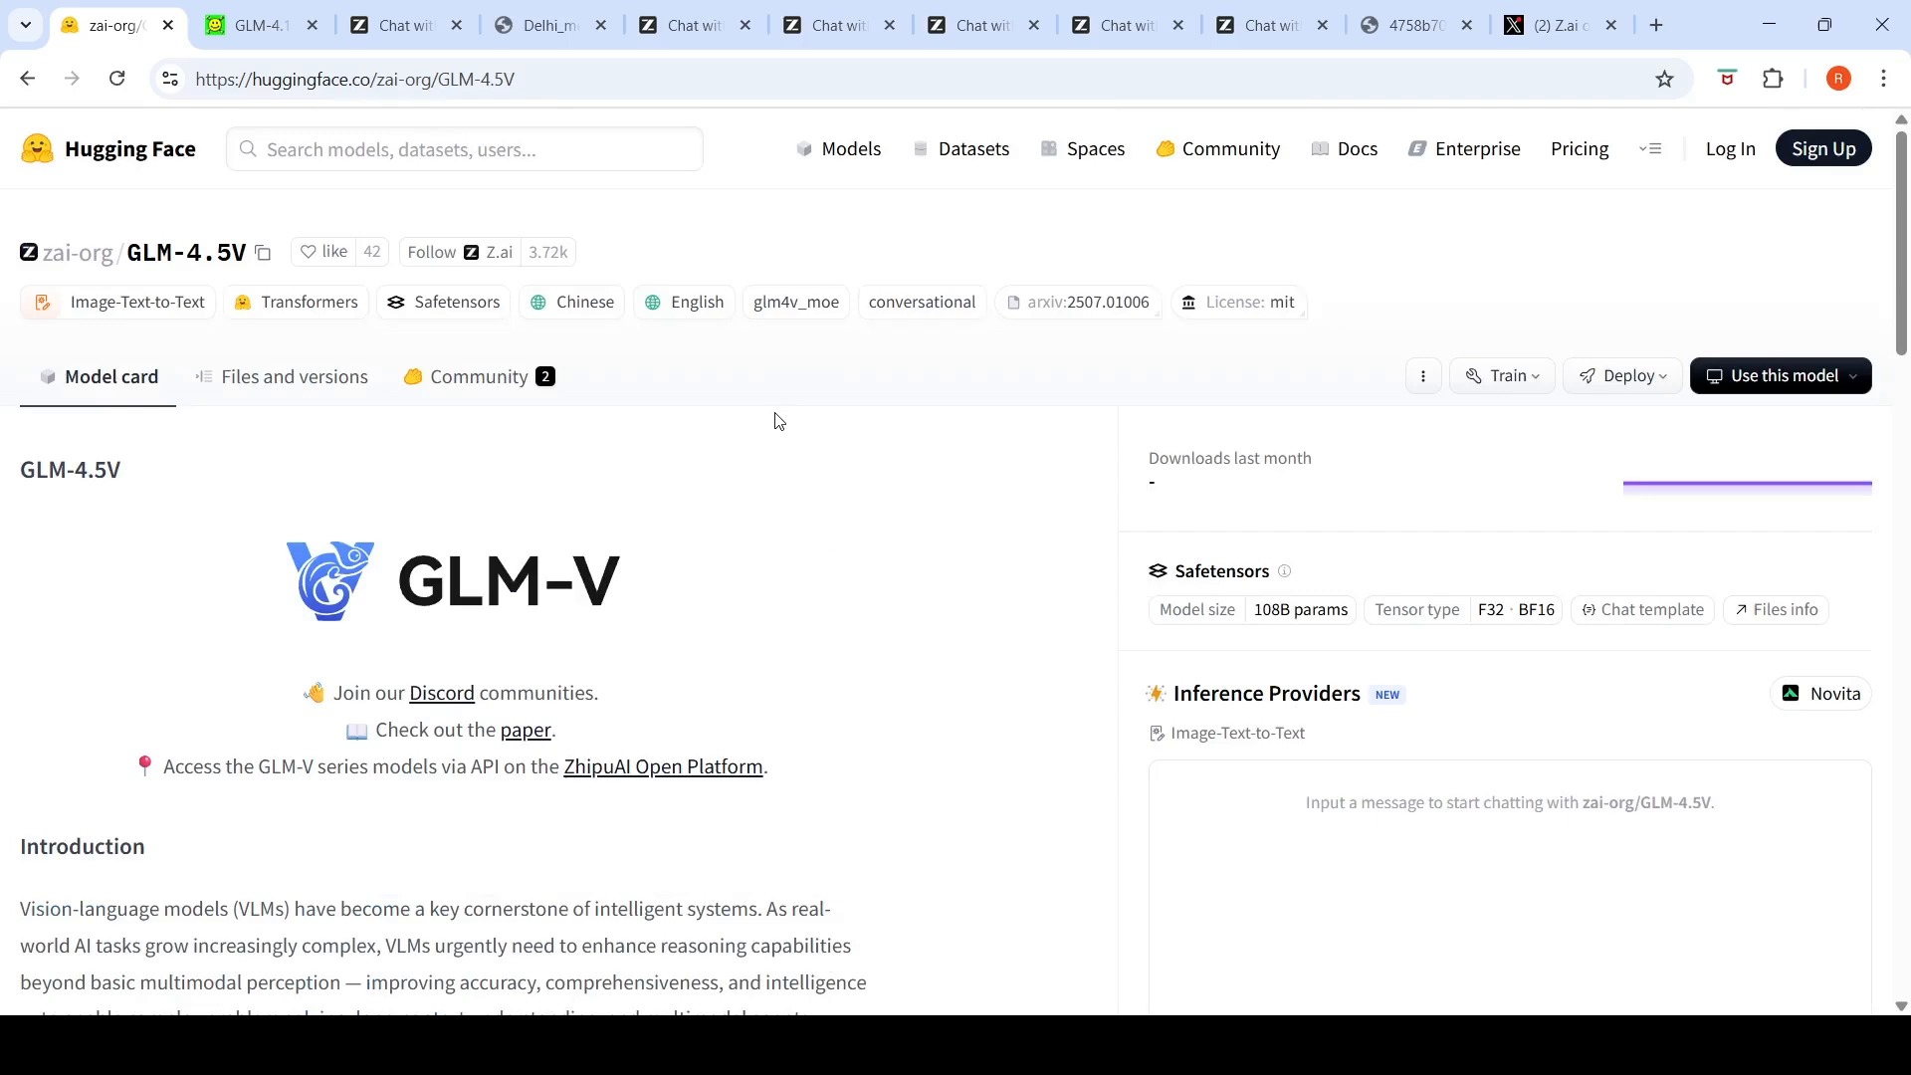
mouse_move(1203, 313)
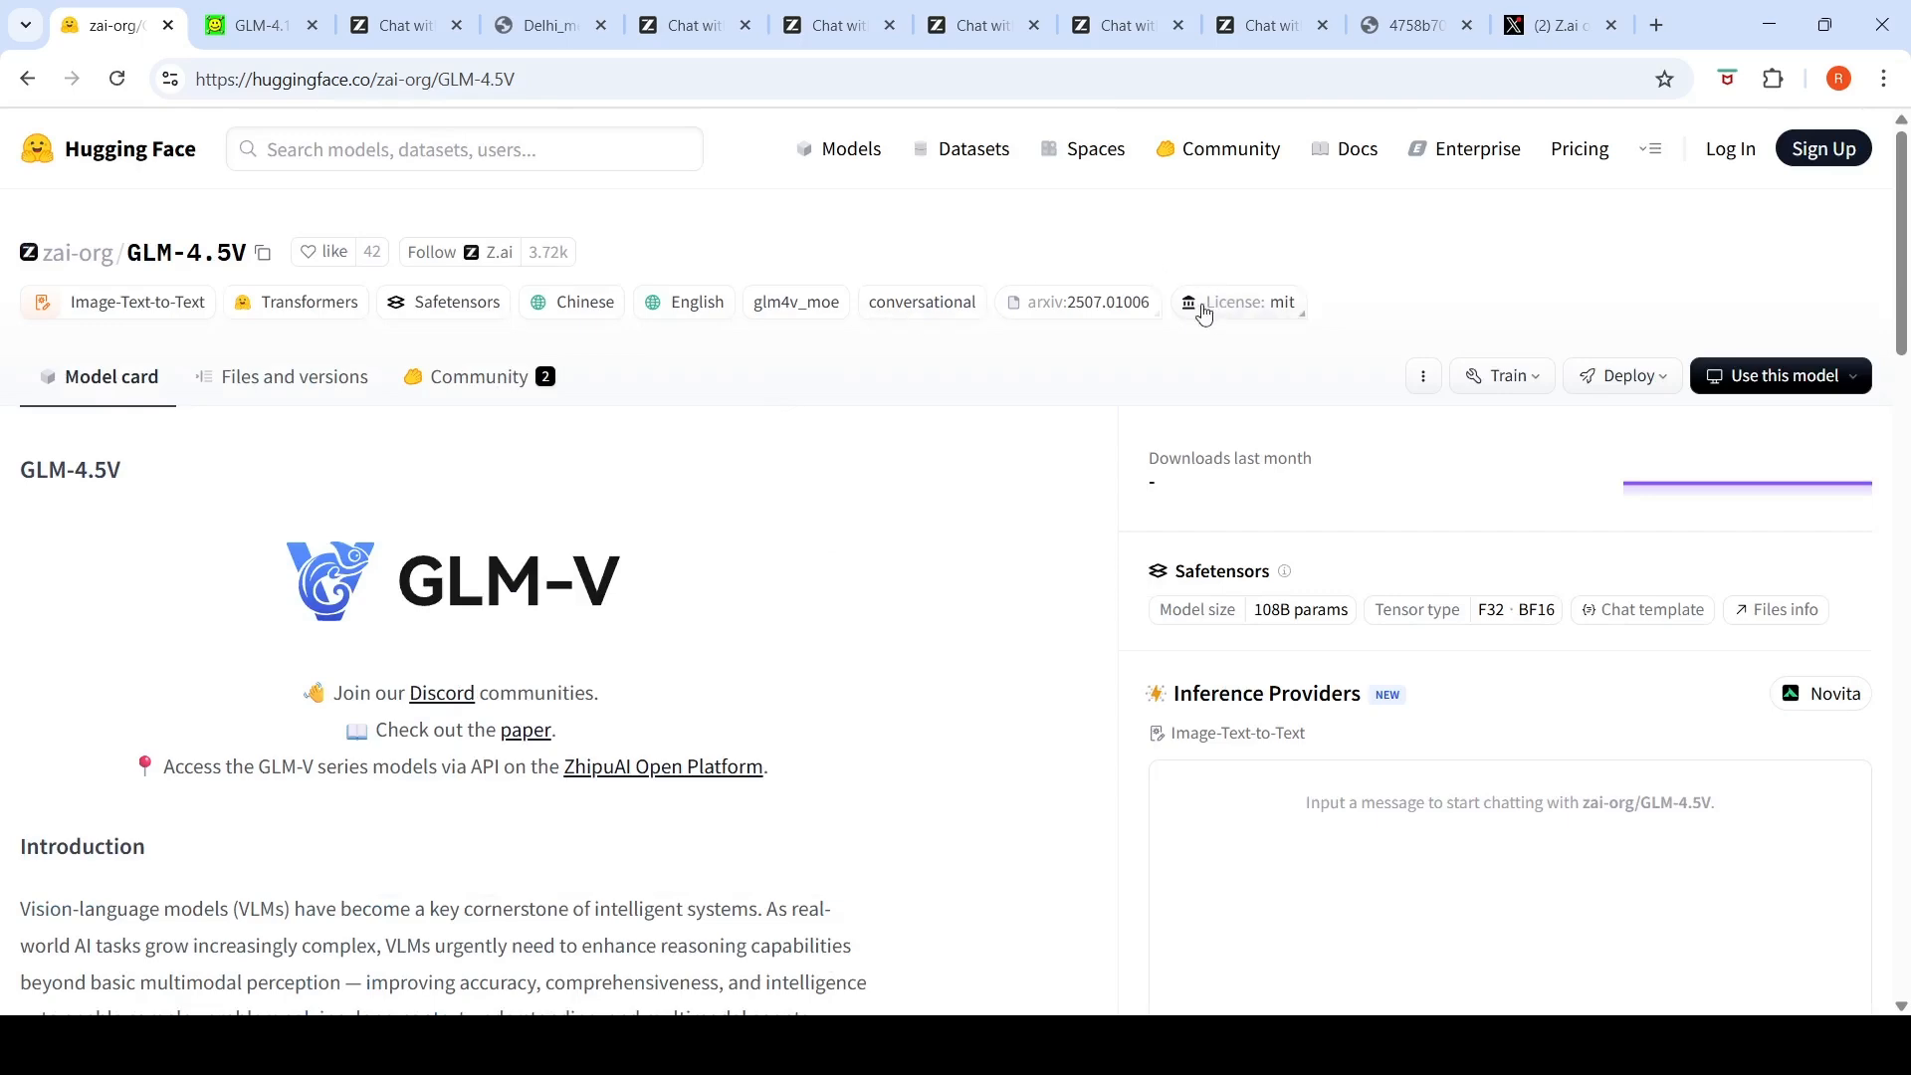
scroll("down", 3)
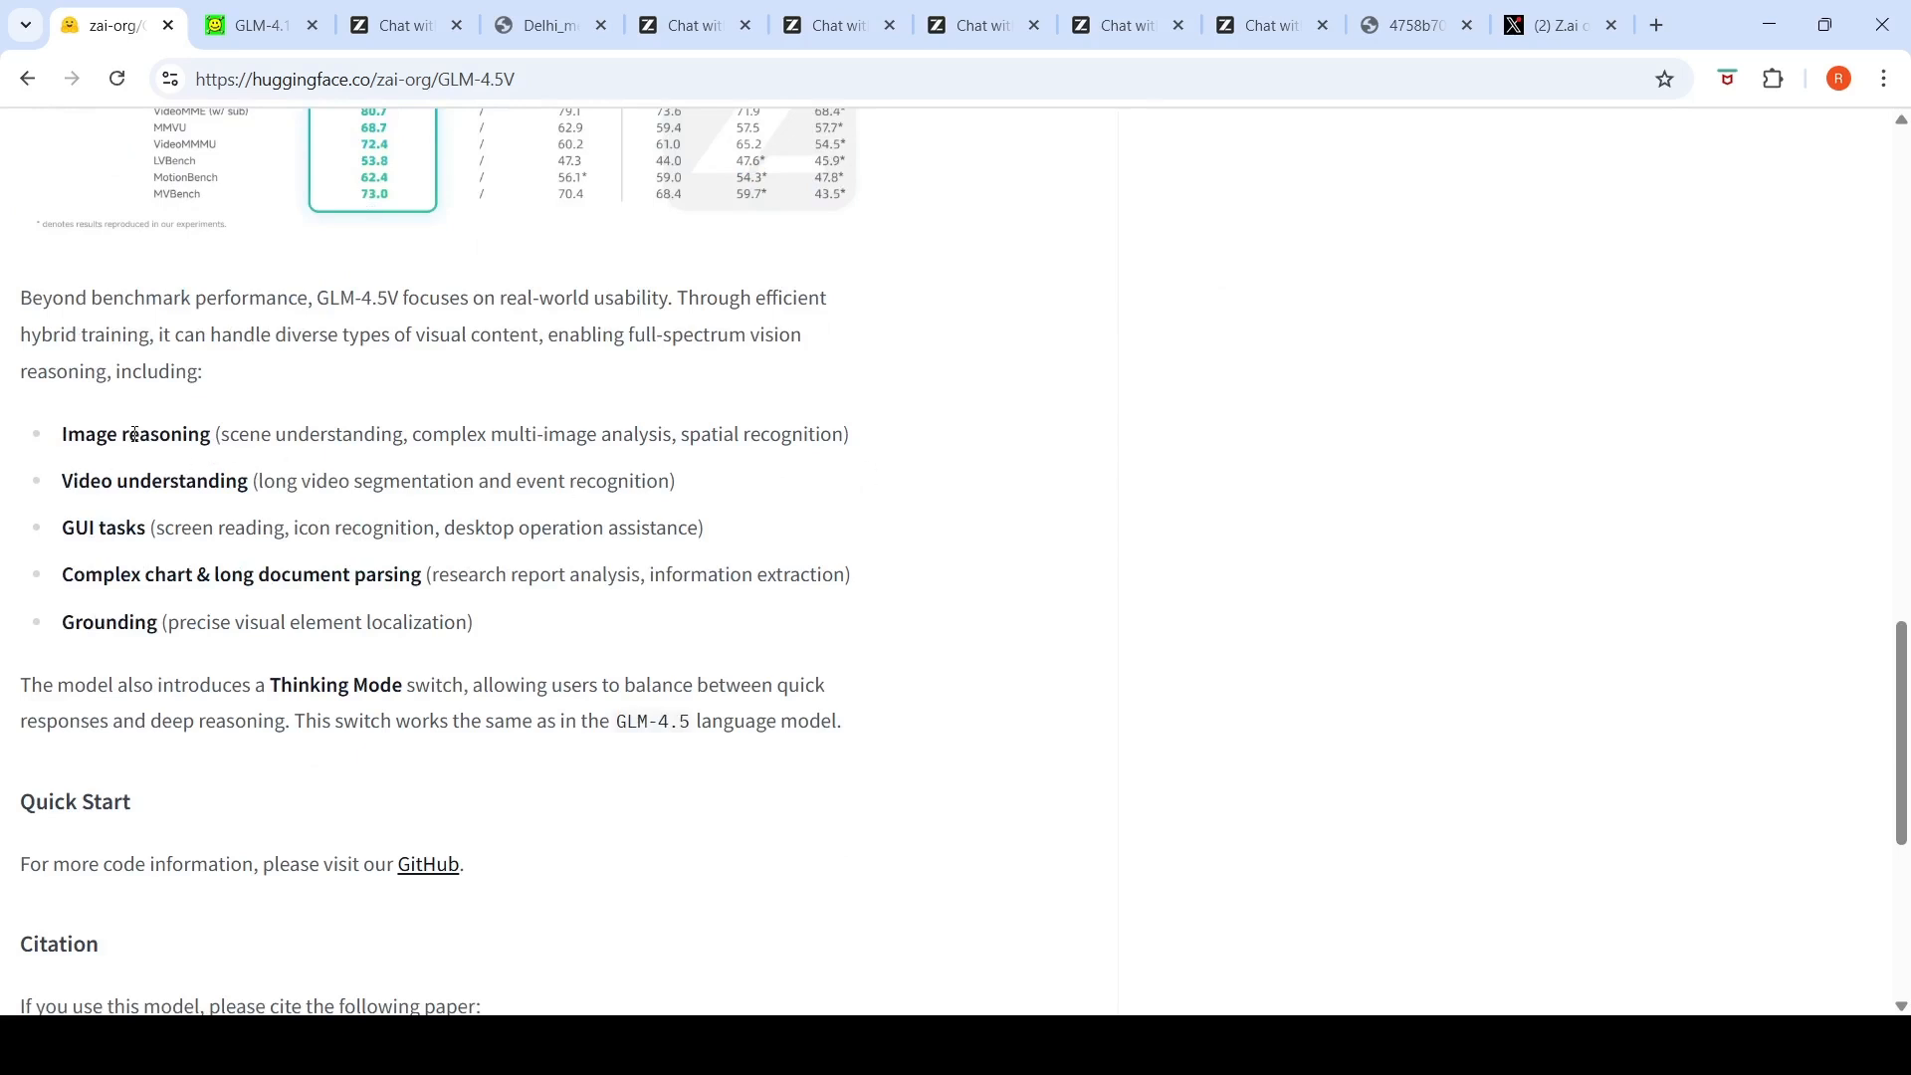
mouse_move(177, 515)
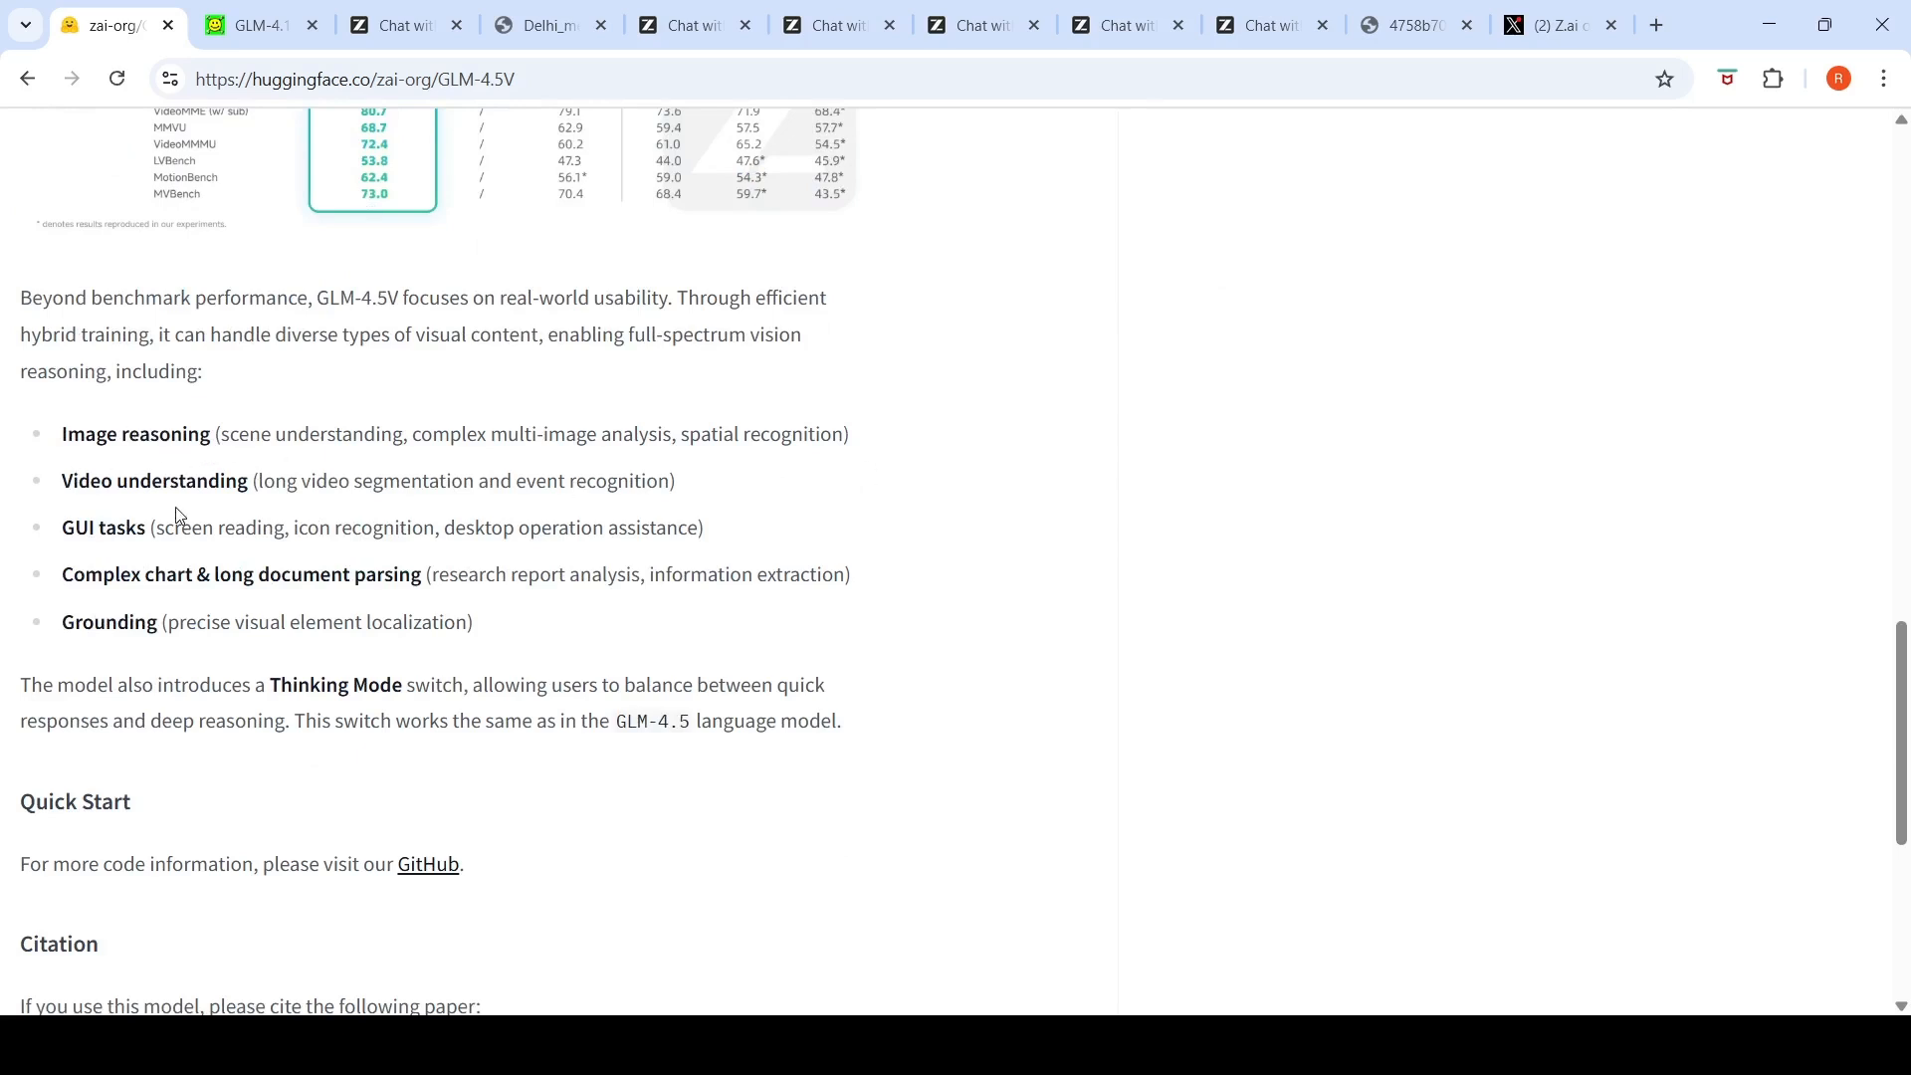
mouse_move(591, 504)
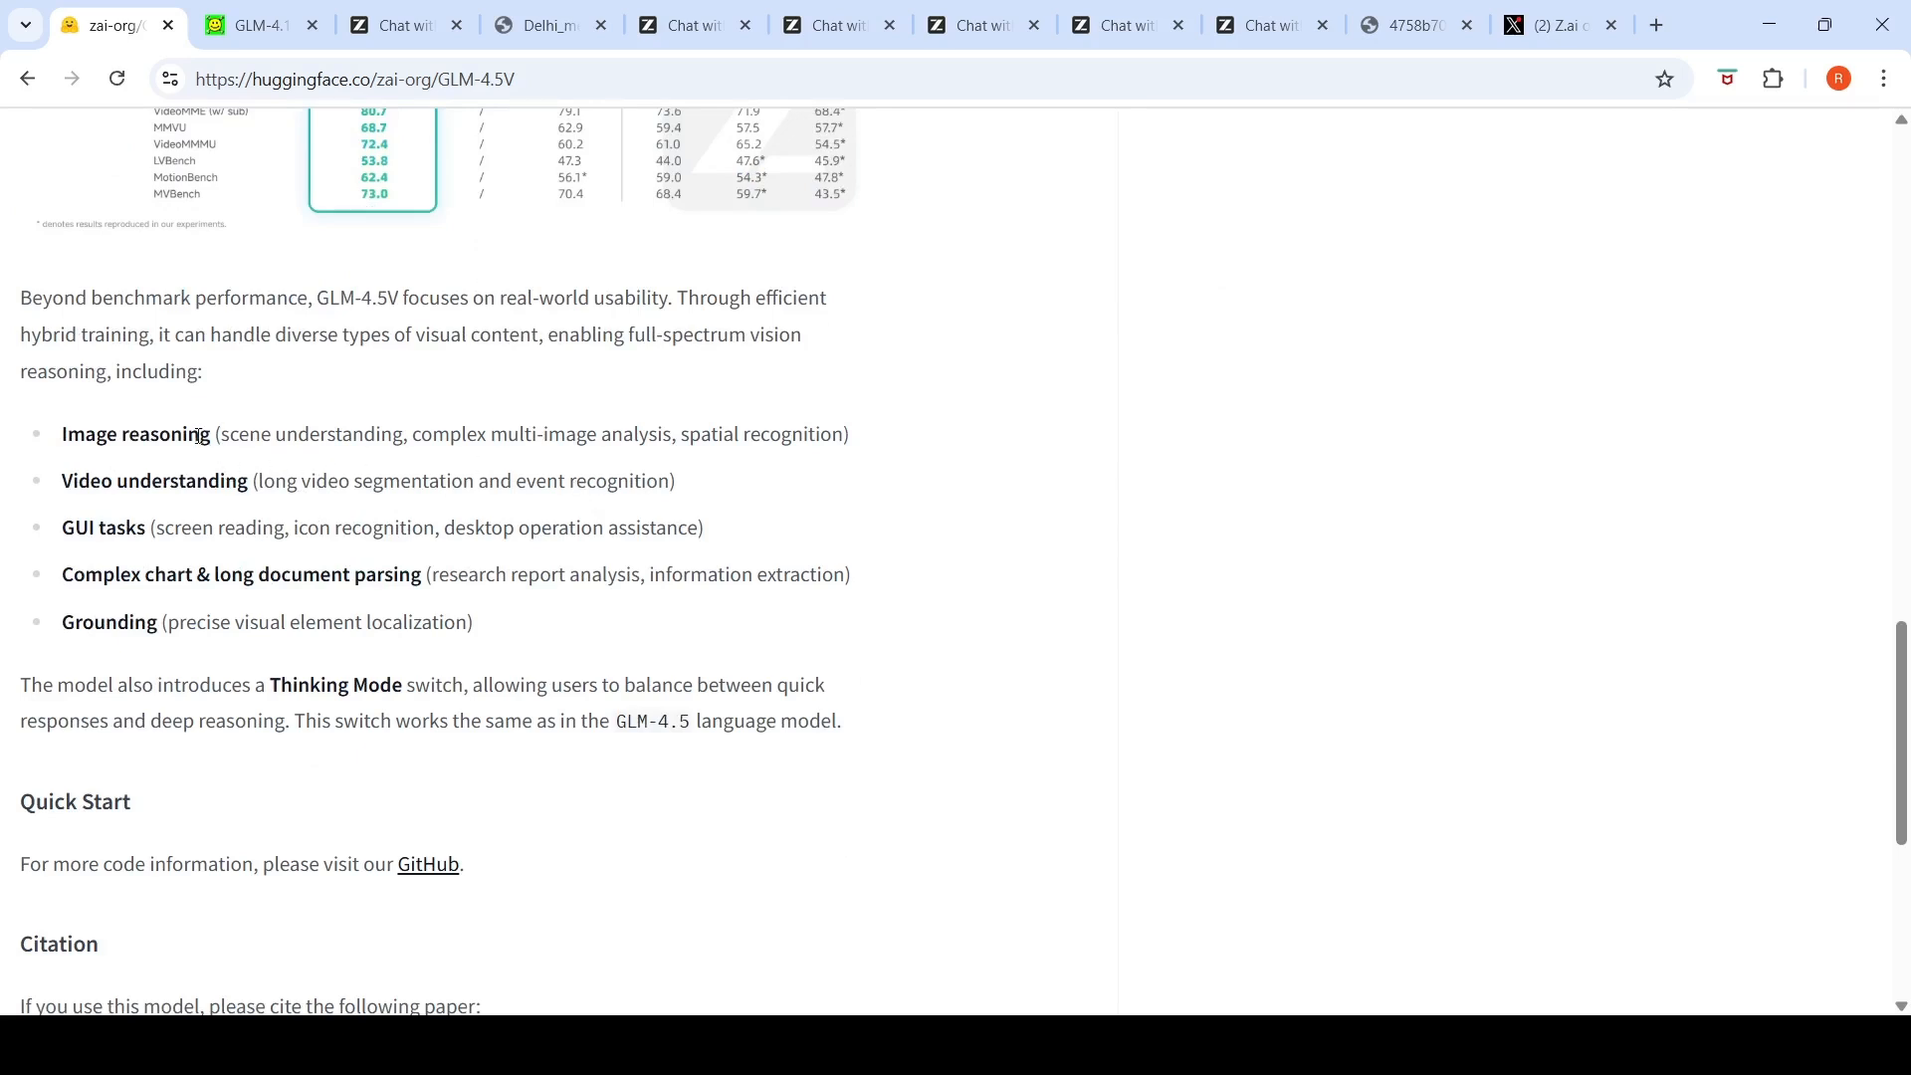
mouse_move(593, 446)
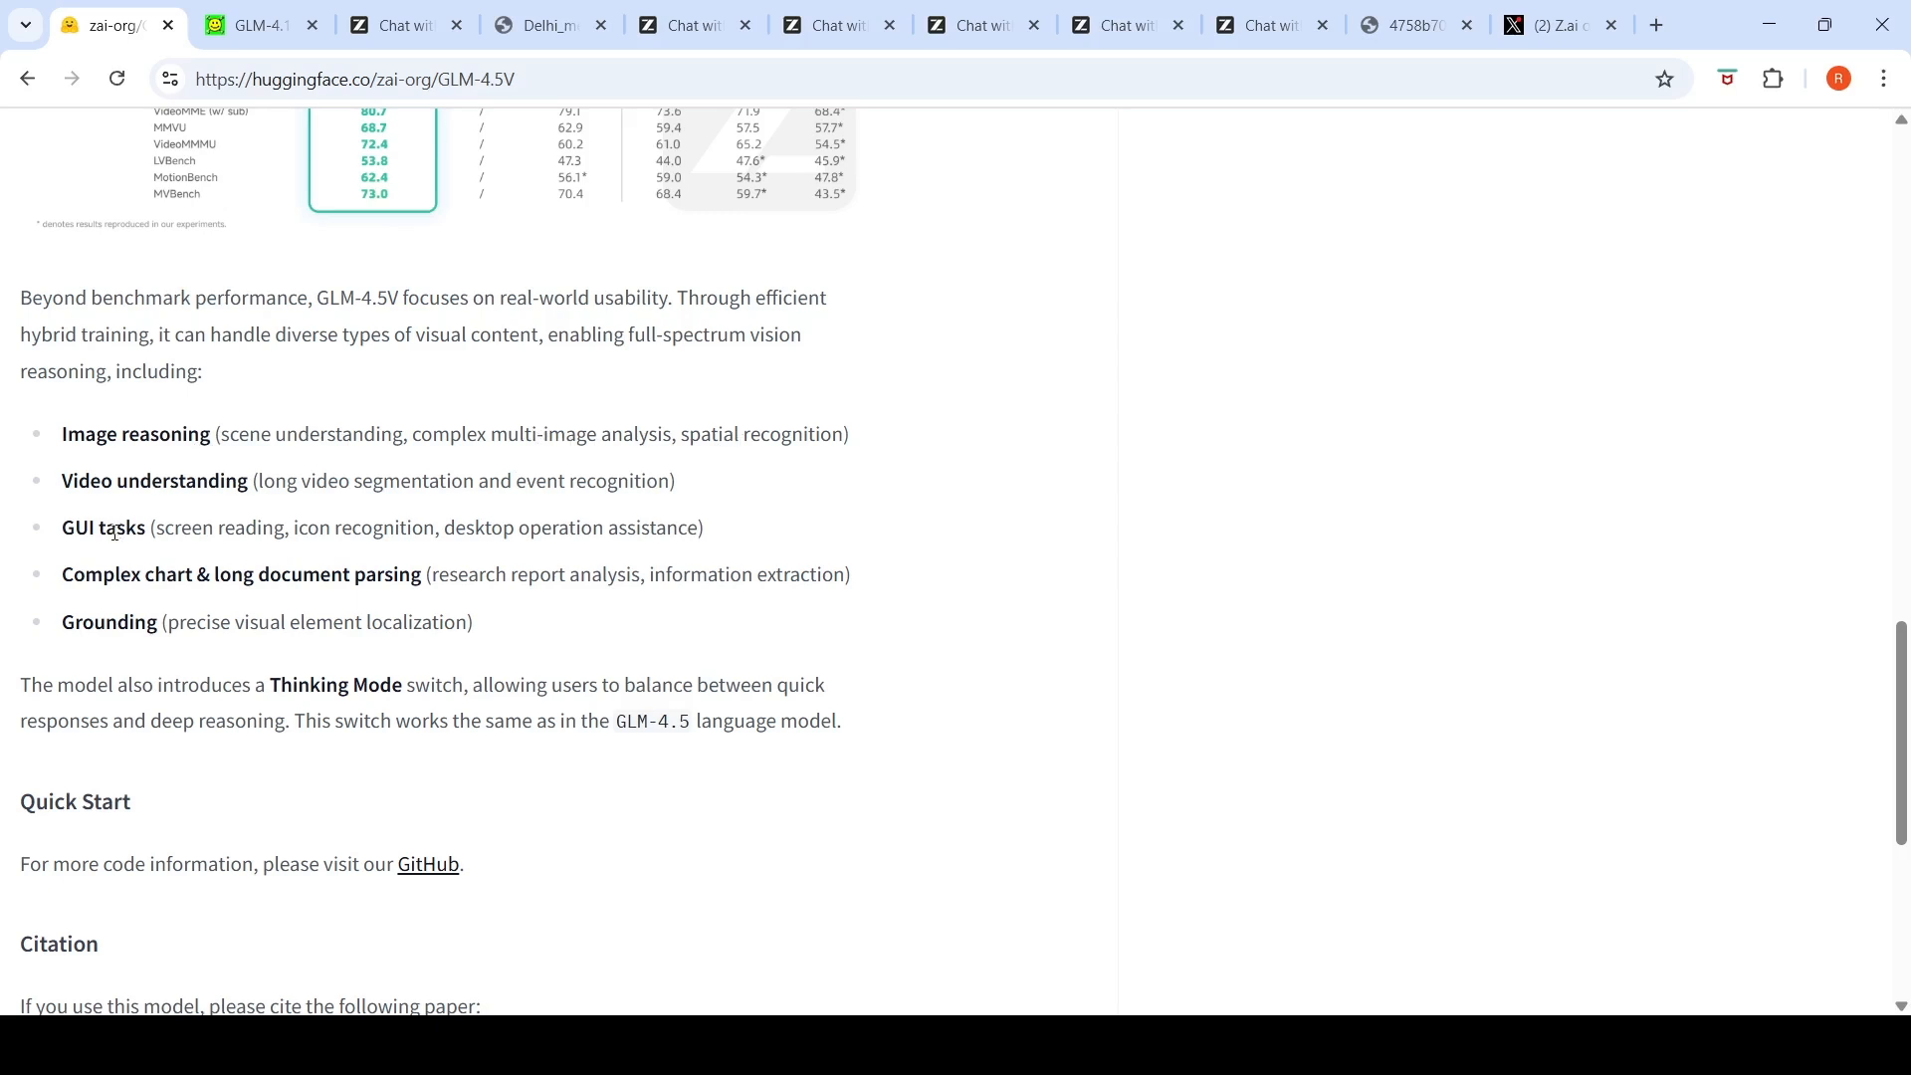
mouse_move(321, 561)
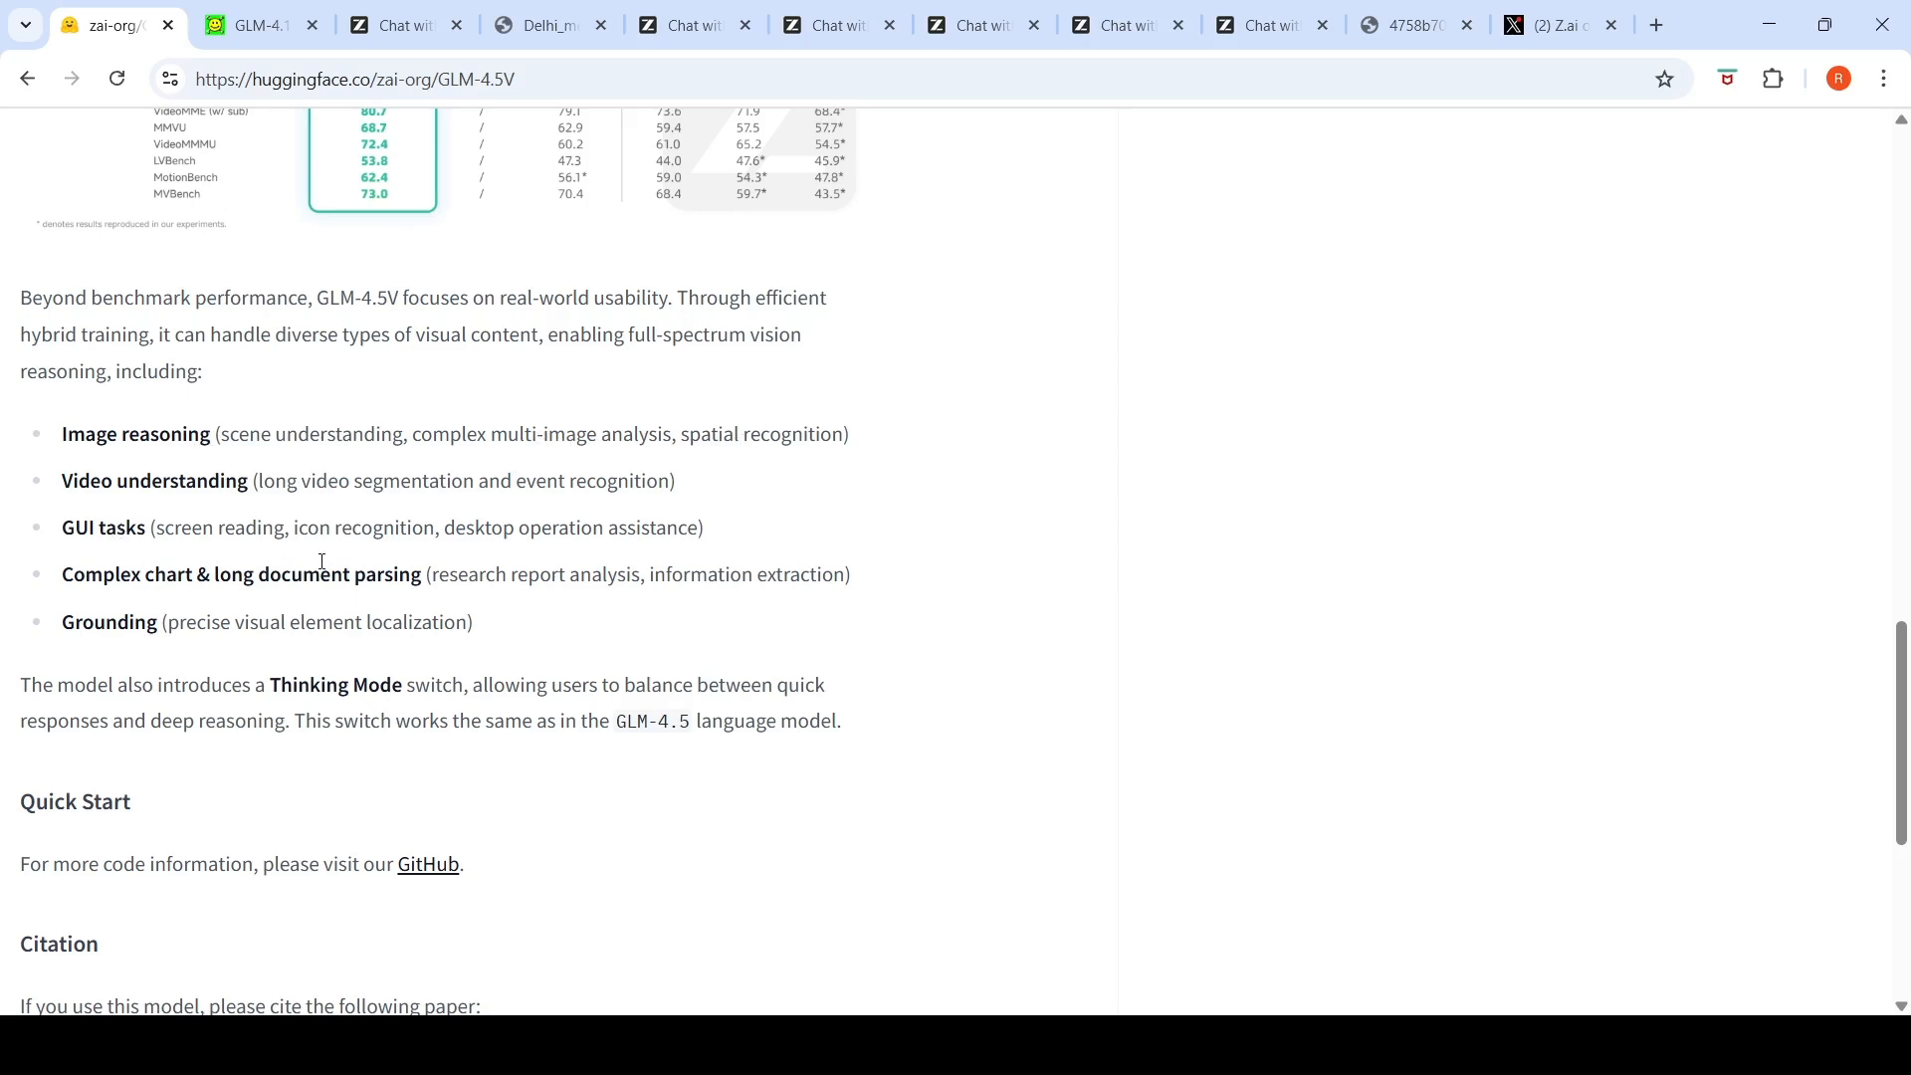
mouse_move(121, 650)
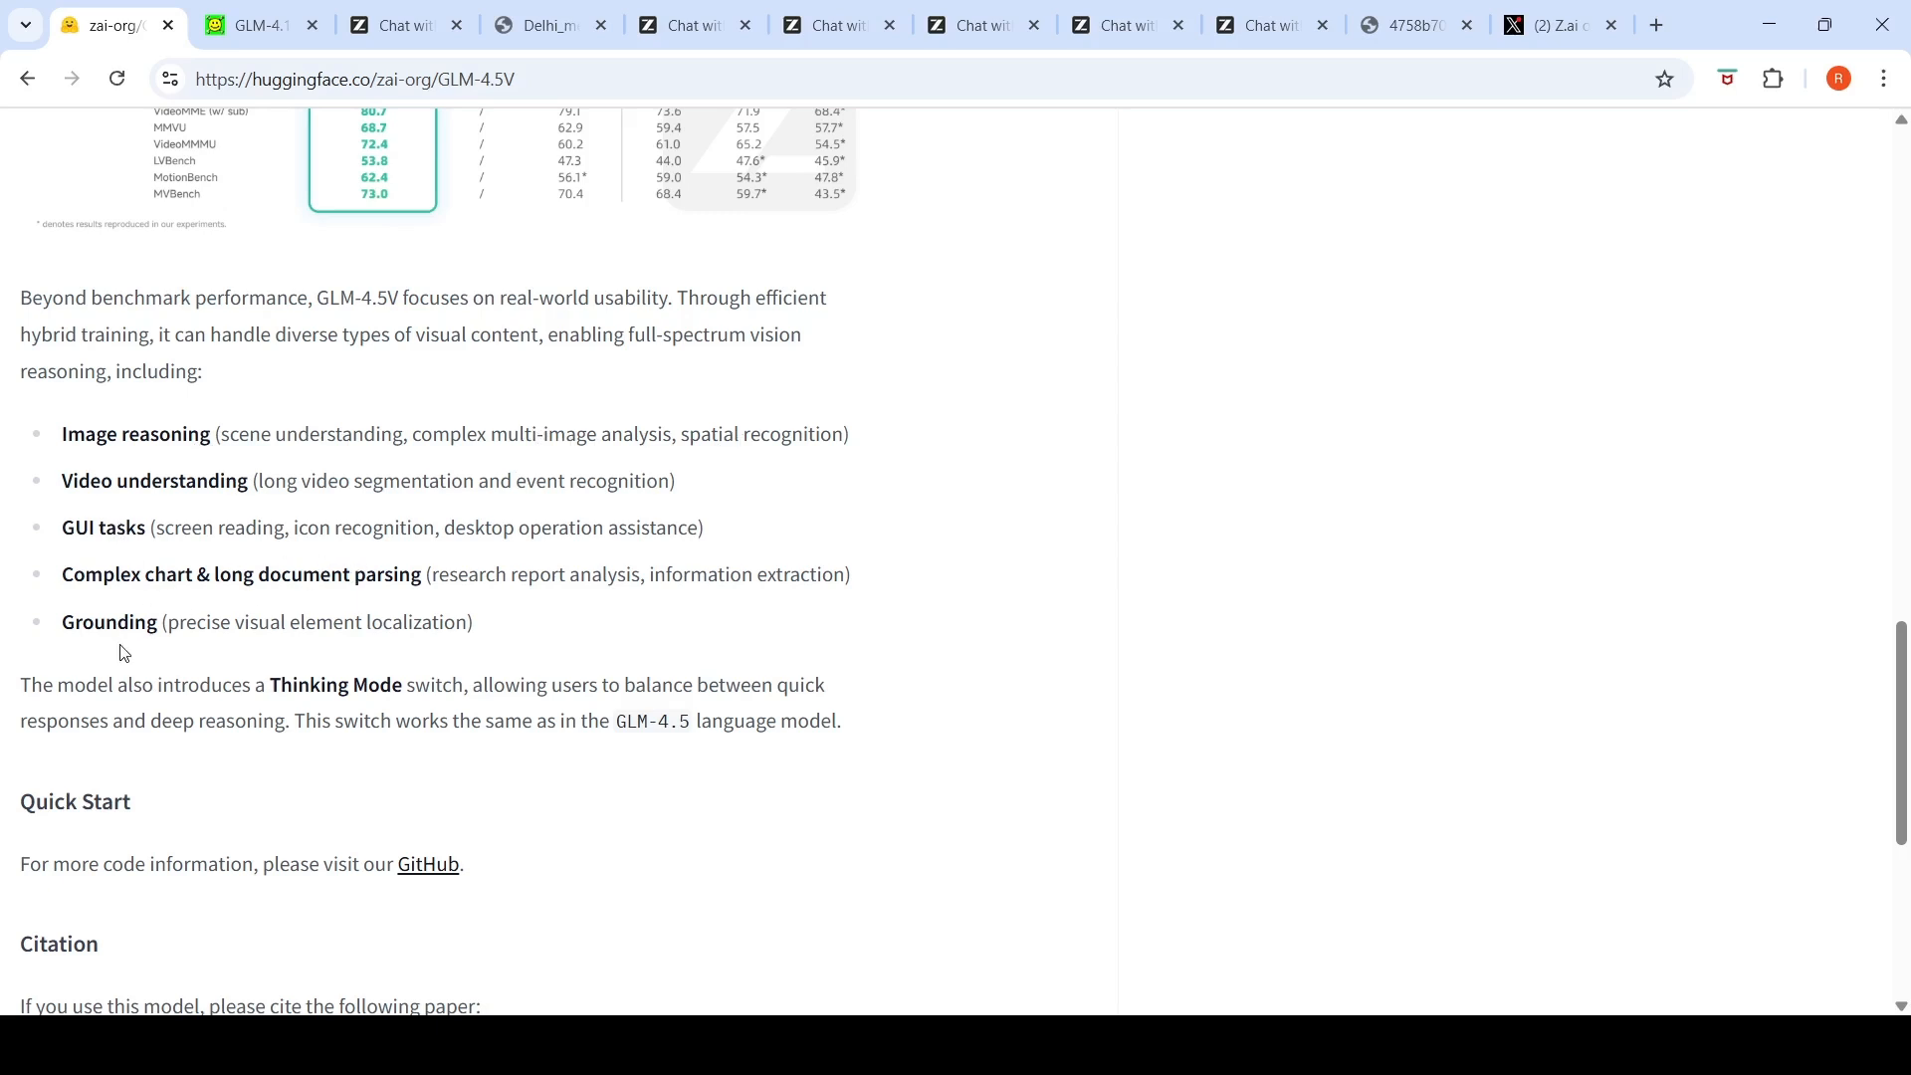
scroll("down", 3)
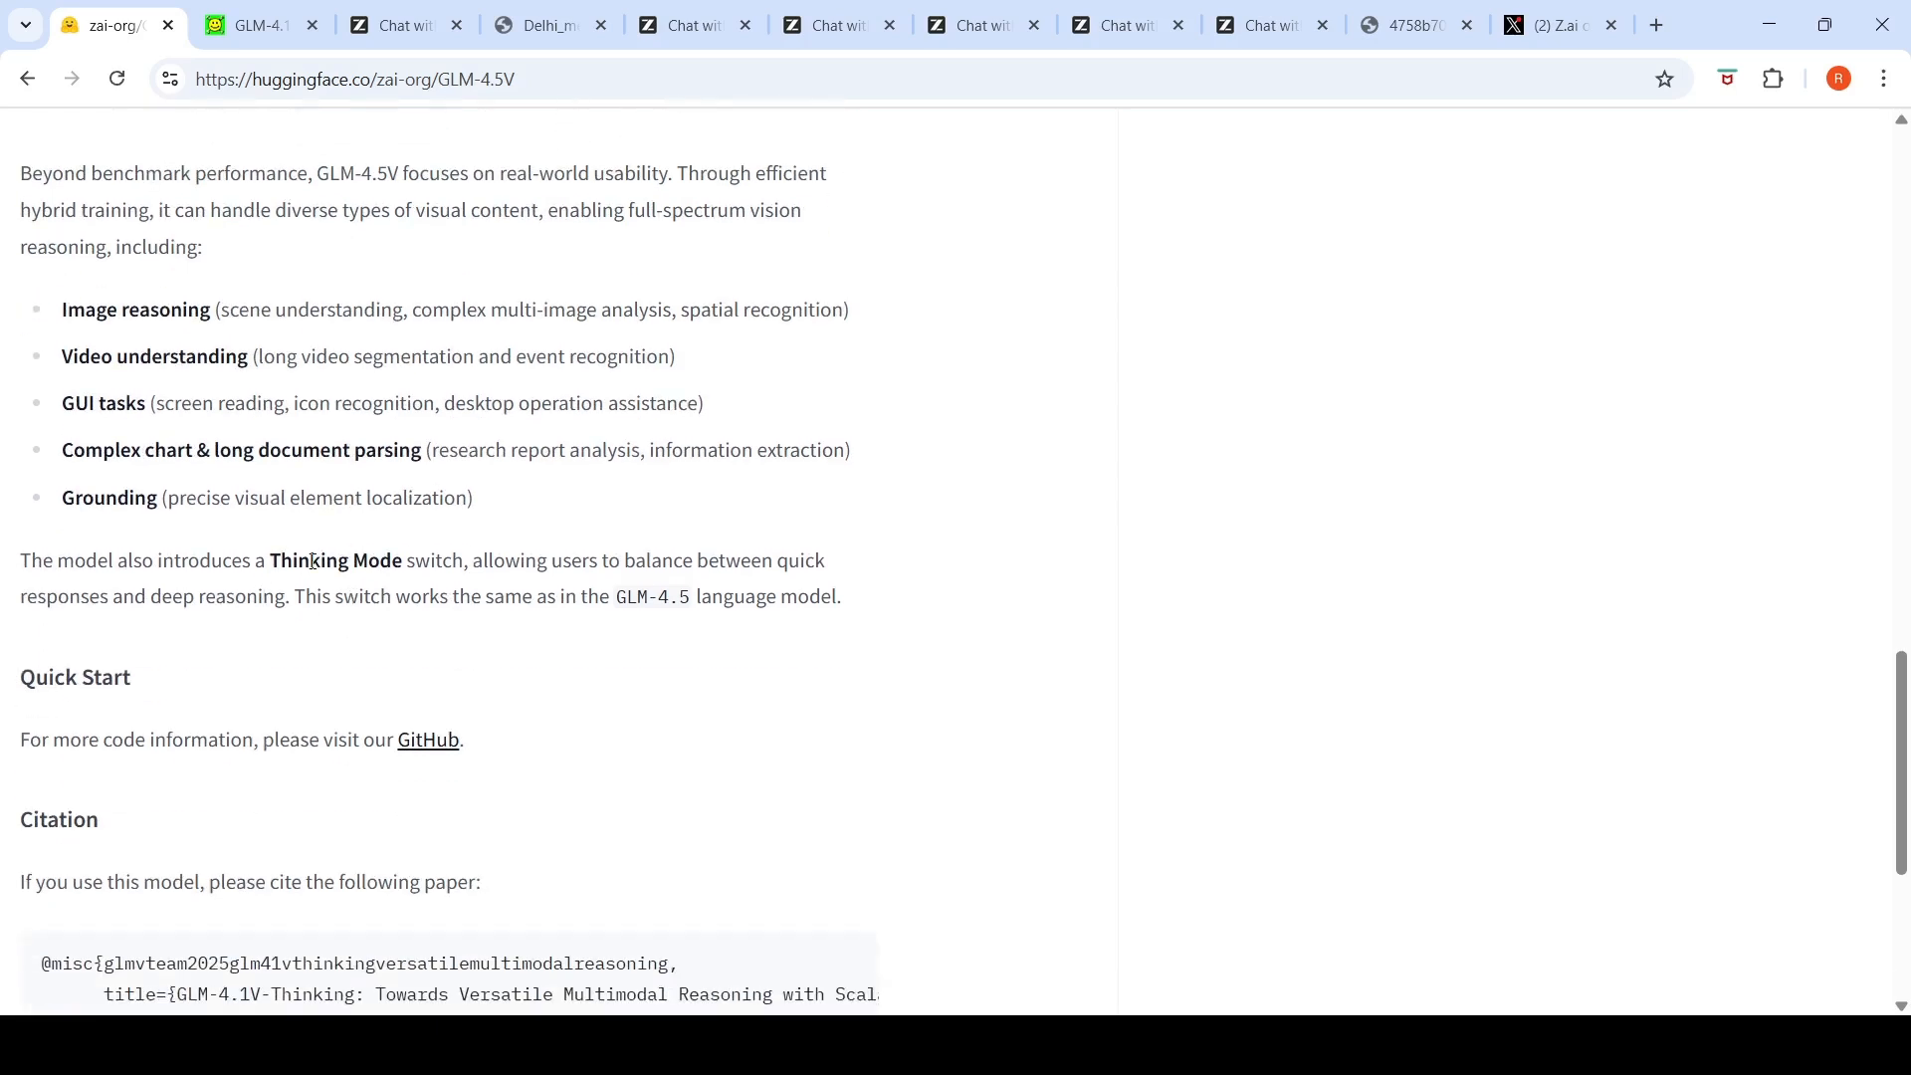
mouse_move(594, 545)
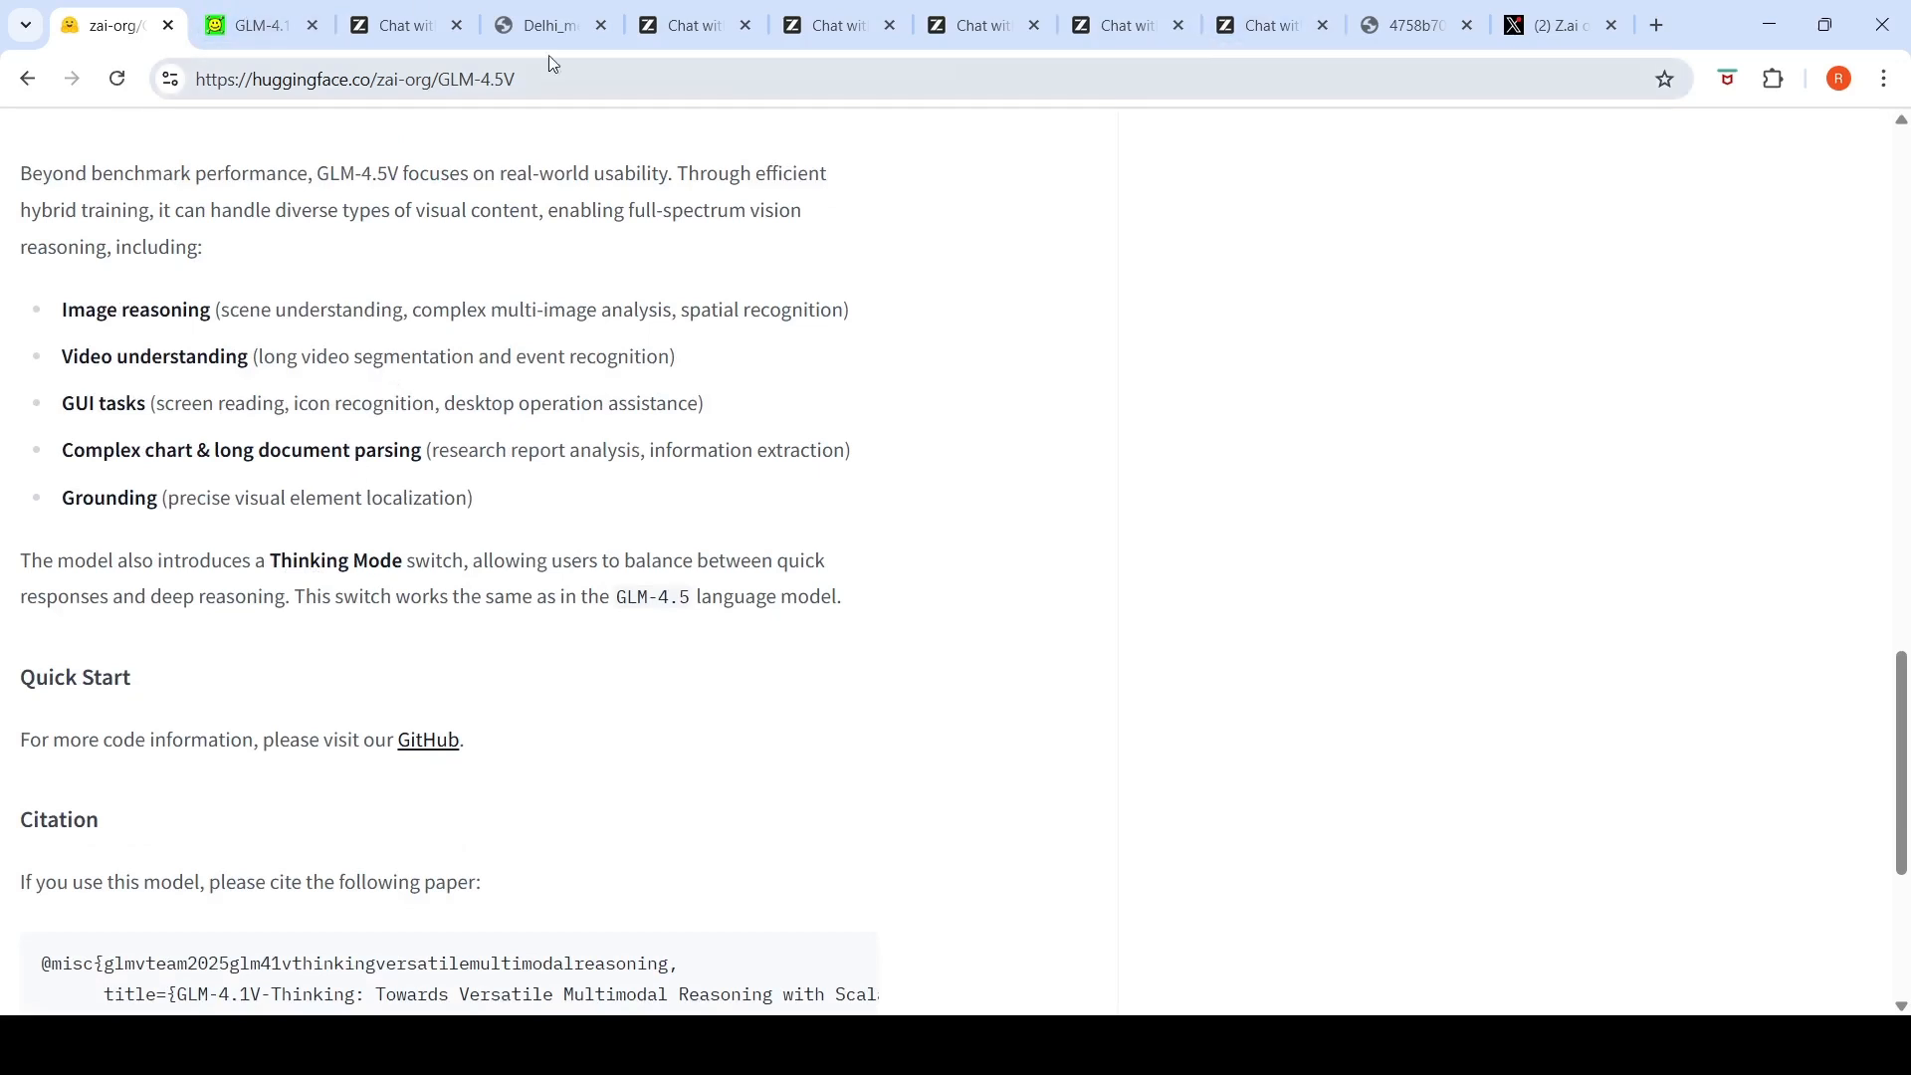
left_click(402, 24)
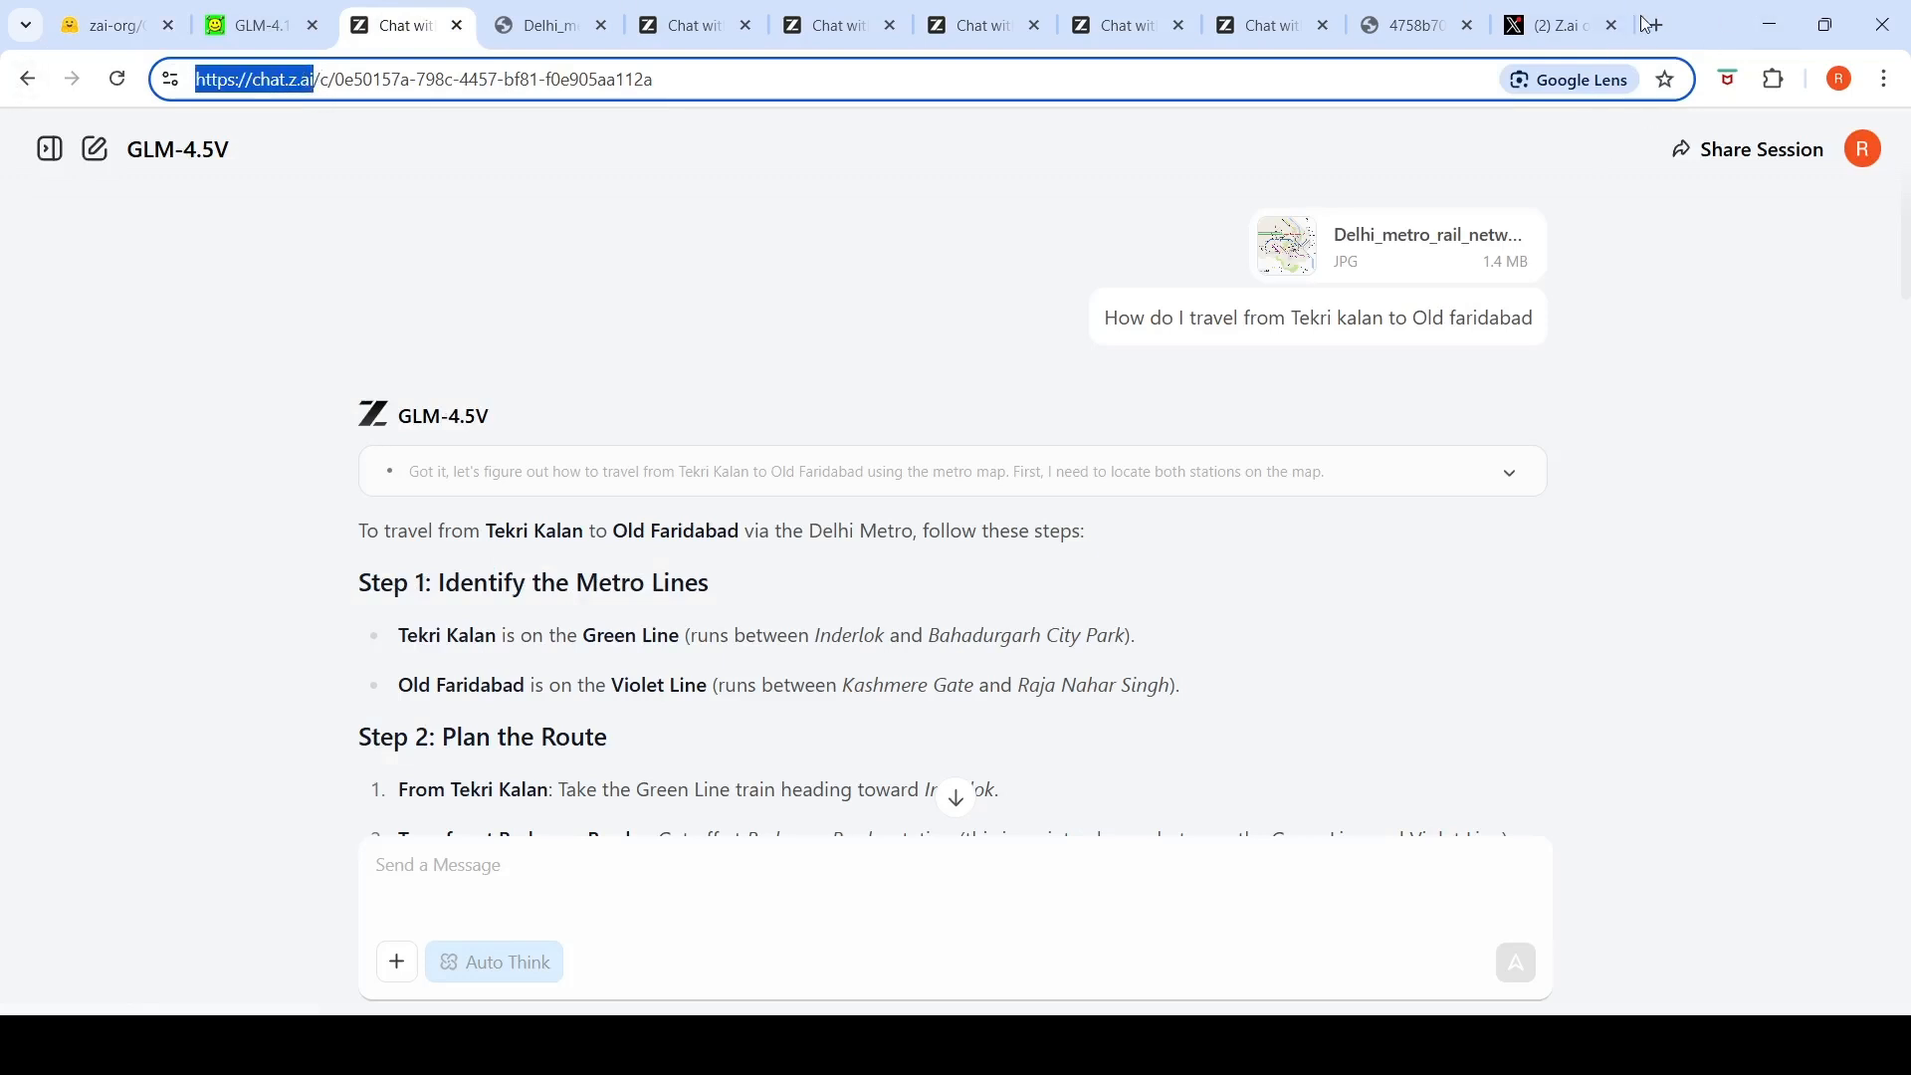
Step: Open chat.z.ai in a new tab and switch thinking mode from Auto Think to No Think
left_click(1652, 24)
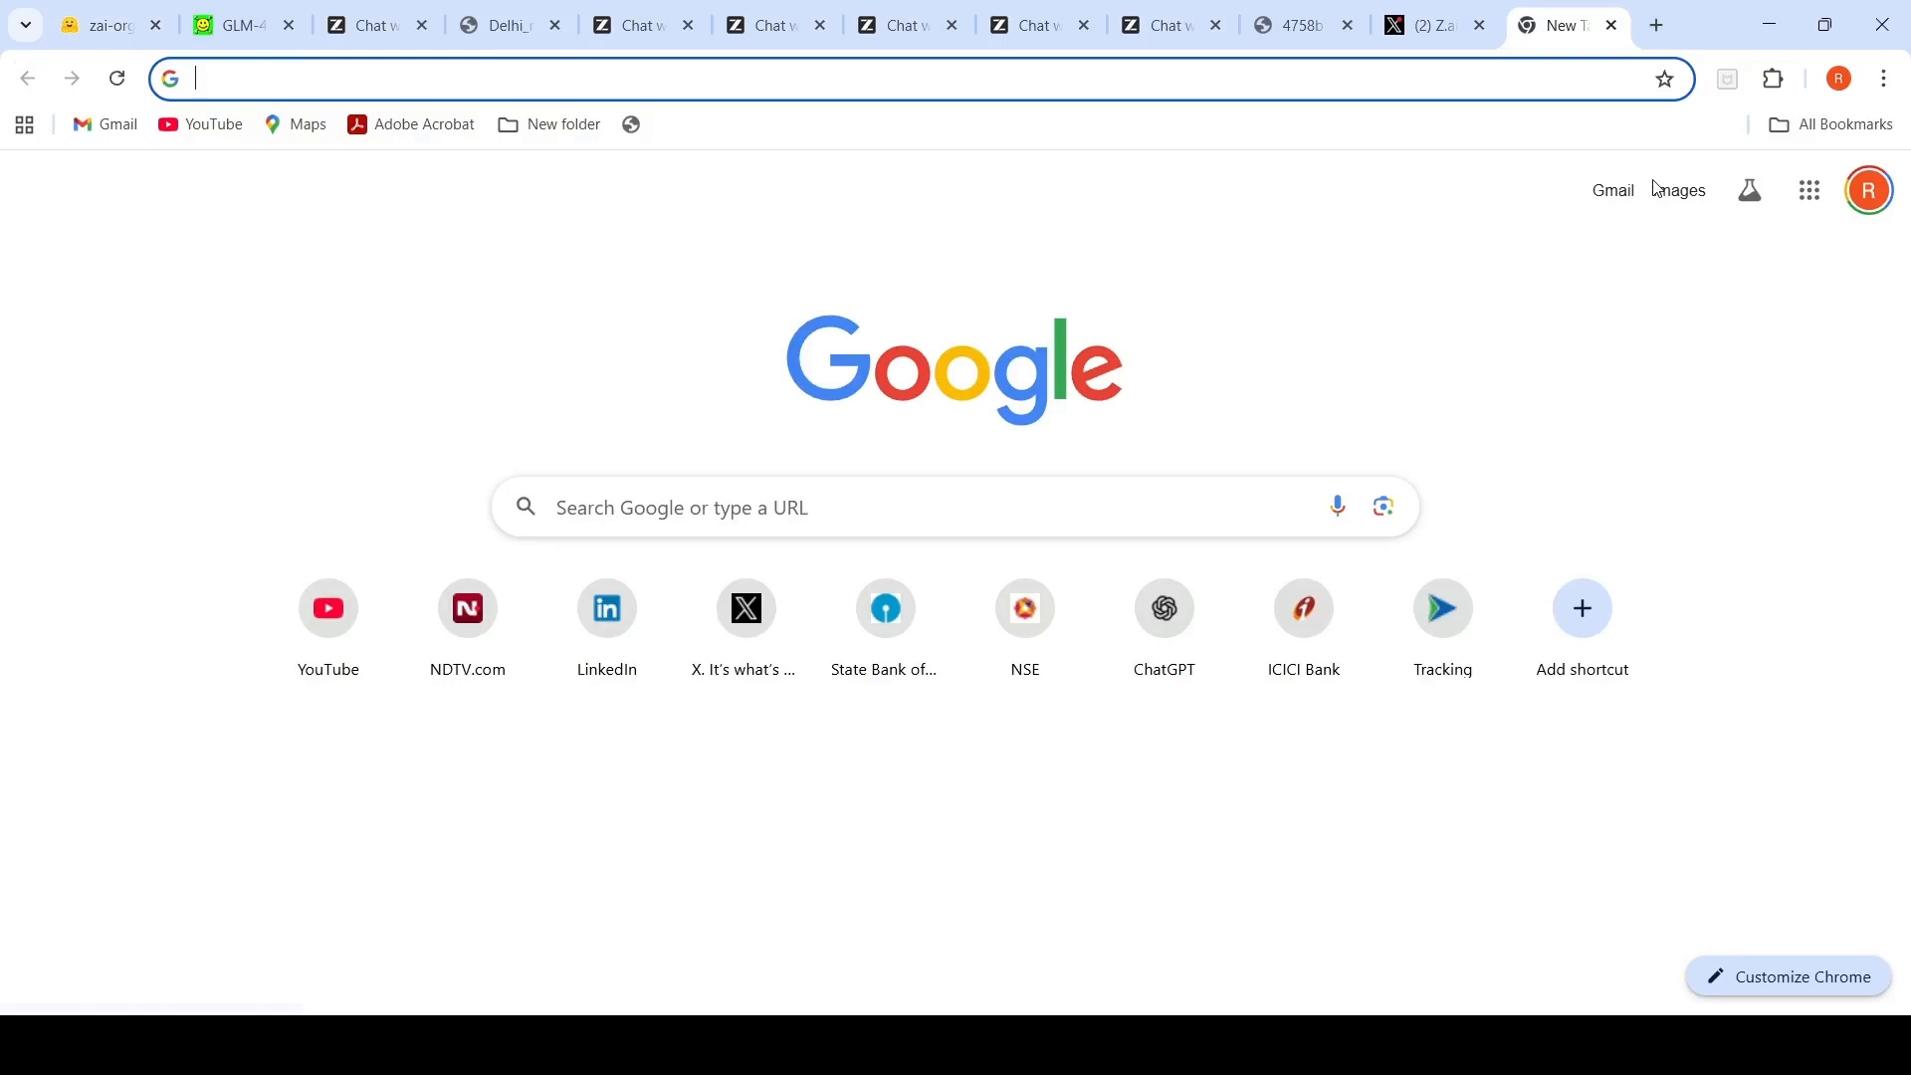
type("https://chat.z.ai")
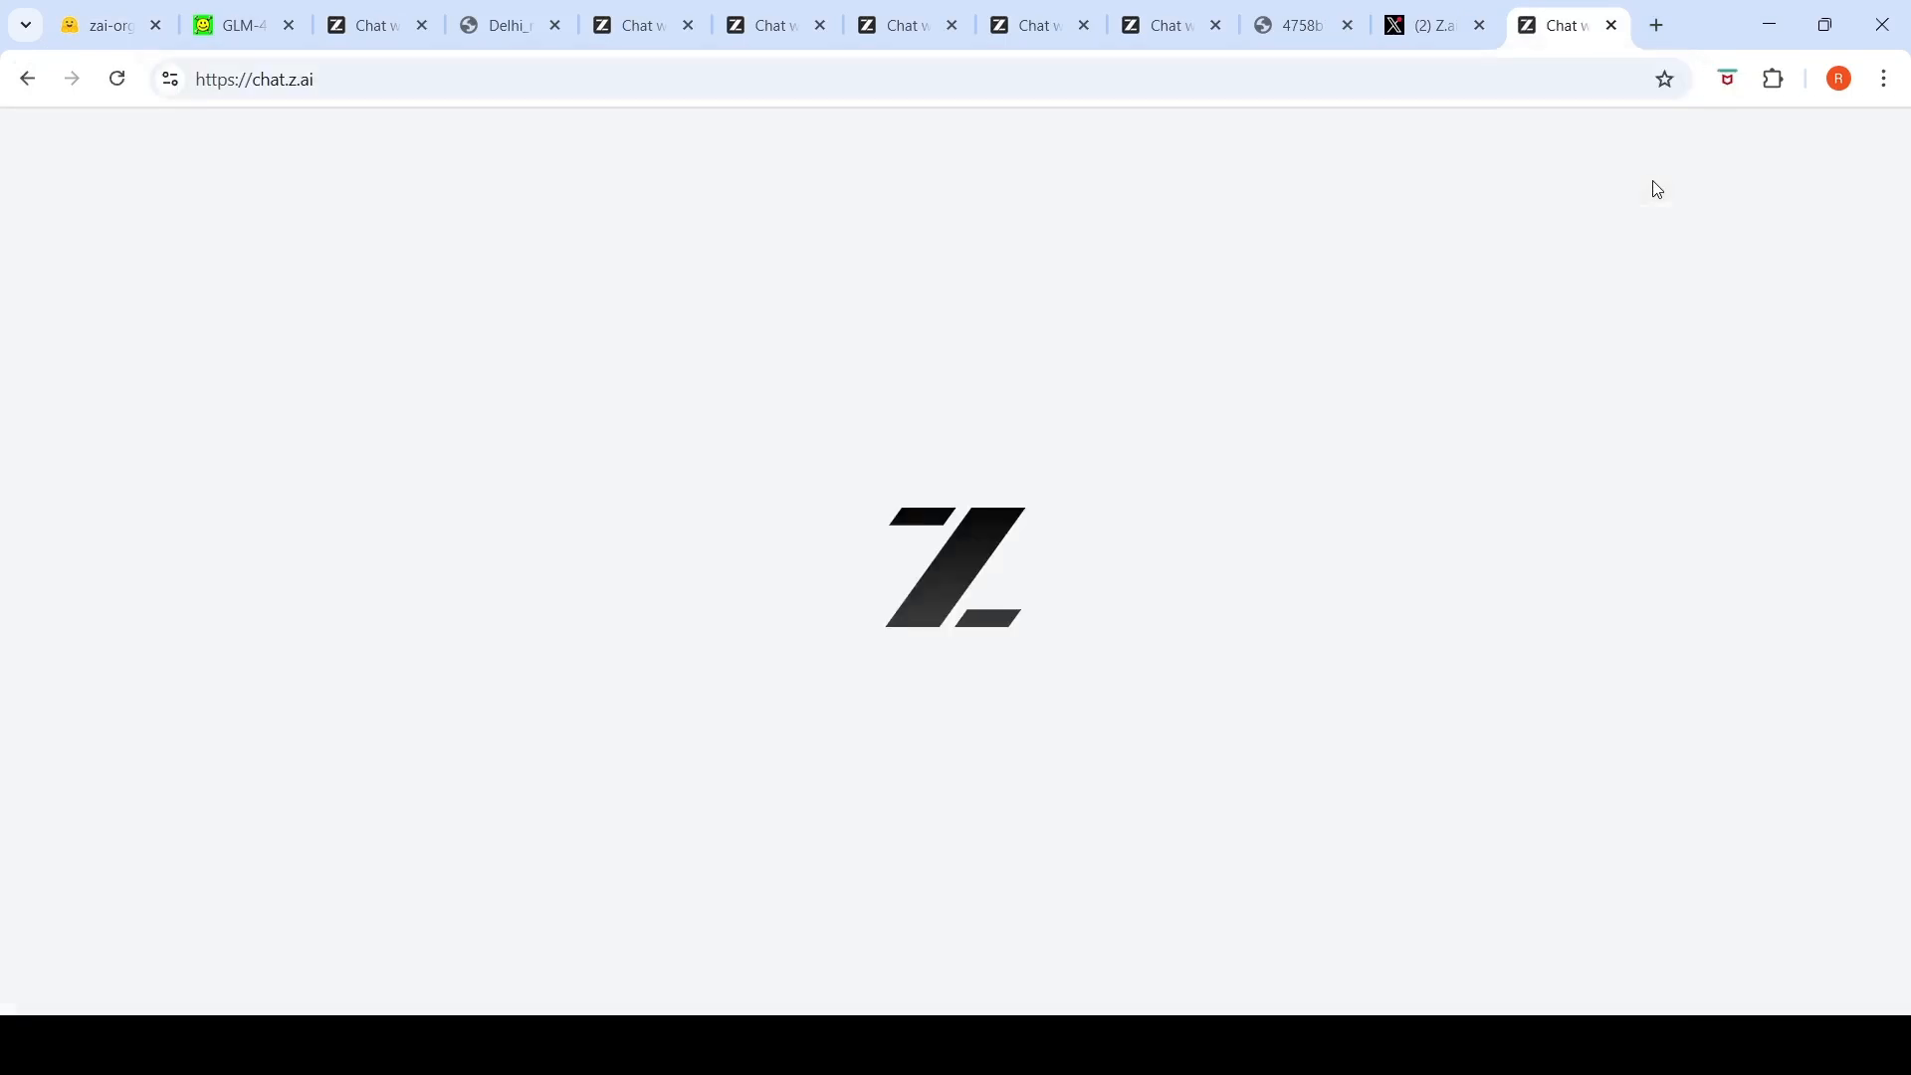
left_click(189, 148)
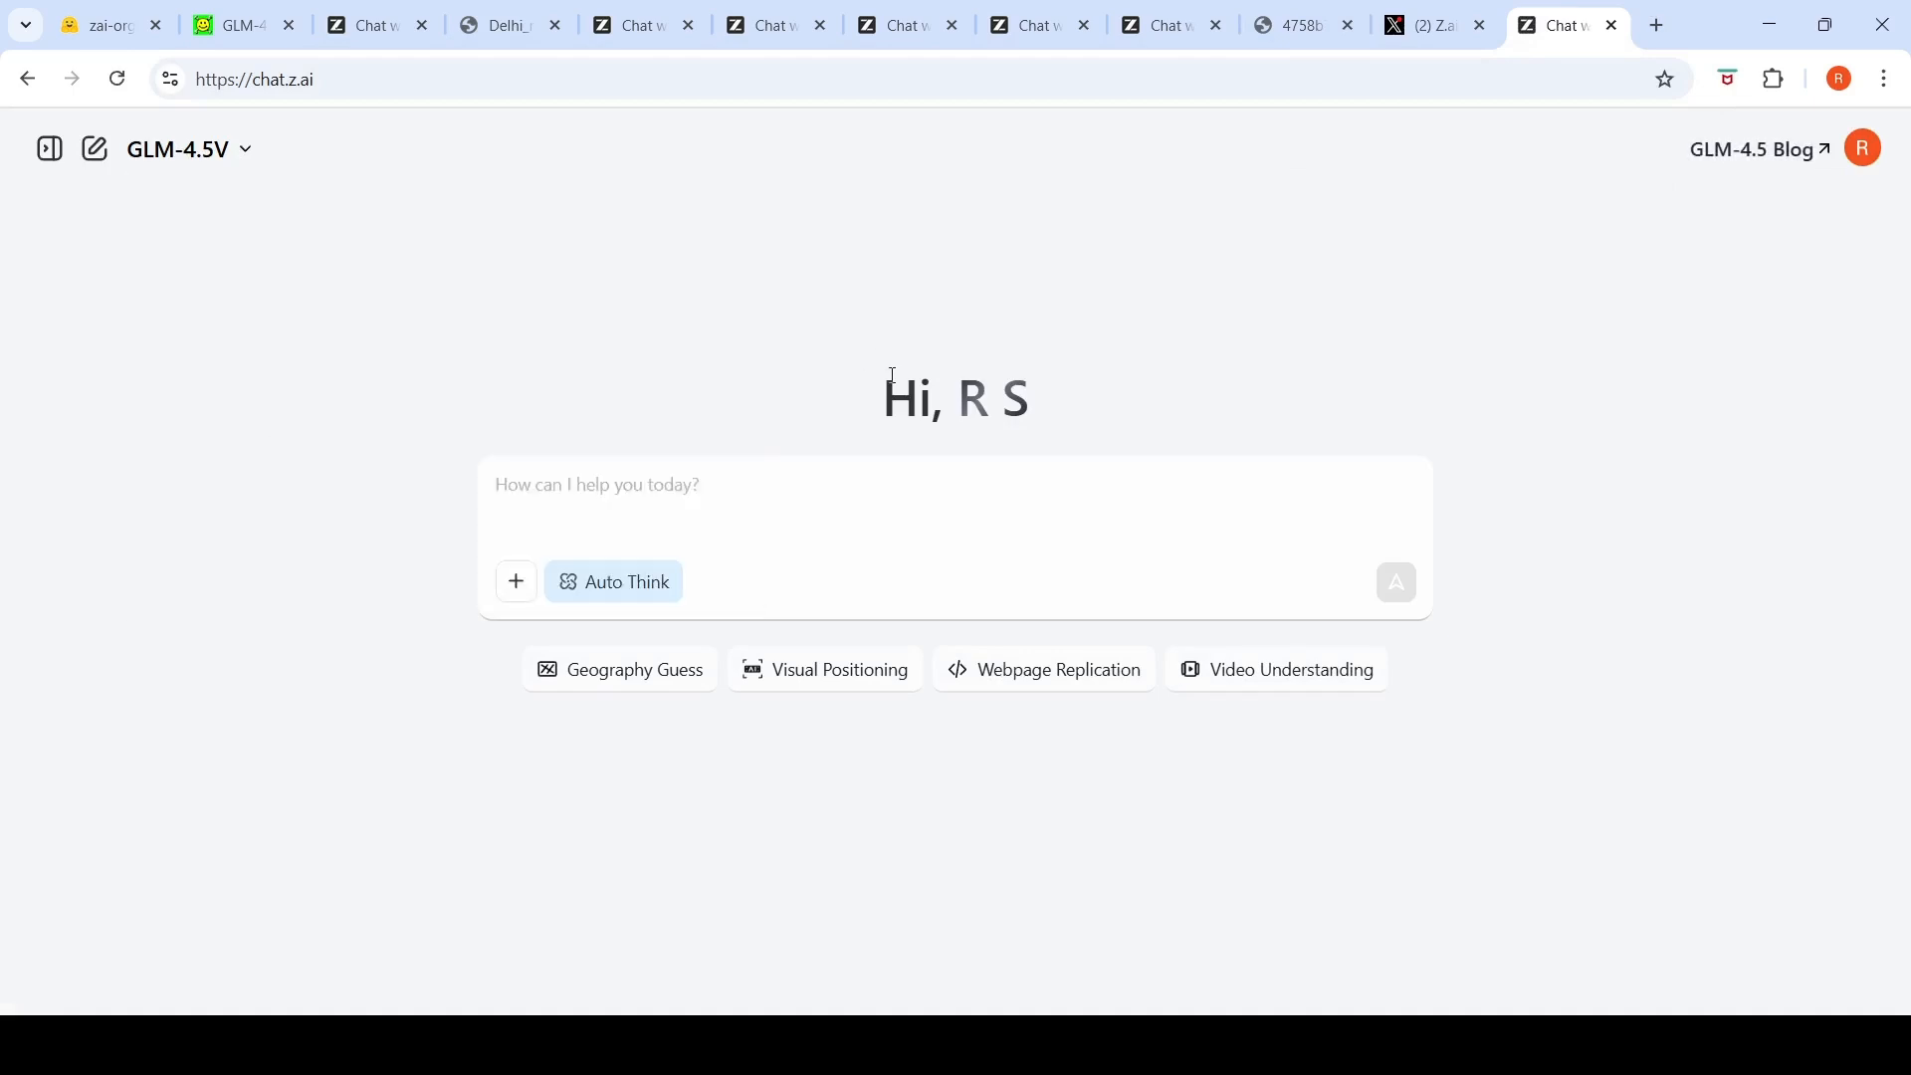
mouse_move(625, 581)
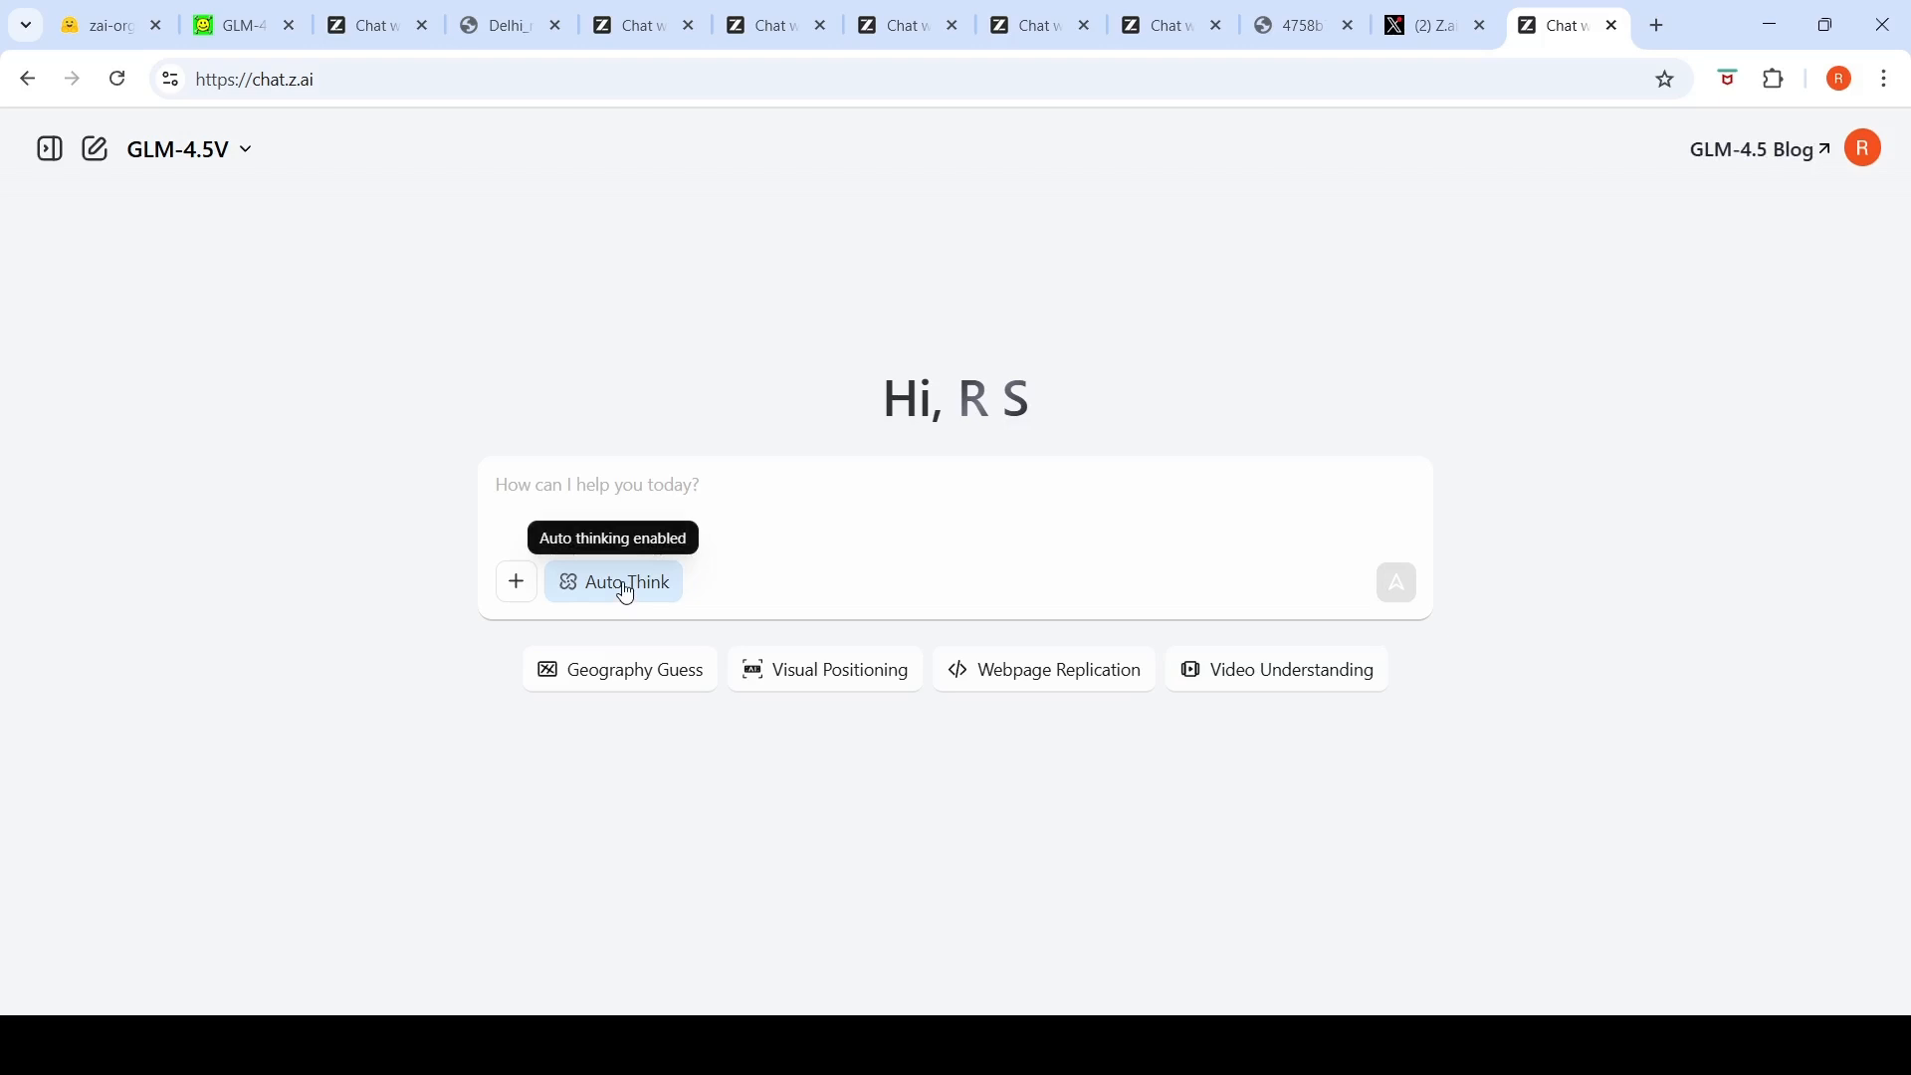
left_click(614, 581)
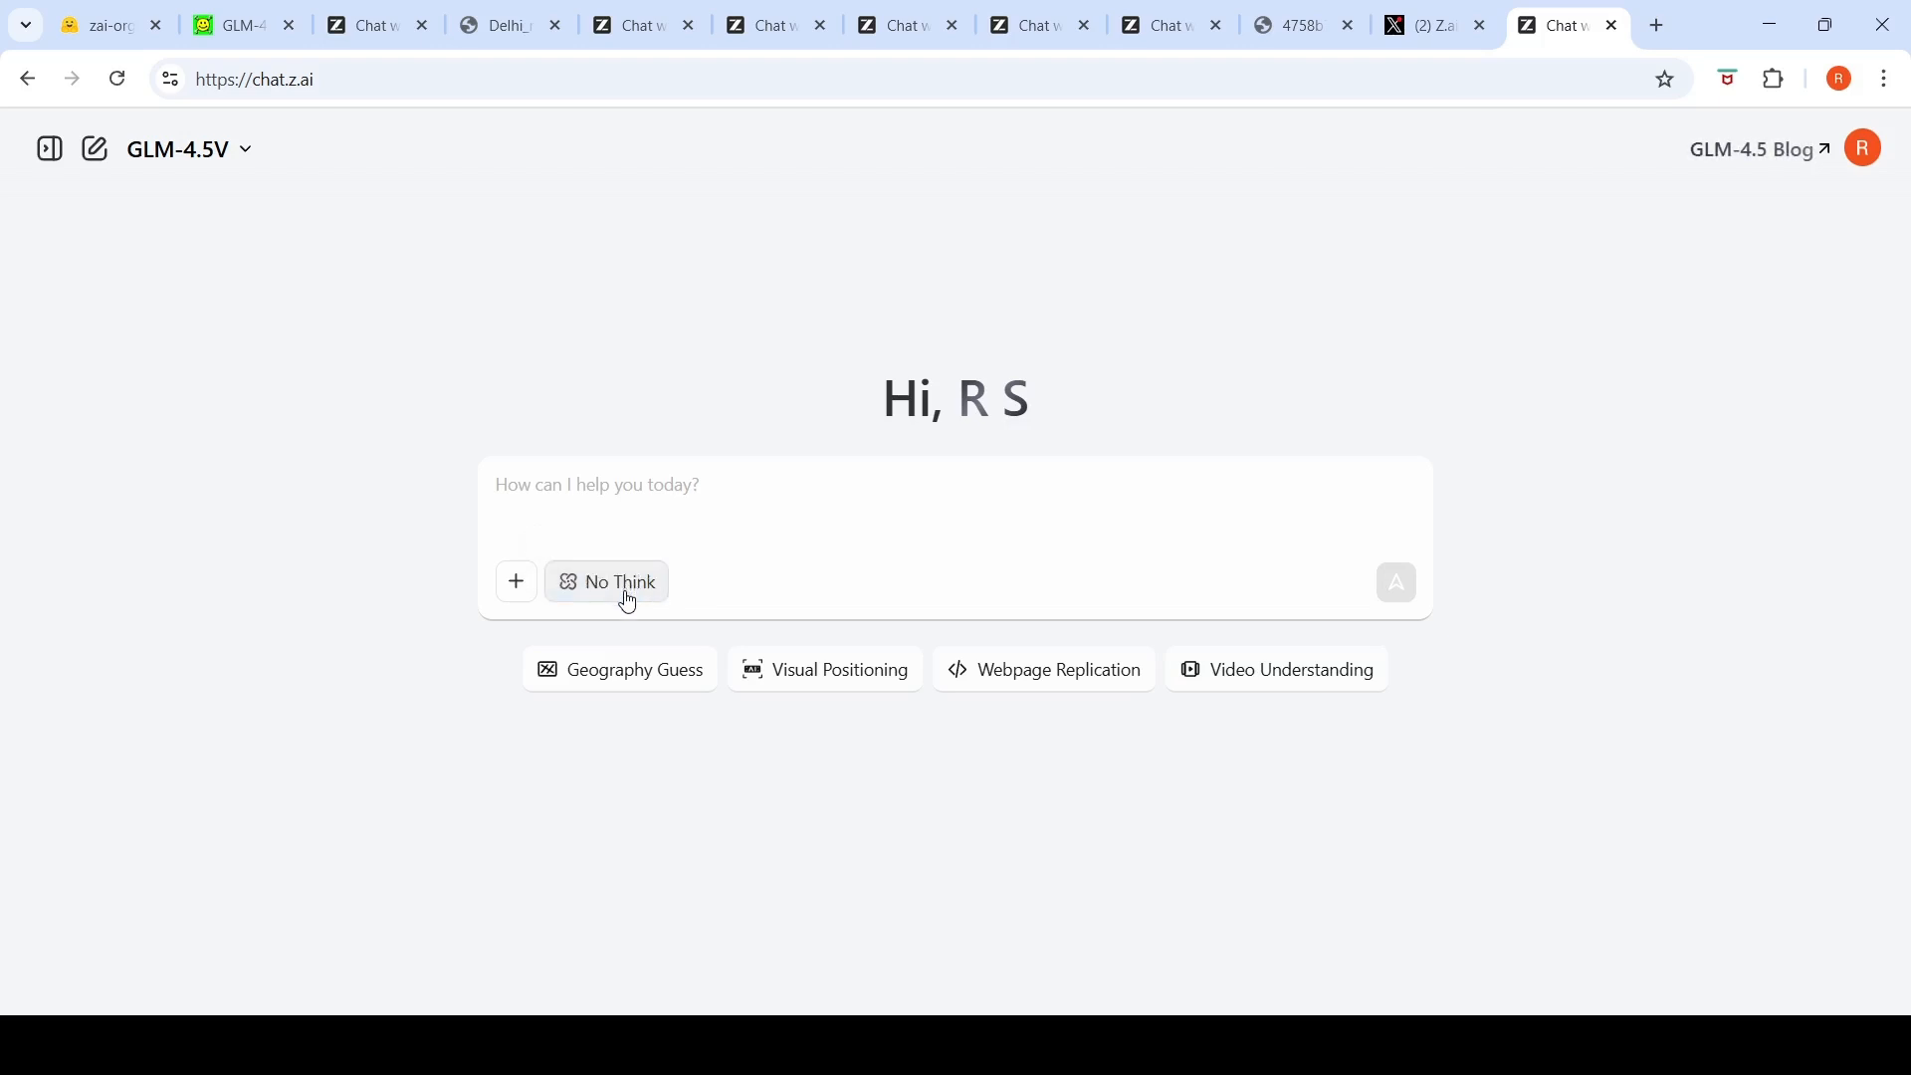
mouse_move(891, 461)
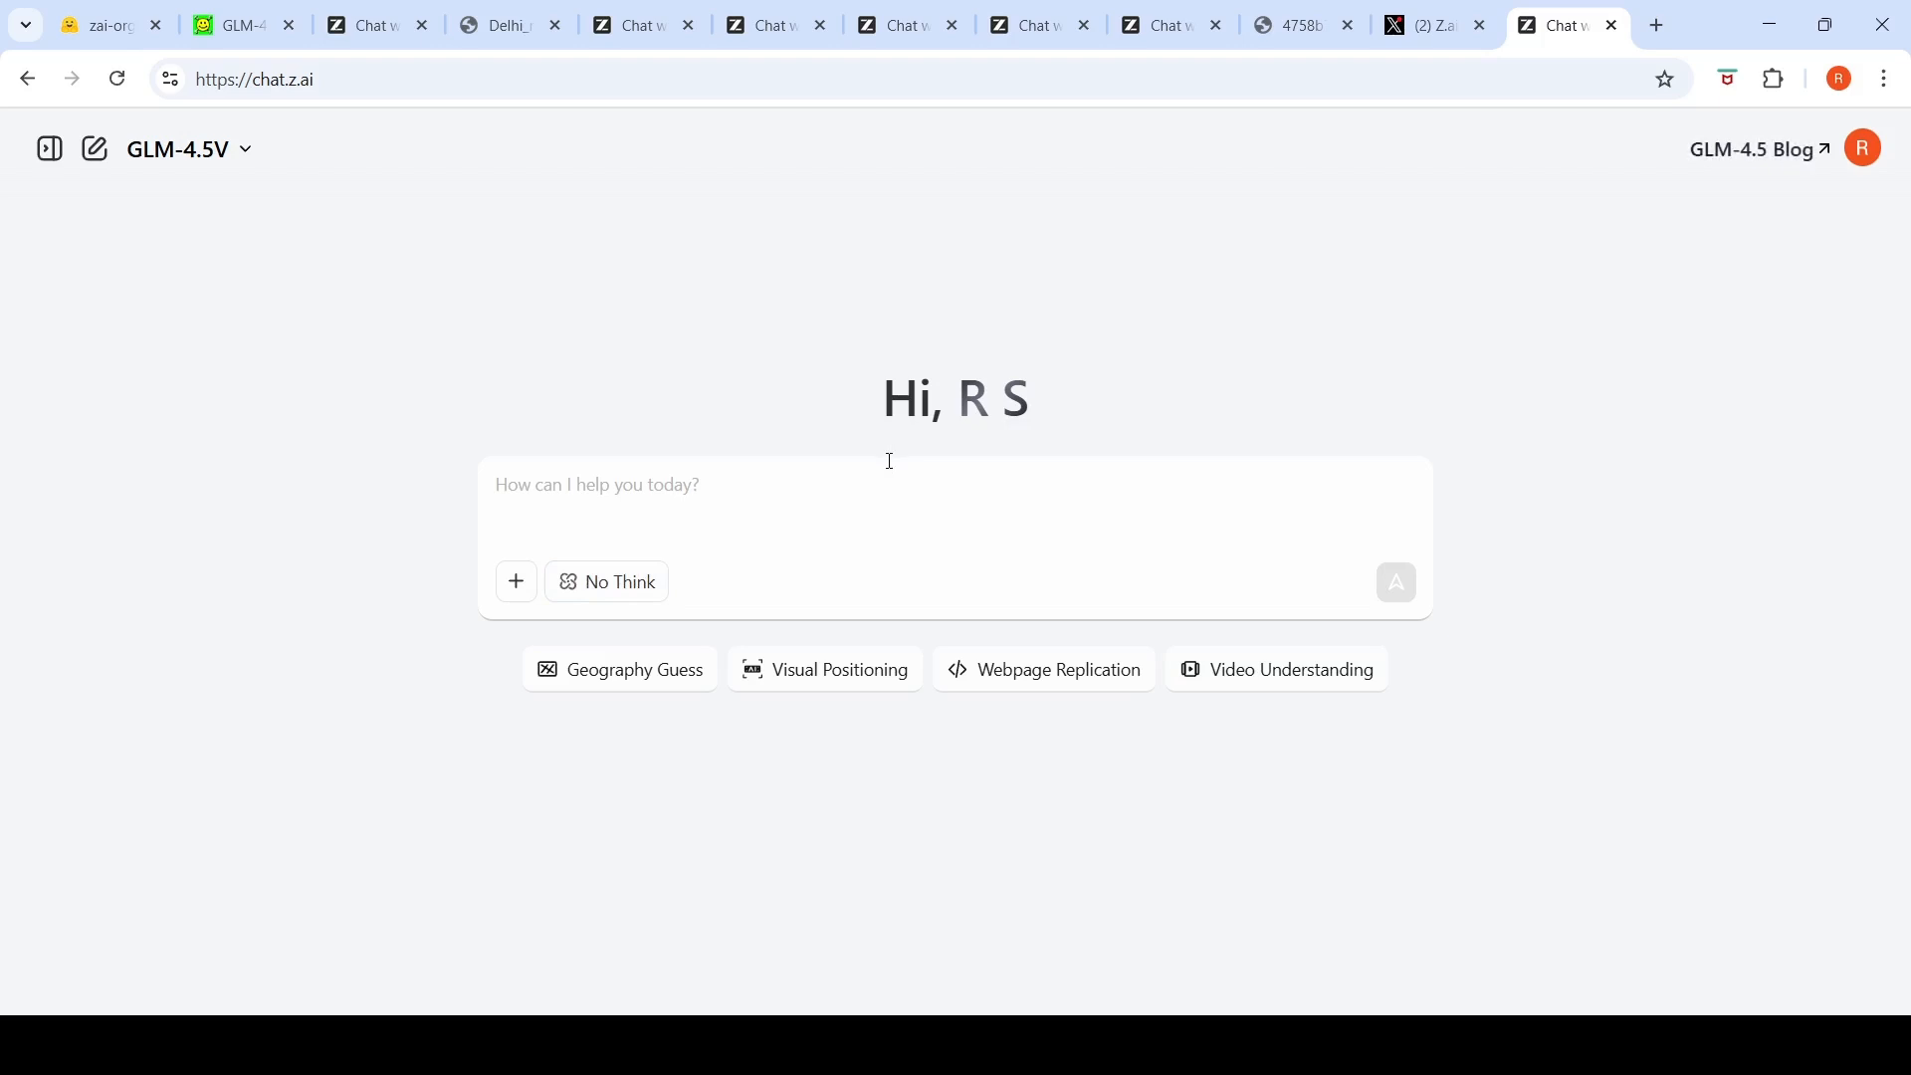
mouse_move(886, 457)
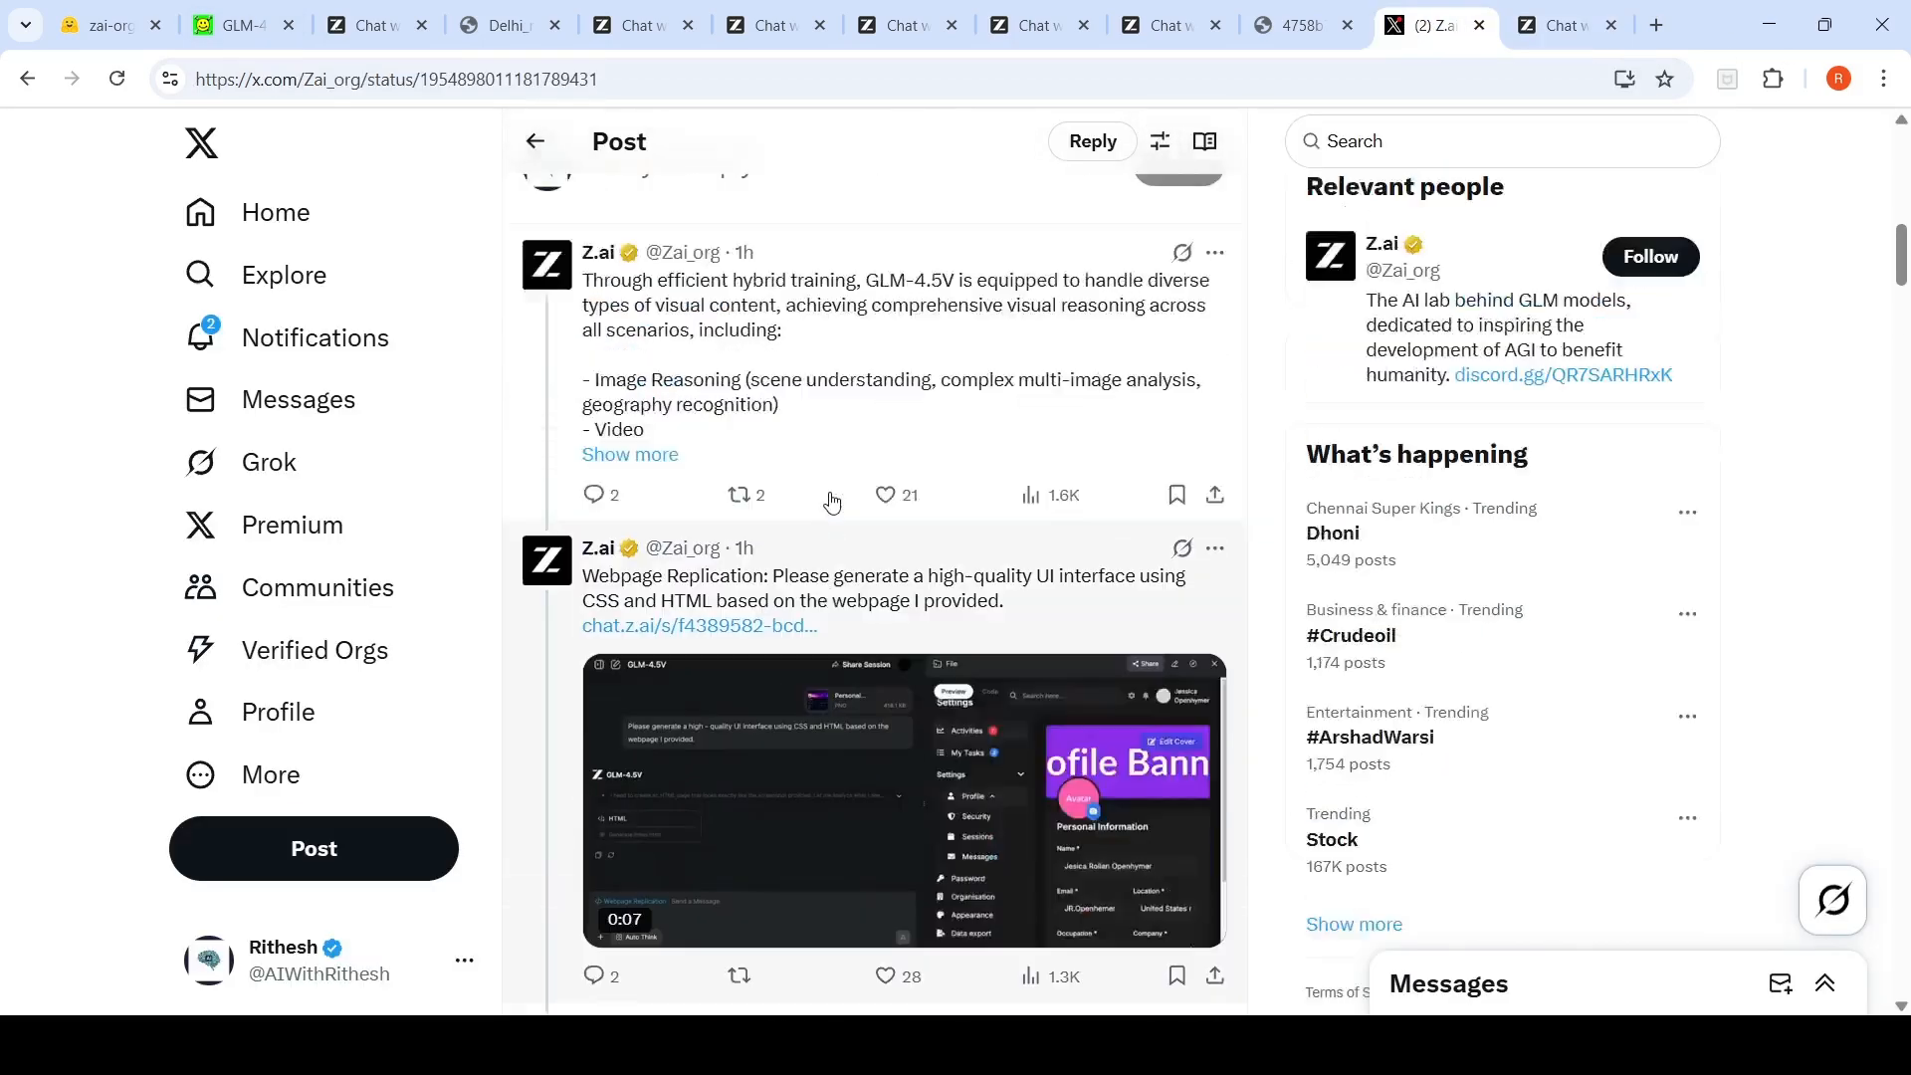
Step: Scroll through the thread's webpage replication, grounding and video understanding demos and replies
scroll("down", 3)
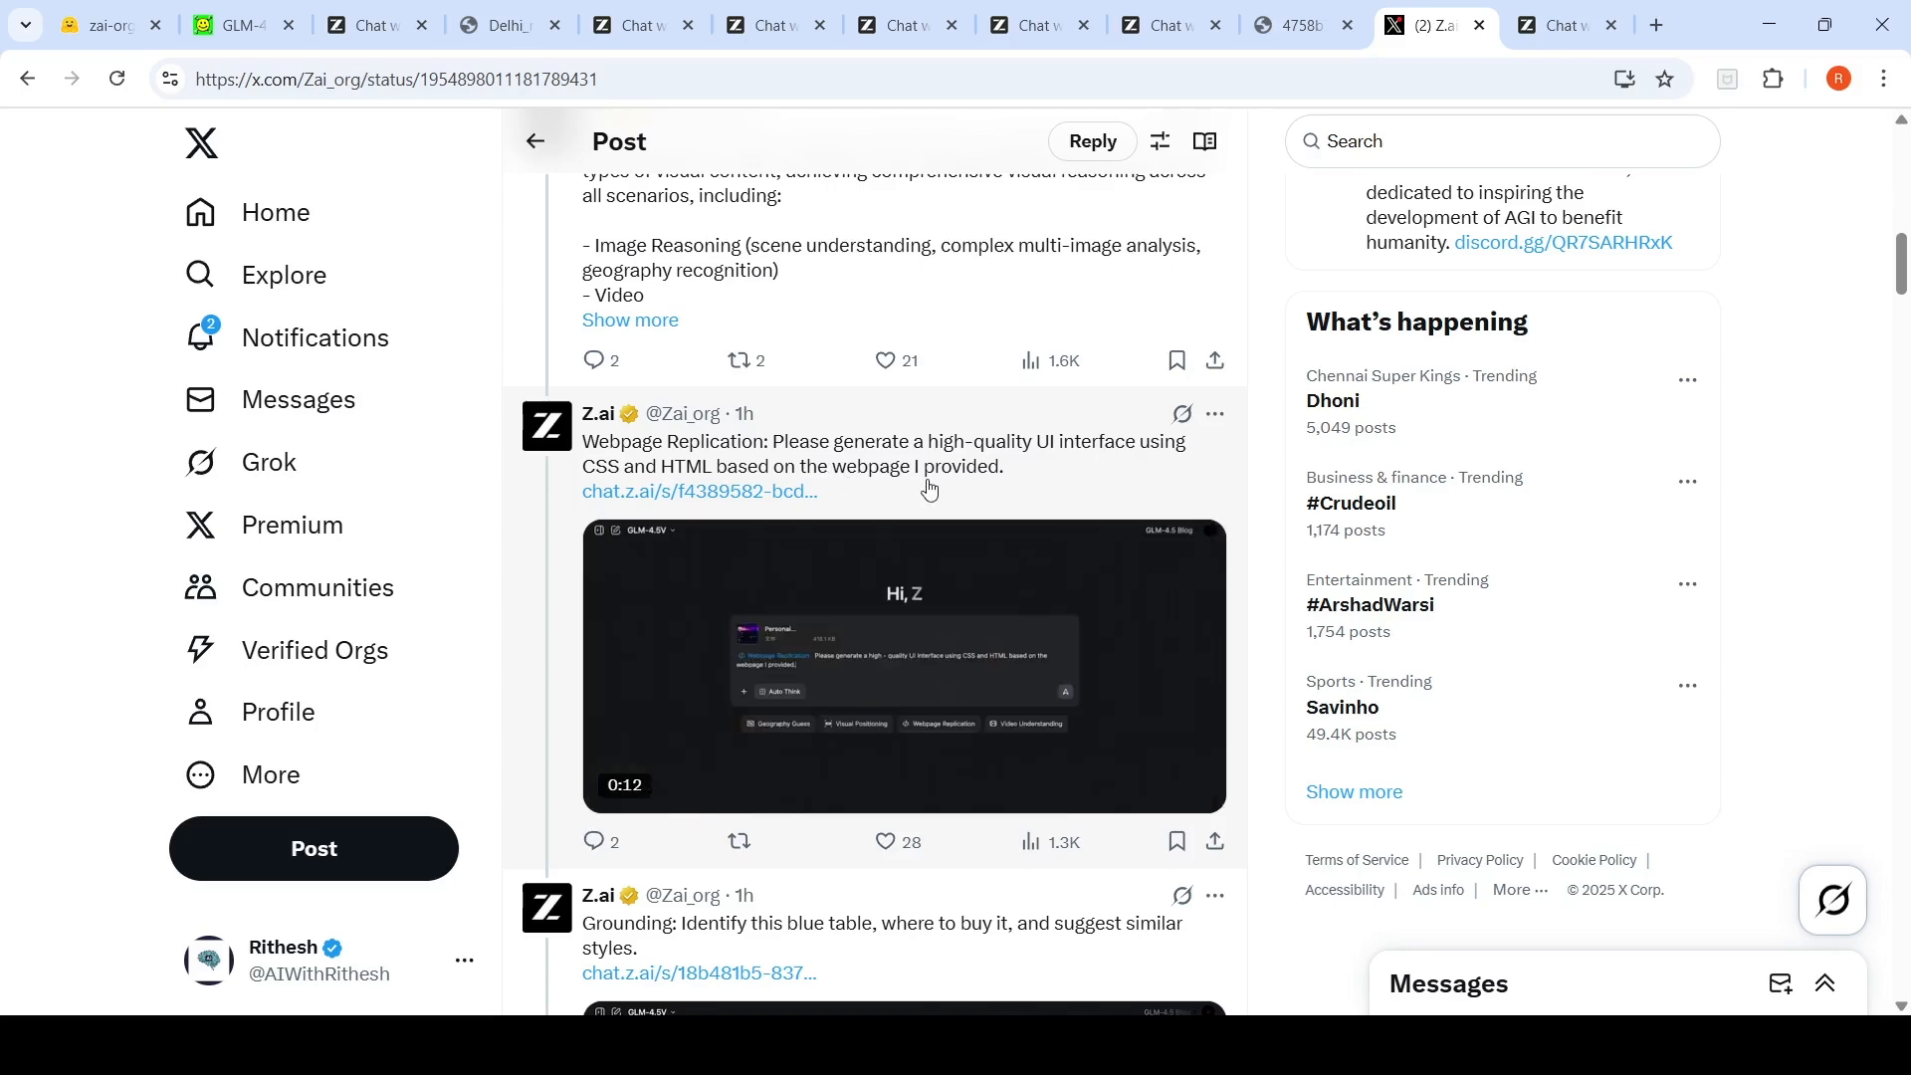
scroll("down", 3)
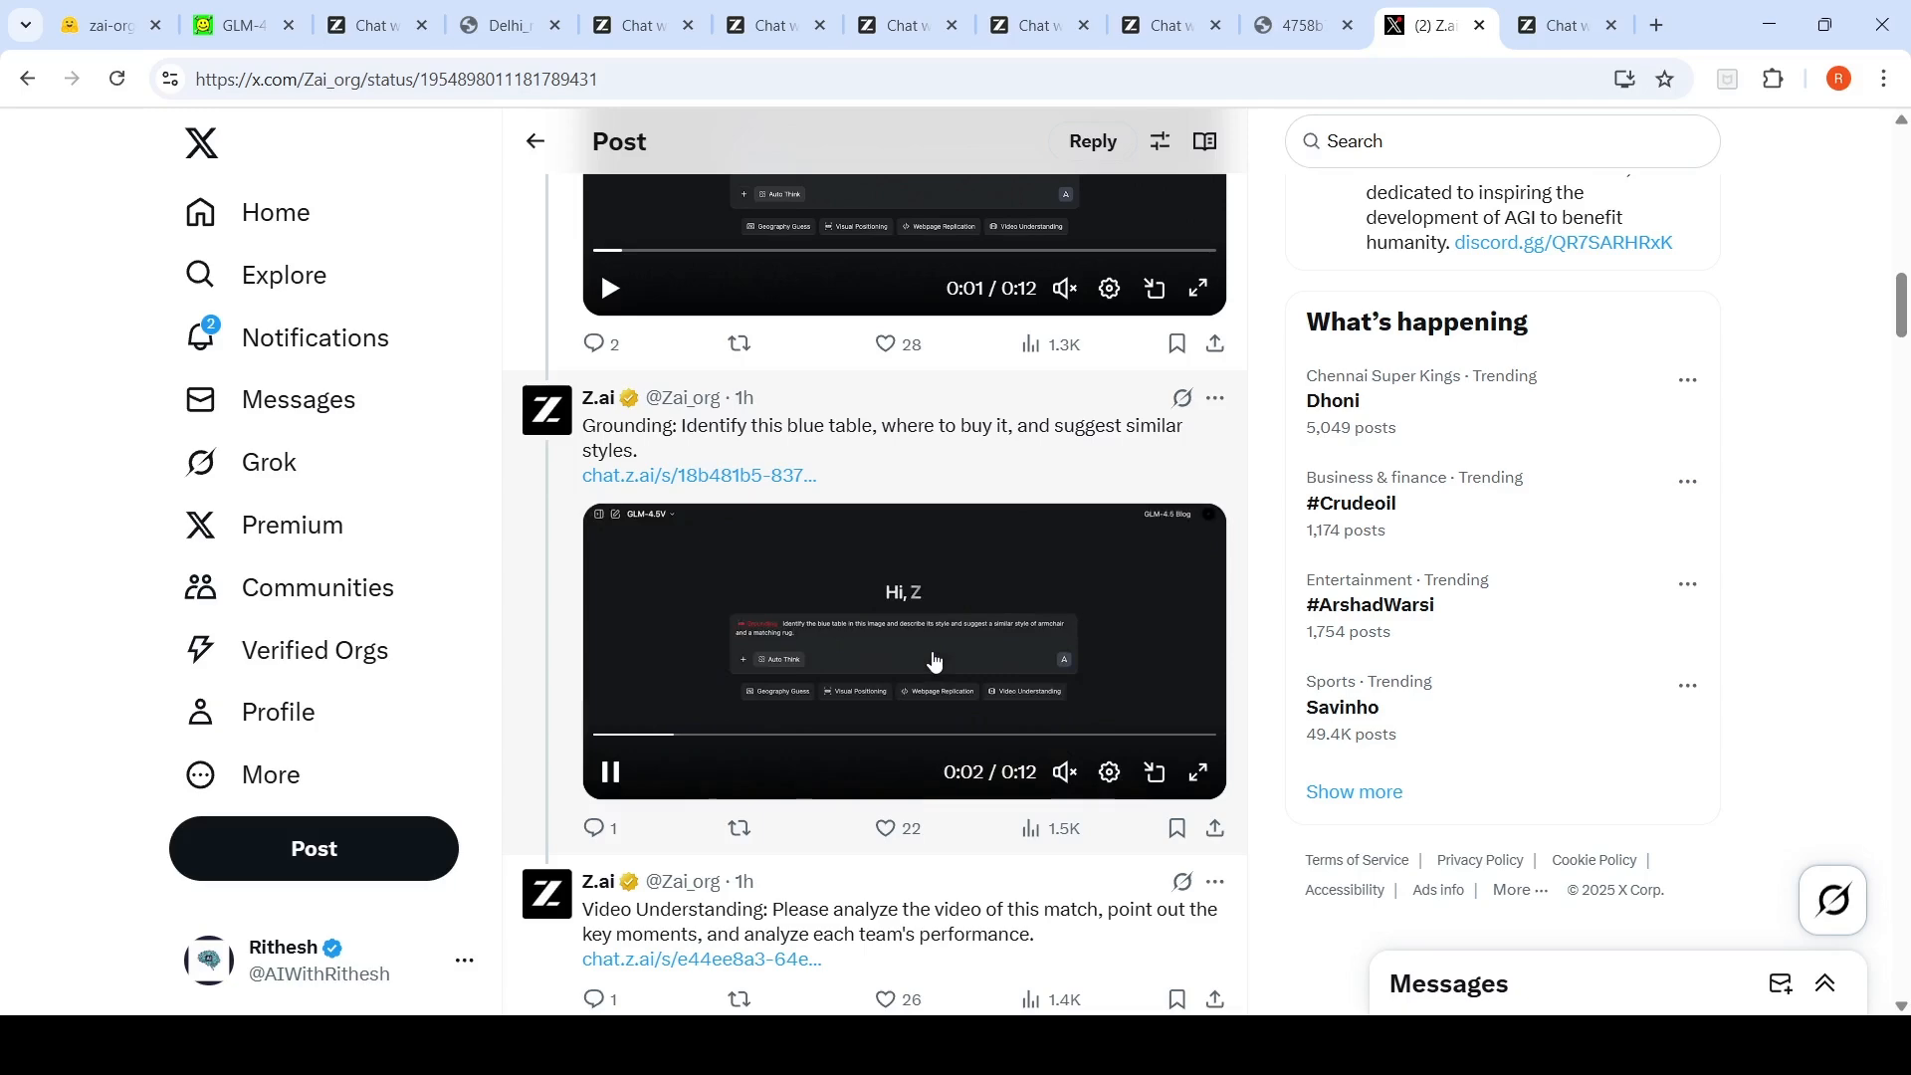
scroll("down", 3)
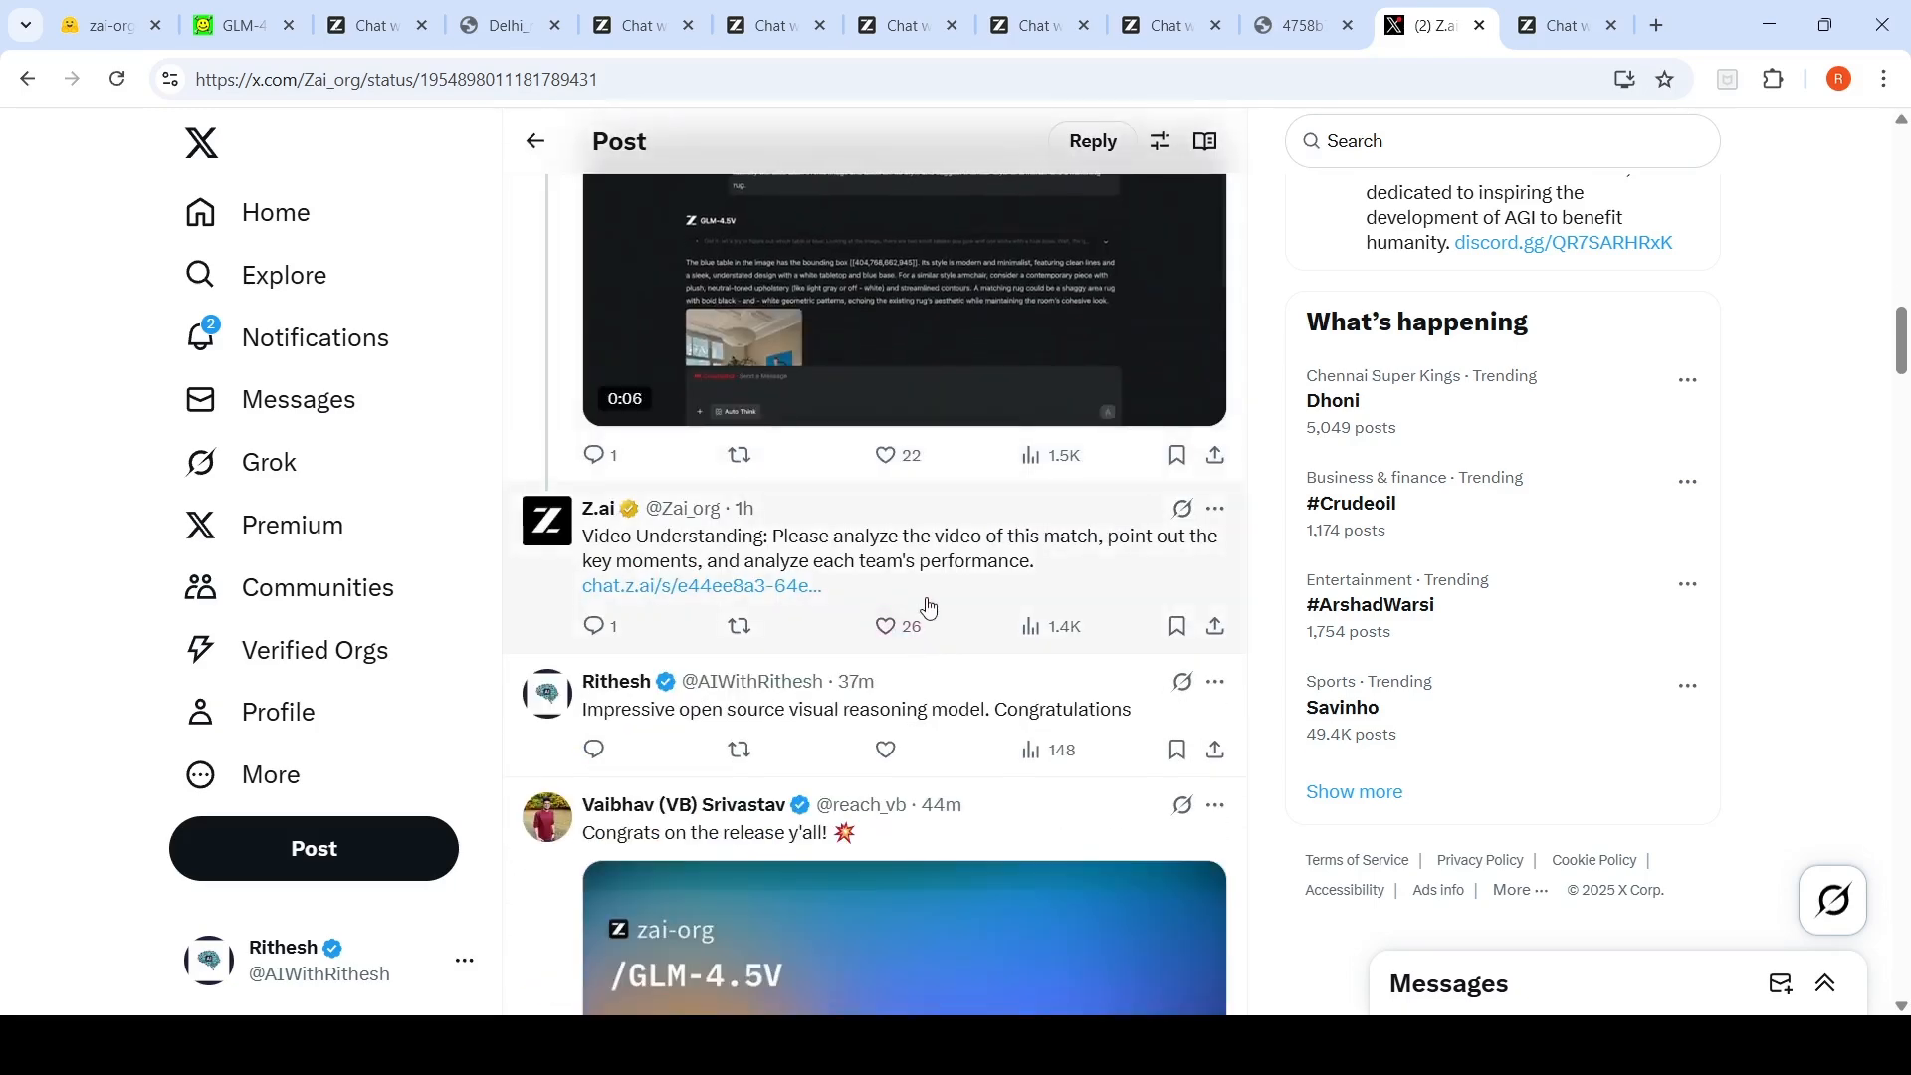
scroll("down", 3)
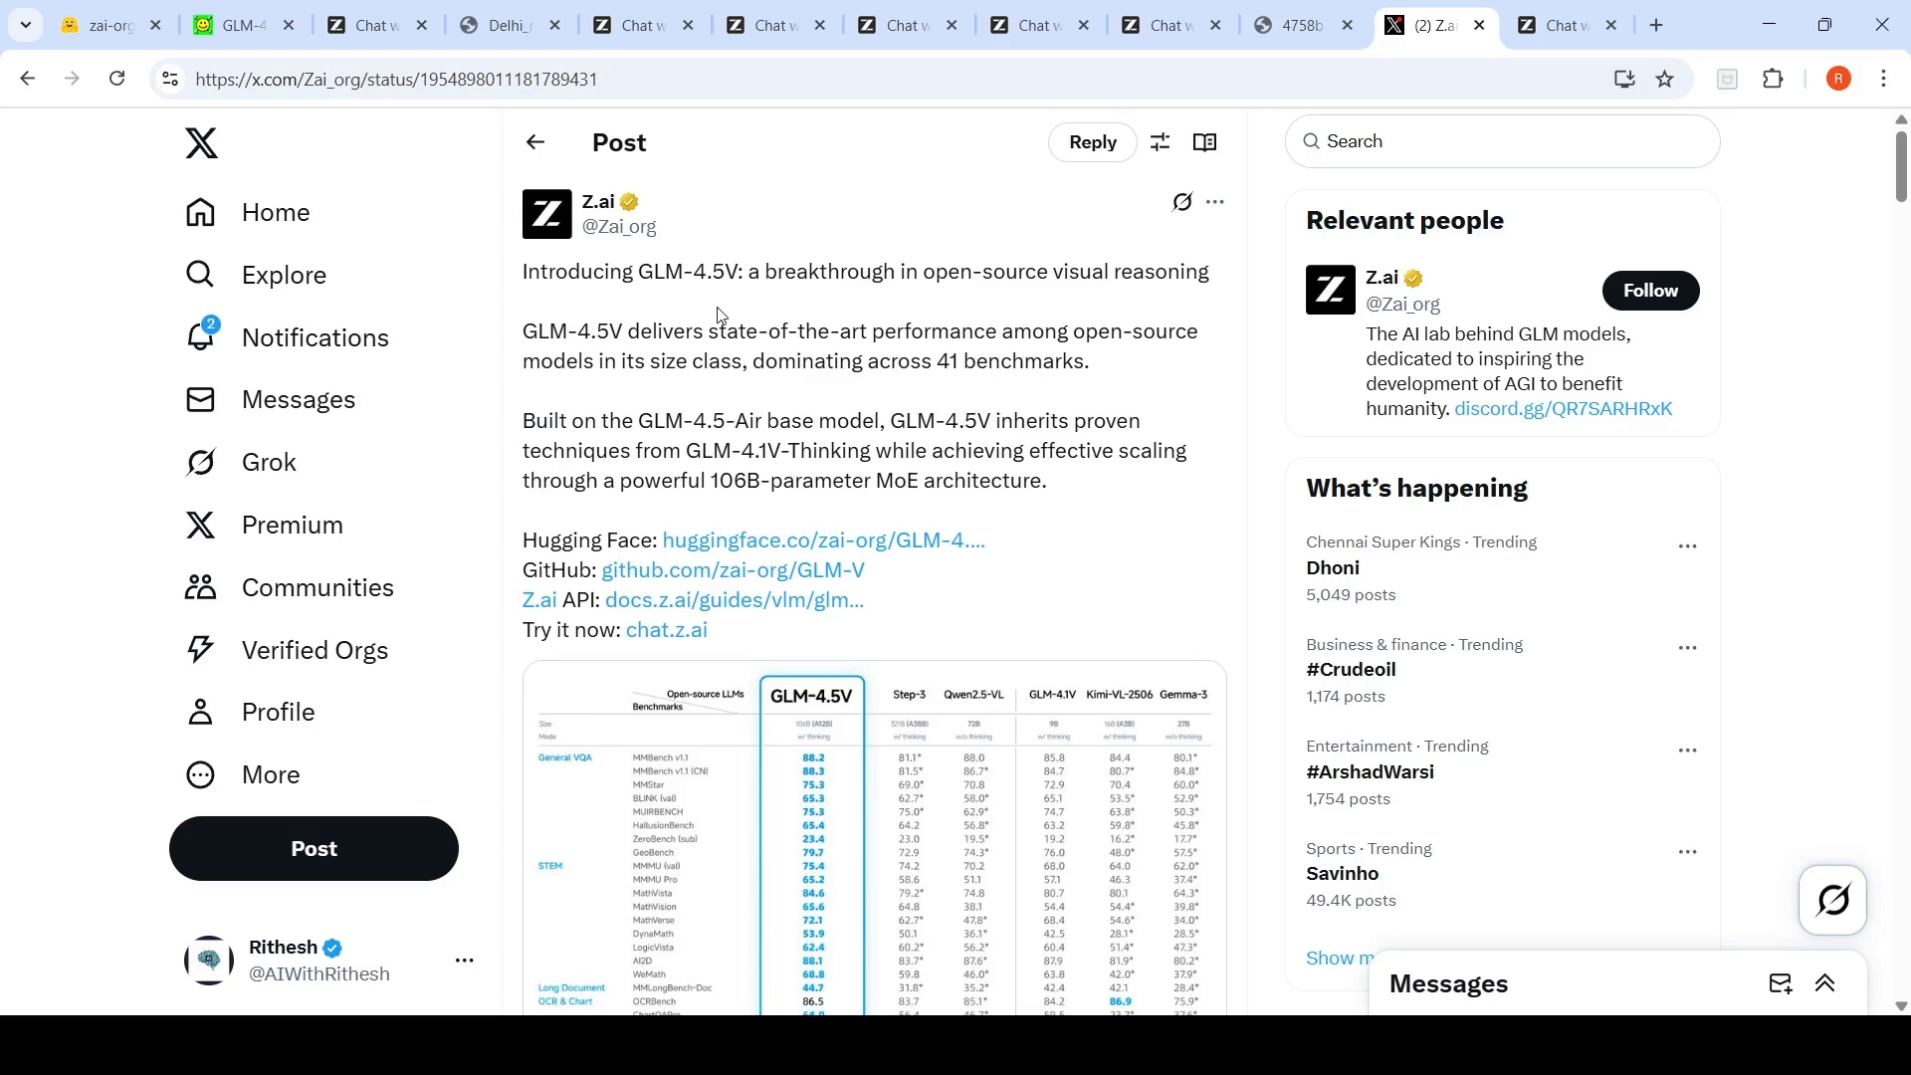
mouse_move(907, 305)
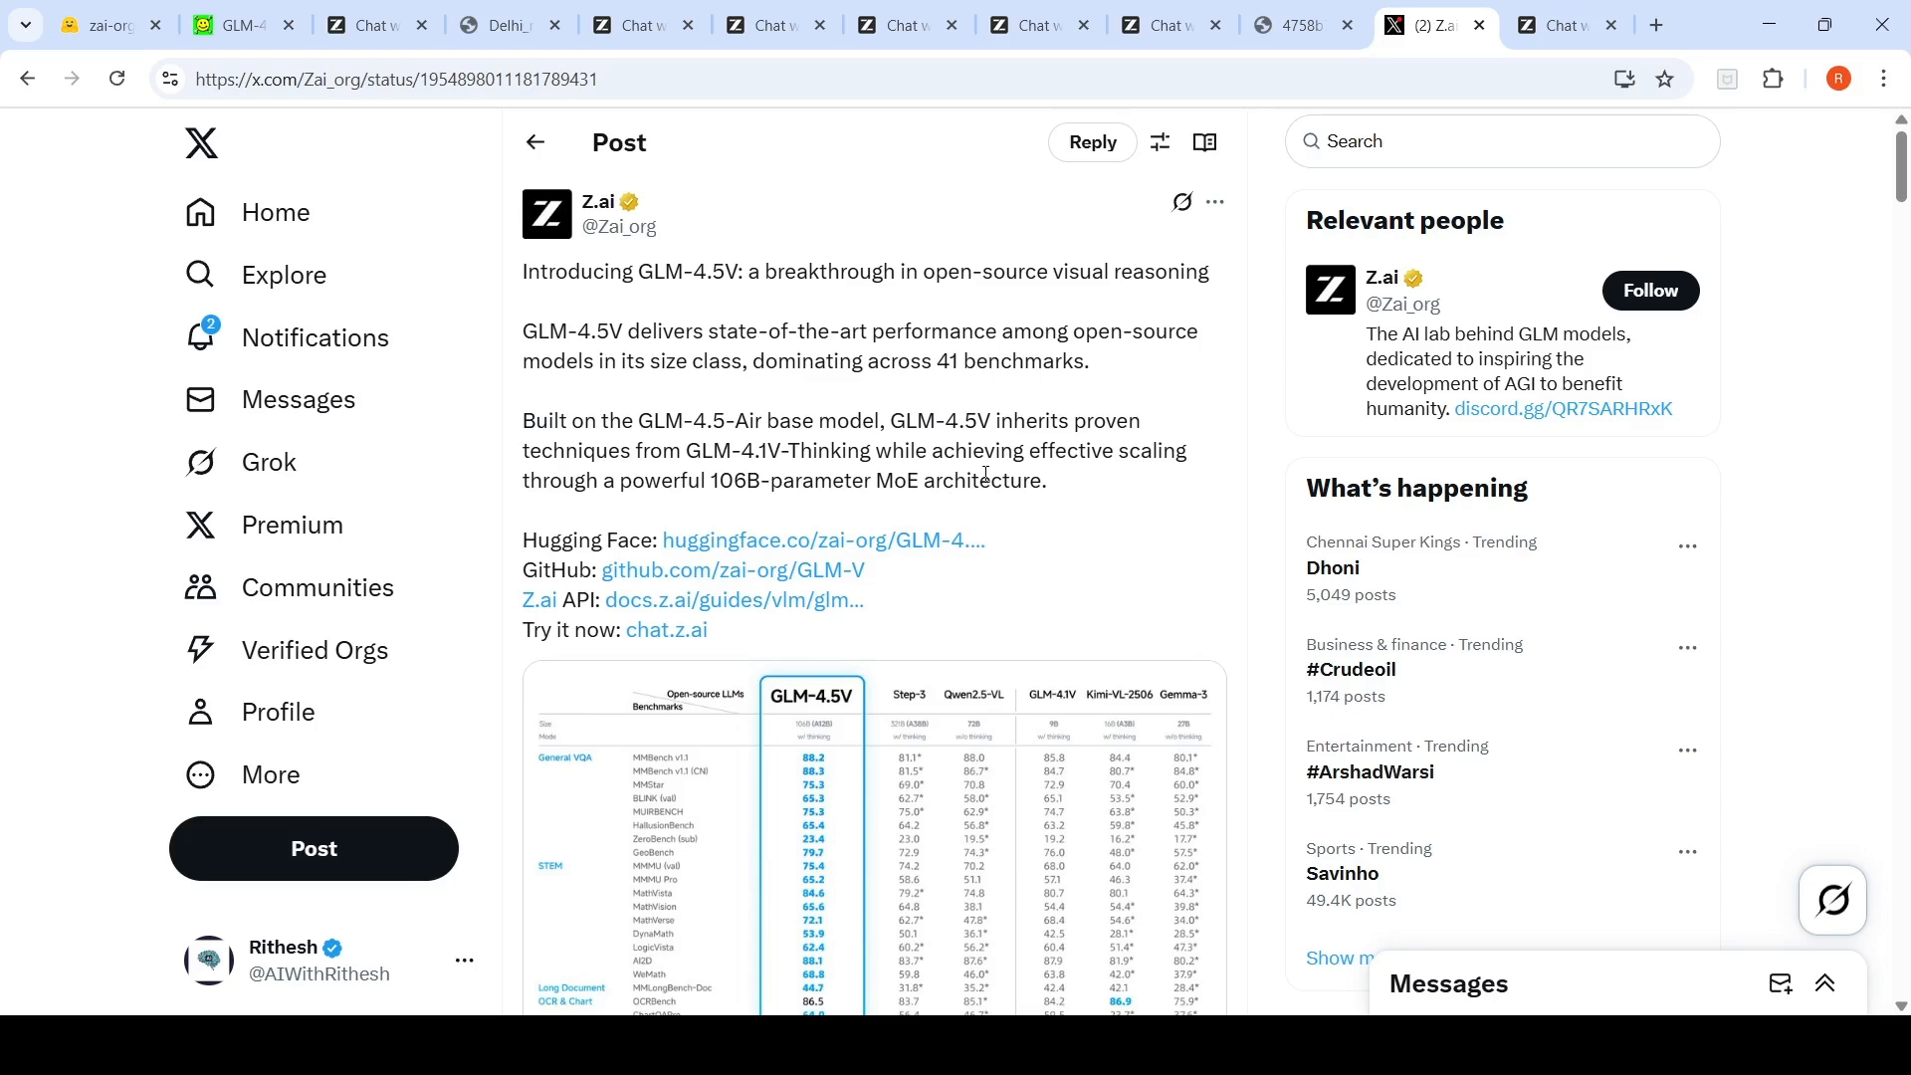
mouse_move(984, 473)
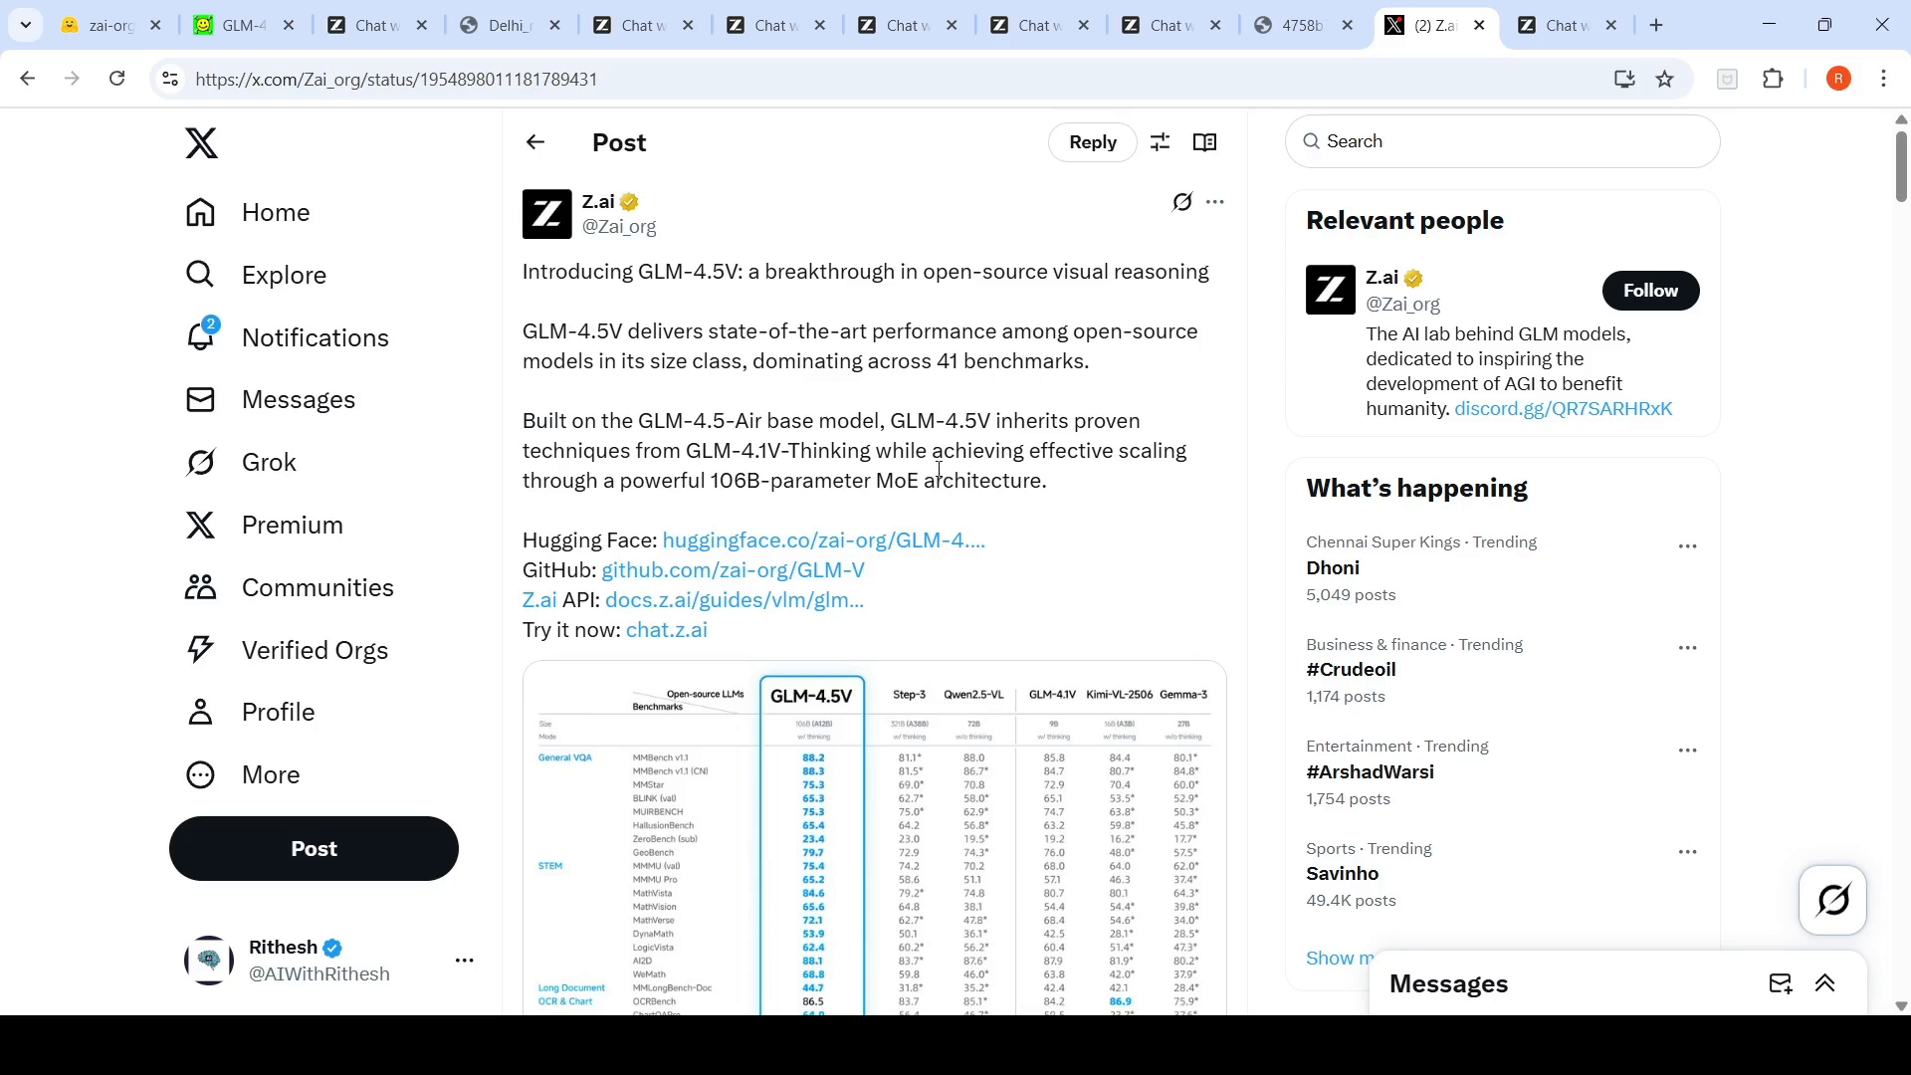
mouse_move(981, 477)
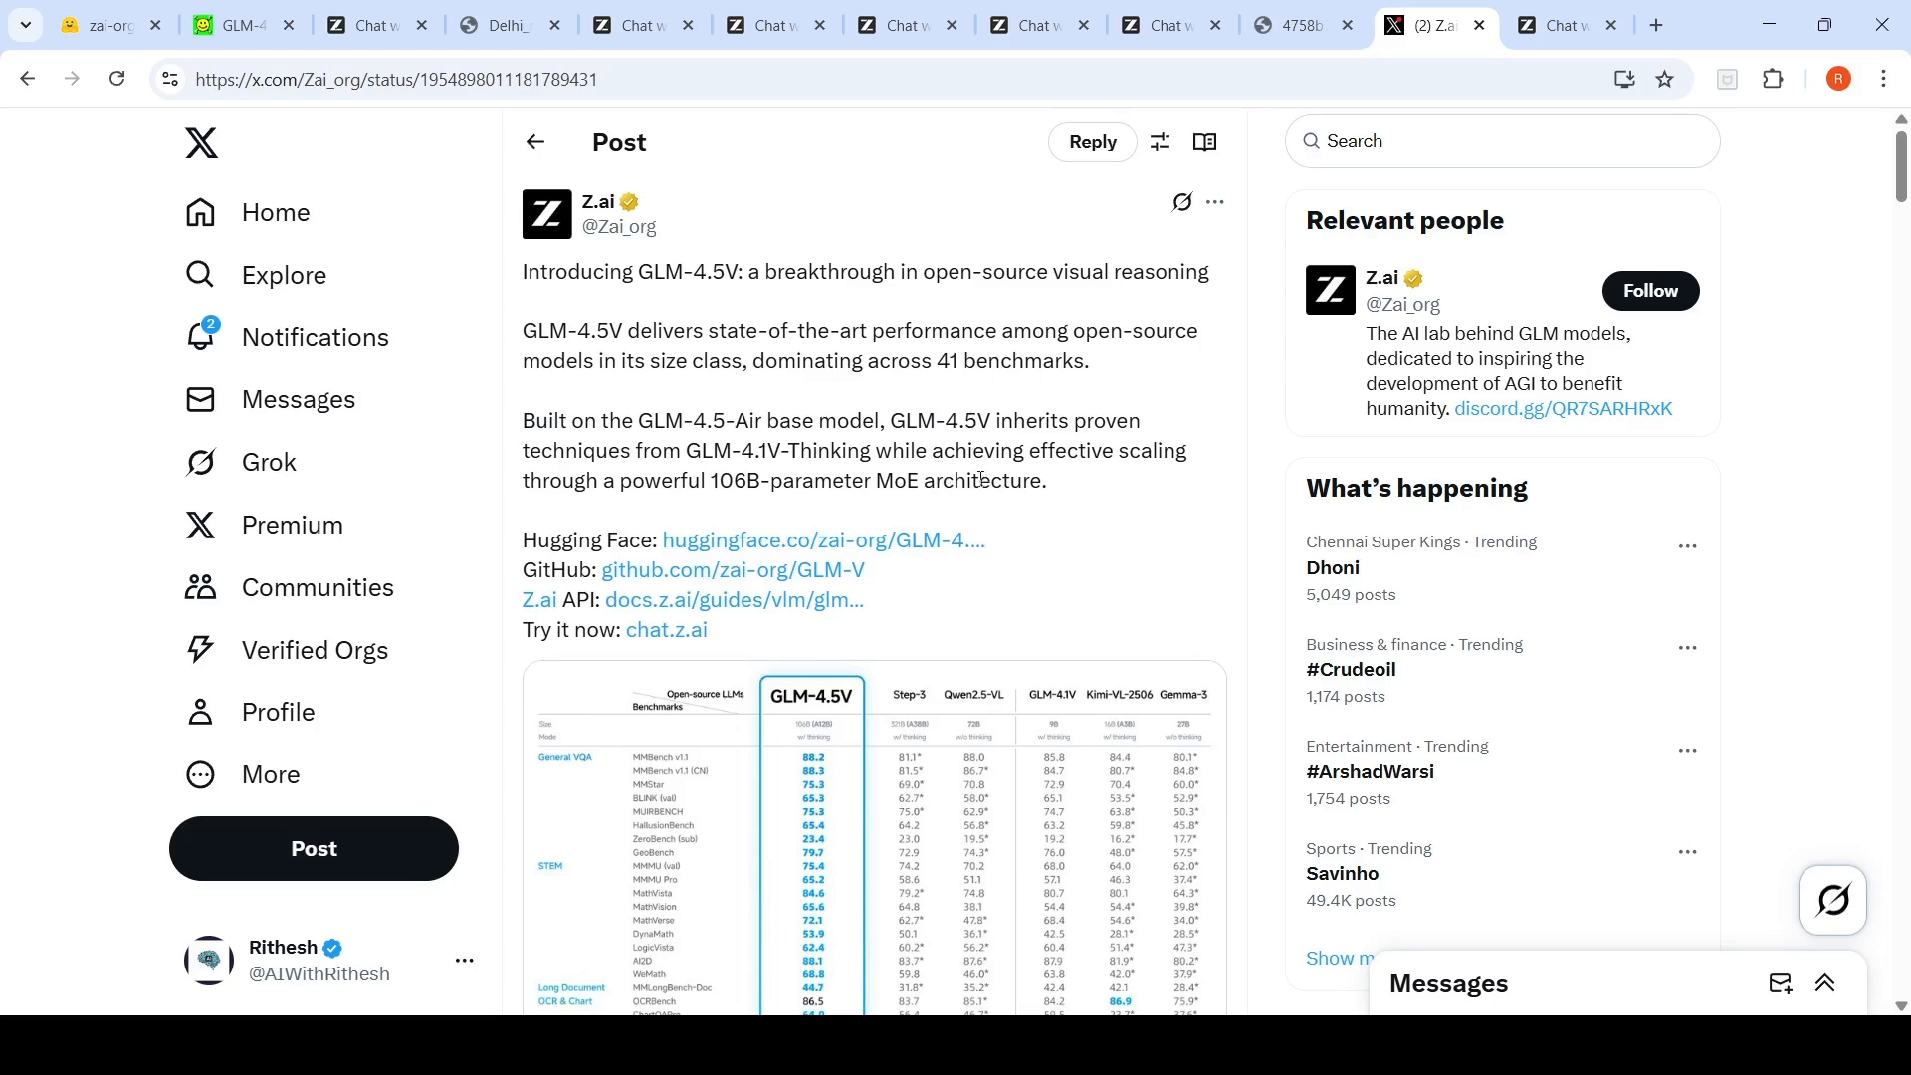
Step: Reread the GLM-4.5V announcement and benchmark table, then switch to the GLM-4.1V-Thinking paper
scroll("down", 3)
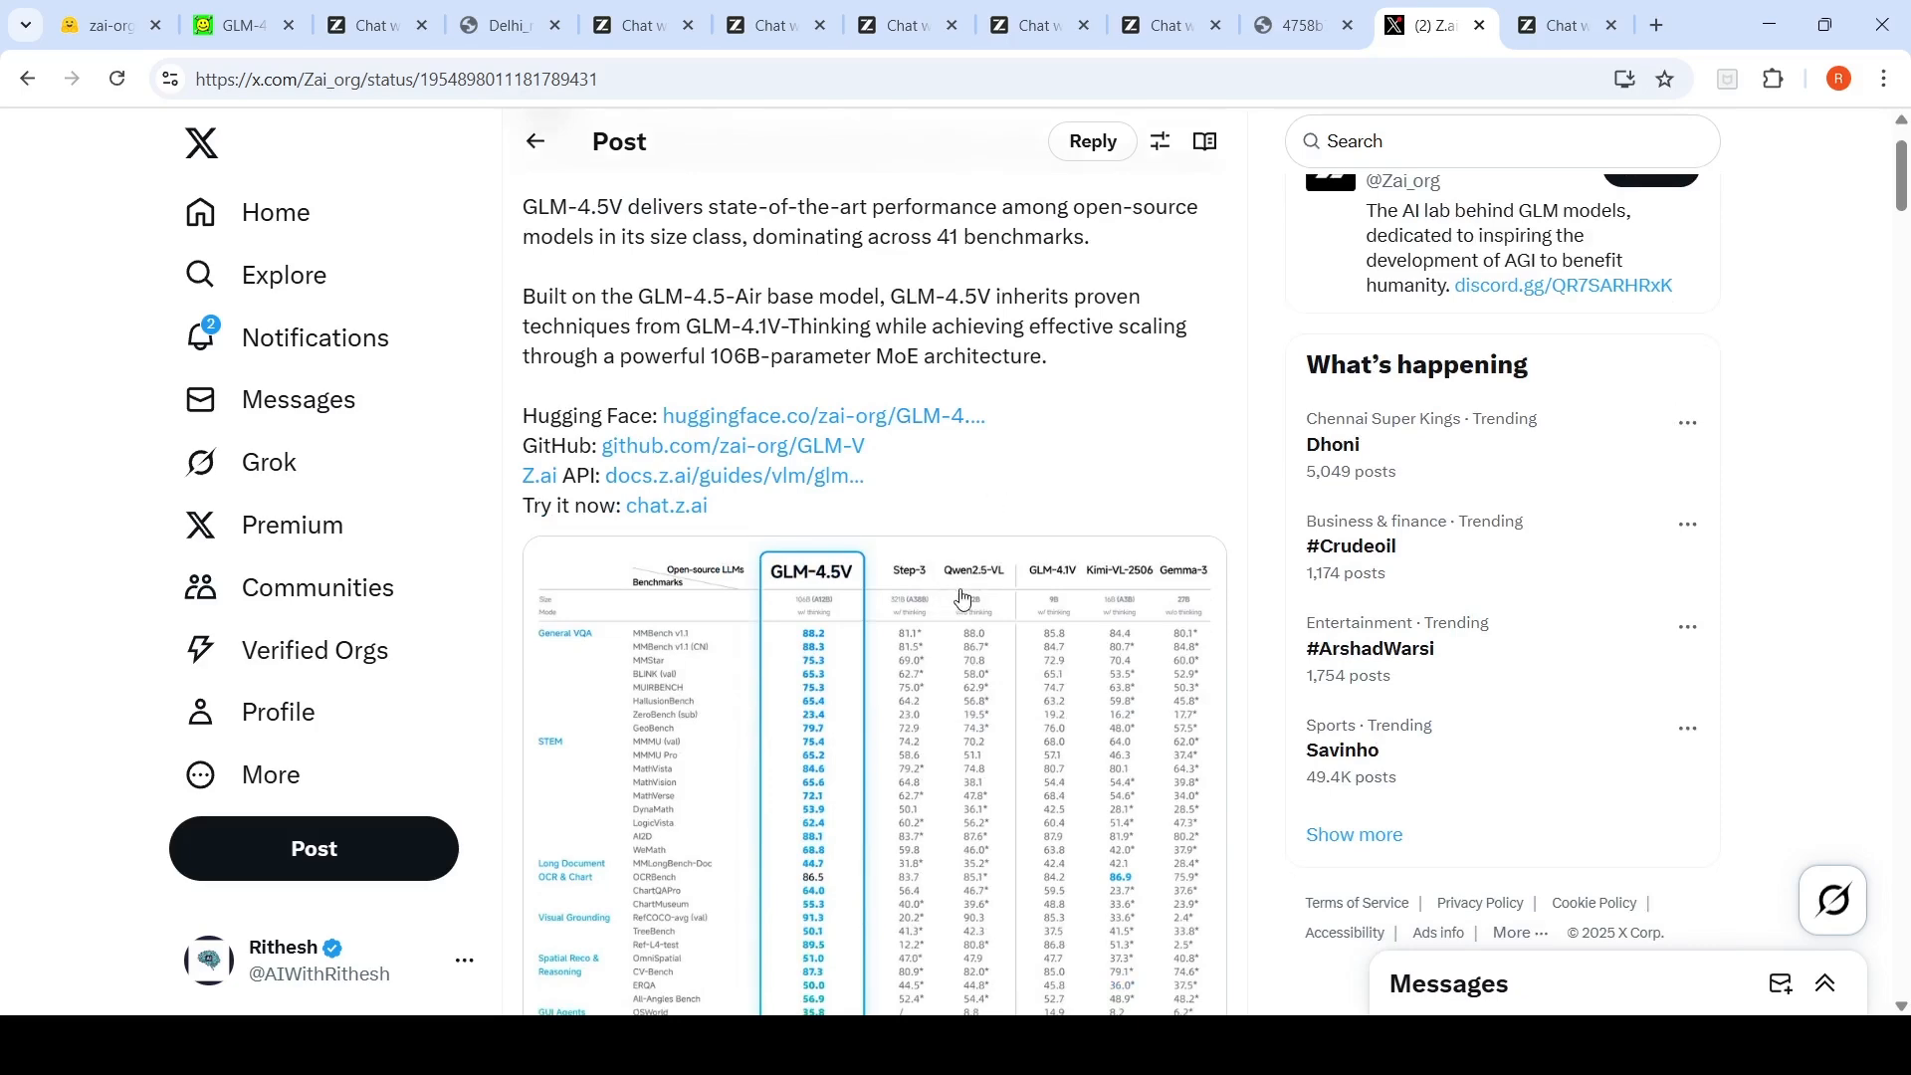
mouse_move(920, 553)
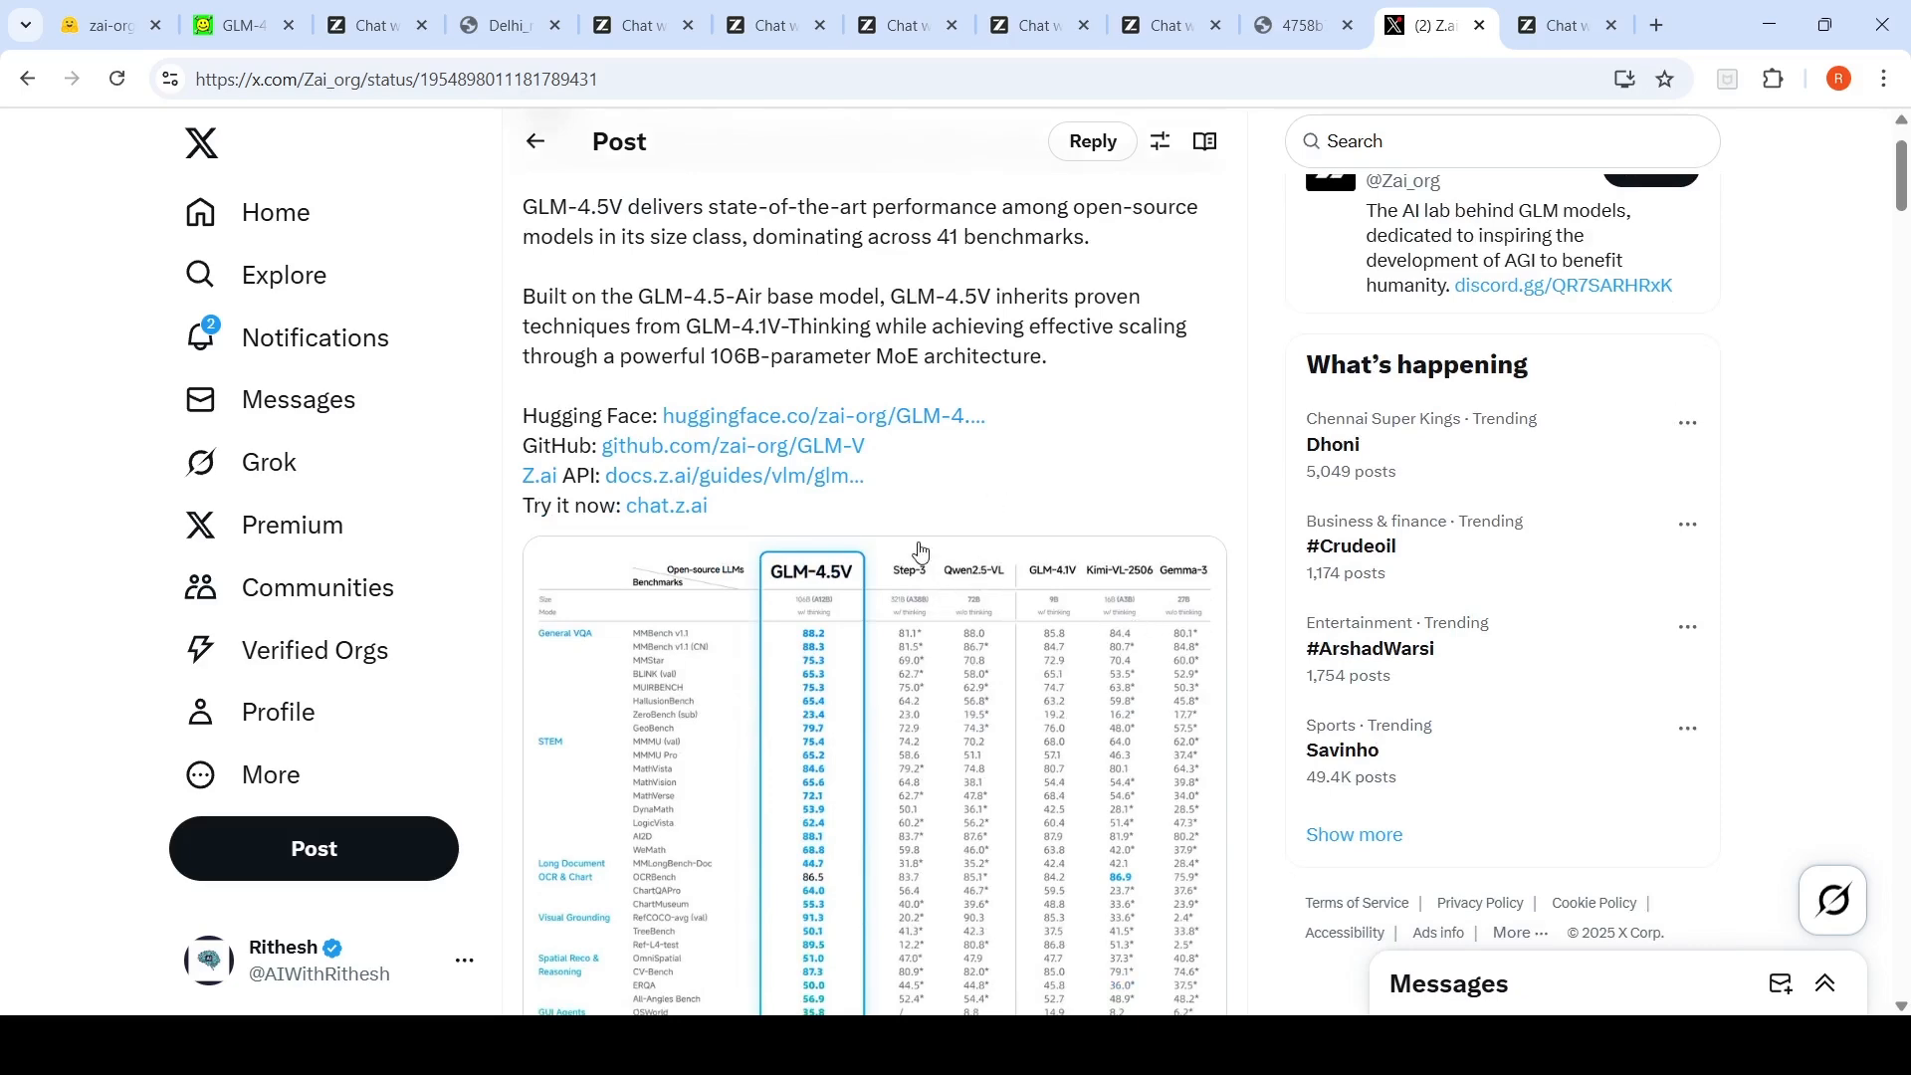
scroll("down", 3)
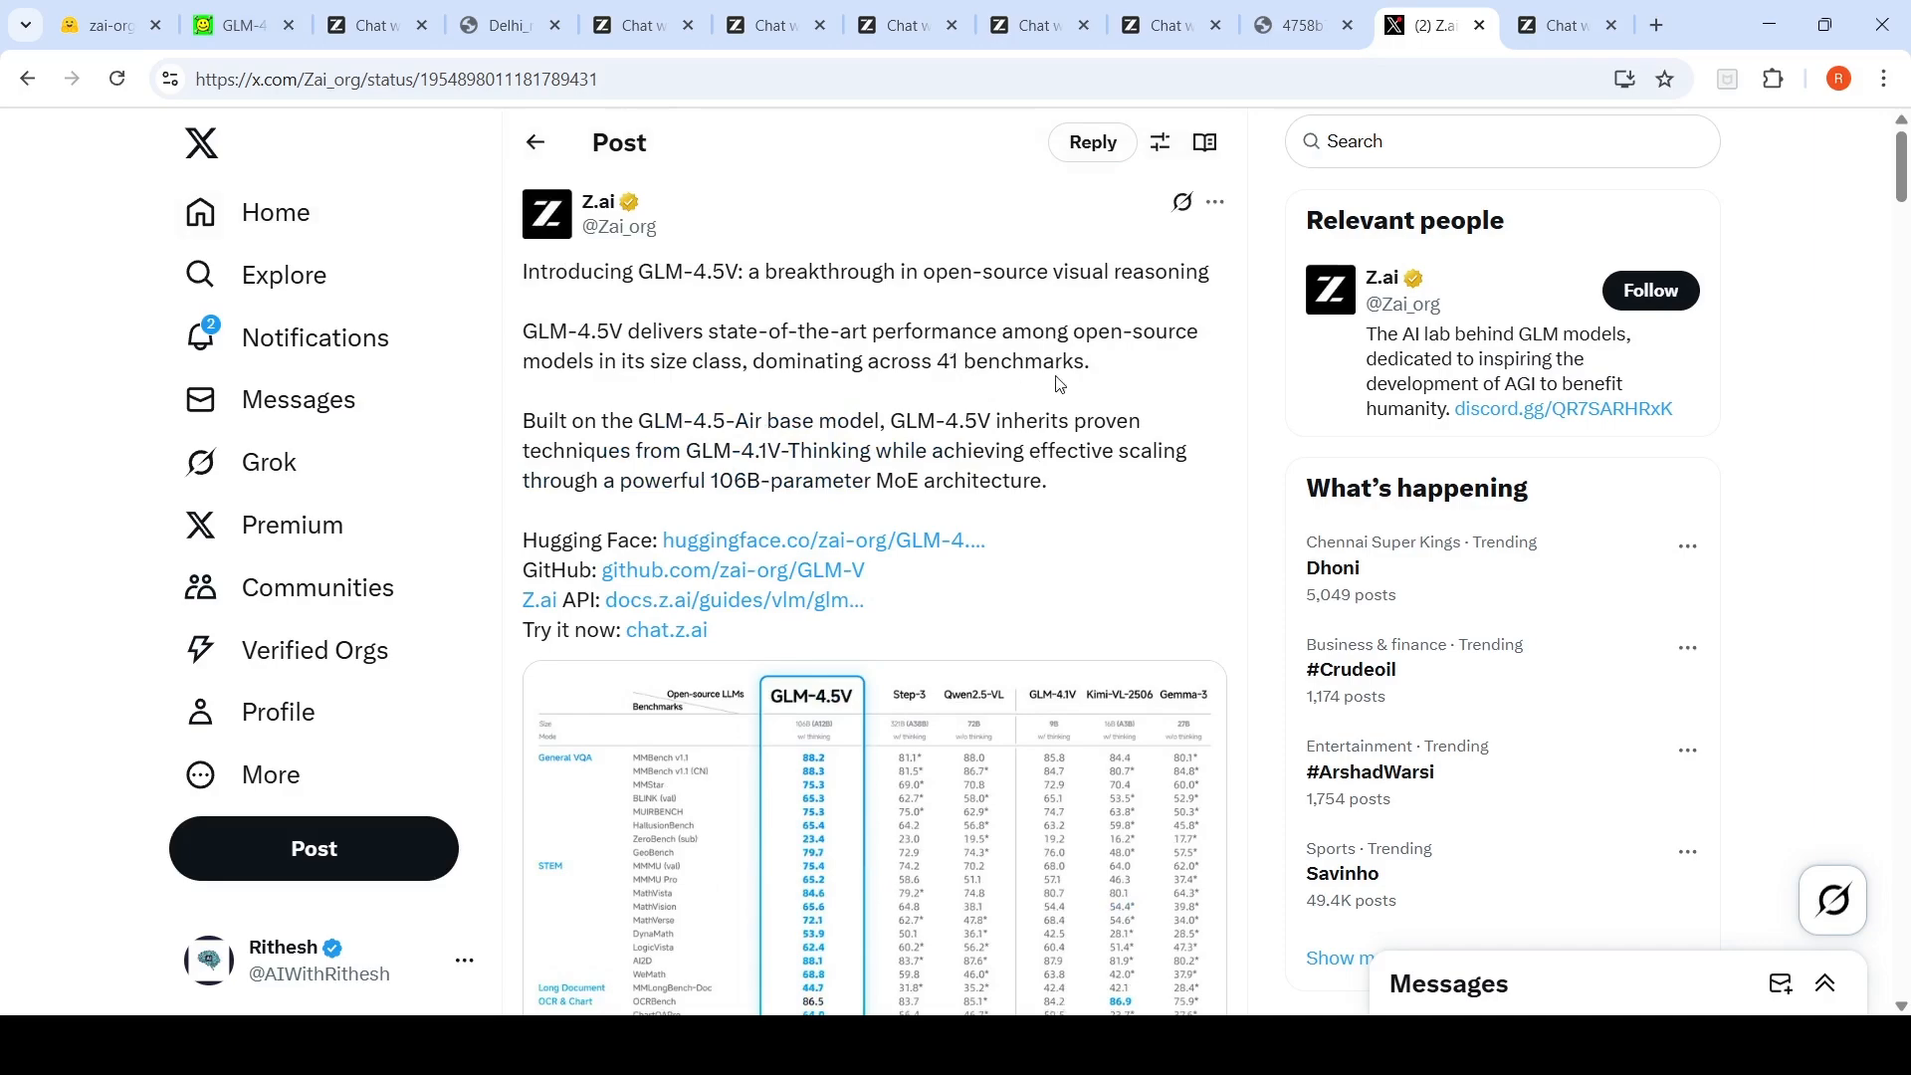
left_click(237, 24)
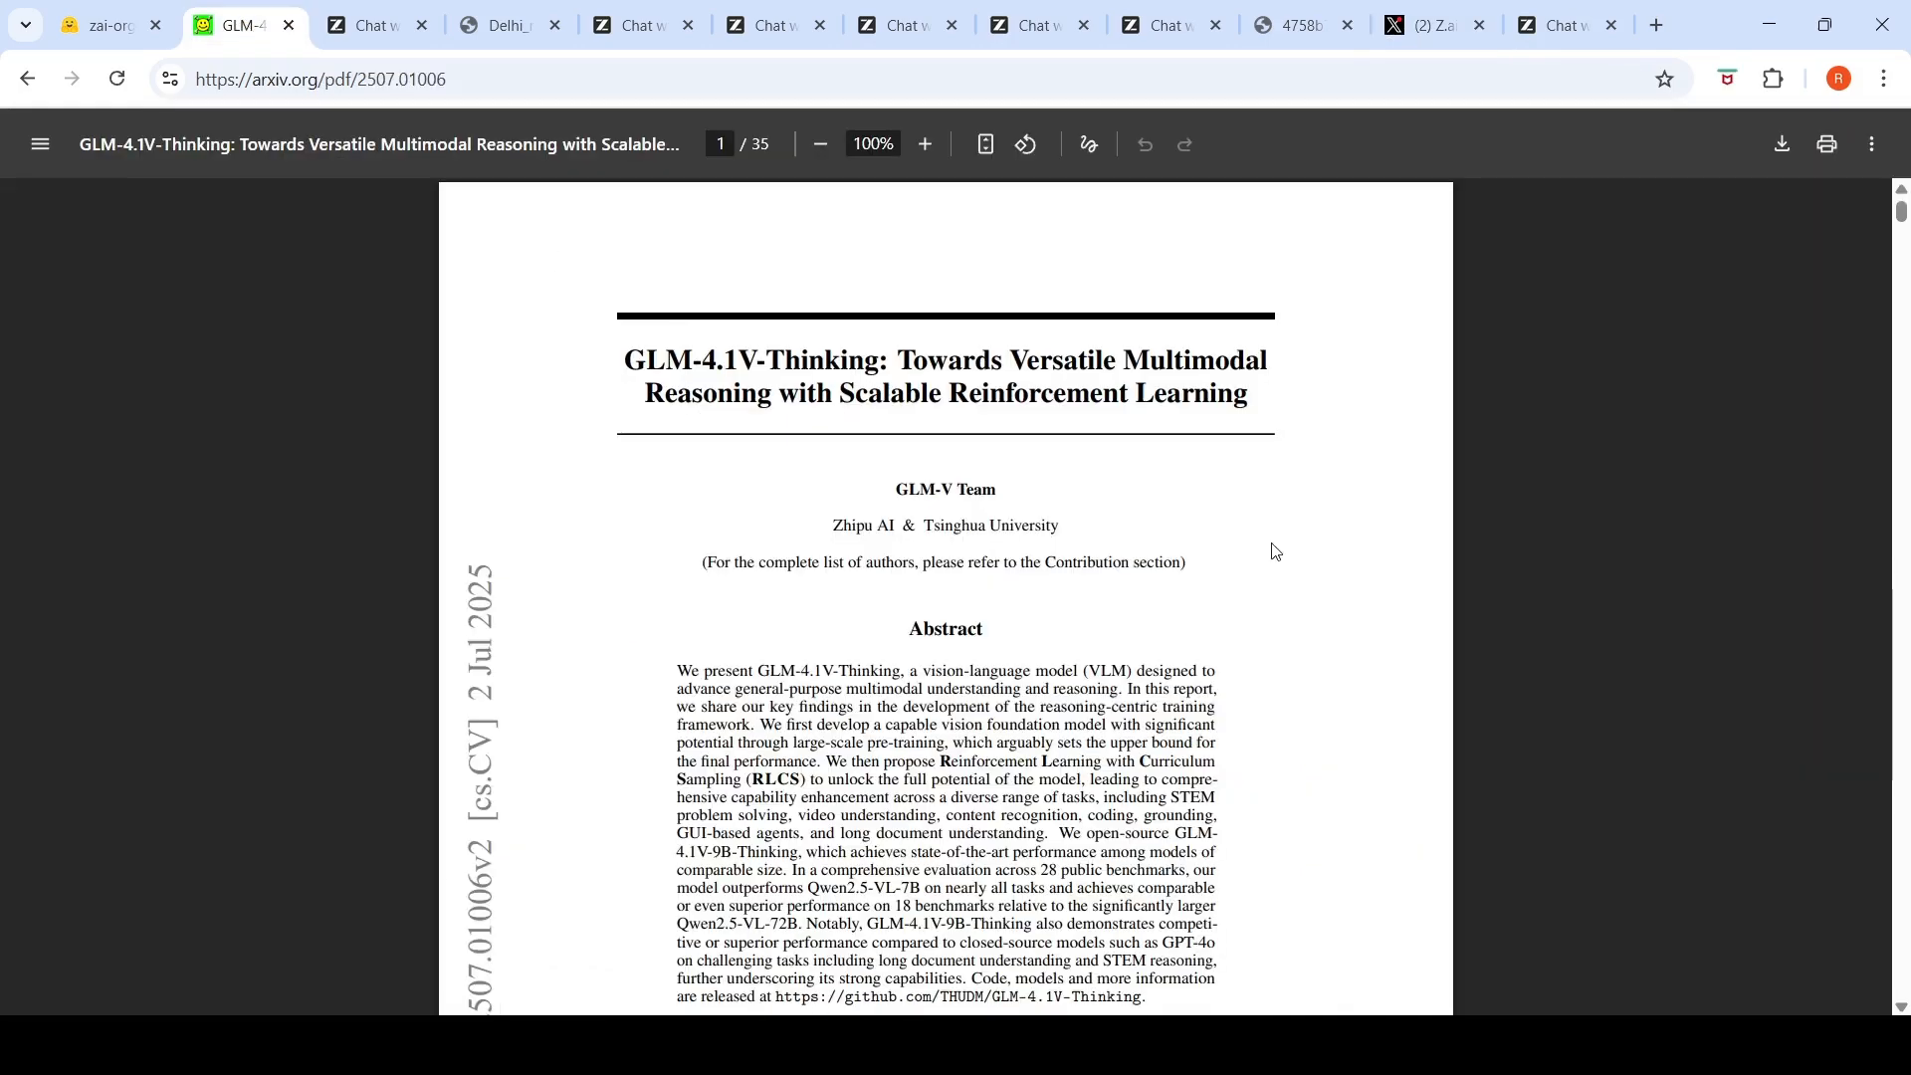
Step: Review the paper's introduction and Figure 2 architecture, then return to the GLM-4.5V model card
scroll("down", 3)
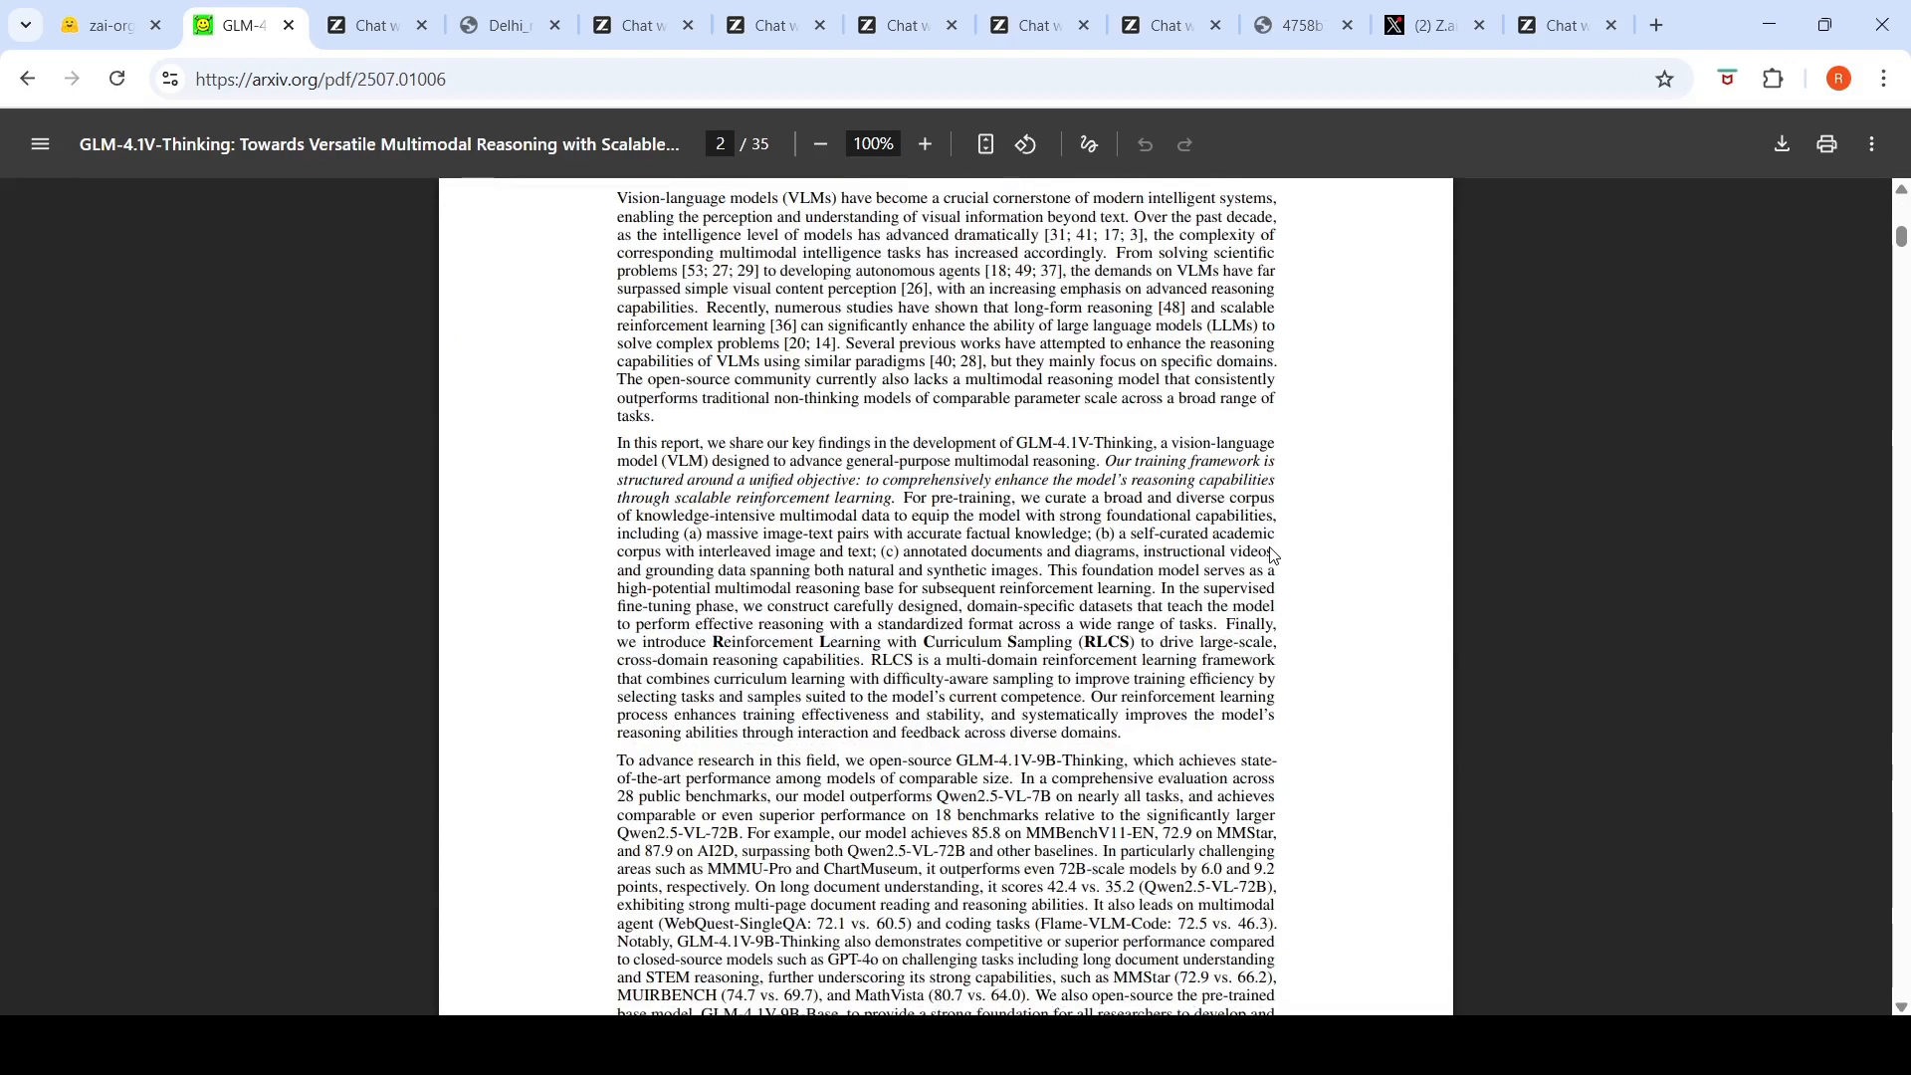
scroll("down", 3)
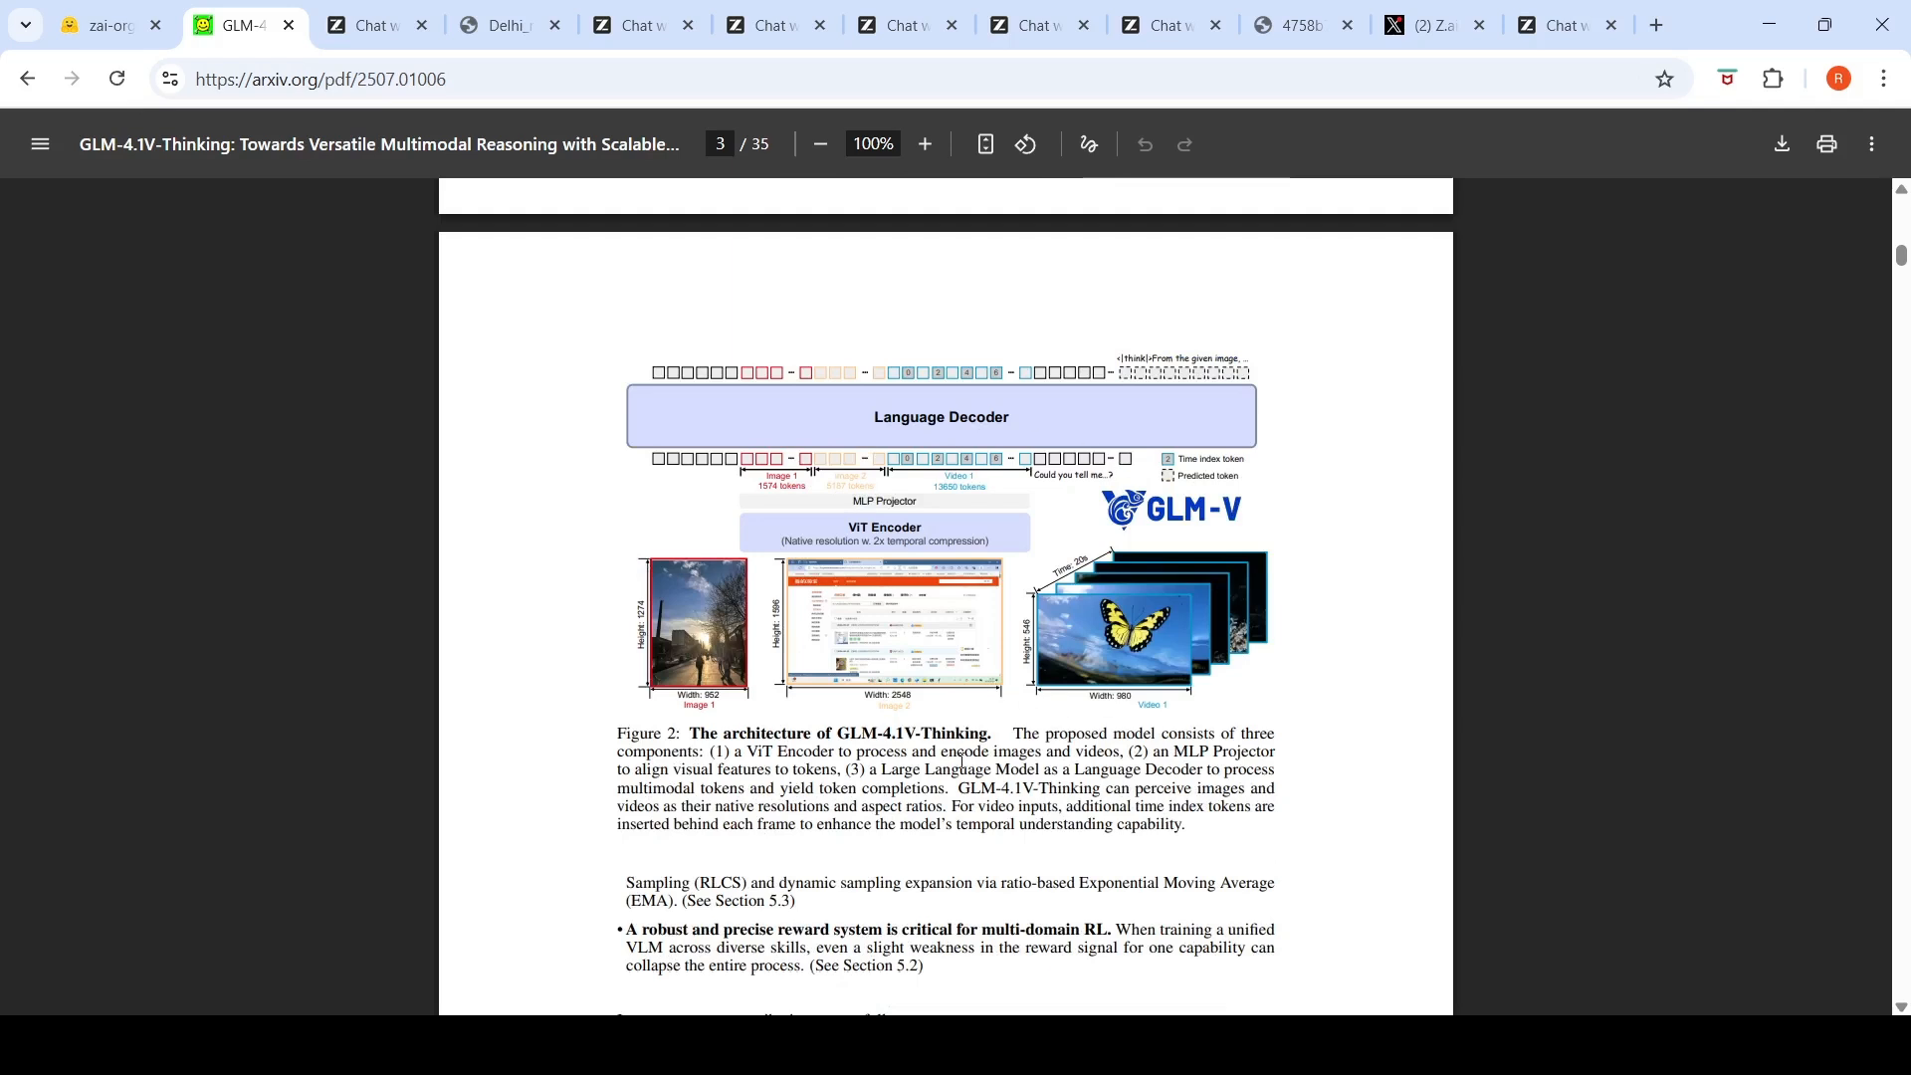
mouse_move(1039, 726)
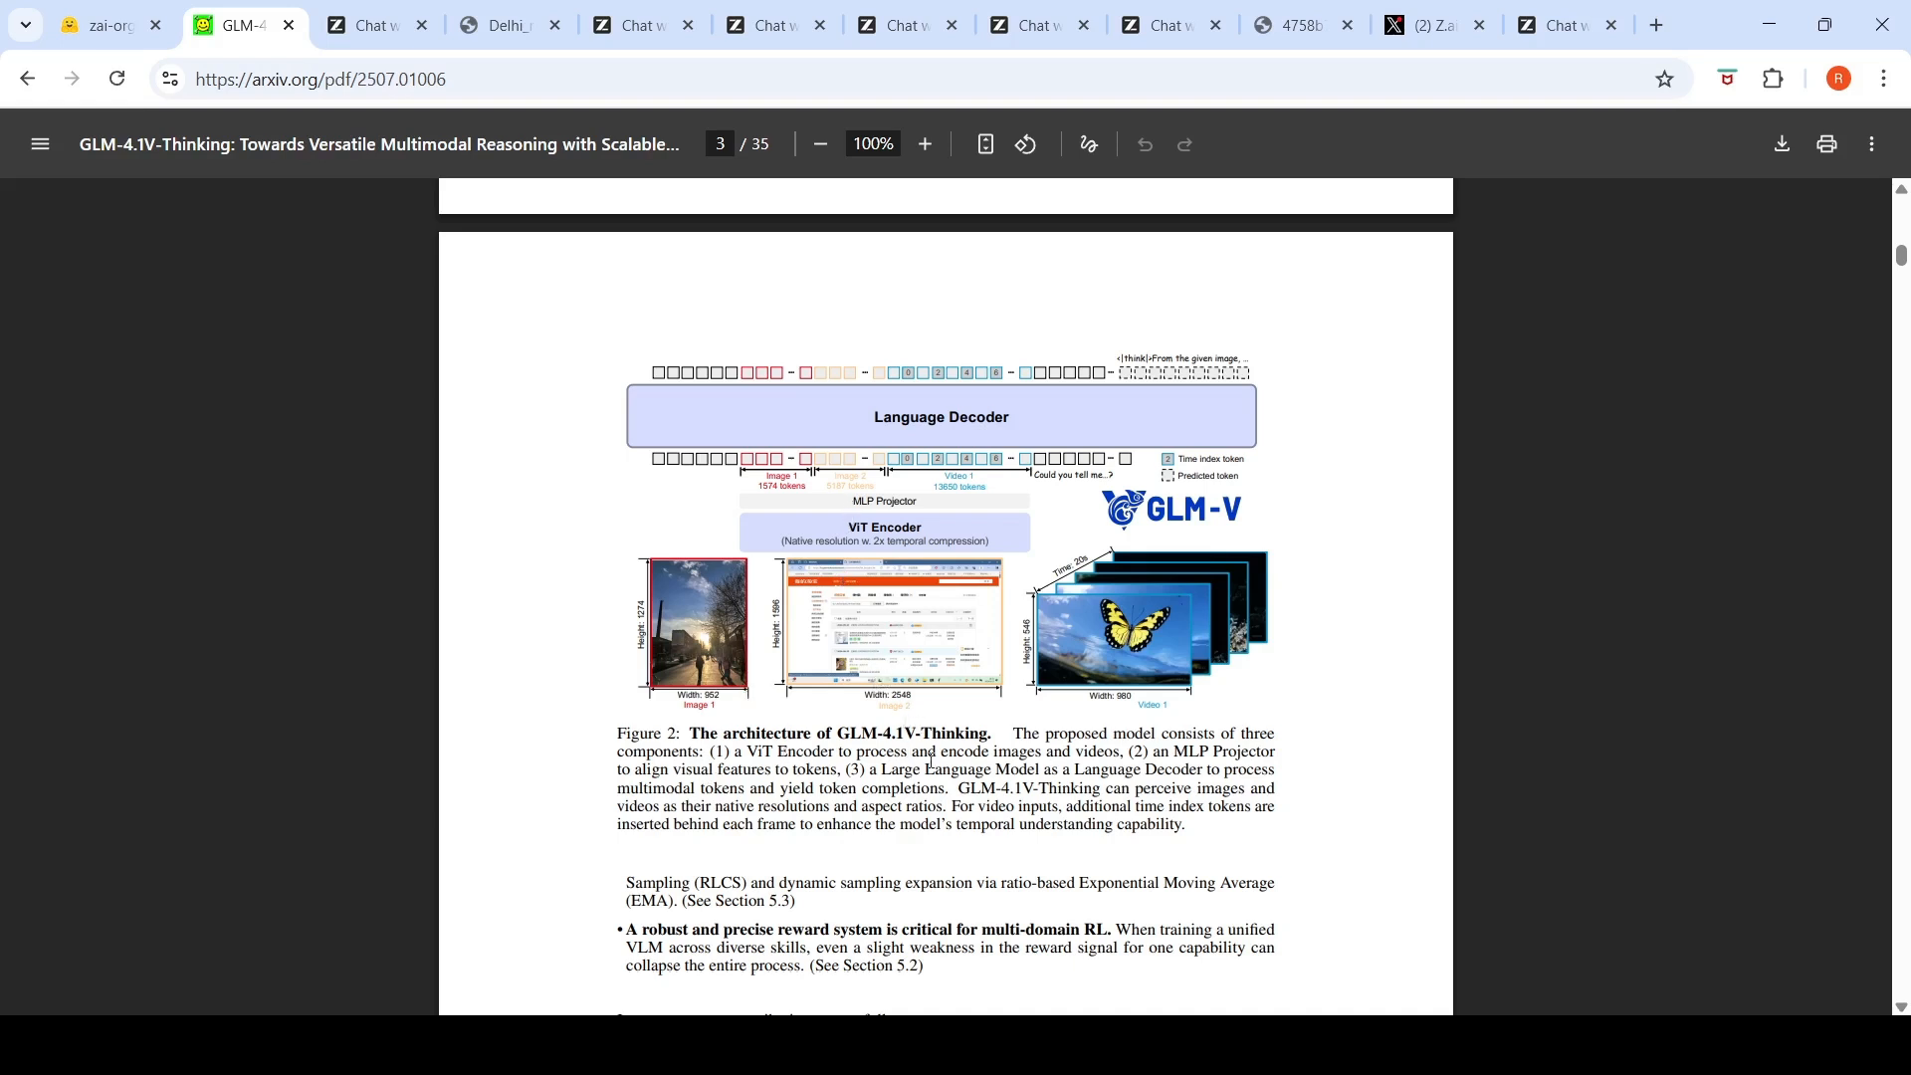
mouse_move(1042, 698)
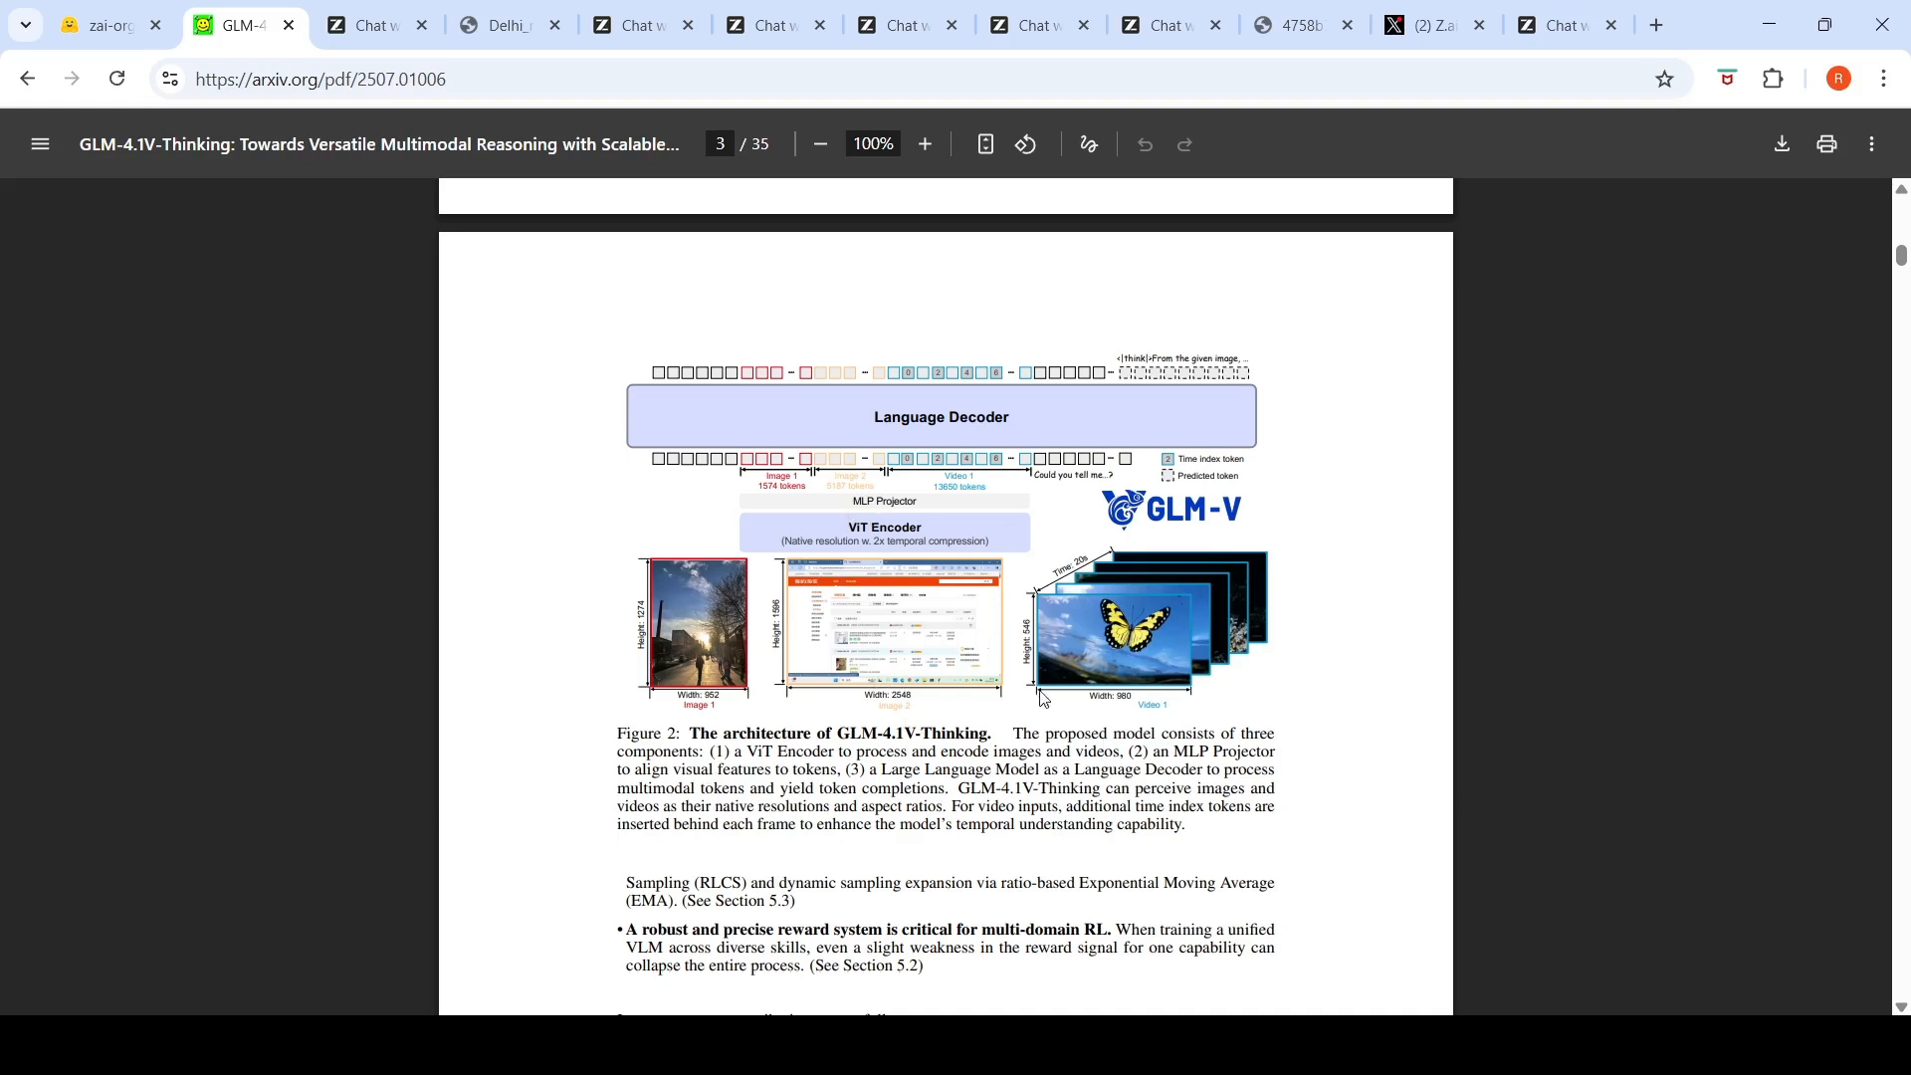
mouse_move(939, 527)
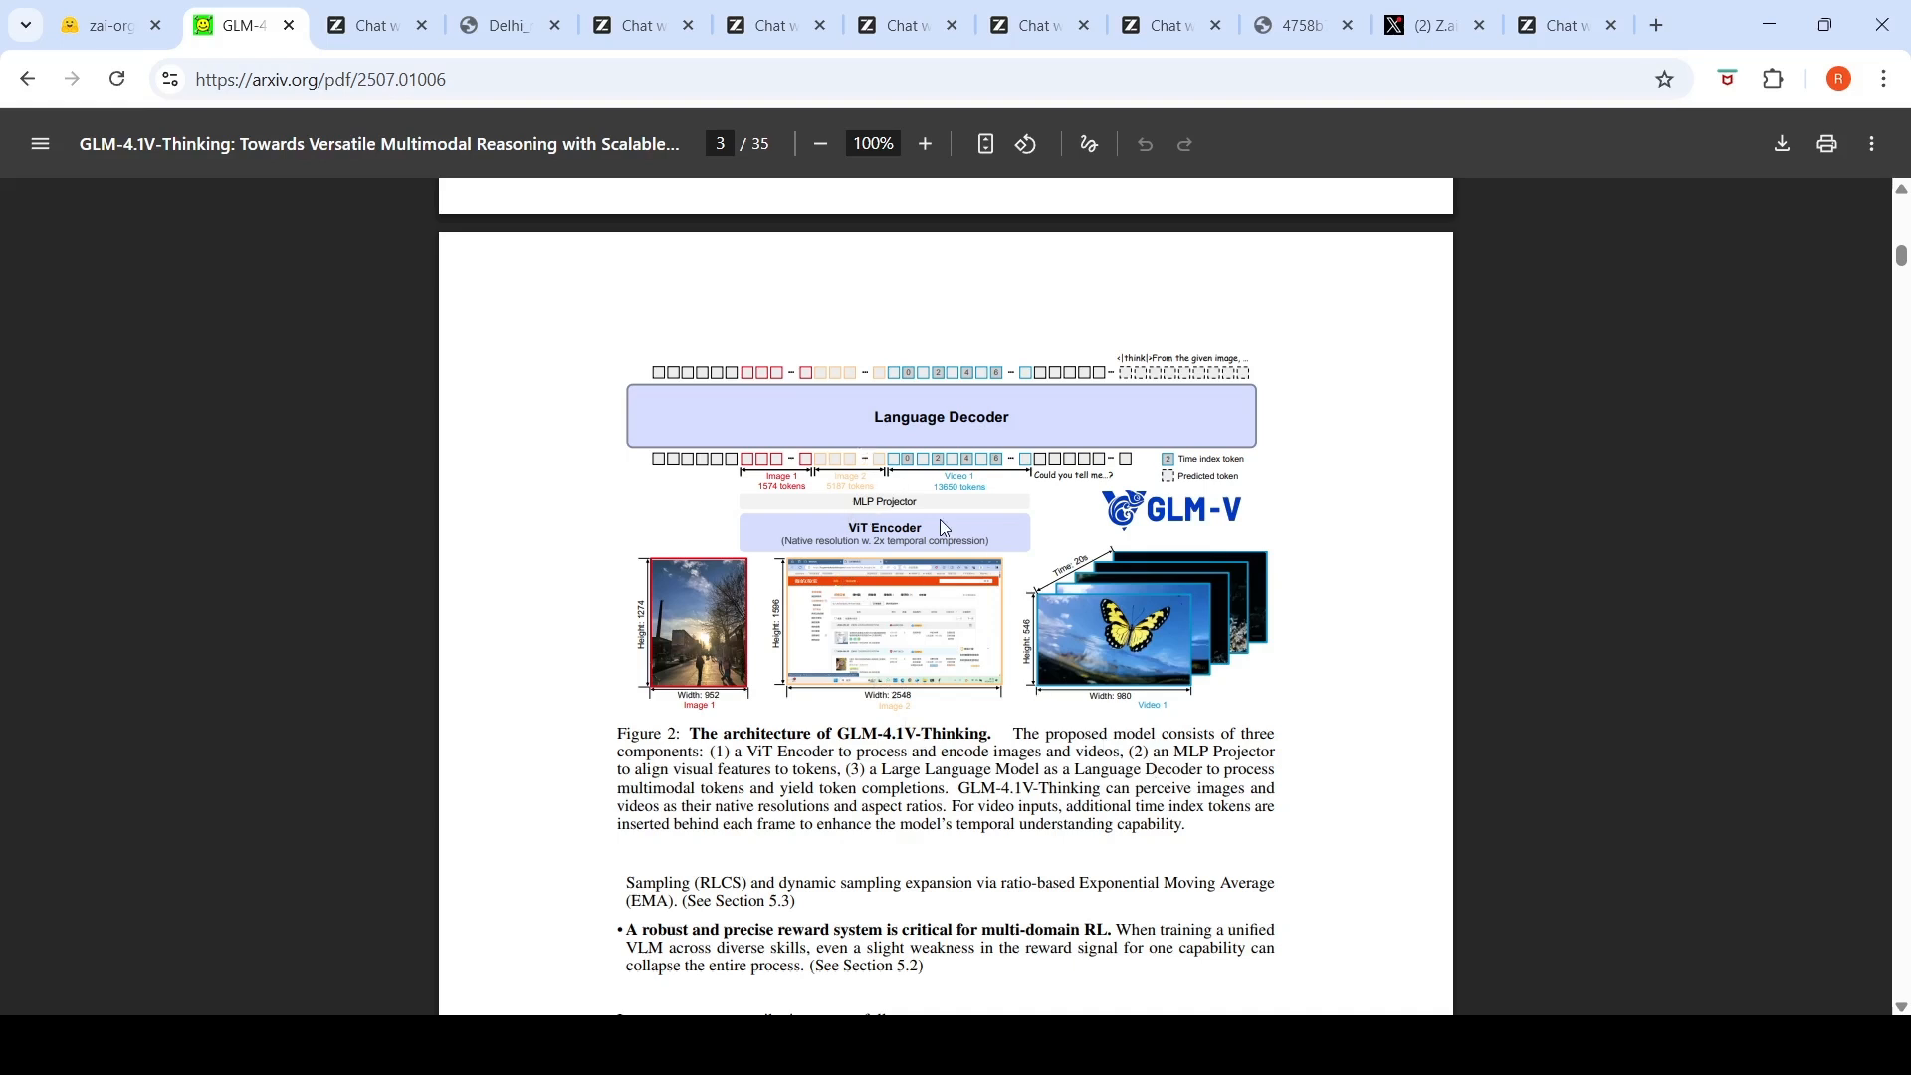
mouse_move(872, 455)
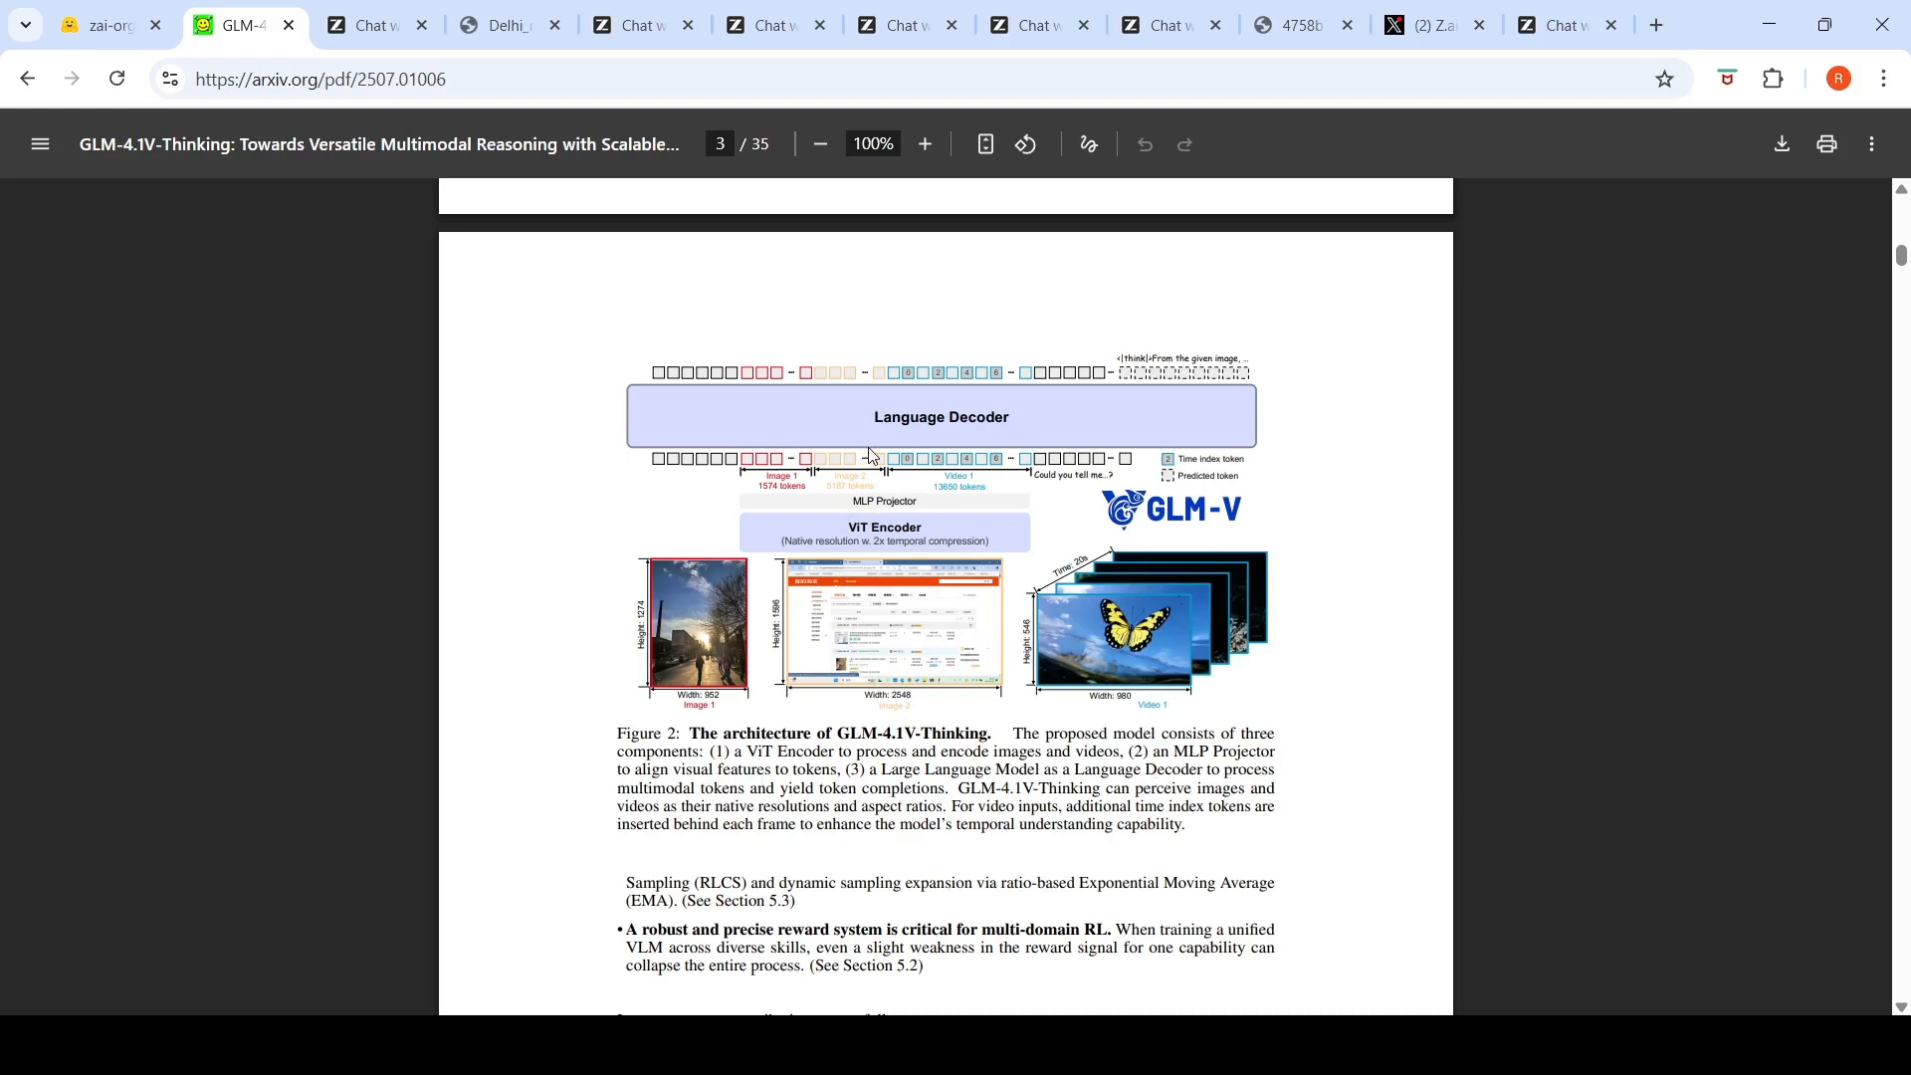
mouse_move(1095, 775)
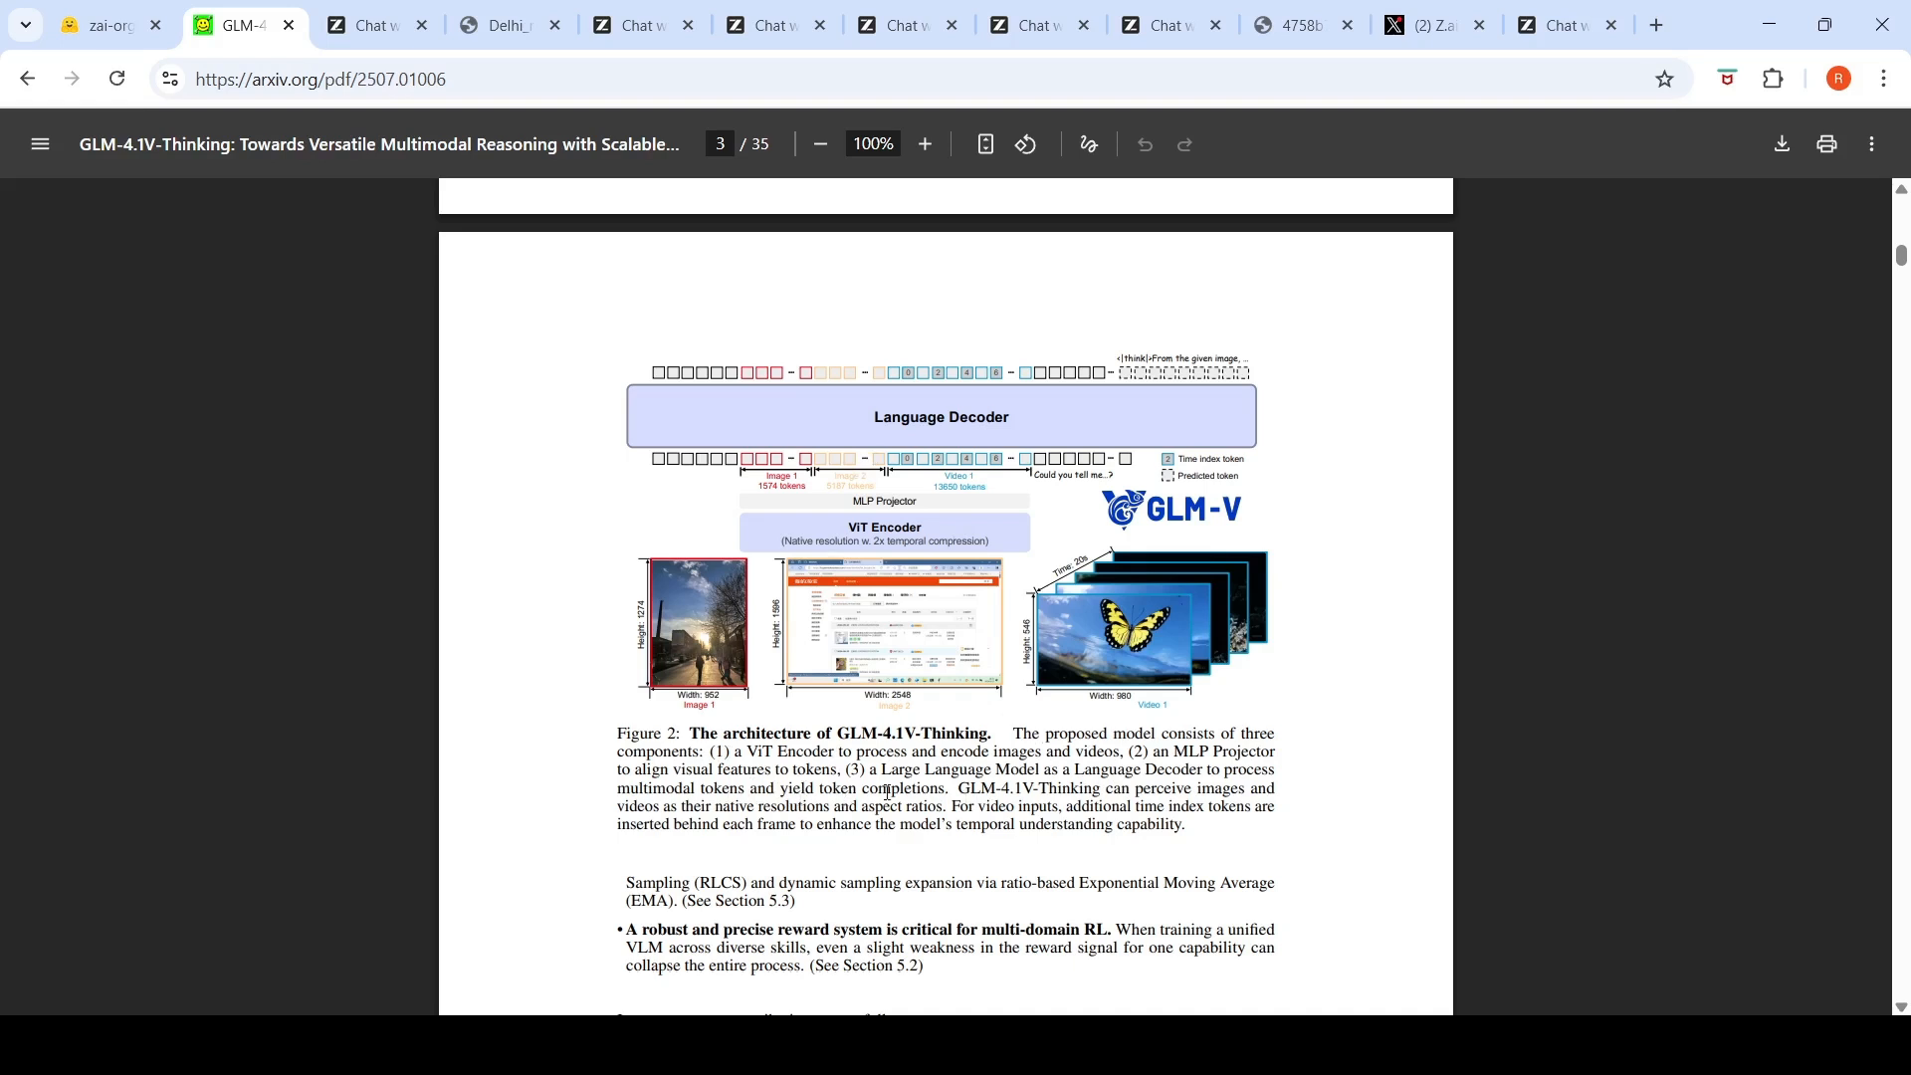
mouse_move(1022, 803)
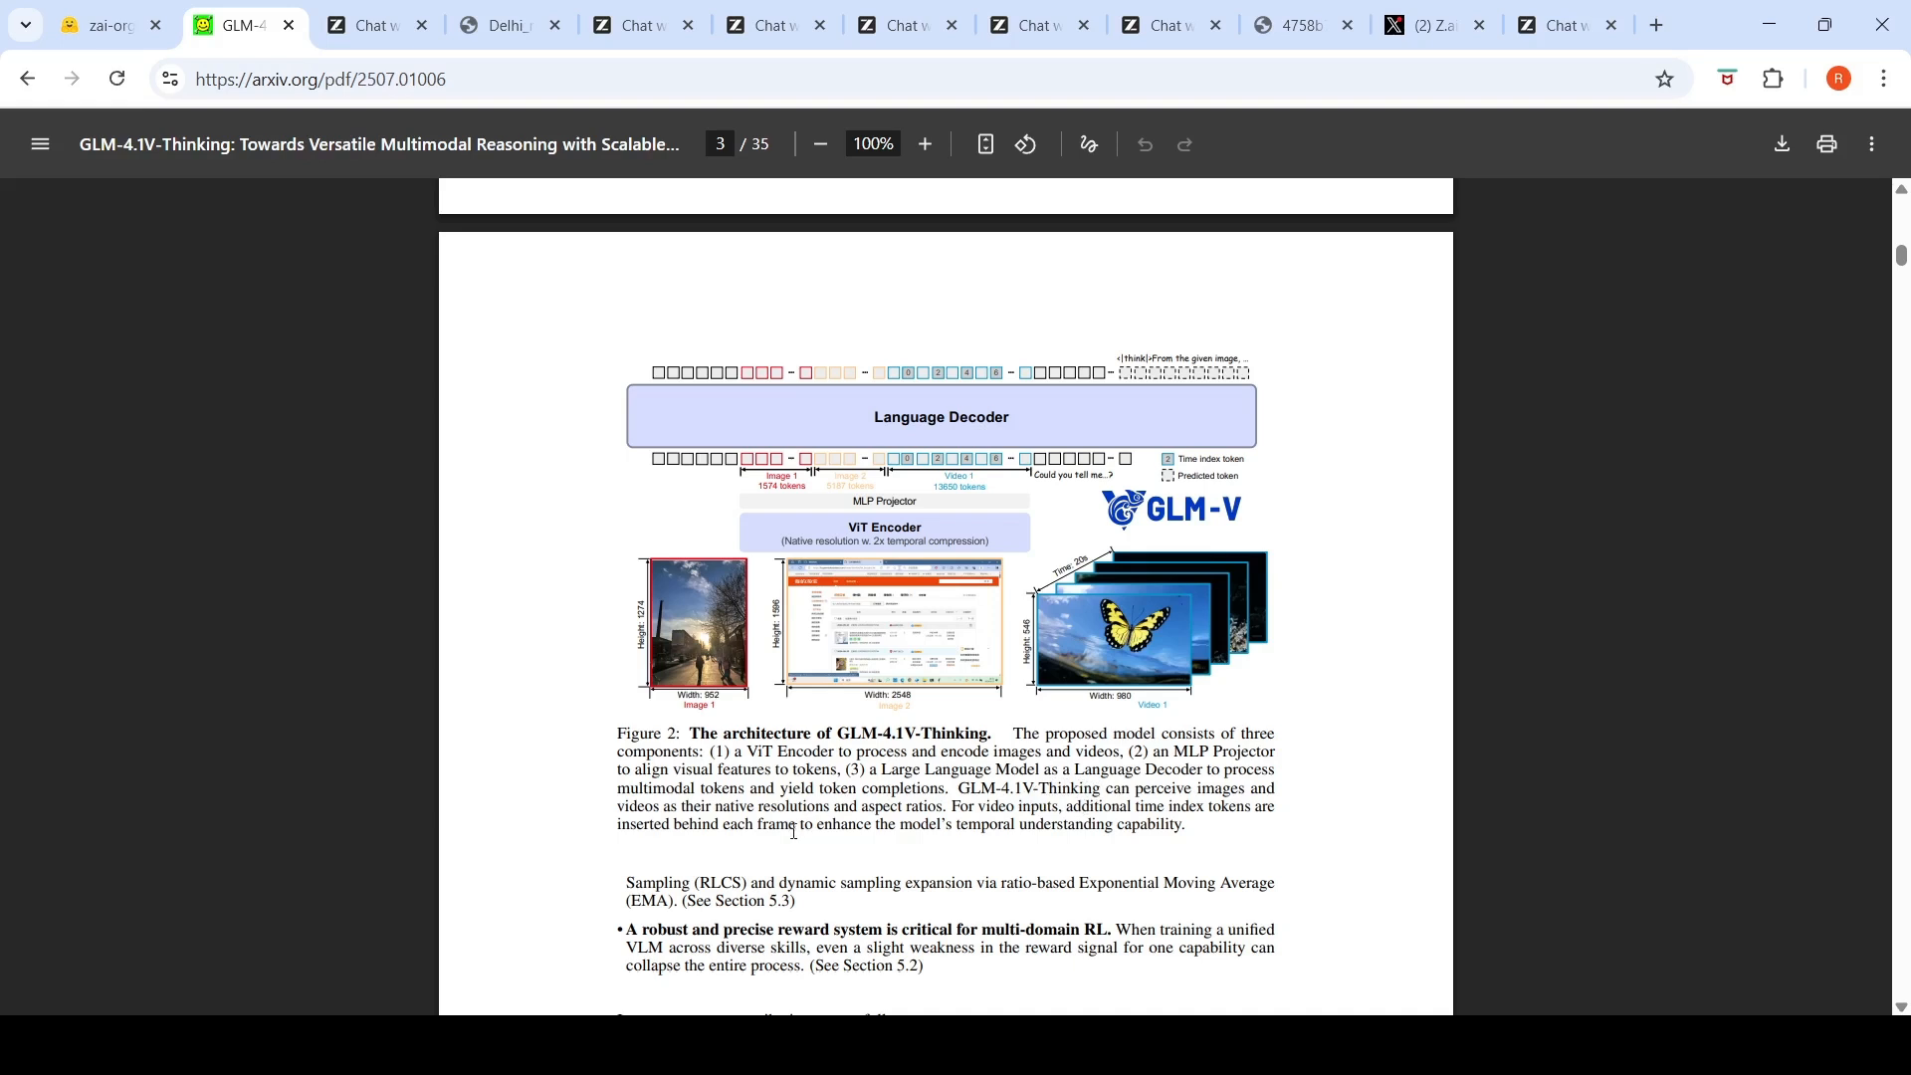
mouse_move(956, 814)
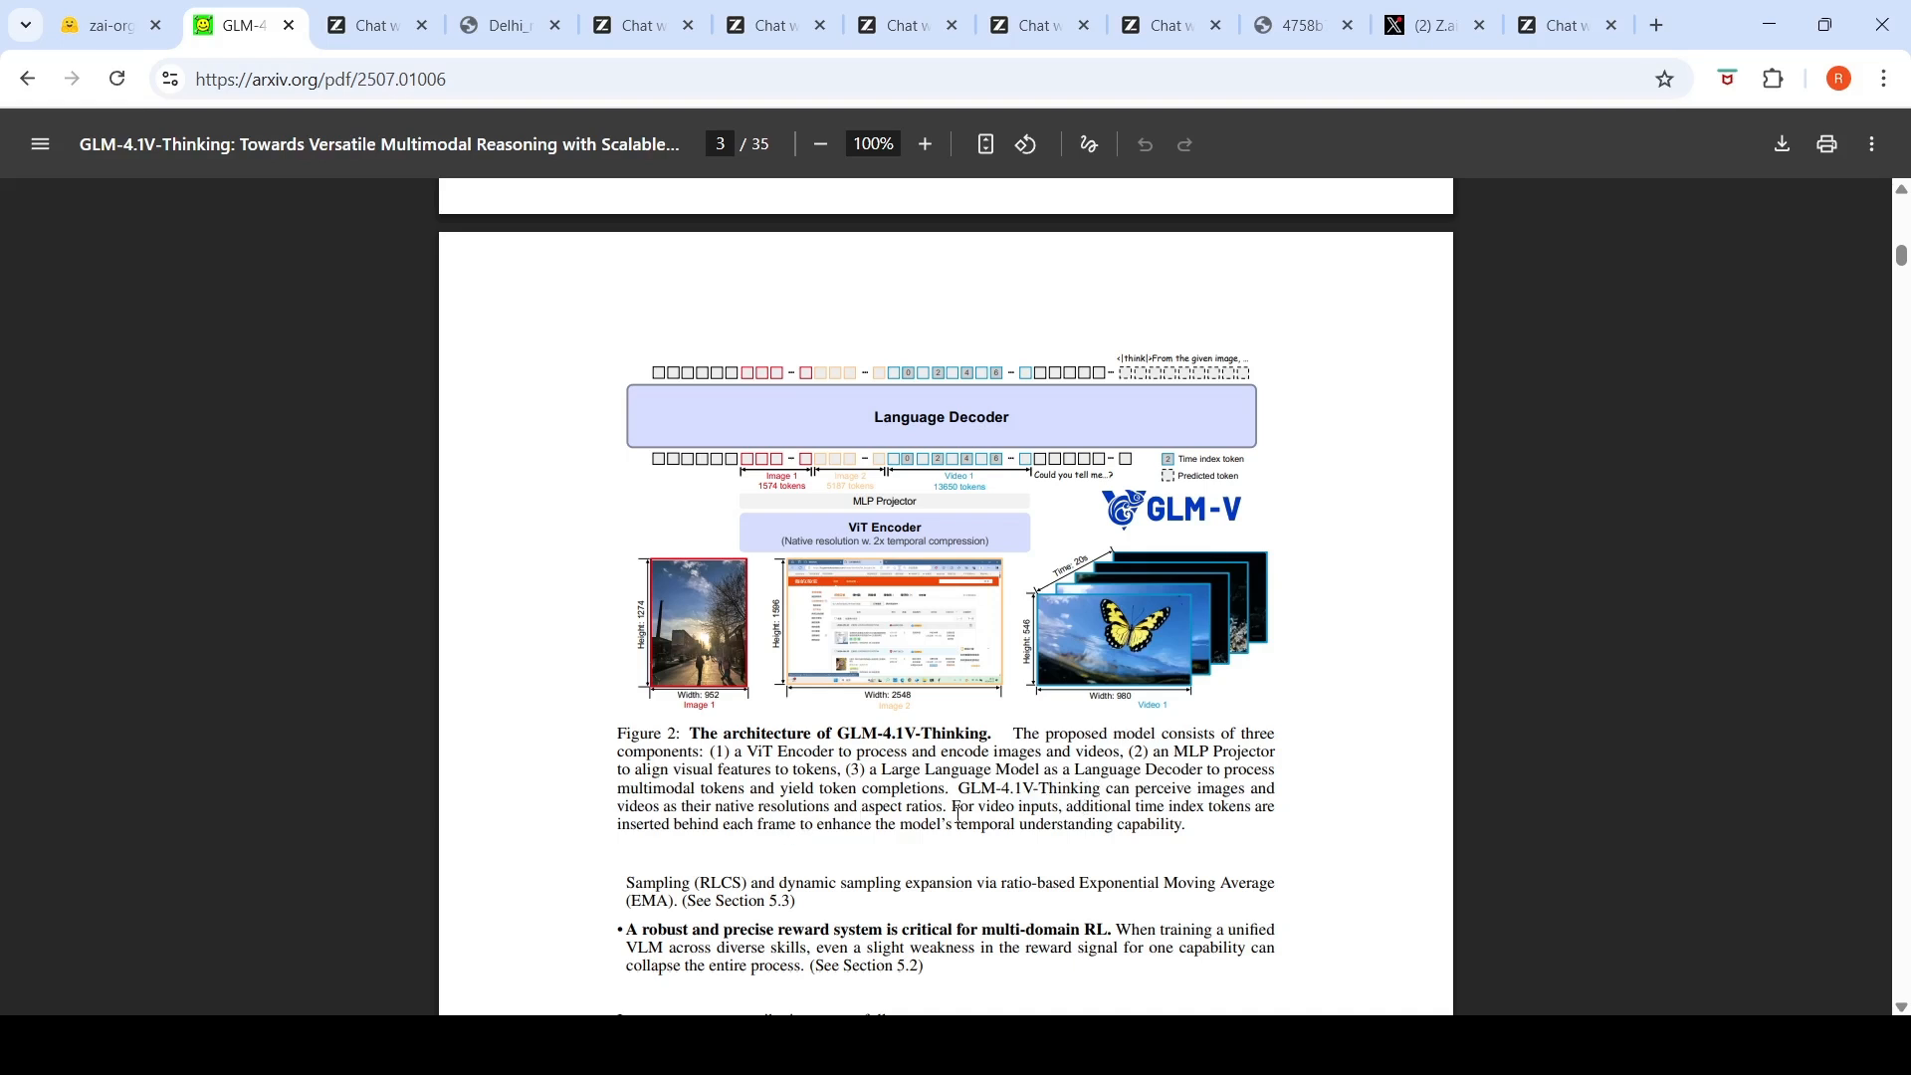
mouse_move(1070, 455)
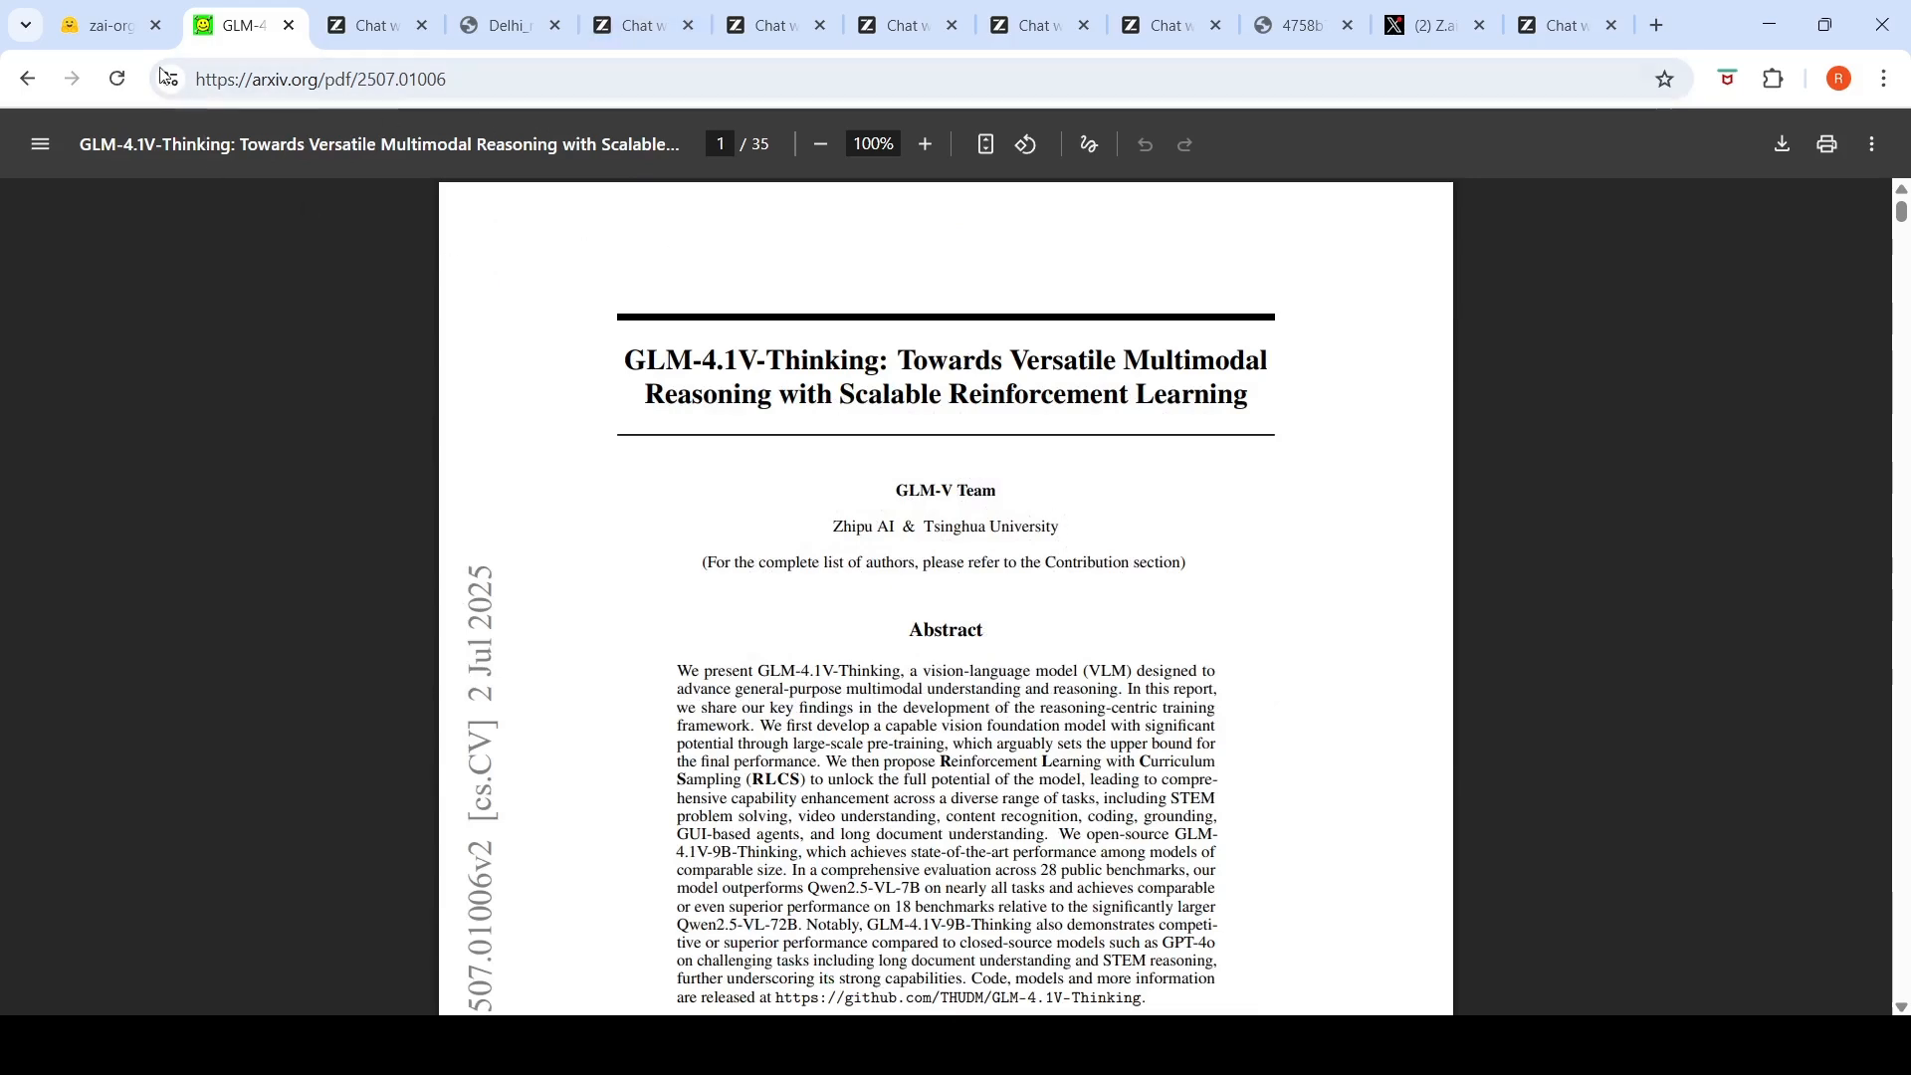
left_click(104, 24)
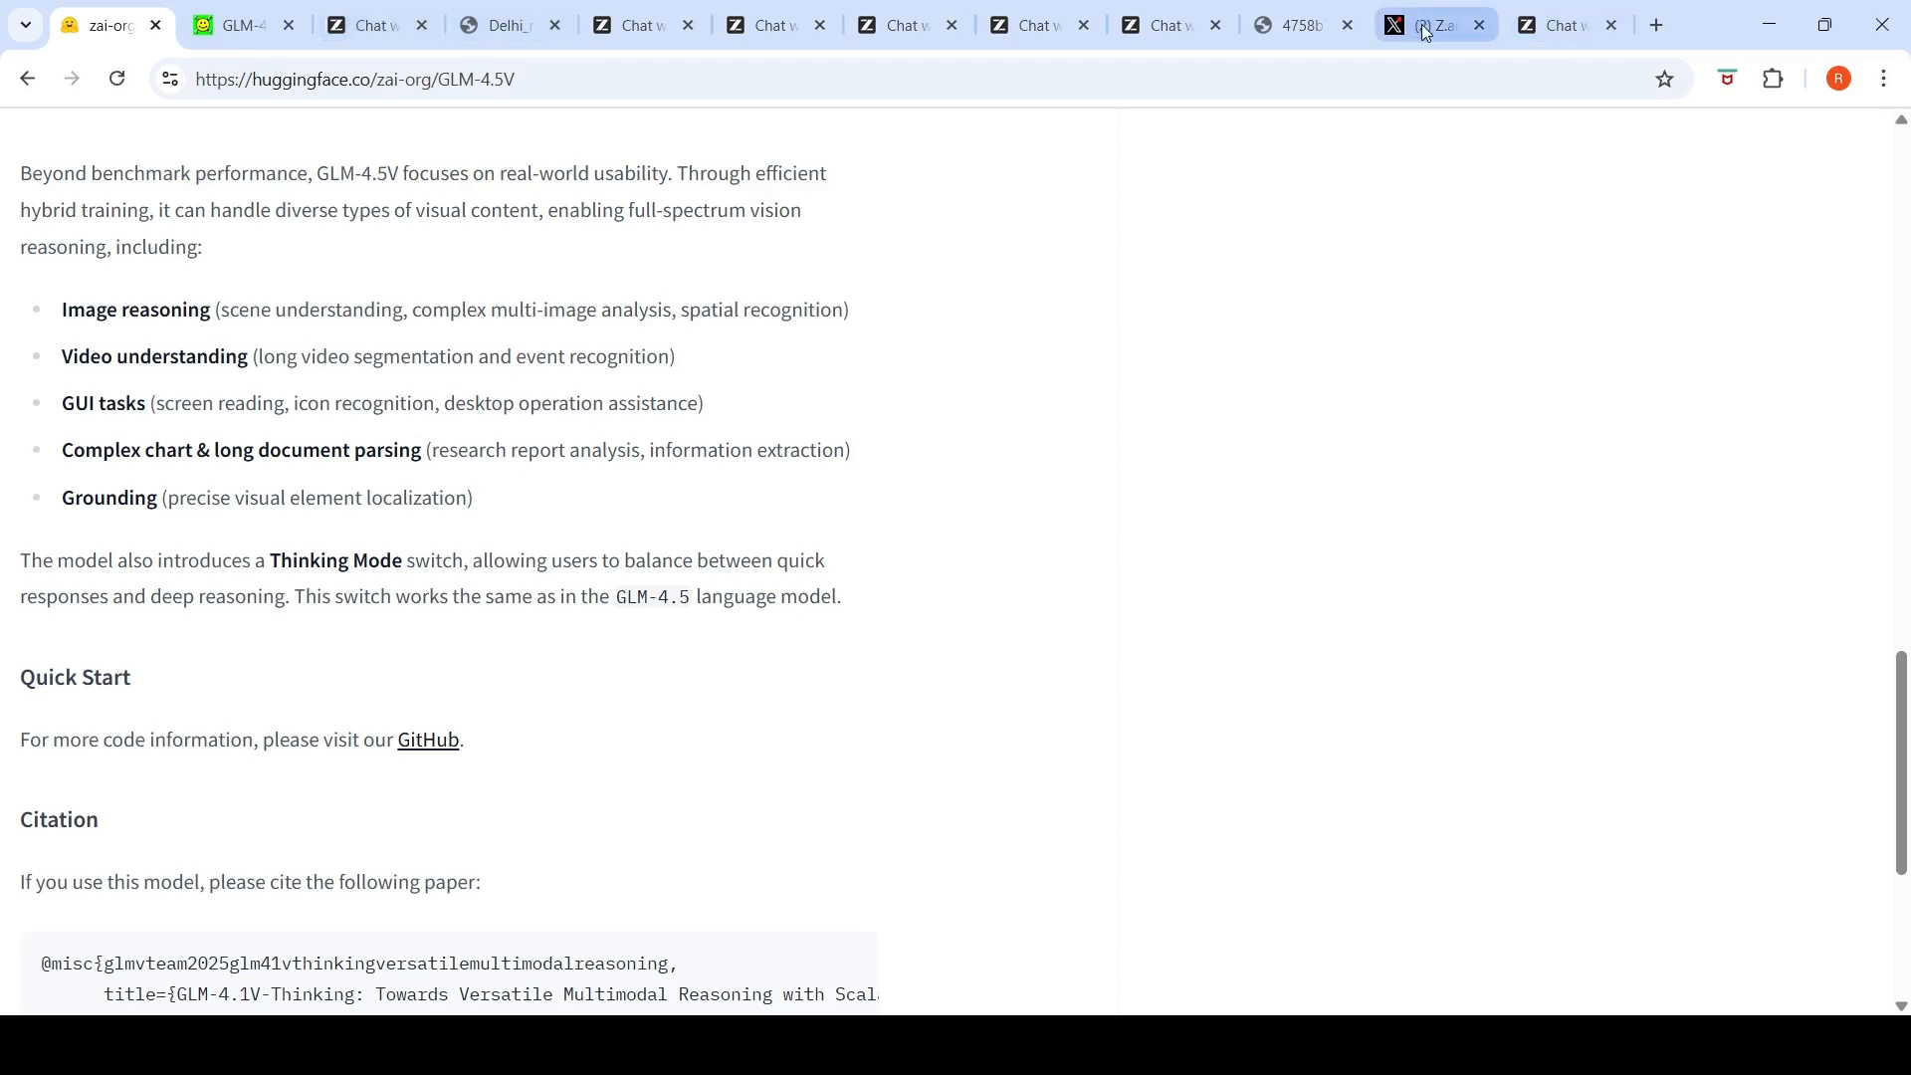
Step: Return to Z.ai's GLM-4.5V announcement post with its 106B MoE details
left_click(1436, 24)
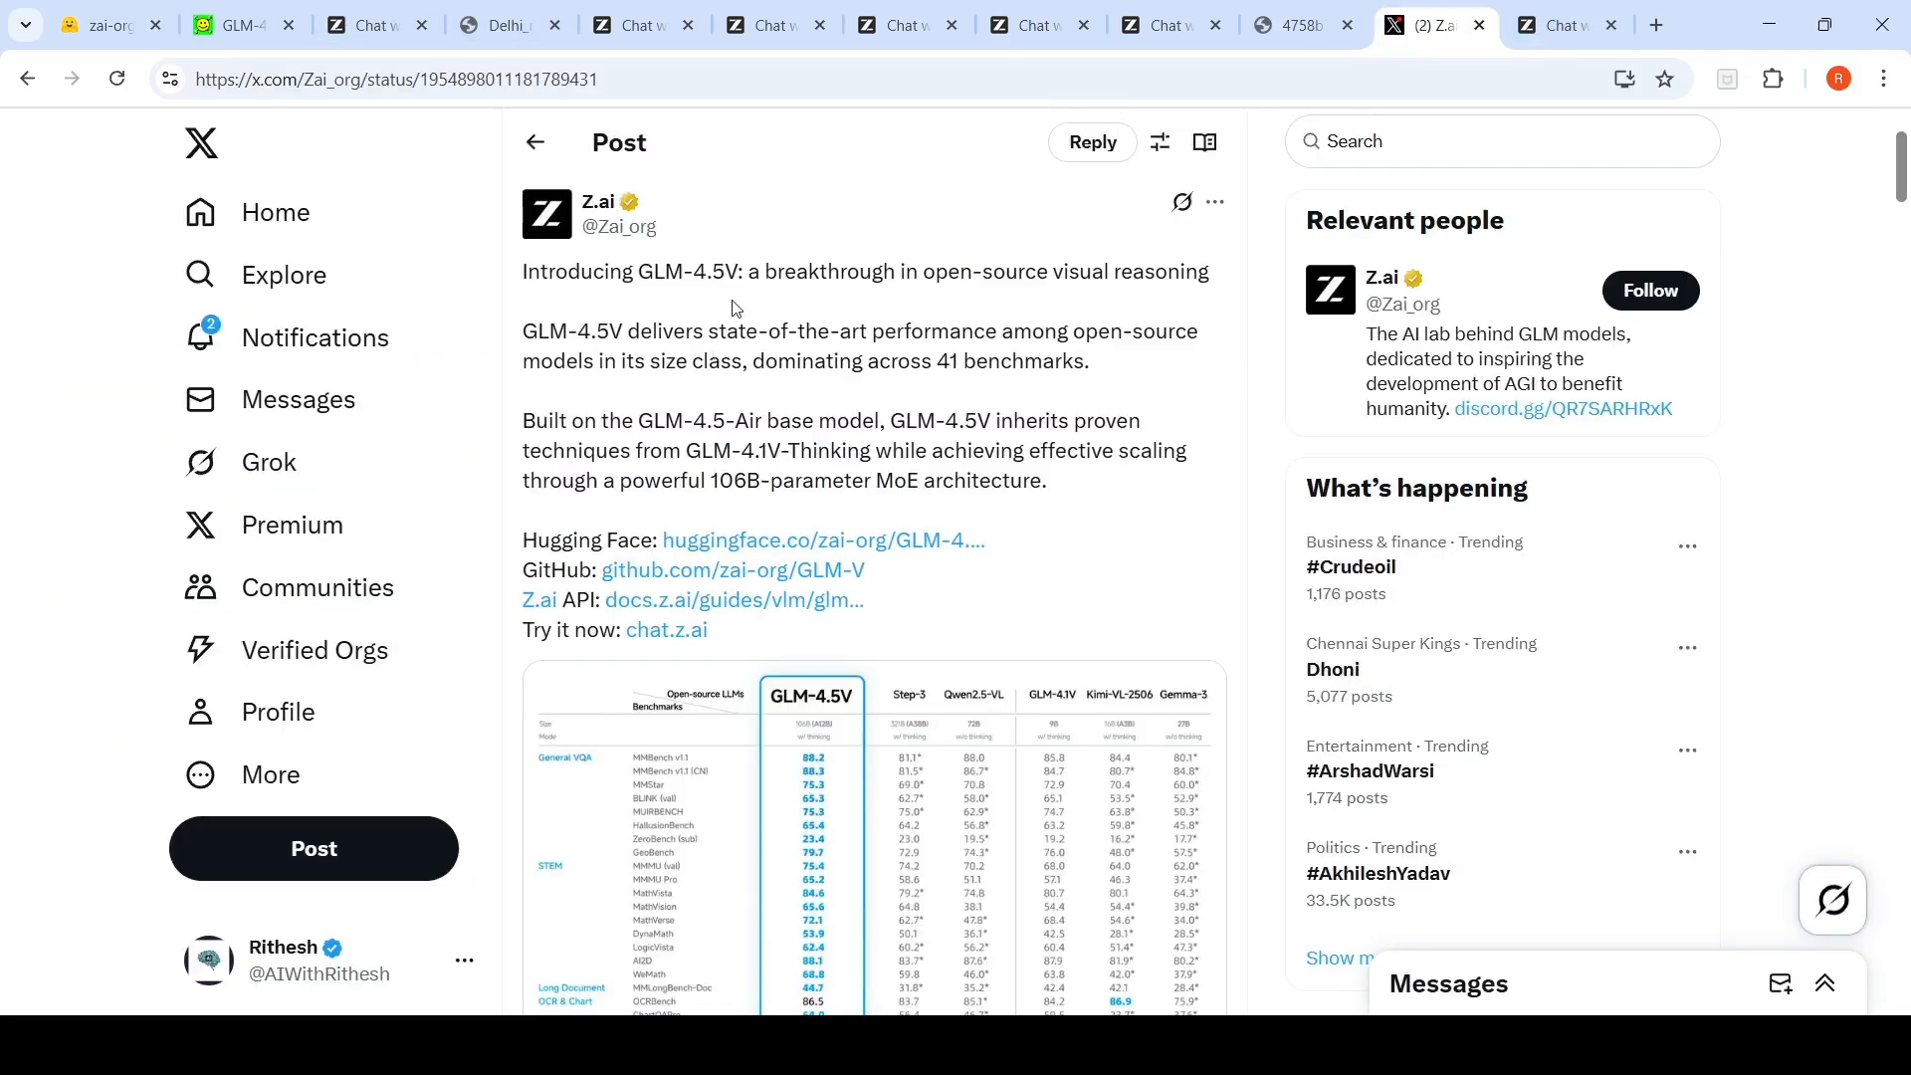